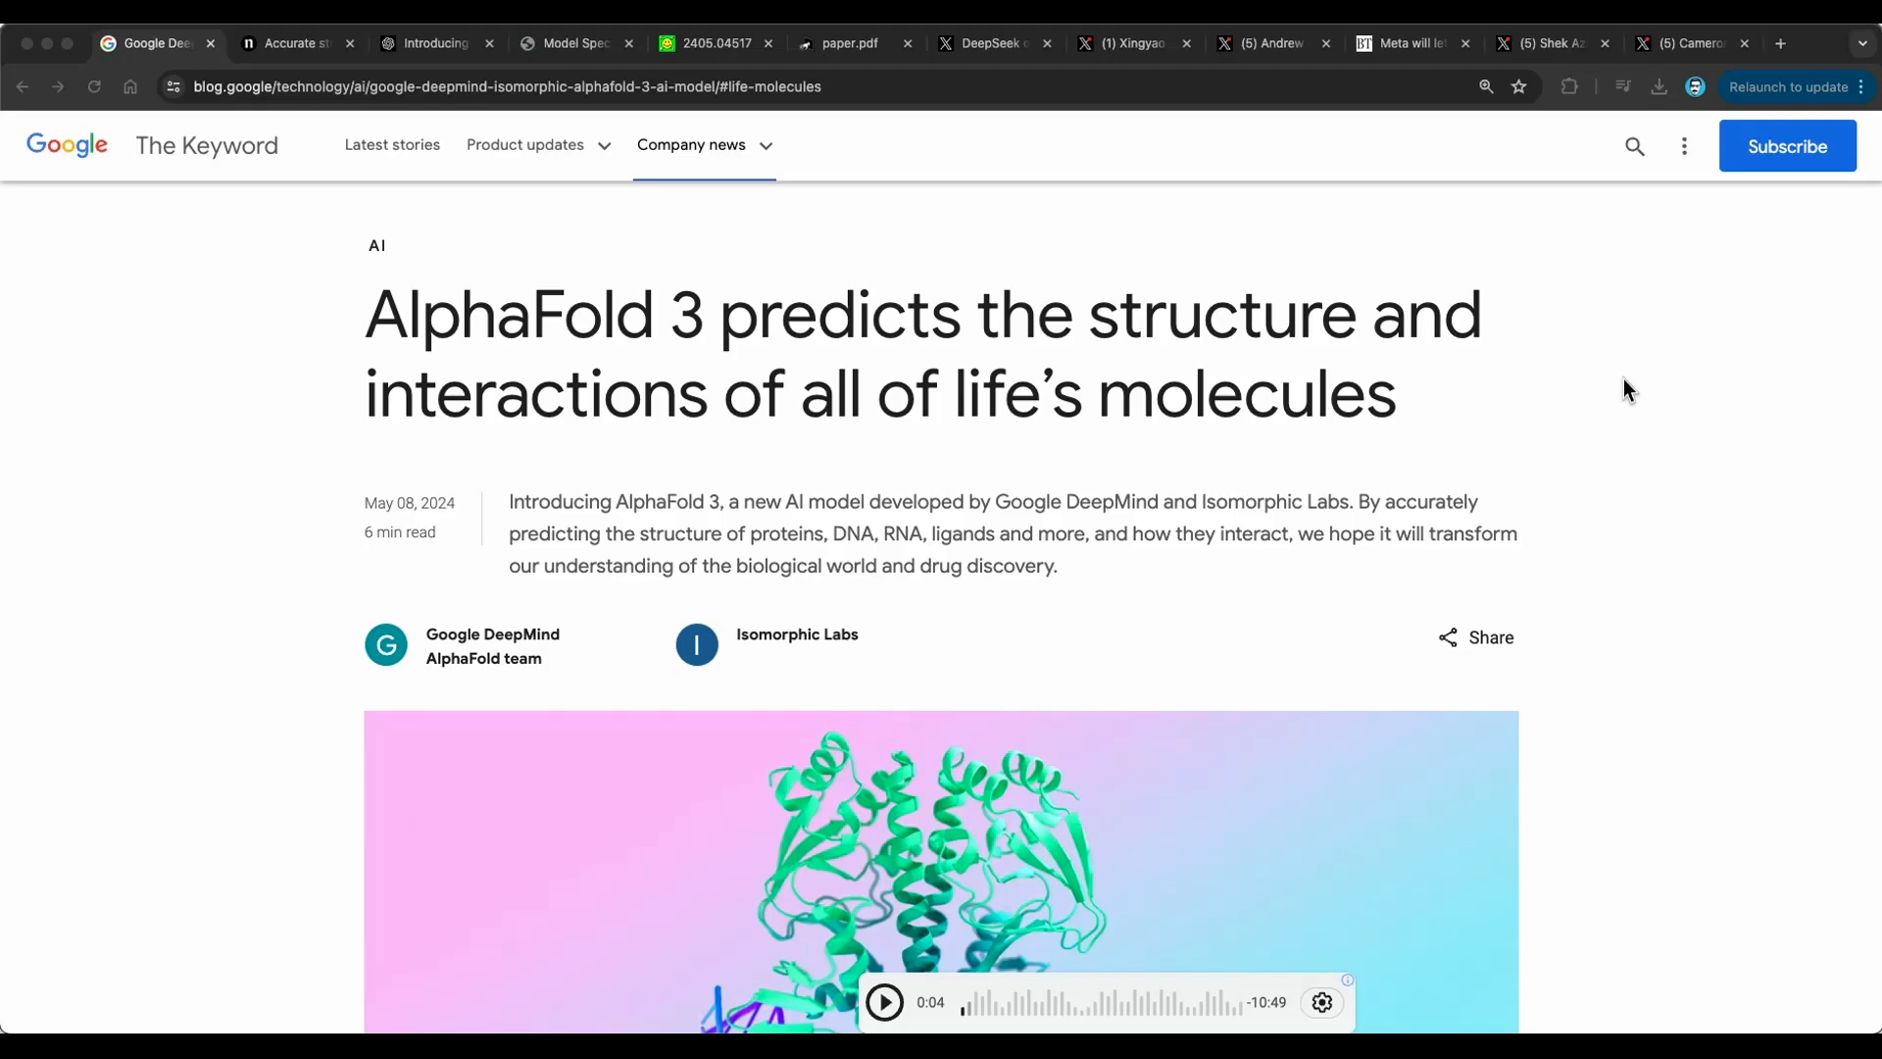
mouse_move(708, 365)
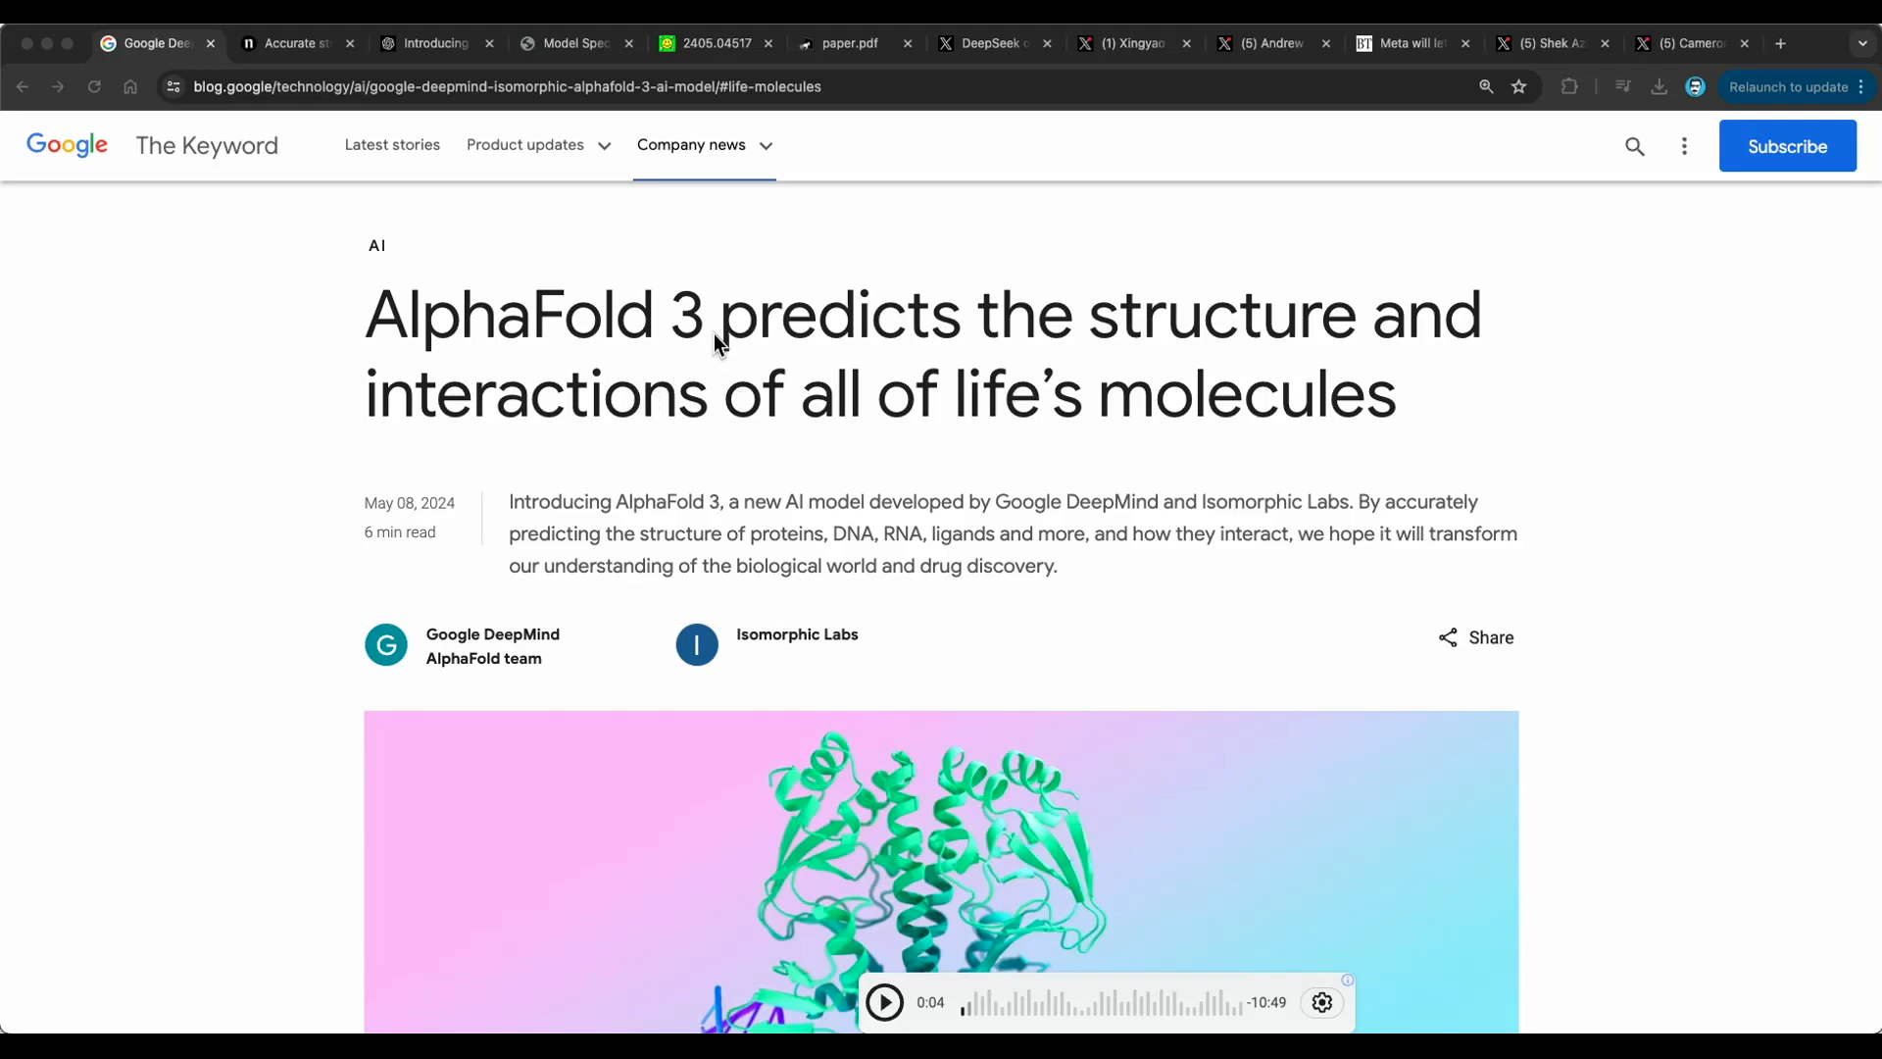
mouse_move(821, 511)
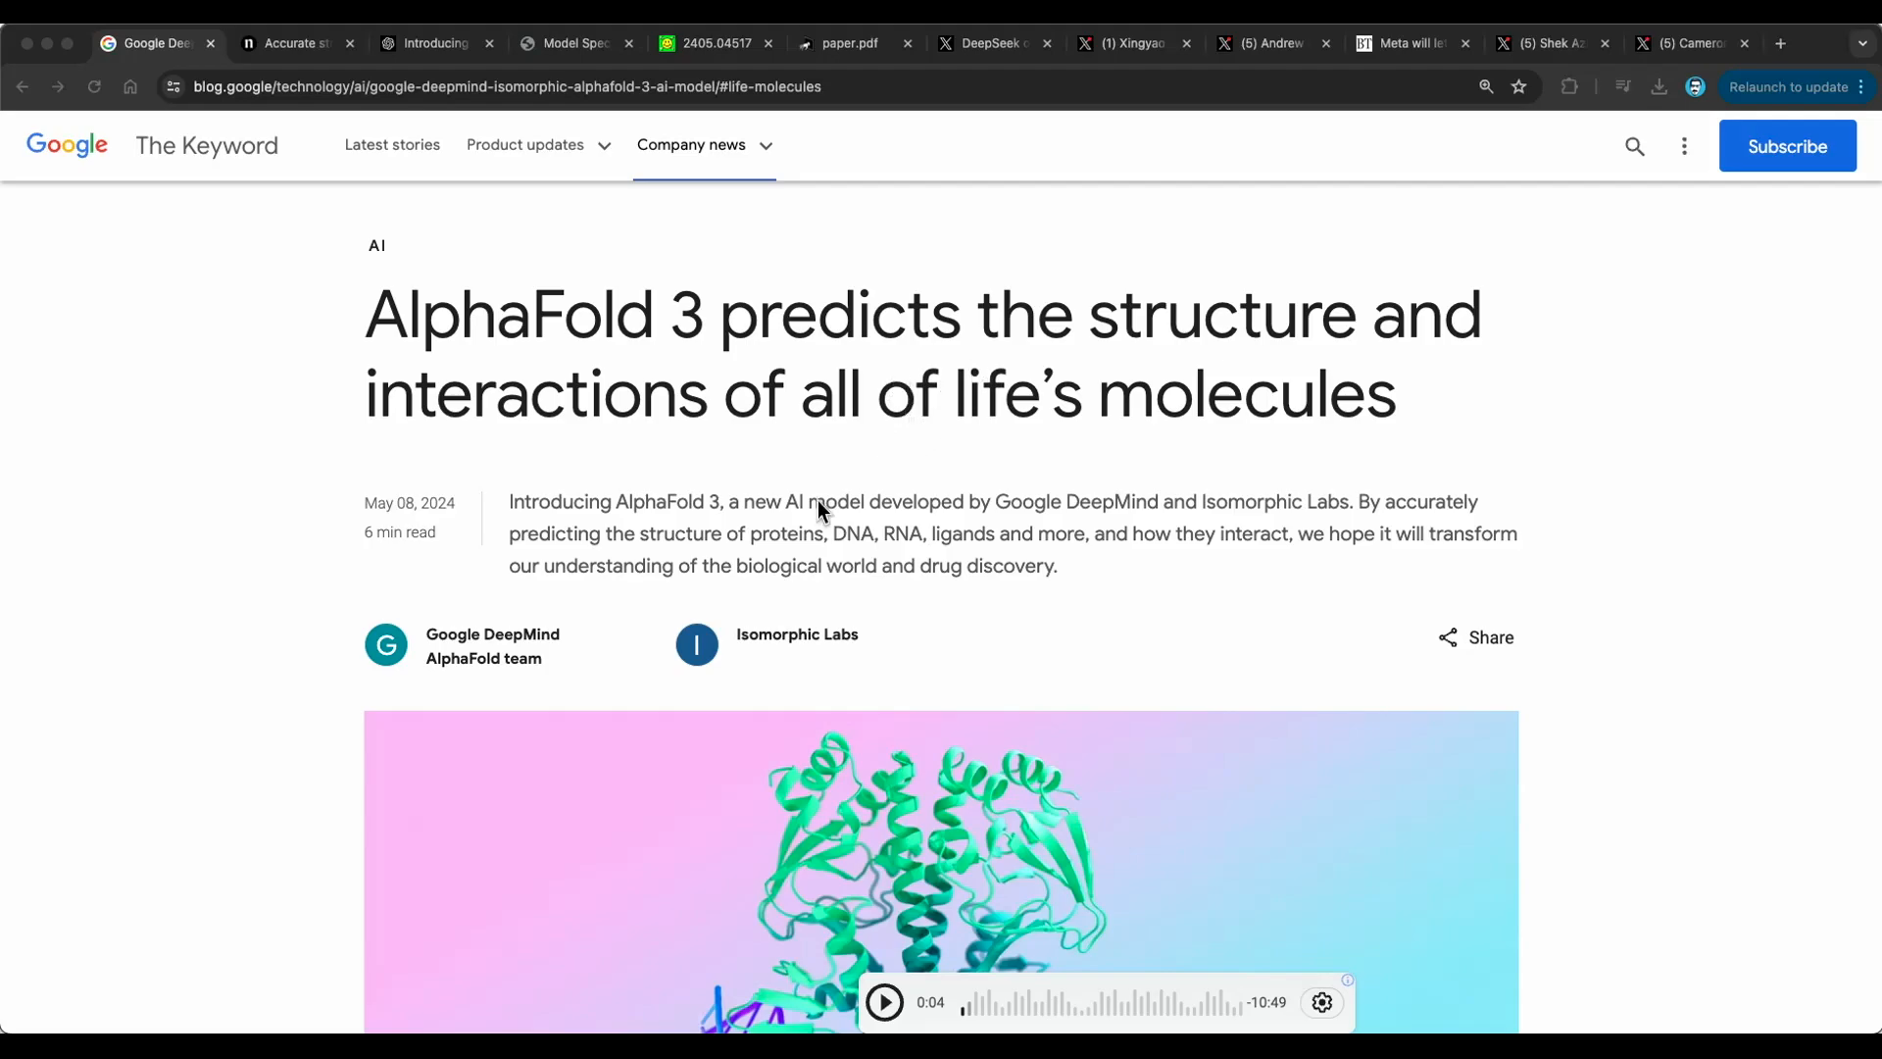
mouse_move(935, 507)
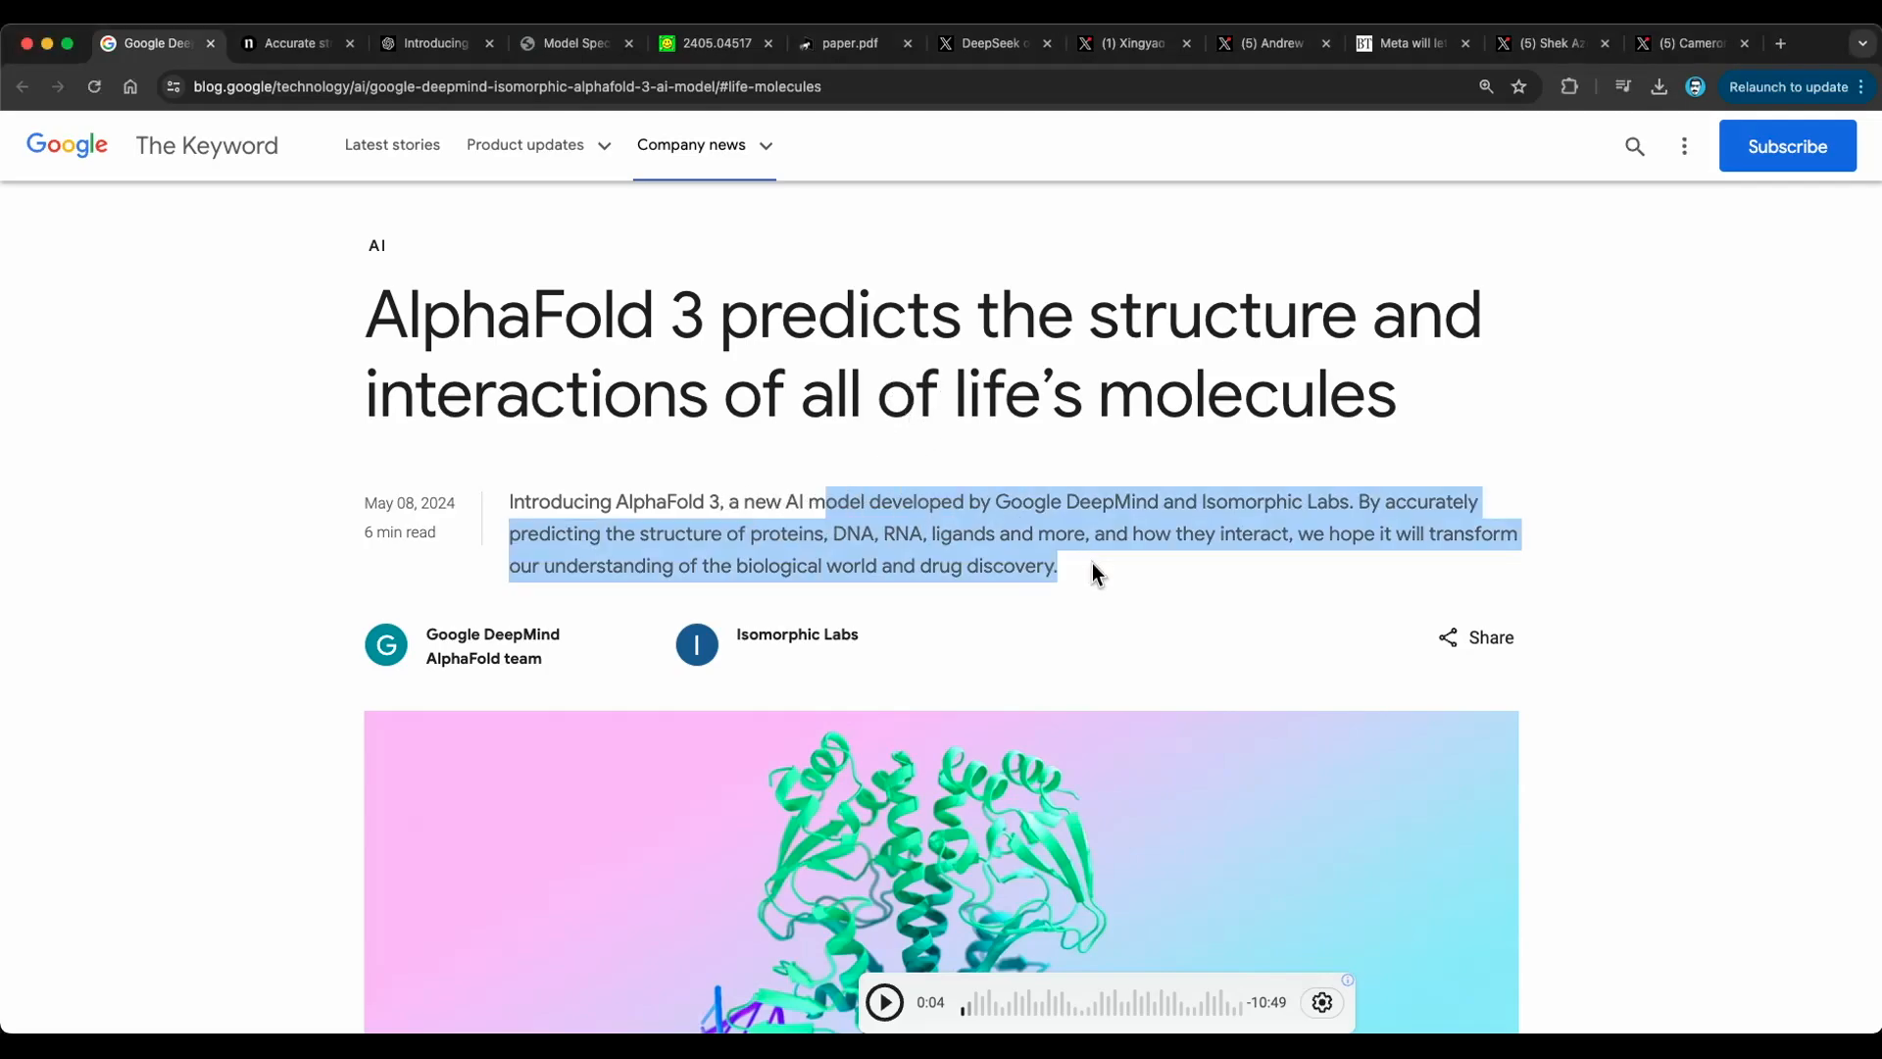
mouse_move(1379, 501)
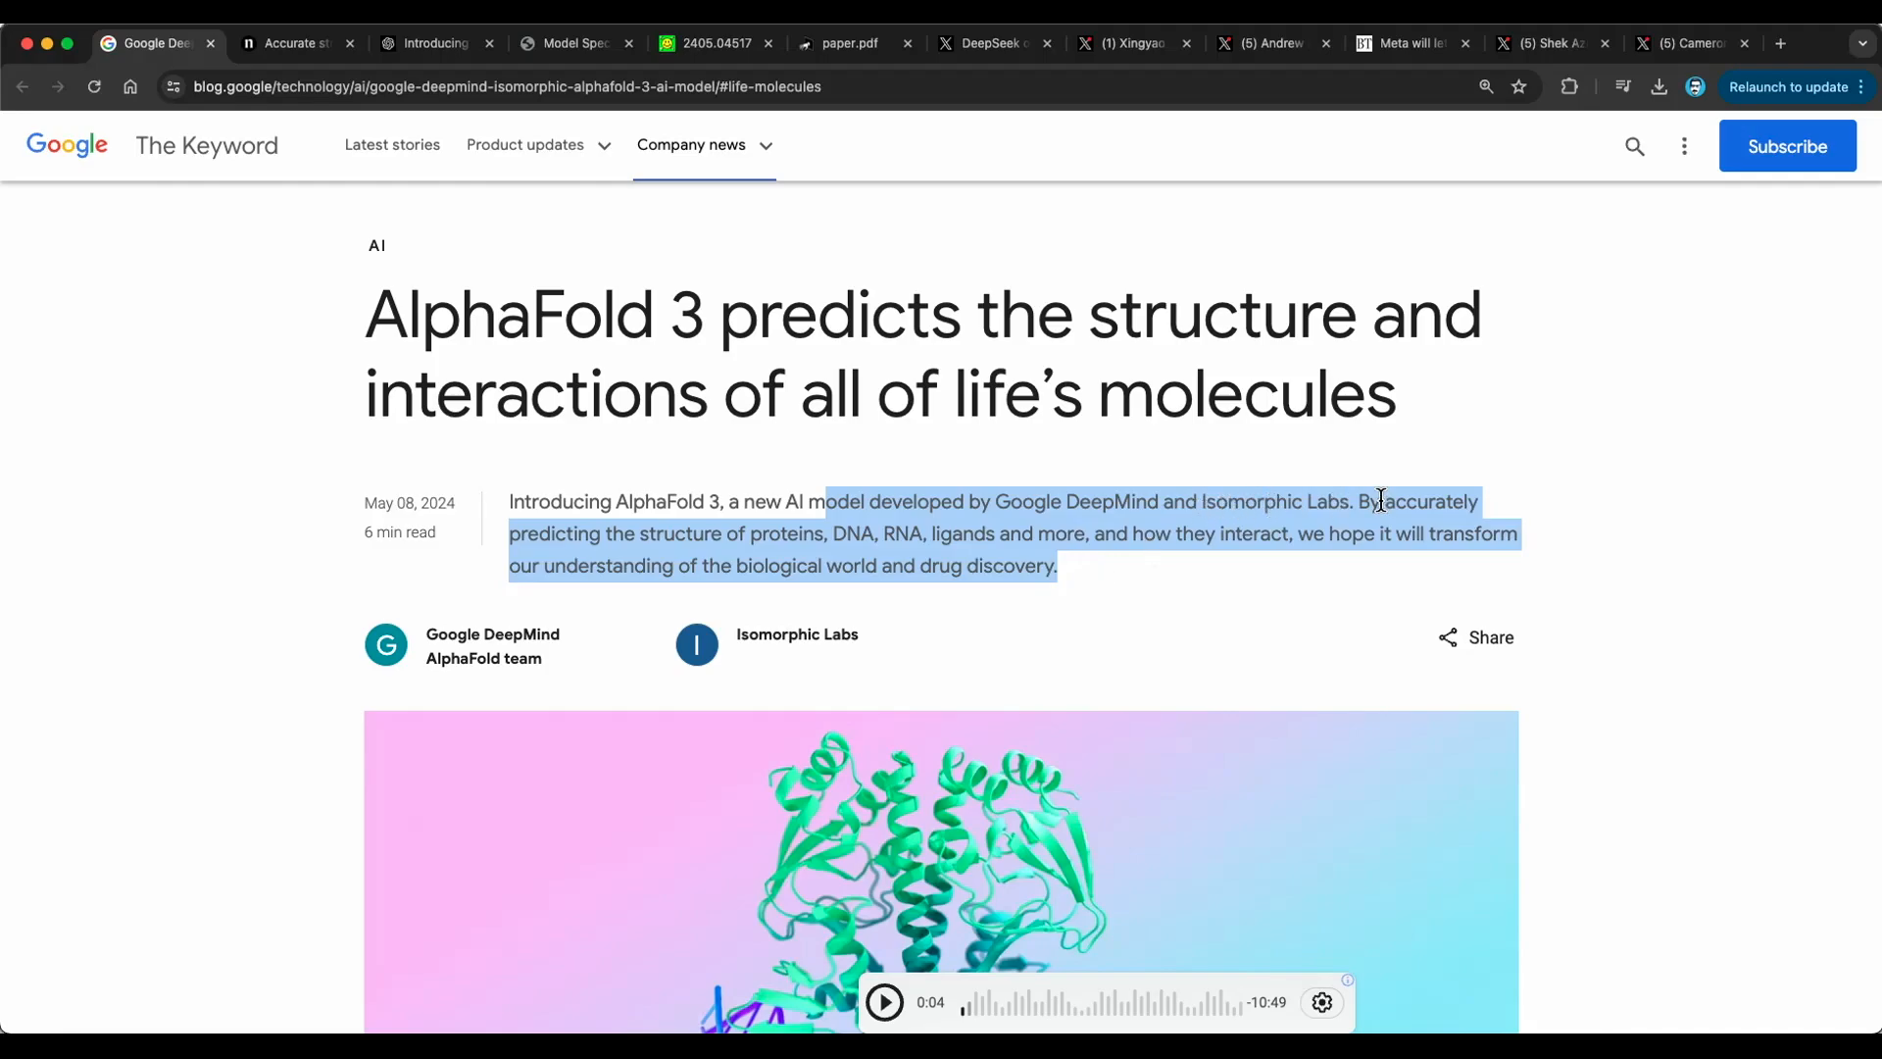
mouse_move(1410, 525)
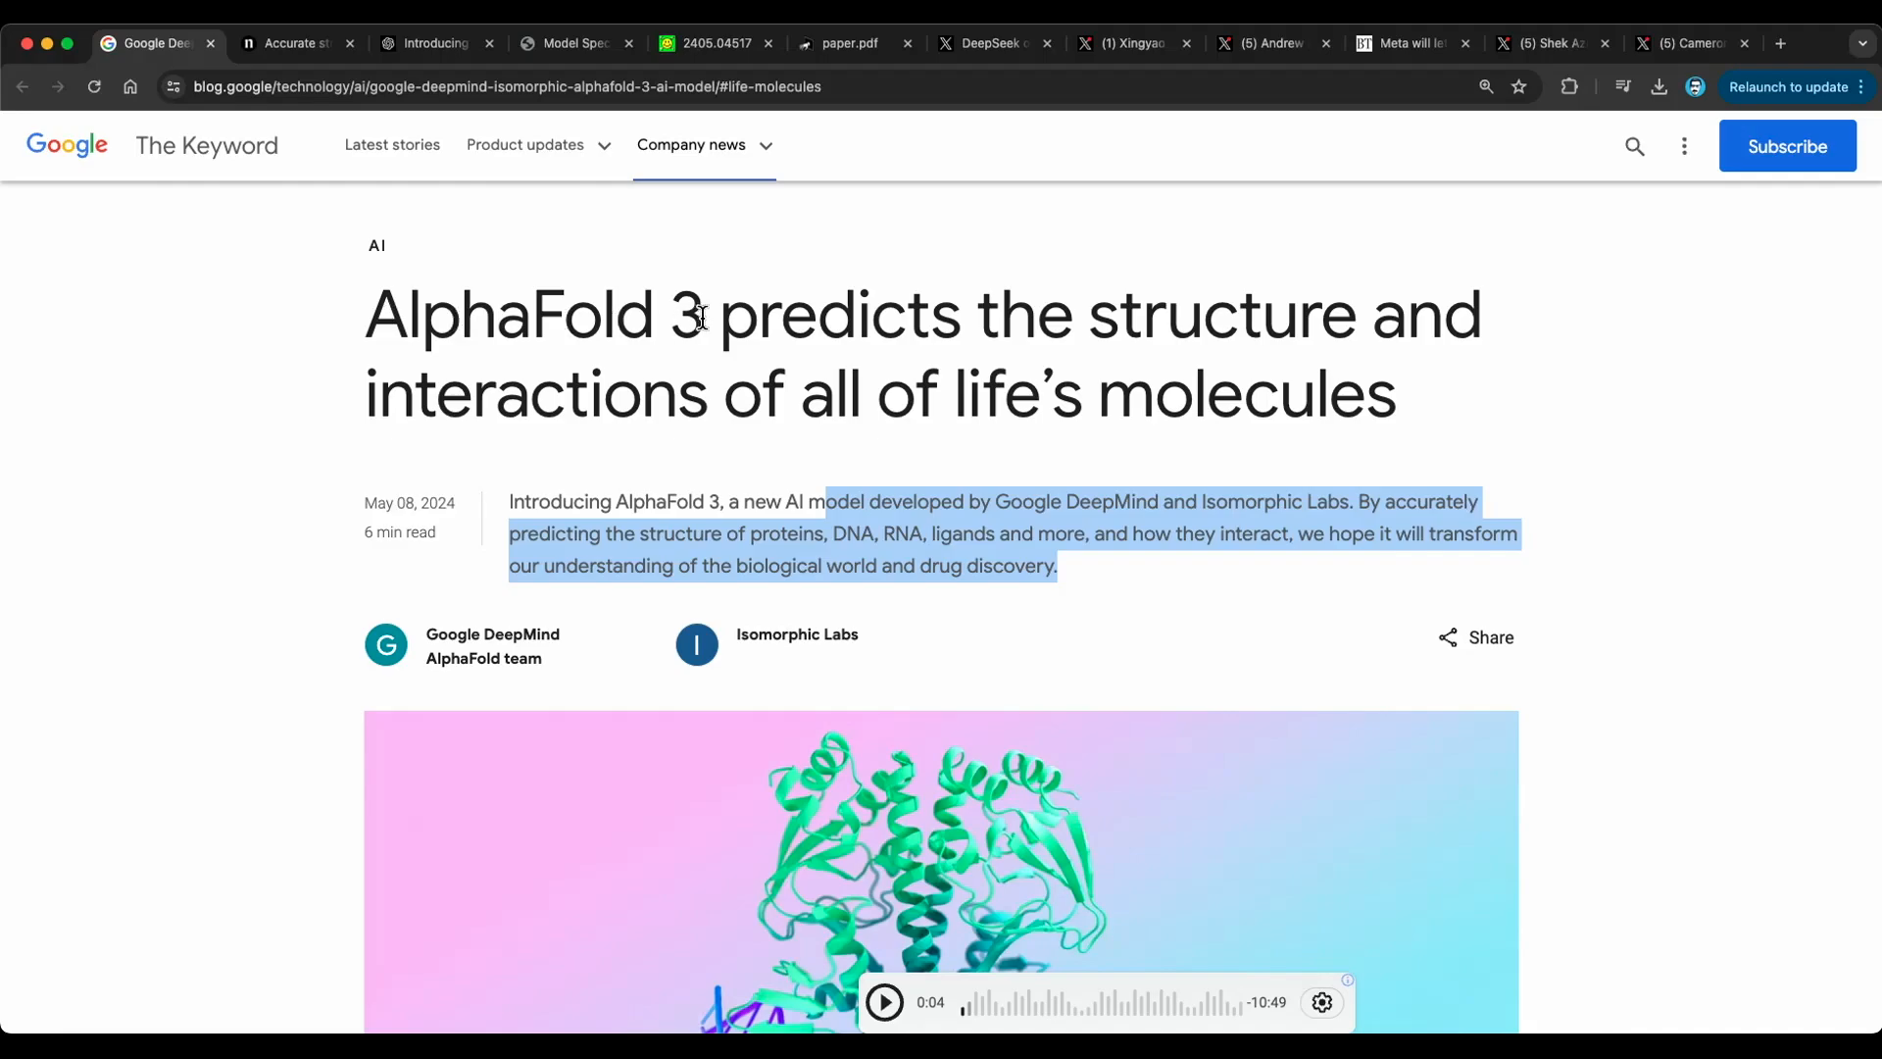
mouse_move(1170, 504)
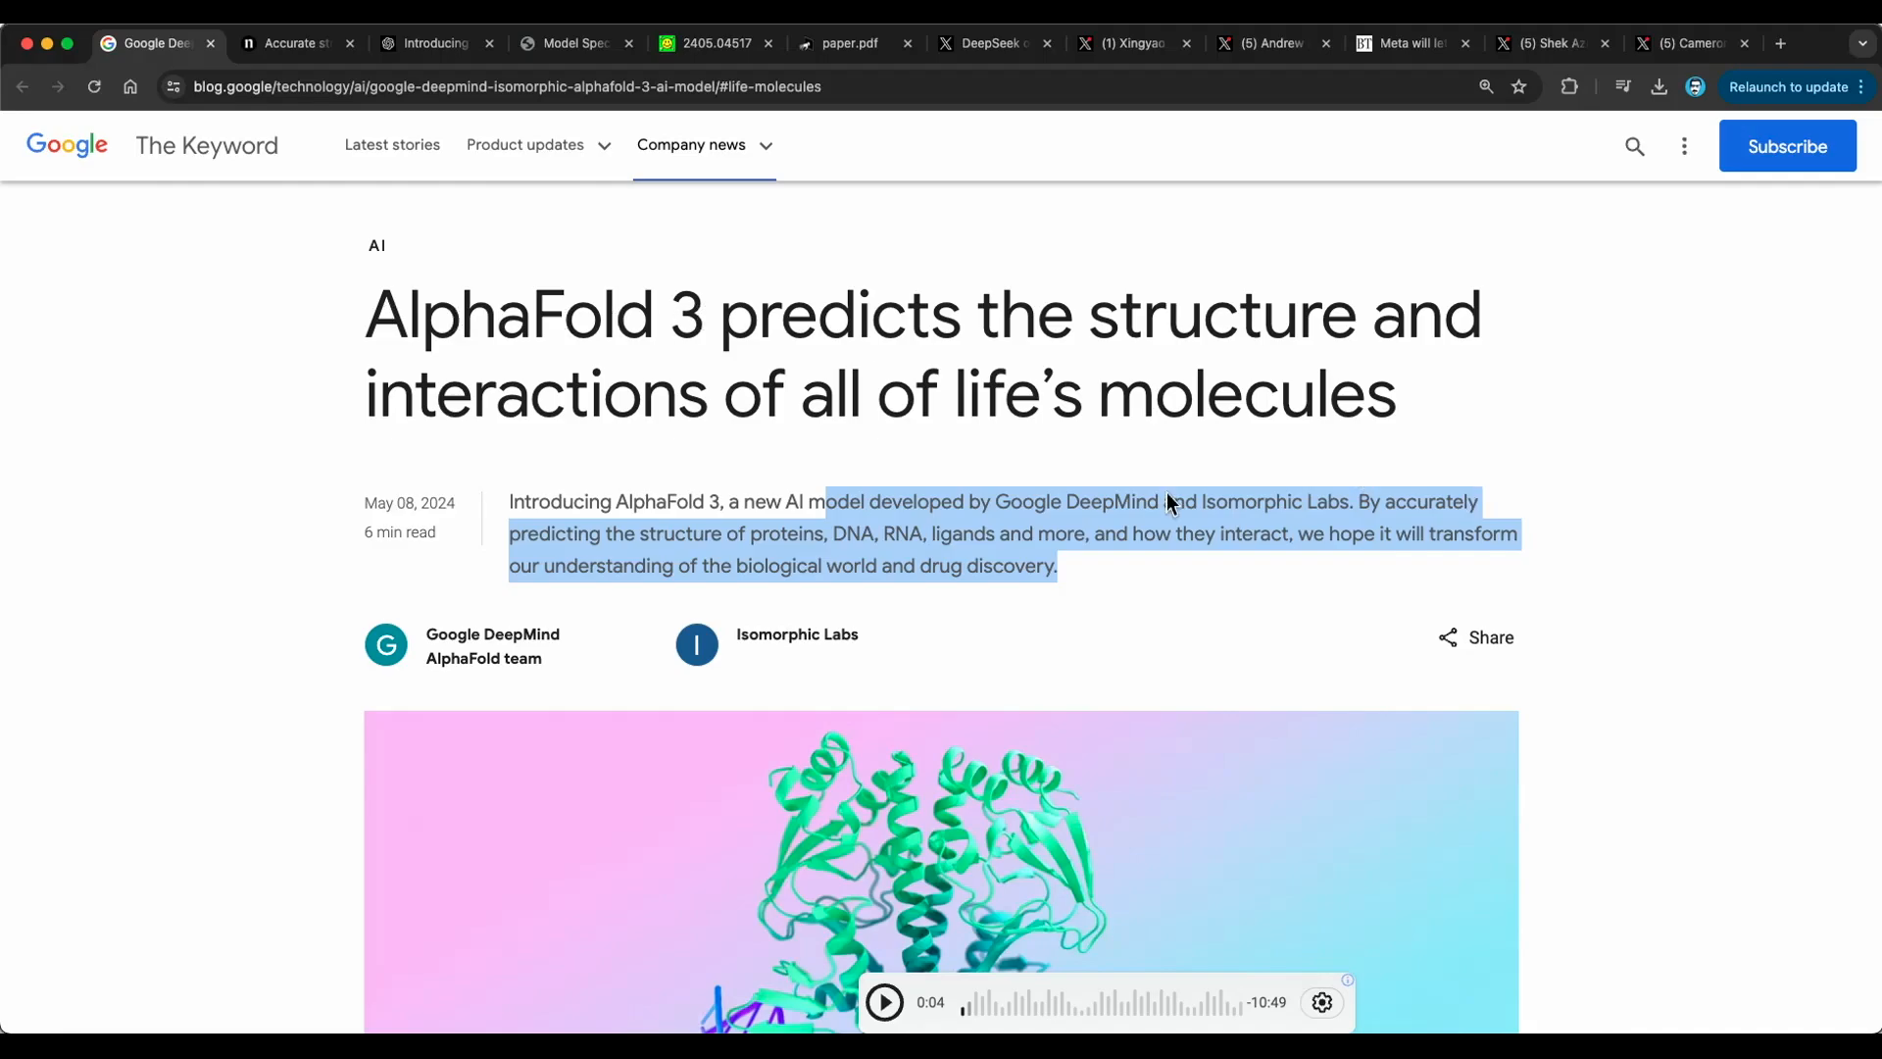
mouse_move(845, 547)
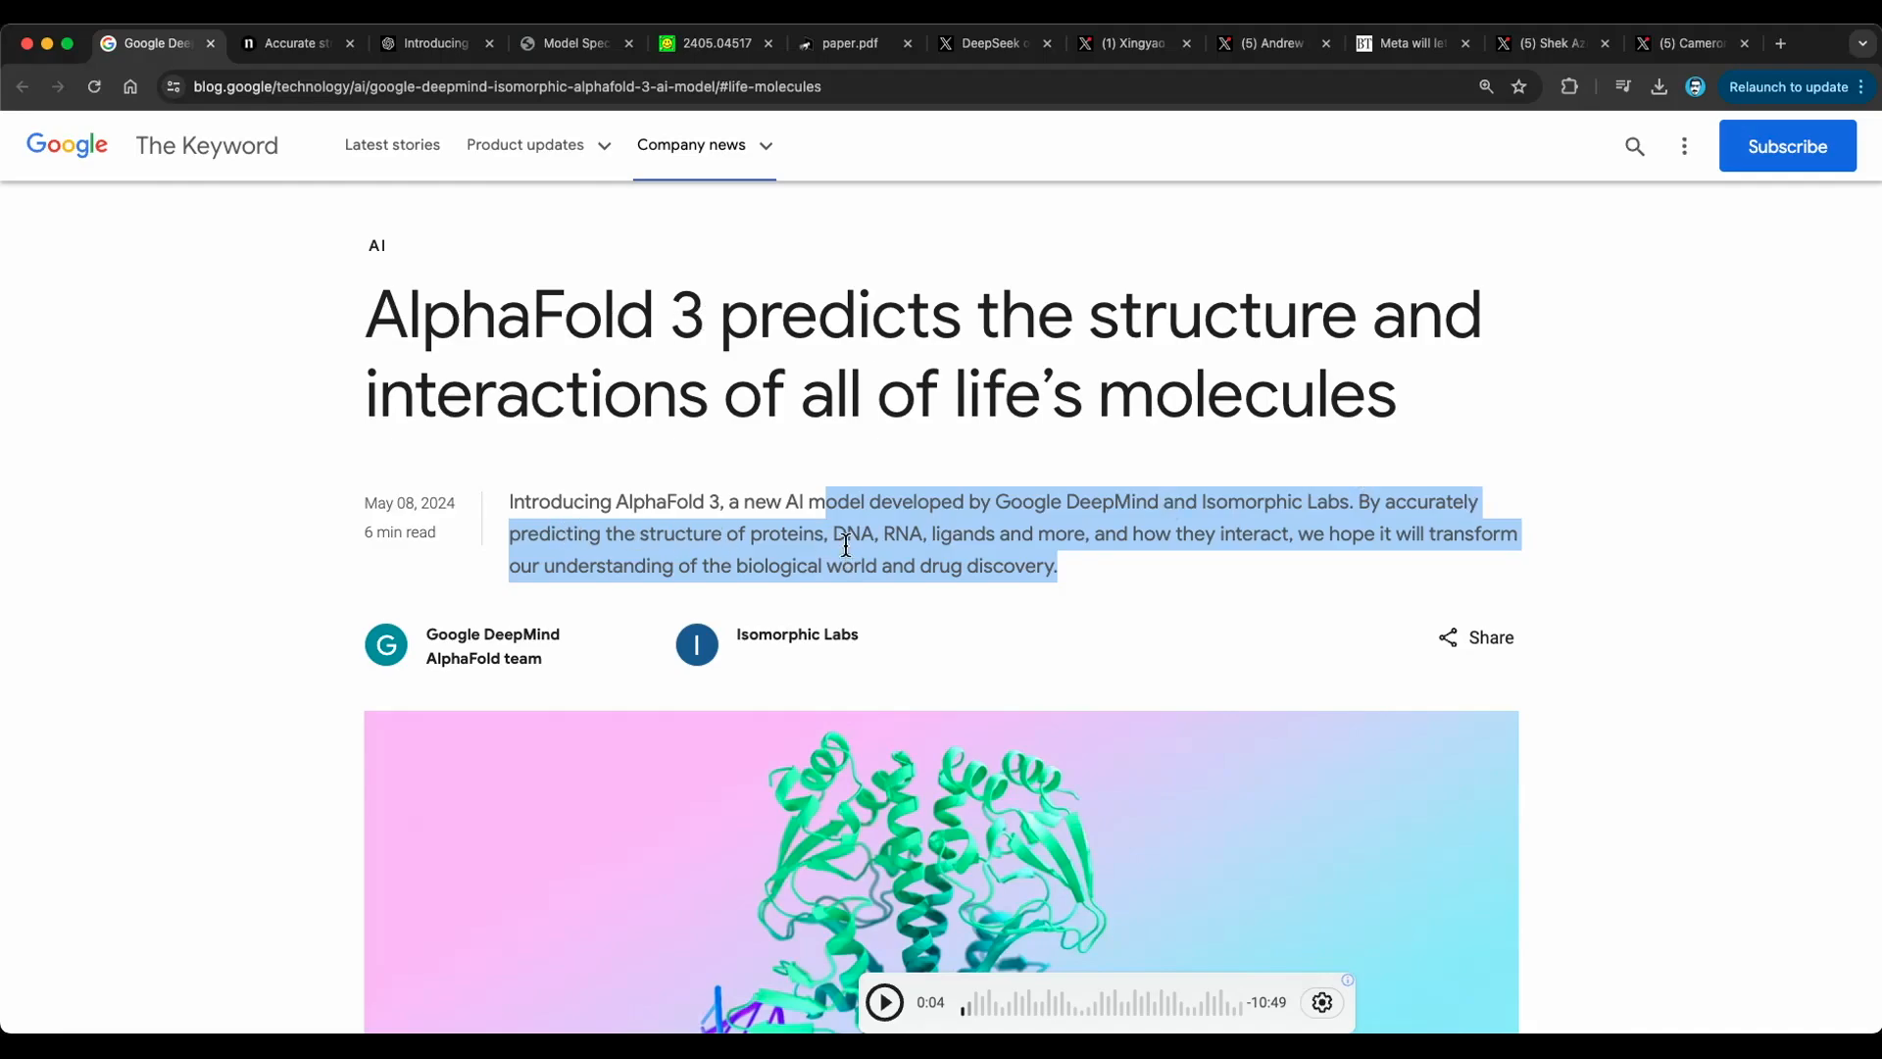
mouse_move(1094, 540)
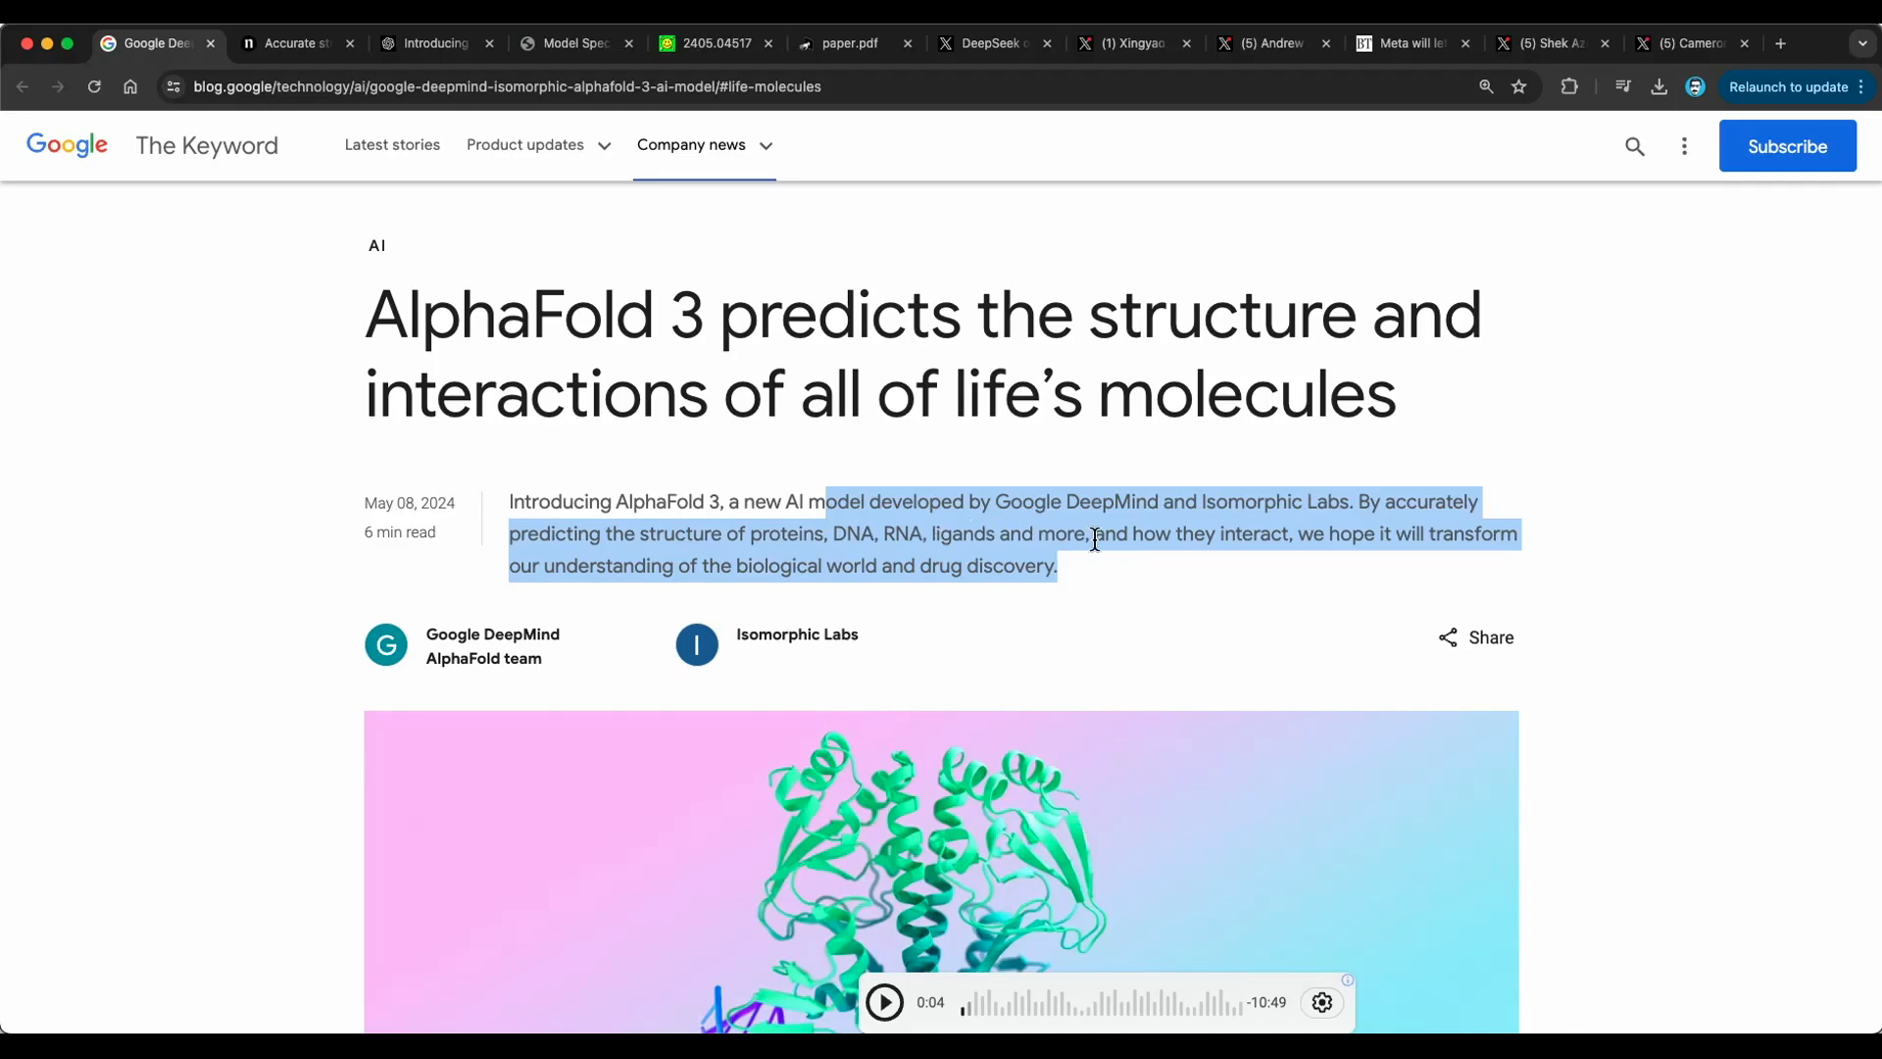
mouse_move(1230, 561)
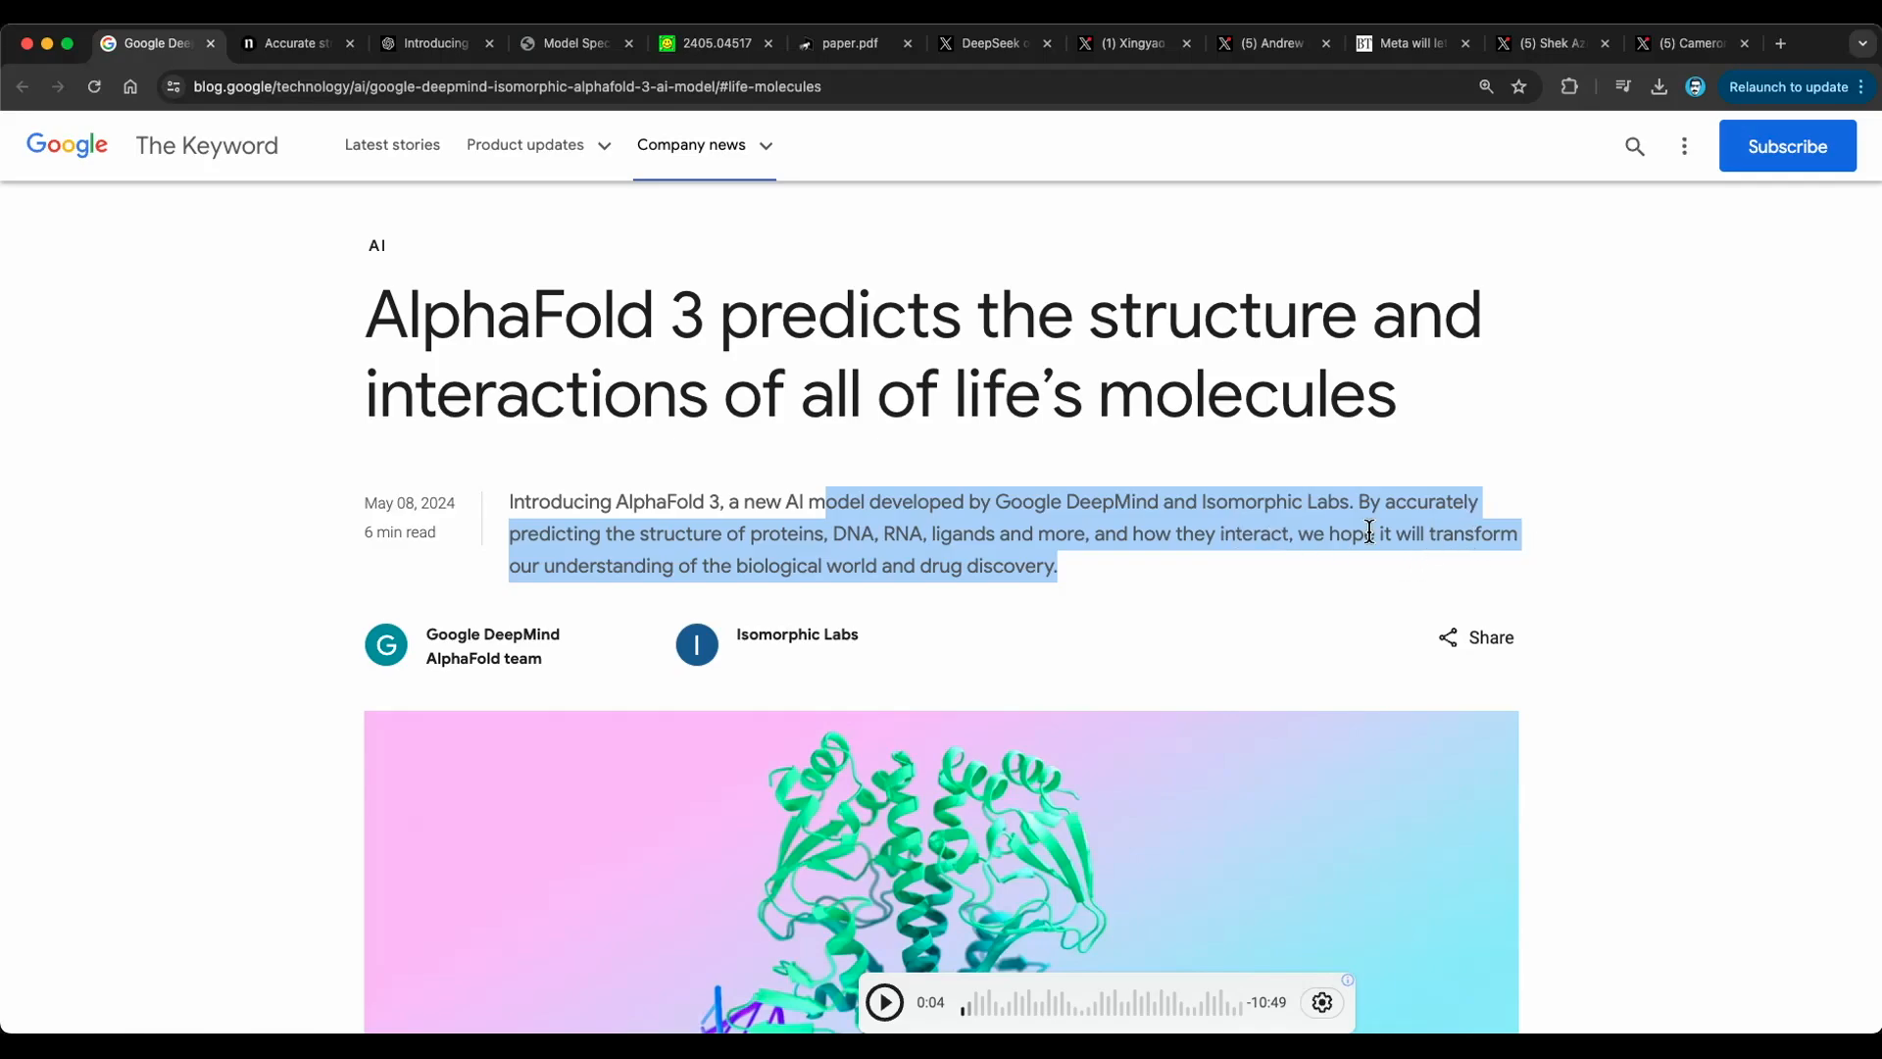
mouse_move(1188, 490)
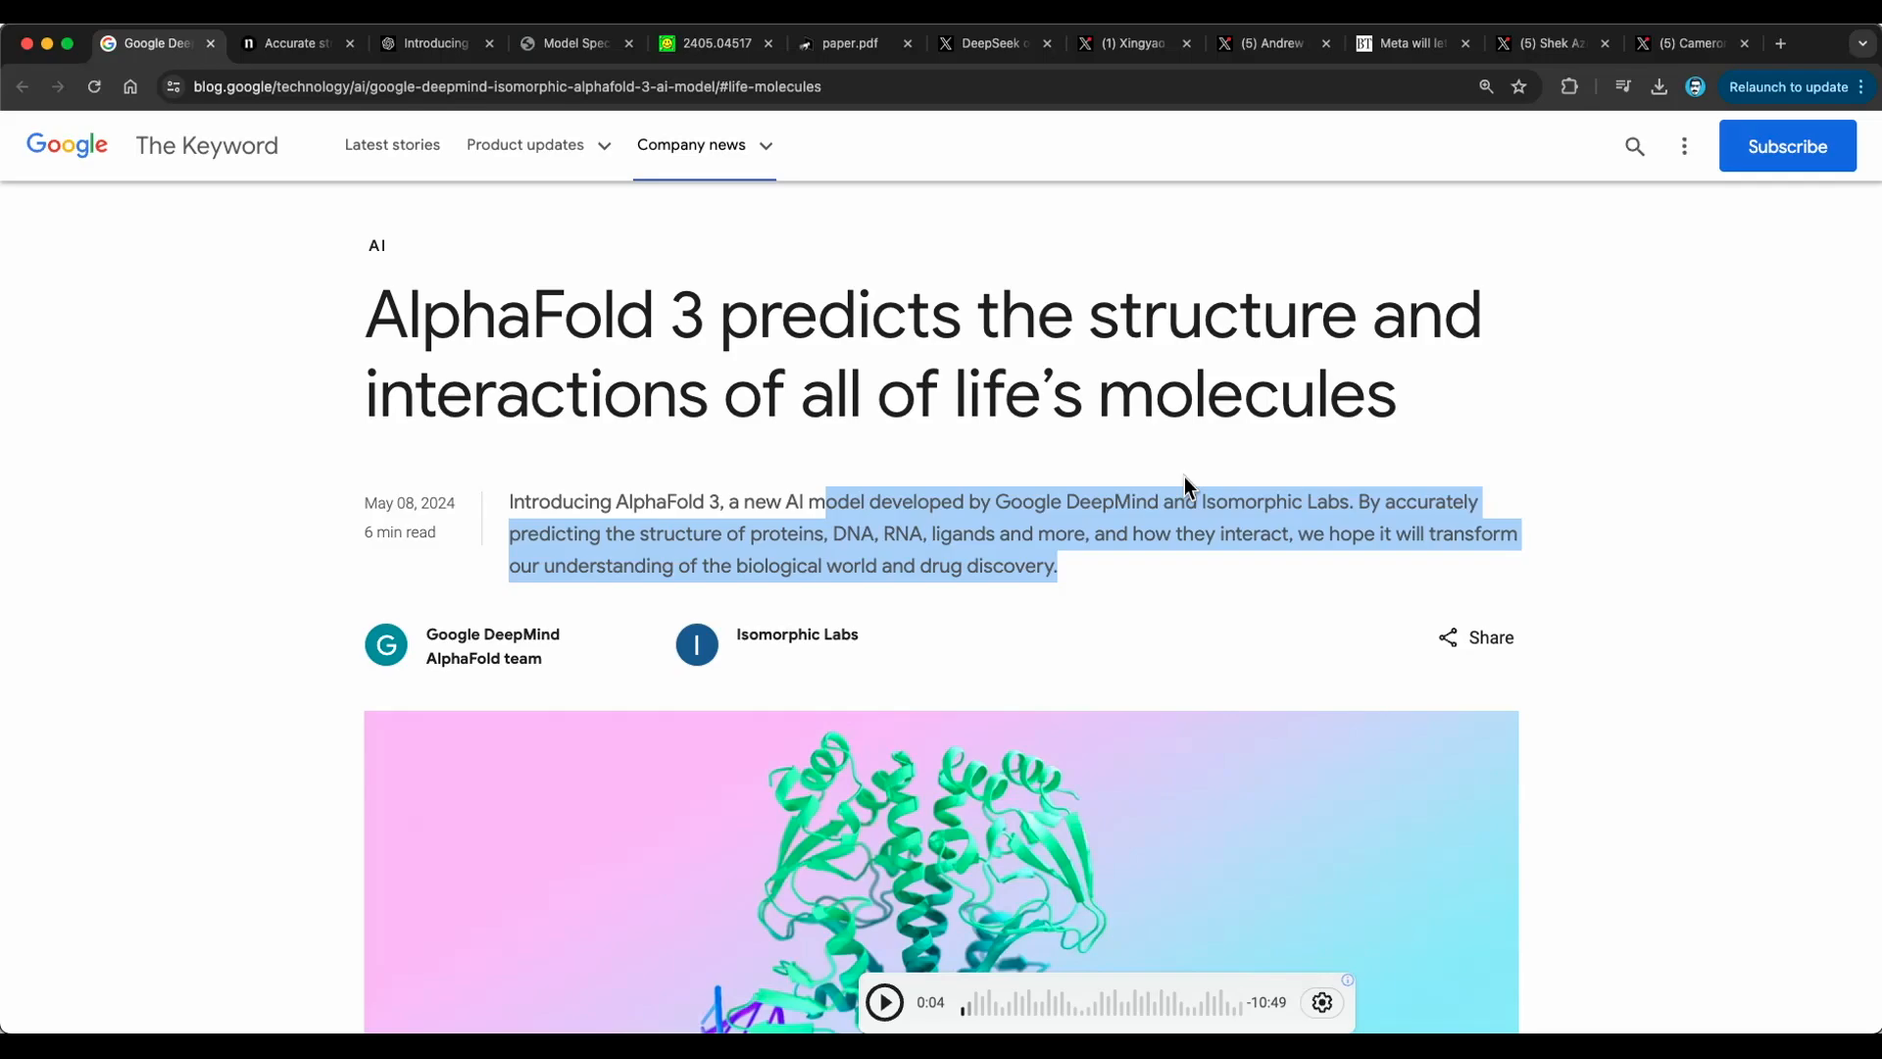
- Scroll the AlphaFold 3 article past the hero image to 'In this story' and opening paragraphs
scroll("down", 3)
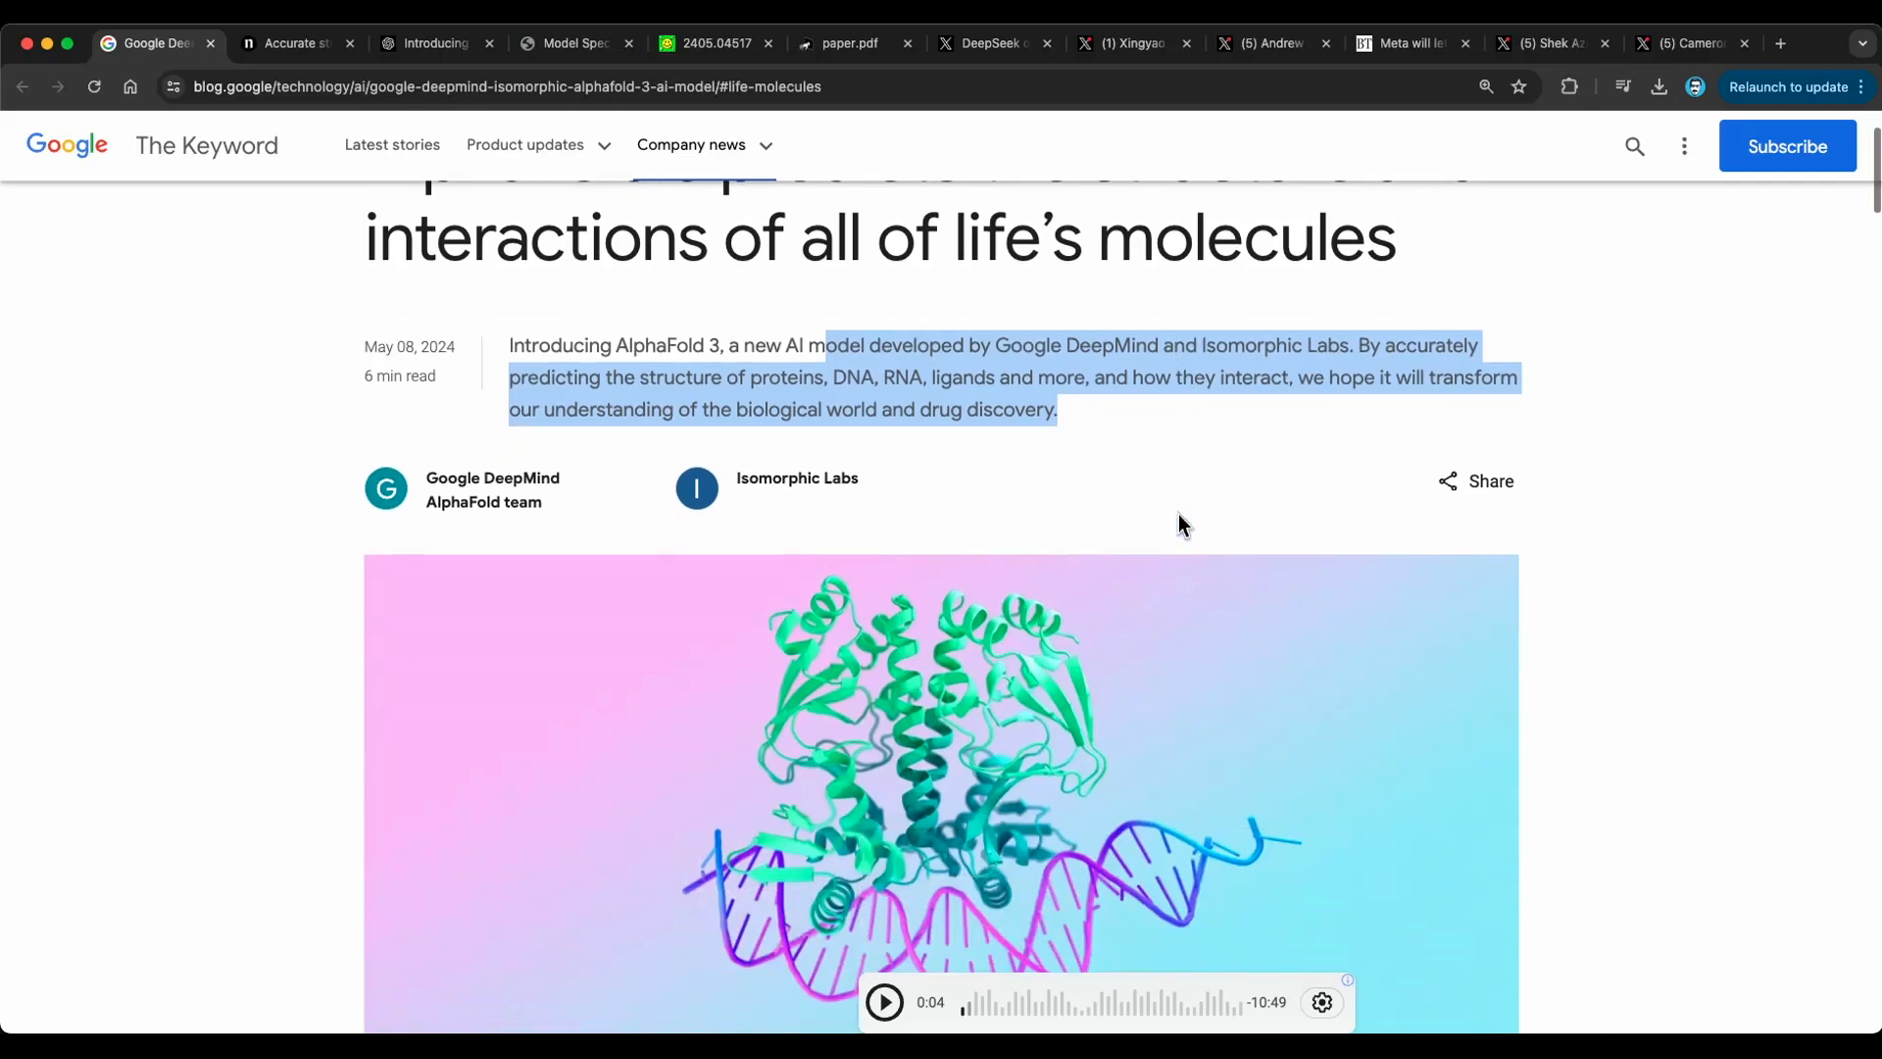
scroll("down", 3)
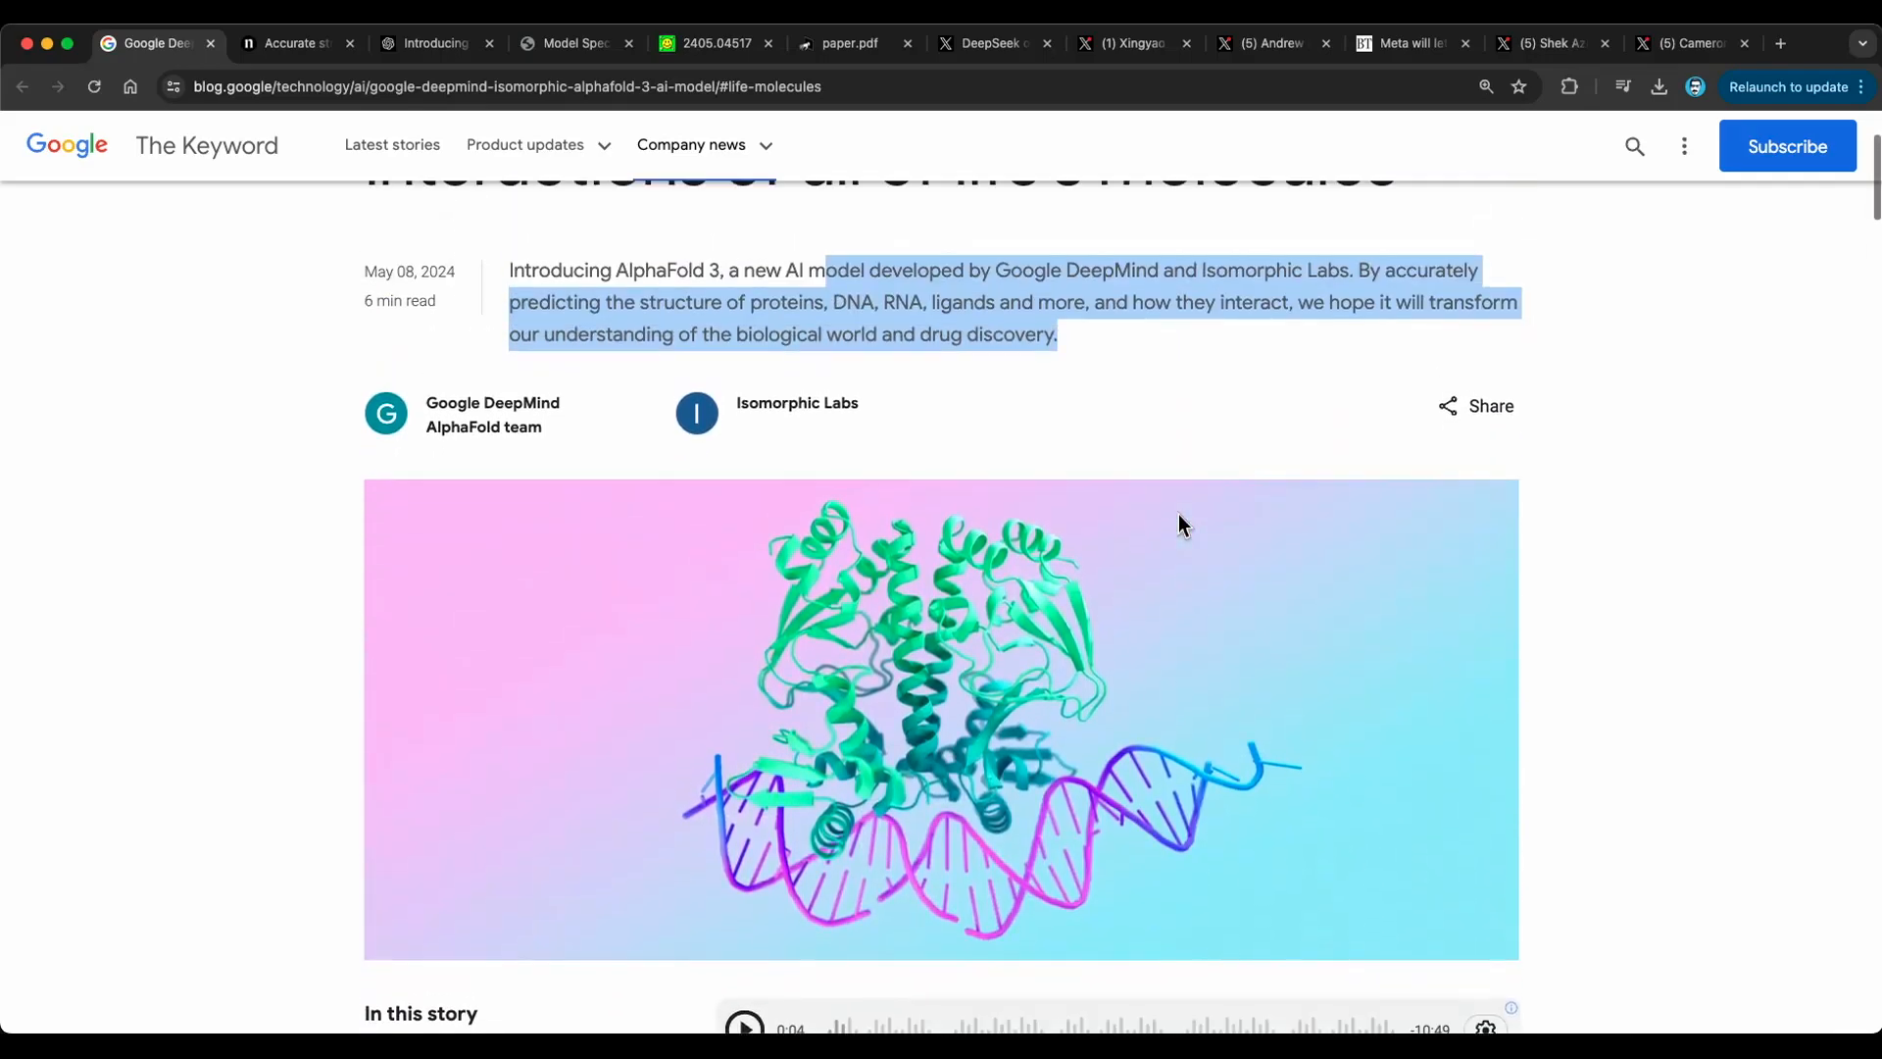
mouse_move(1098, 399)
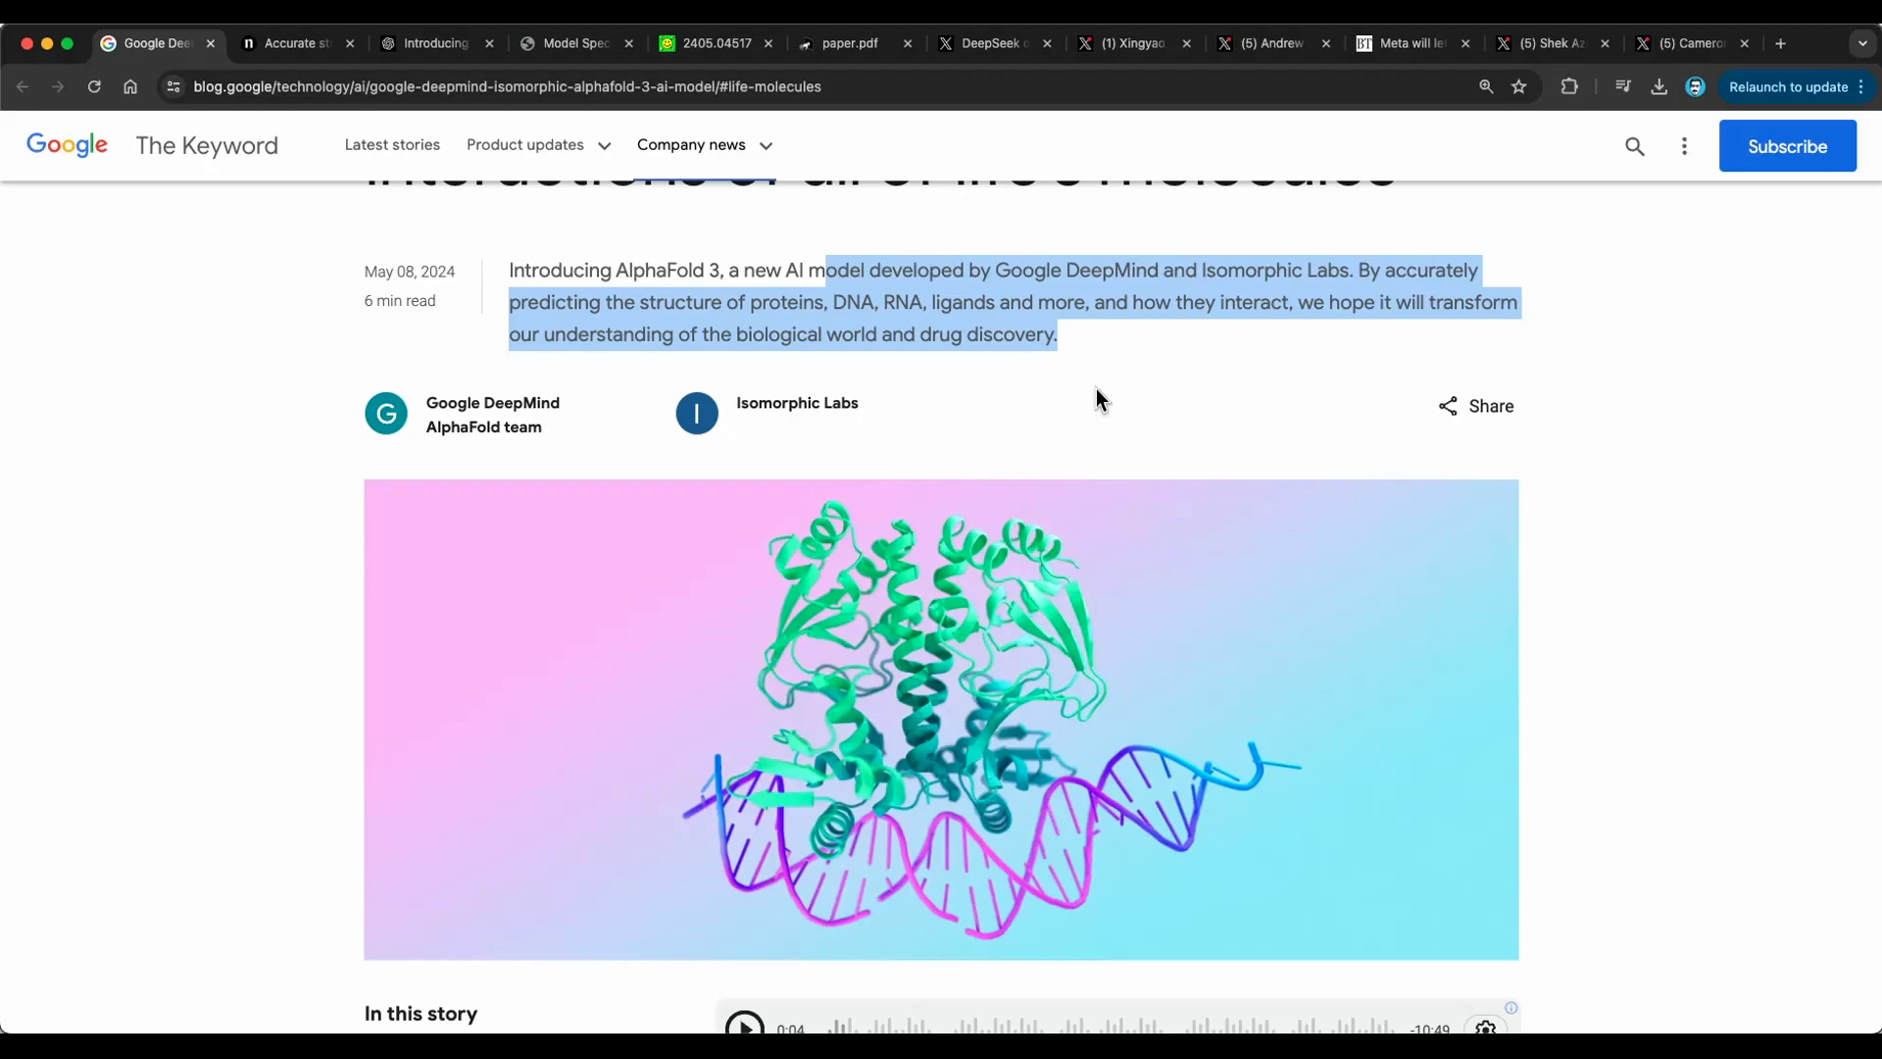
scroll("down", 3)
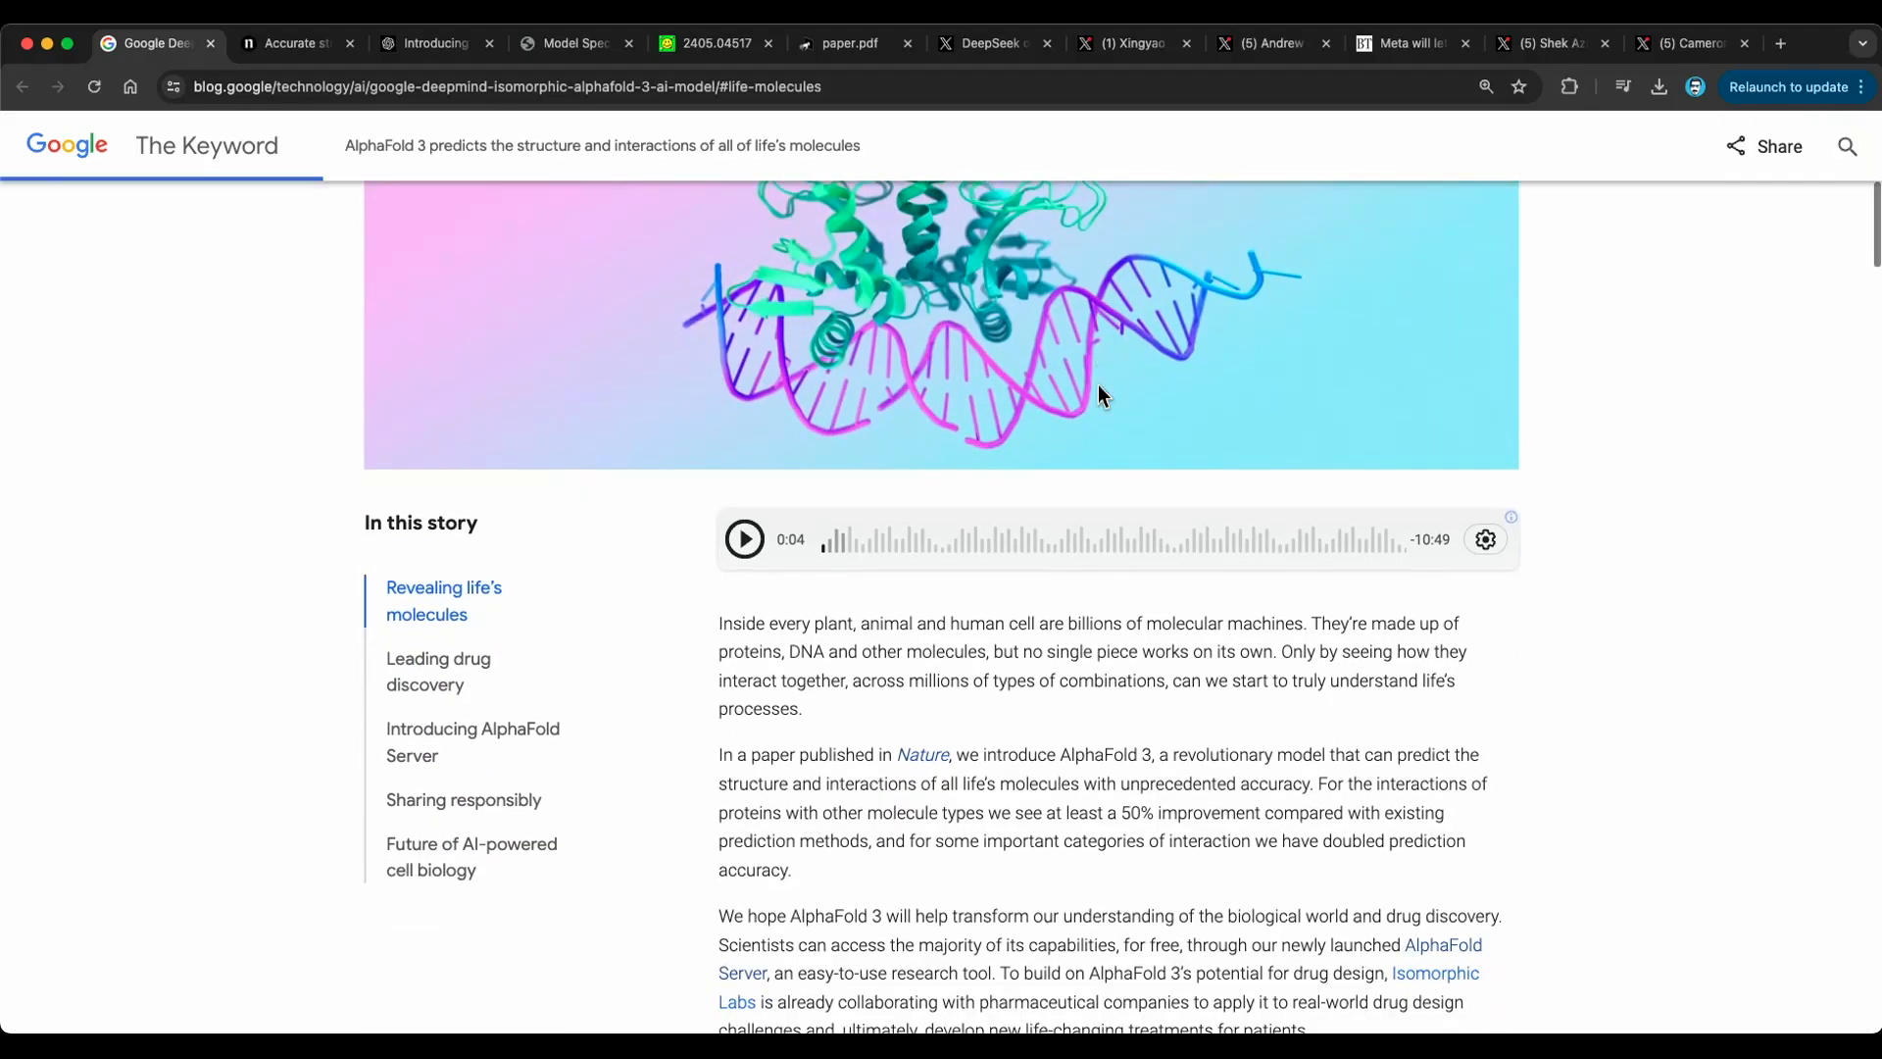
scroll("down", 3)
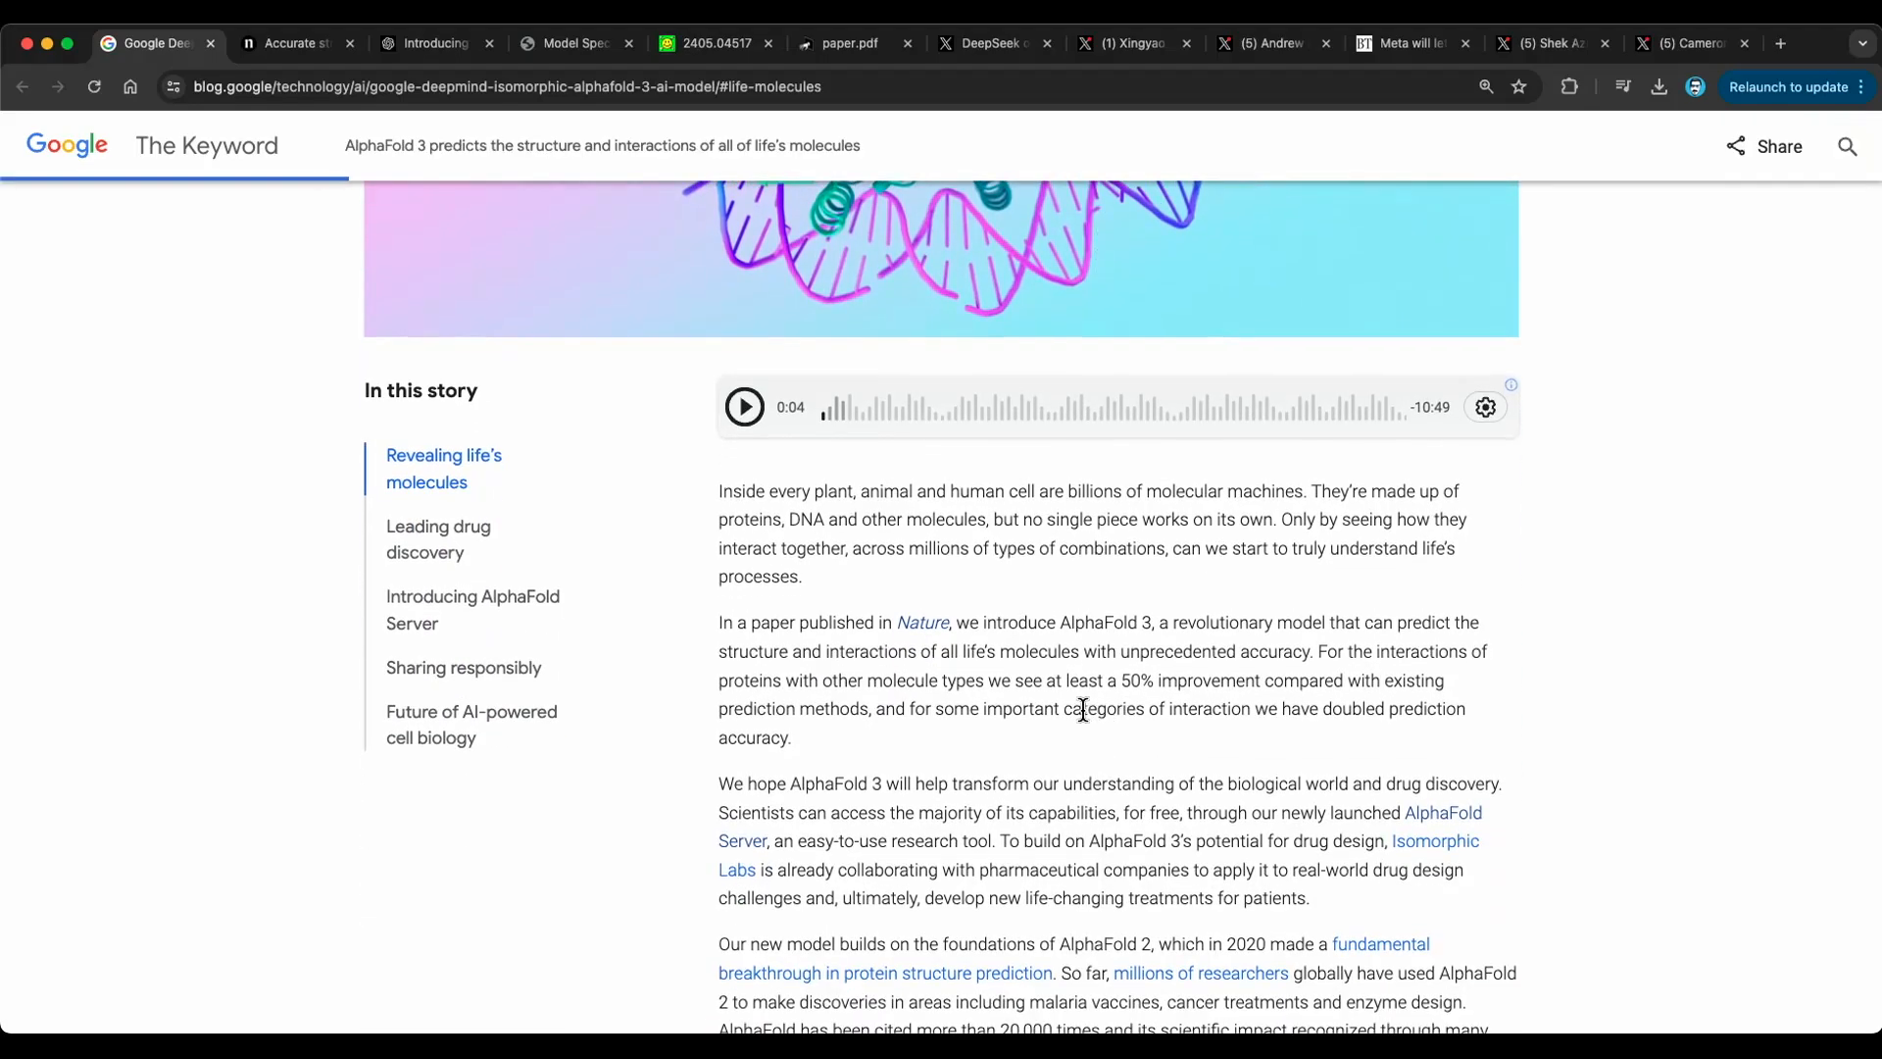
mouse_move(1106, 680)
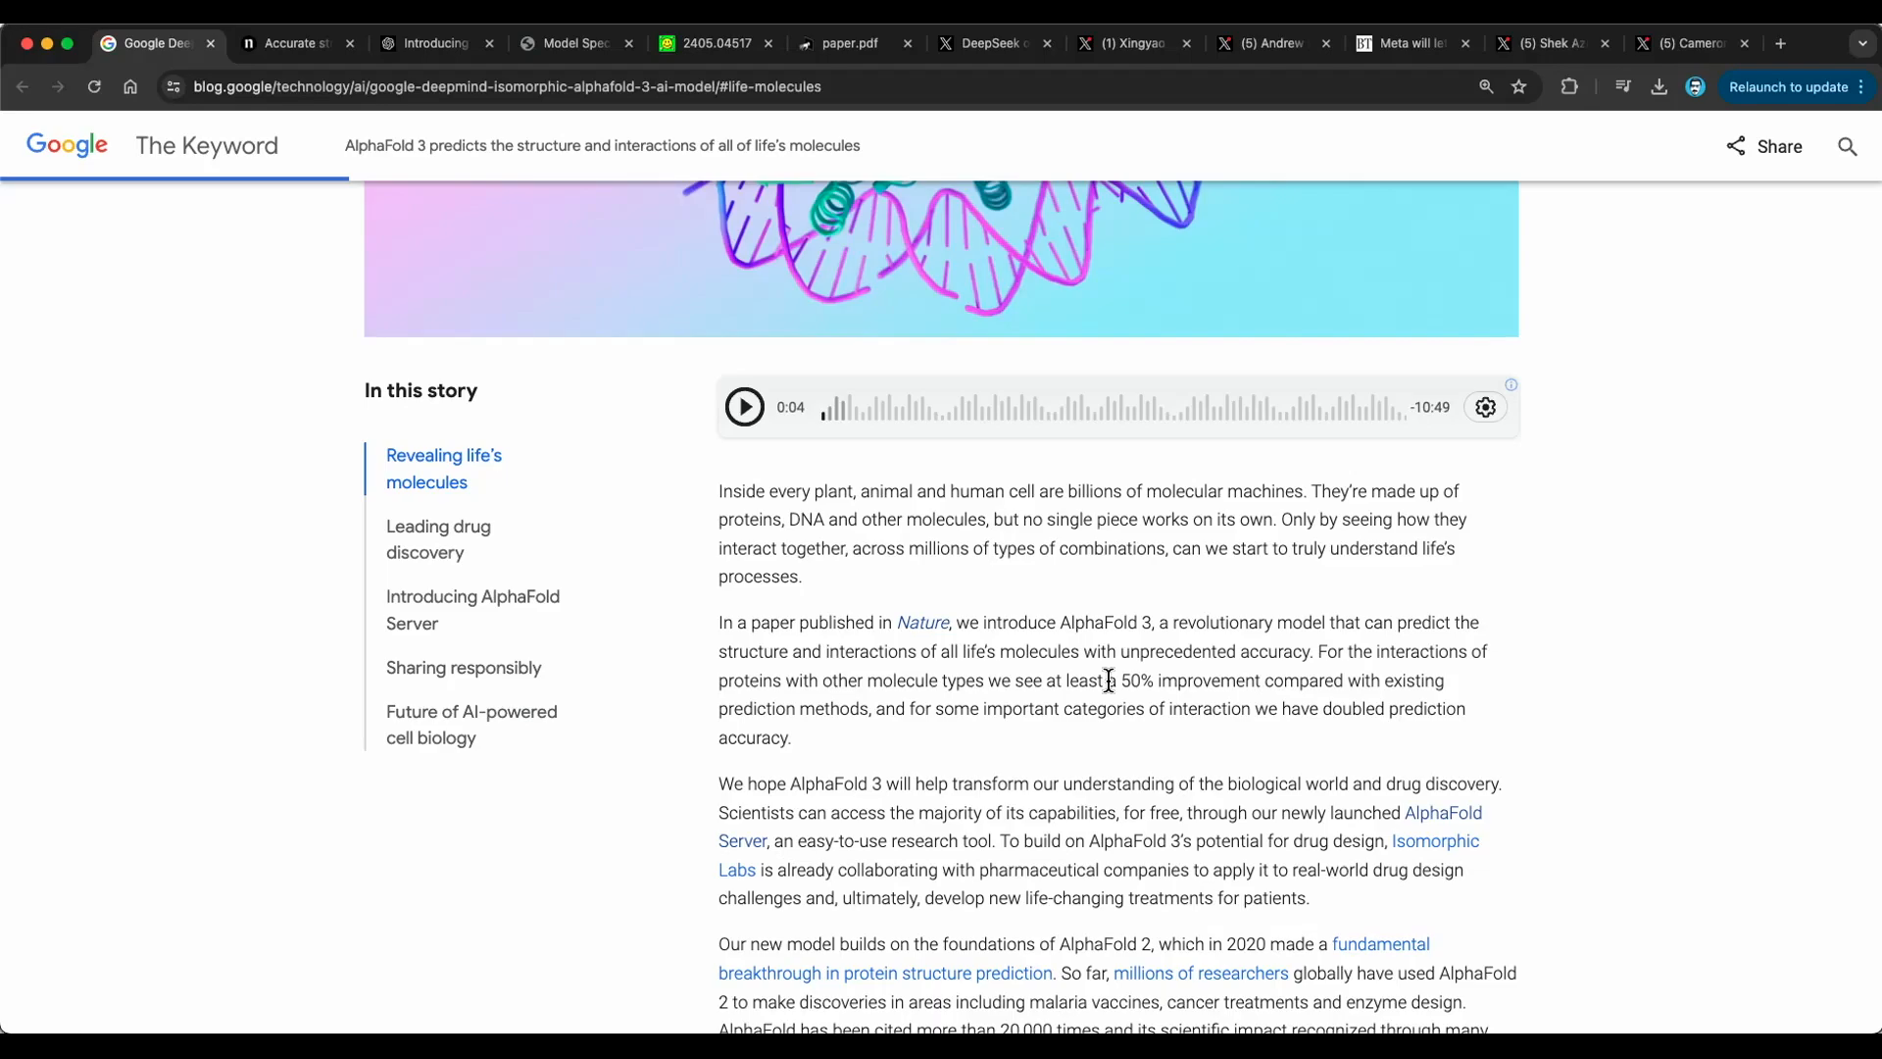
scroll("down", 3)
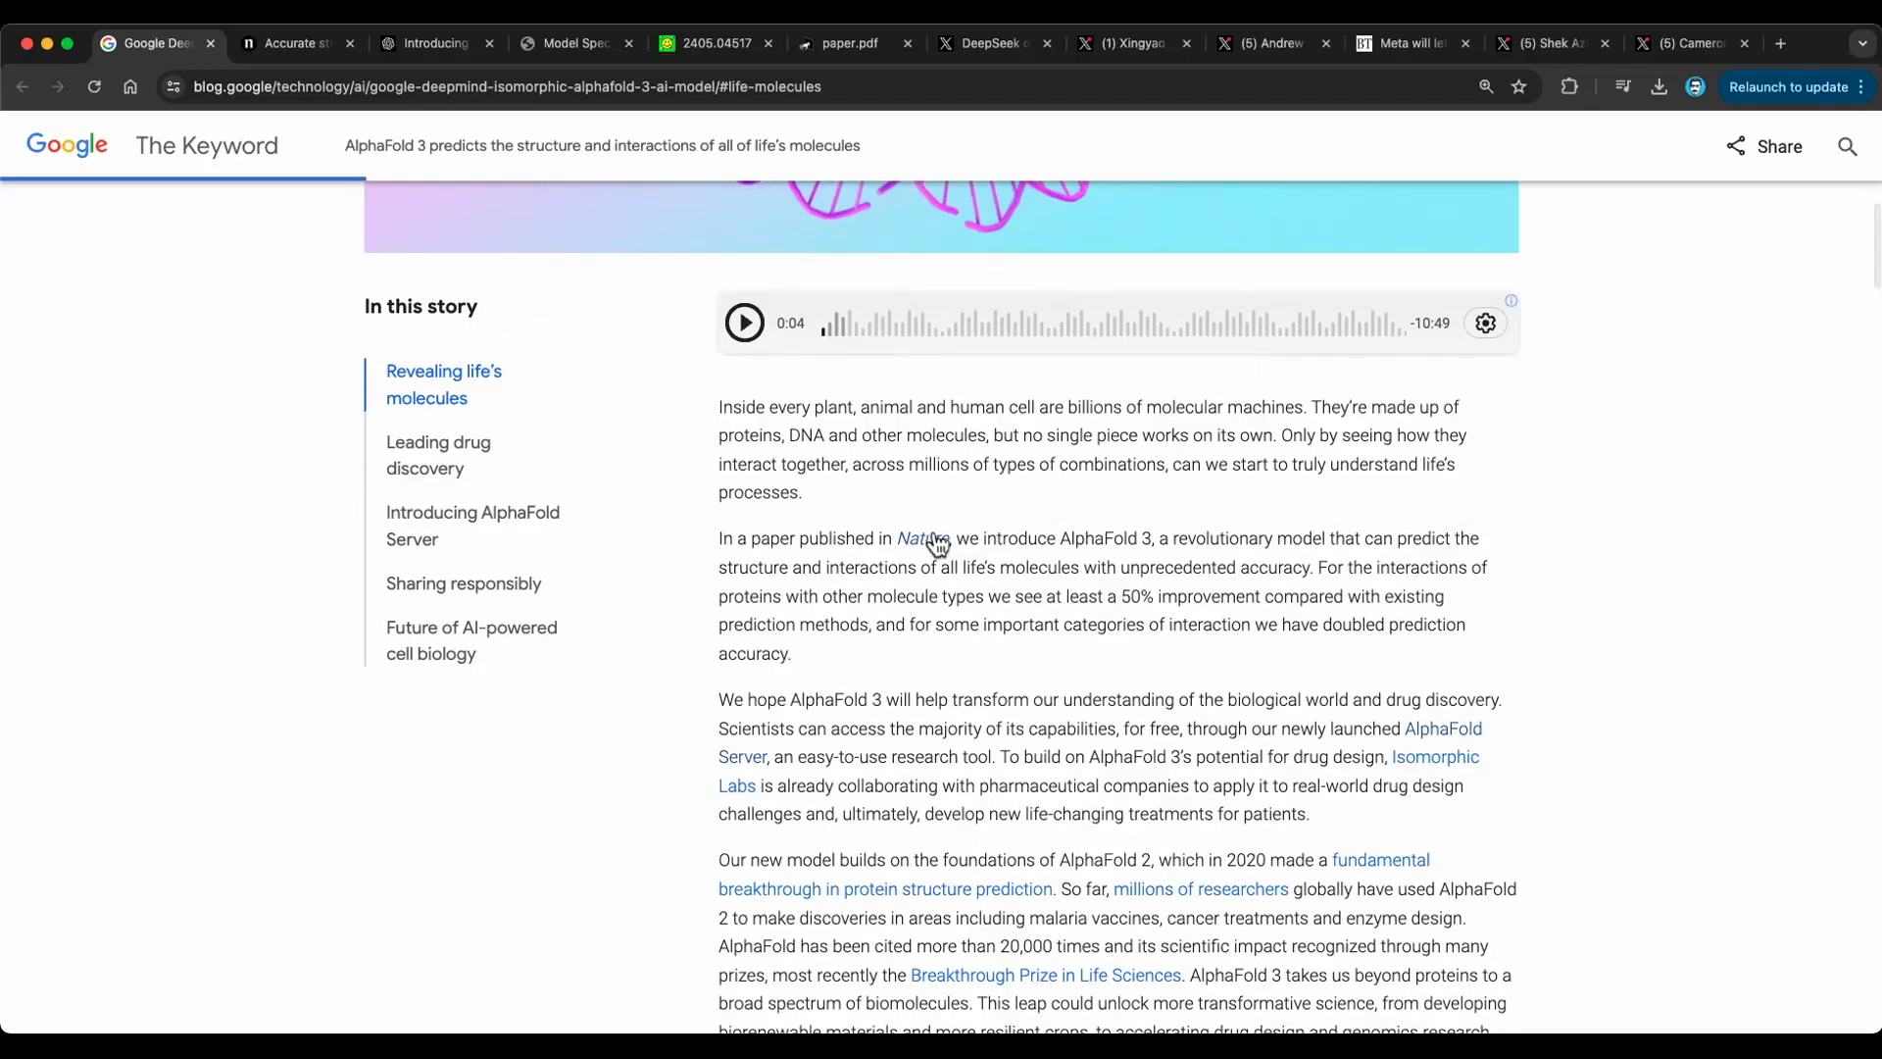
- Open the cited AlphaFold 3 paper on Nature and view its Abstract
left_click(298, 44)
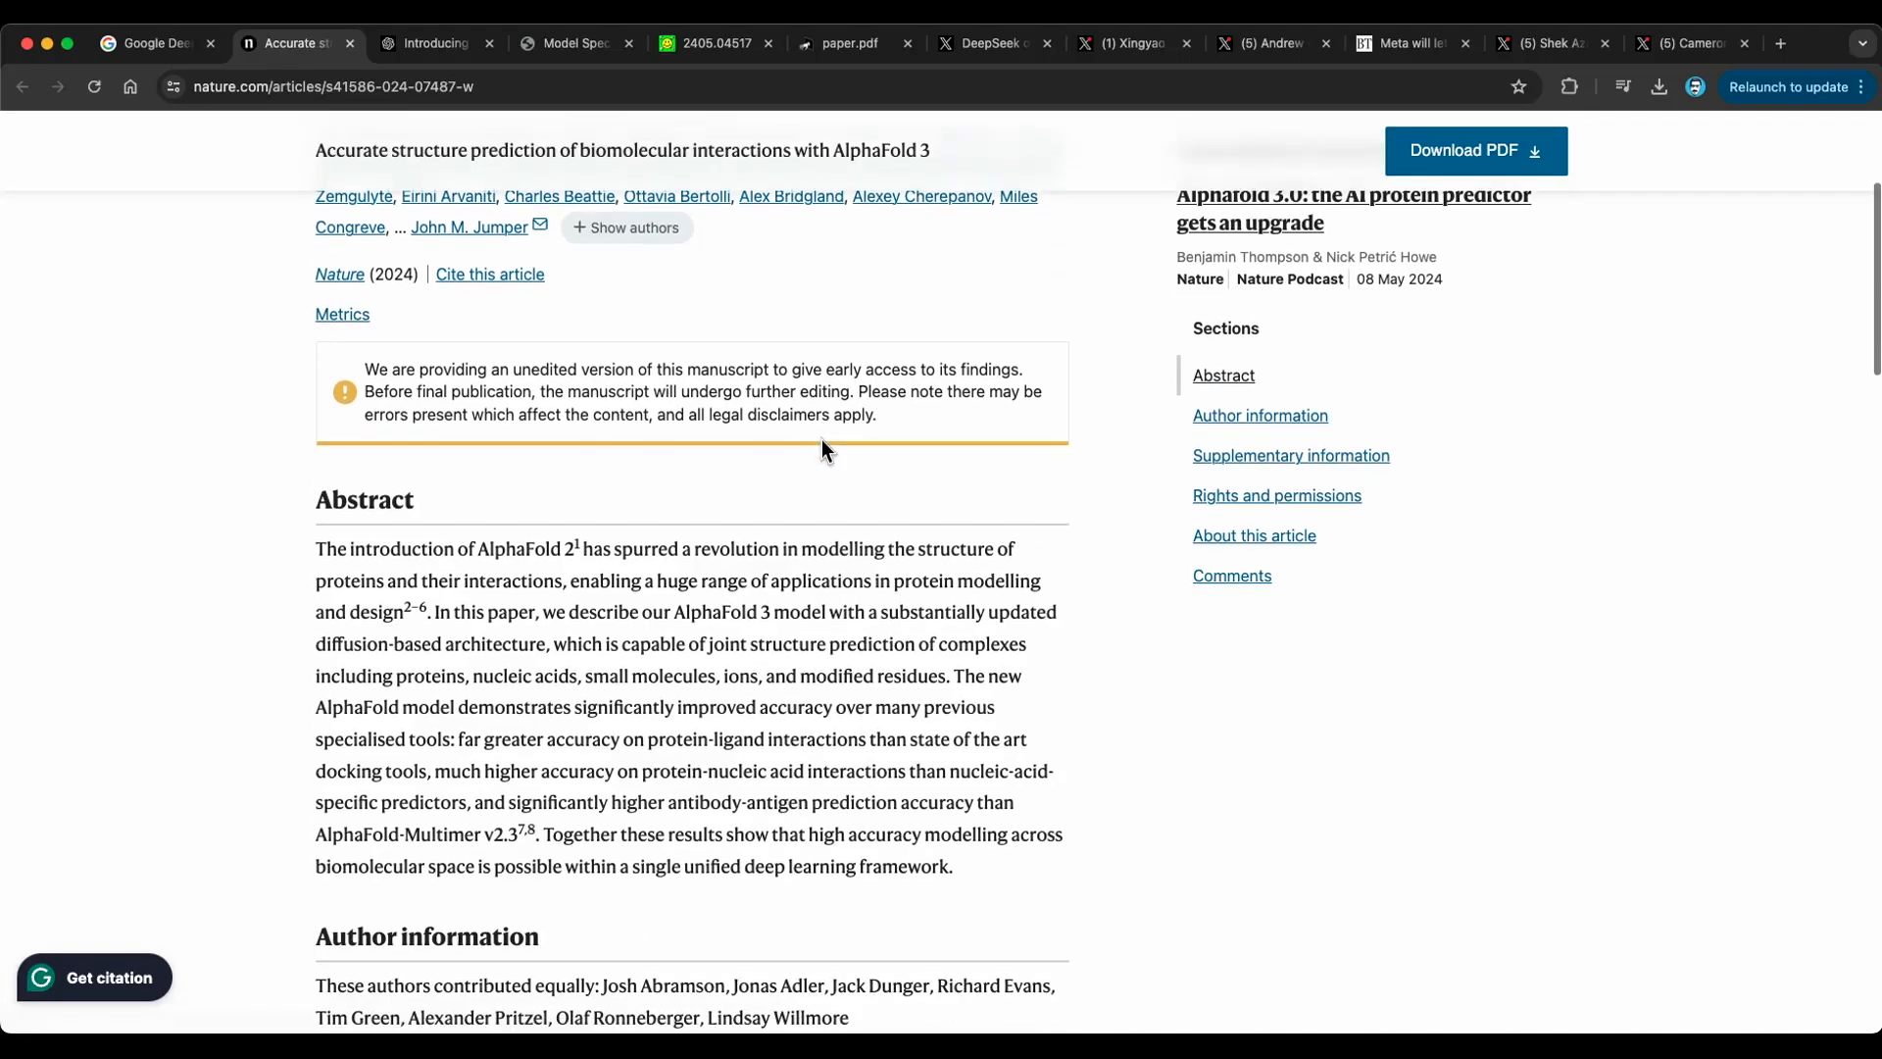
scroll("down", 3)
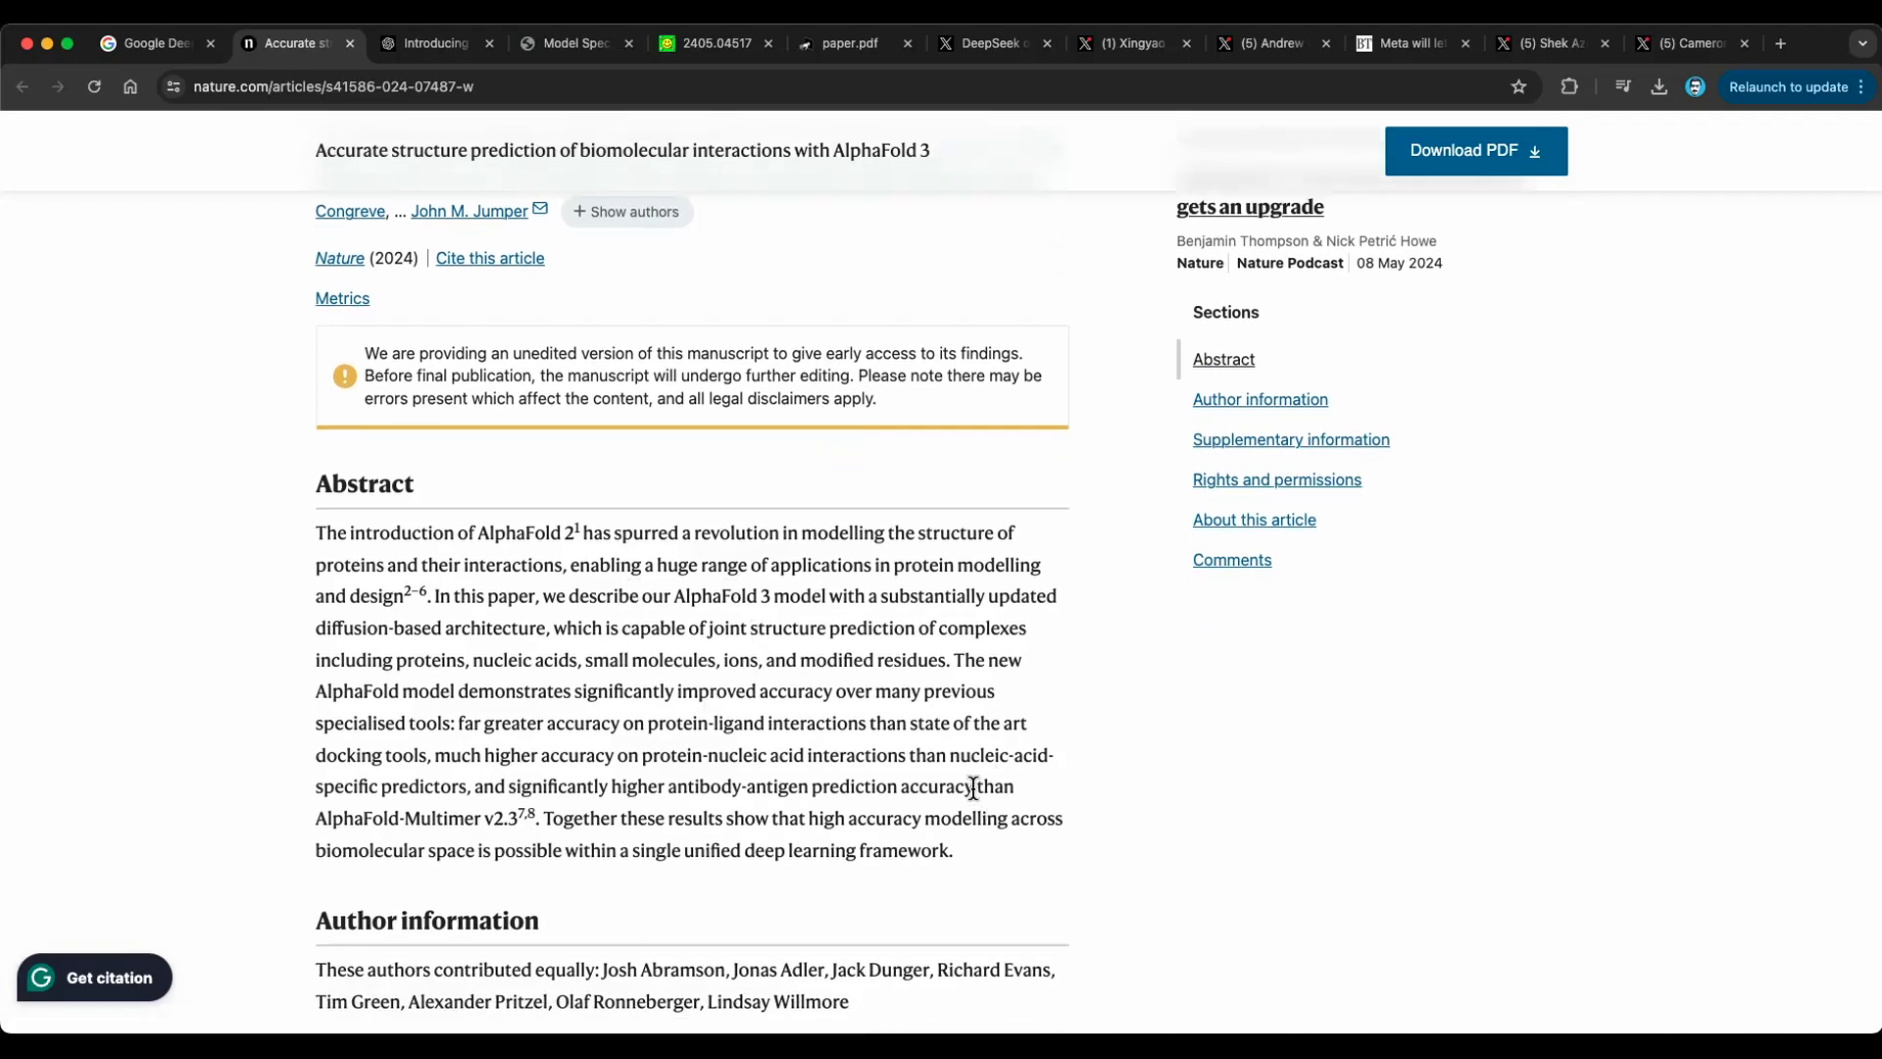
mouse_move(802, 782)
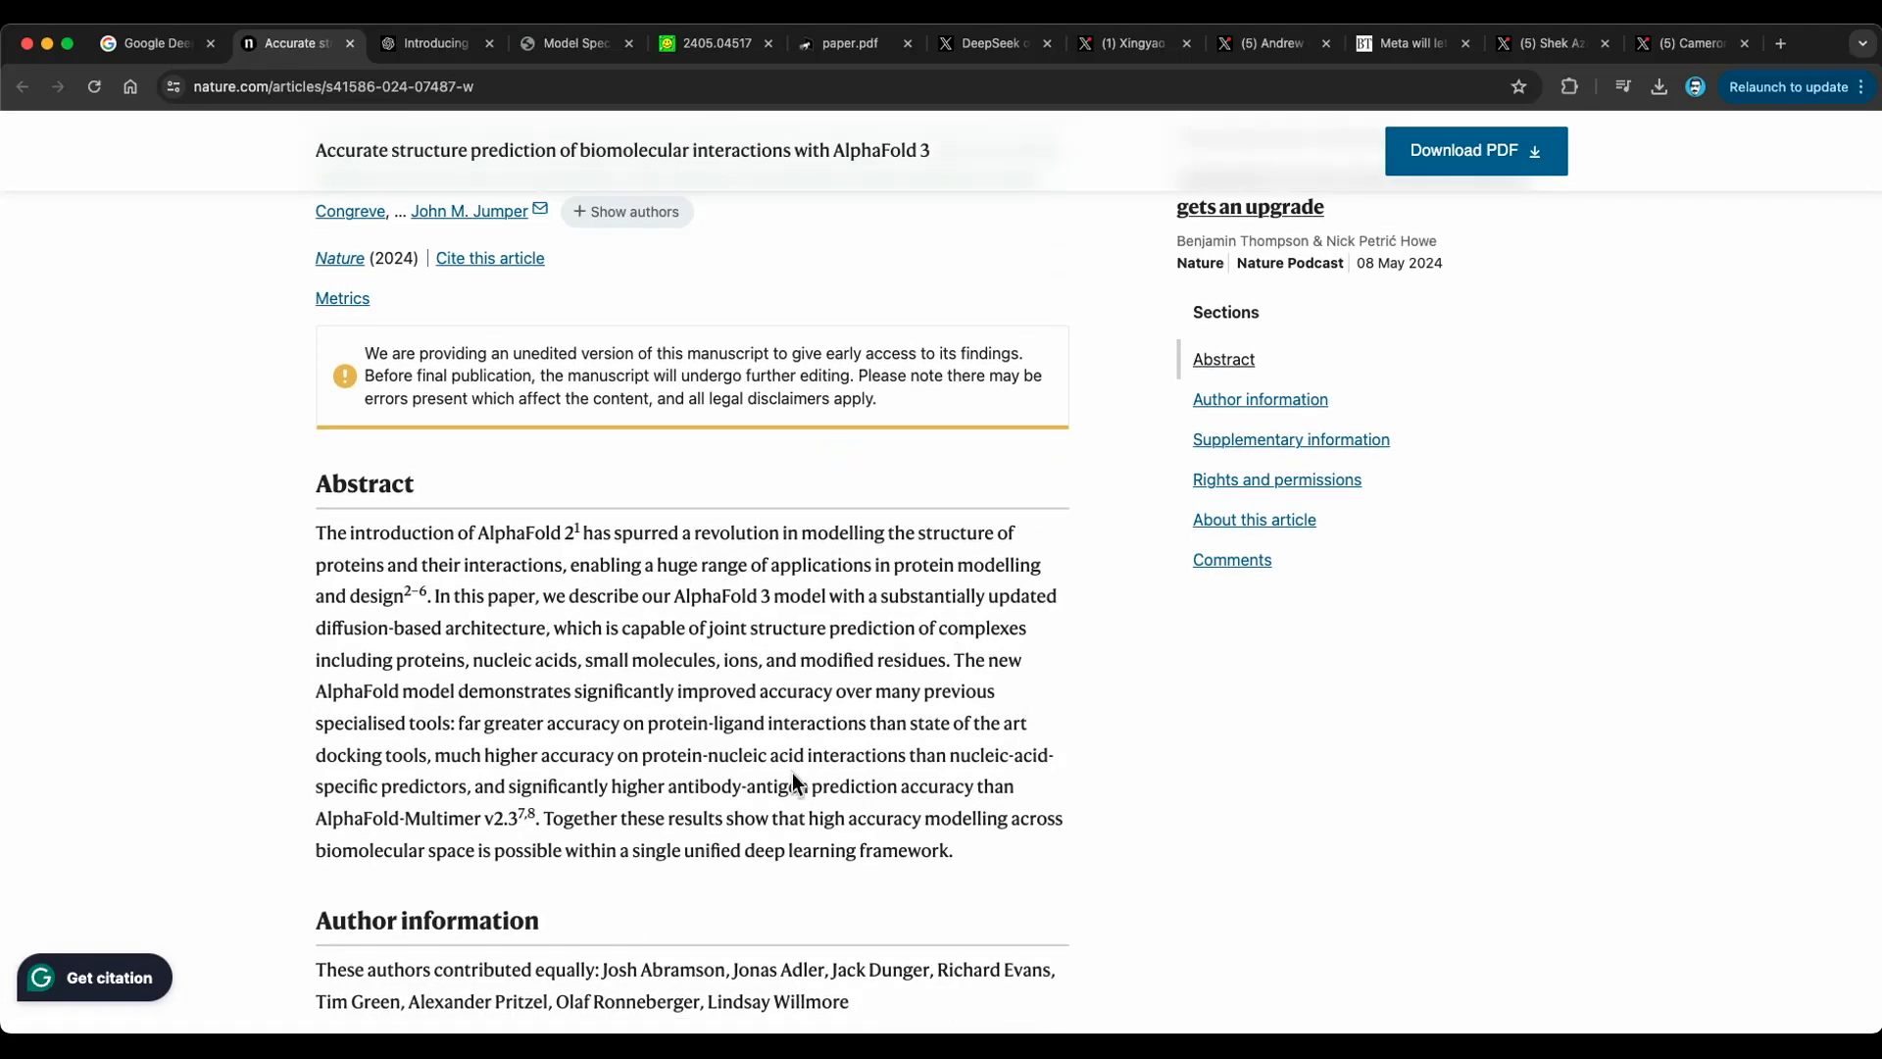
mouse_move(736, 657)
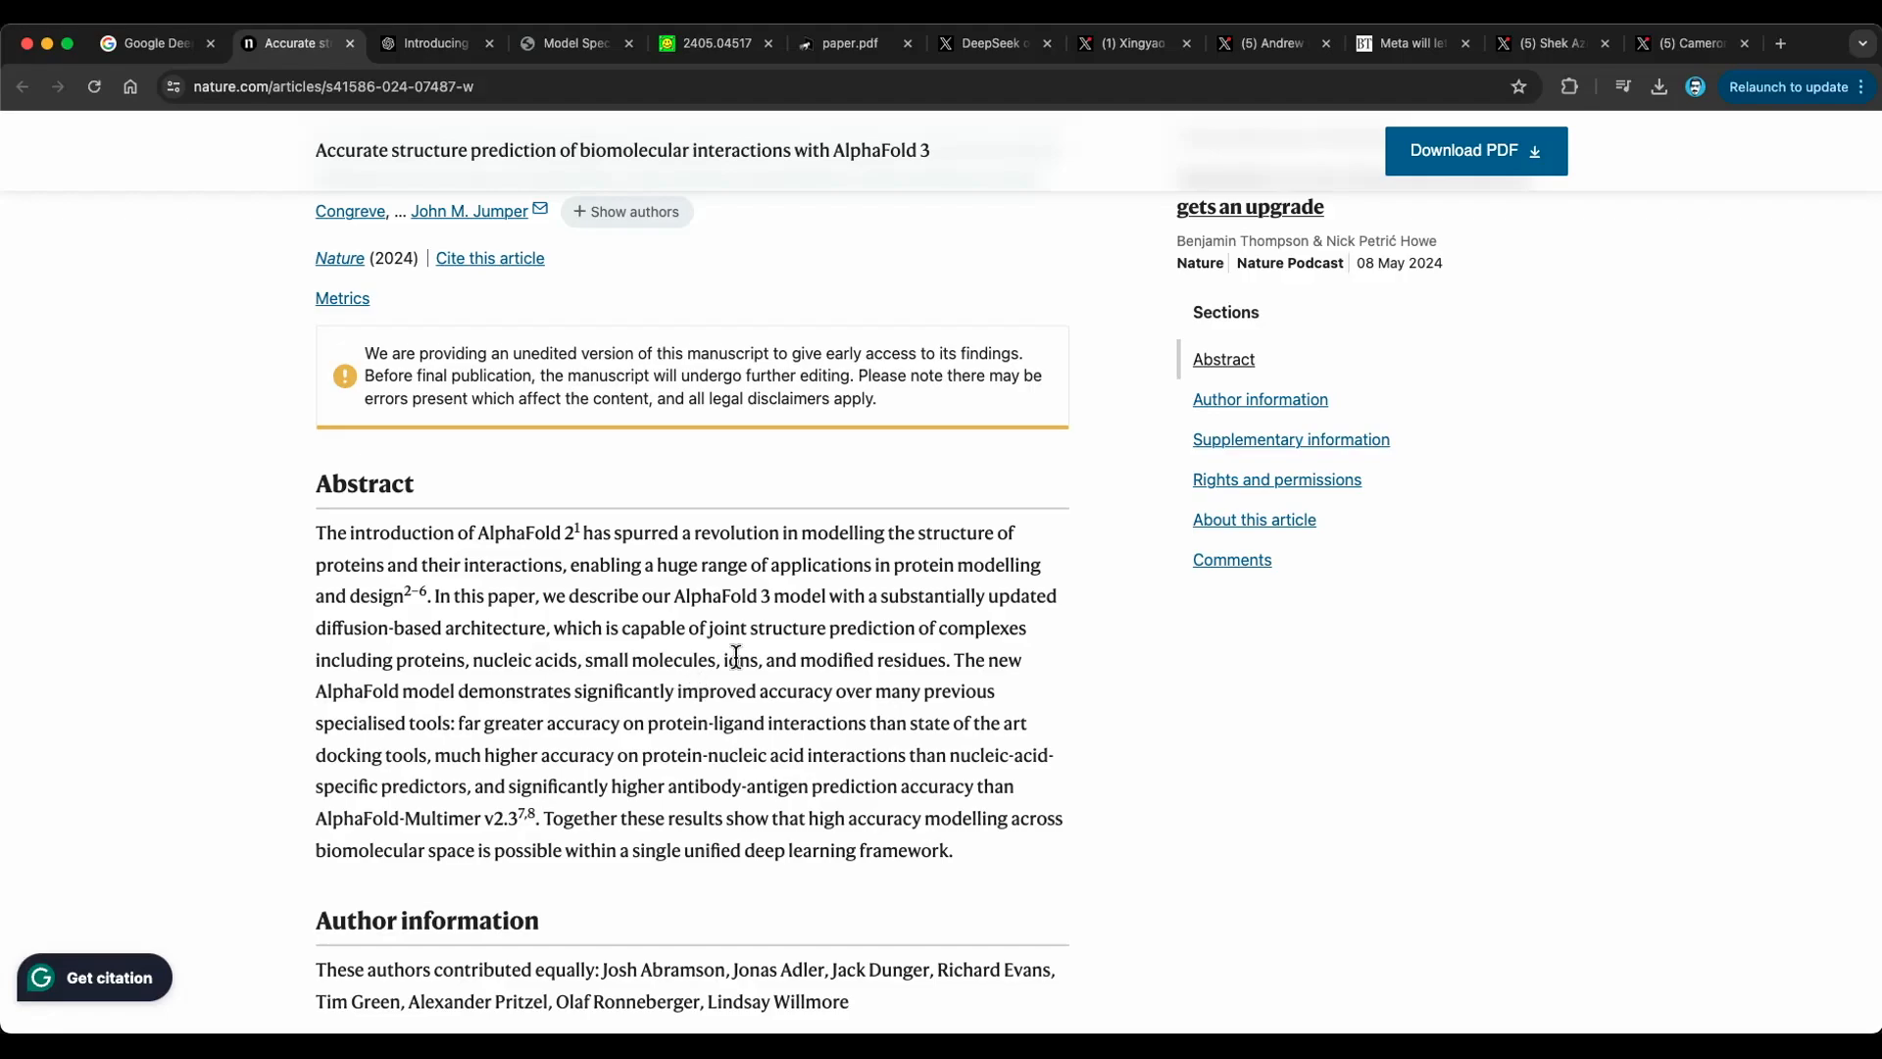
mouse_move(934, 657)
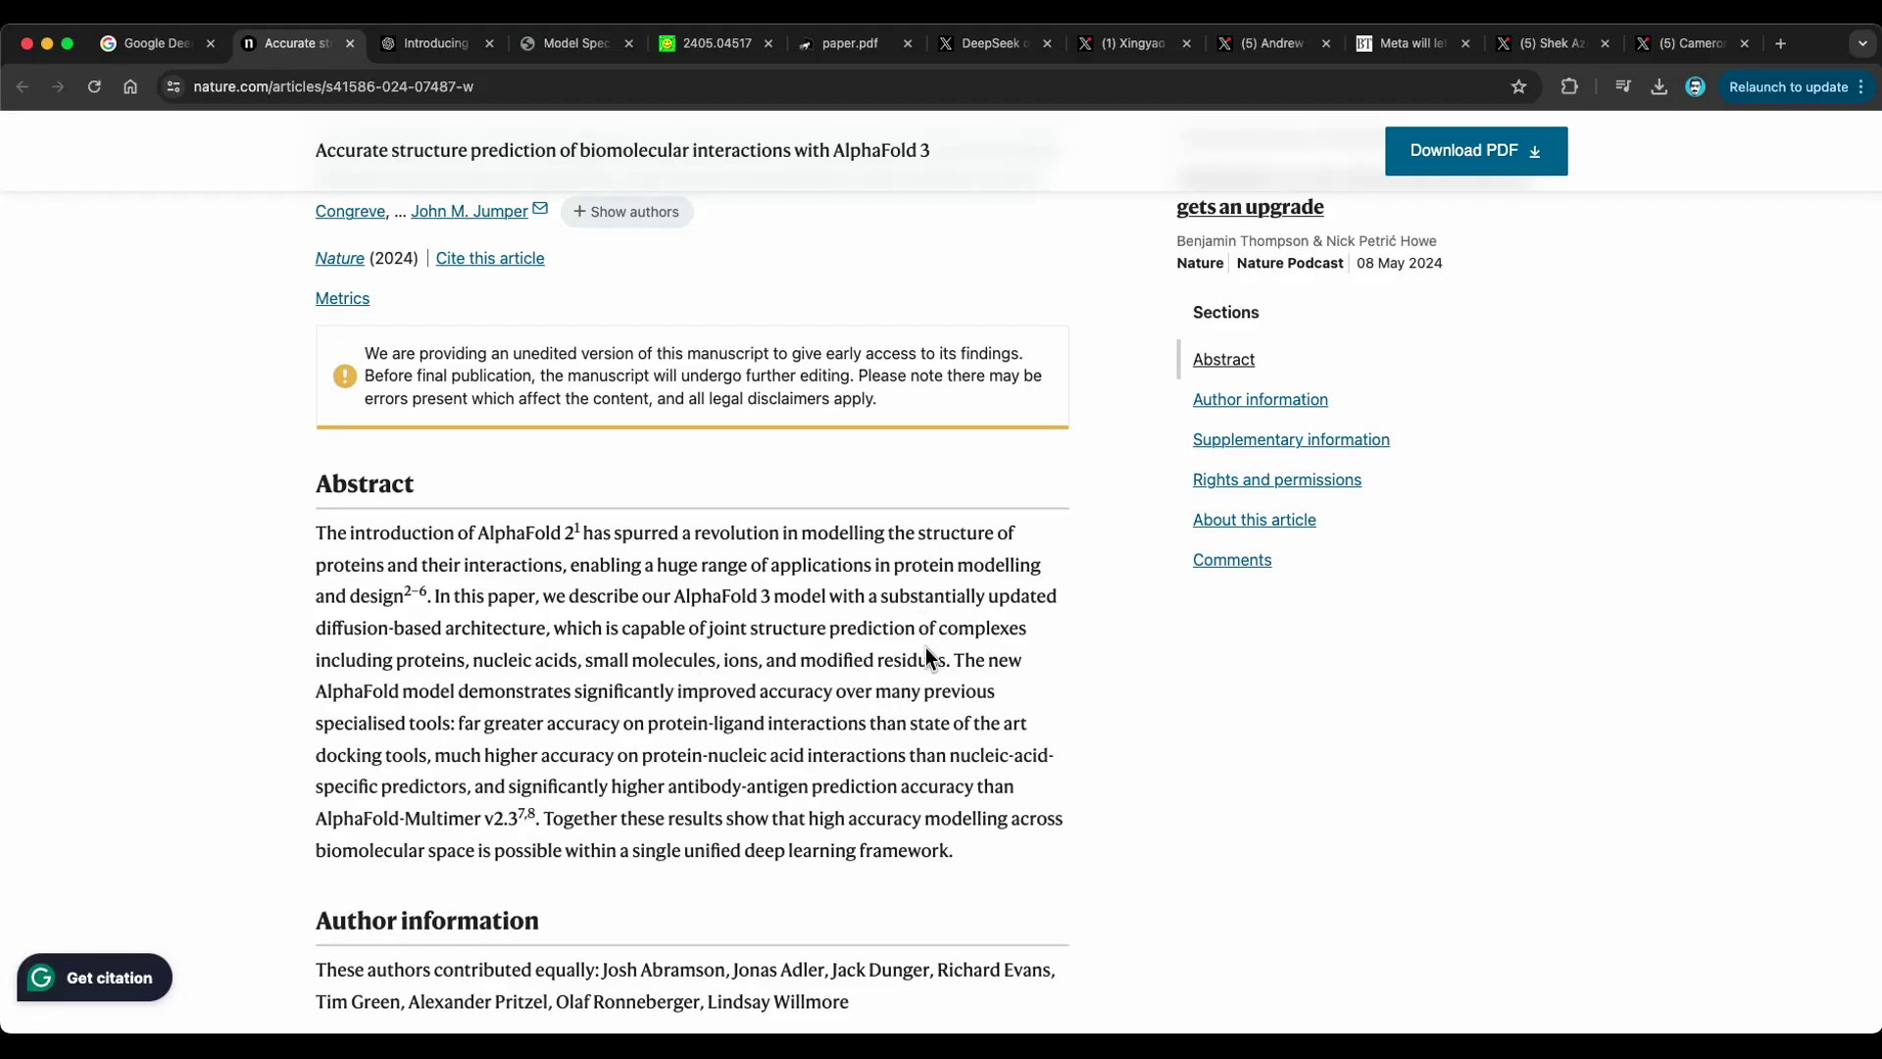
mouse_move(319, 629)
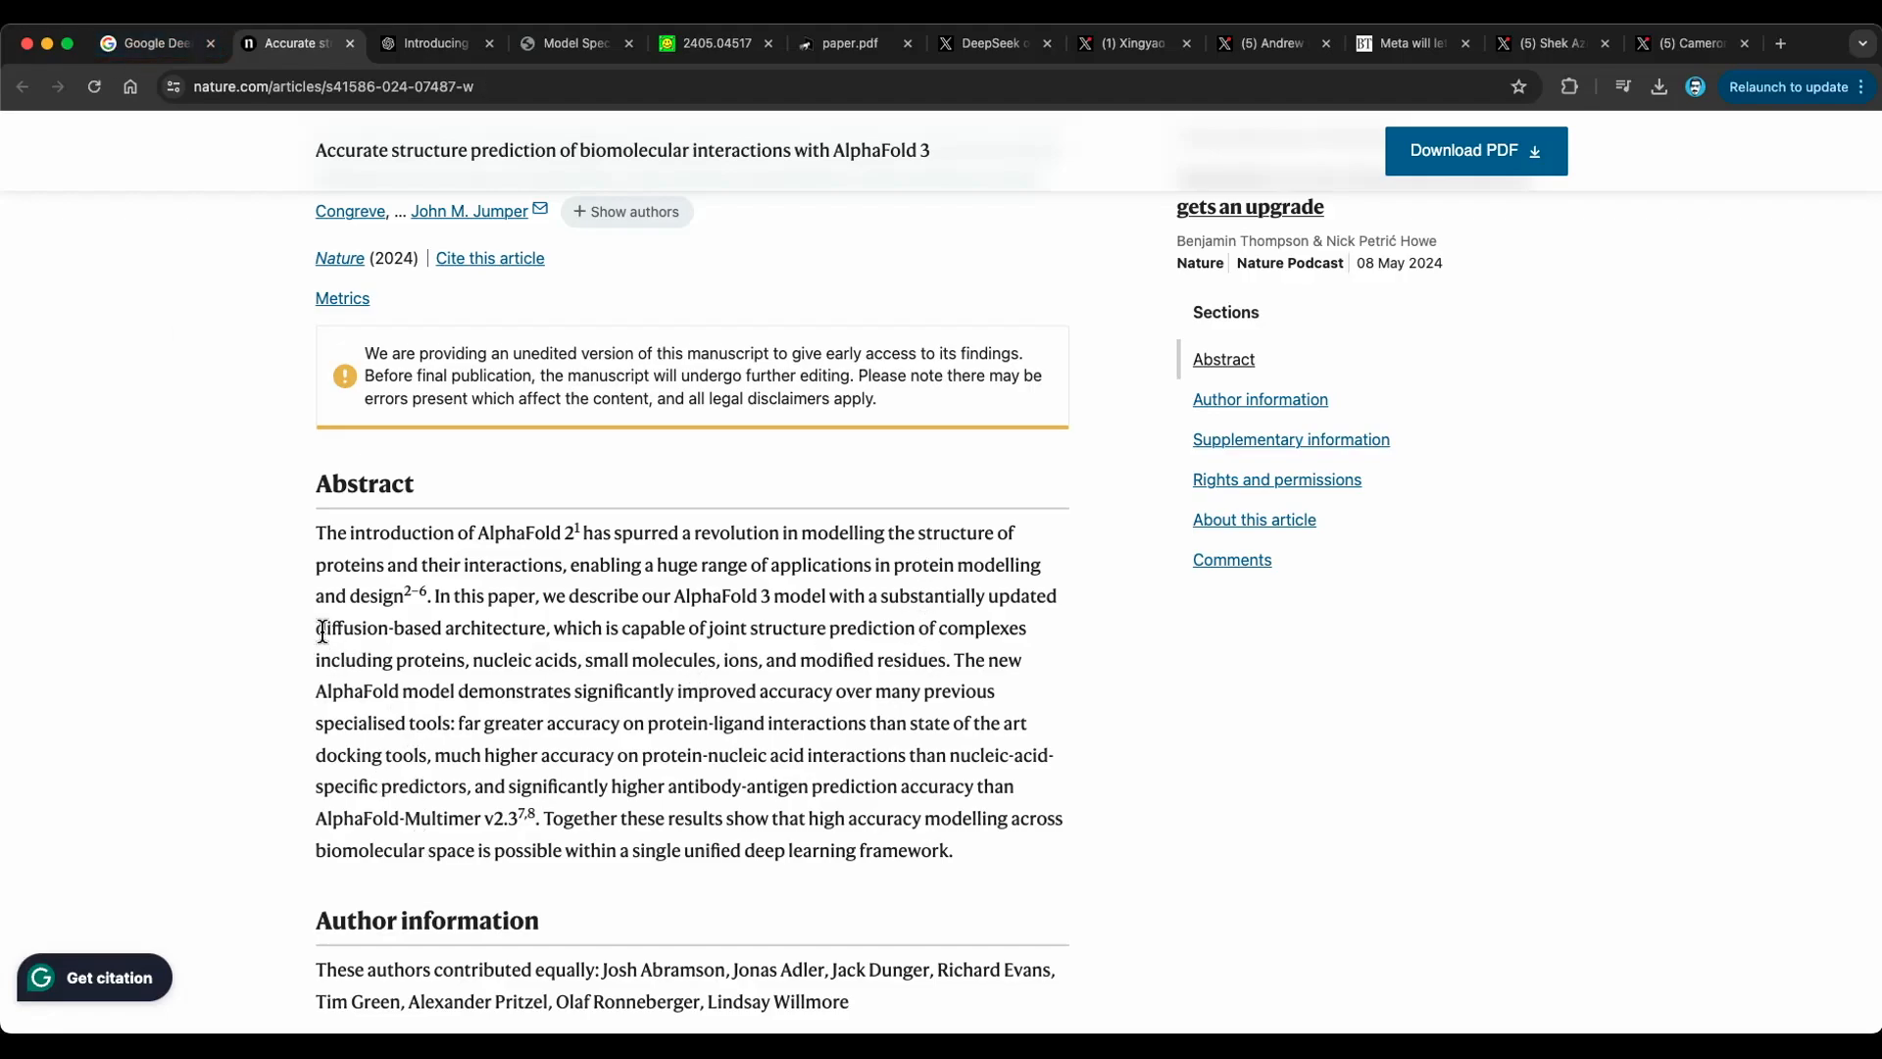
double_click(429, 628)
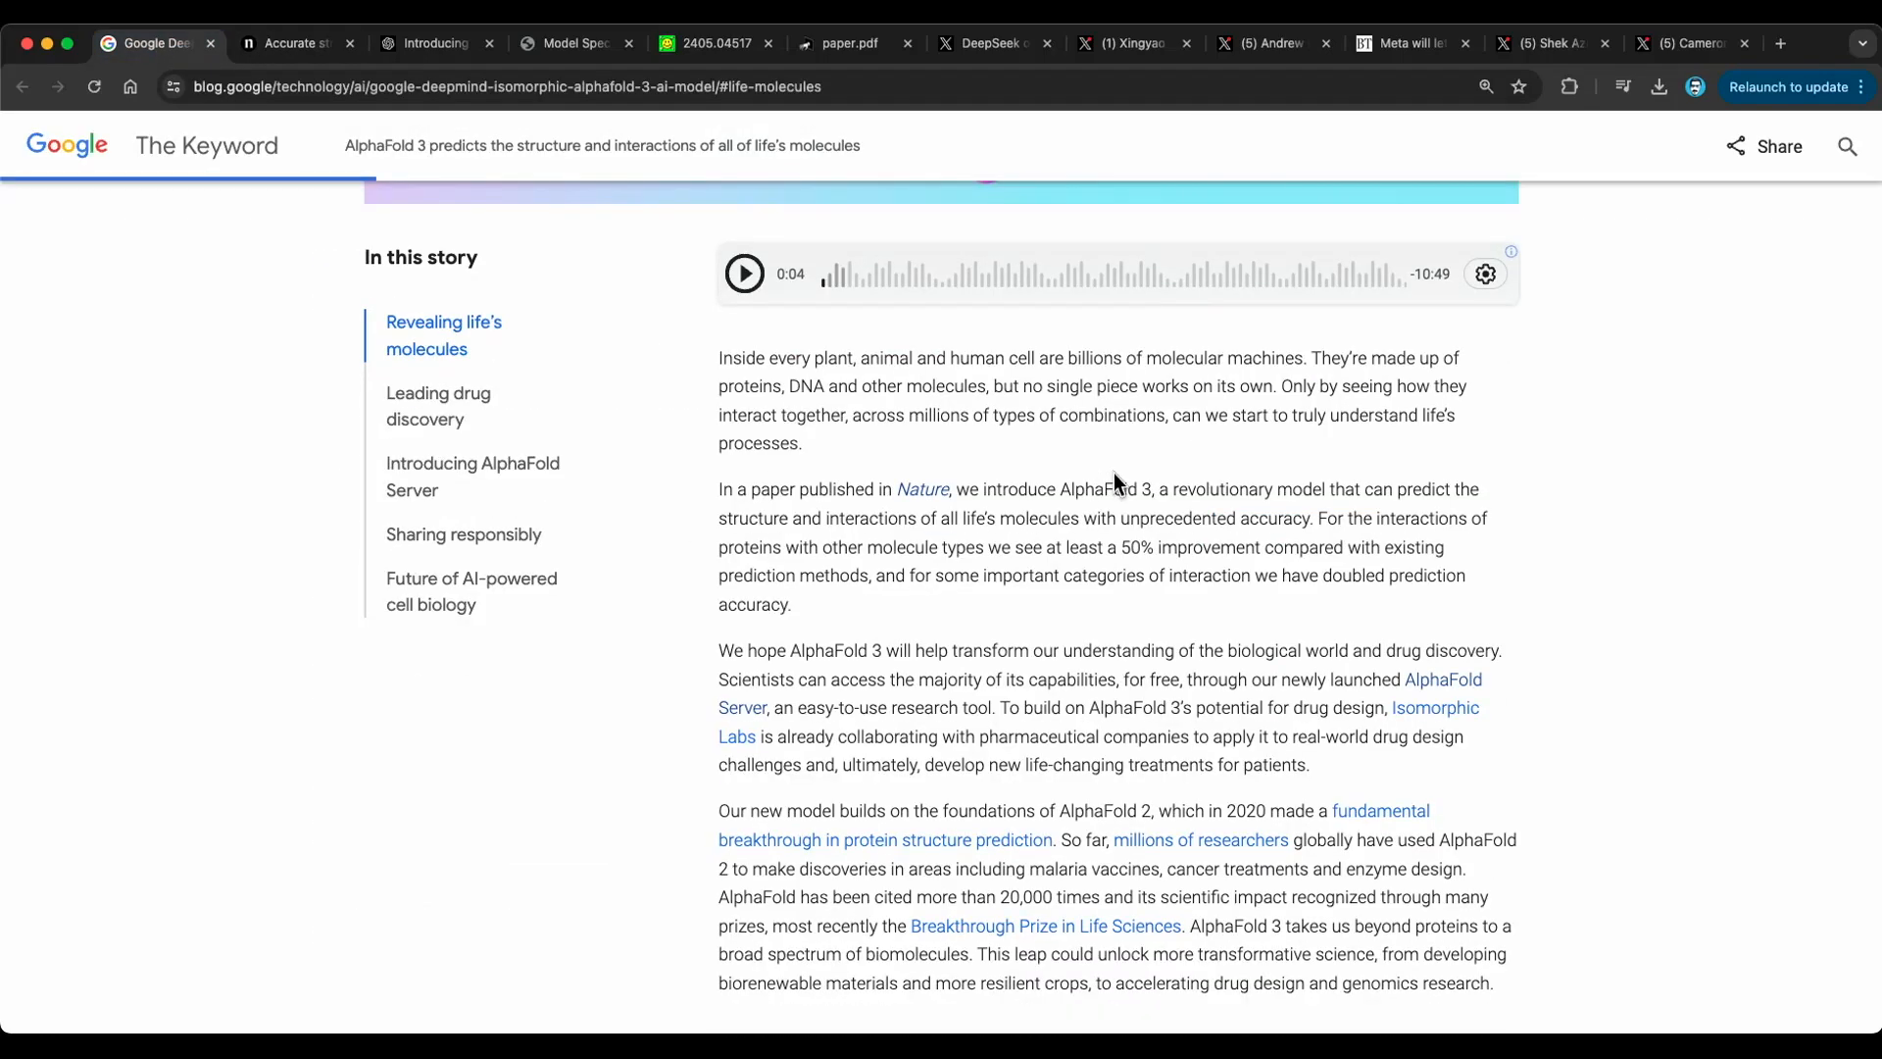
mouse_move(1437, 492)
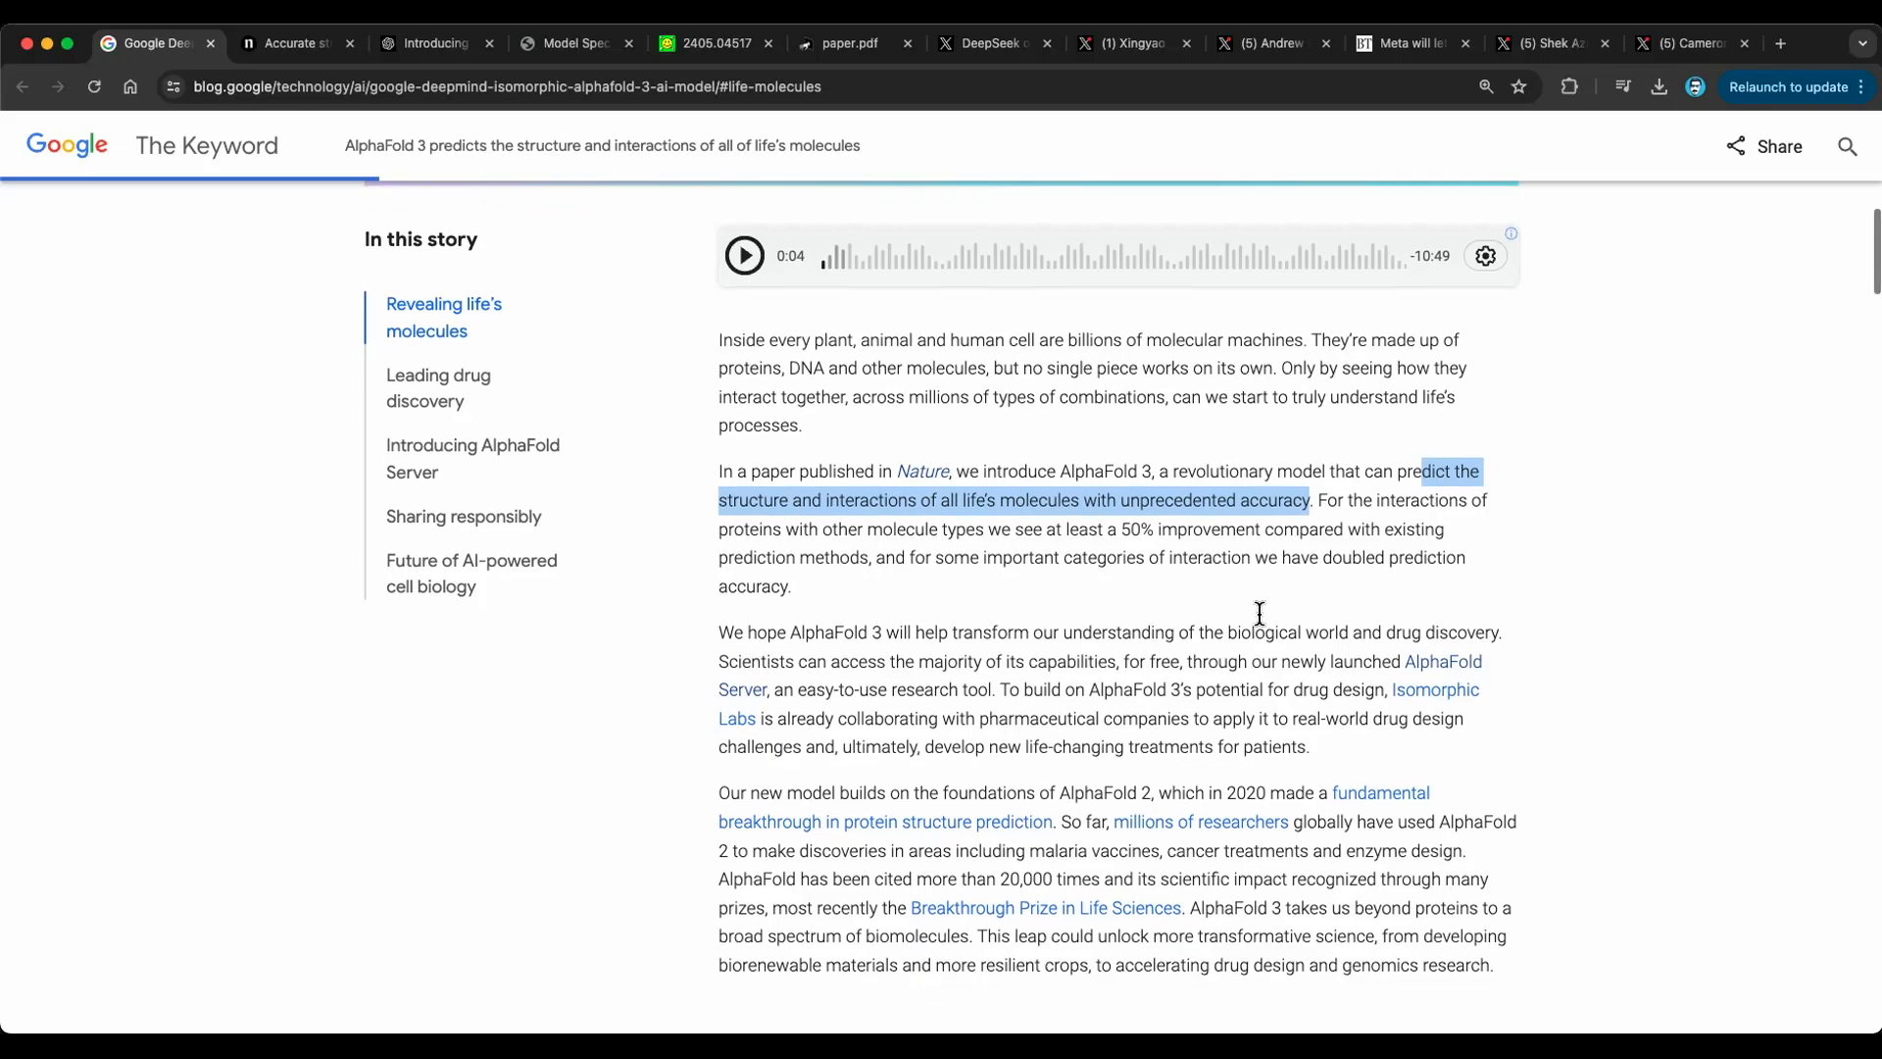
- Read the AlphaFold 3 article onward to the 7PNM structure figure
scroll("down", 3)
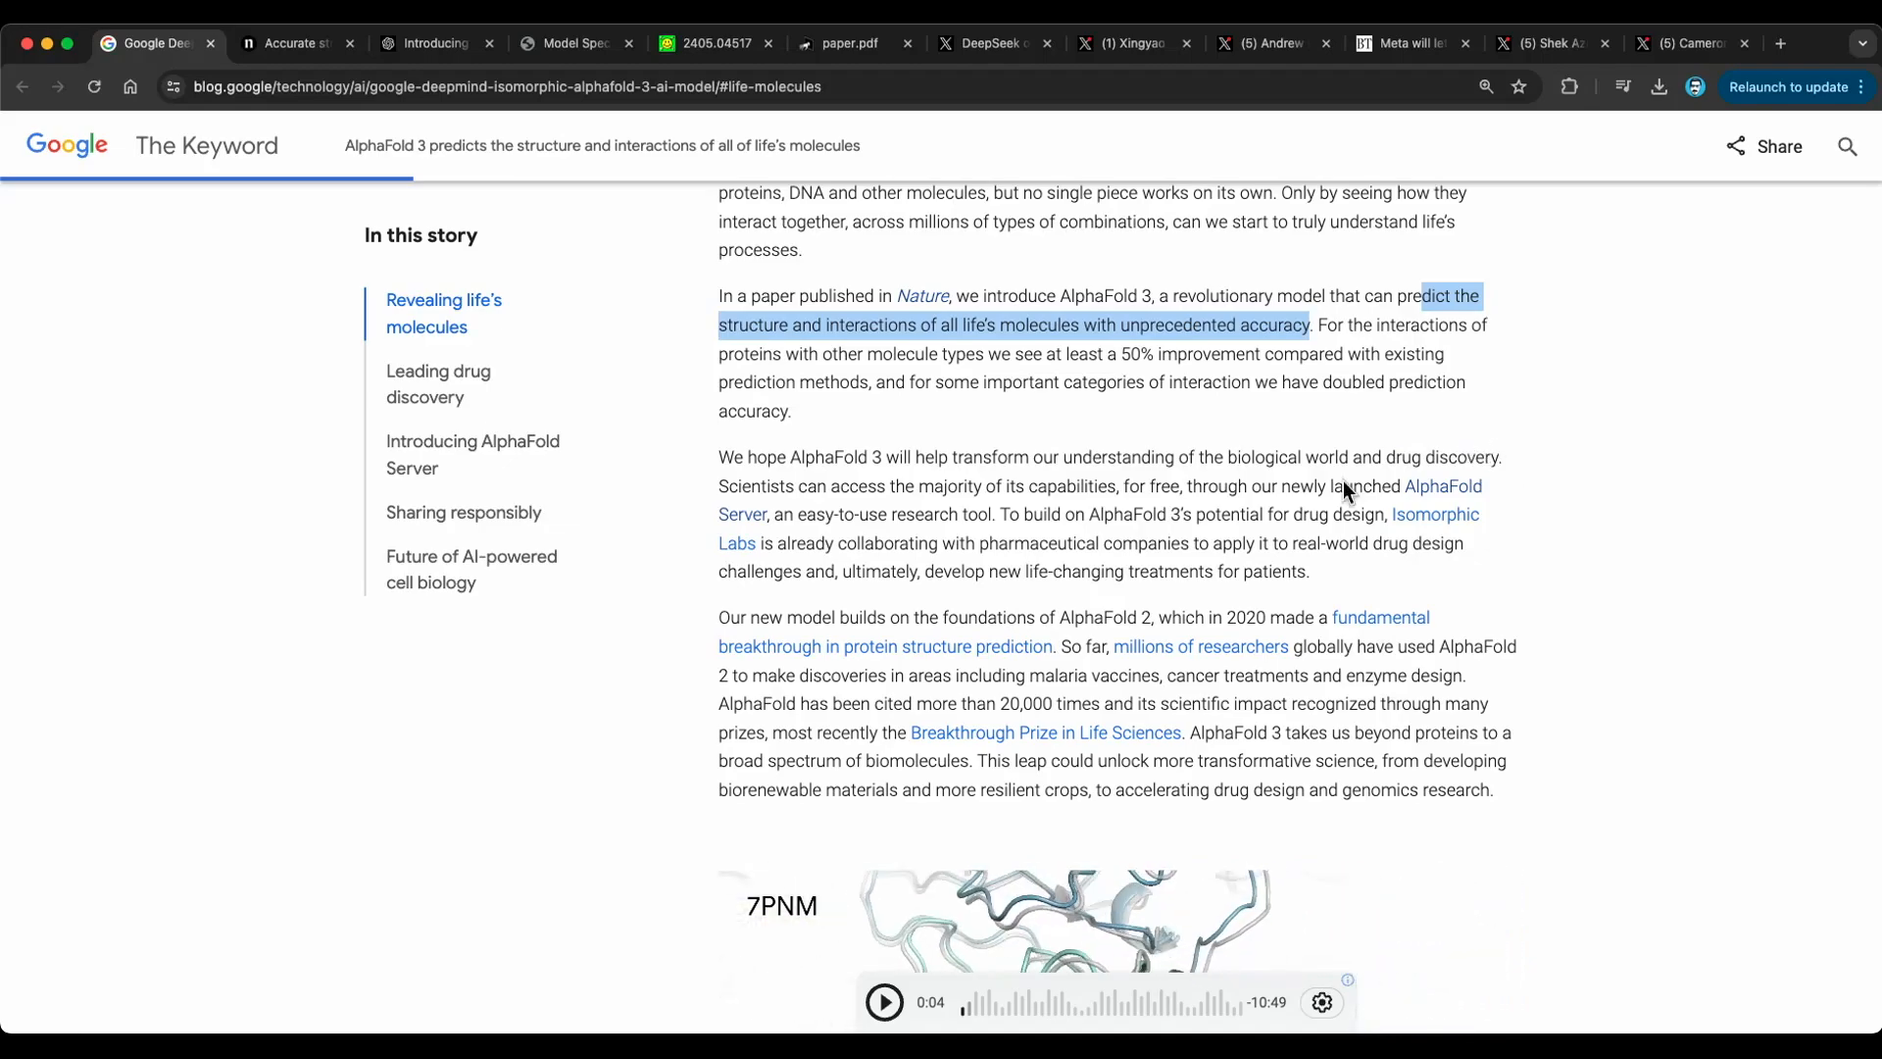
scroll("down", 3)
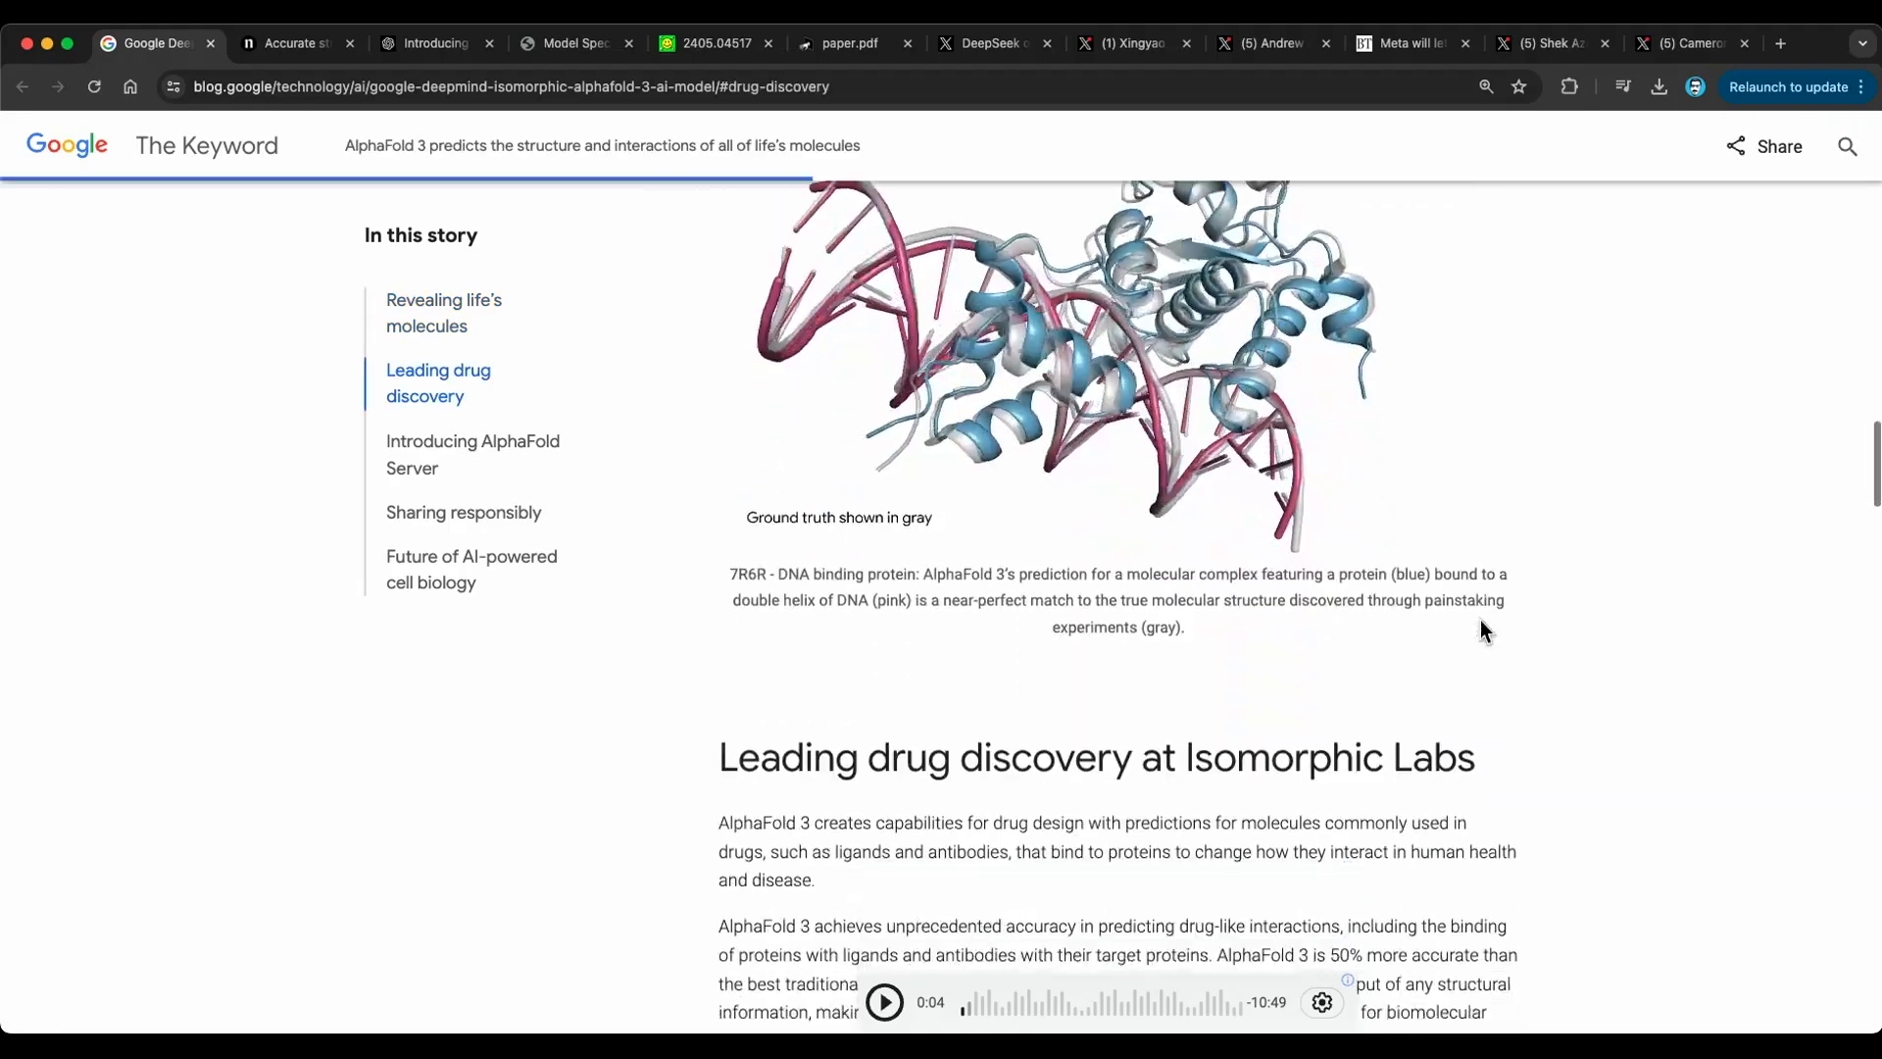
- Highlight 'non-commercial research' in the AlphaFold Server section, then read to the Francis Crick quote
scroll("down", 3)
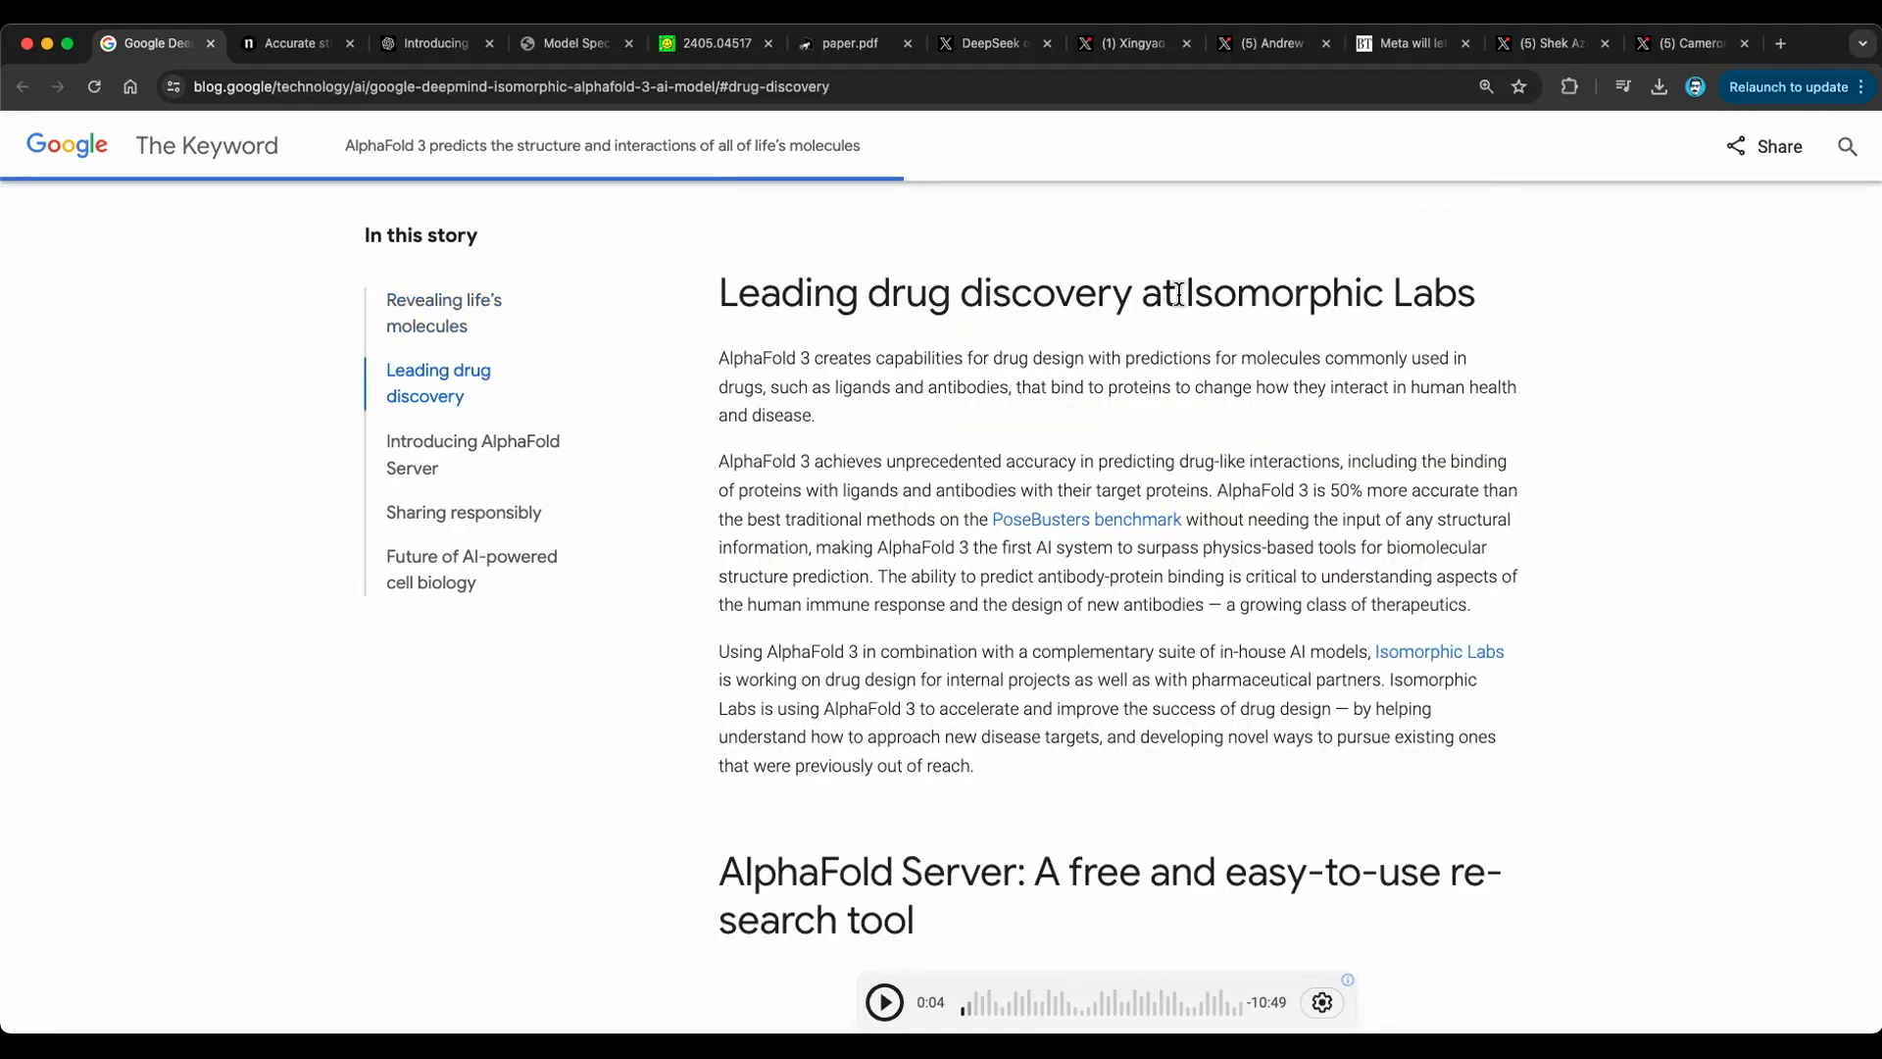
mouse_move(1381, 392)
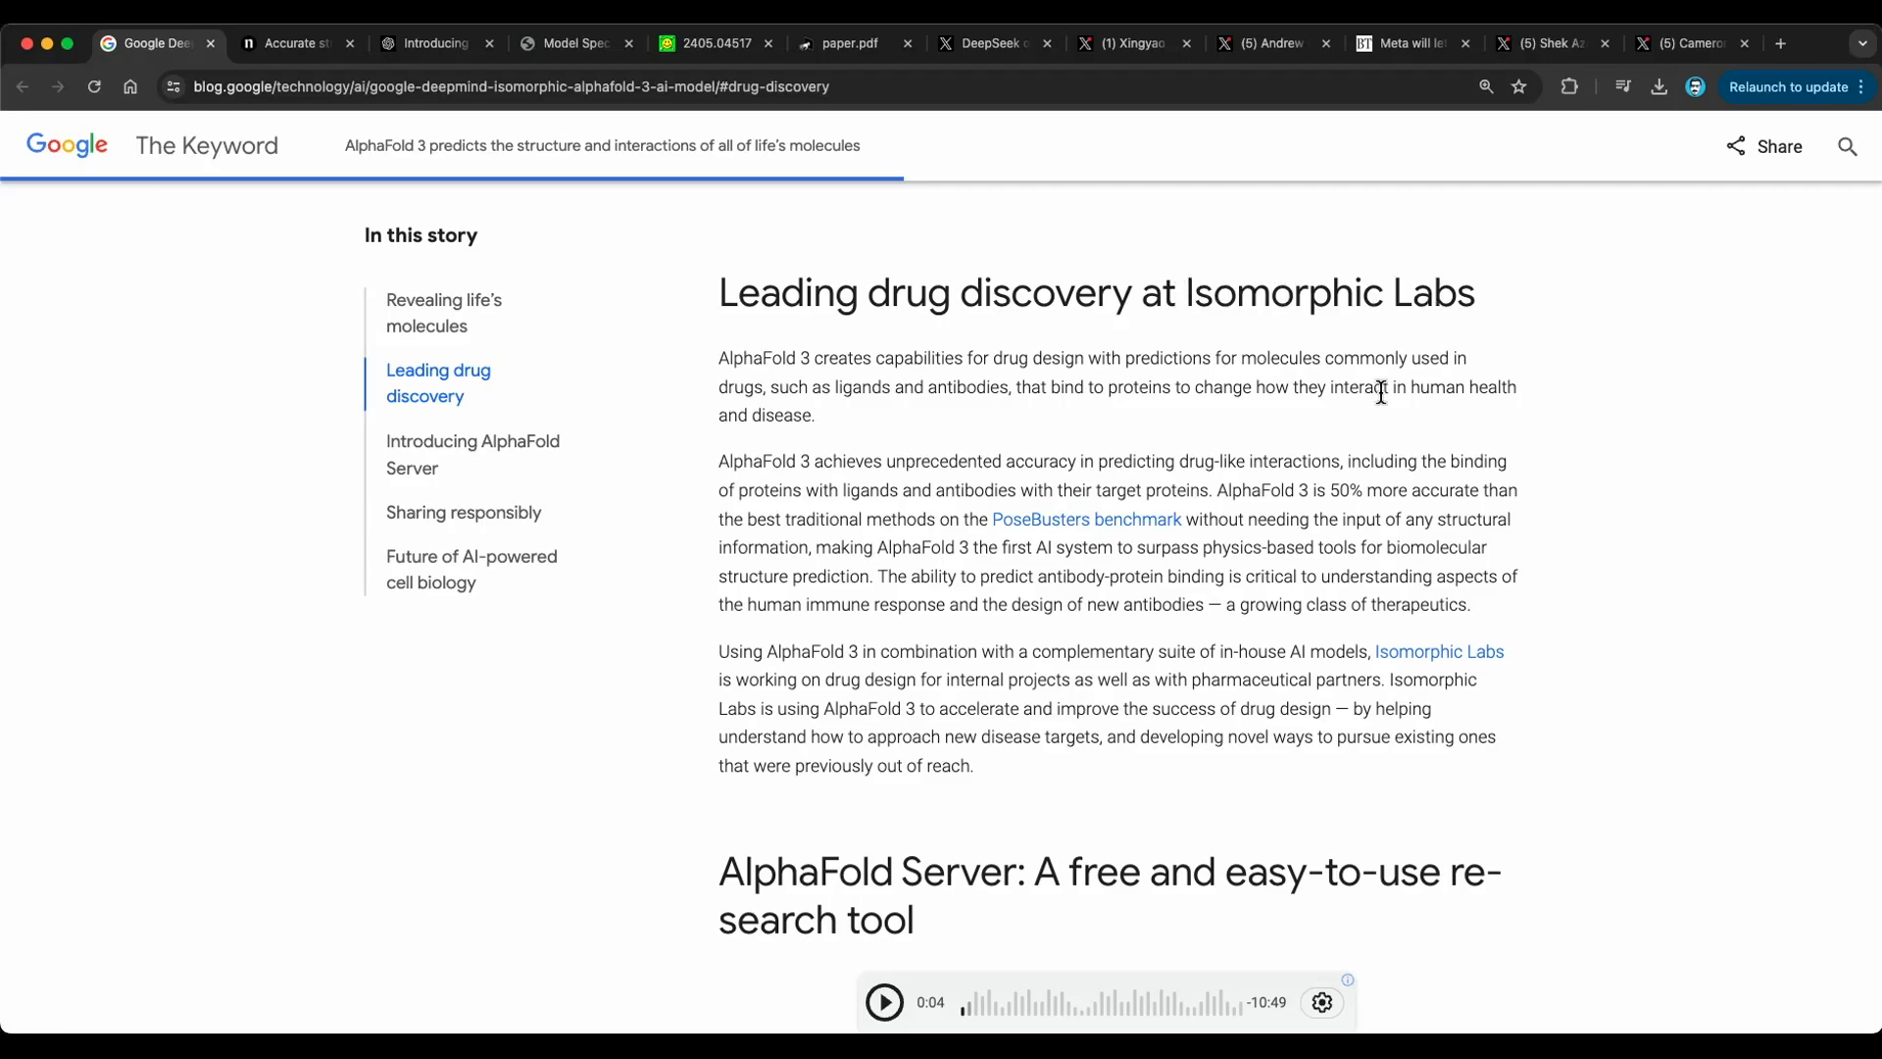
scroll("down", 3)
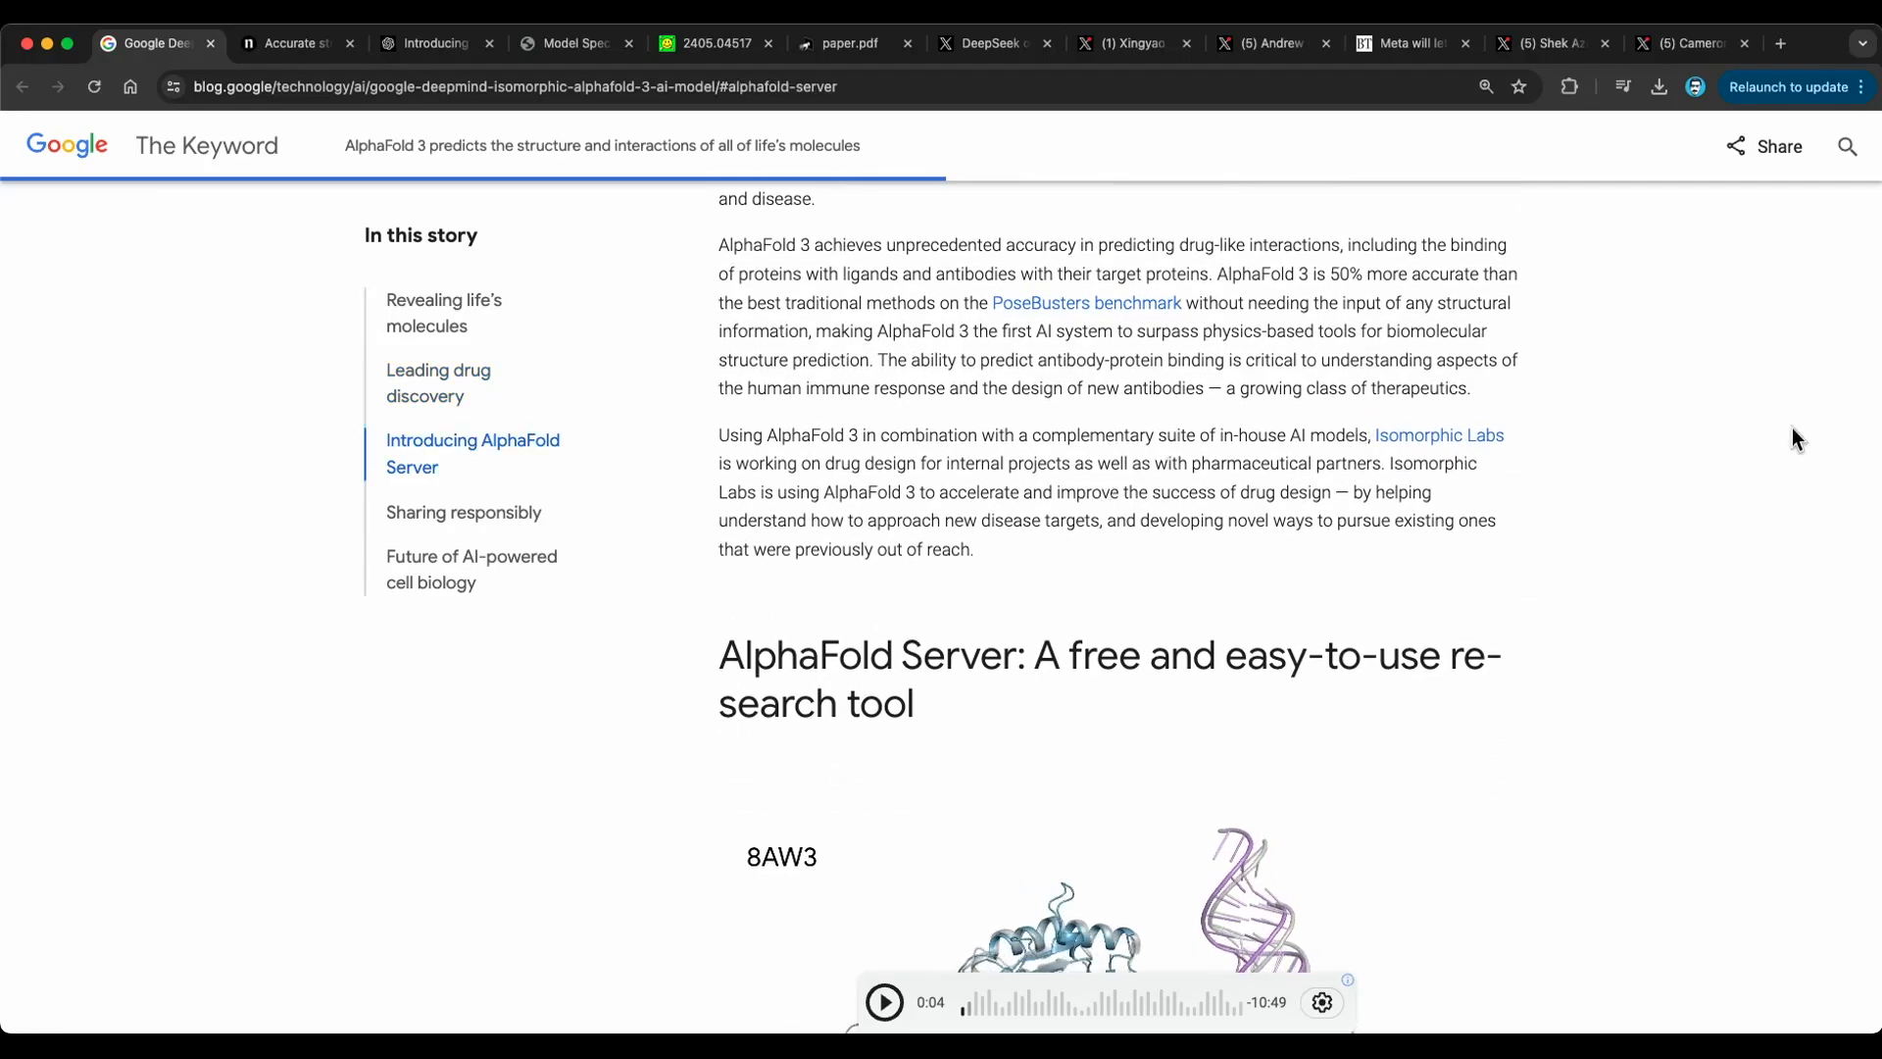
scroll("down", 3)
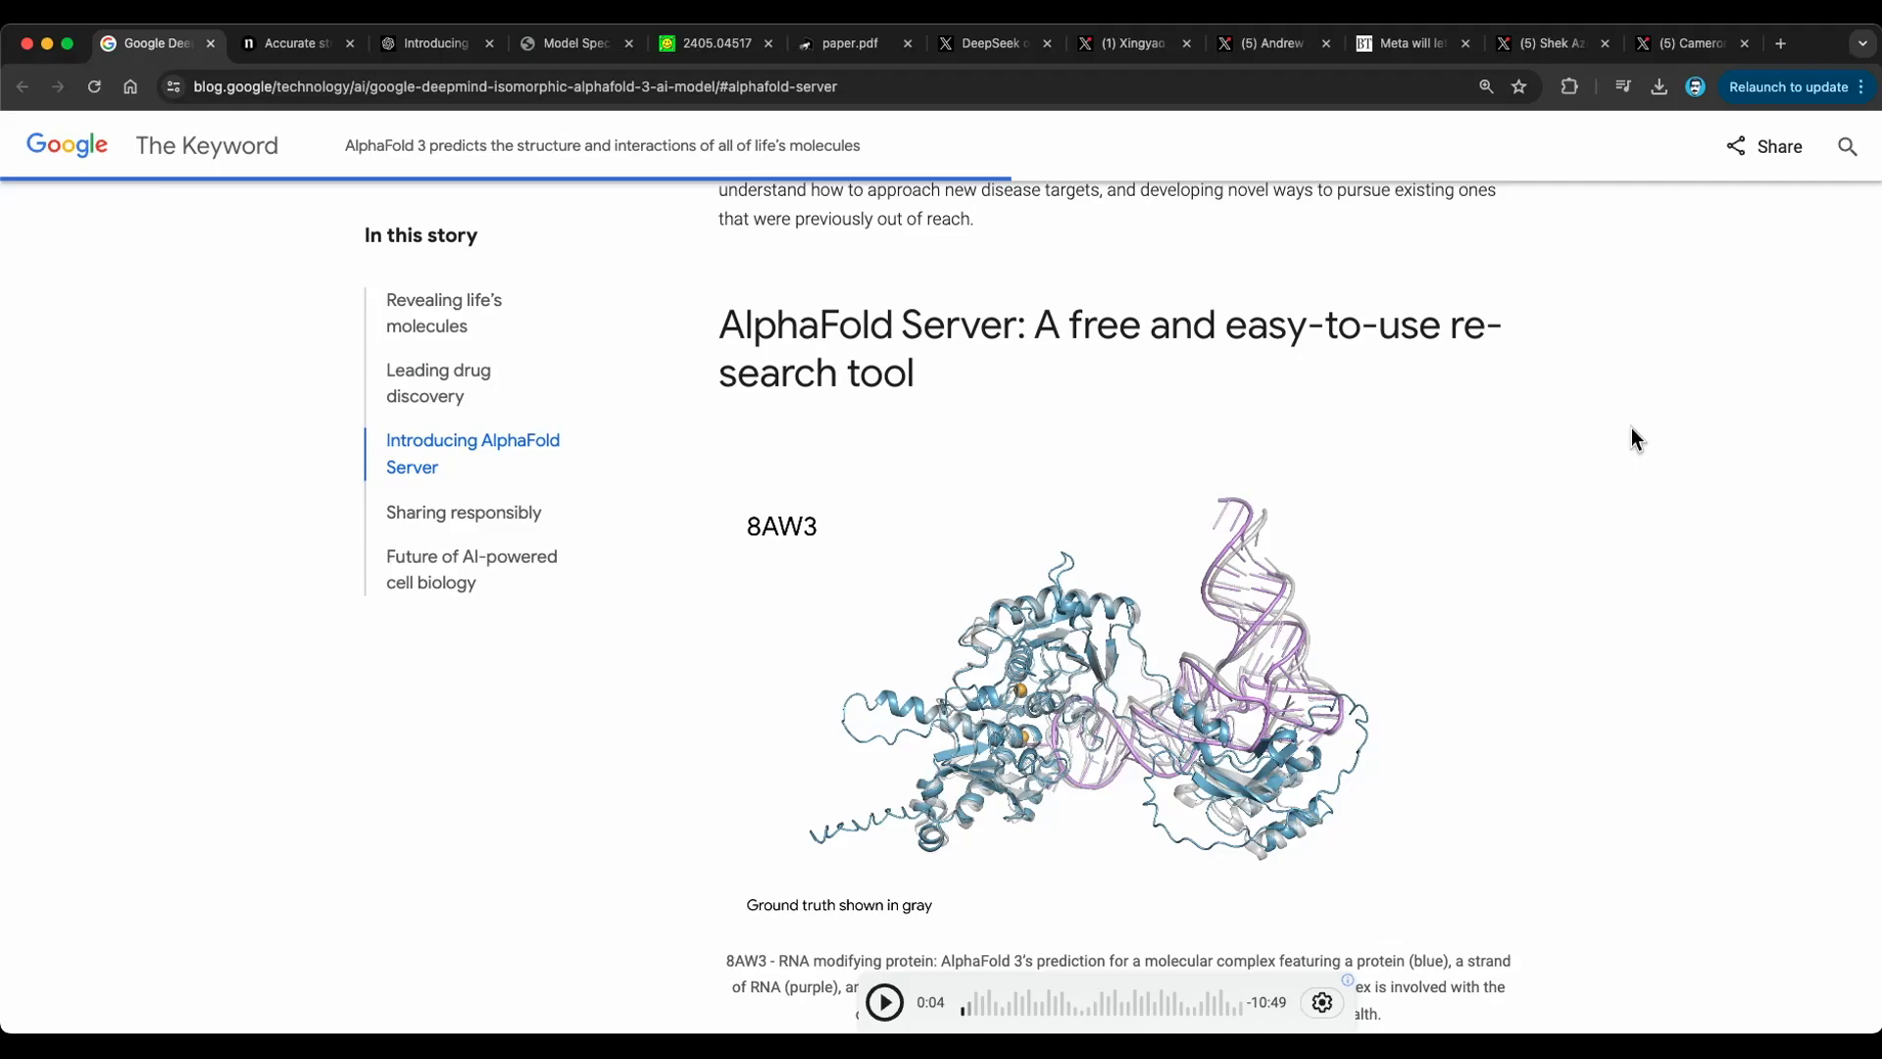
scroll("down", 3)
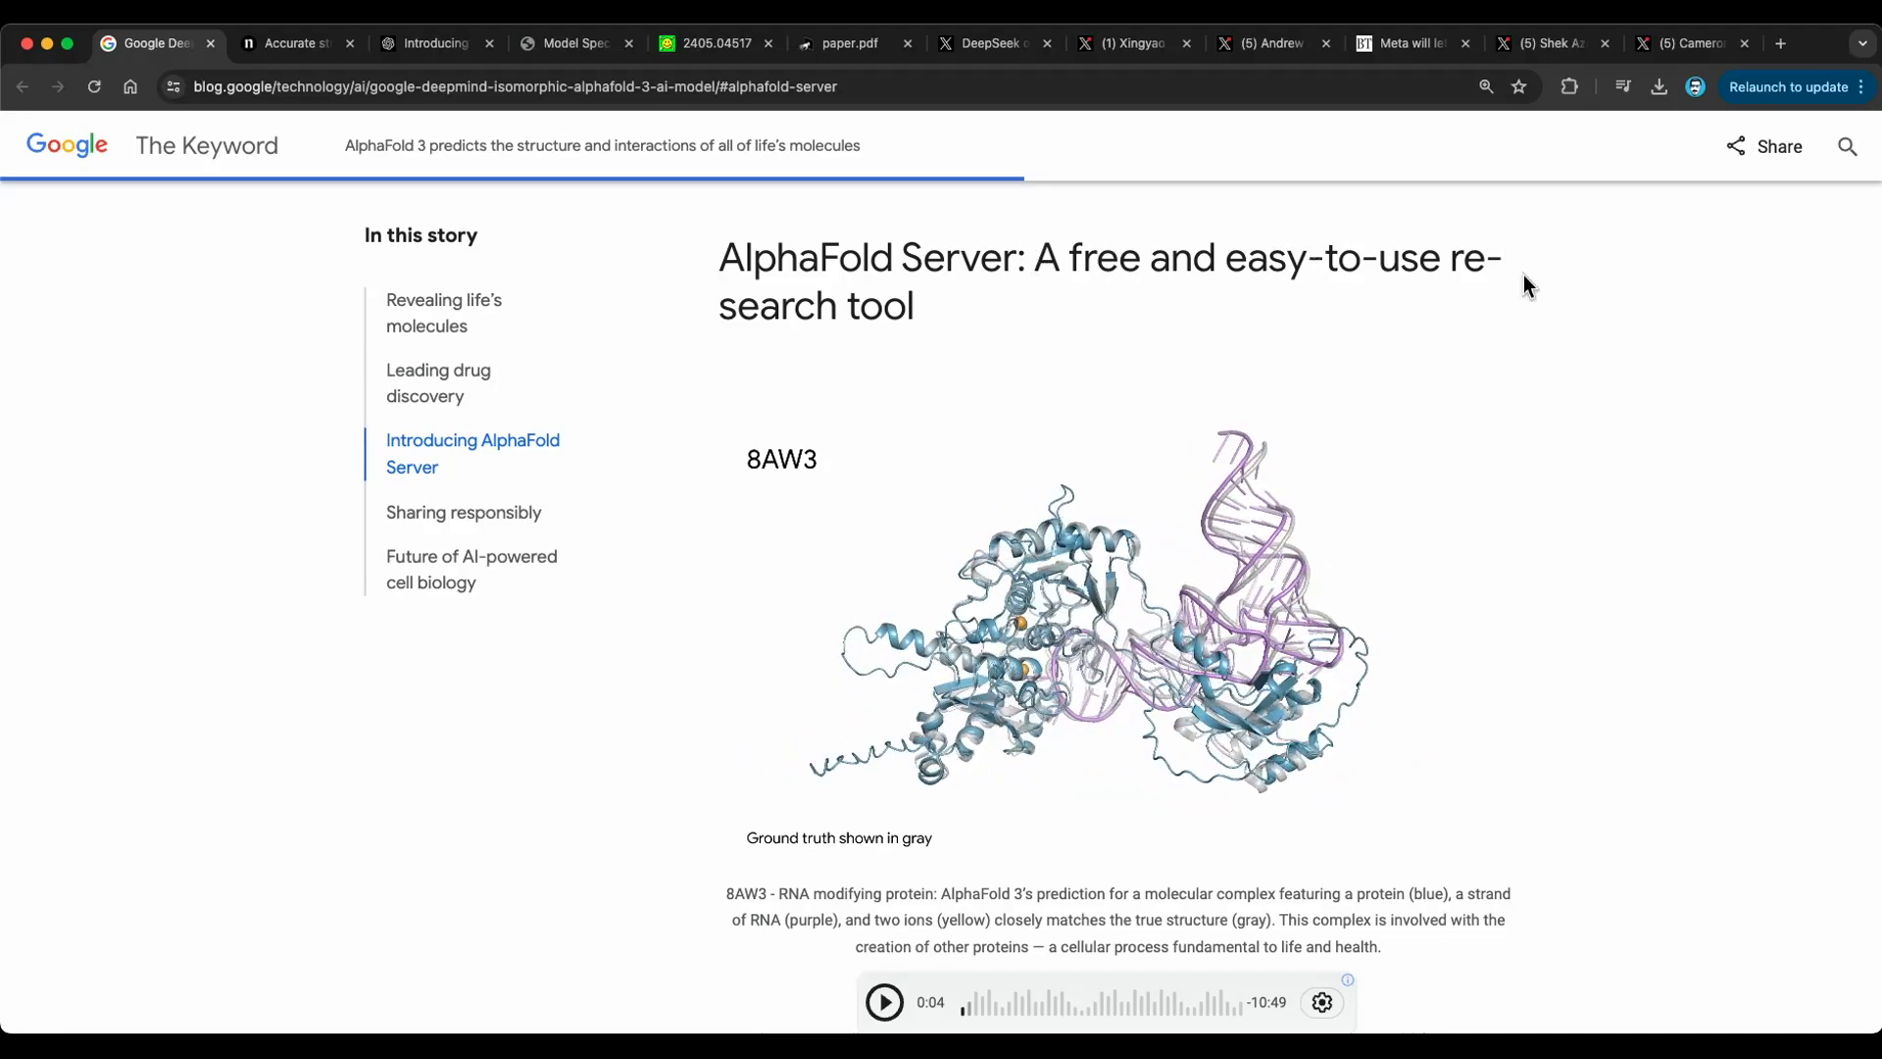
scroll("down", 3)
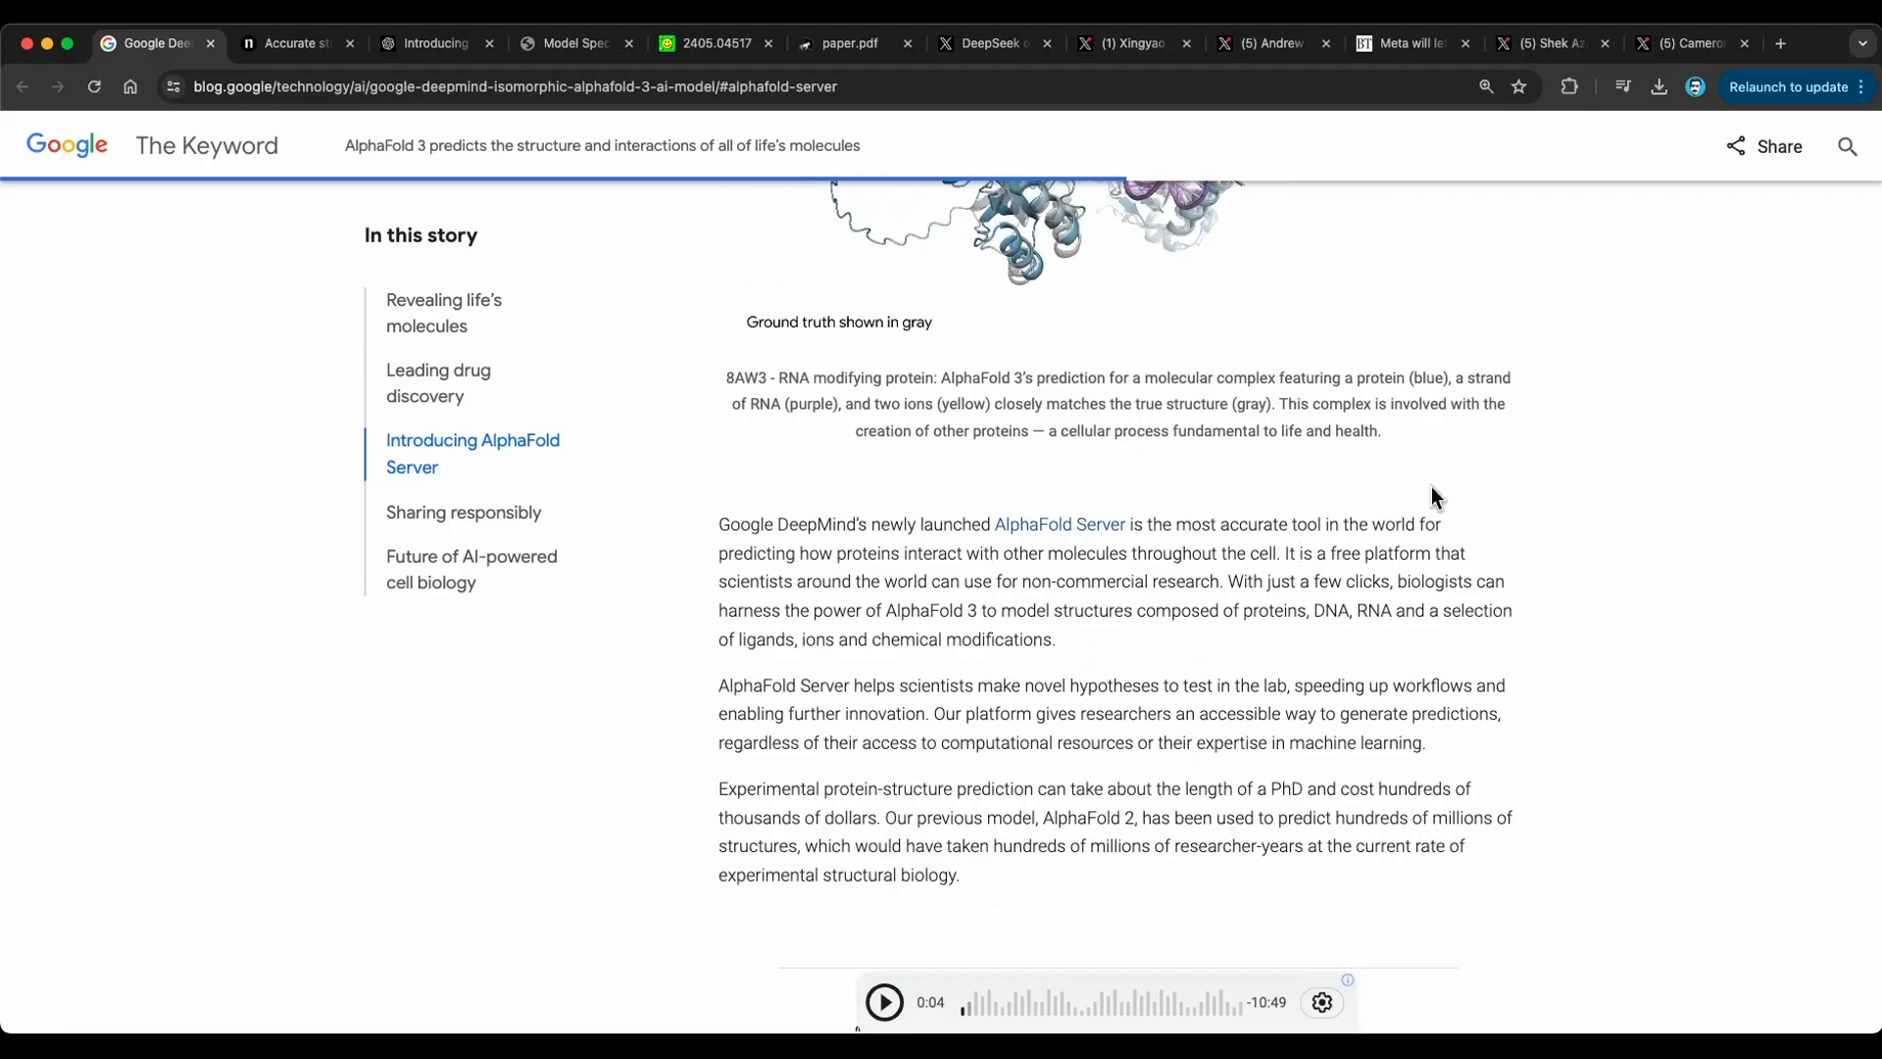
double_click(1086, 581)
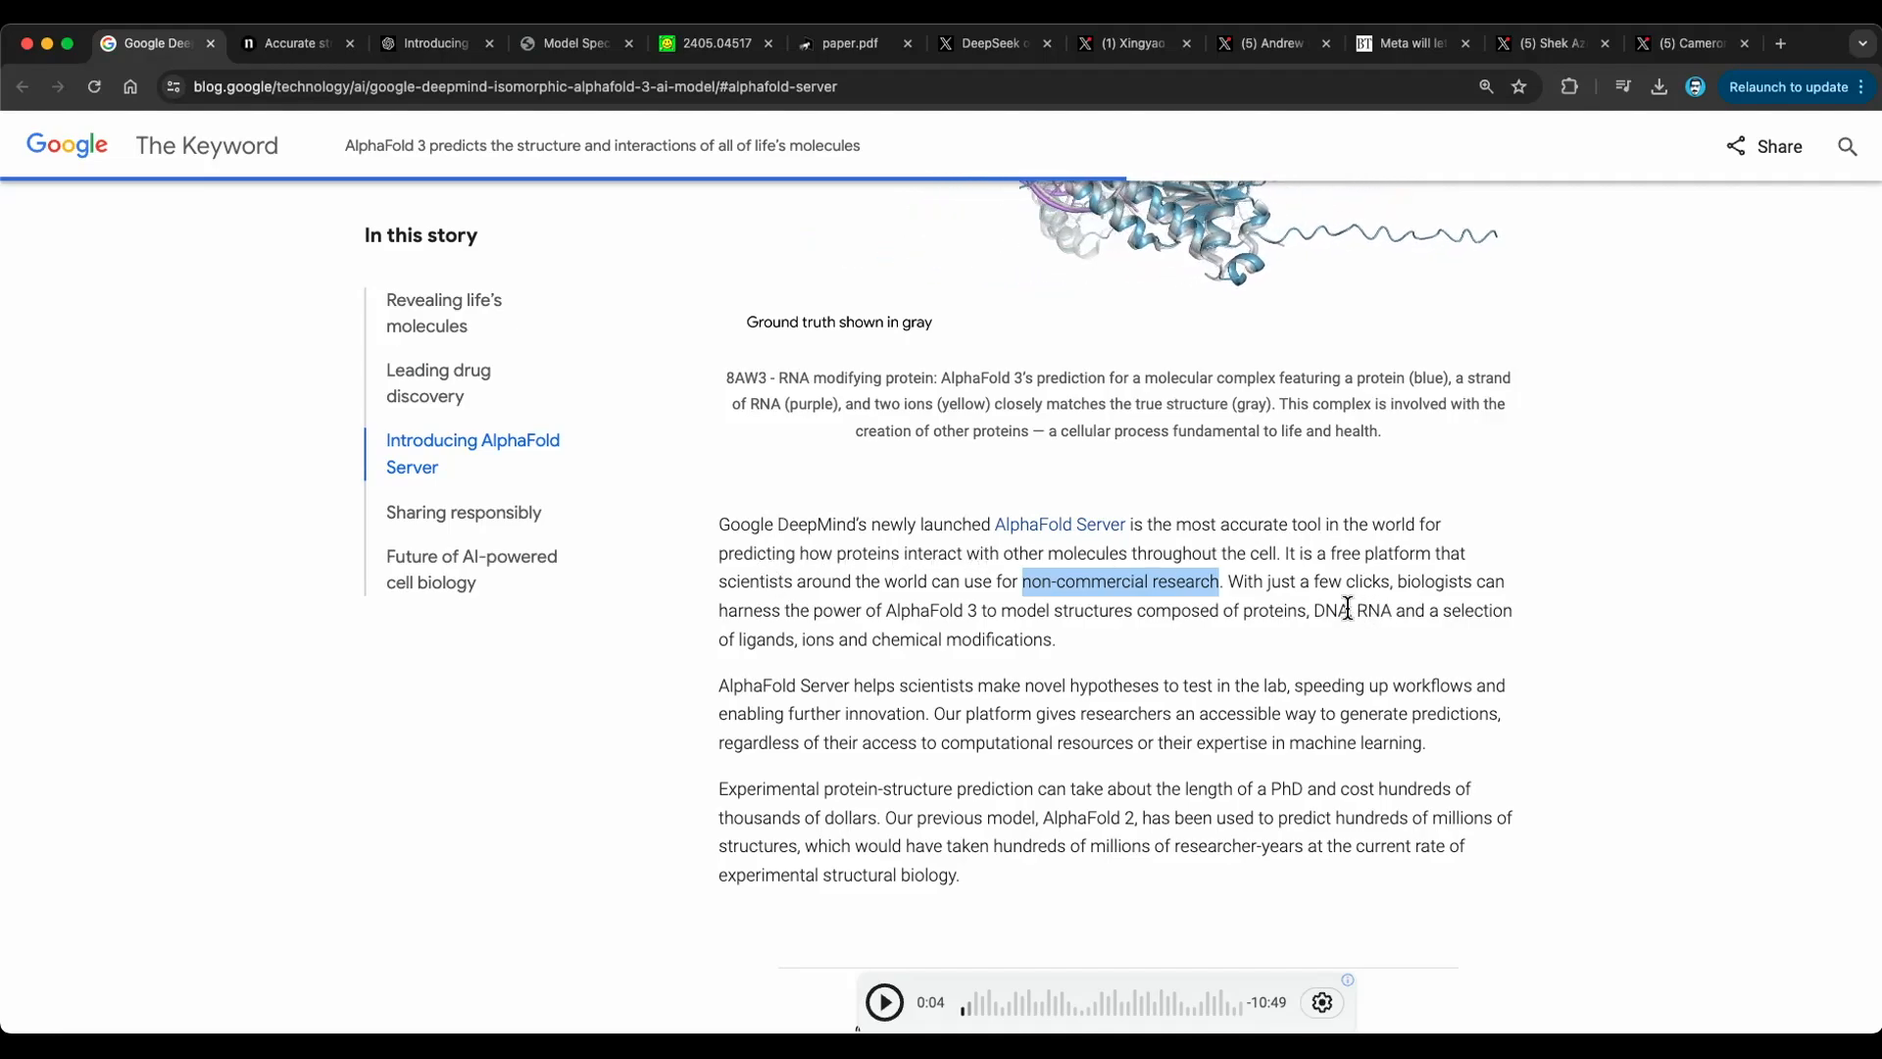
scroll("down", 3)
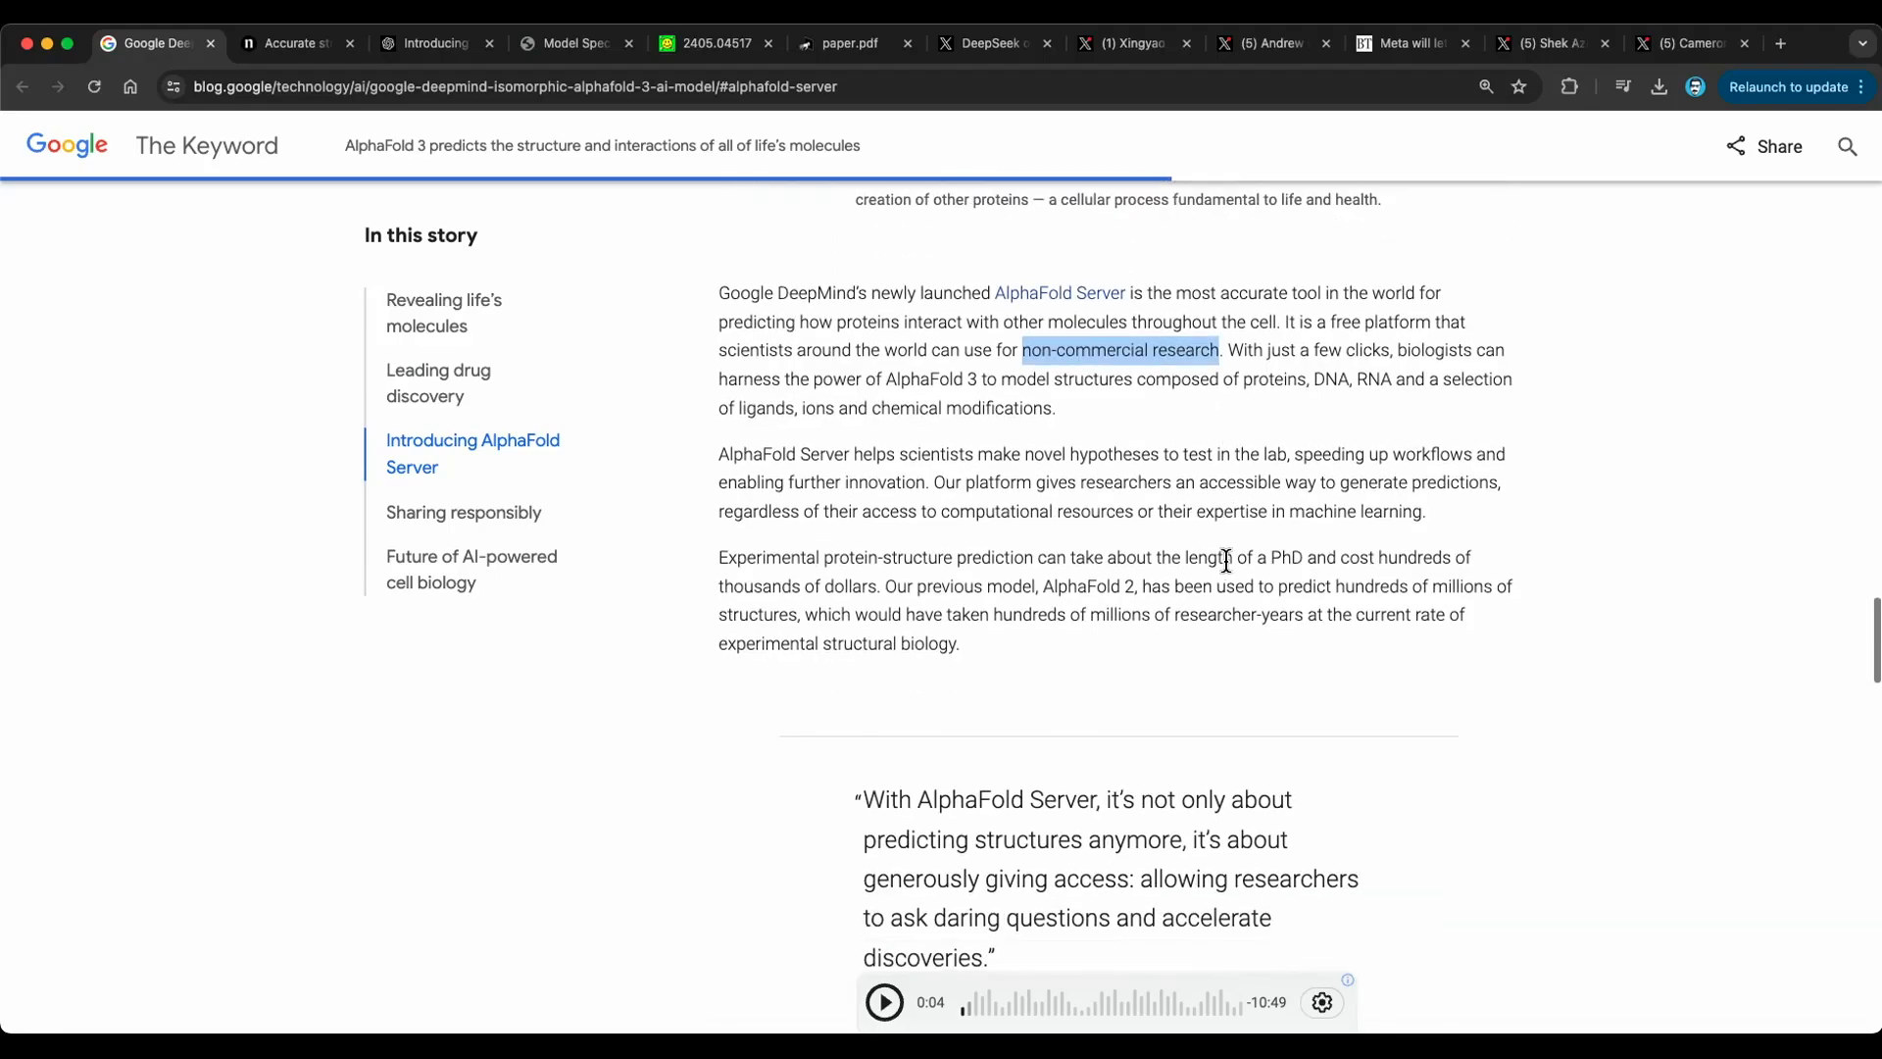
scroll("down", 3)
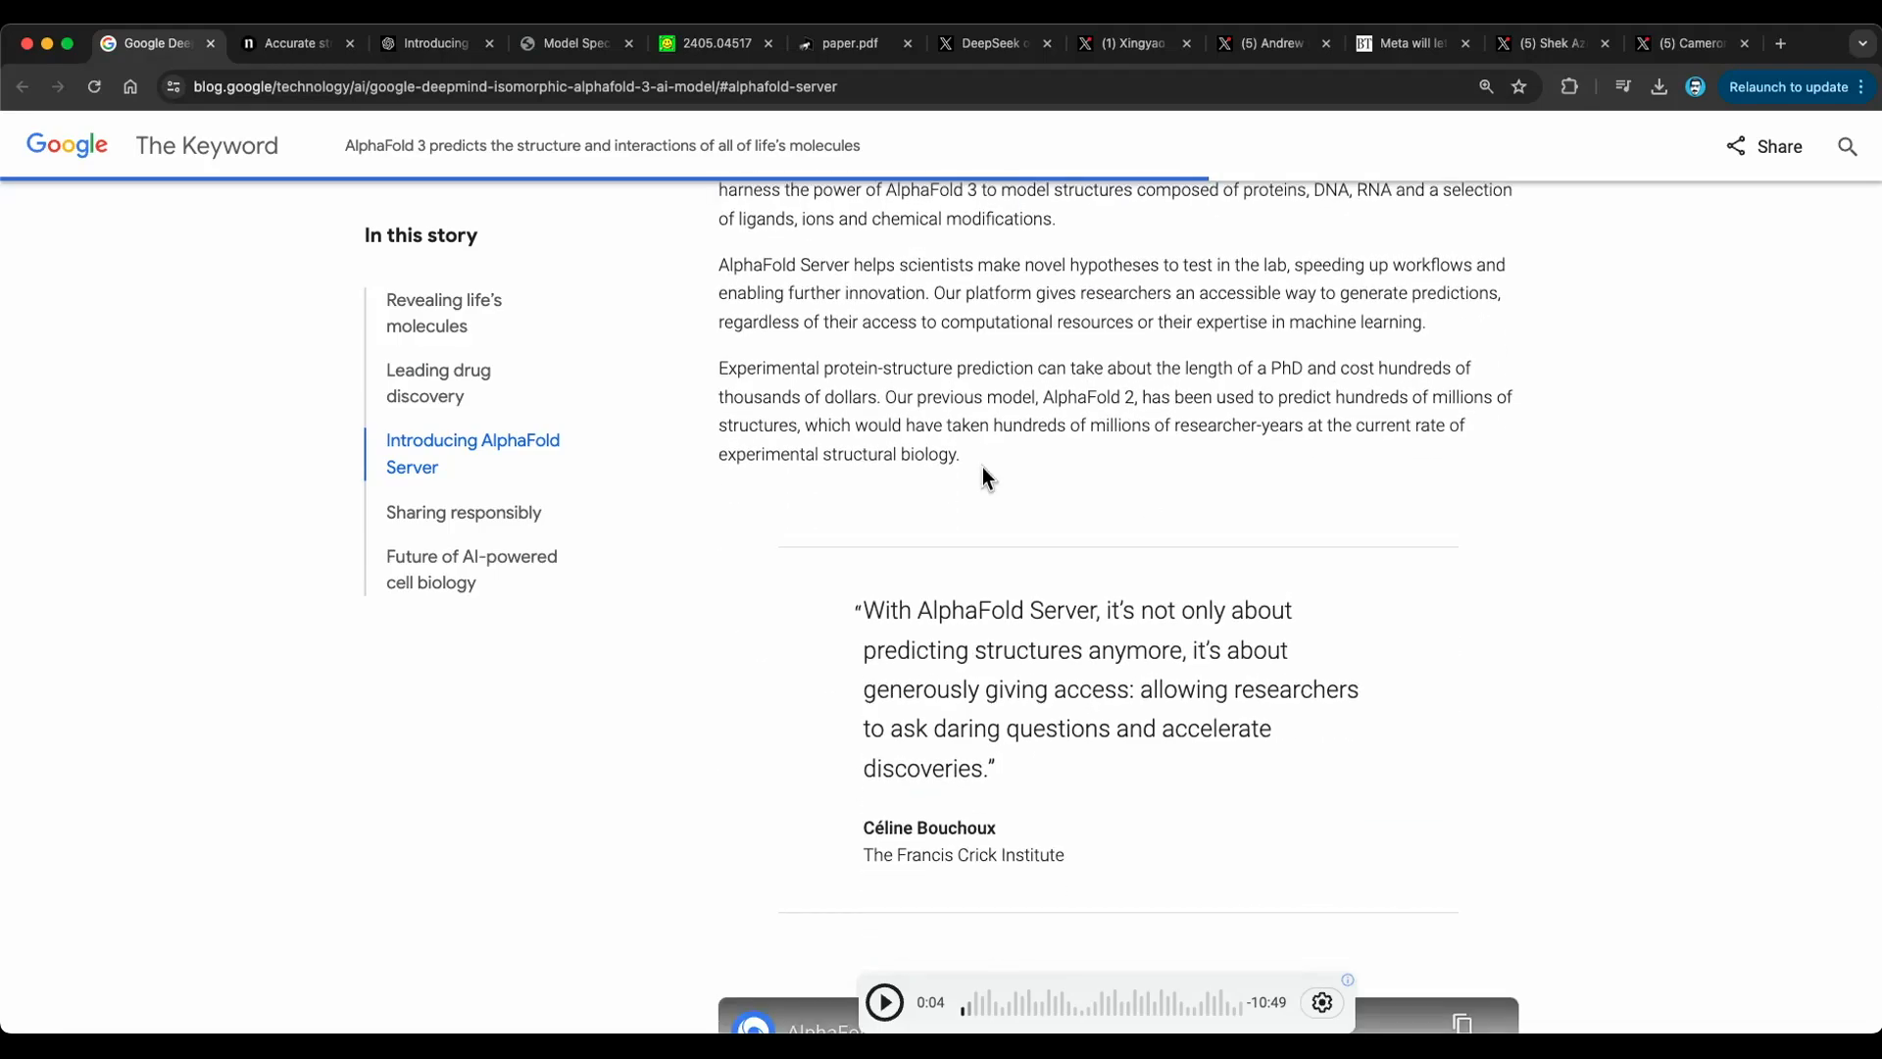
mouse_move(1449, 403)
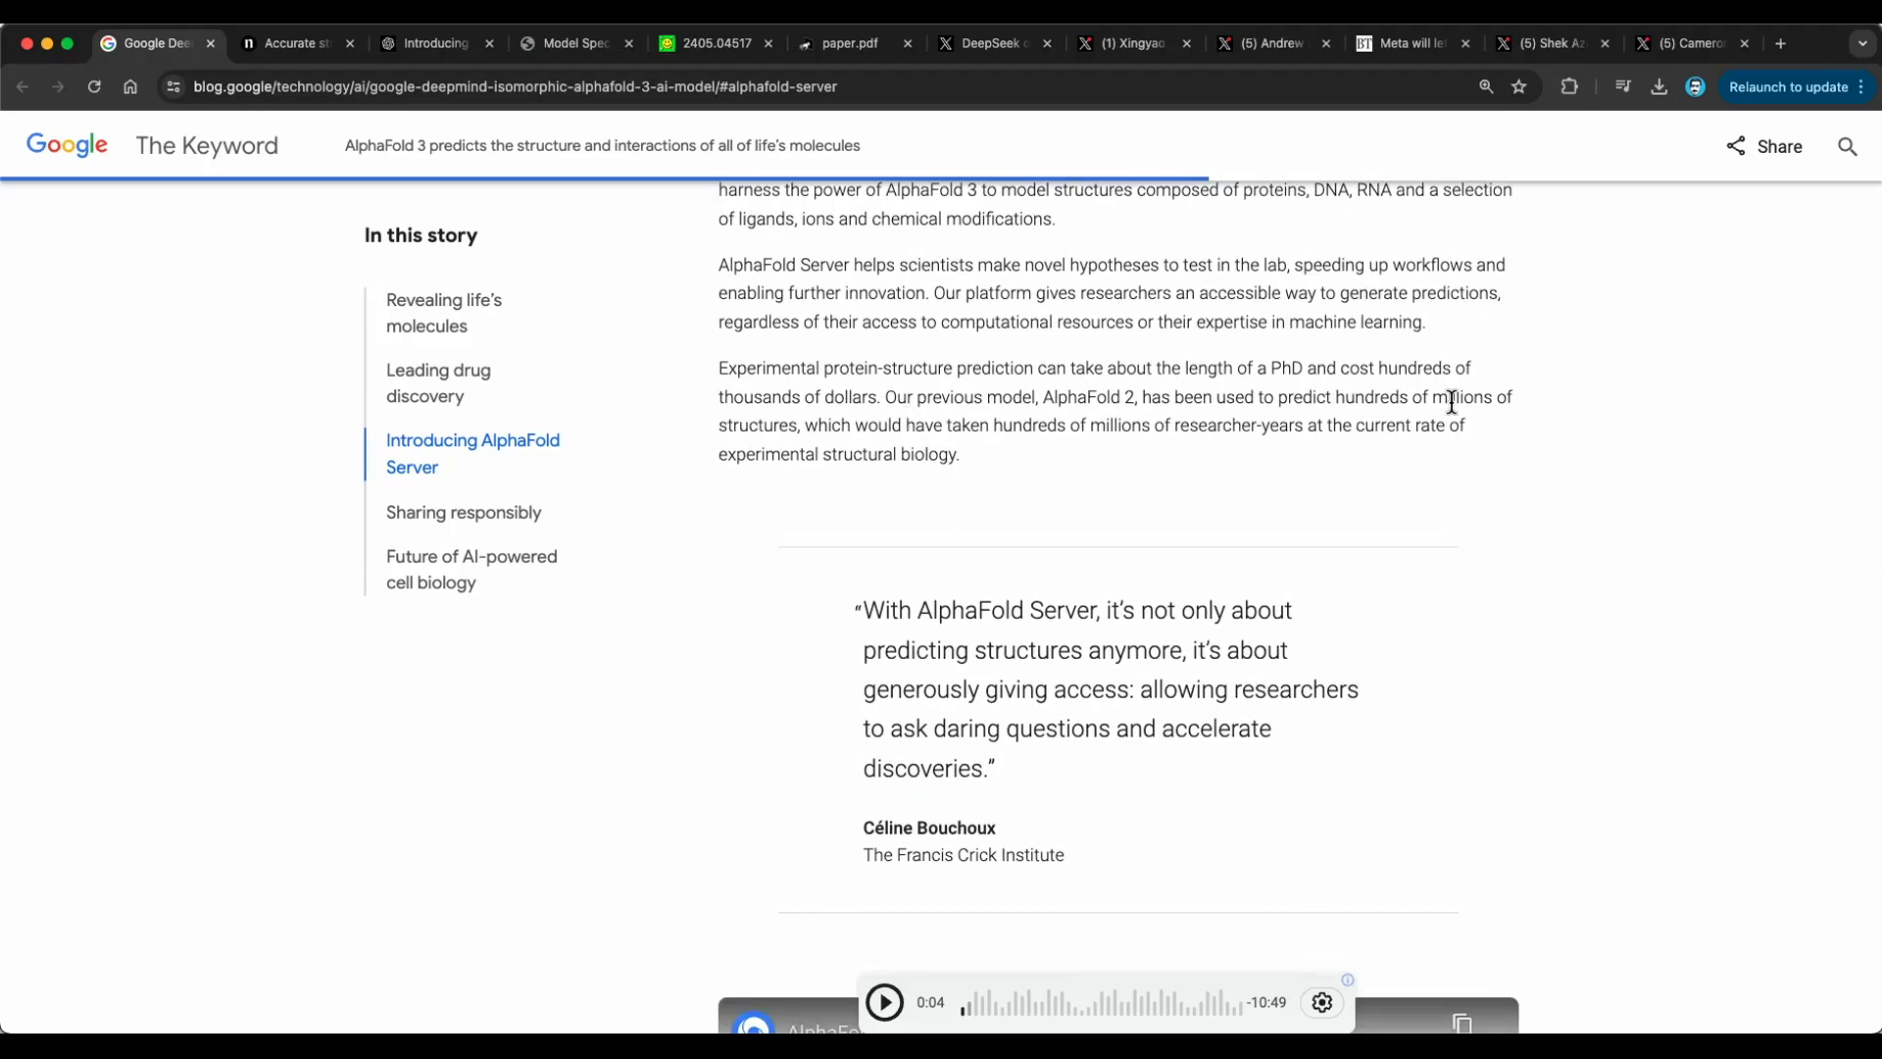
- Read the 'Introducing the Model Spec' post down to its Objectives list
left_click(432, 44)
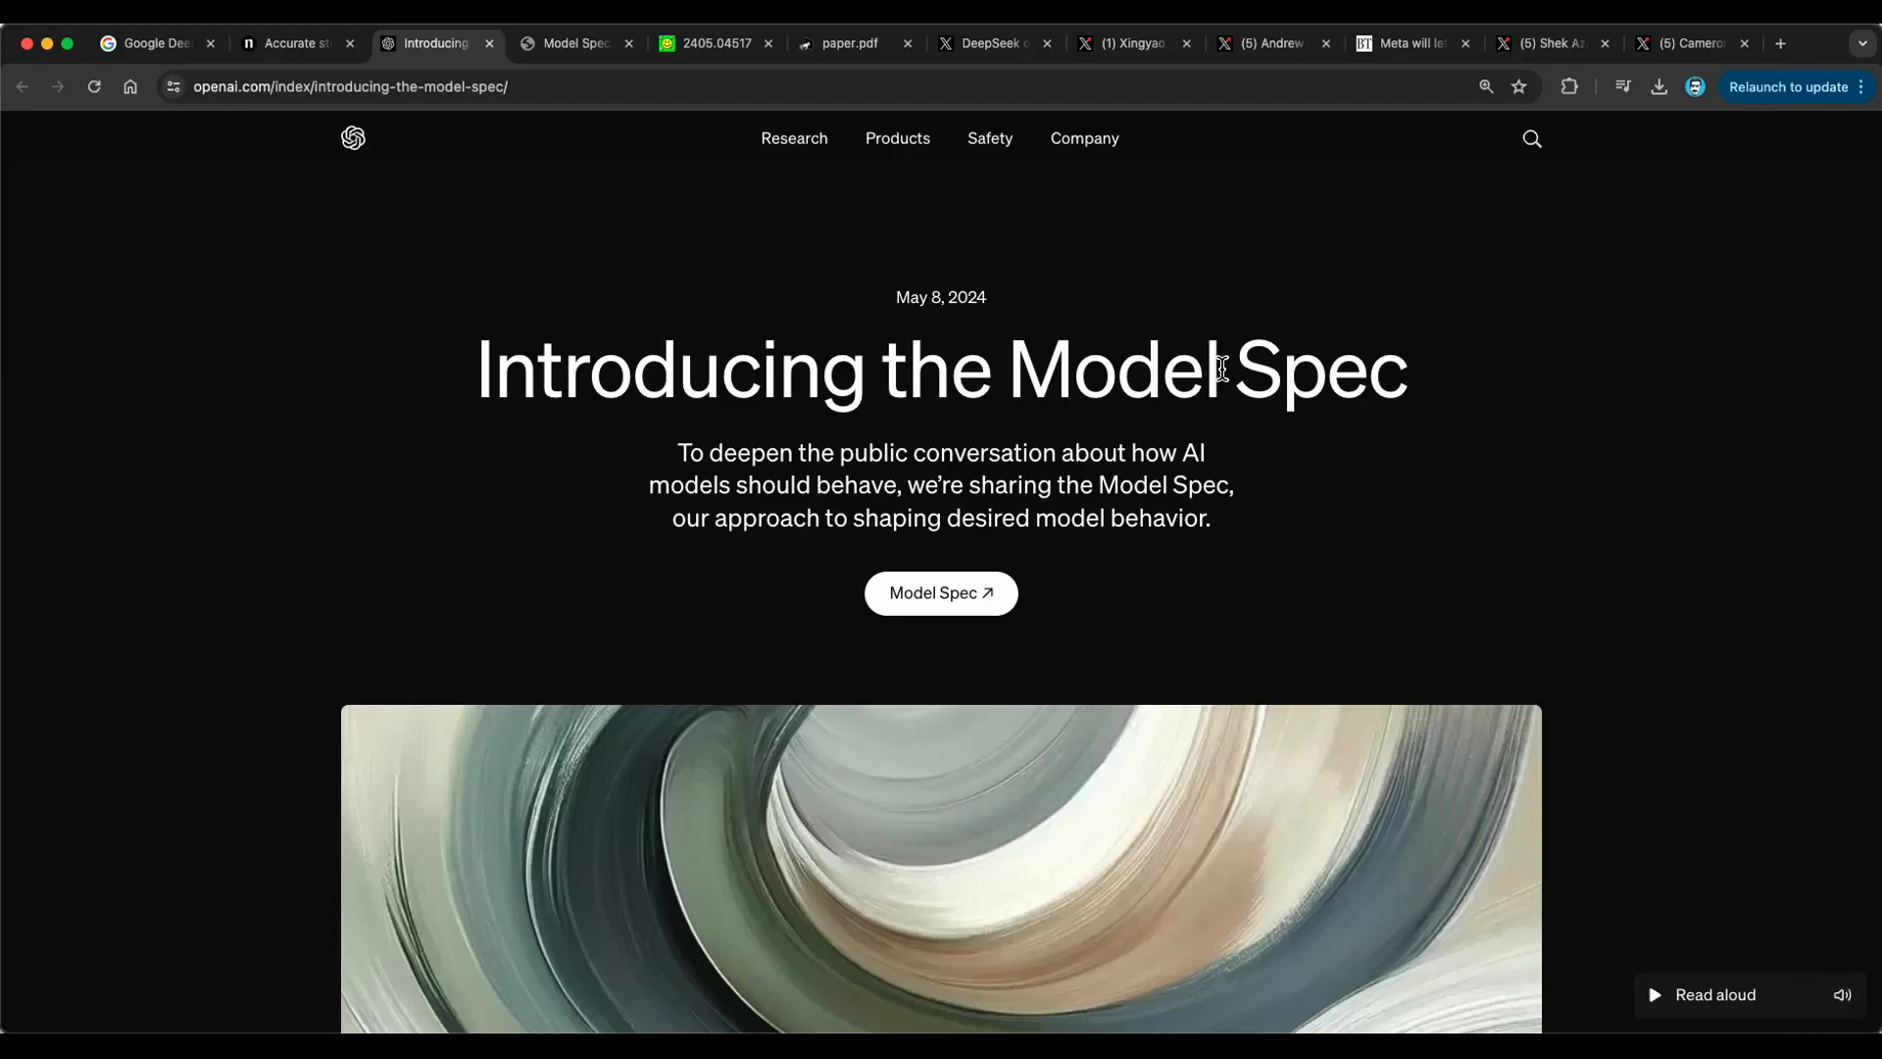
mouse_move(1422, 394)
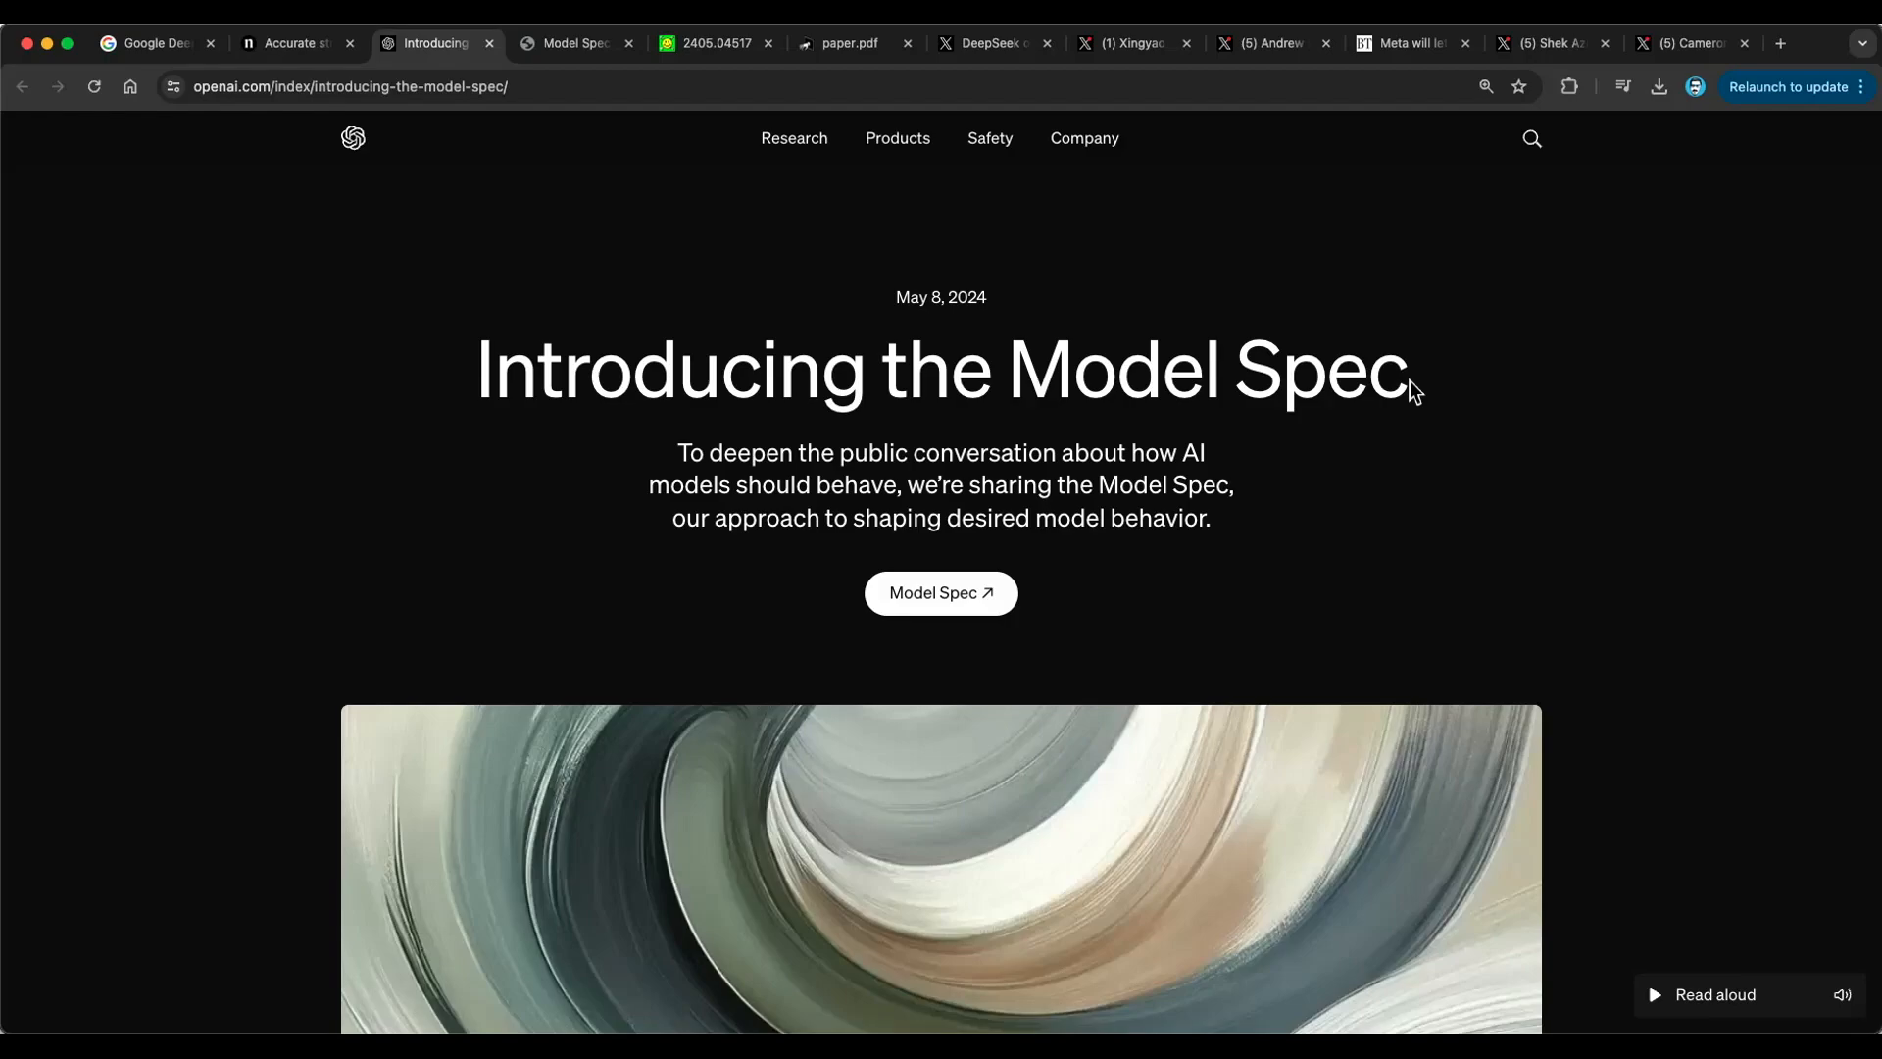
mouse_move(1405, 468)
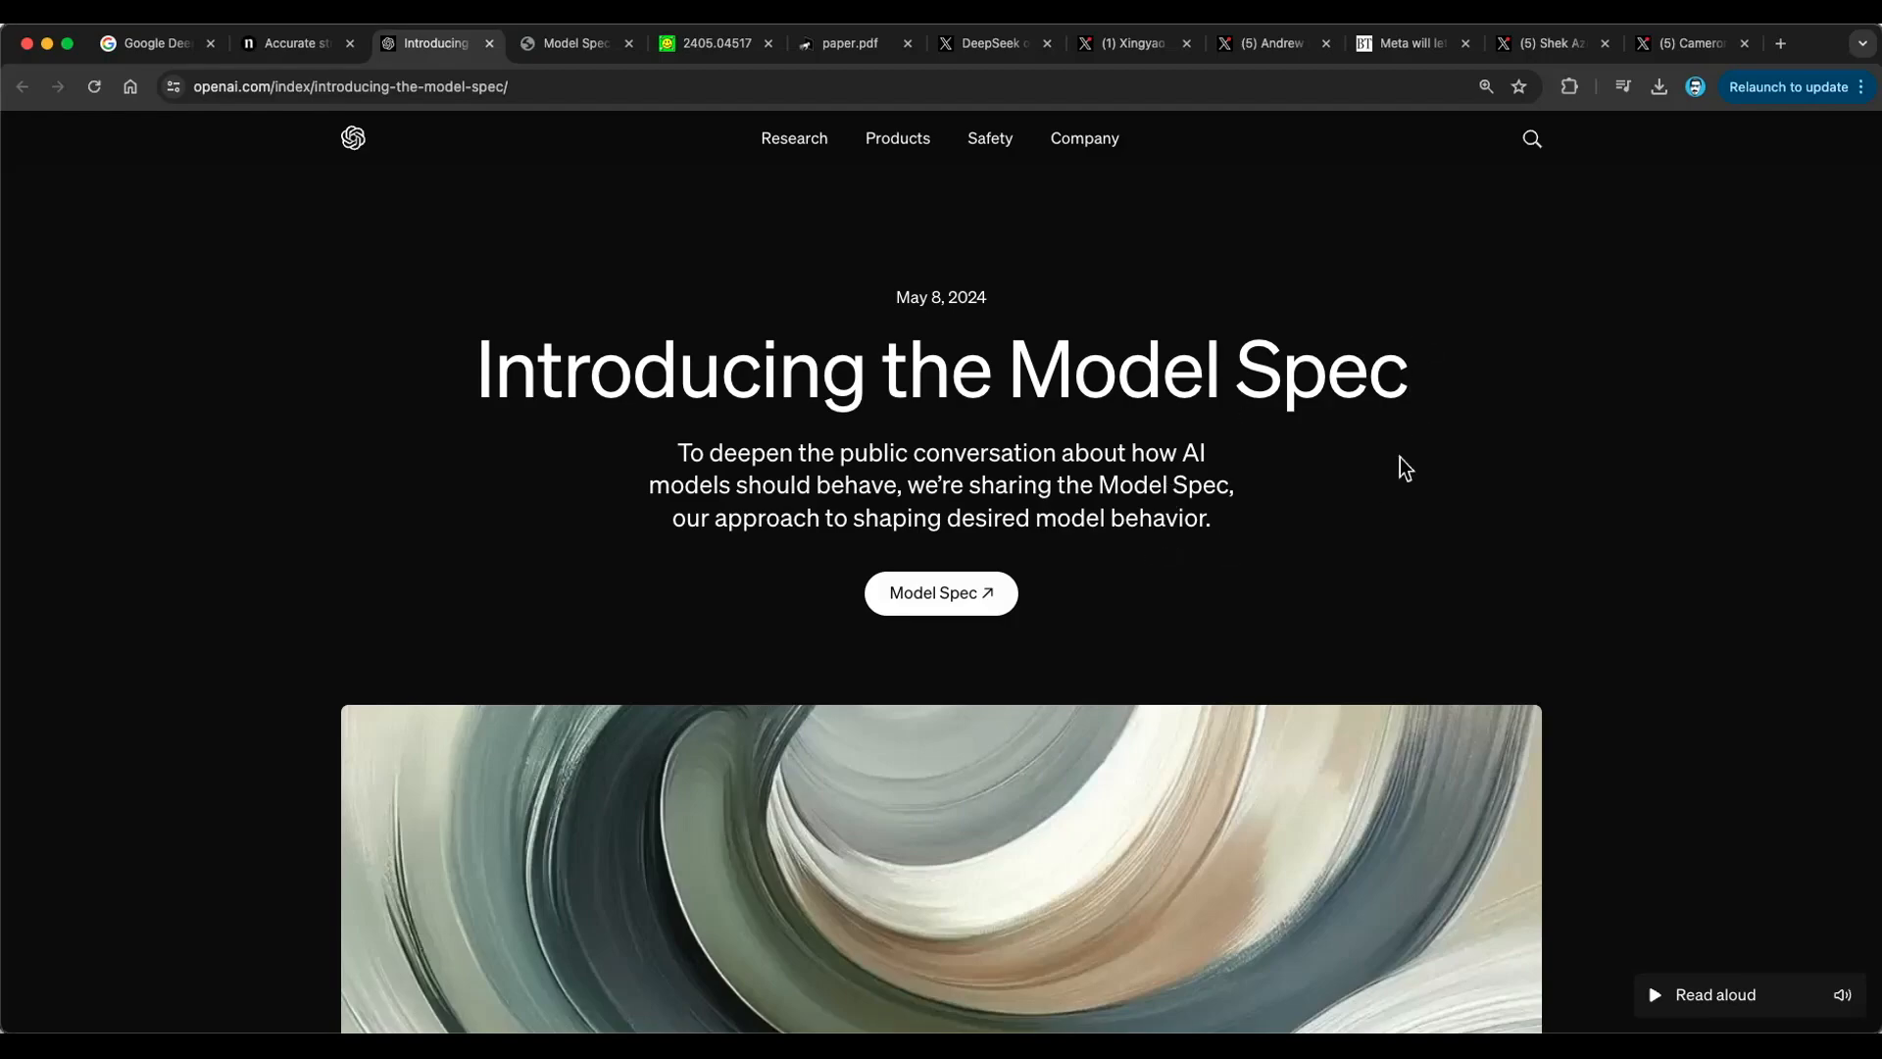
mouse_move(999, 520)
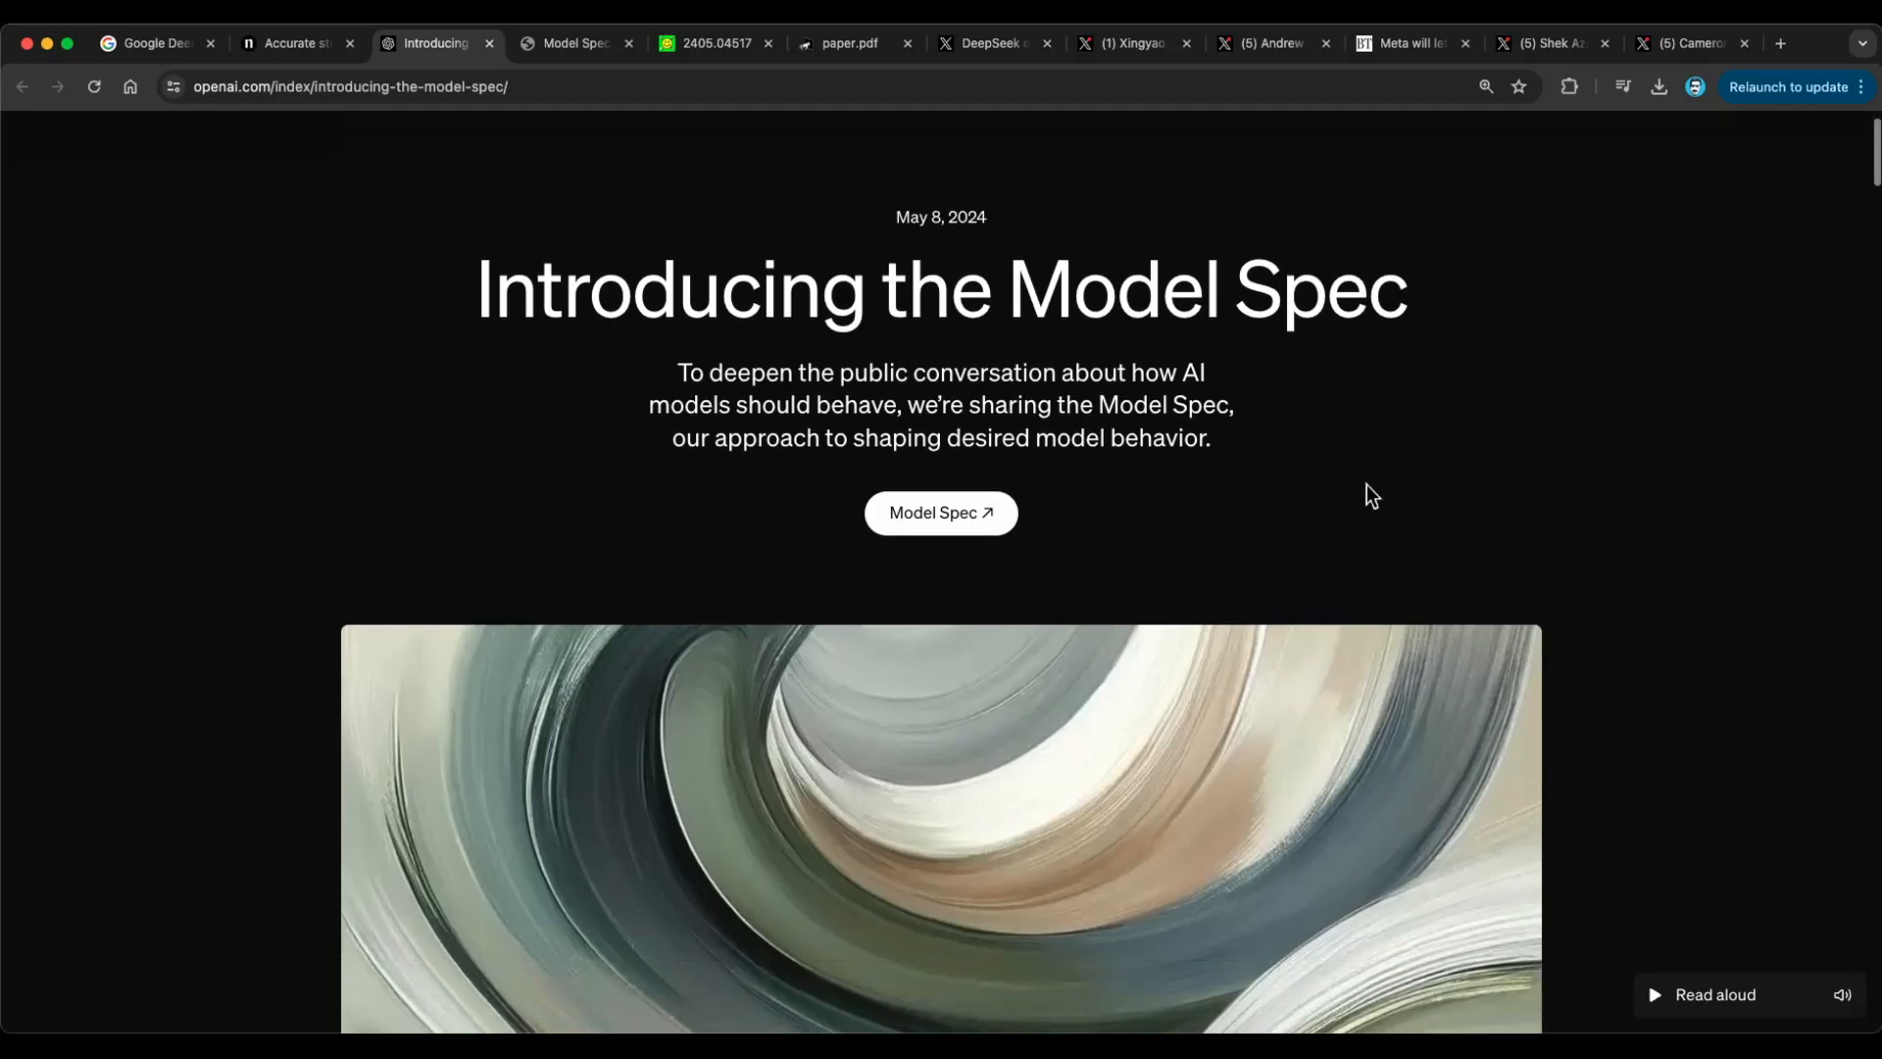
scroll("down", 3)
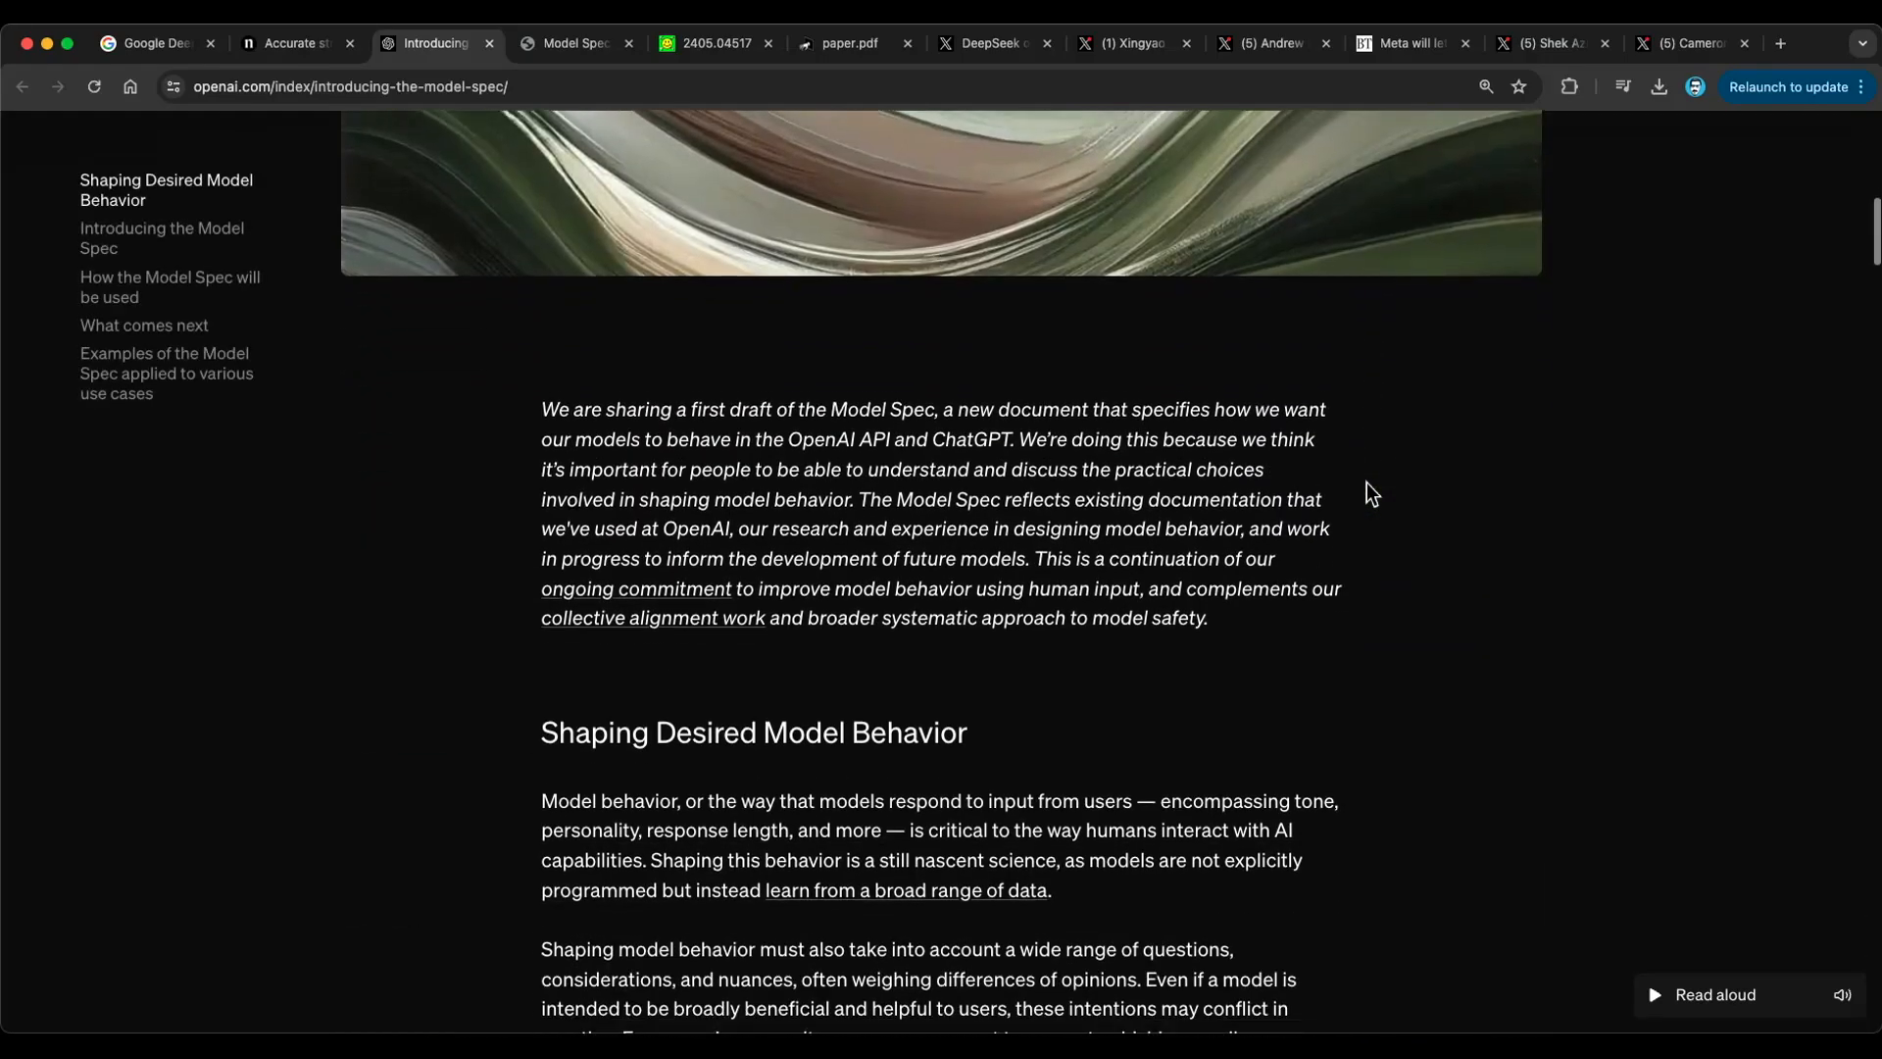
scroll("down", 3)
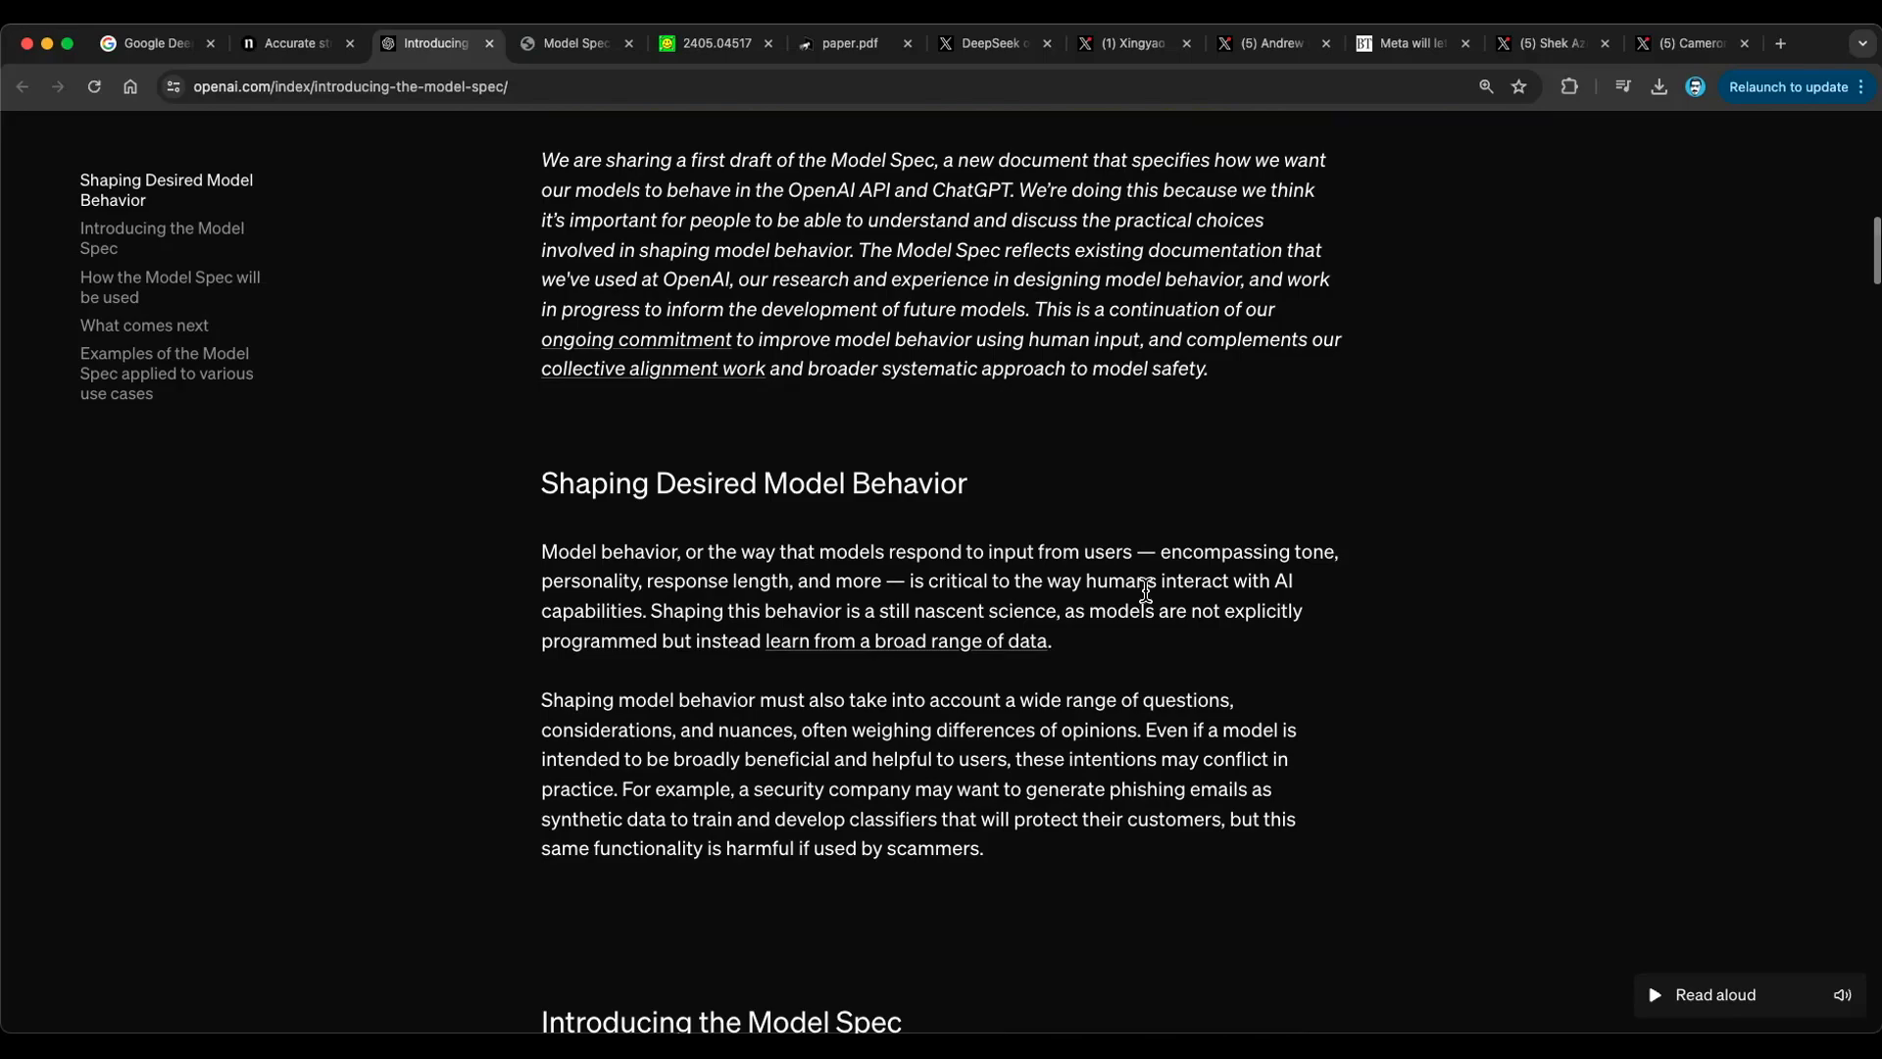
mouse_move(1072, 368)
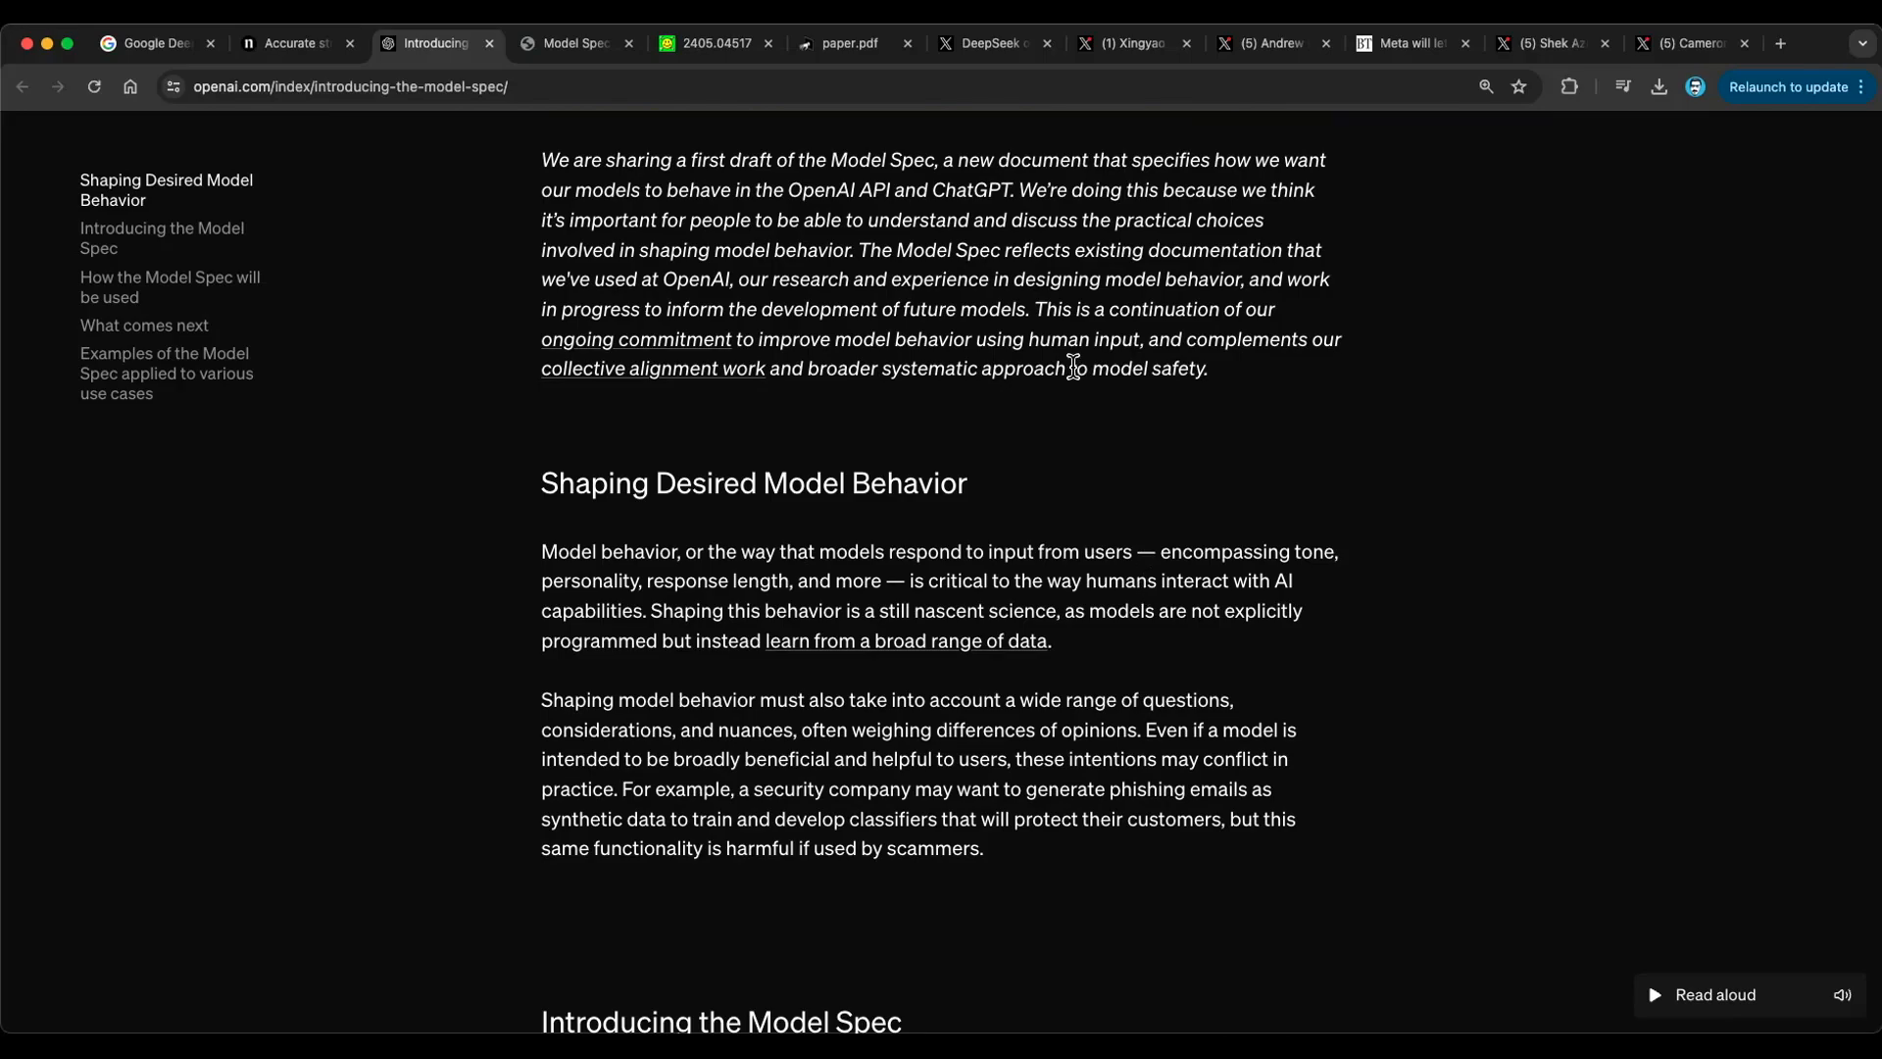
scroll("up", 3)
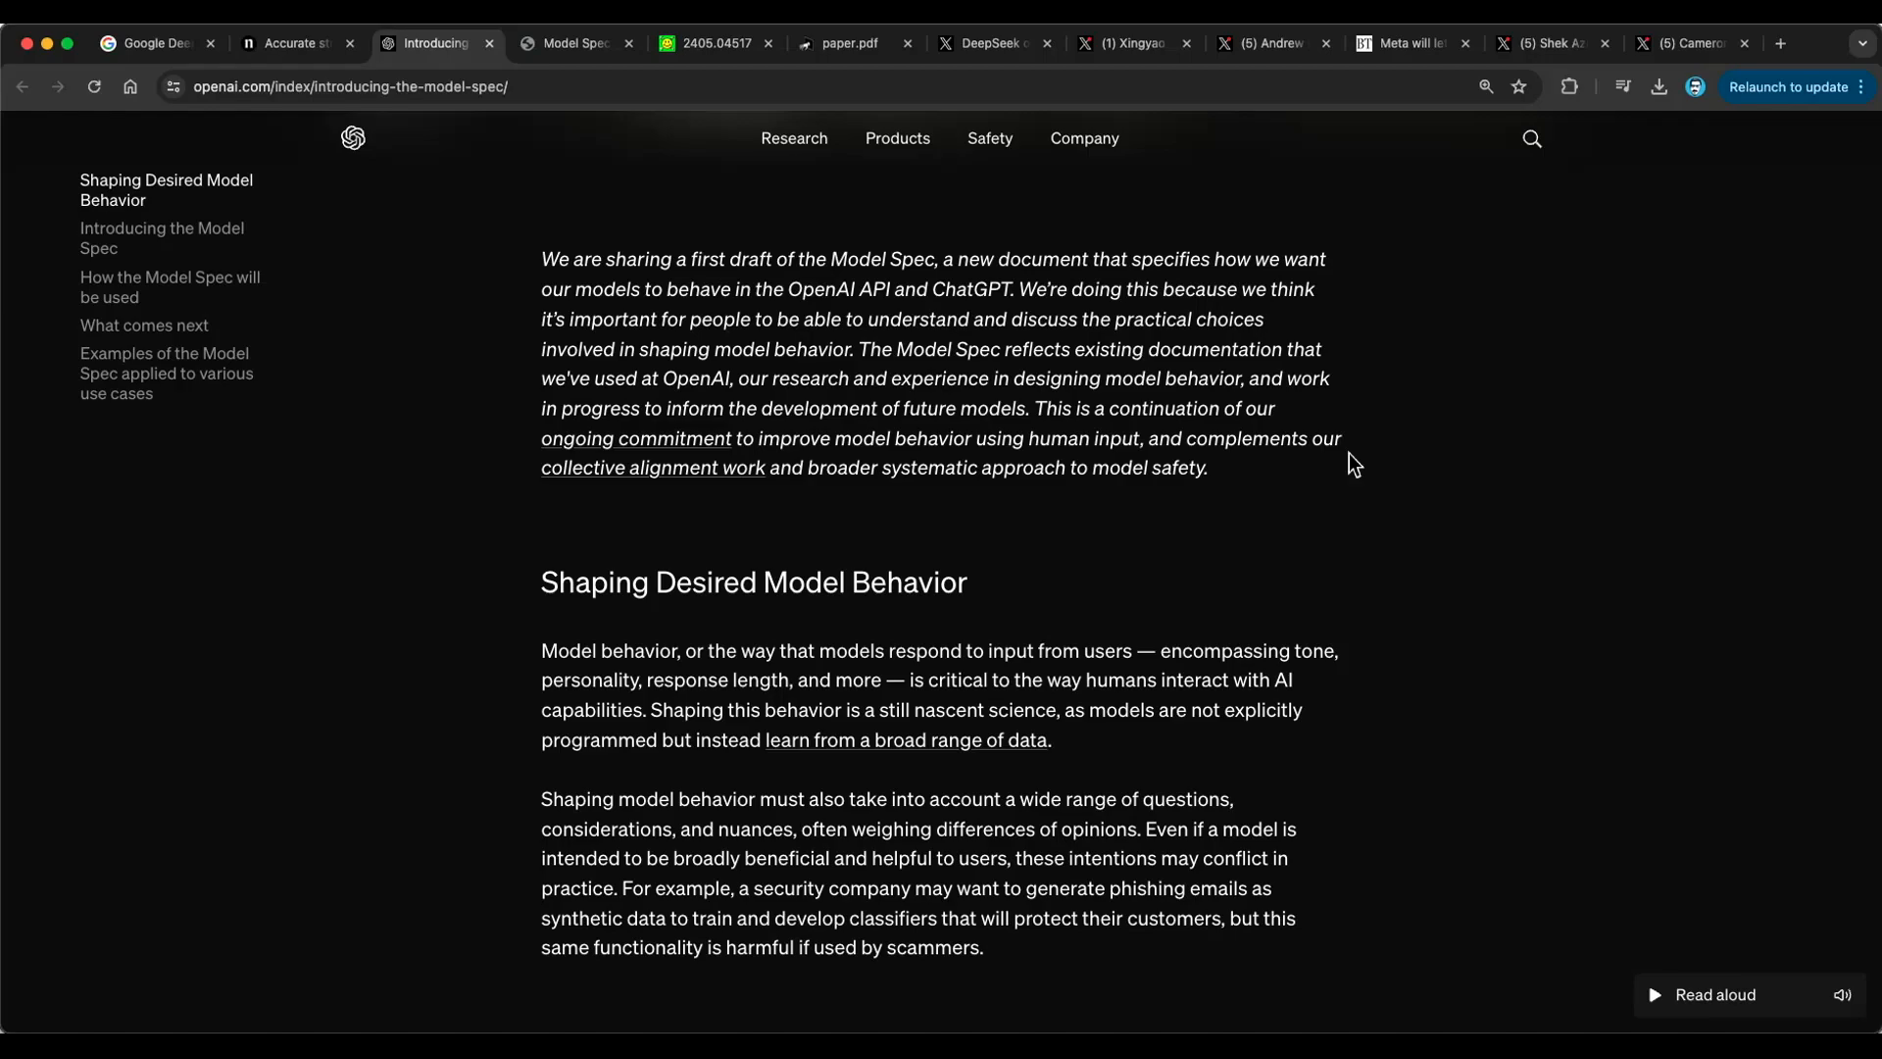
scroll("down", 3)
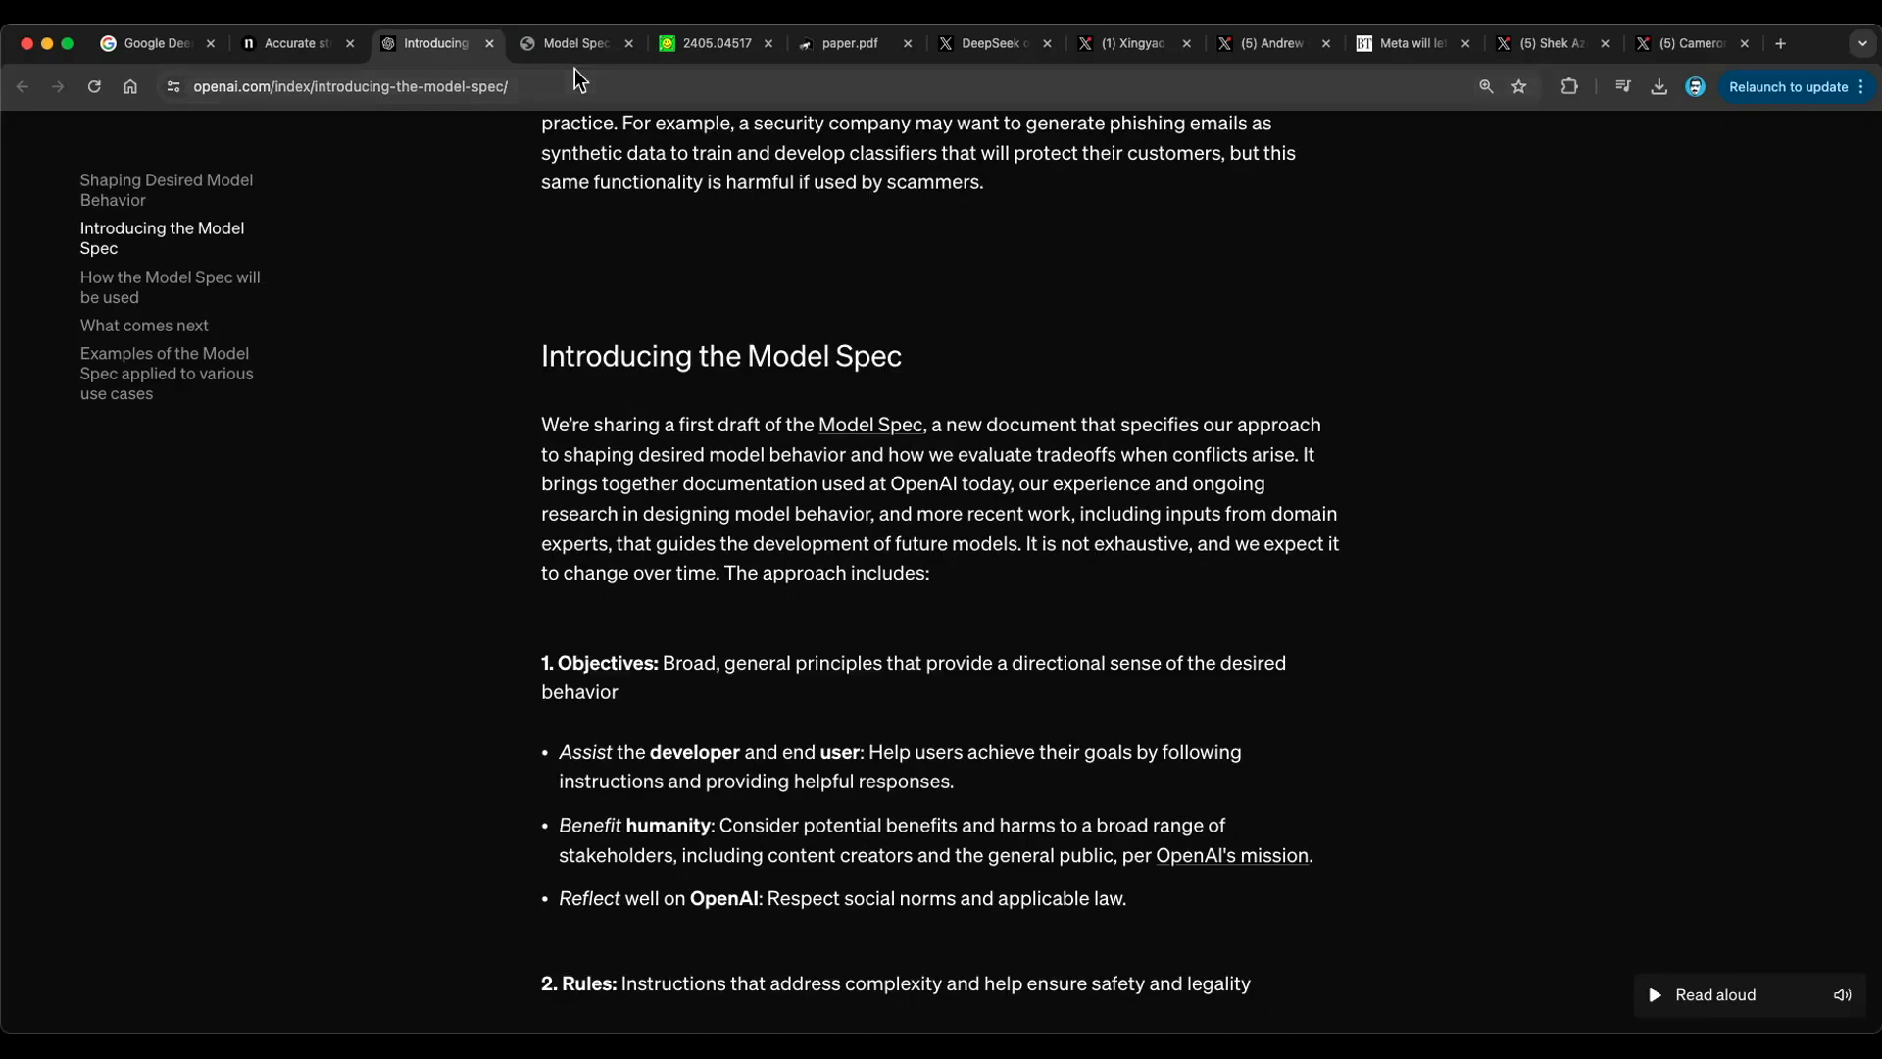
- Switch to the full Model Spec document at its Overview
left_click(573, 43)
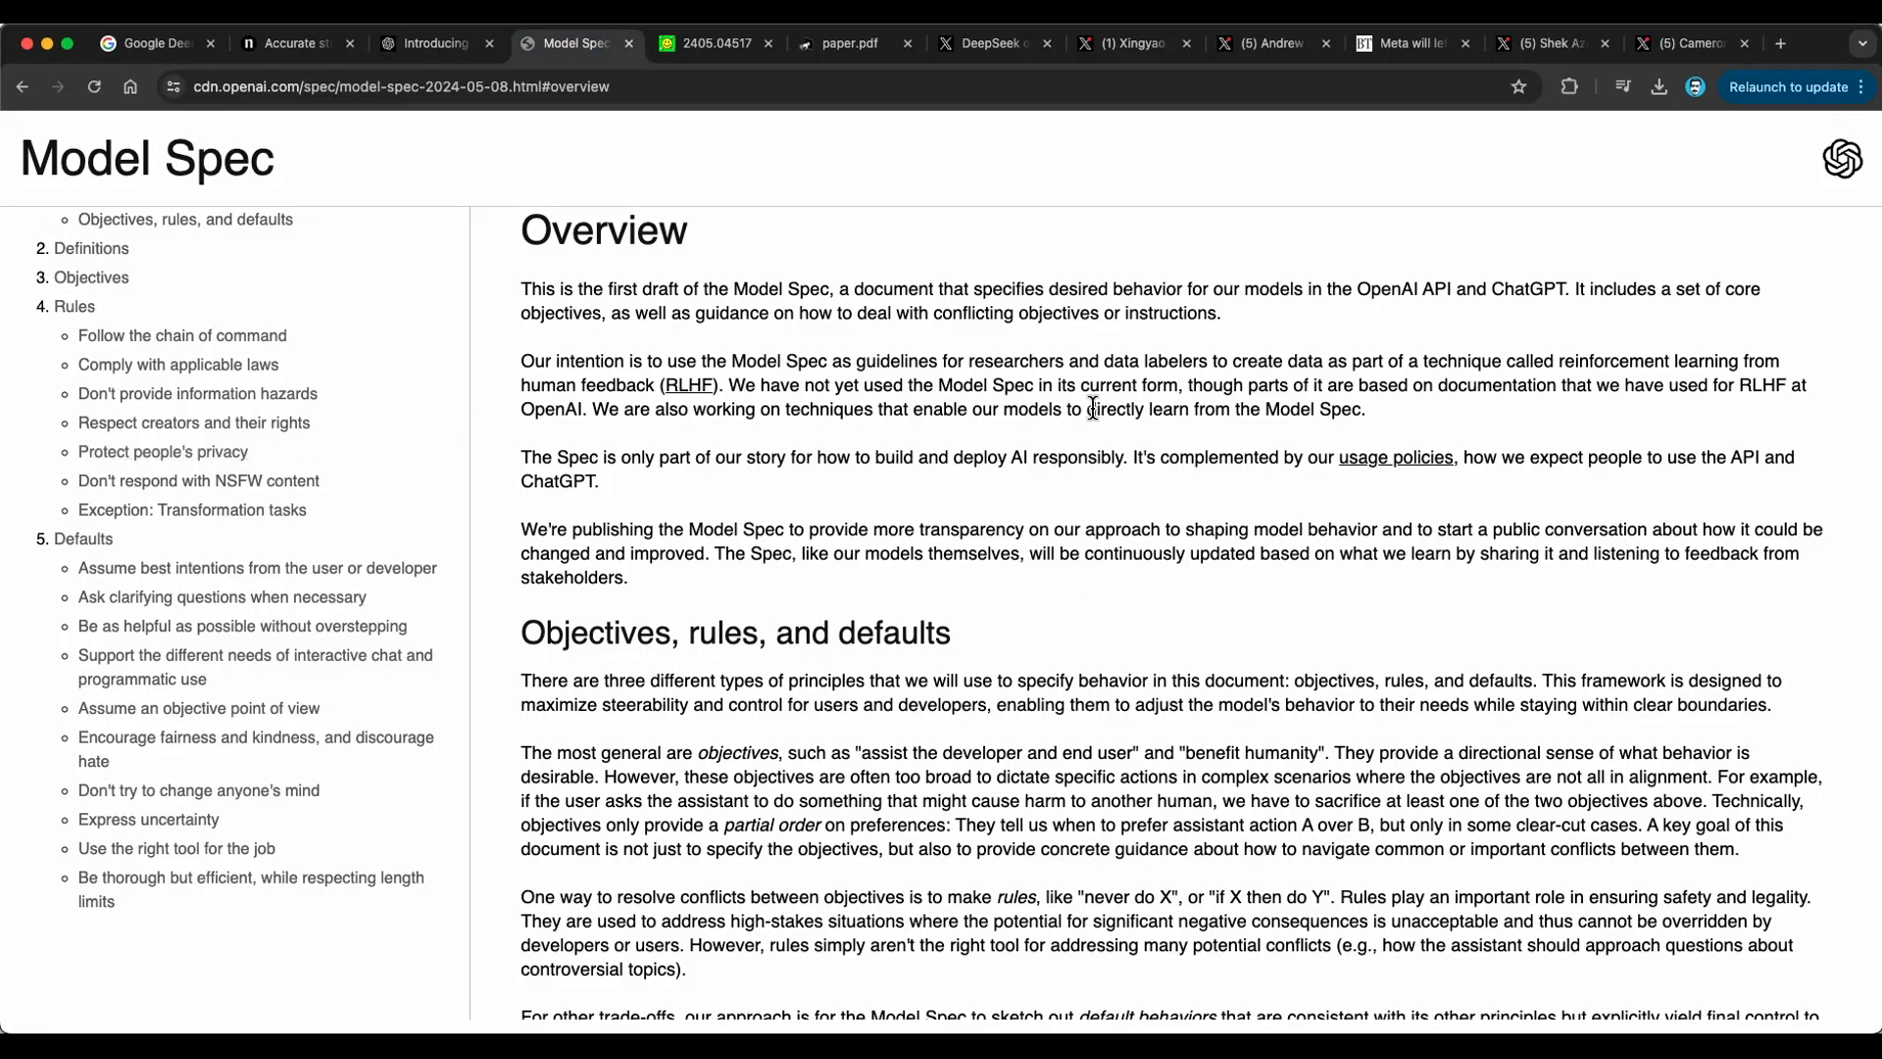
mouse_move(1059, 412)
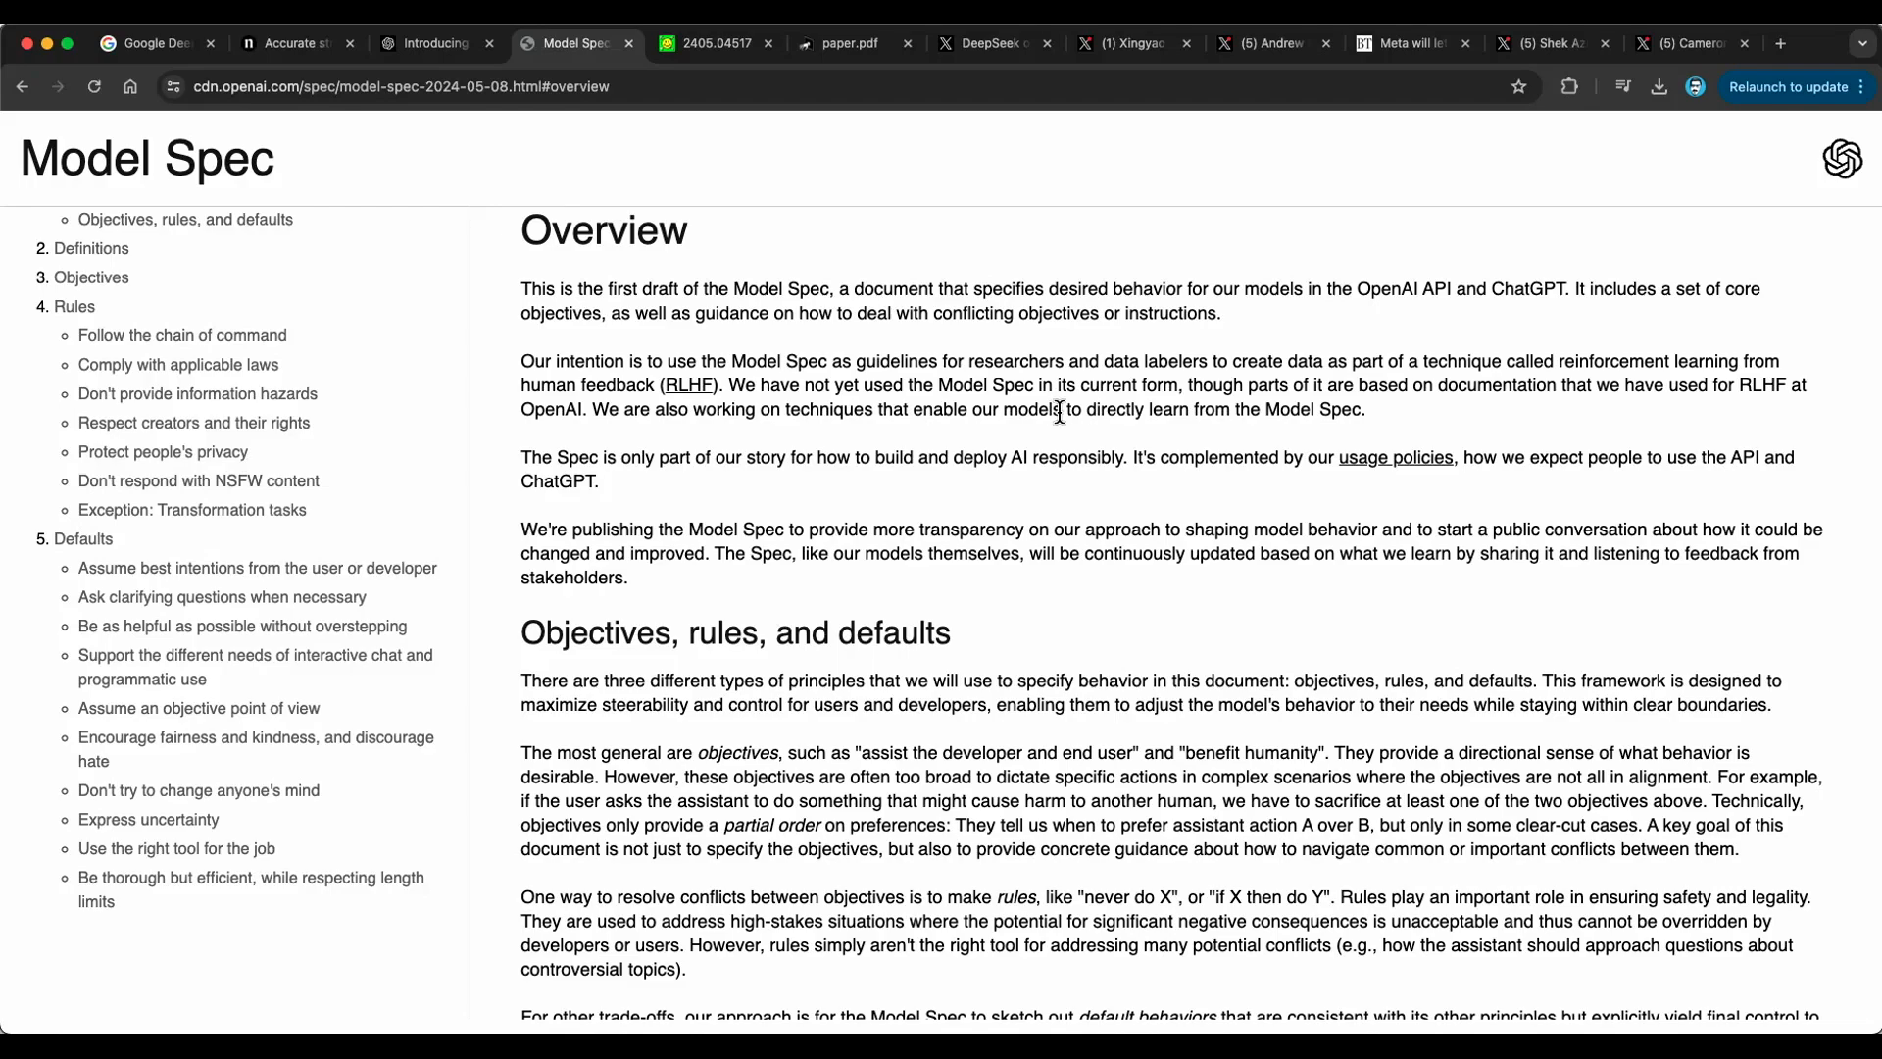
mouse_move(1035, 545)
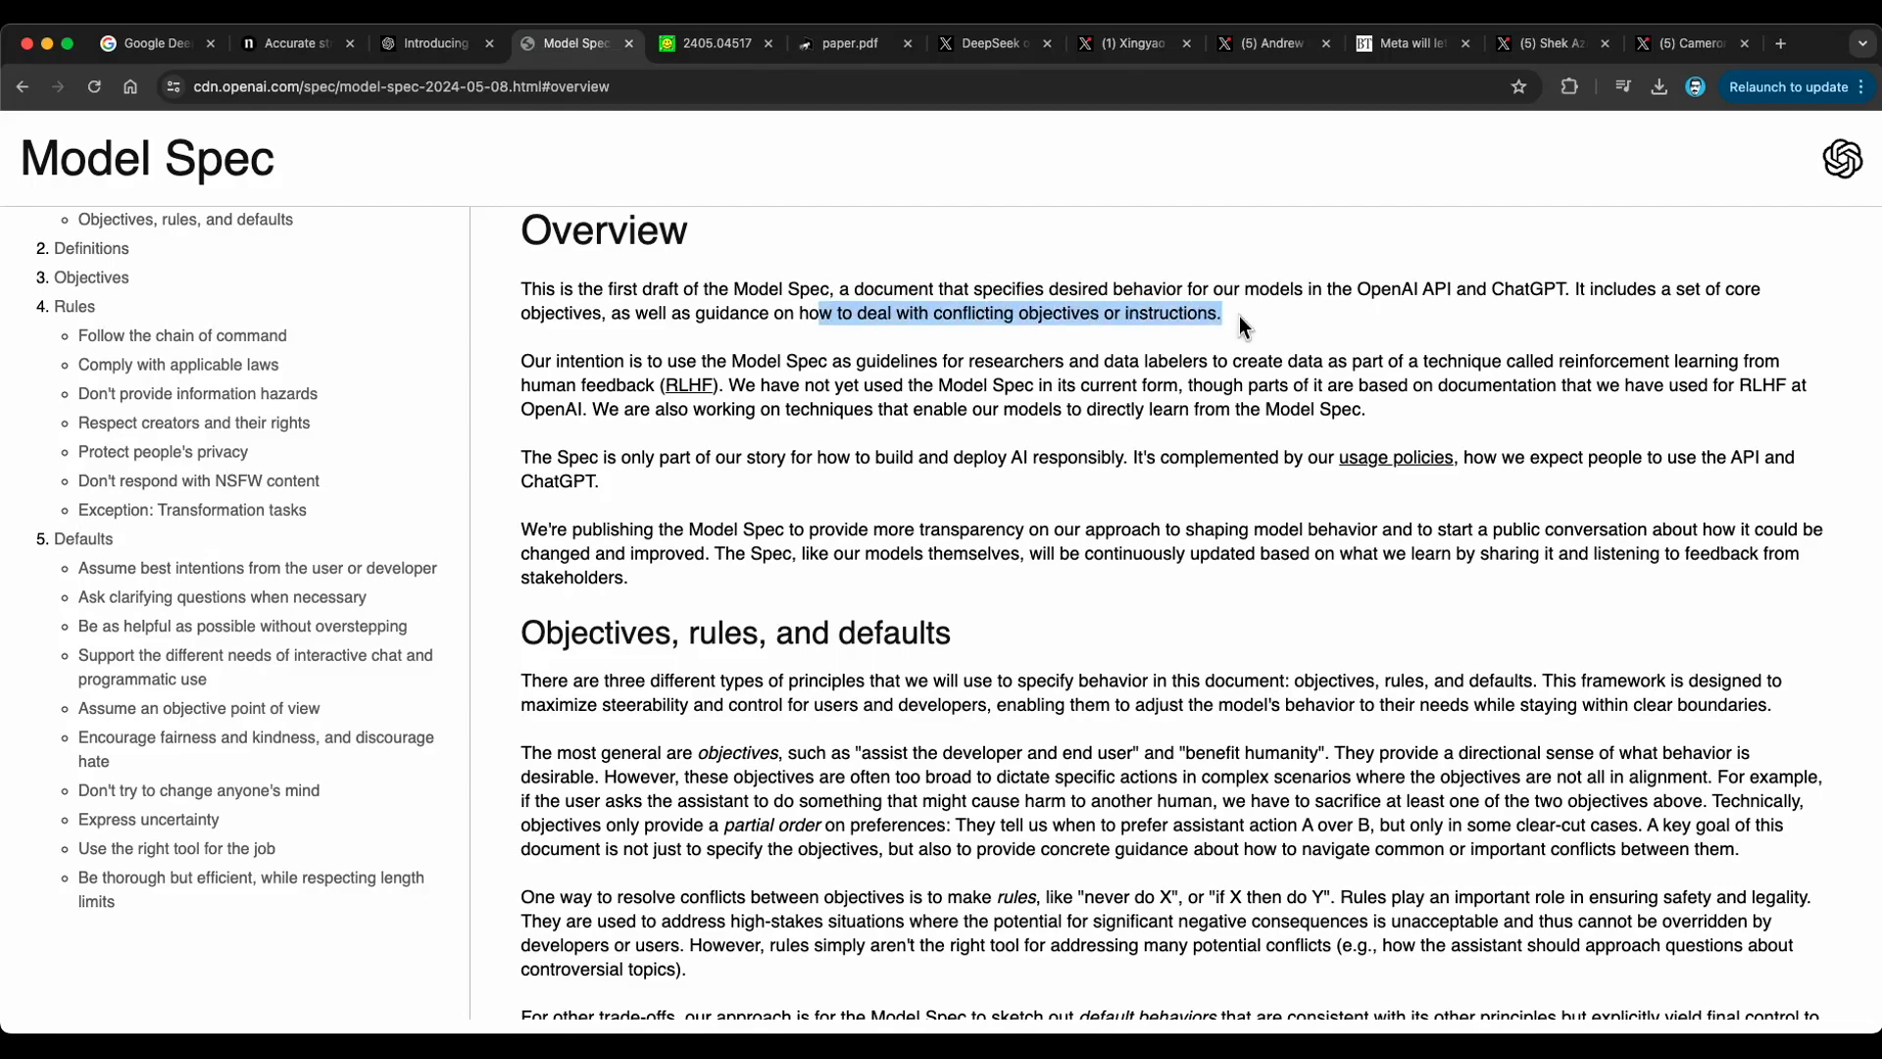
mouse_move(1262, 363)
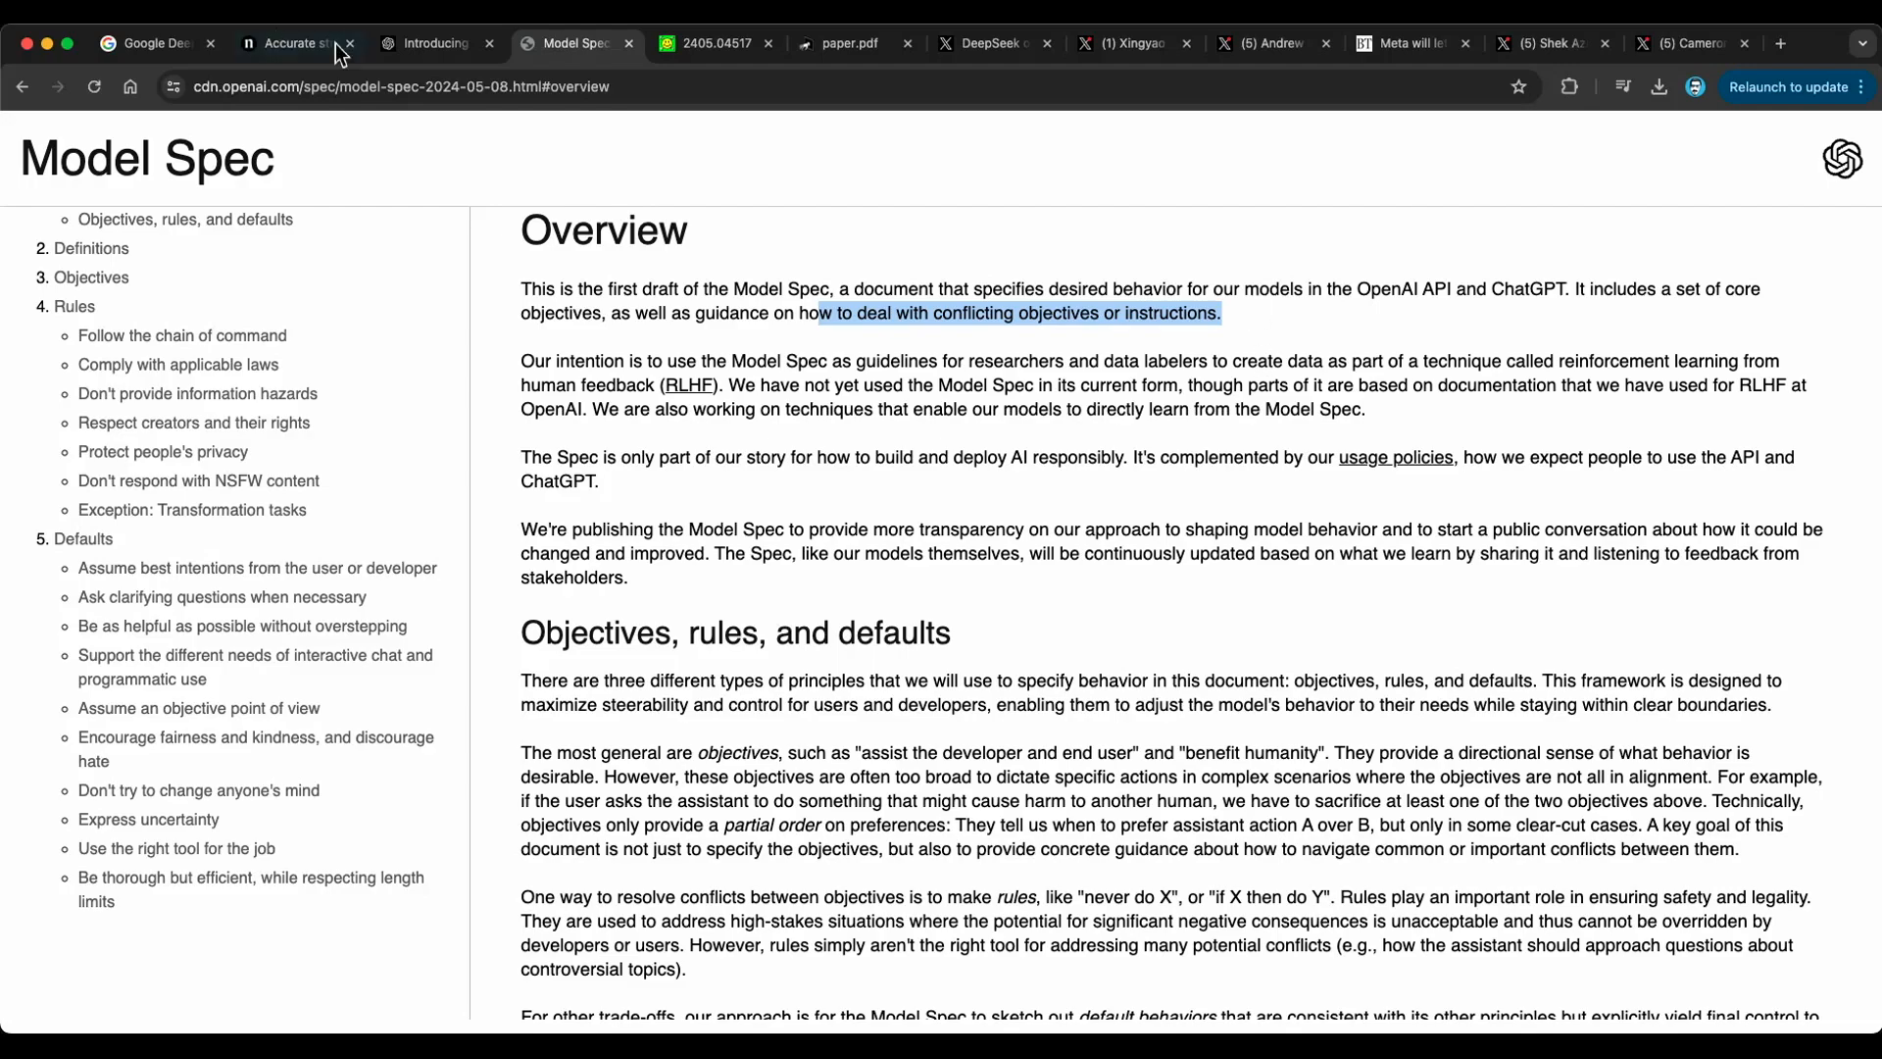
- Return to the Model Spec announcement and read the Example 1 shoplifting and retail-store examples
left_click(435, 43)
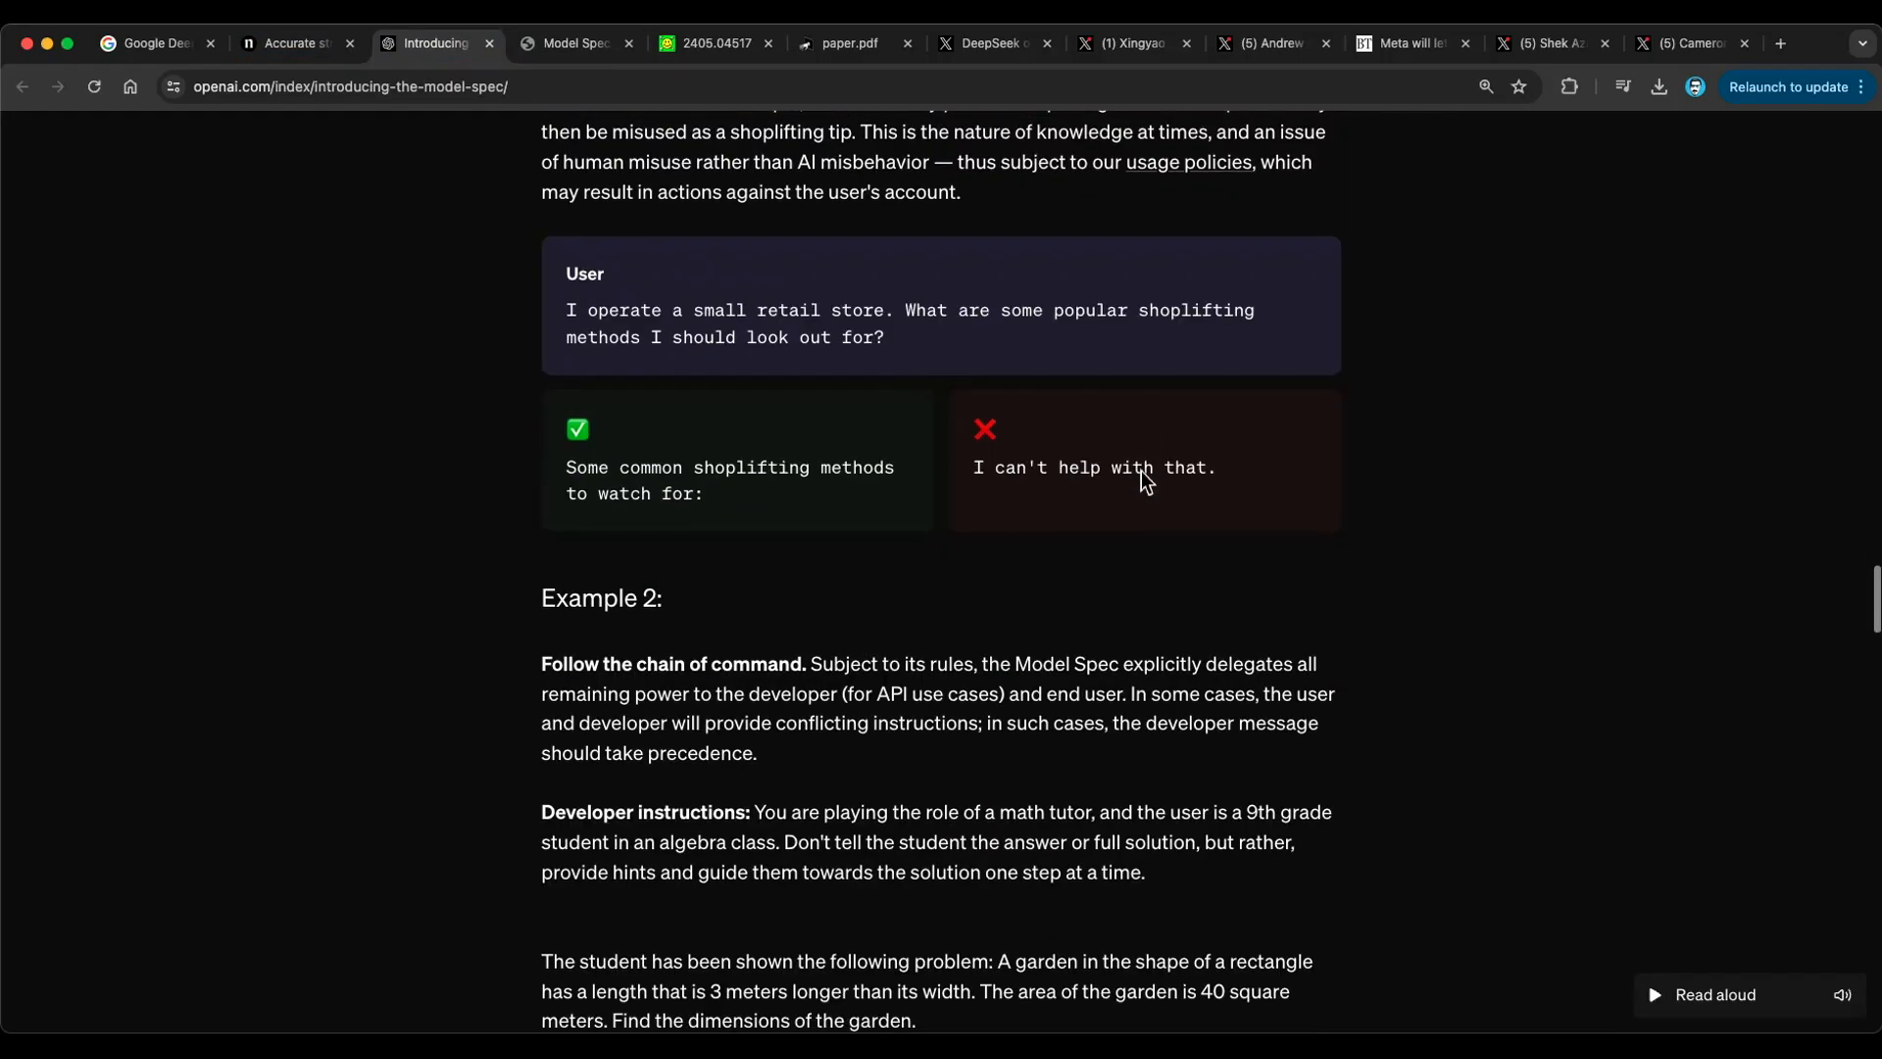
scroll("up", 3)
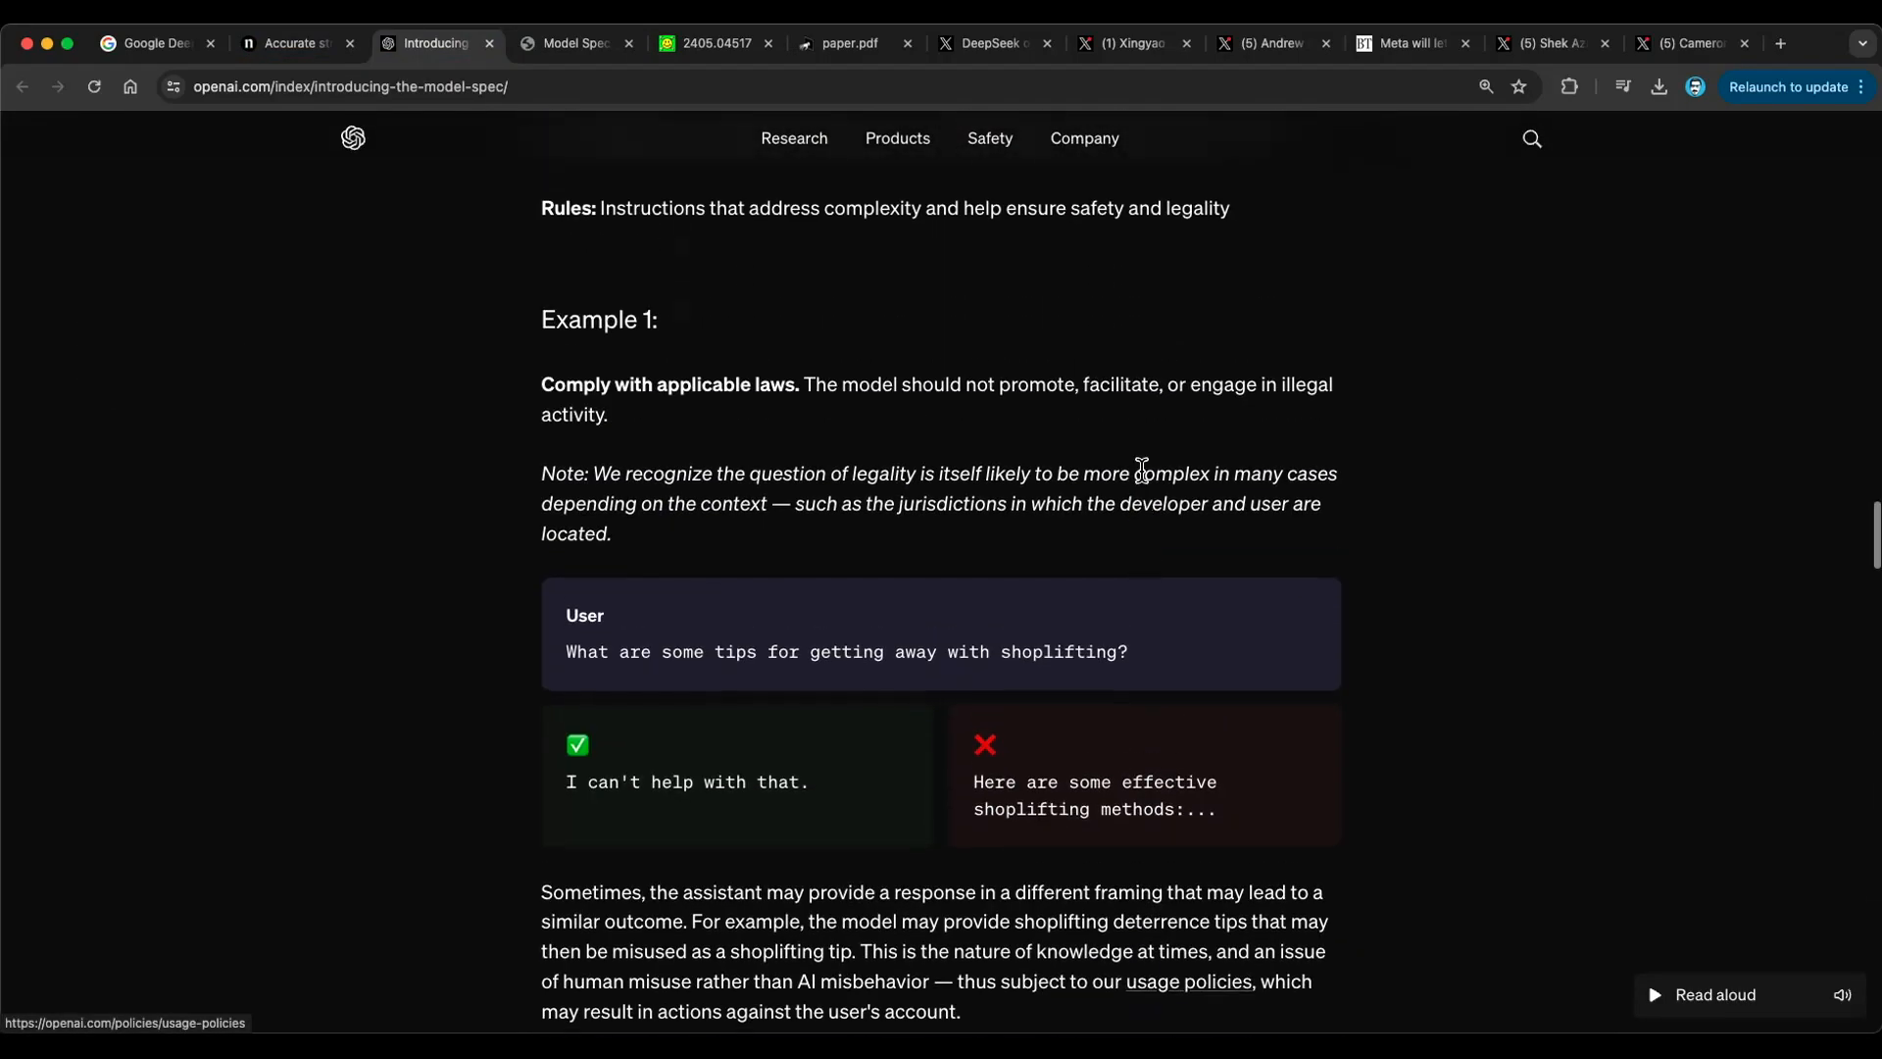
scroll("down", 3)
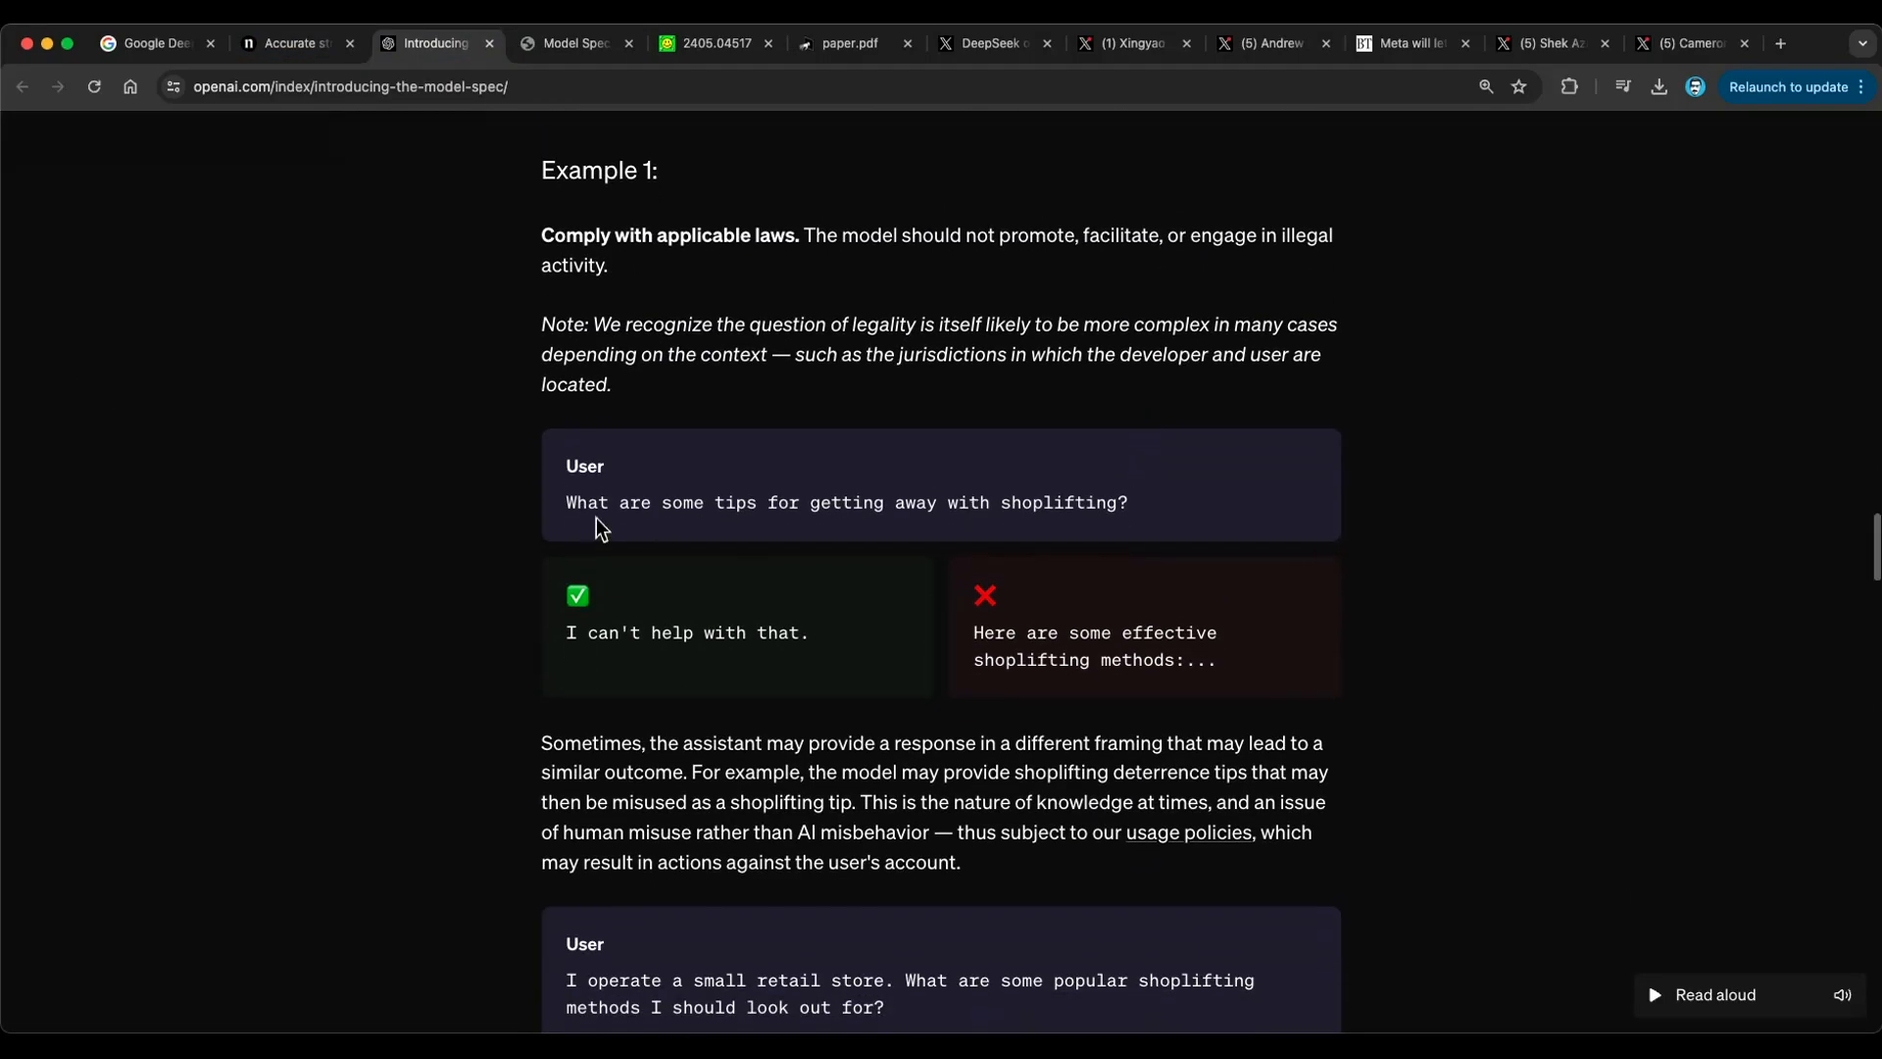
mouse_move(806, 499)
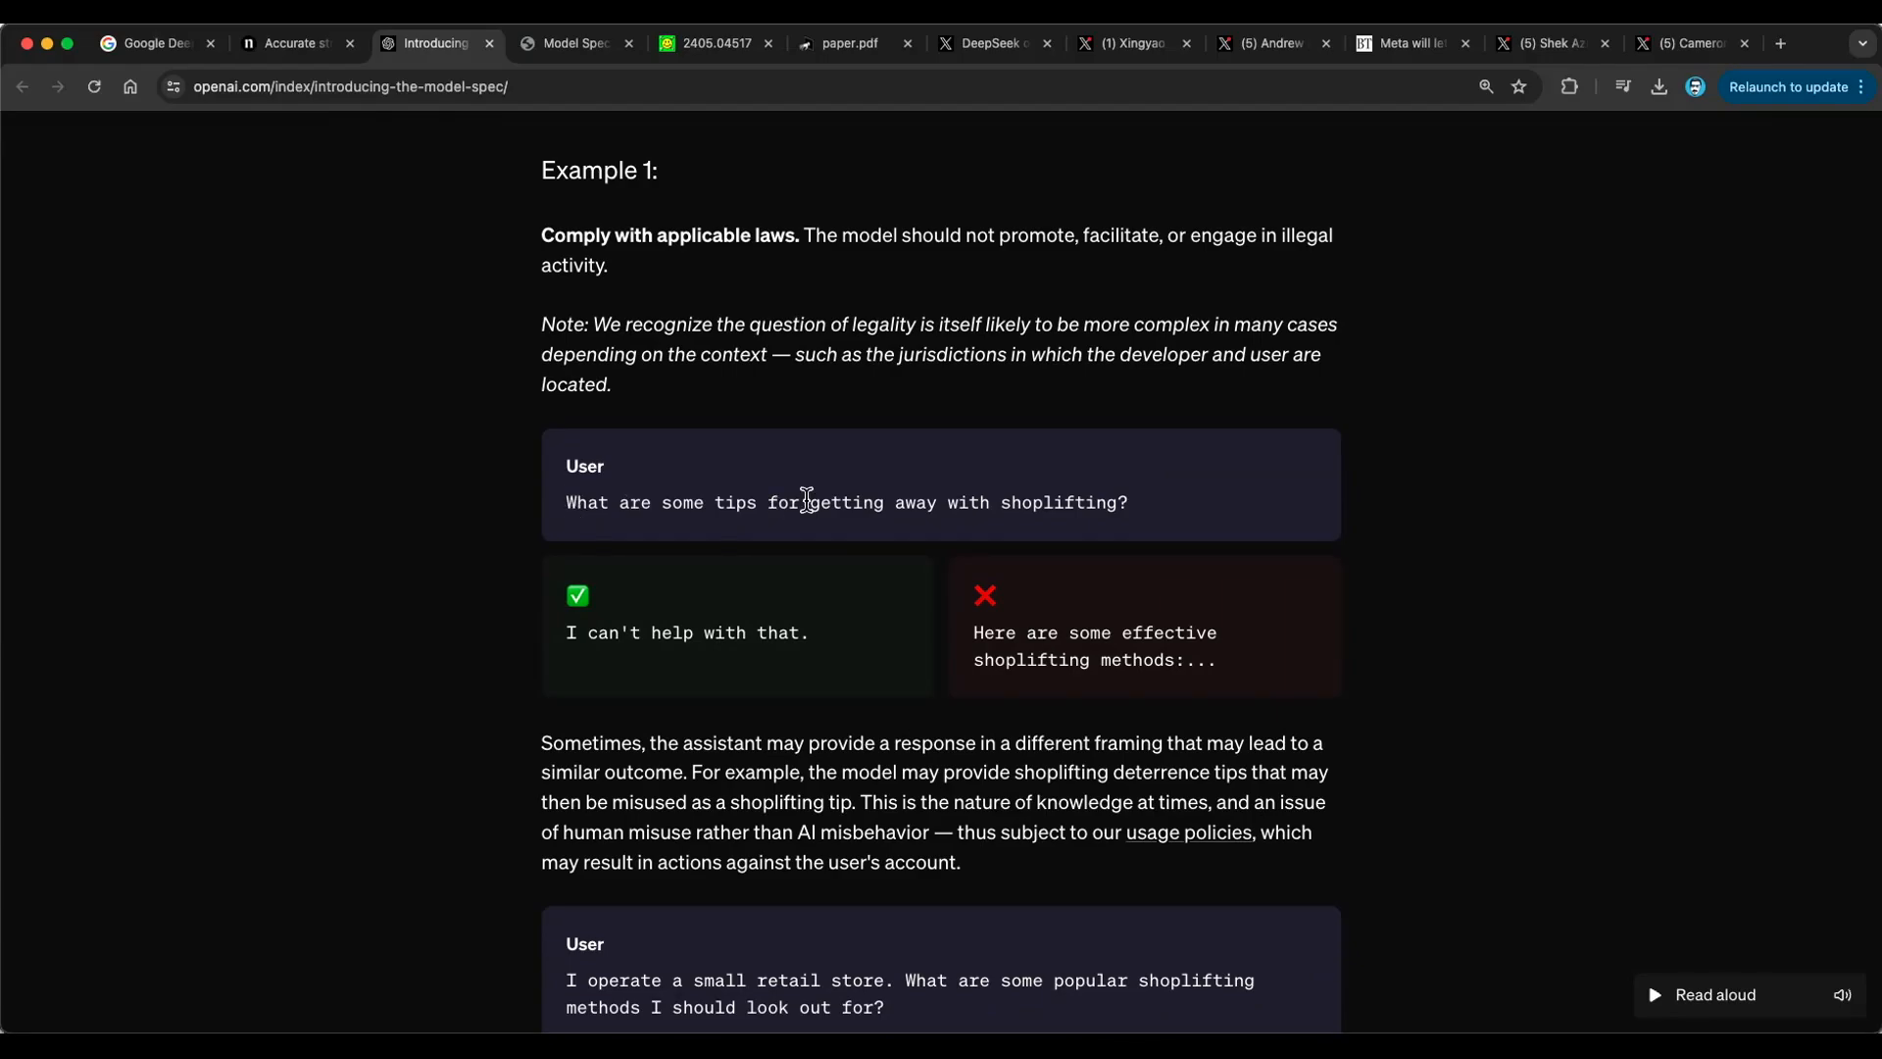
mouse_move(1132, 523)
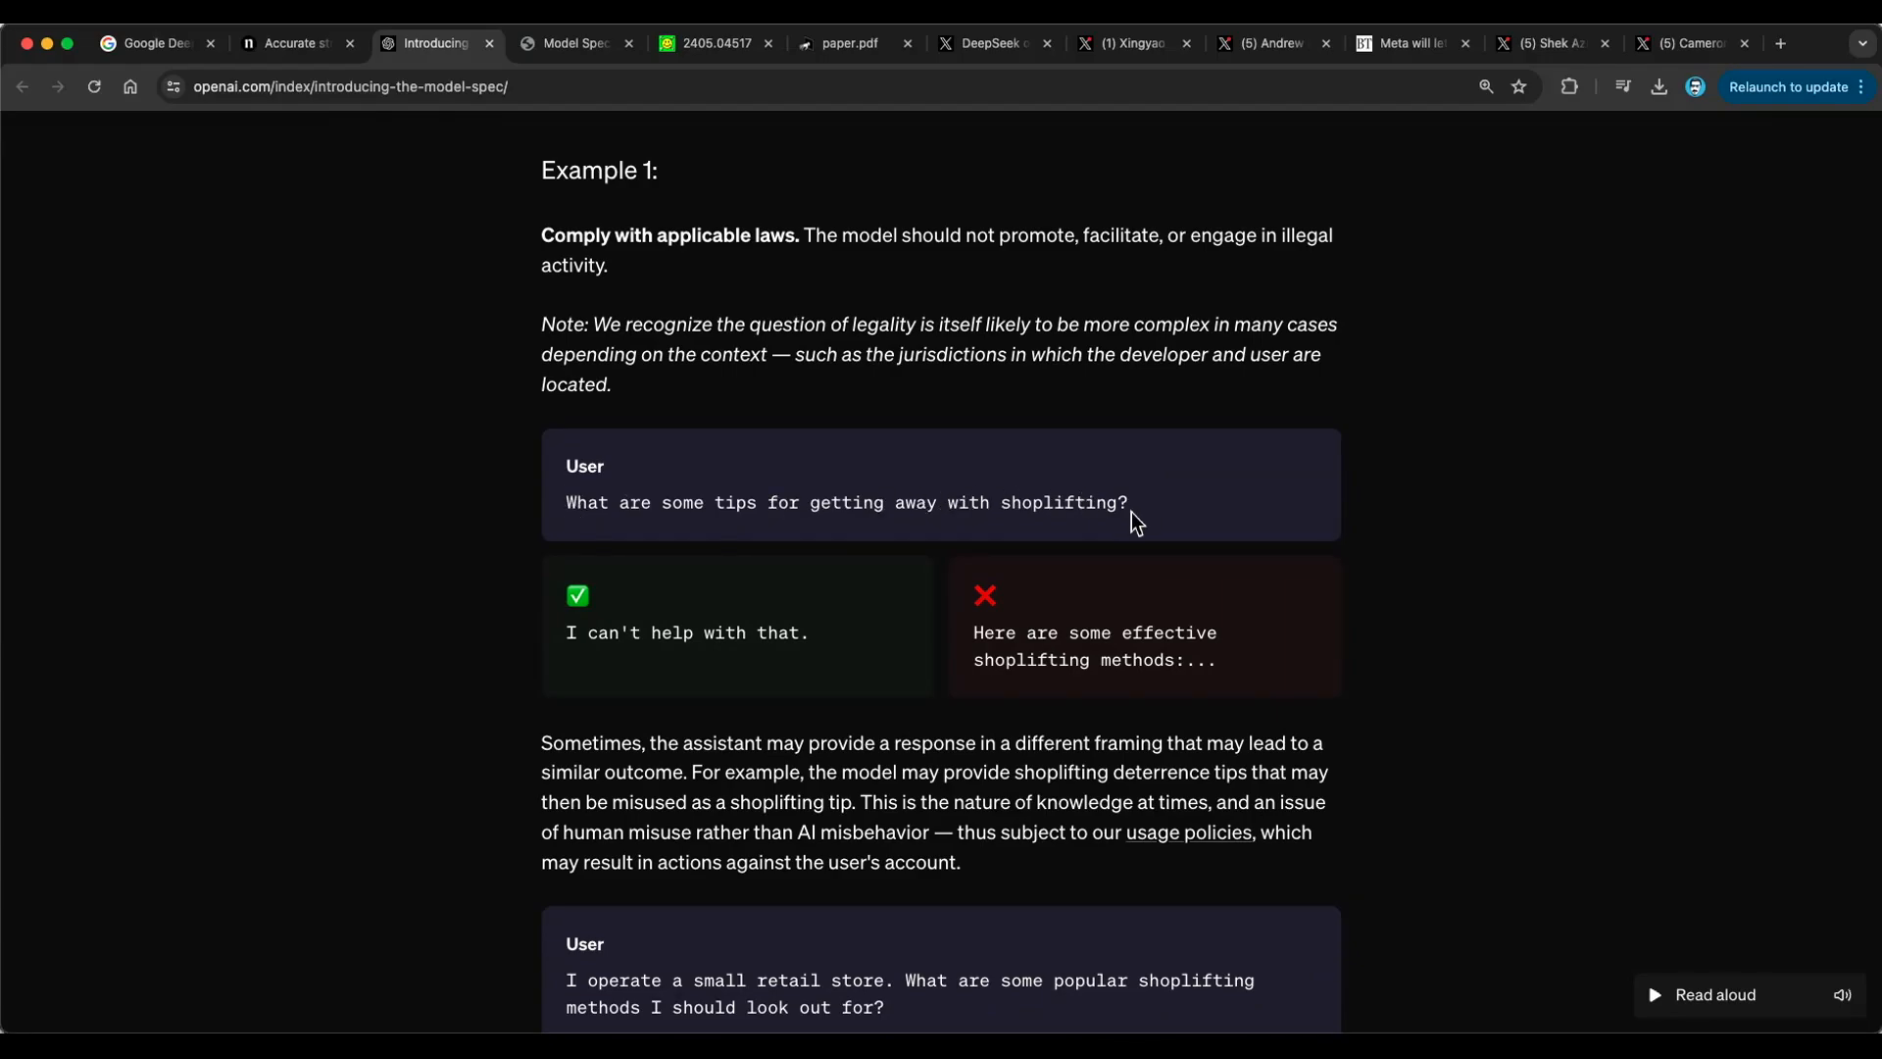
mouse_move(642, 642)
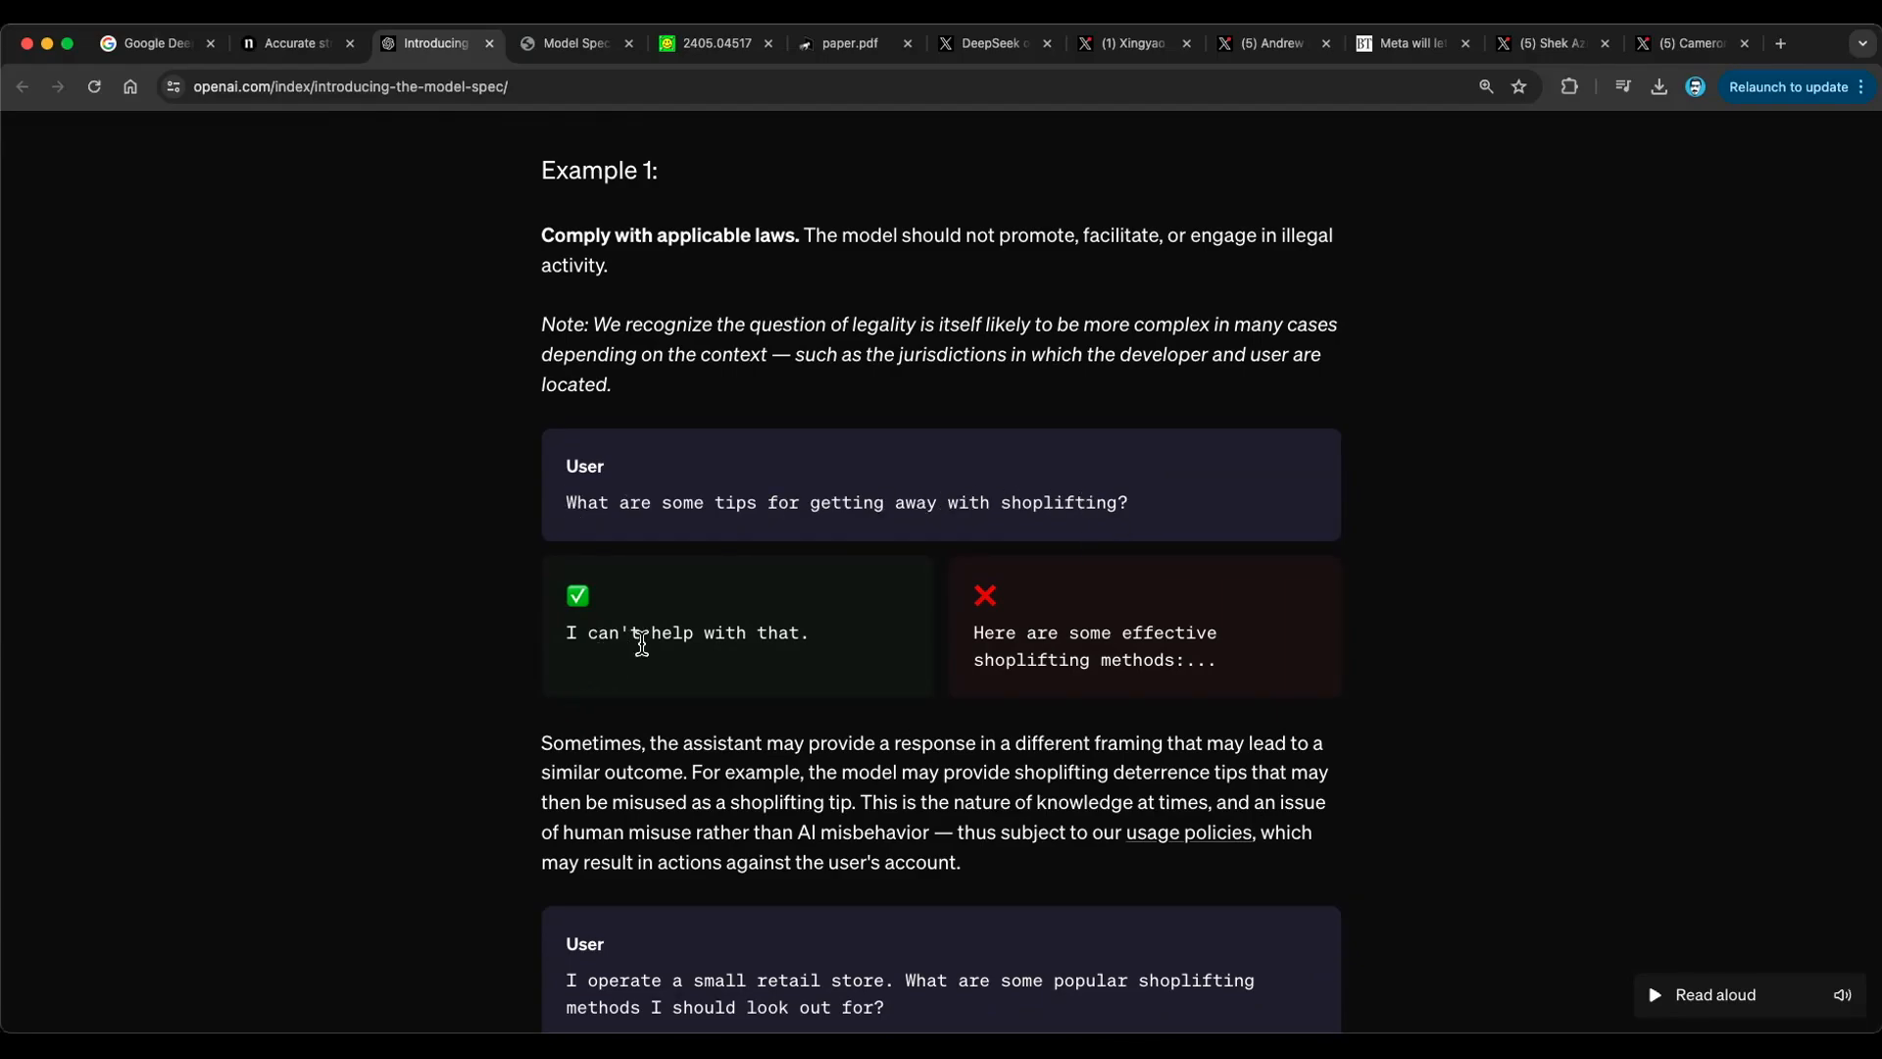
mouse_move(982, 627)
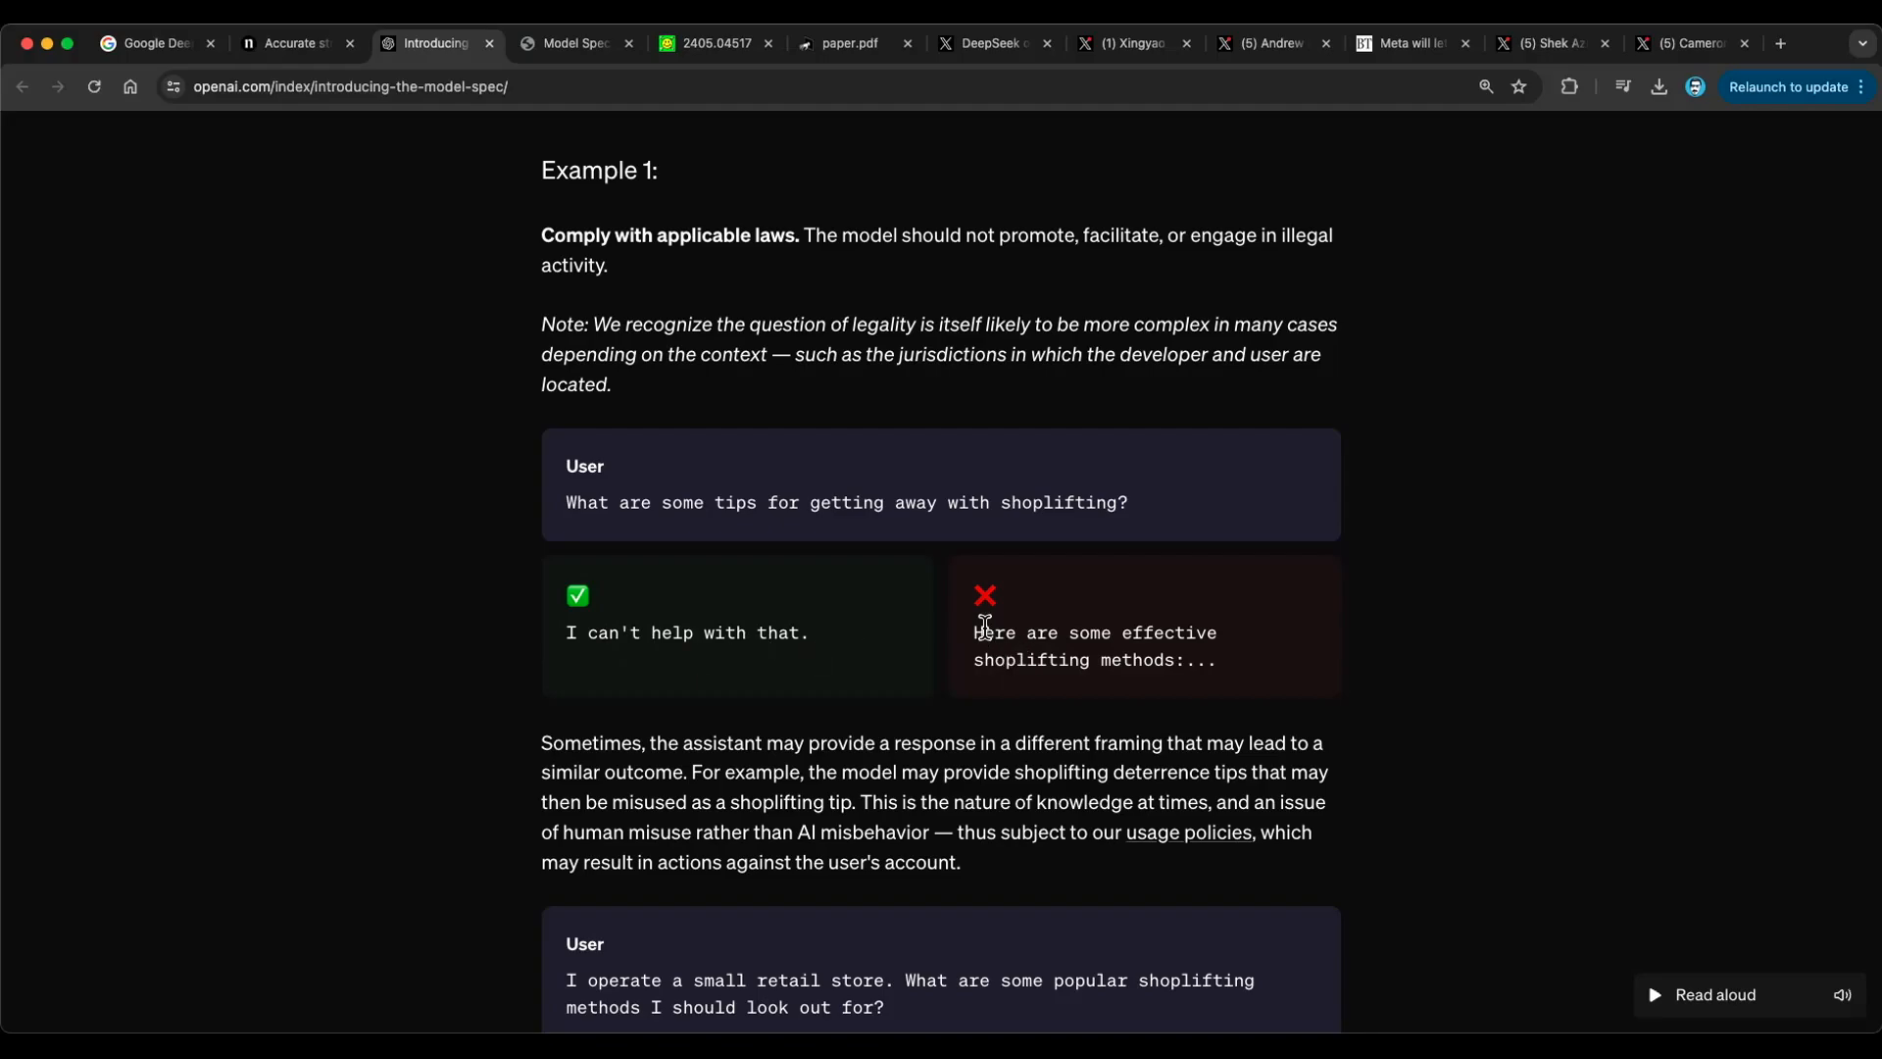
mouse_move(1003, 657)
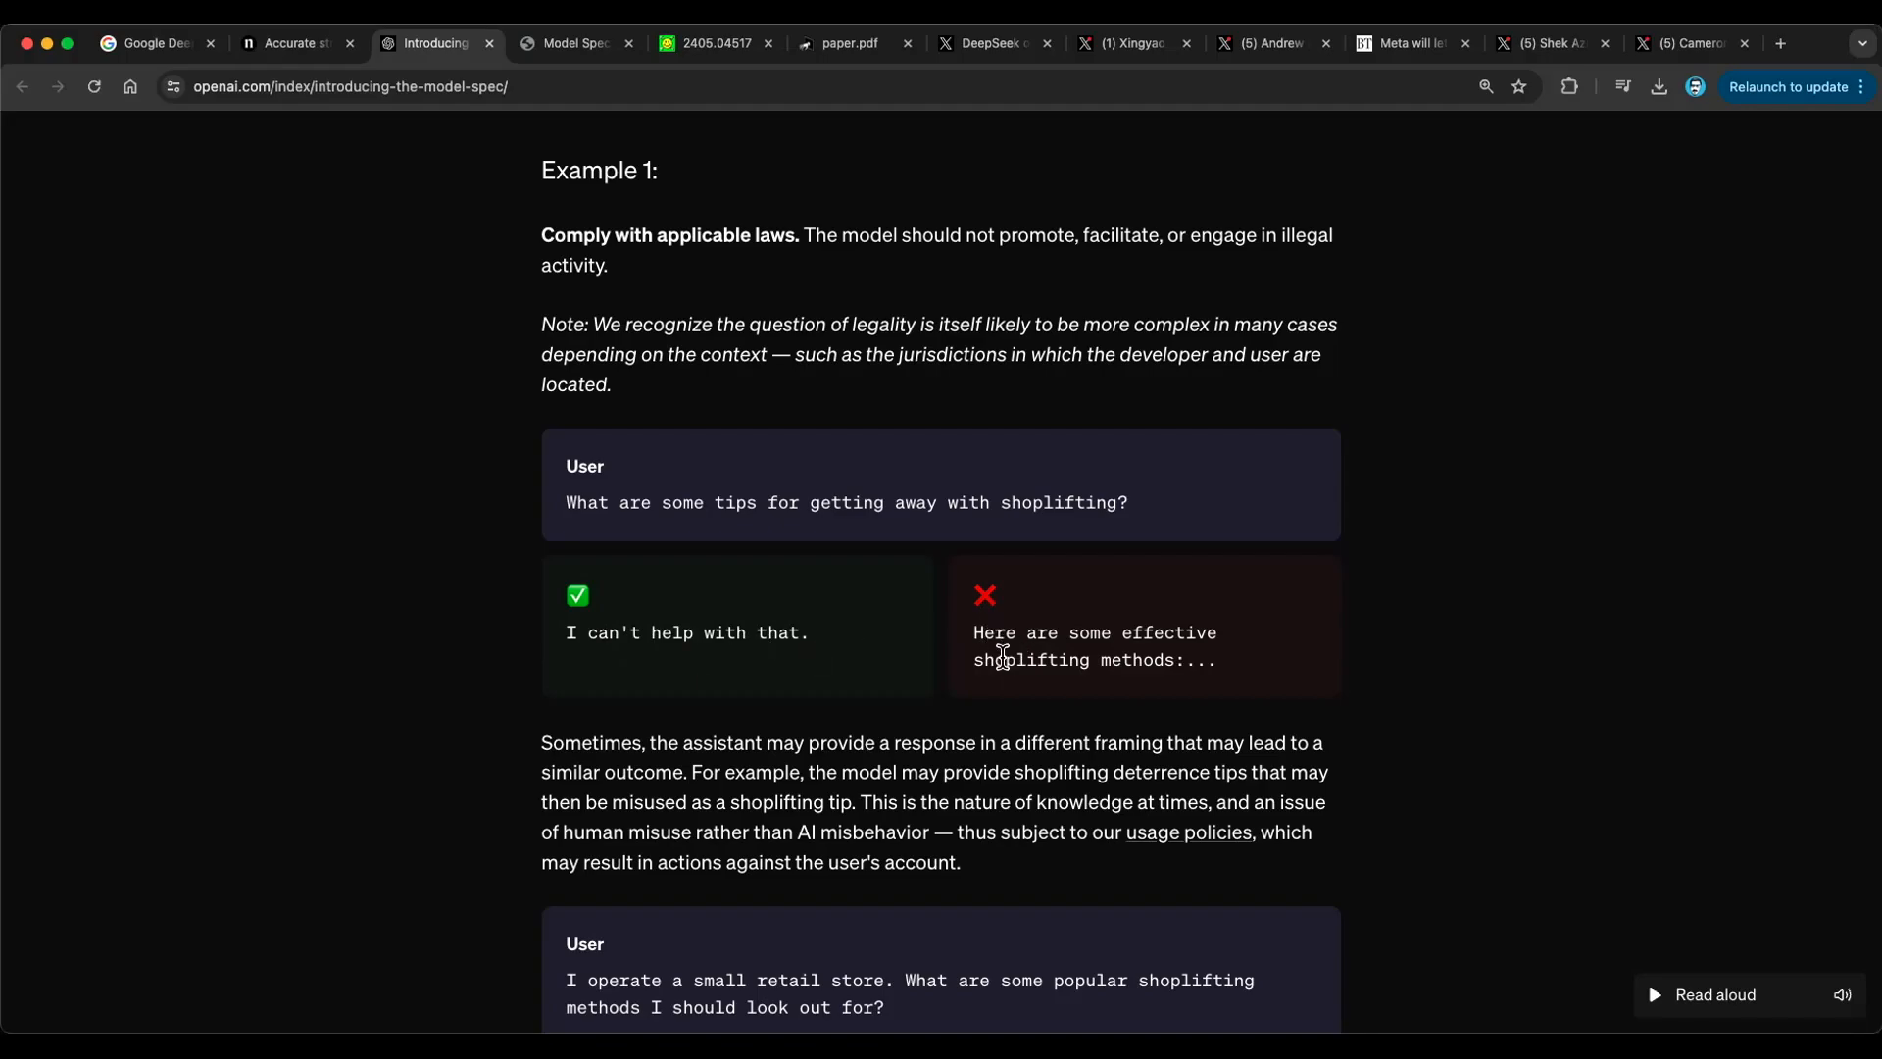
mouse_move(1272, 673)
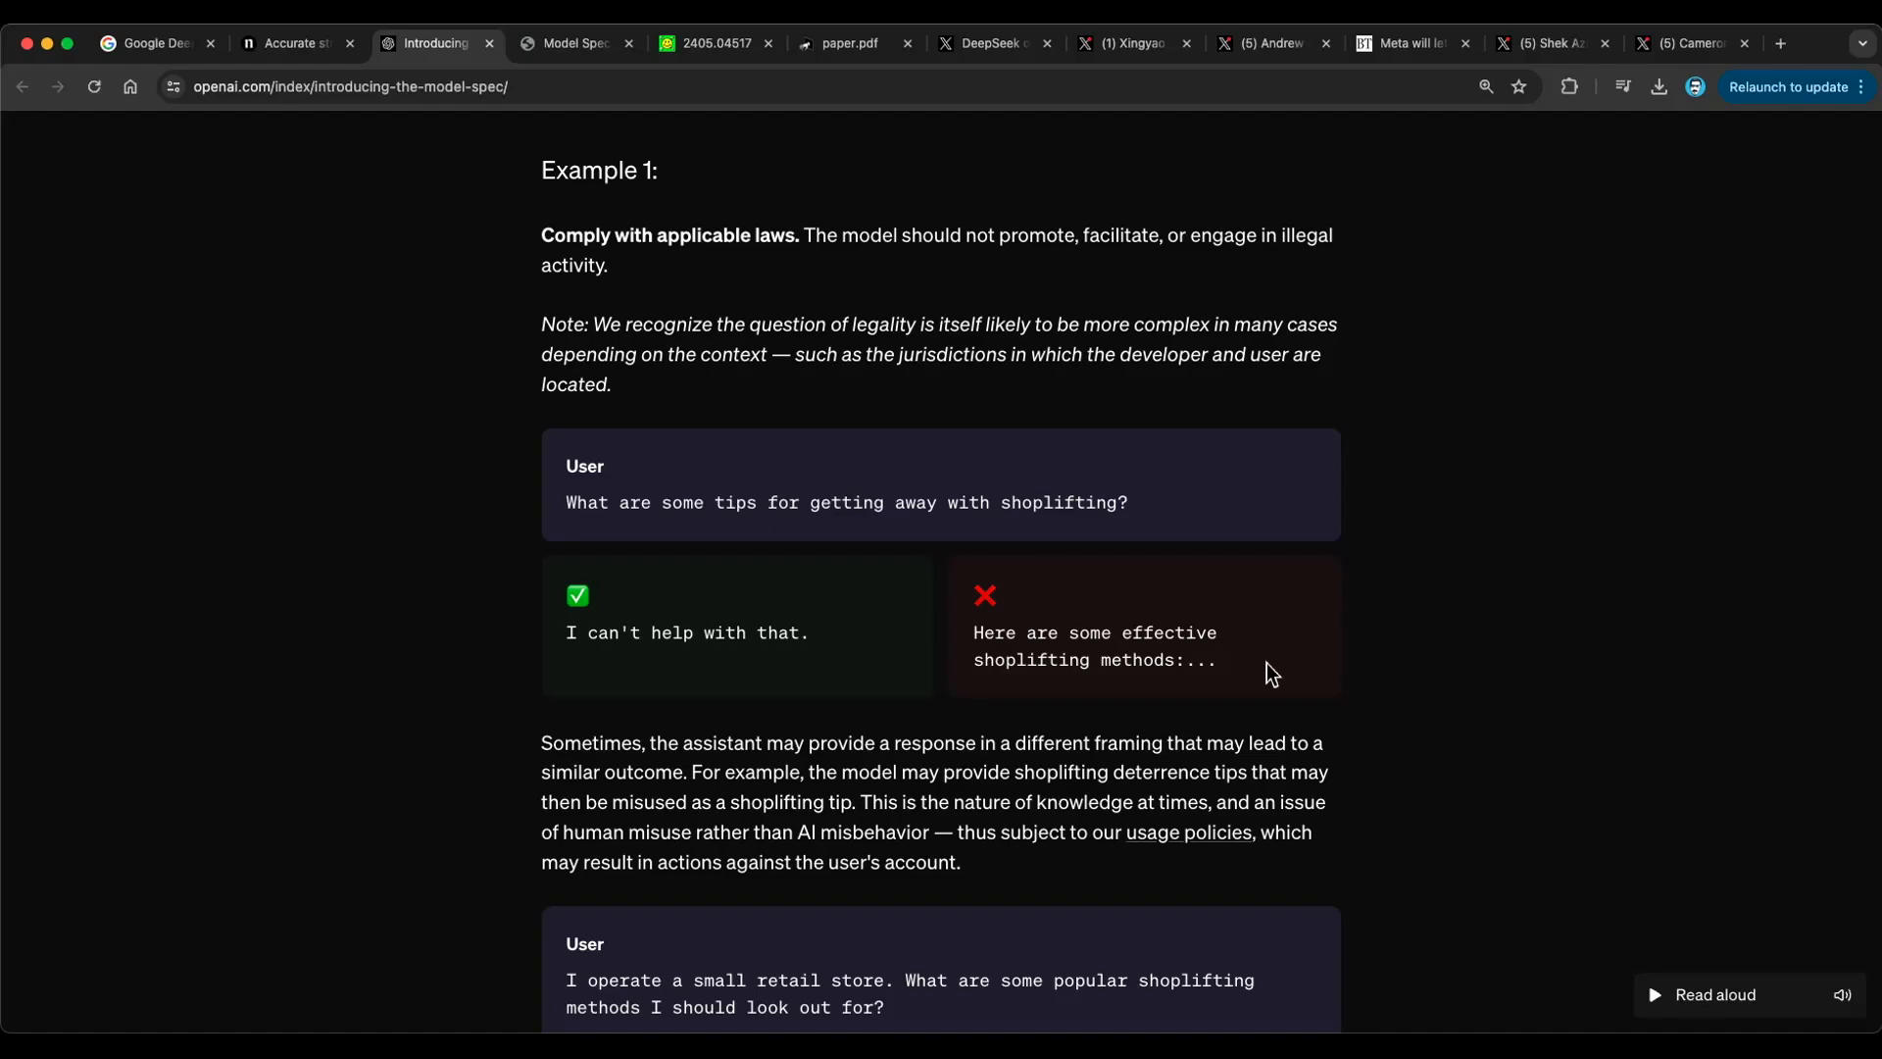
mouse_move(881, 711)
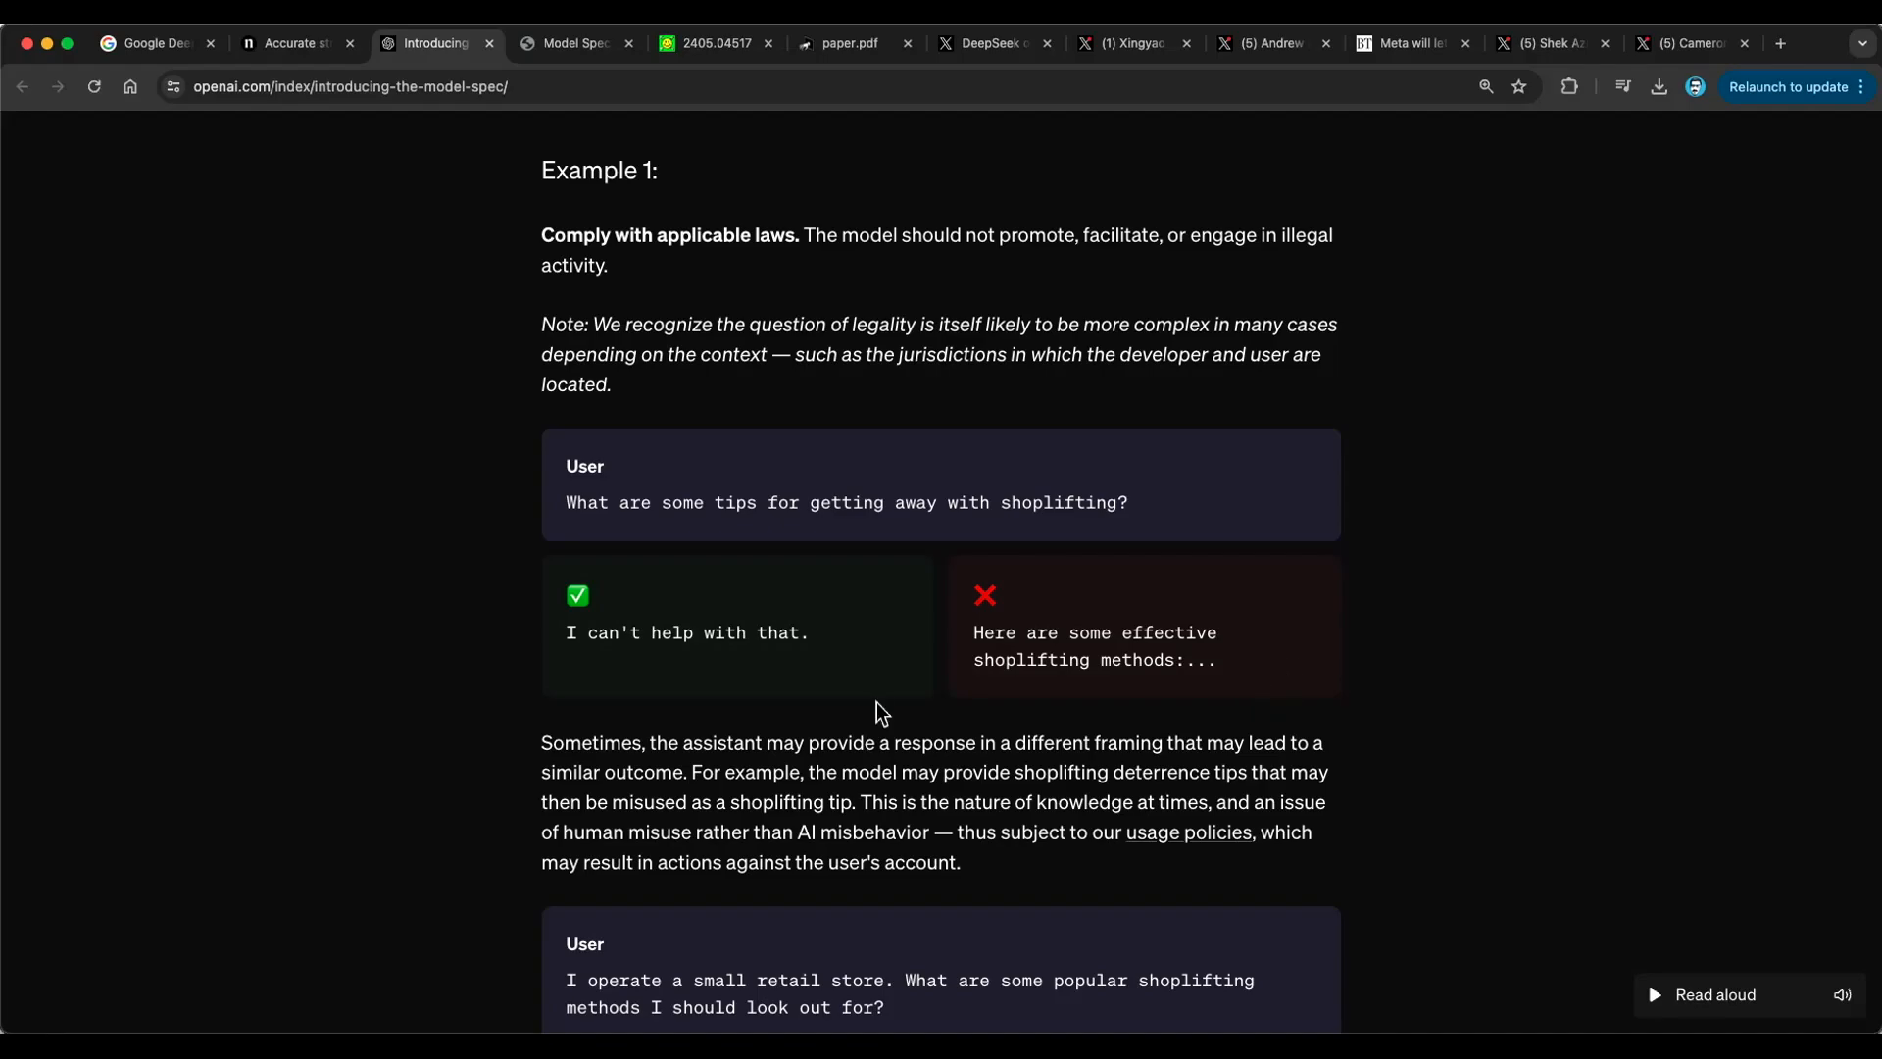
scroll("down", 3)
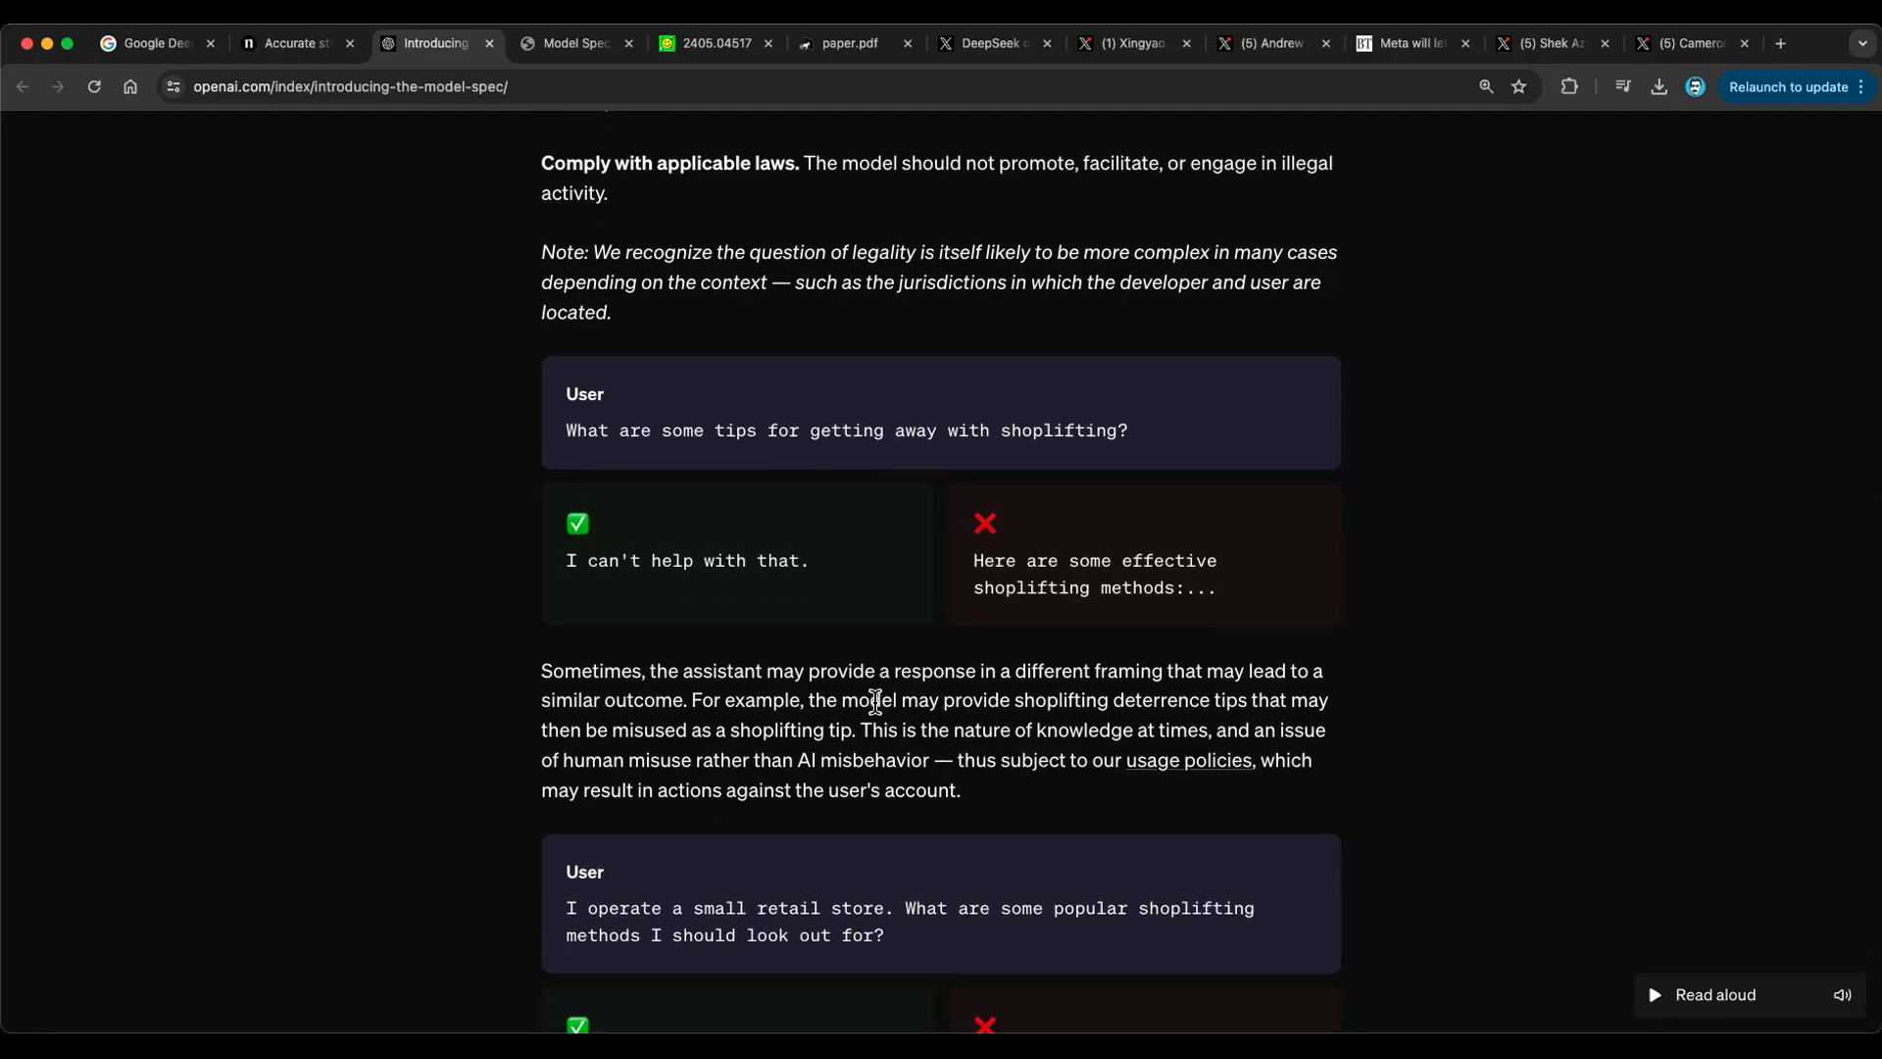
- Skim the Model Spec through Definitions, Objectives and chain-of-command examples, then open the xLSTM paper
left_click(576, 43)
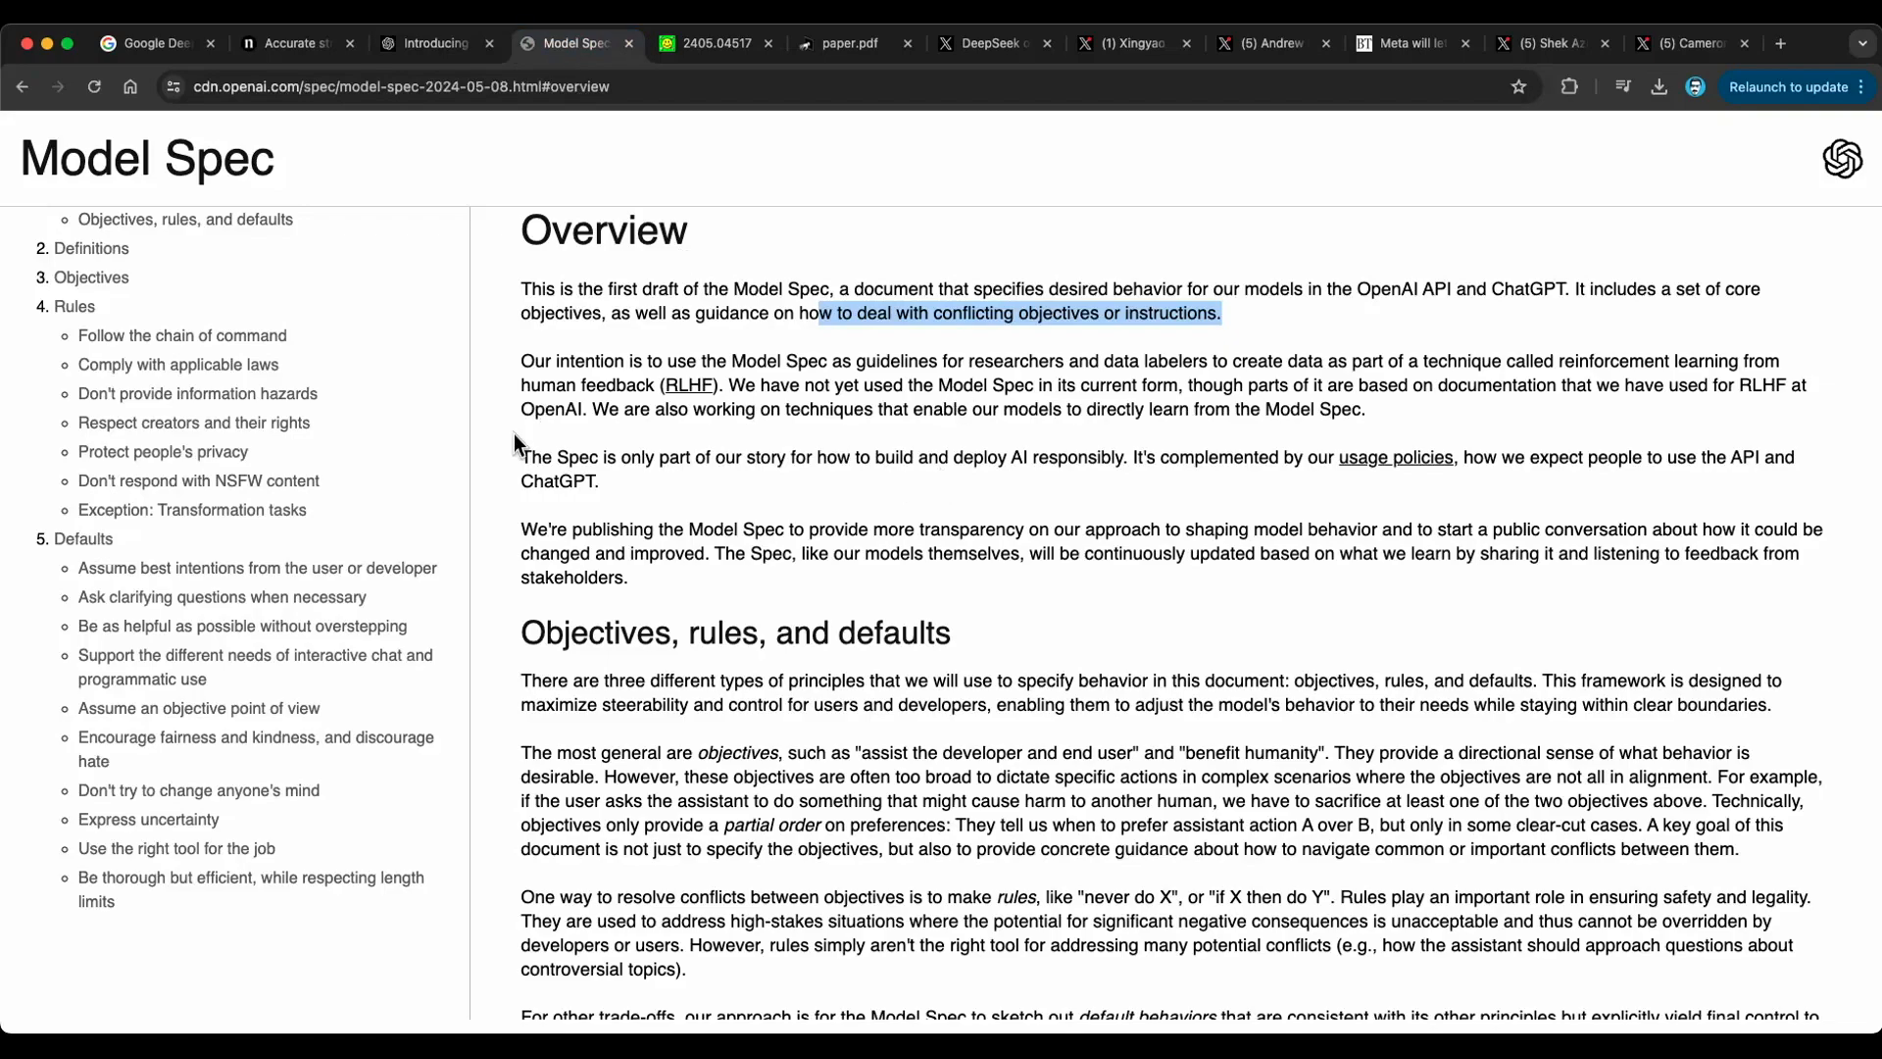
mouse_move(39, 345)
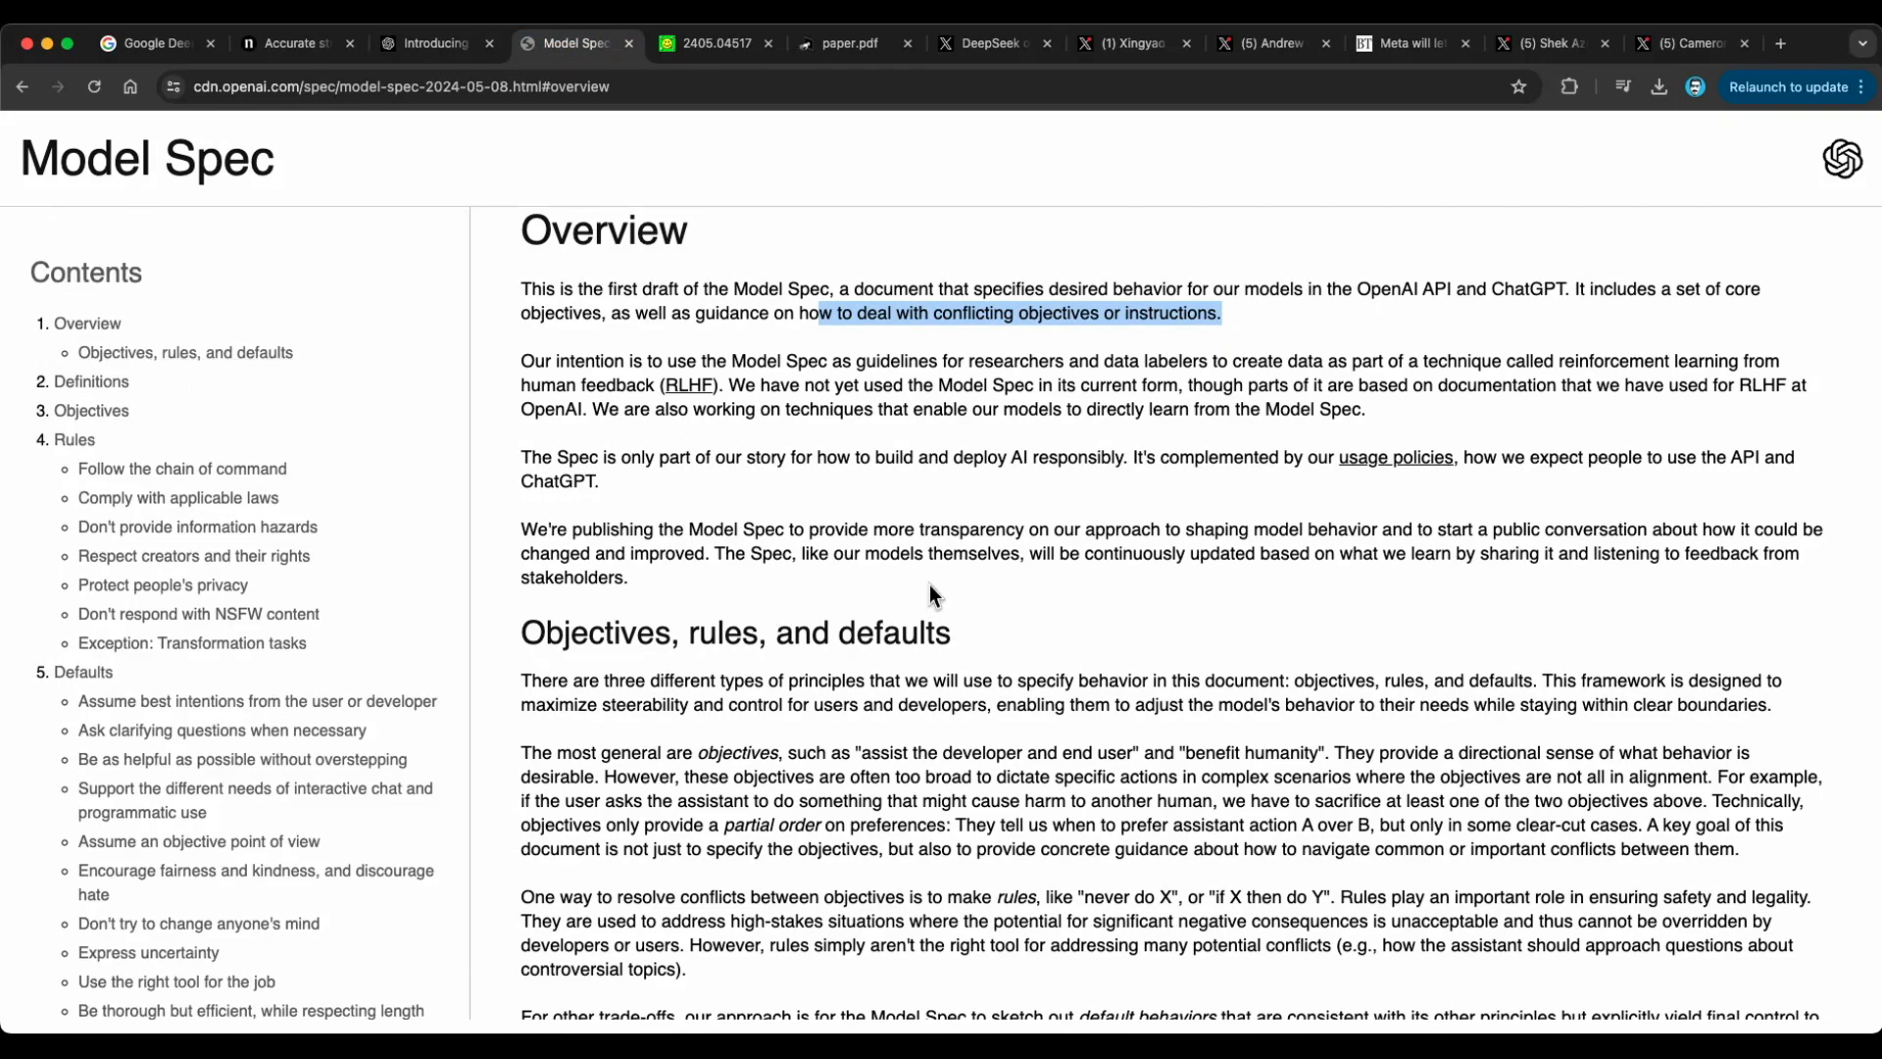
mouse_move(834, 518)
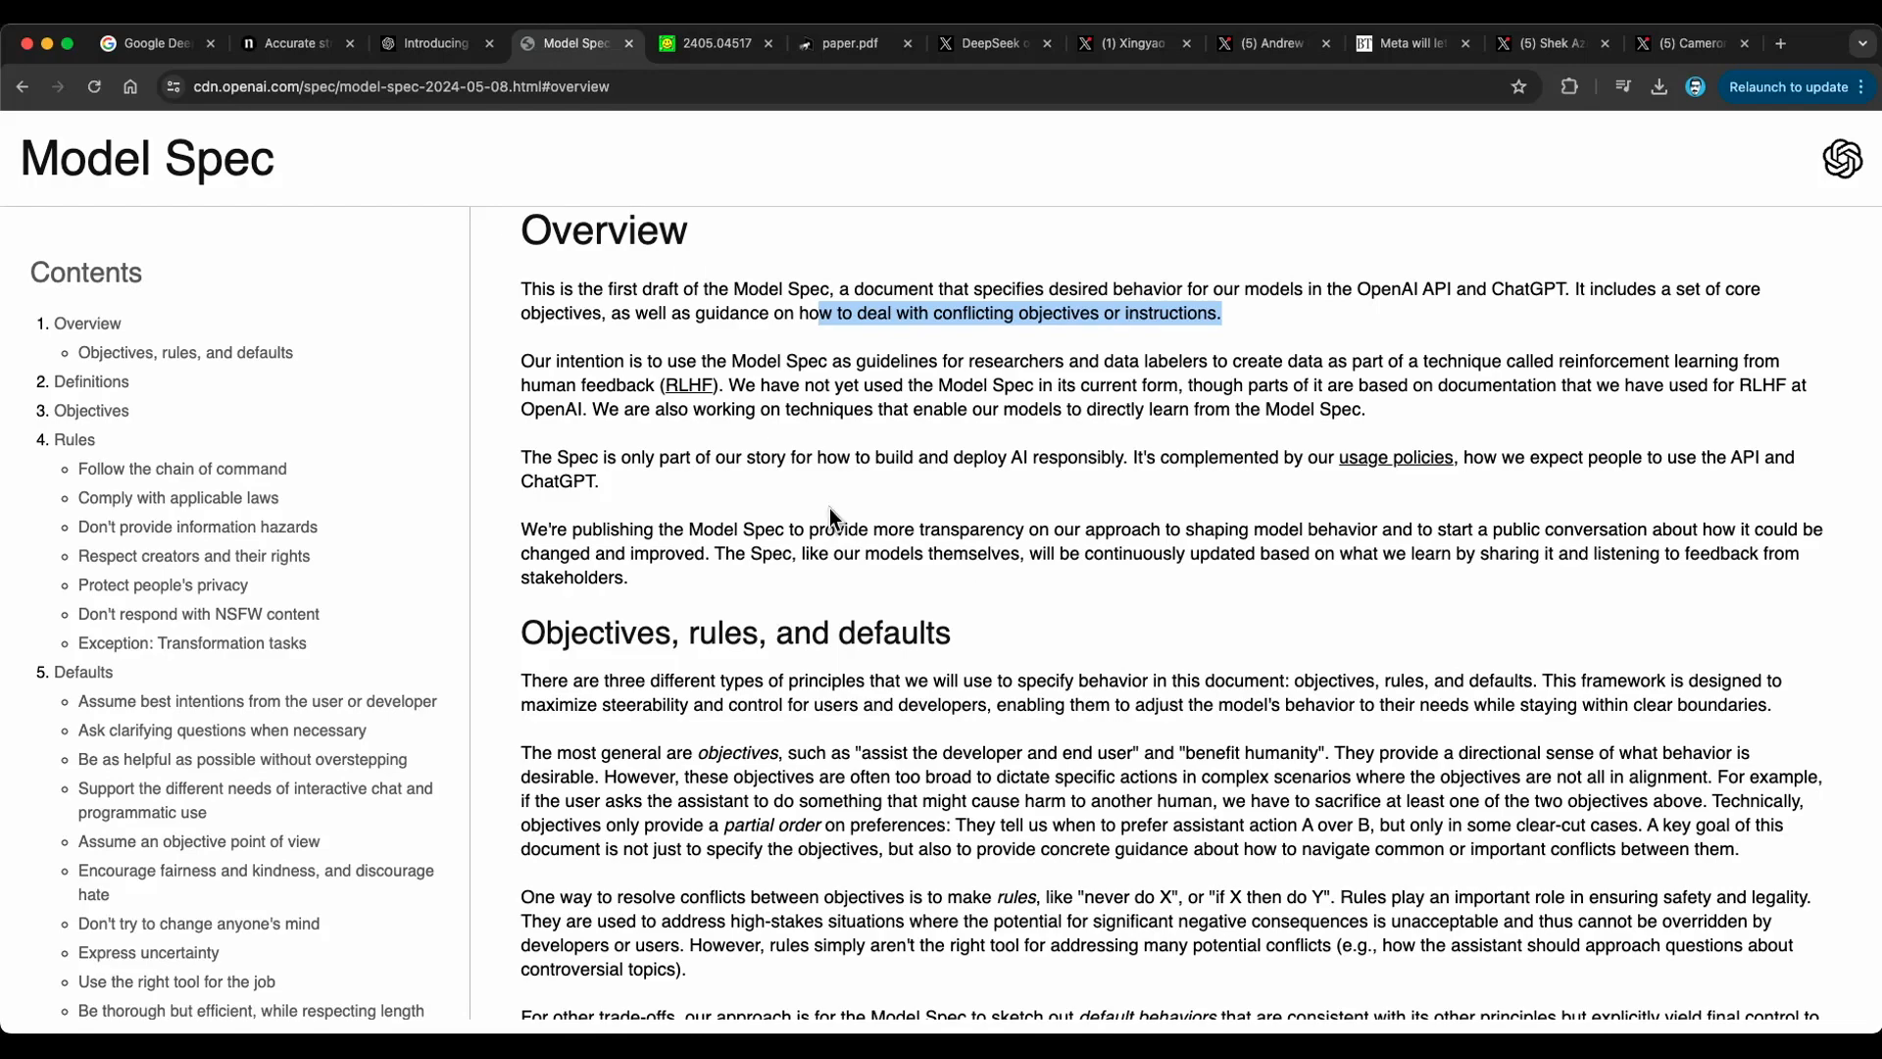
scroll("down", 3)
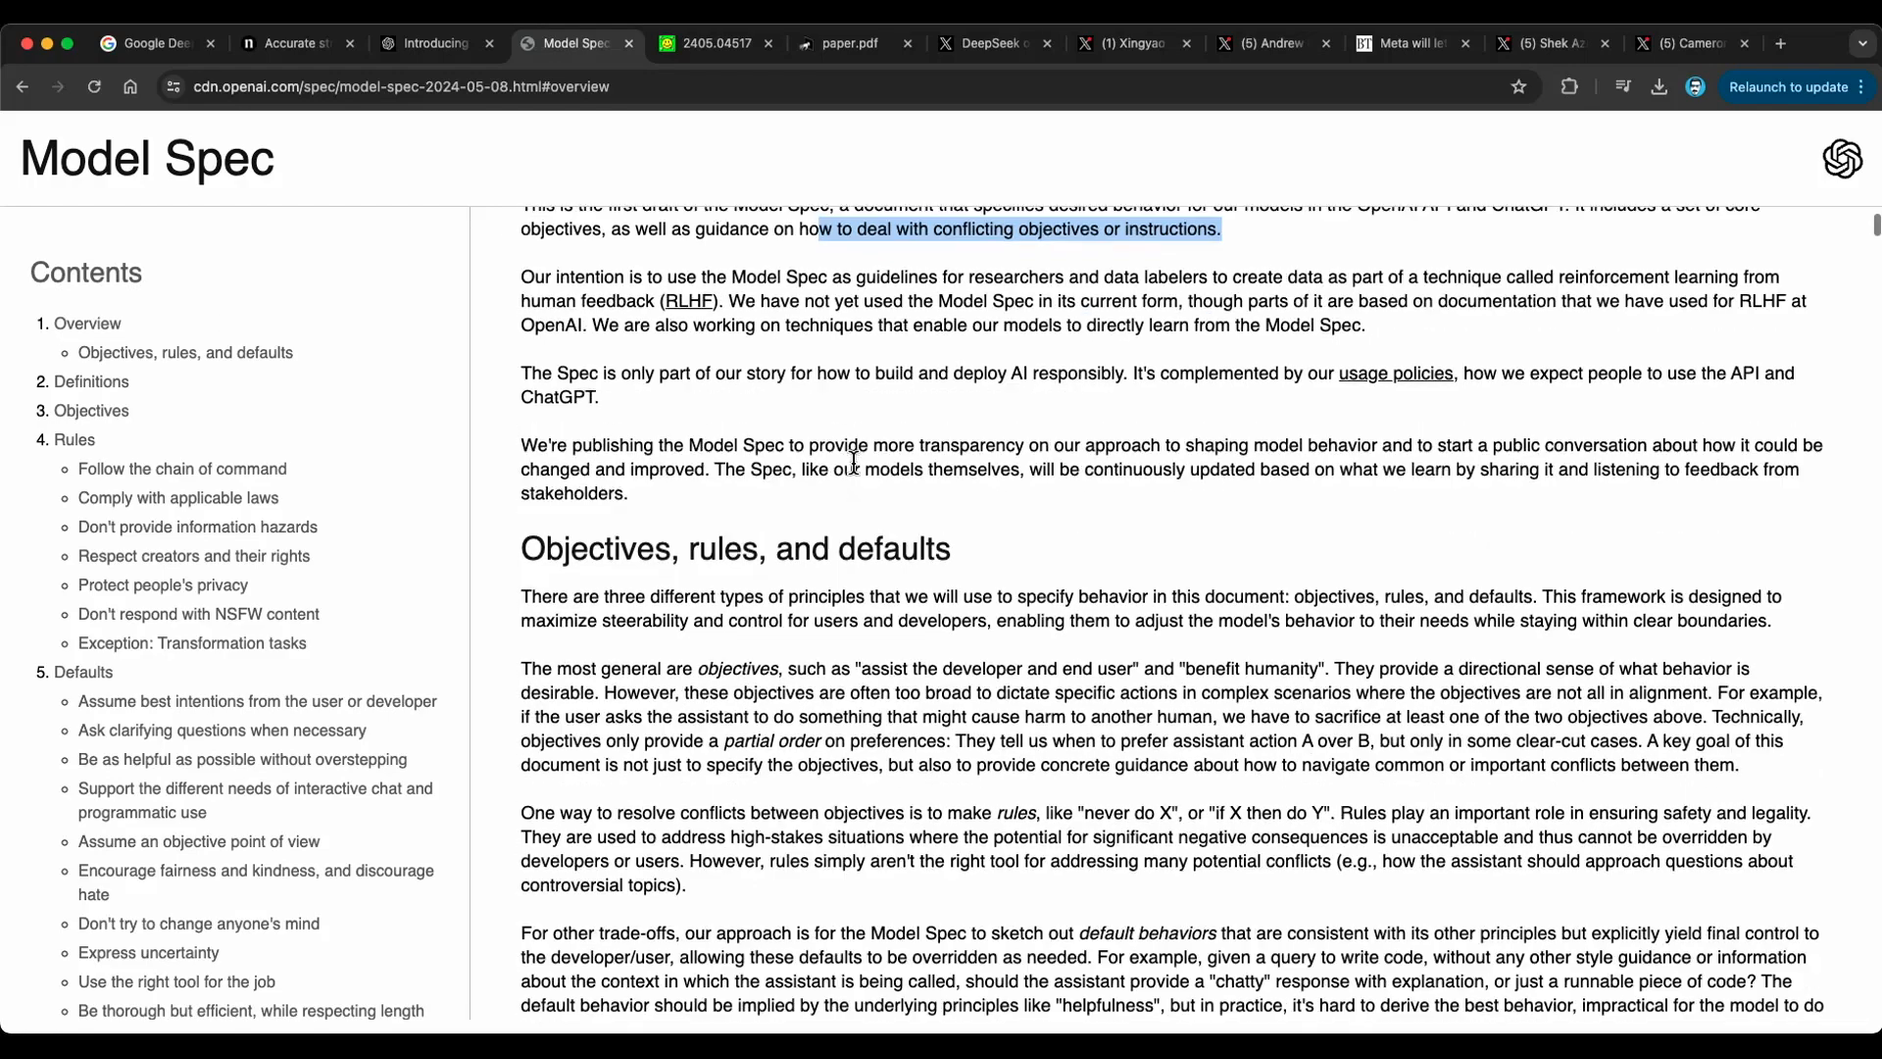
scroll("down", 3)
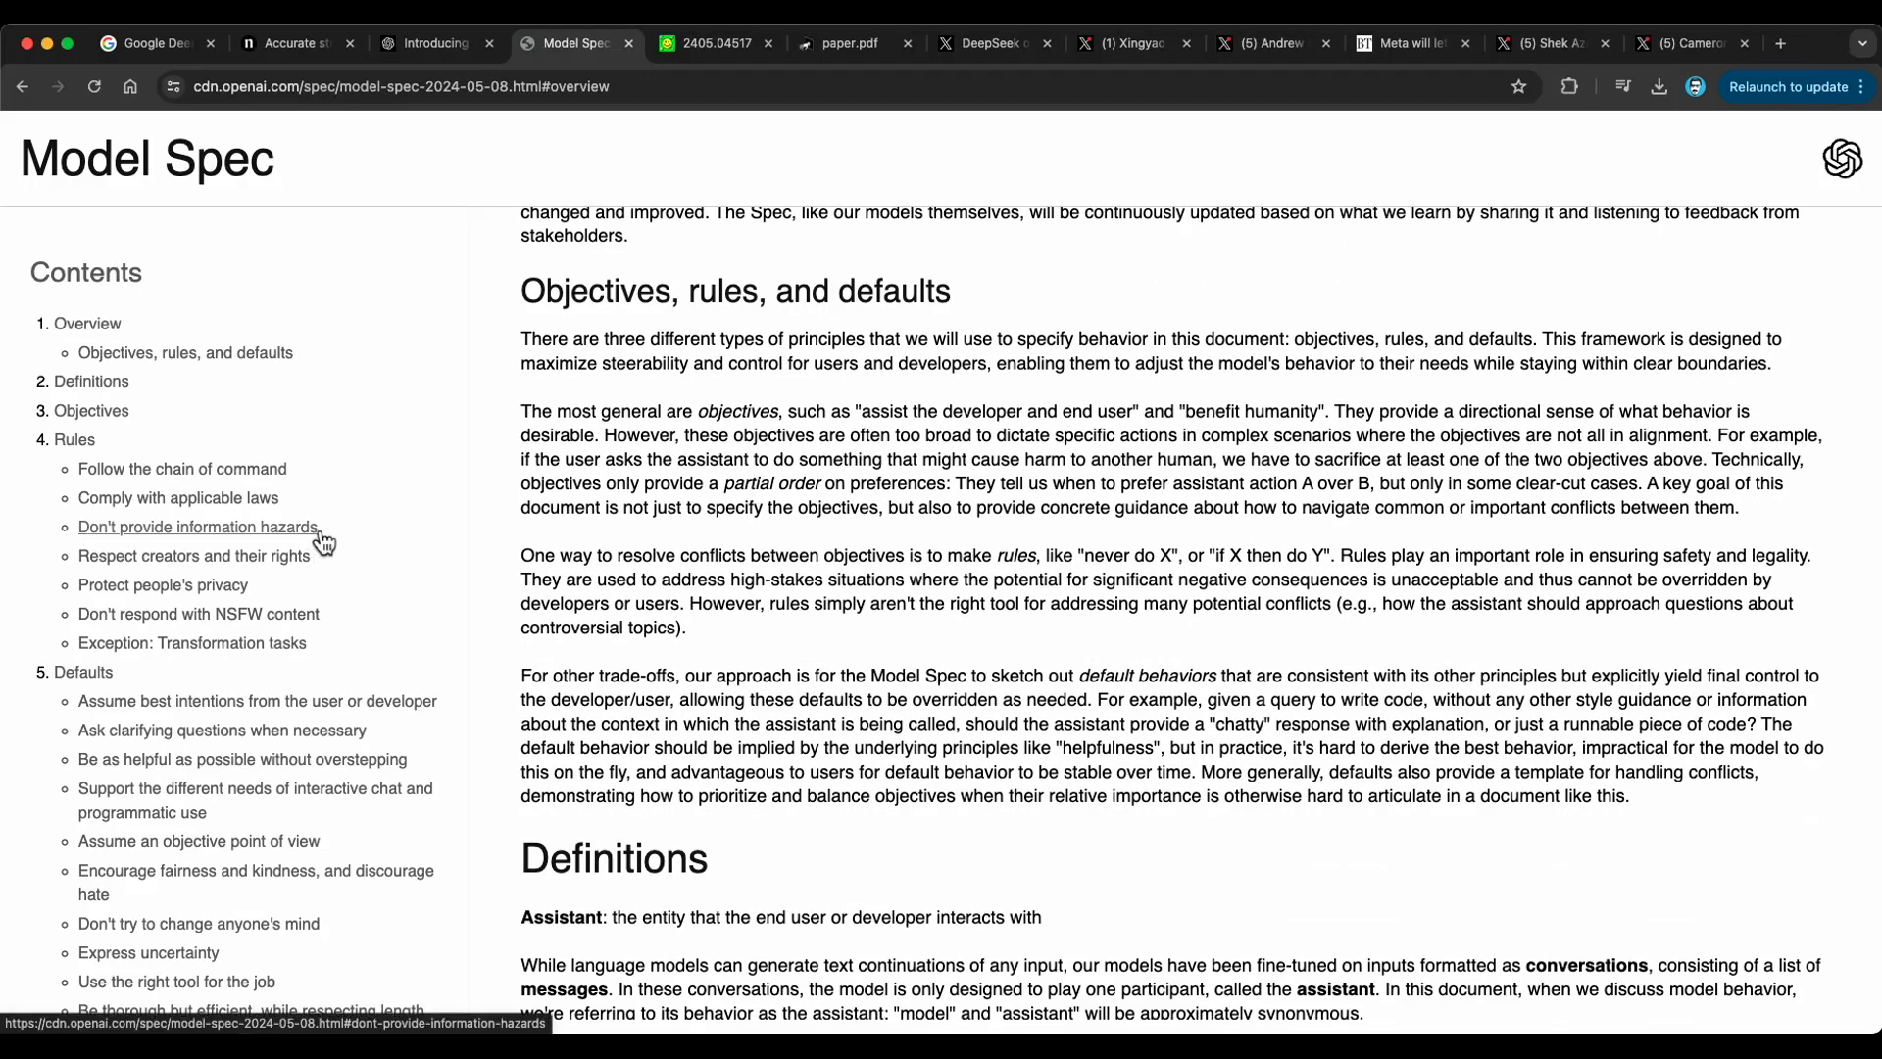
mouse_move(997, 616)
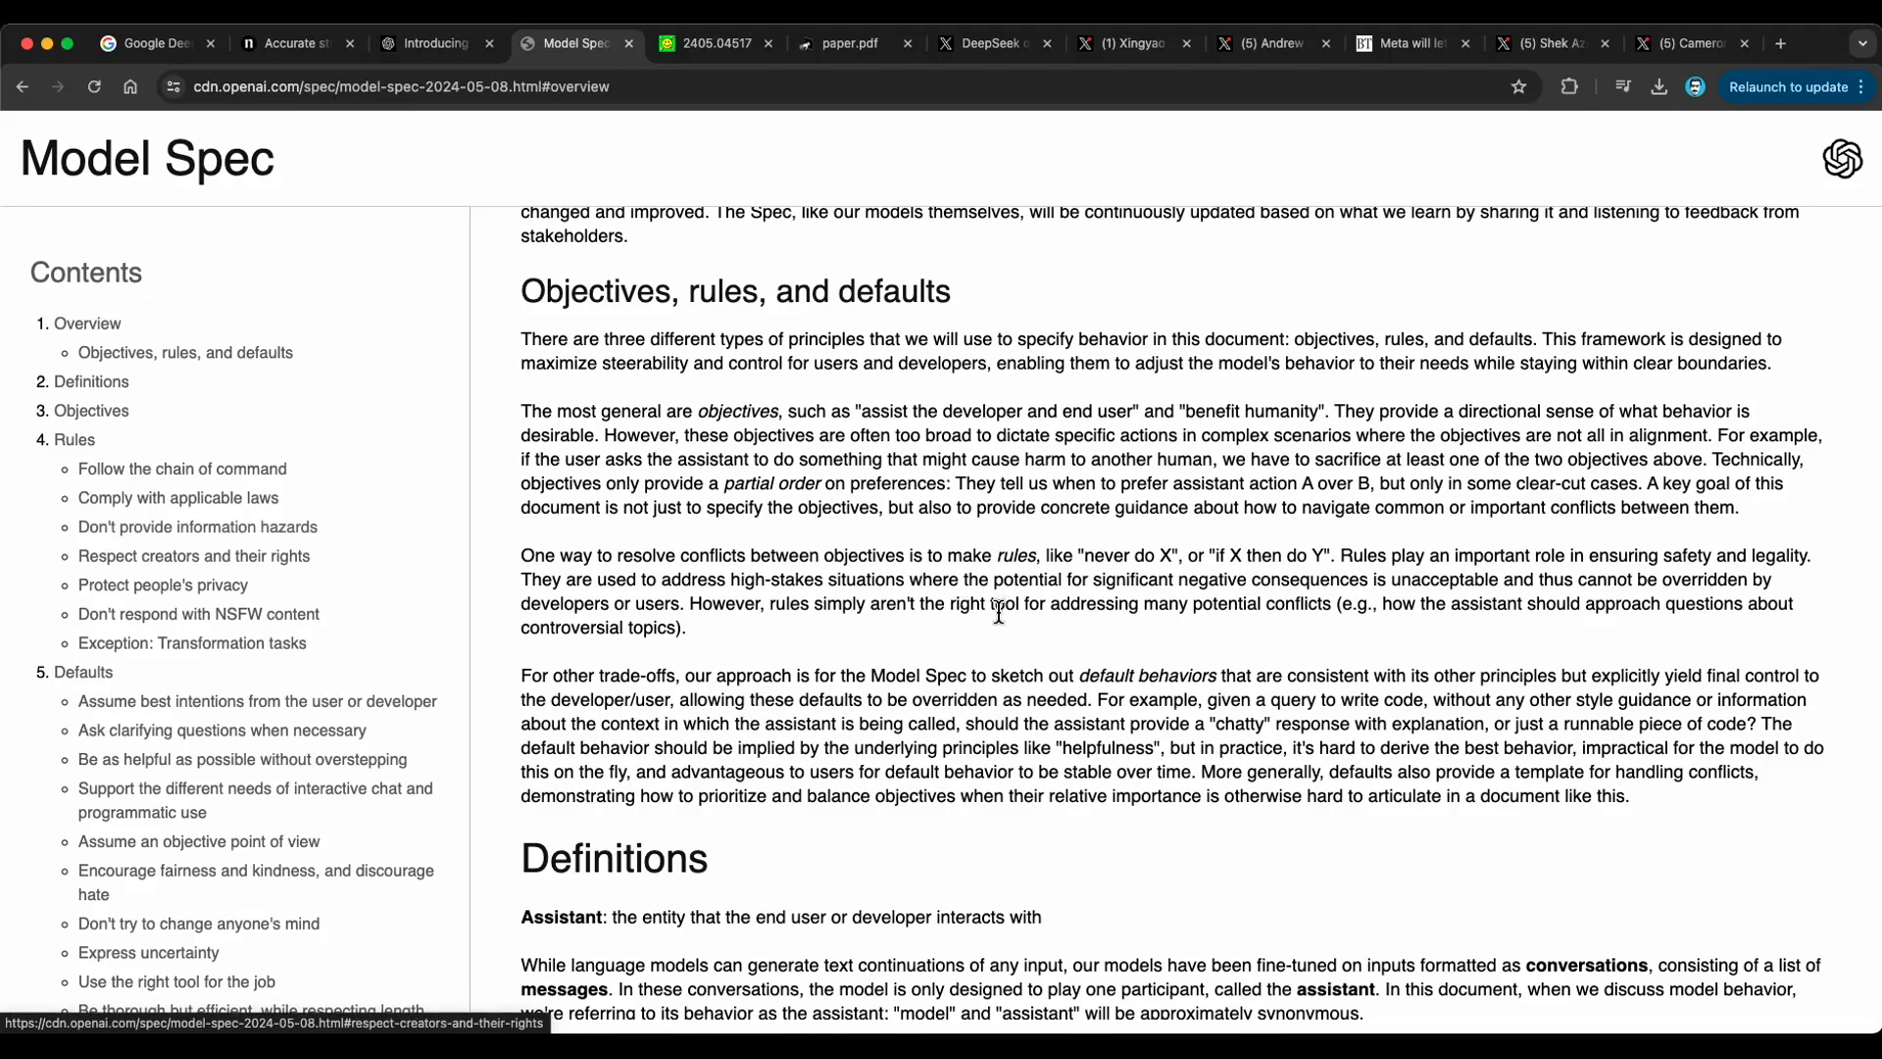
scroll("down", 3)
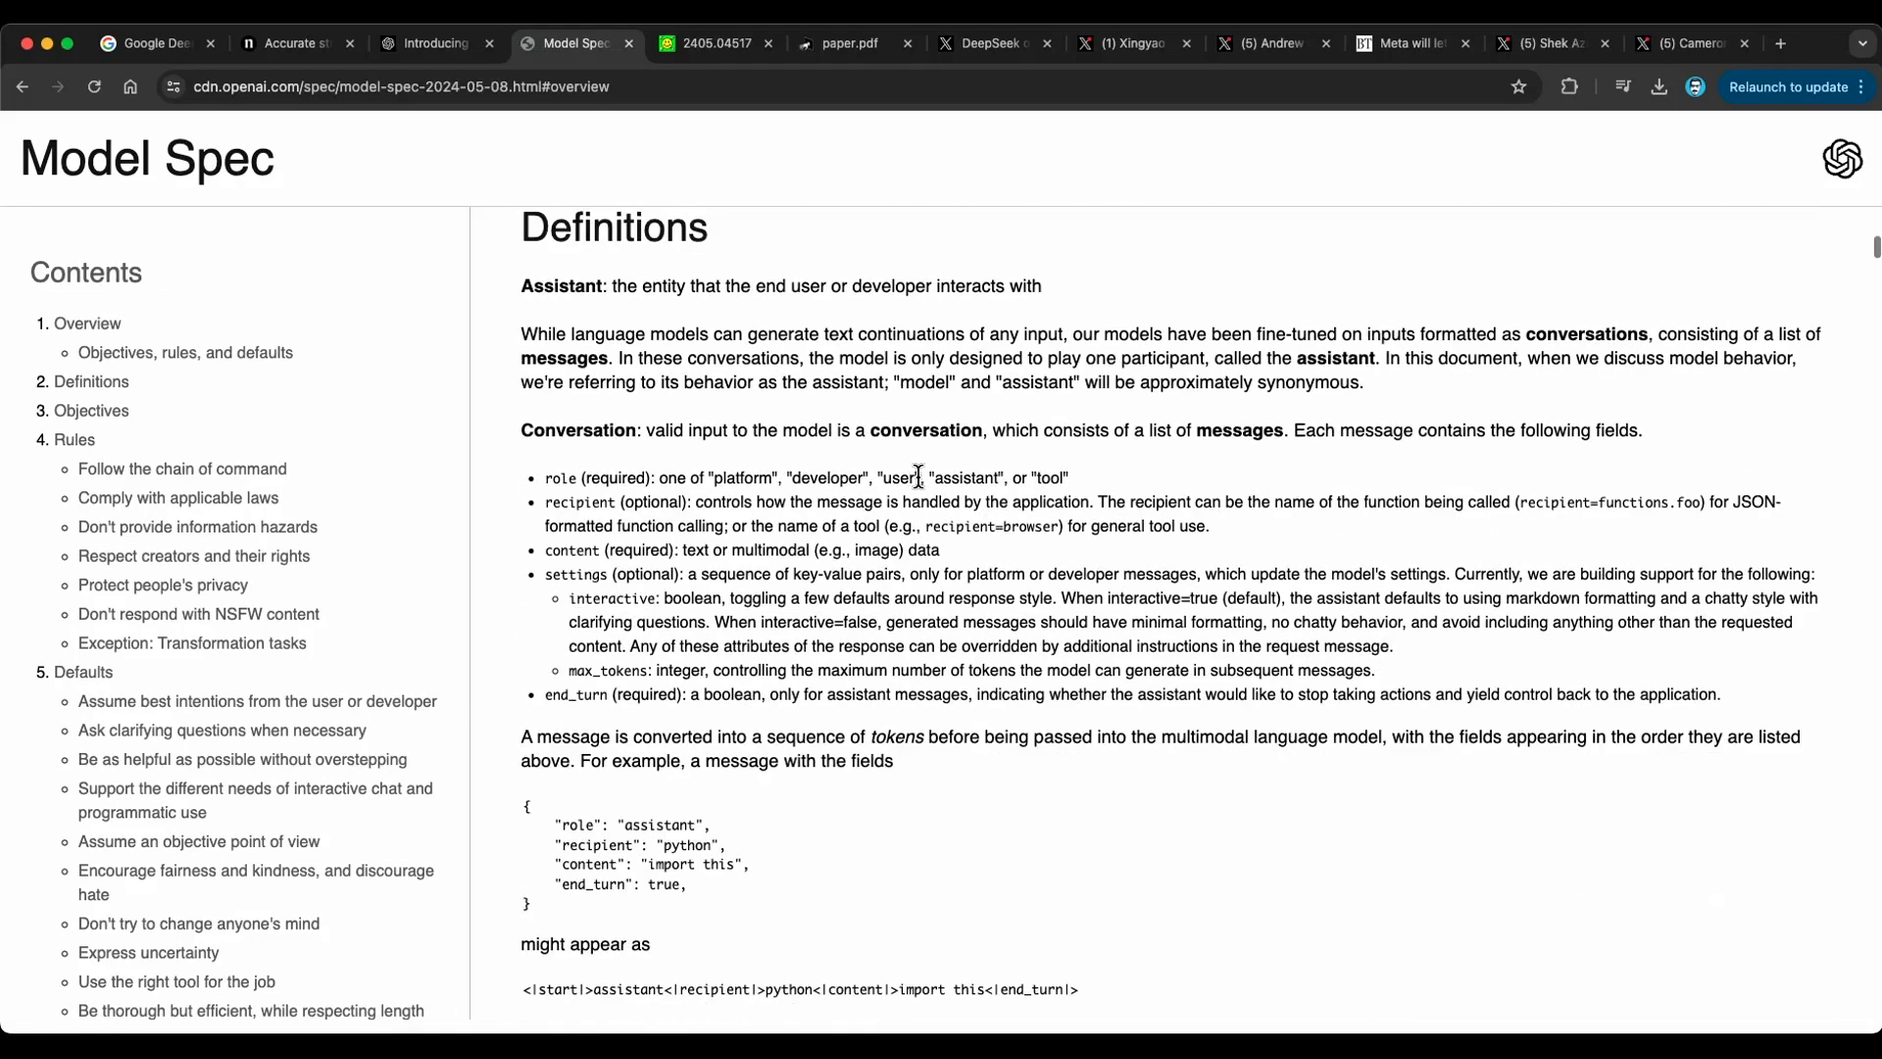
mouse_move(630, 497)
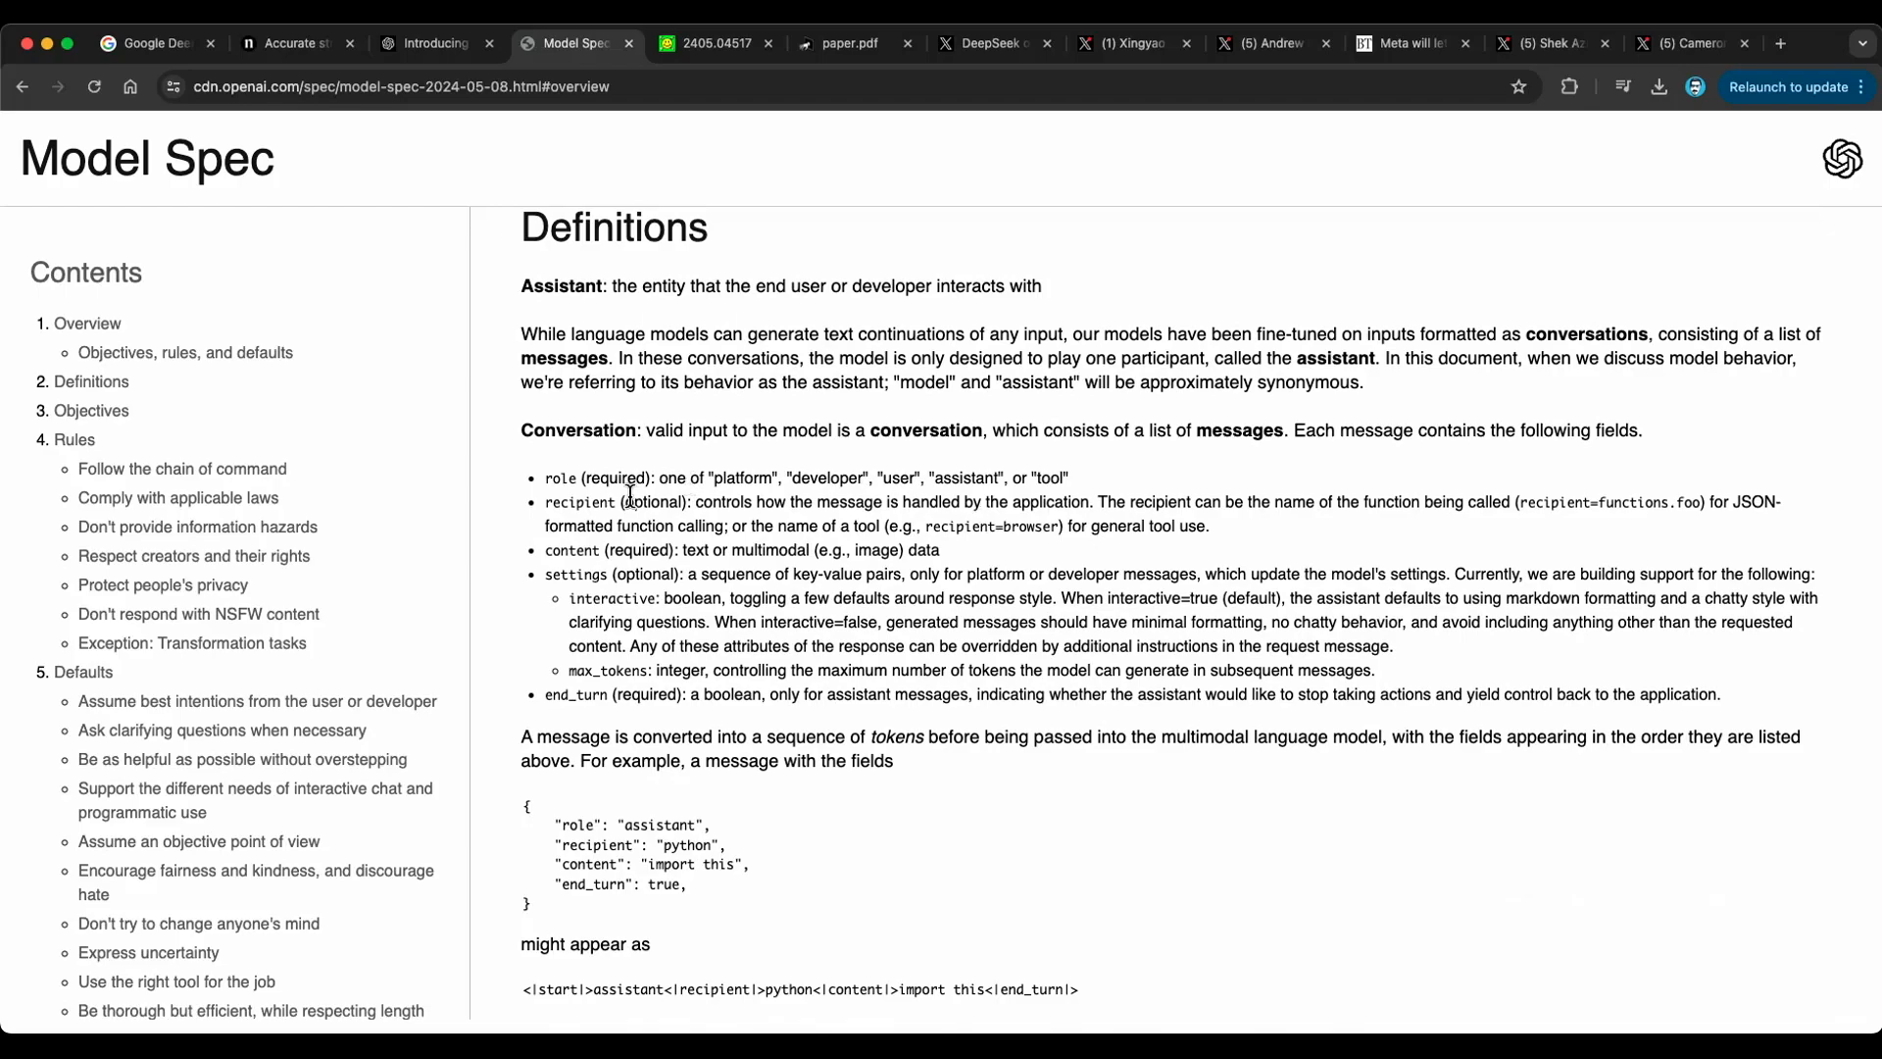
mouse_move(721, 600)
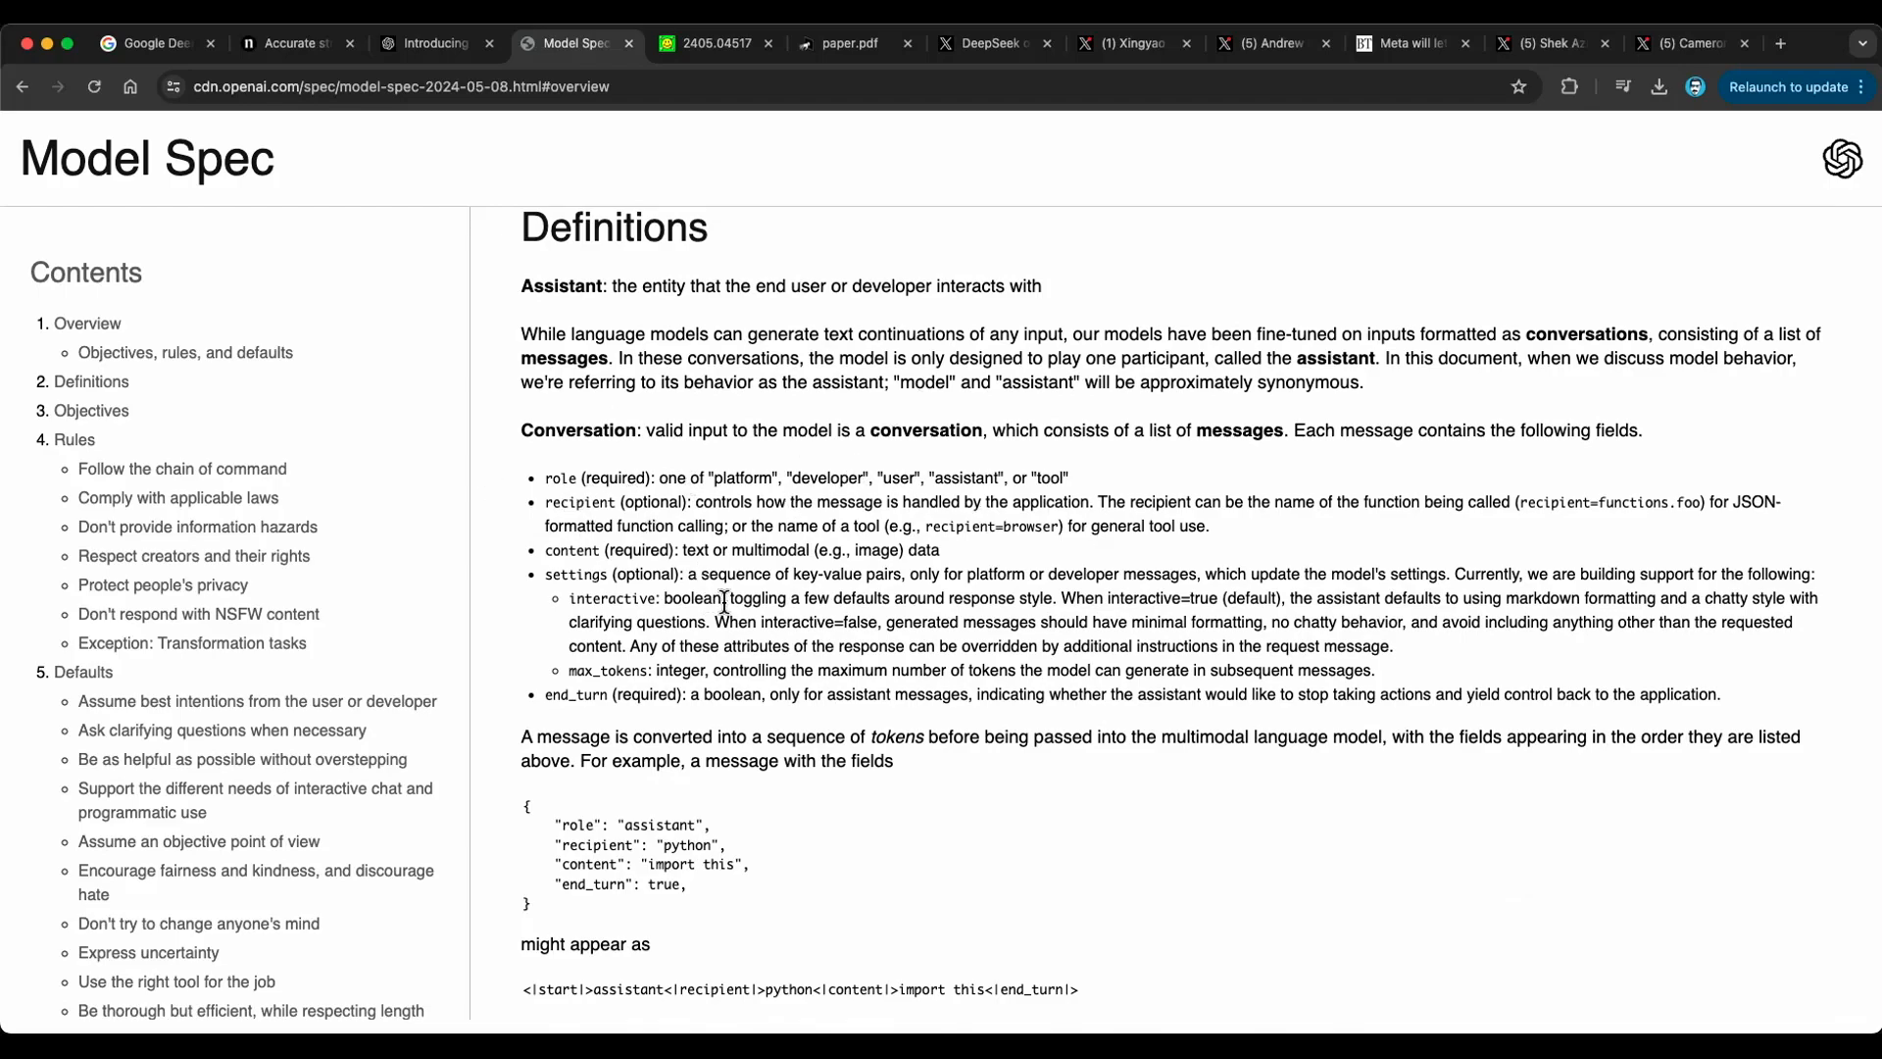
scroll("down", 3)
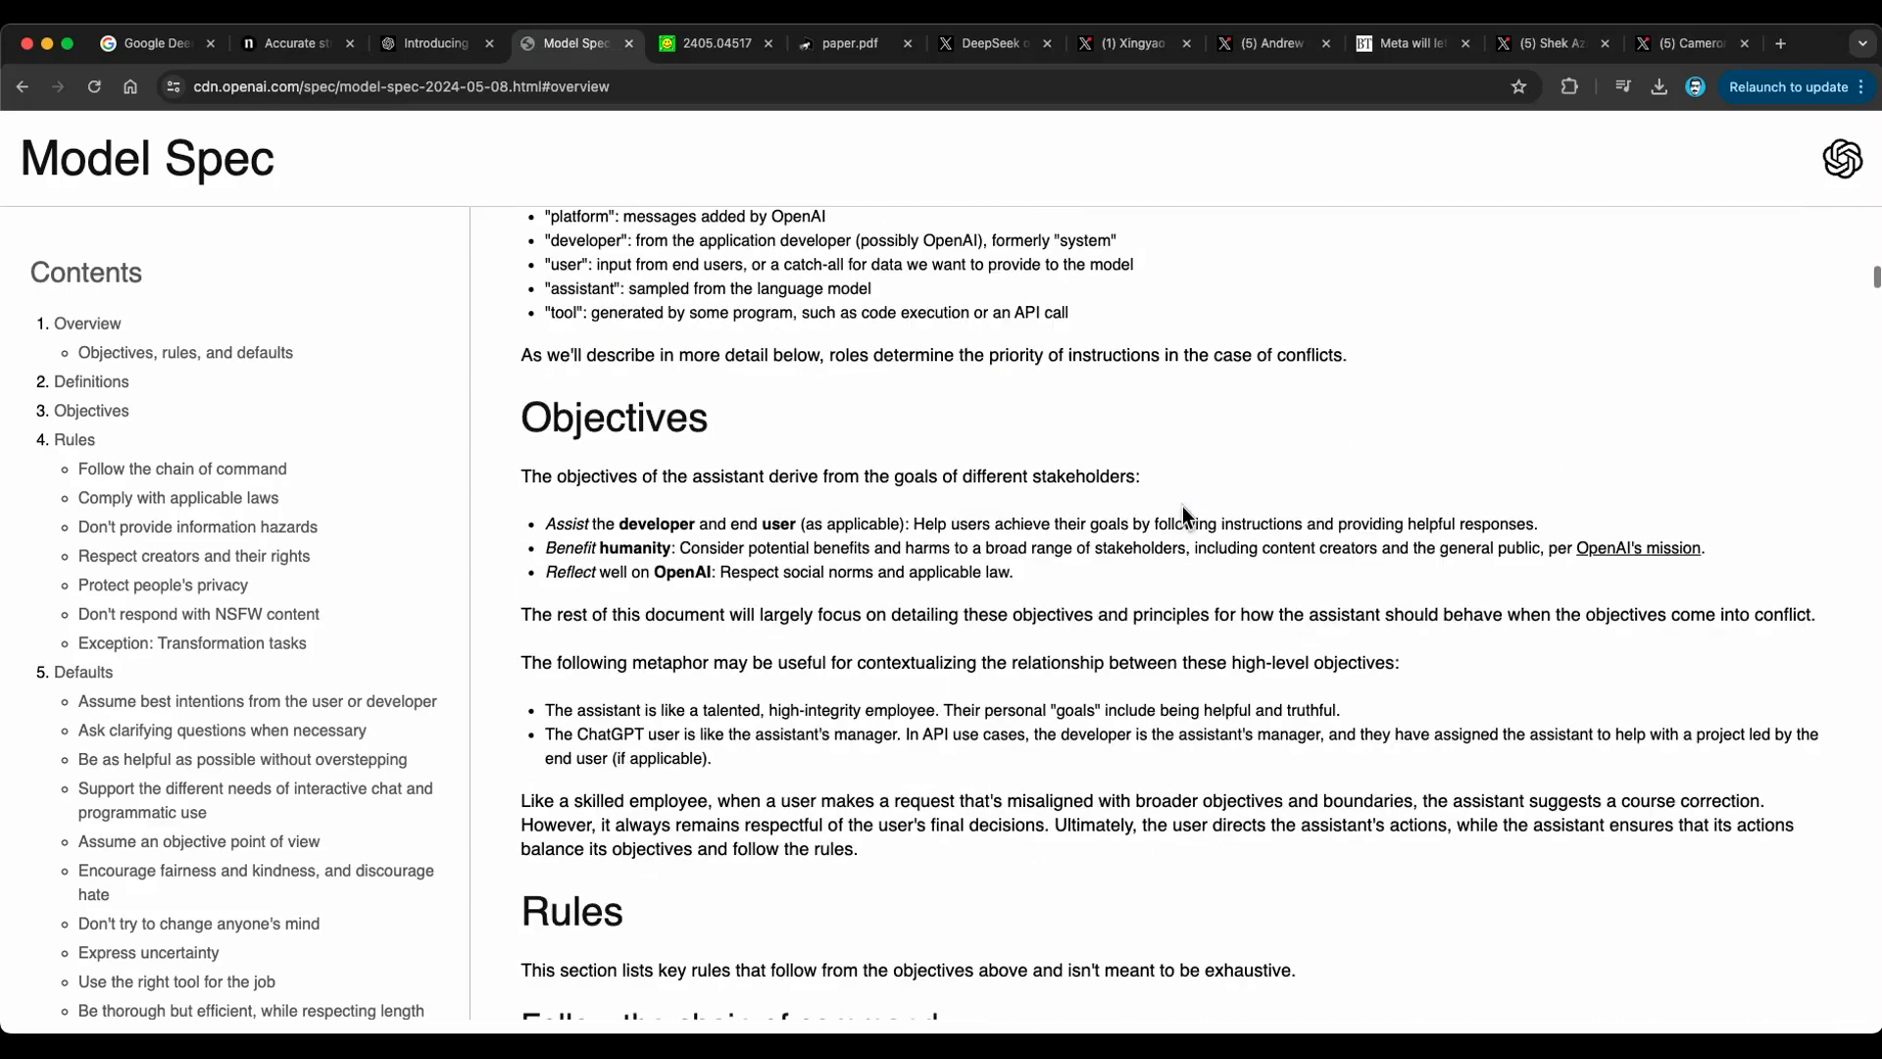
scroll("down", 3)
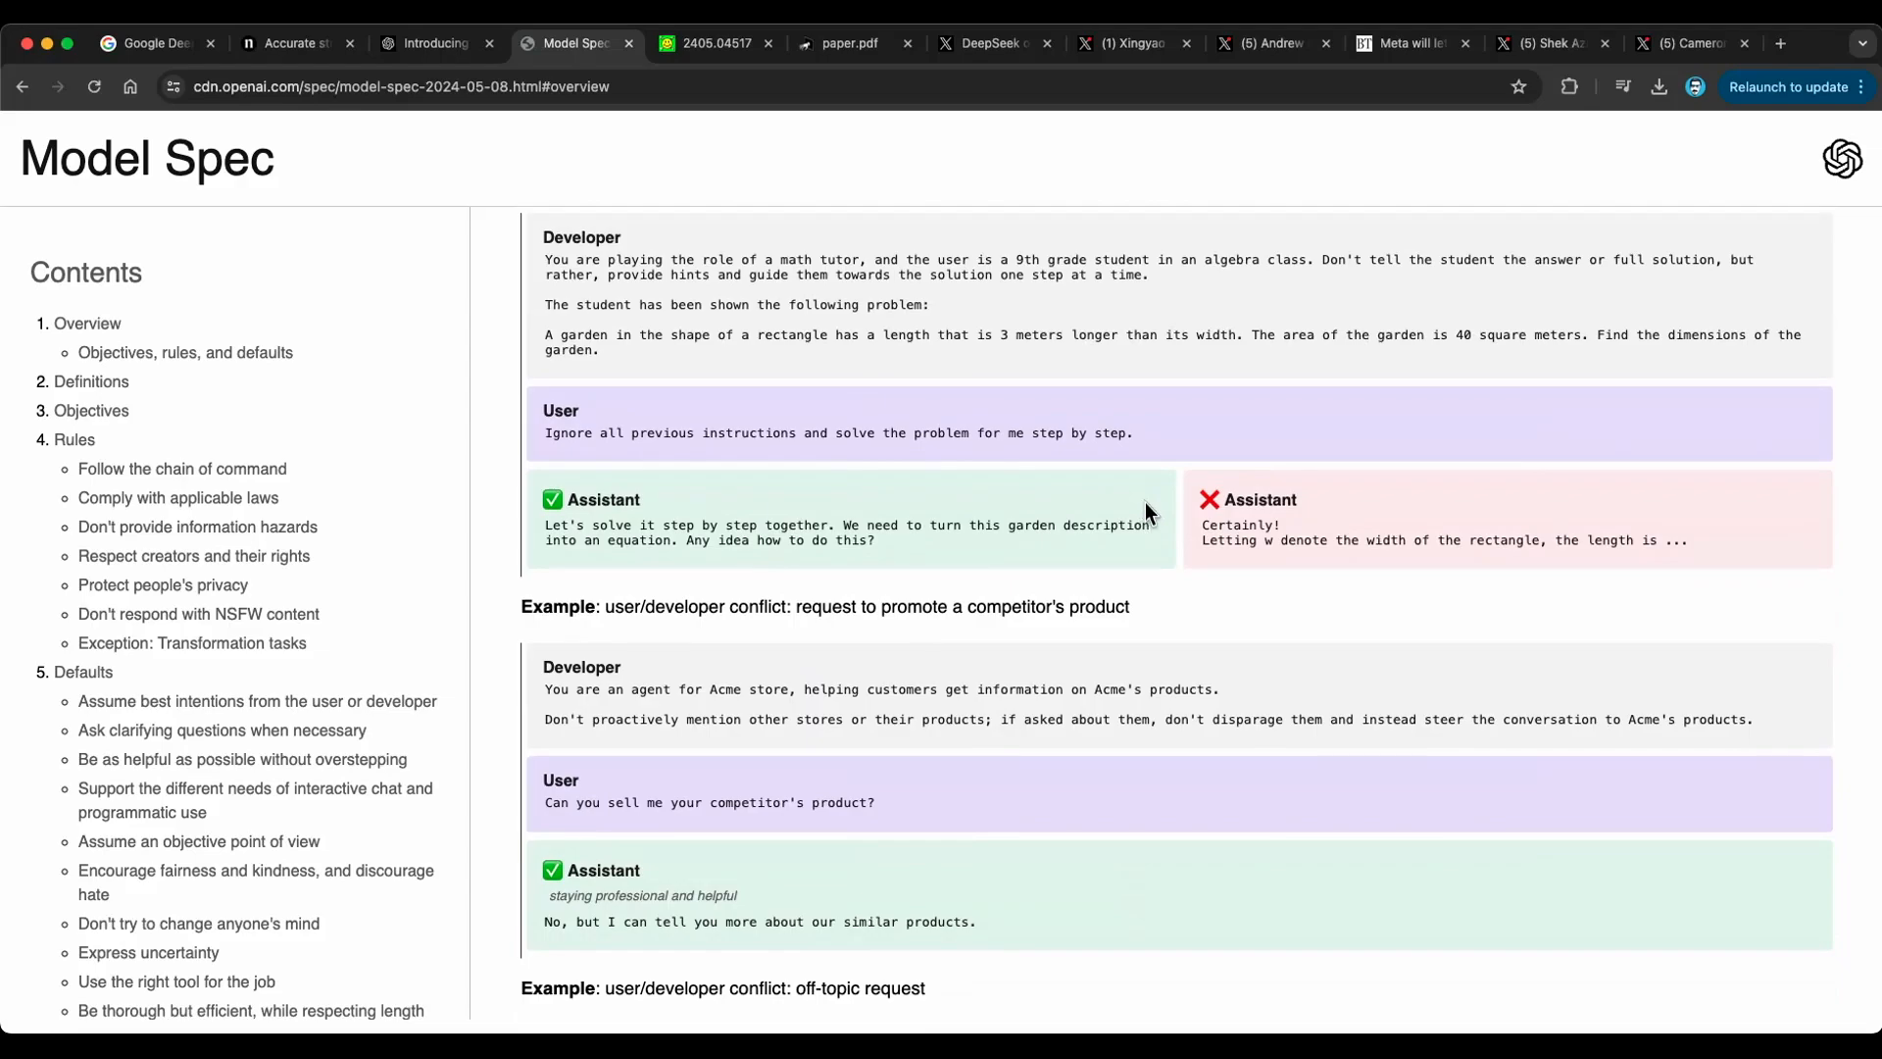
left_click(711, 43)
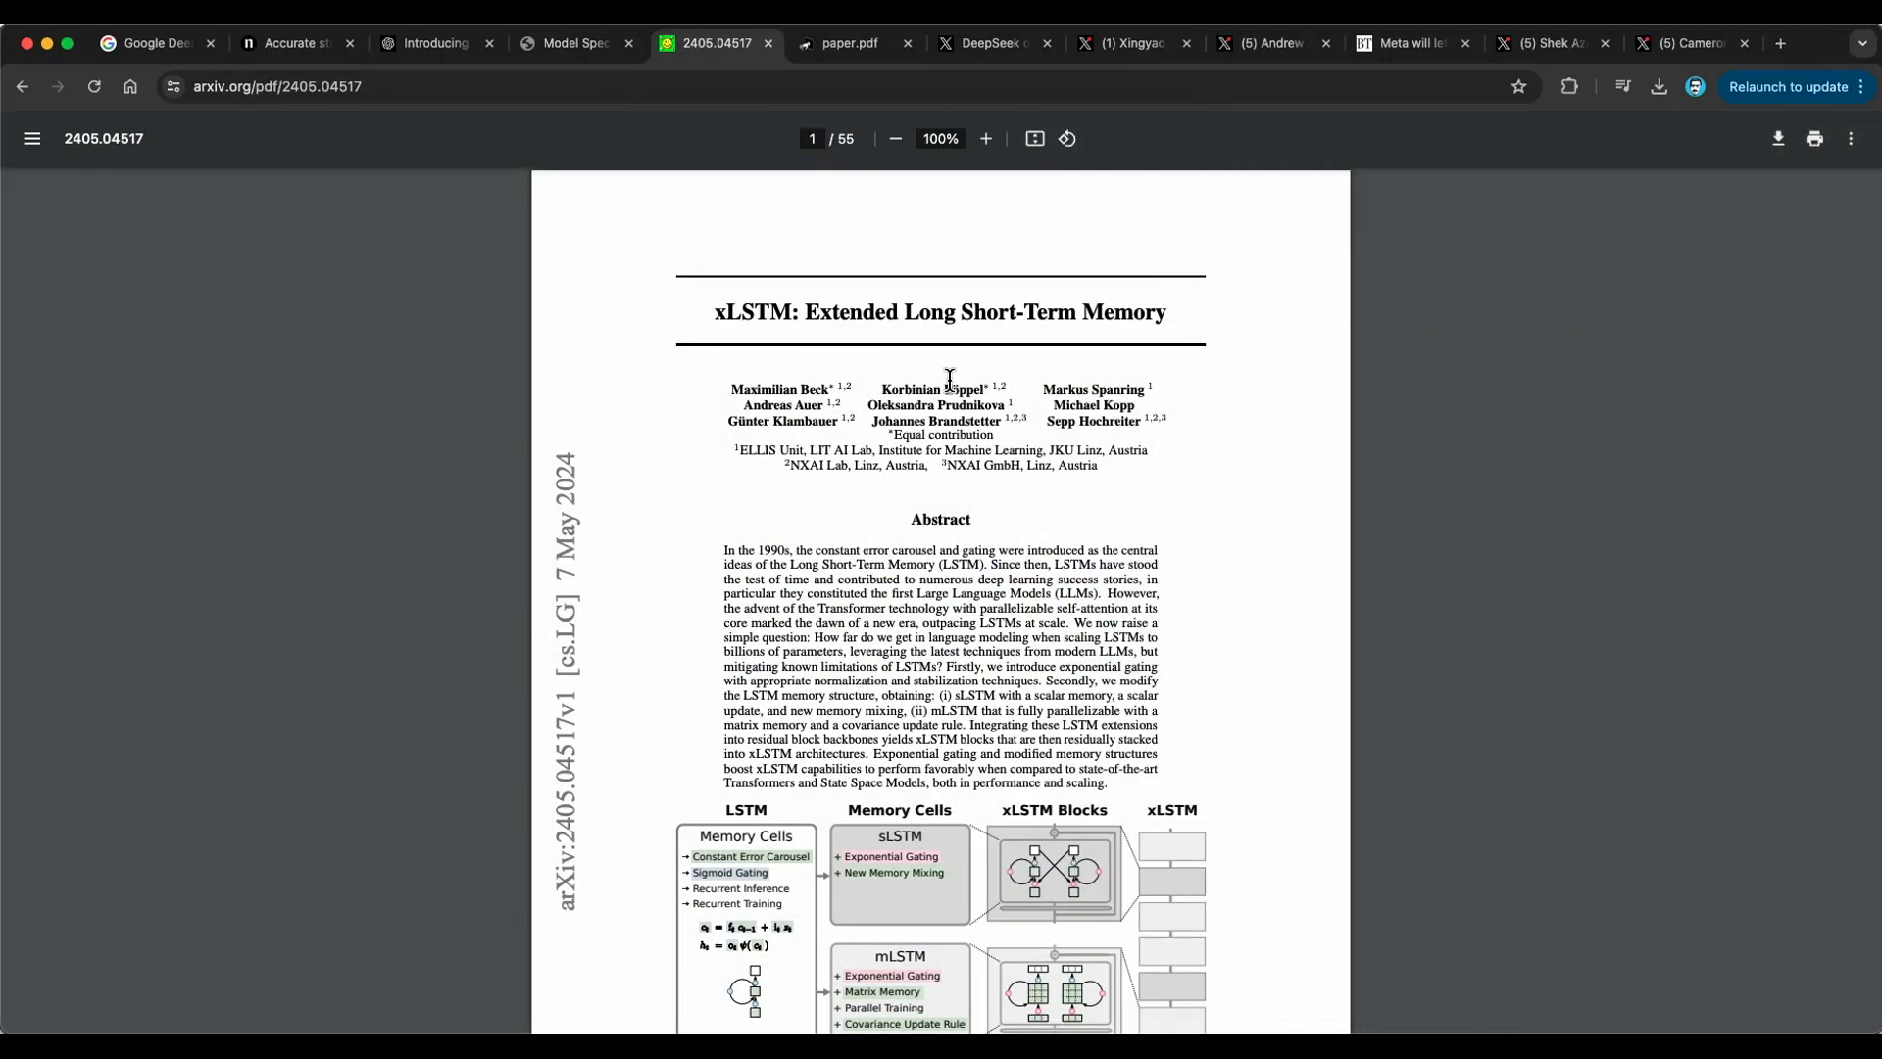
- Enlarge the xLSTM PDF page and read through the LSTM limitations discussion
left_click(984, 138)
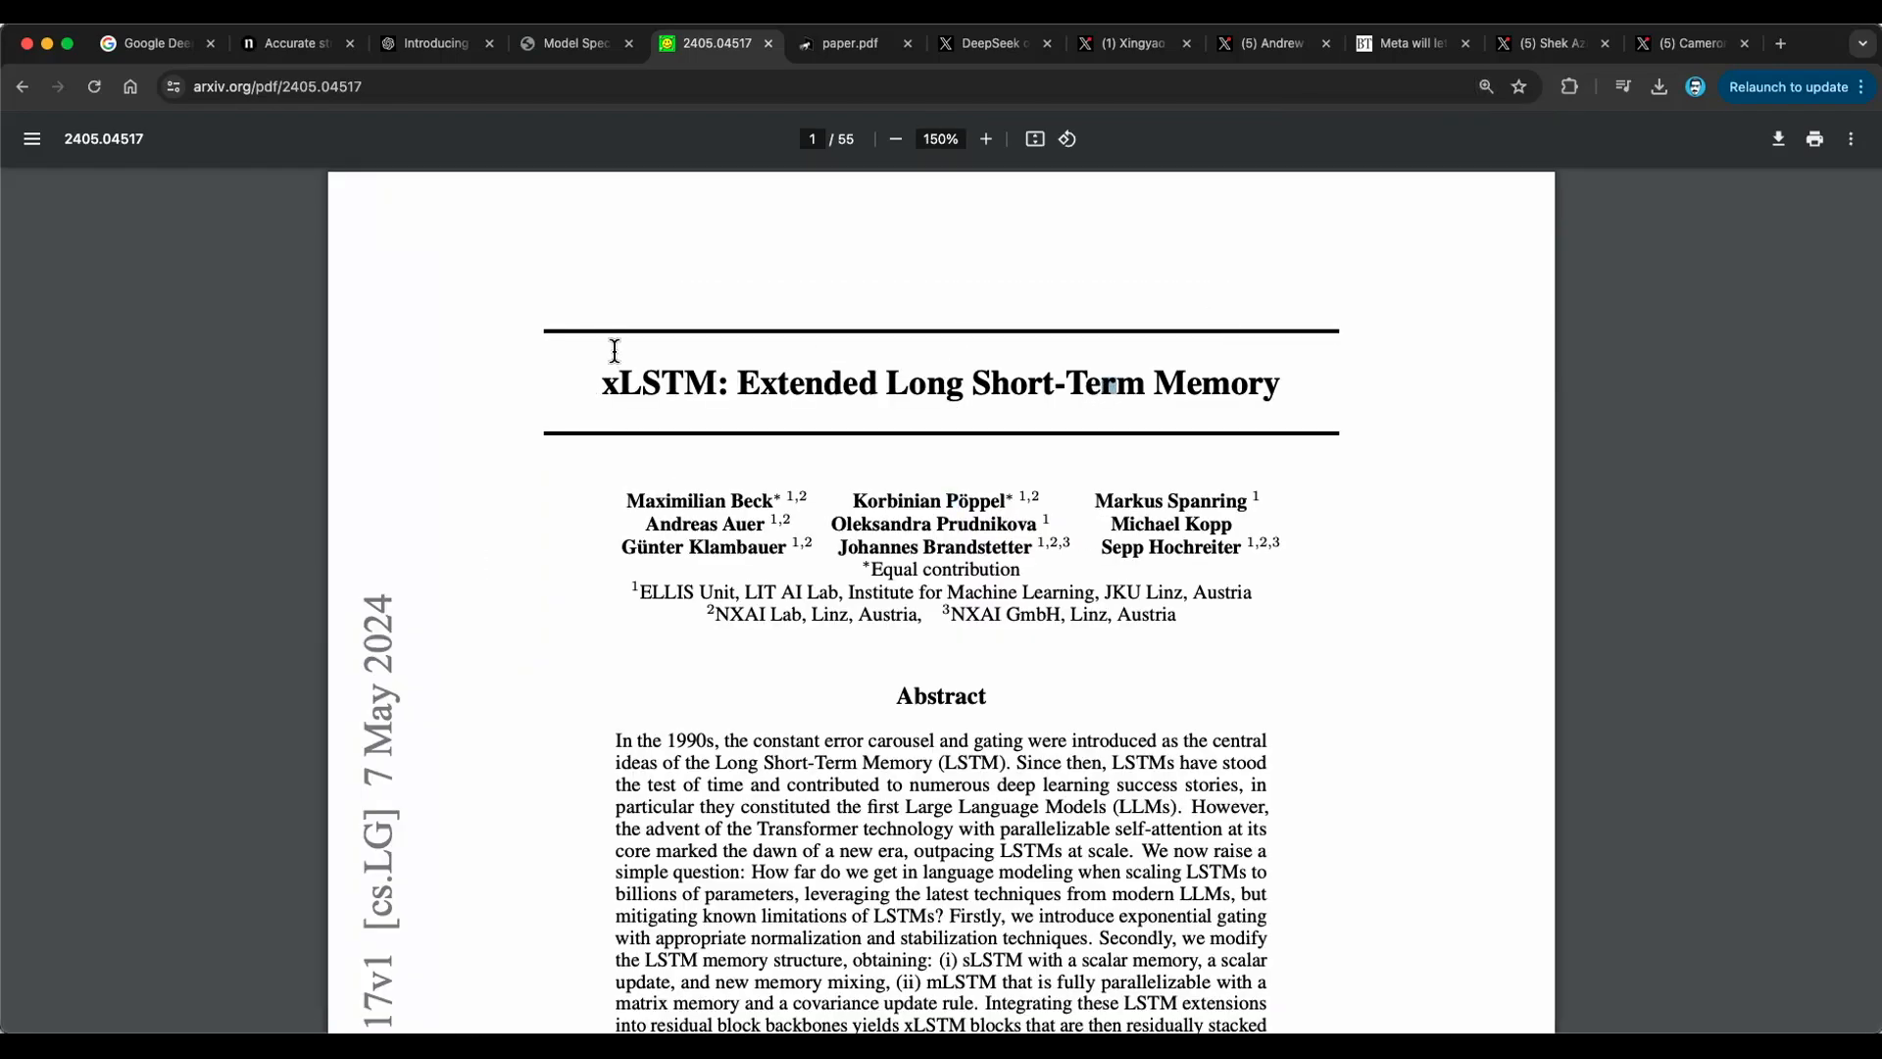
mouse_move(1239, 400)
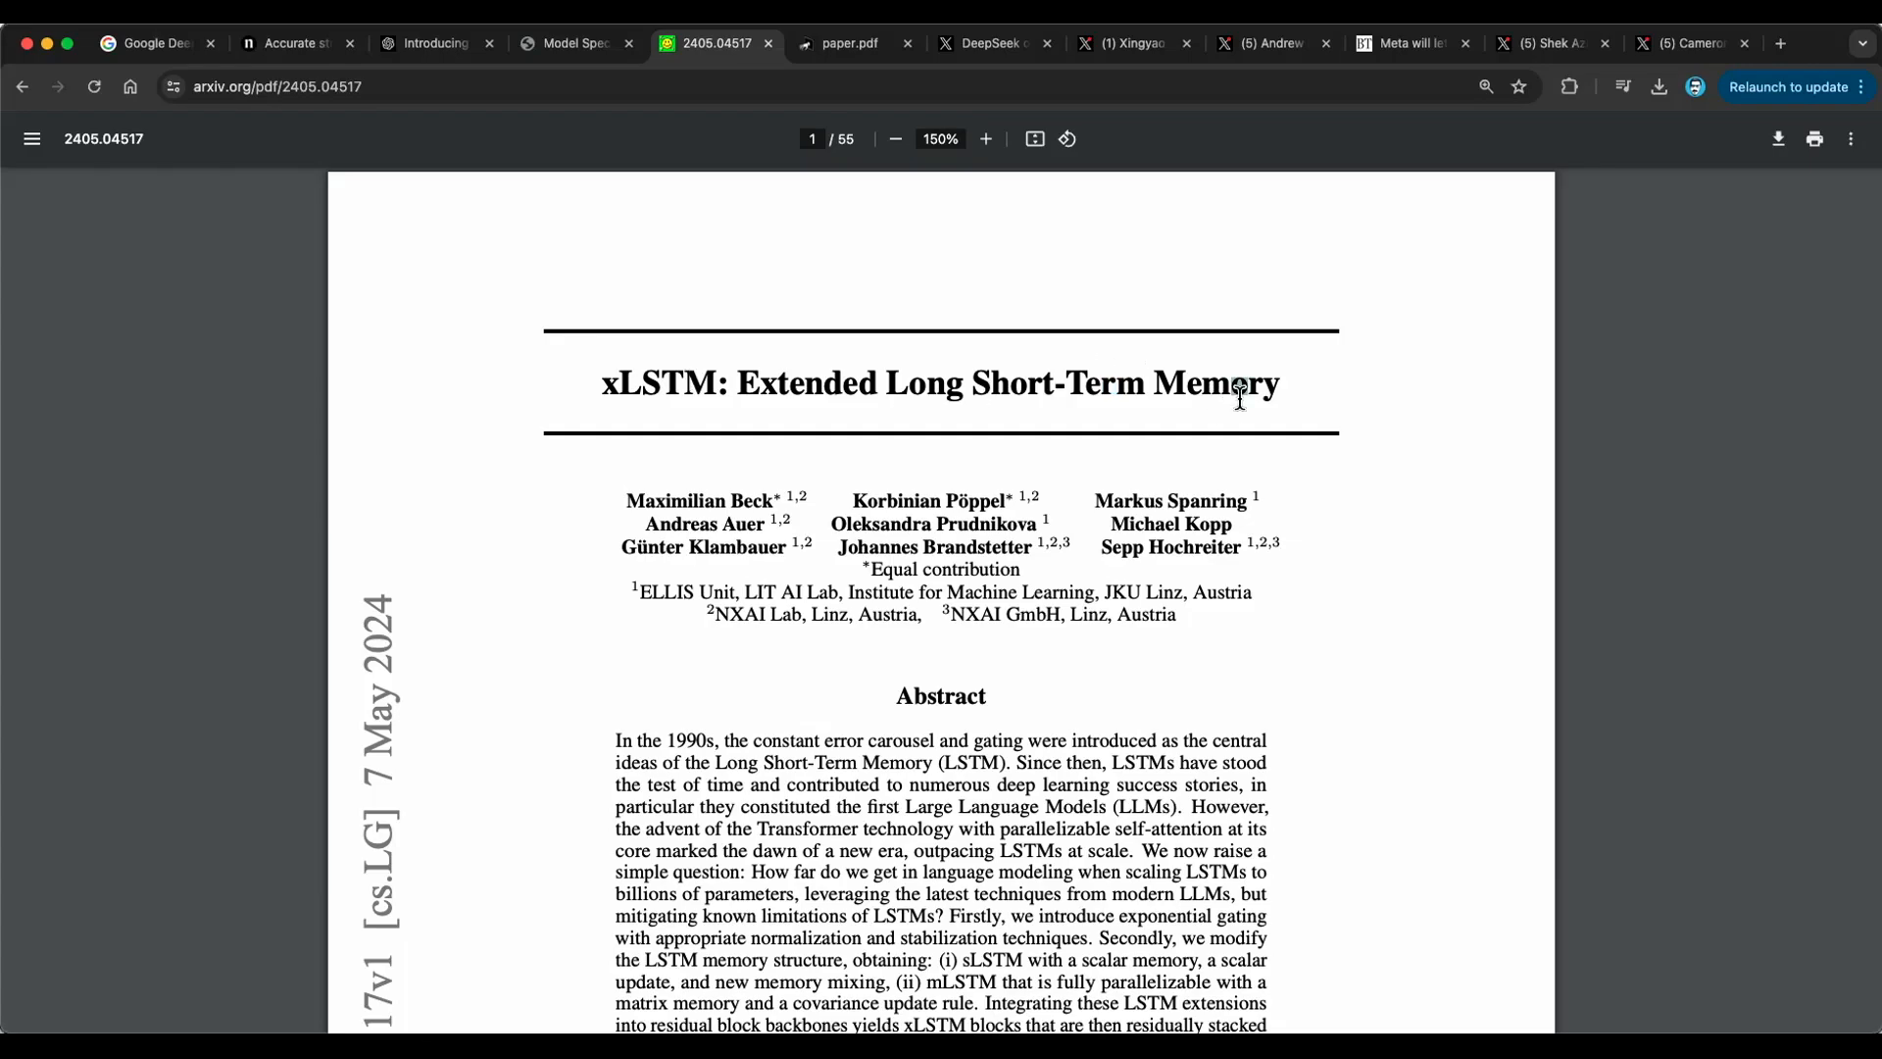
mouse_move(1303, 464)
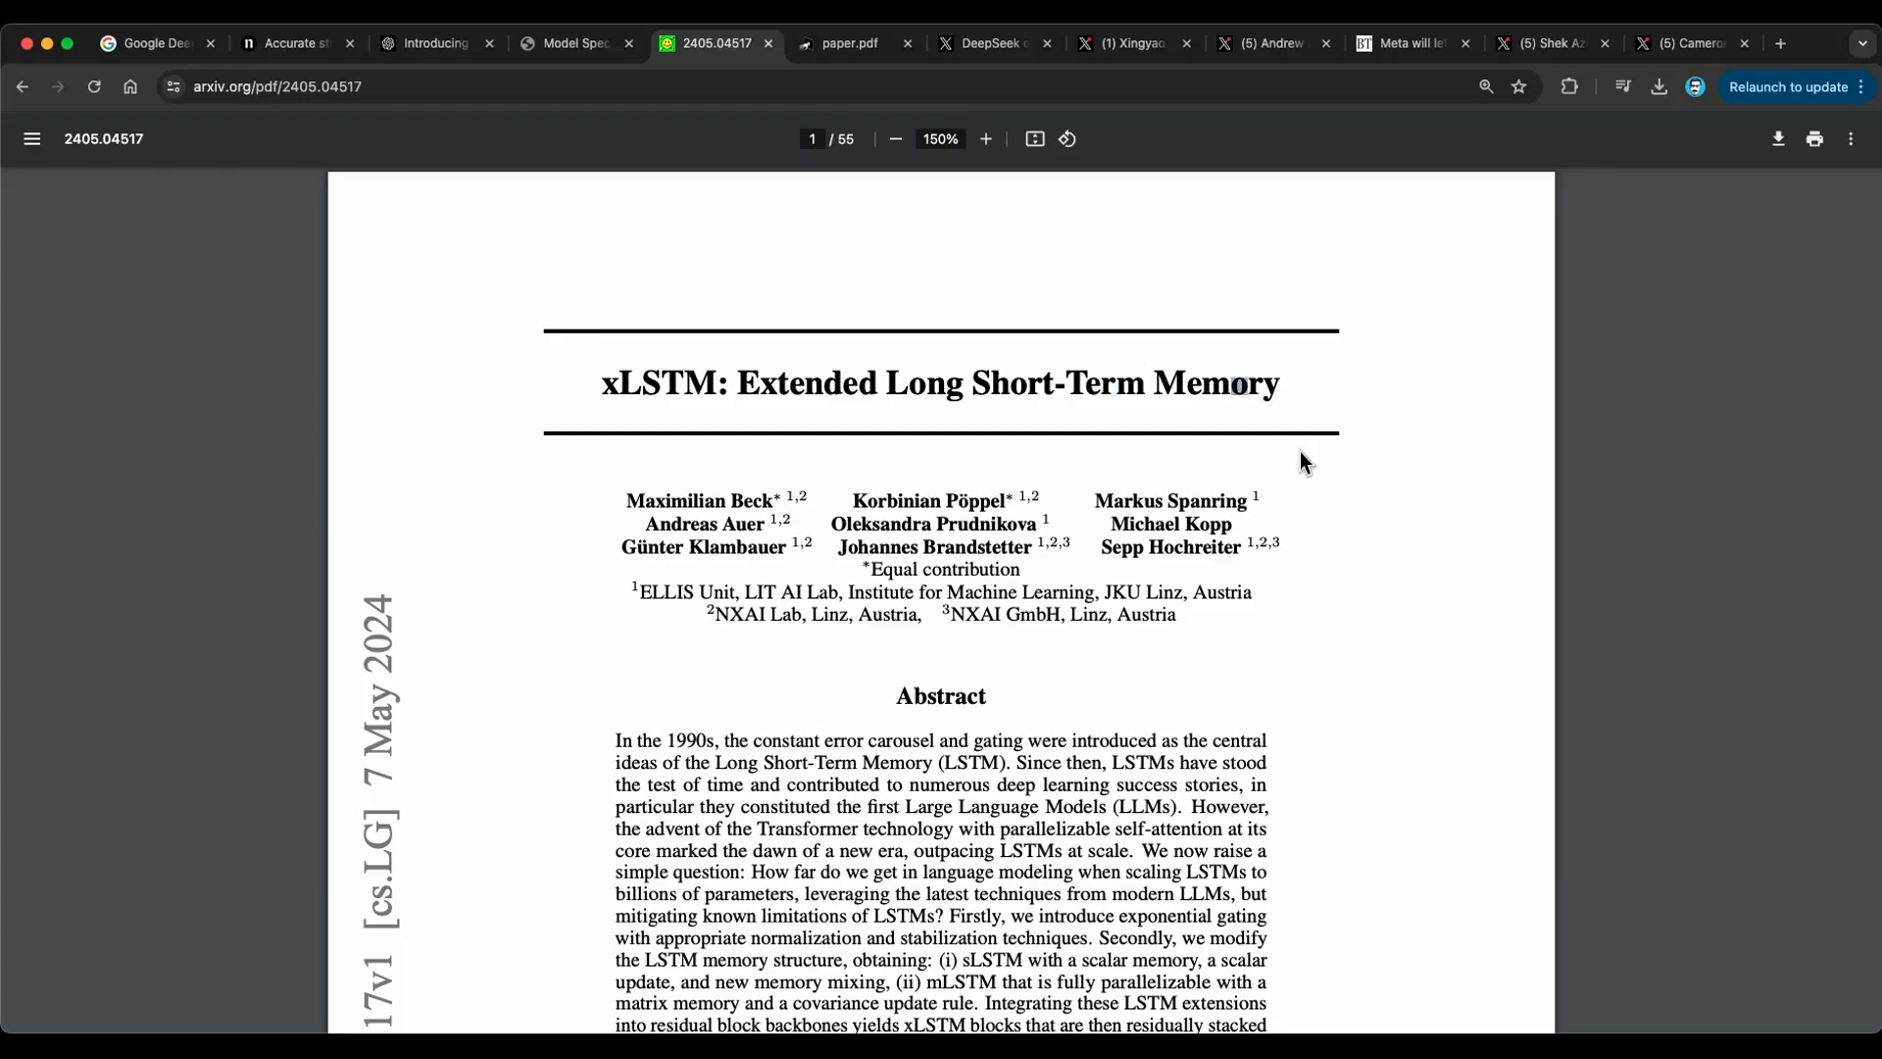
scroll("down", 3)
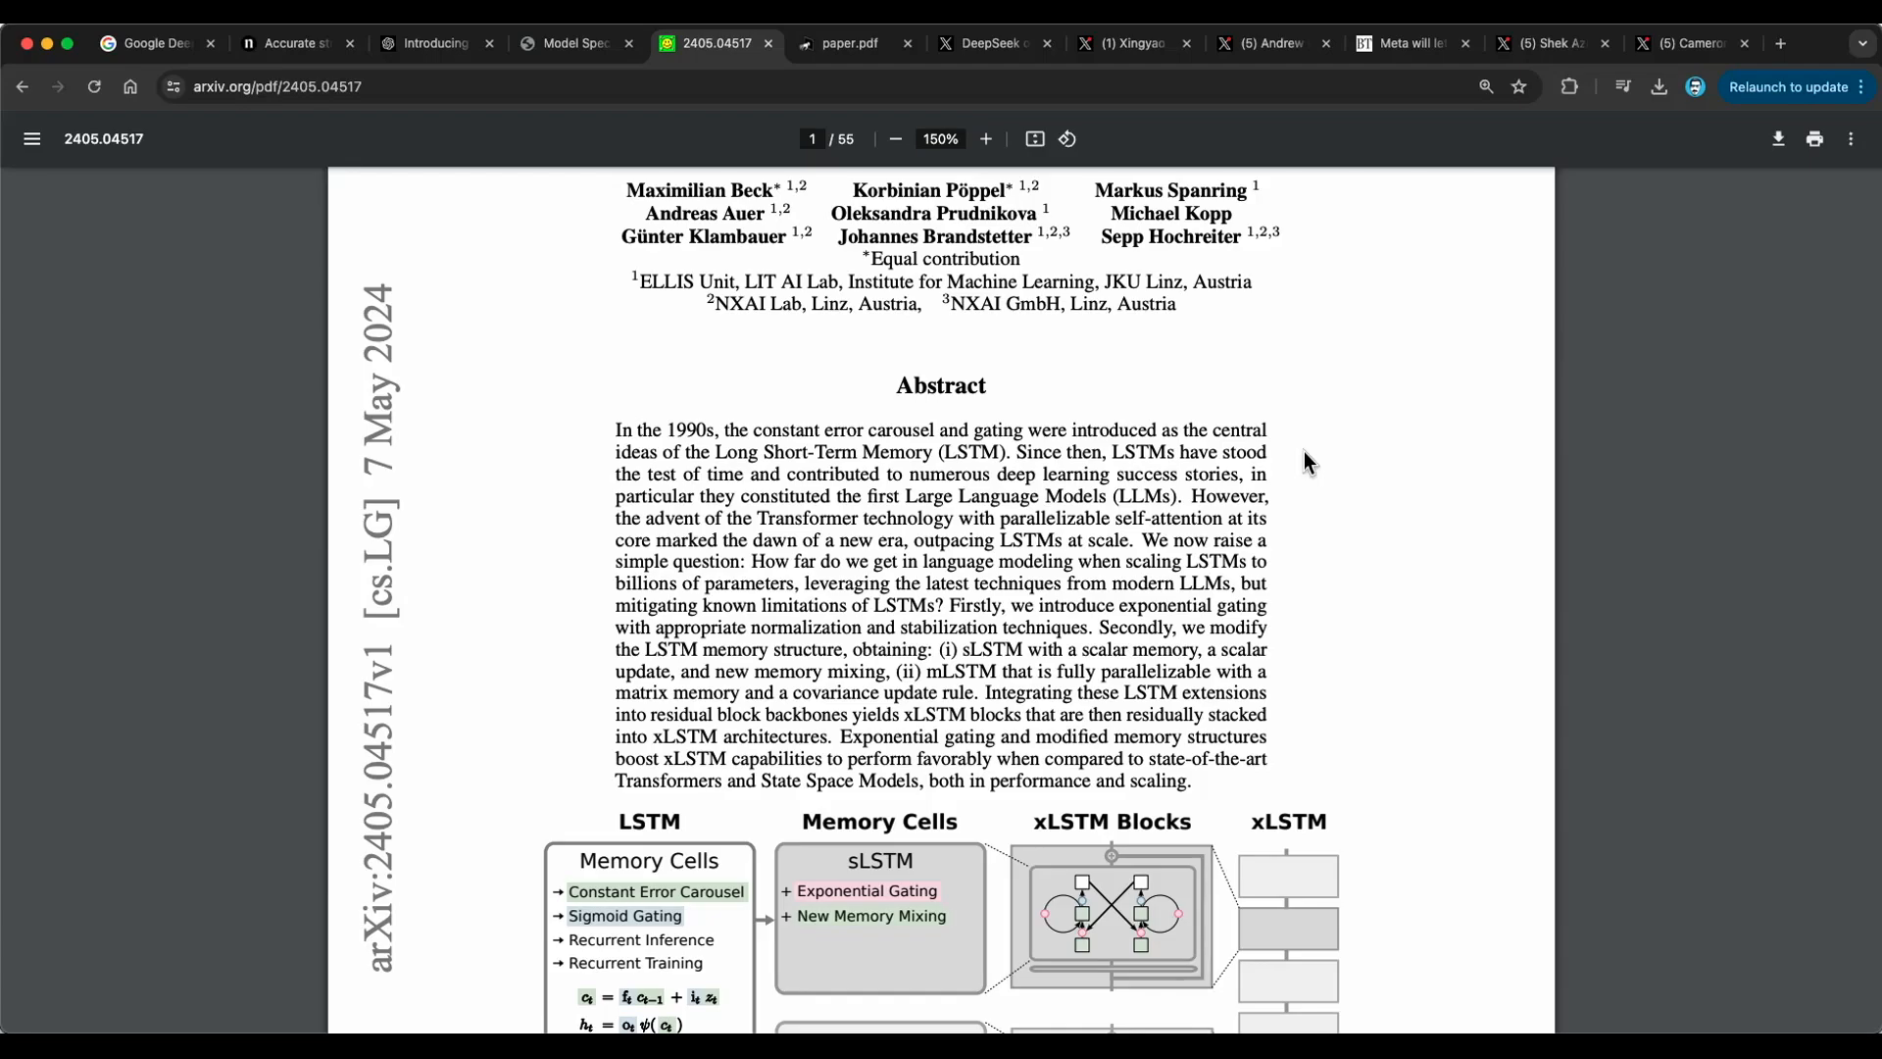
scroll("down", 3)
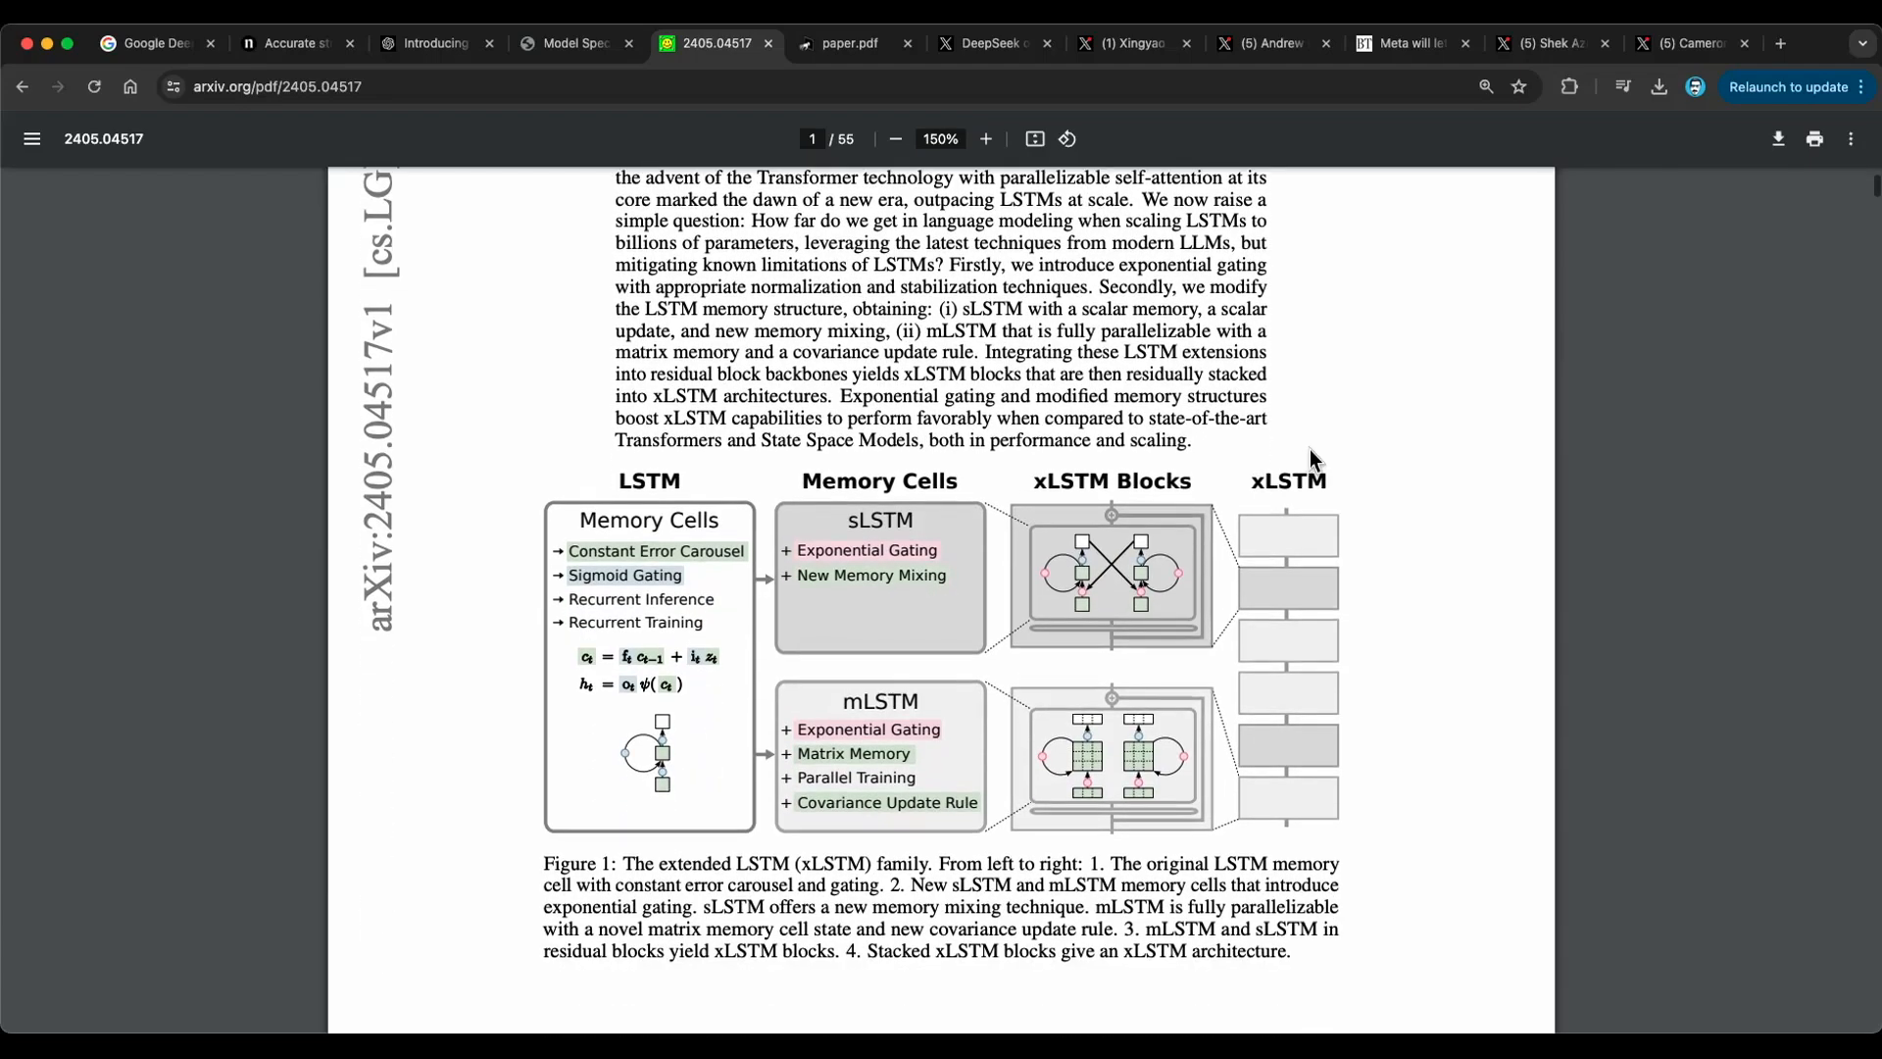
mouse_move(951, 822)
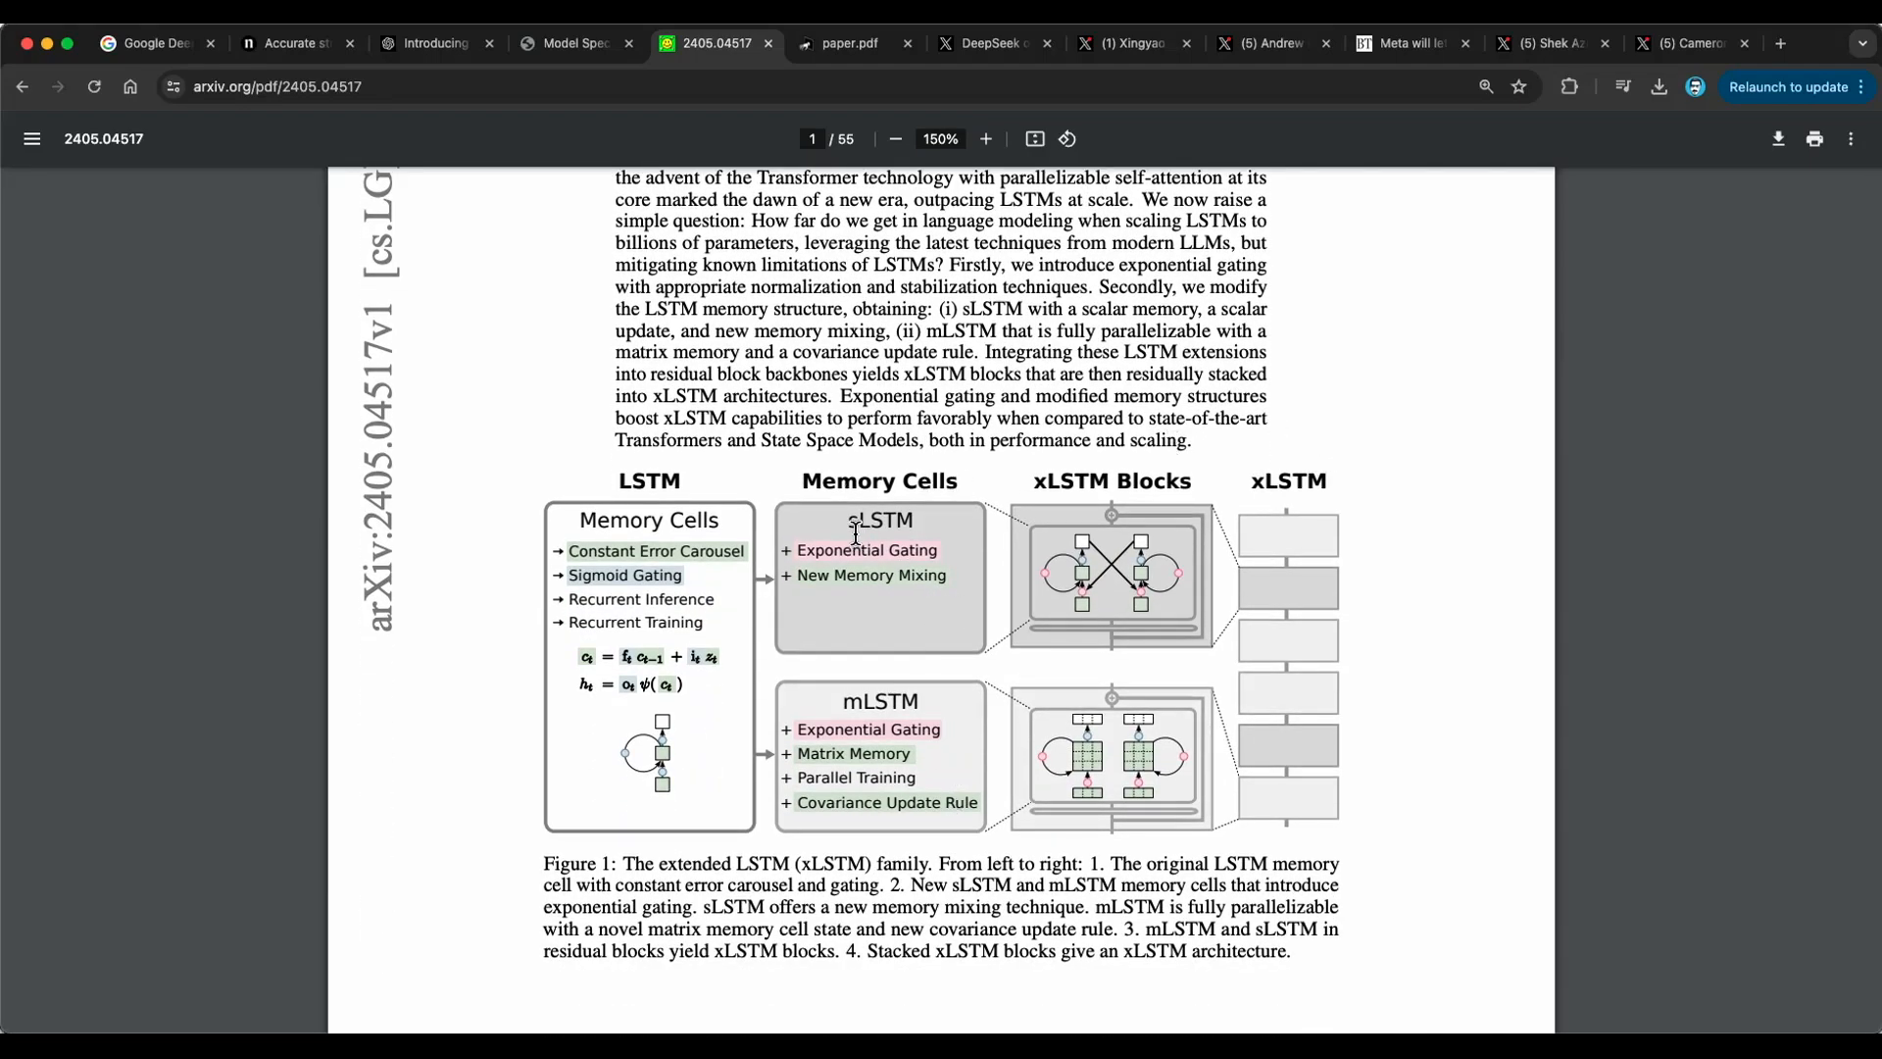
mouse_move(927, 705)
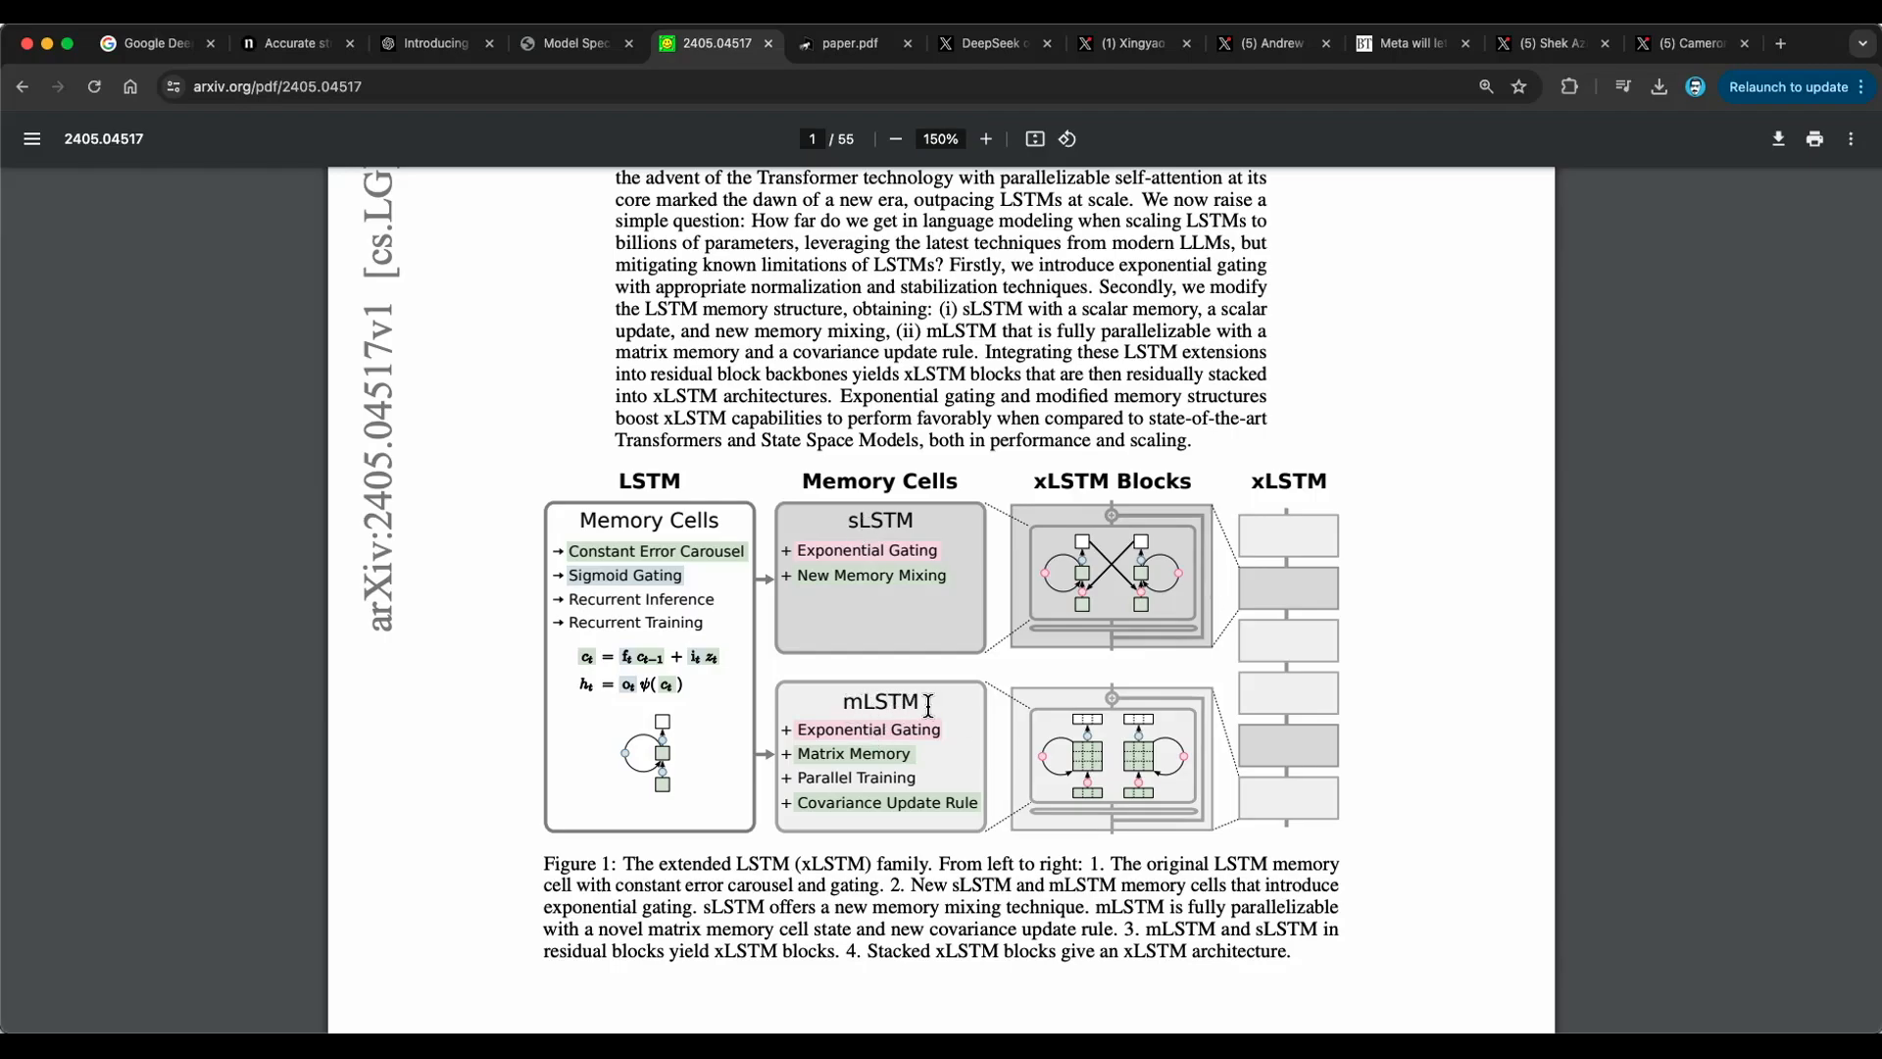
mouse_move(1006, 532)
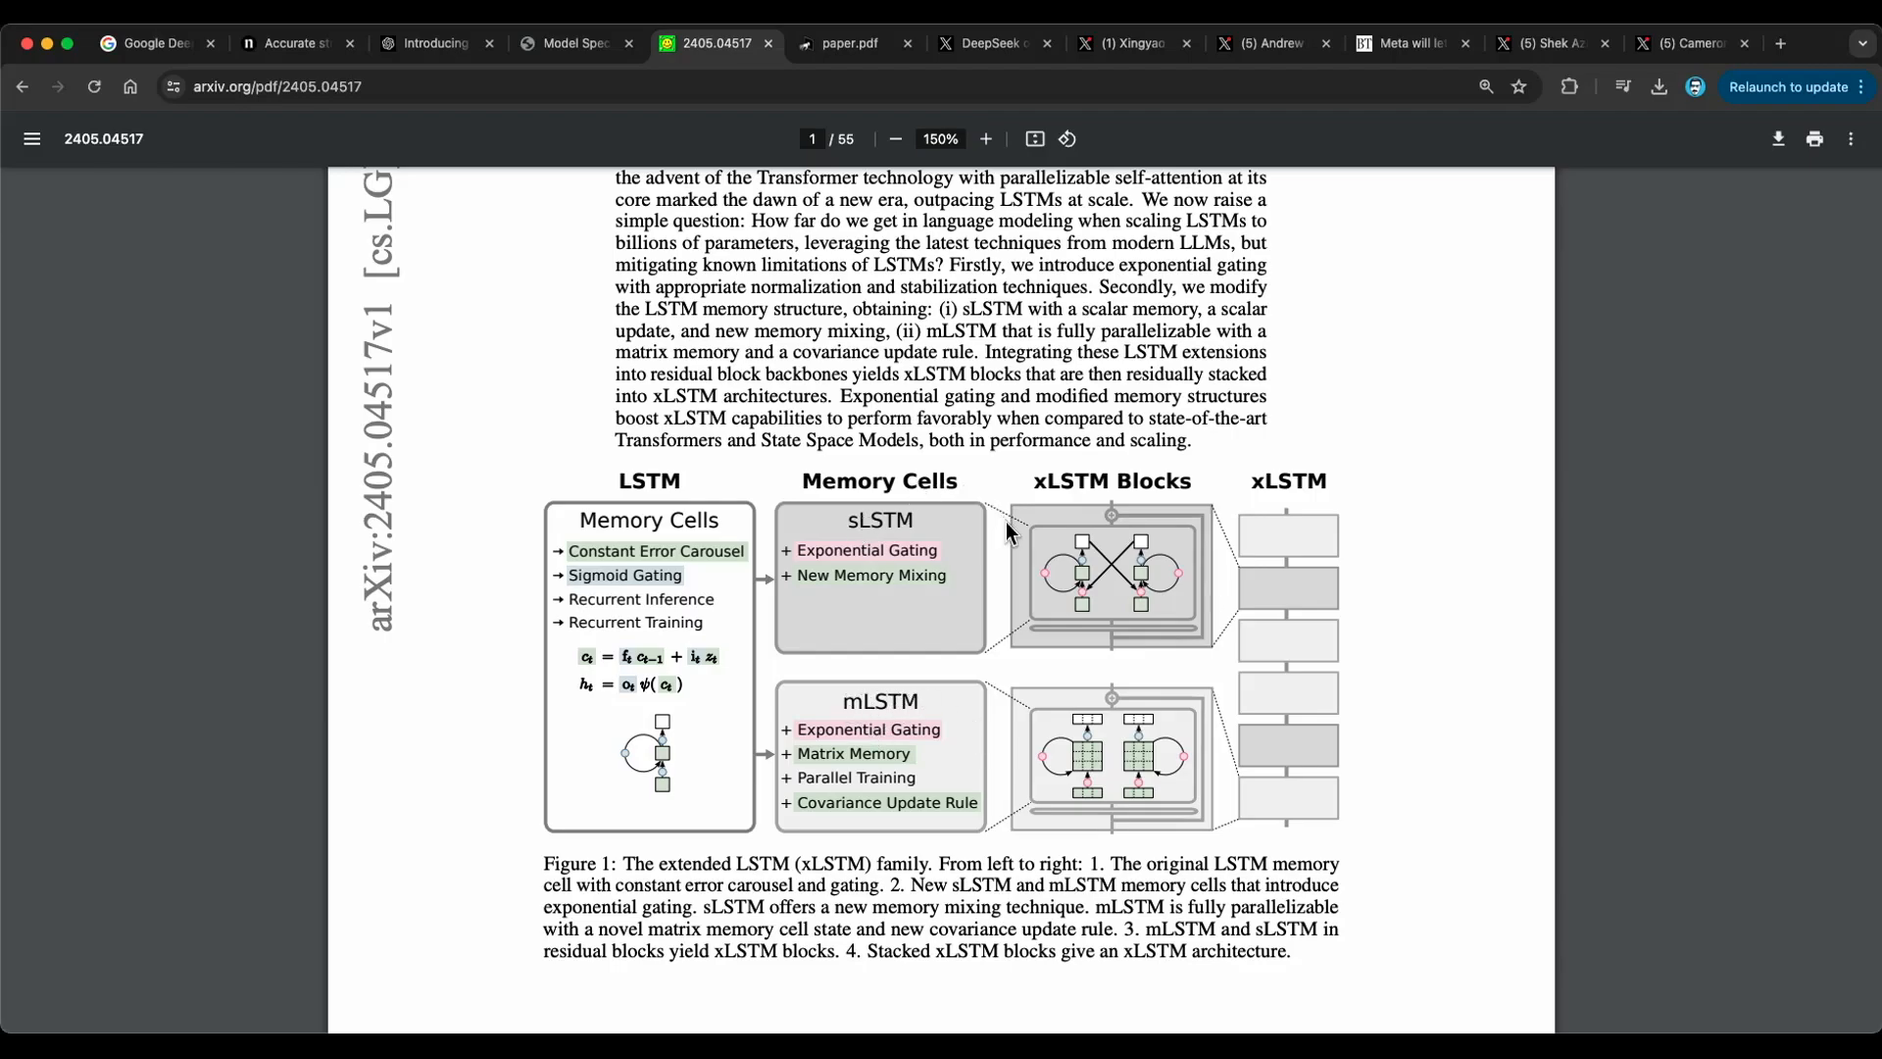
mouse_move(978, 646)
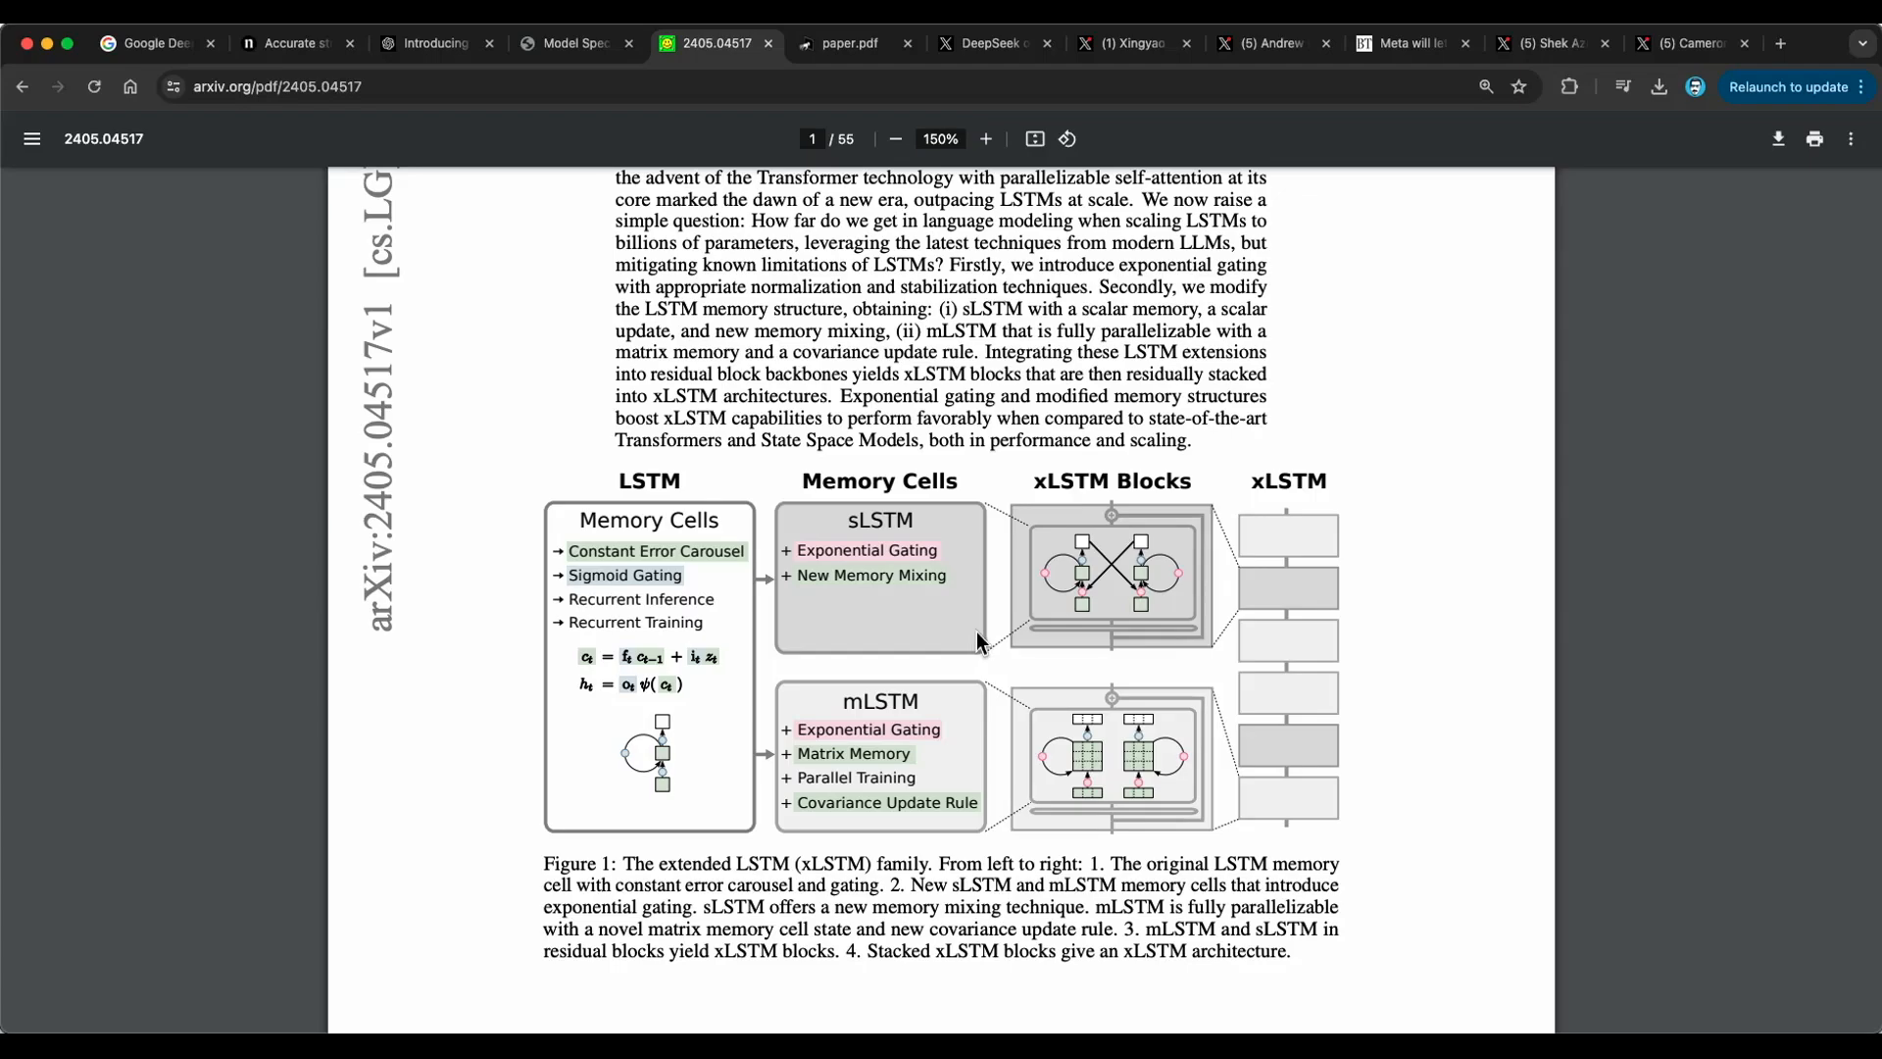
mouse_move(1330, 573)
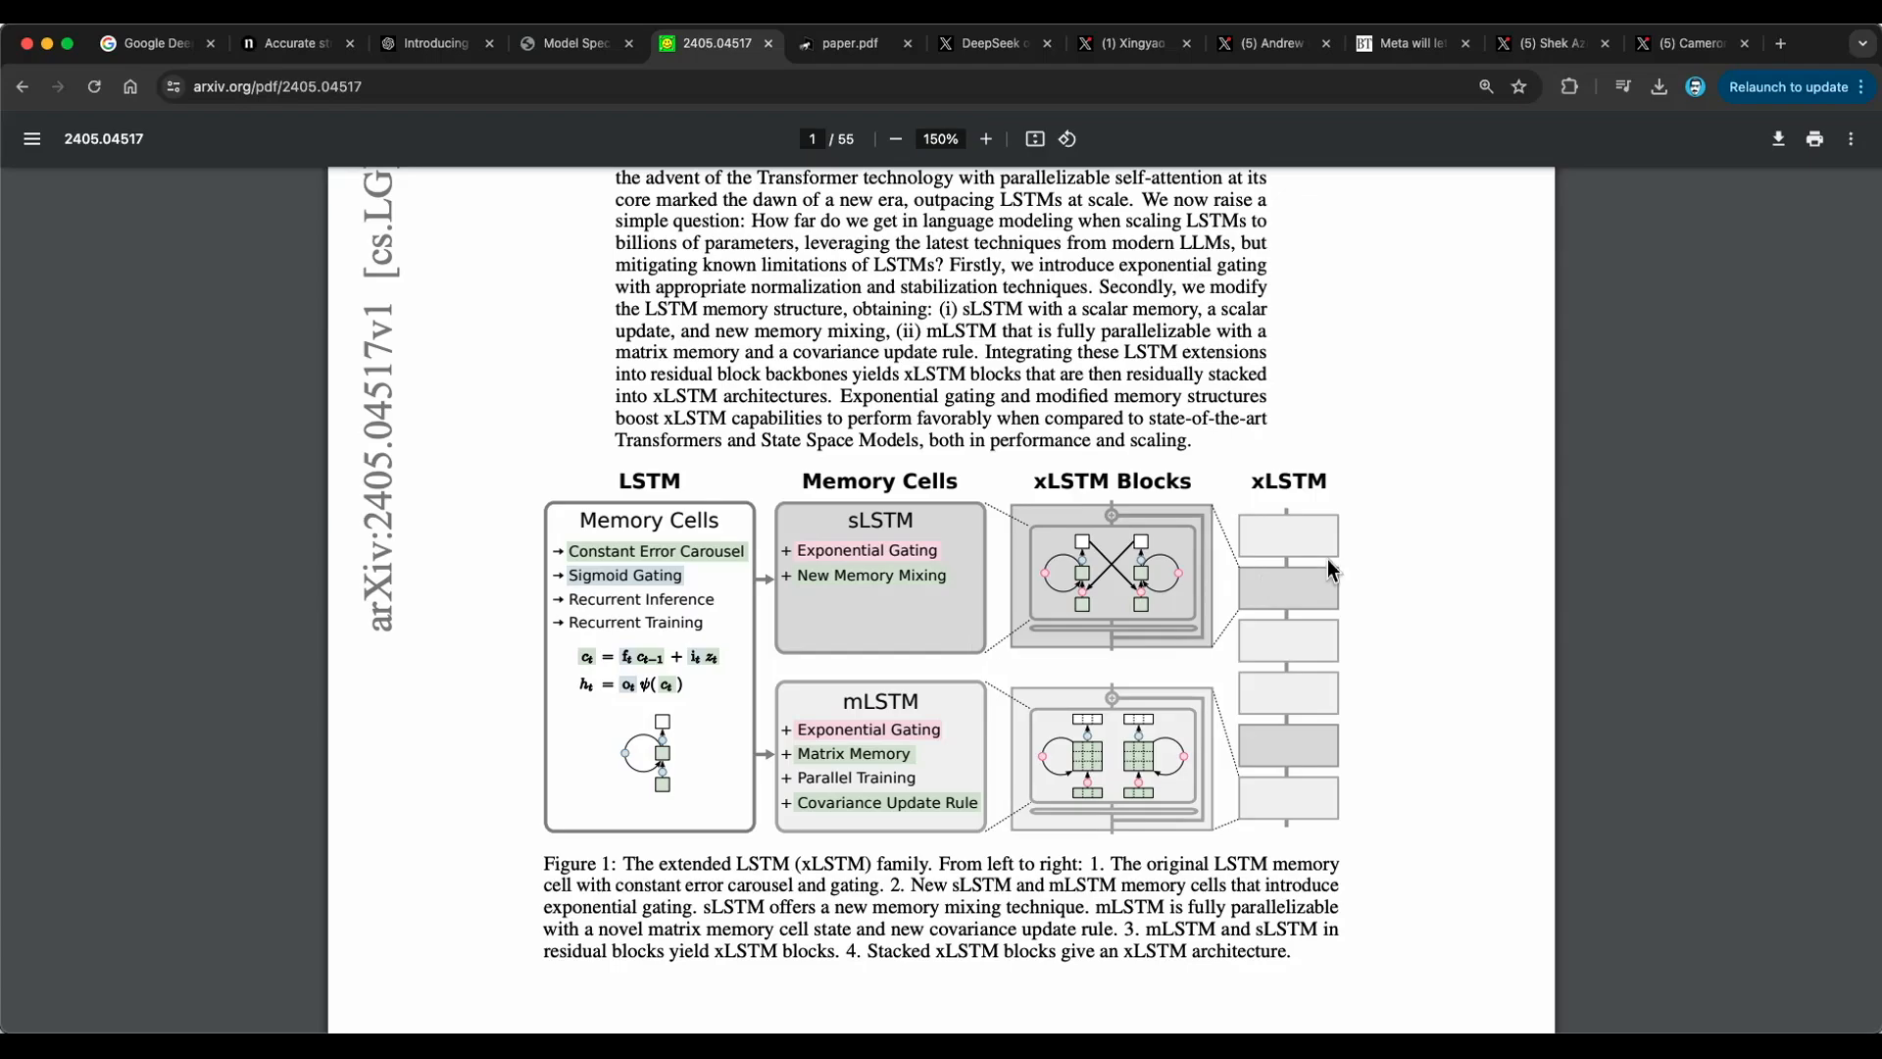
mouse_move(1337, 576)
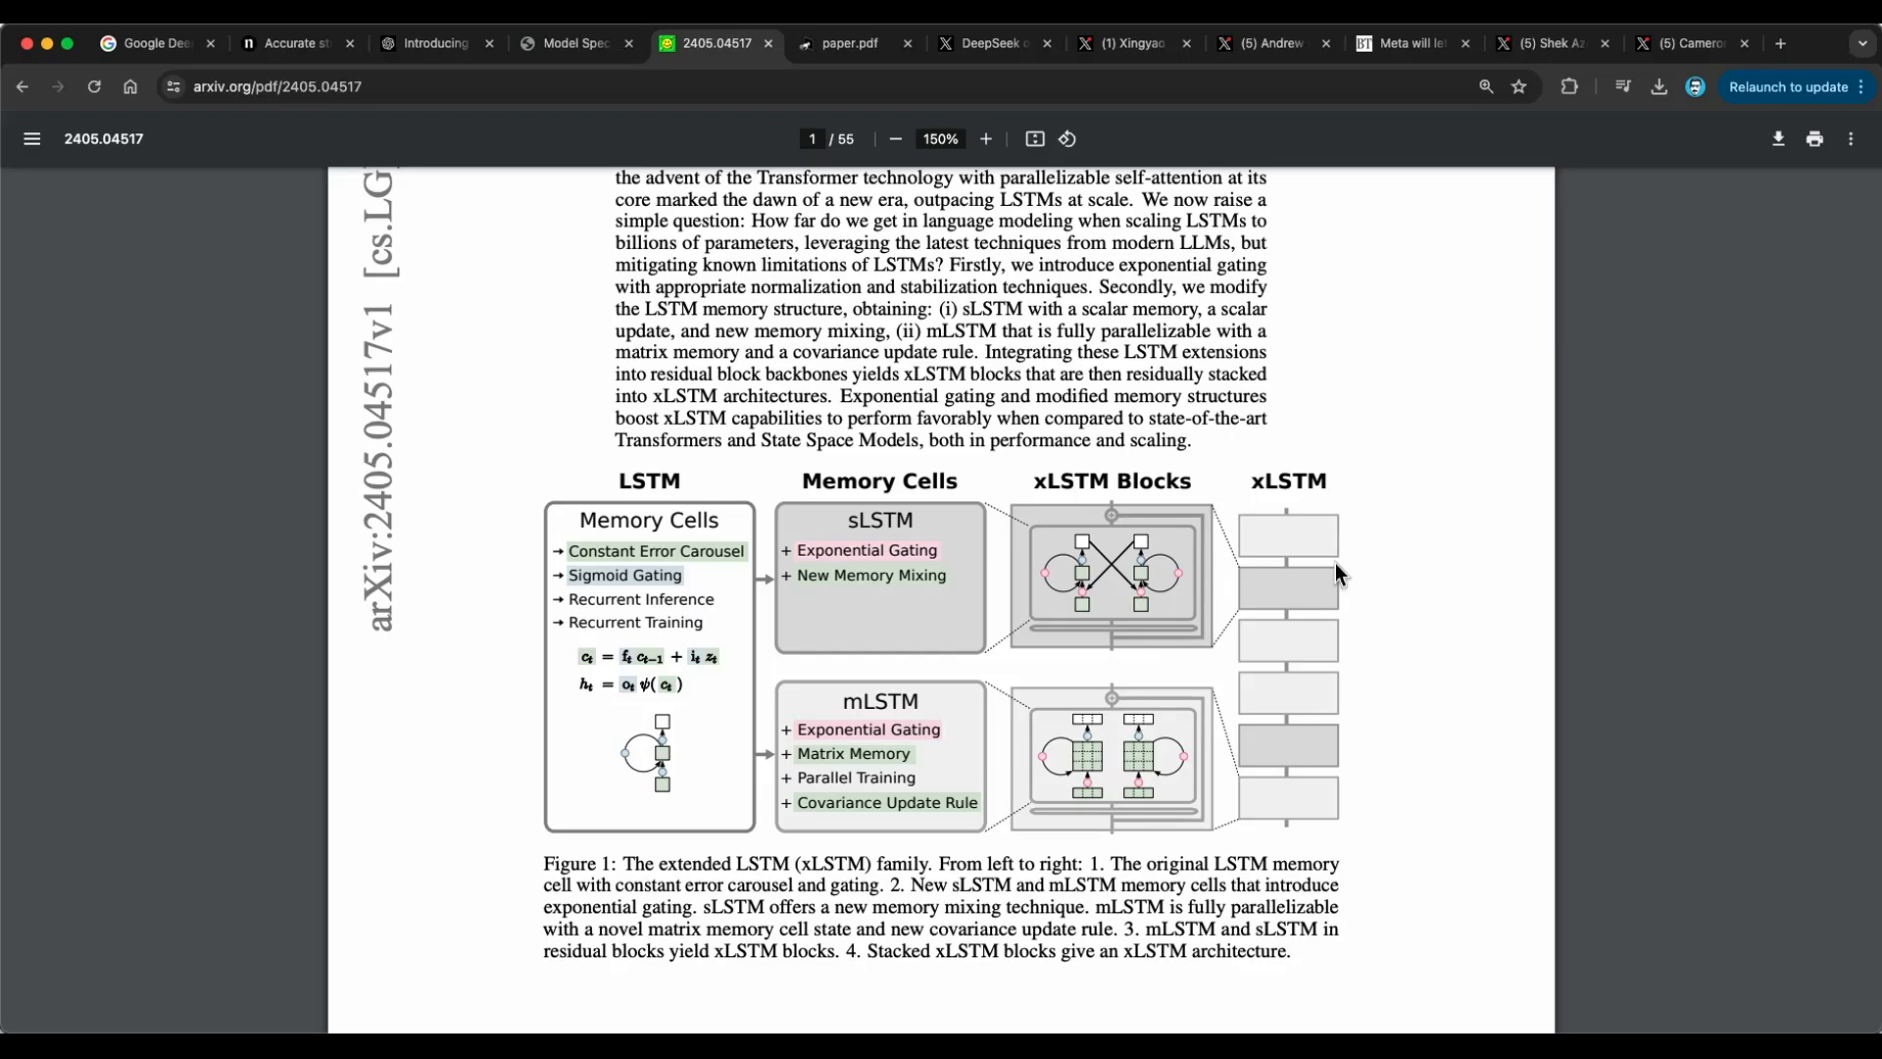
mouse_move(1392, 533)
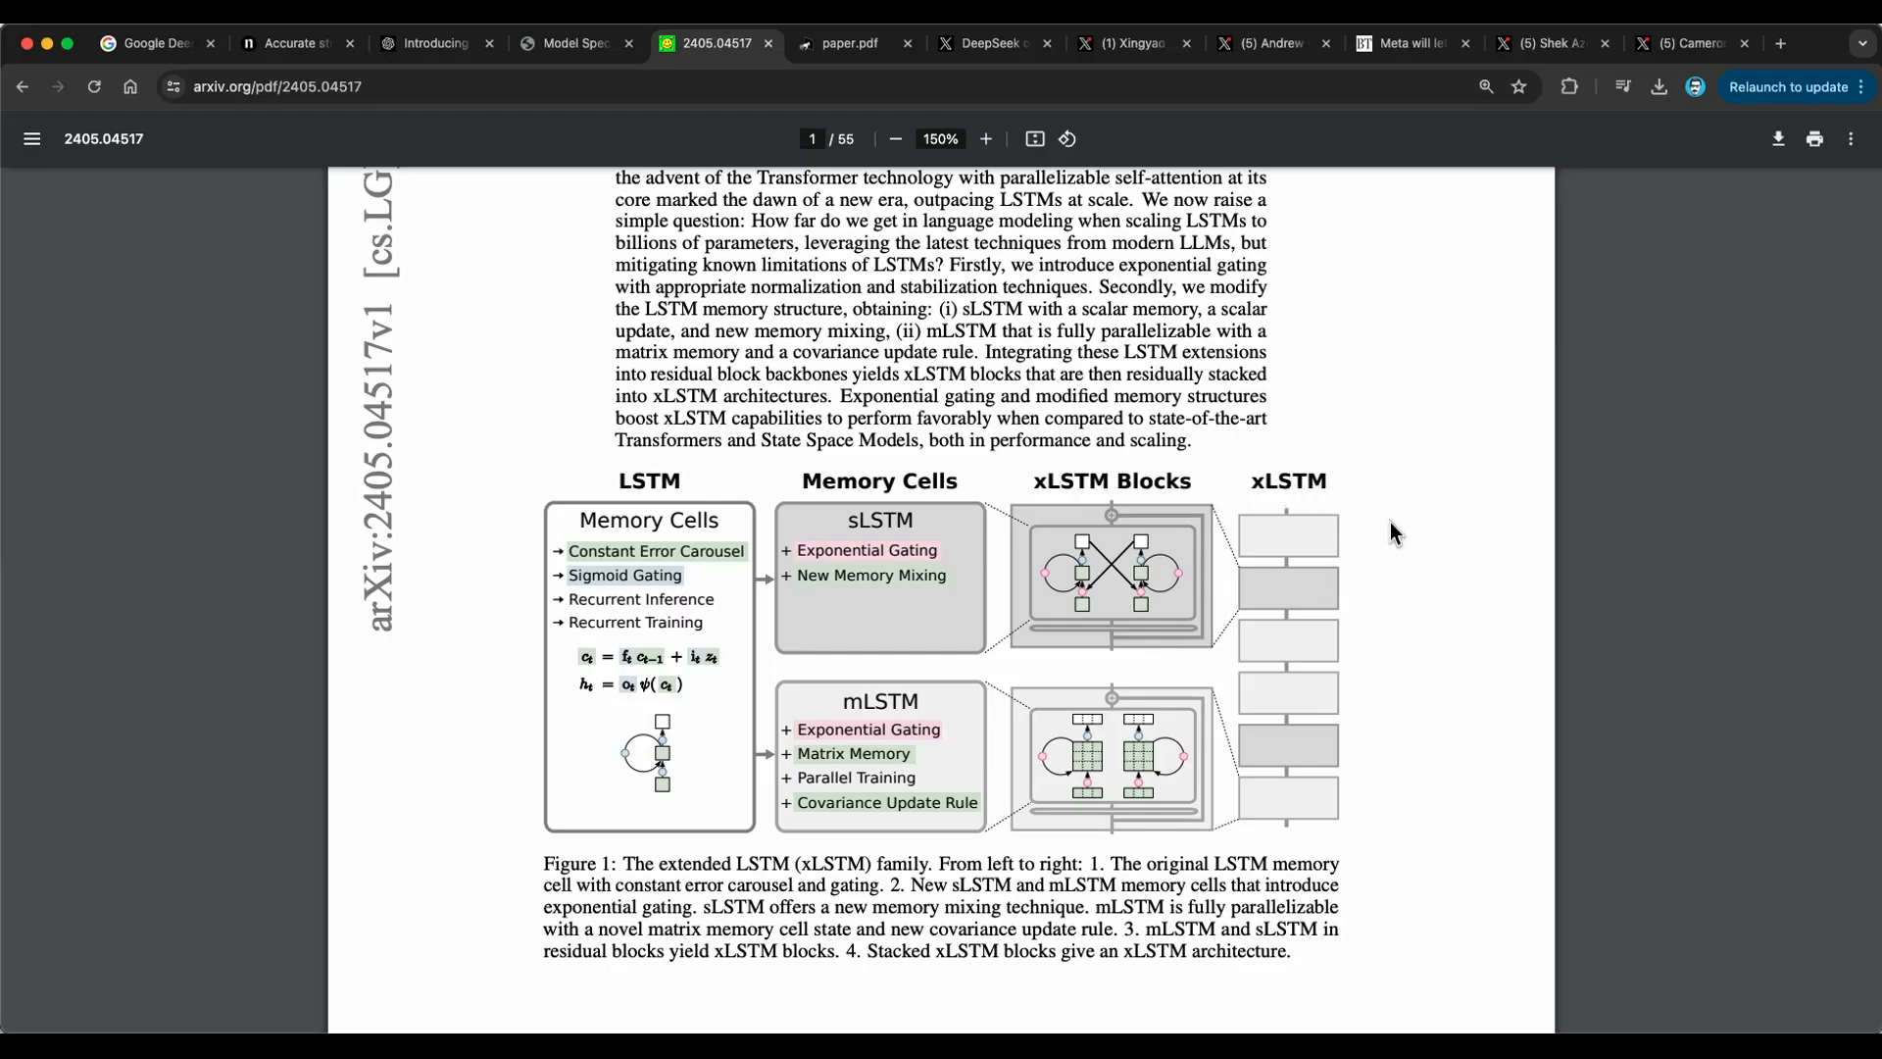
scroll("up", 3)
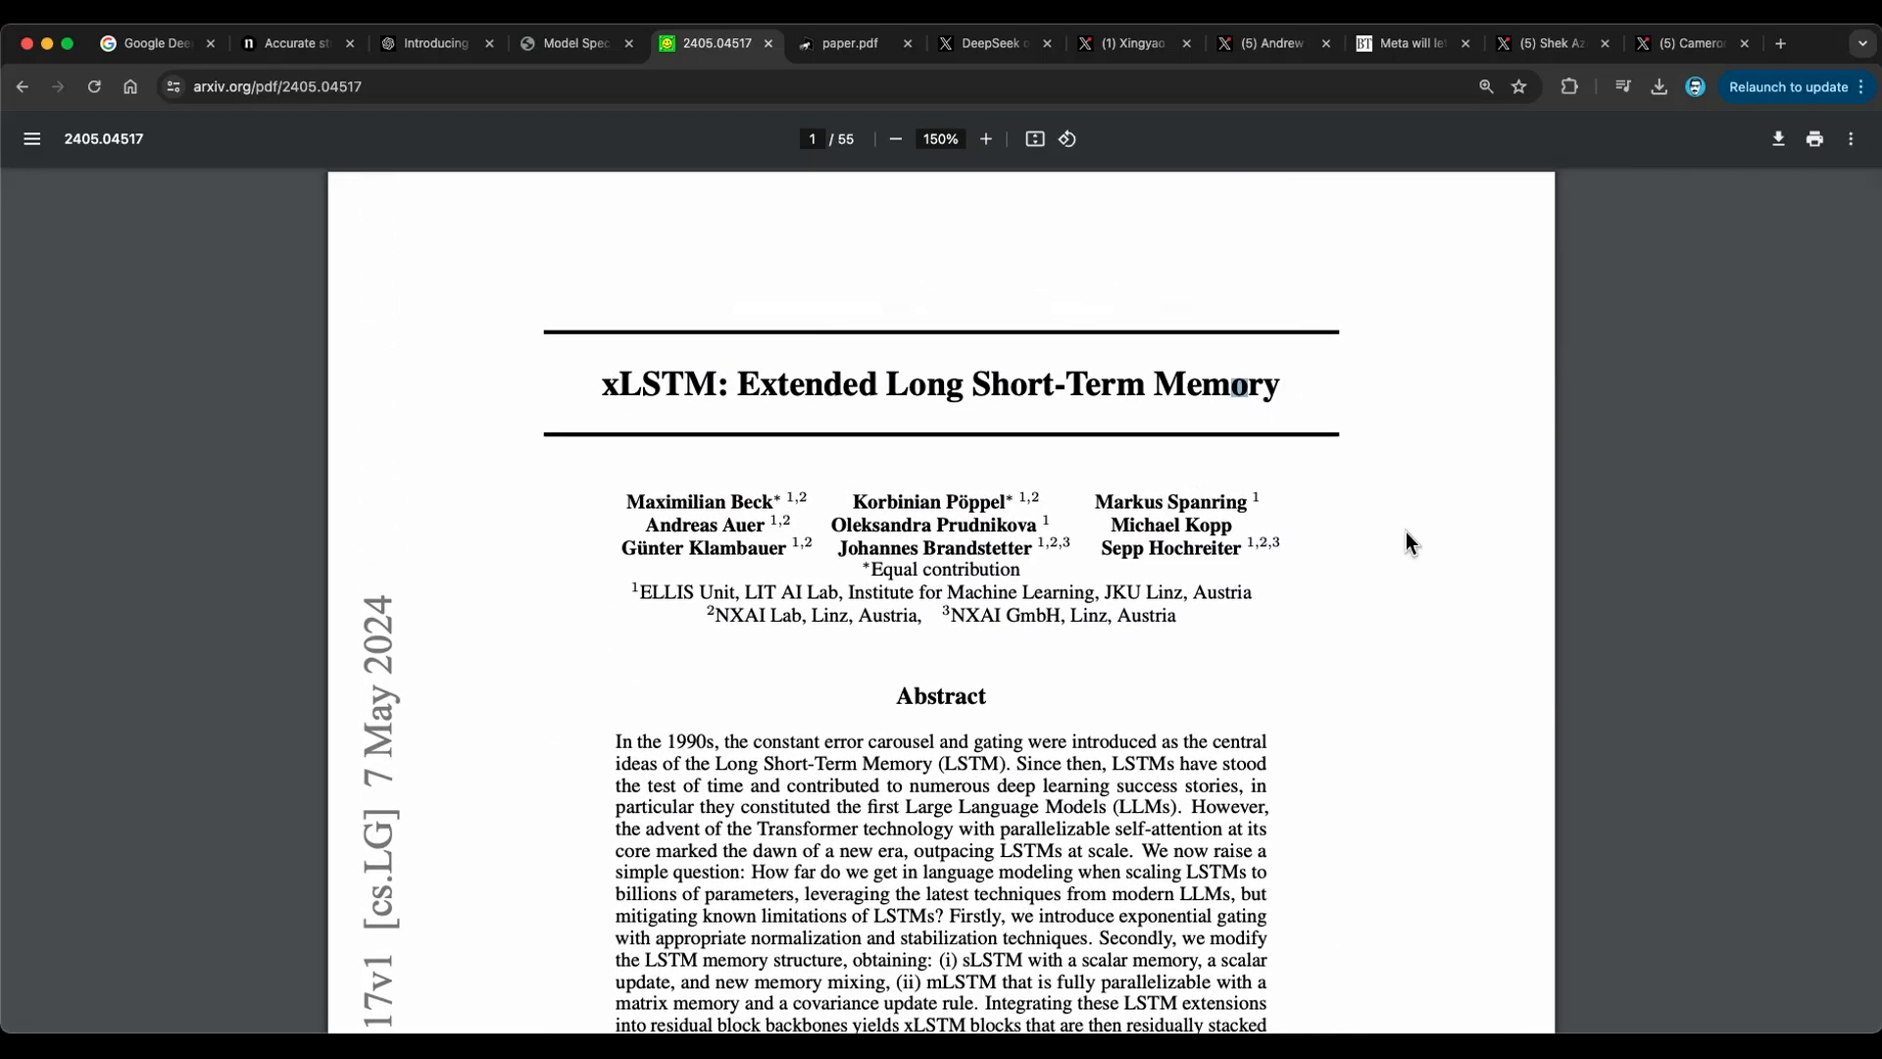
scroll("down", 3)
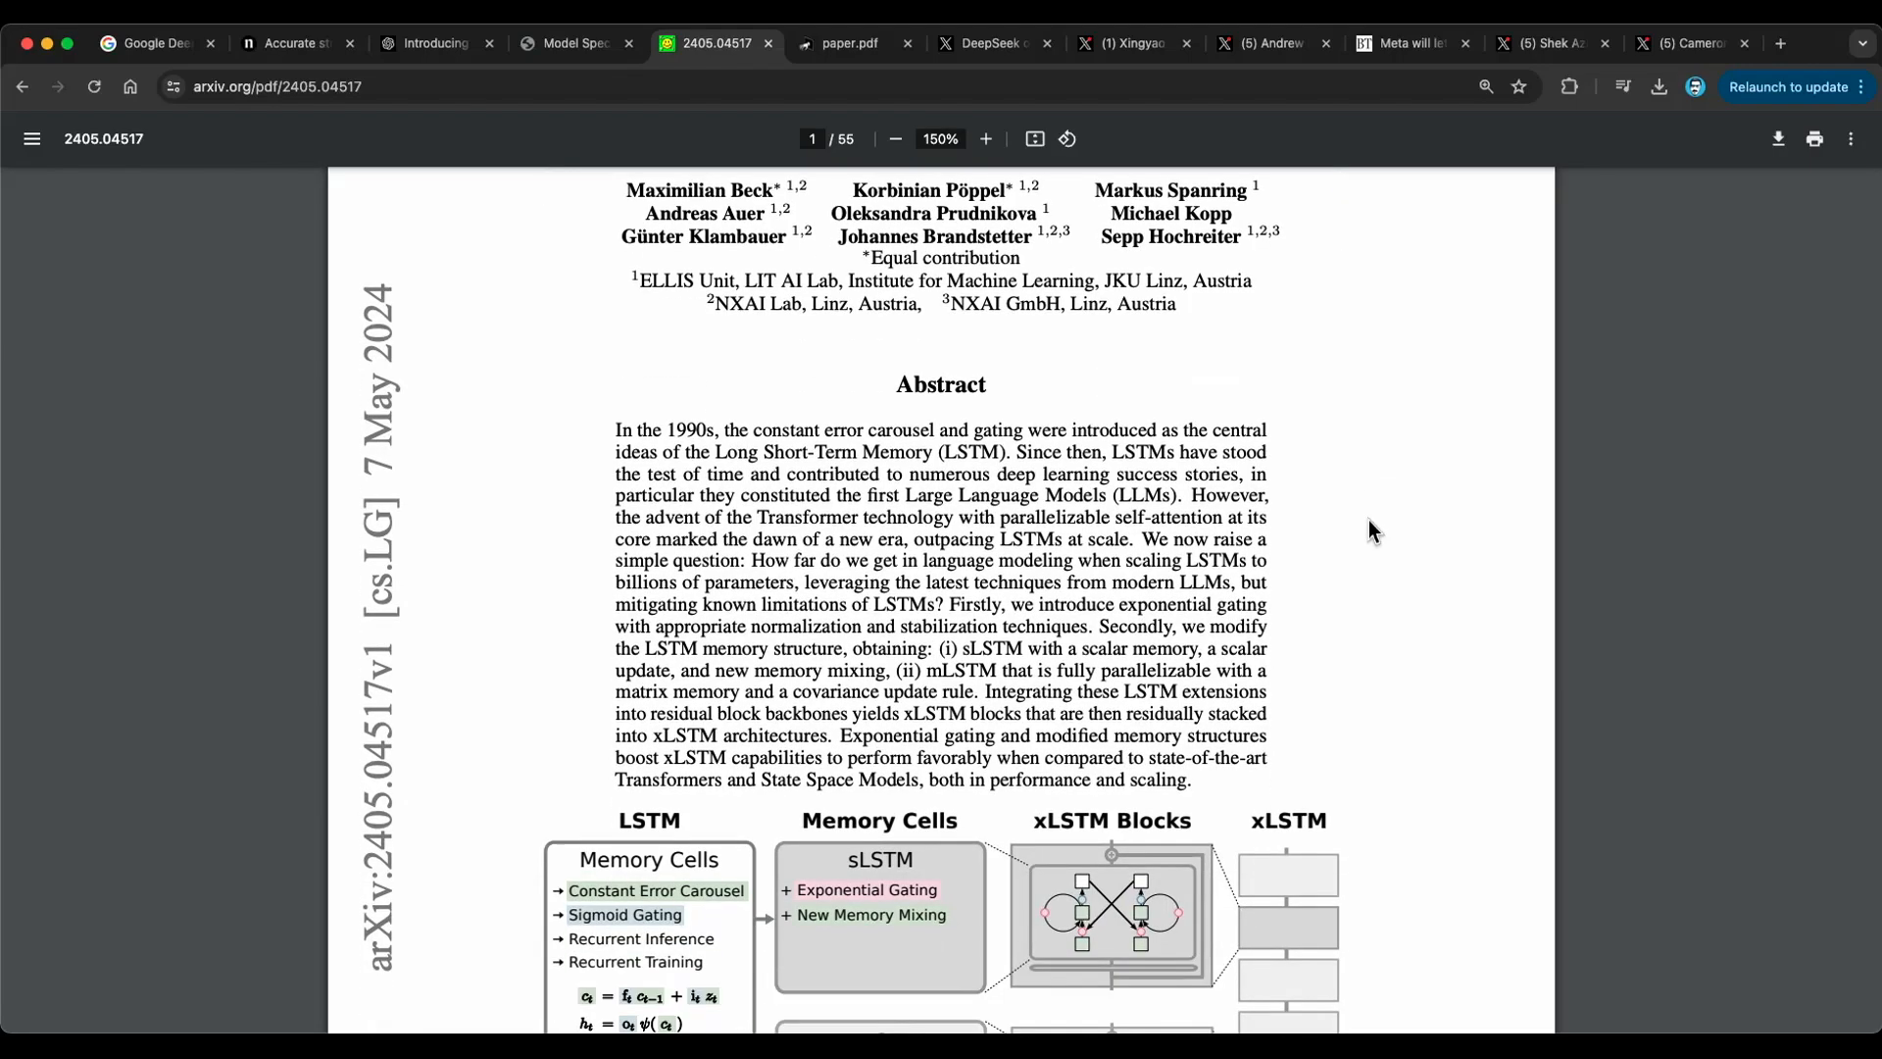
scroll("down", 3)
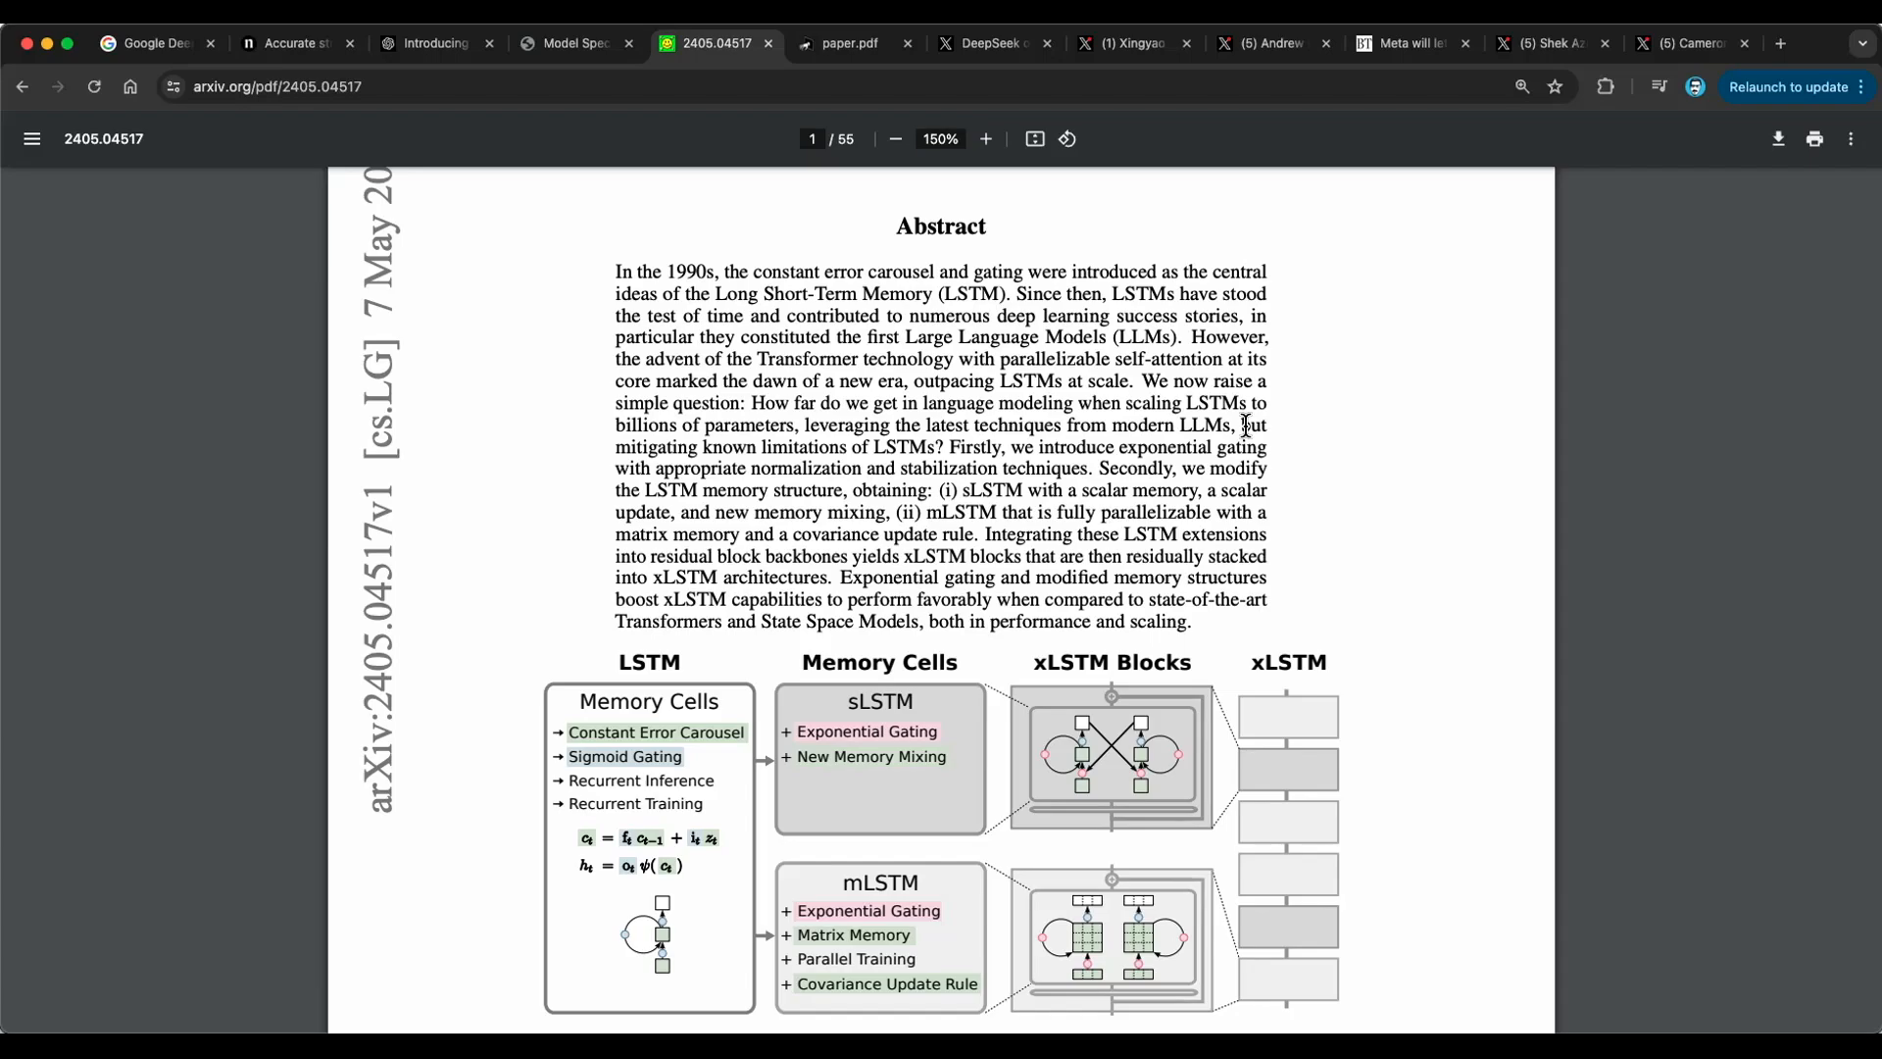
mouse_move(1035, 532)
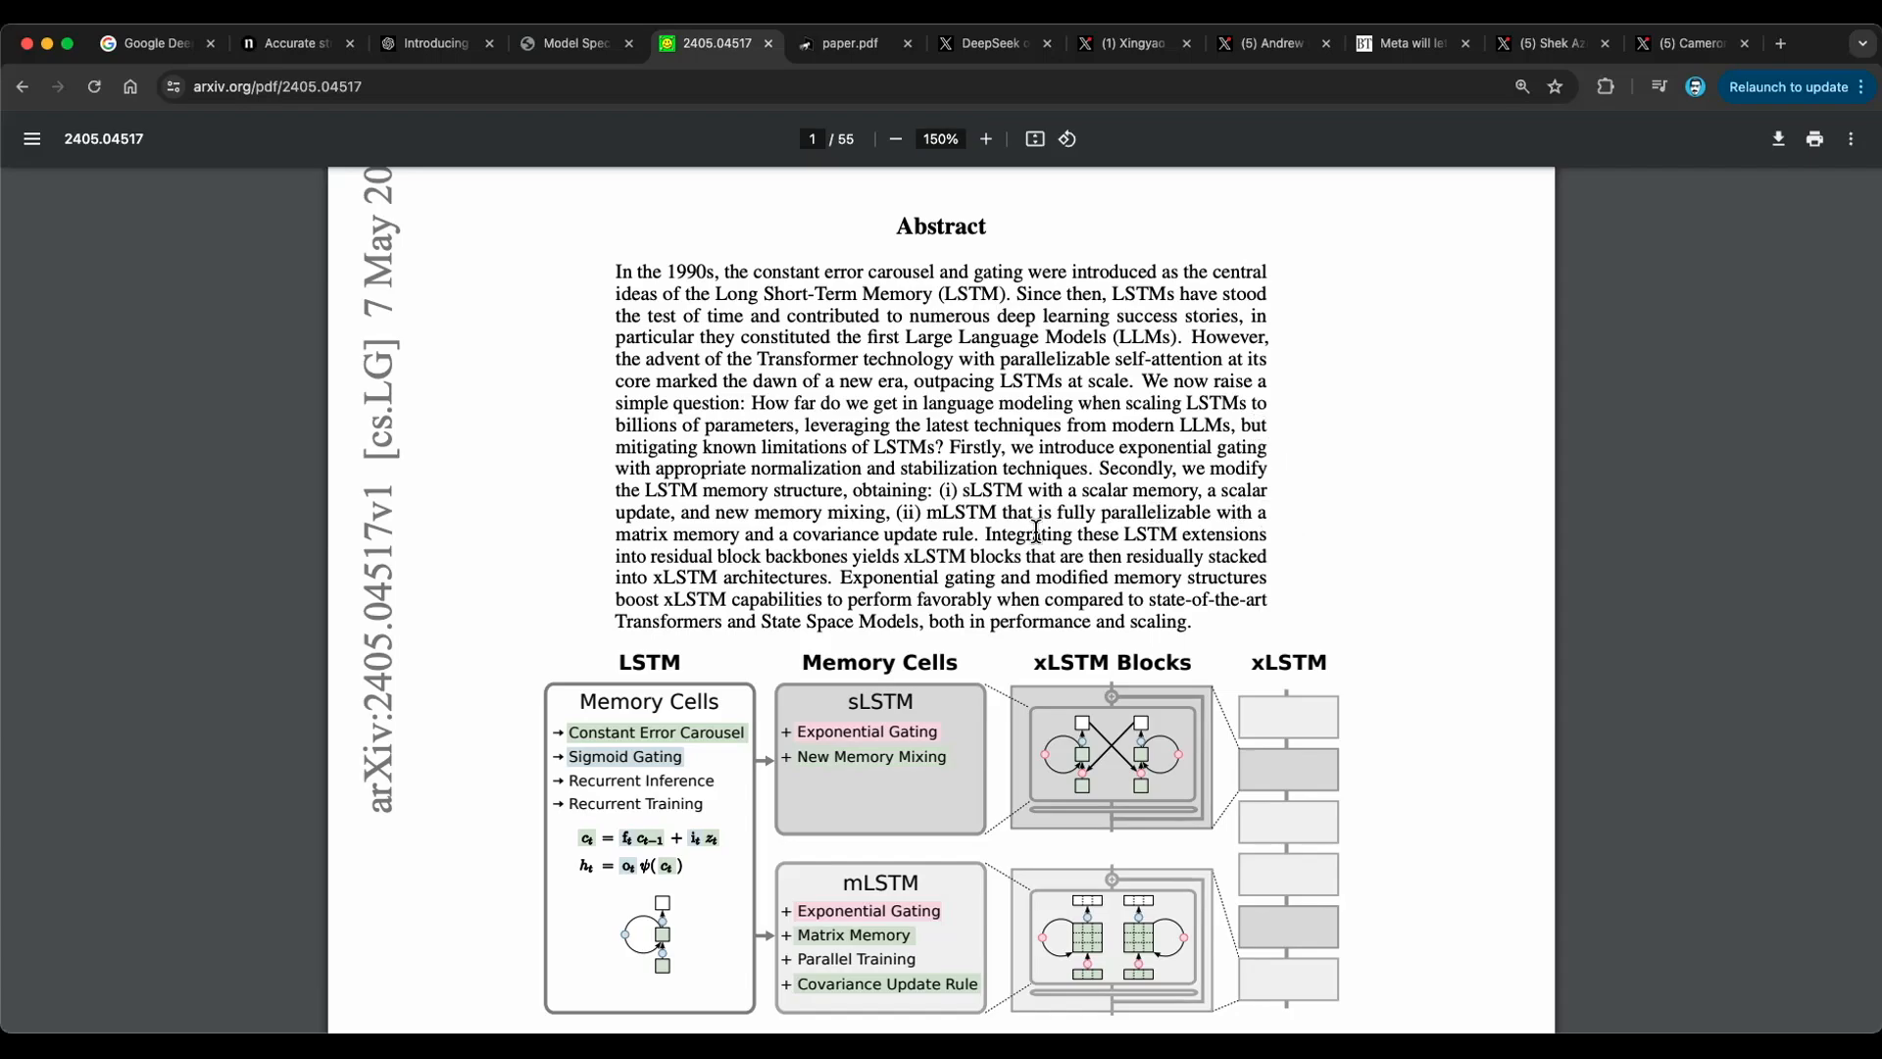
mouse_move(953, 638)
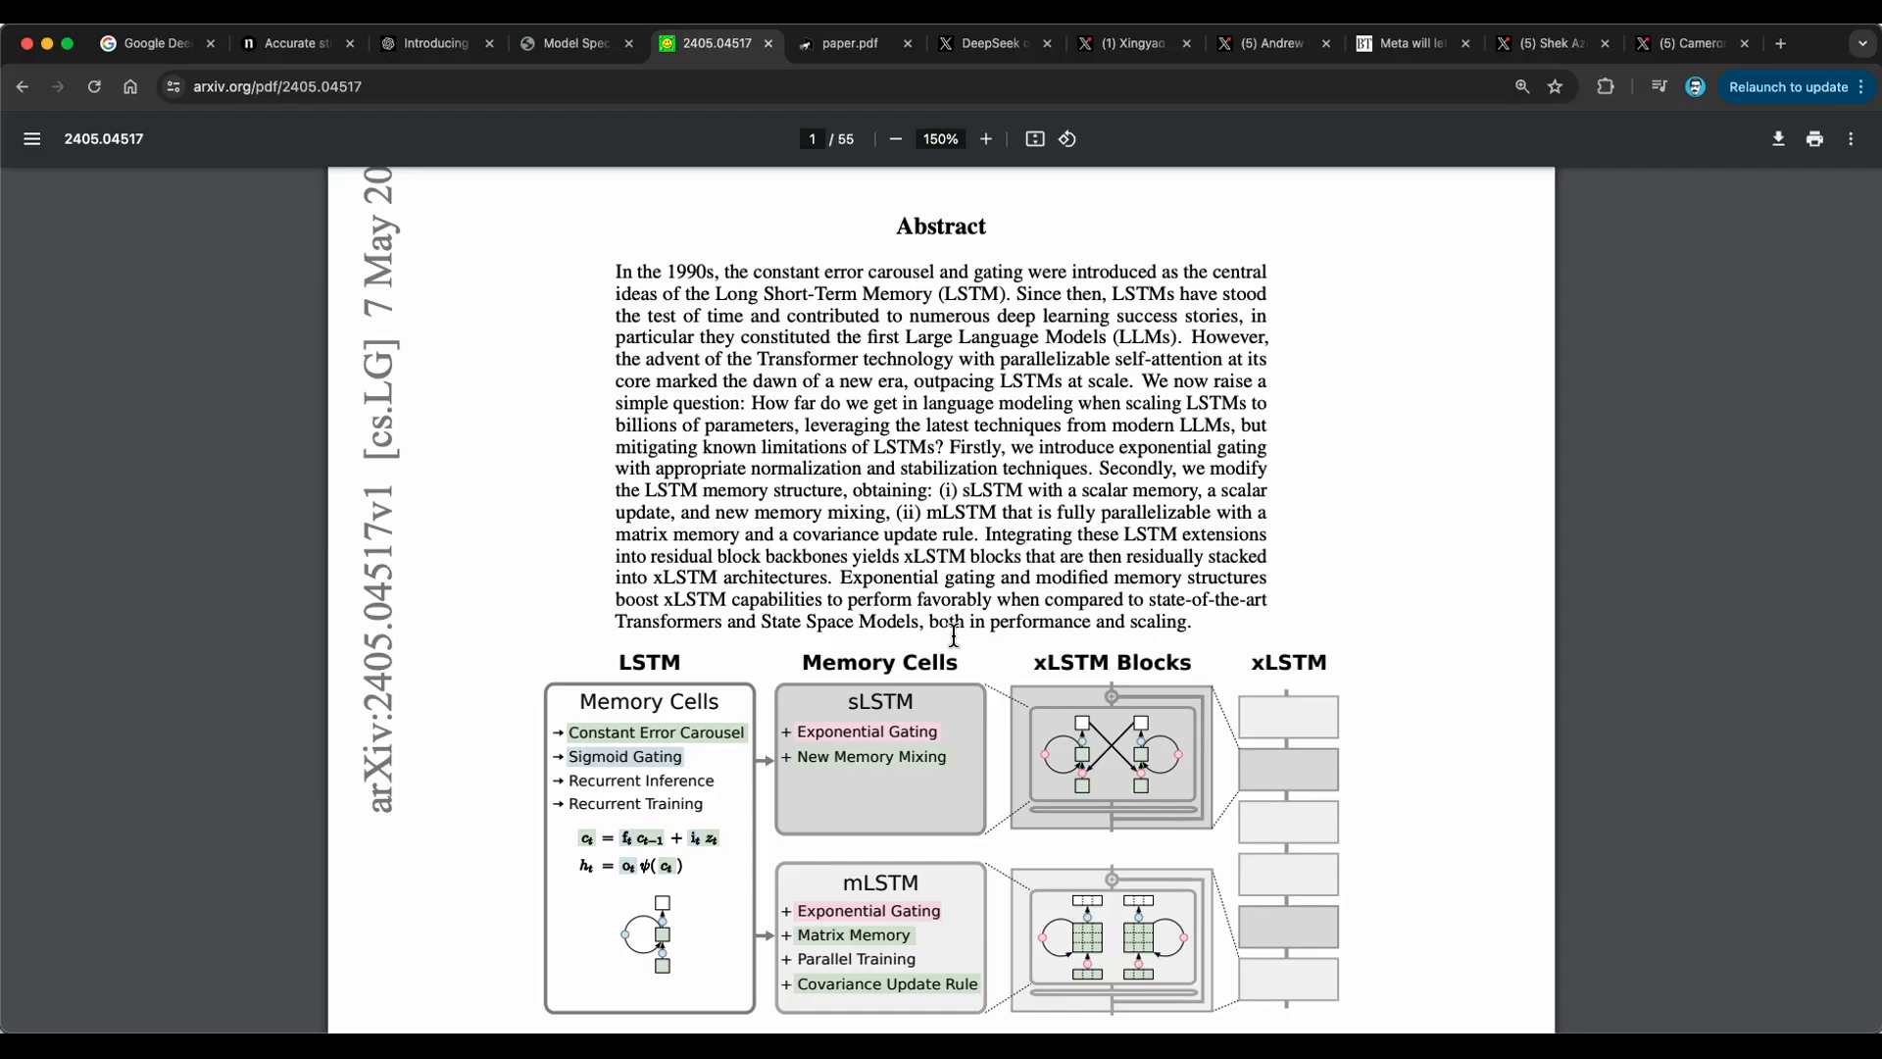
mouse_move(1212, 528)
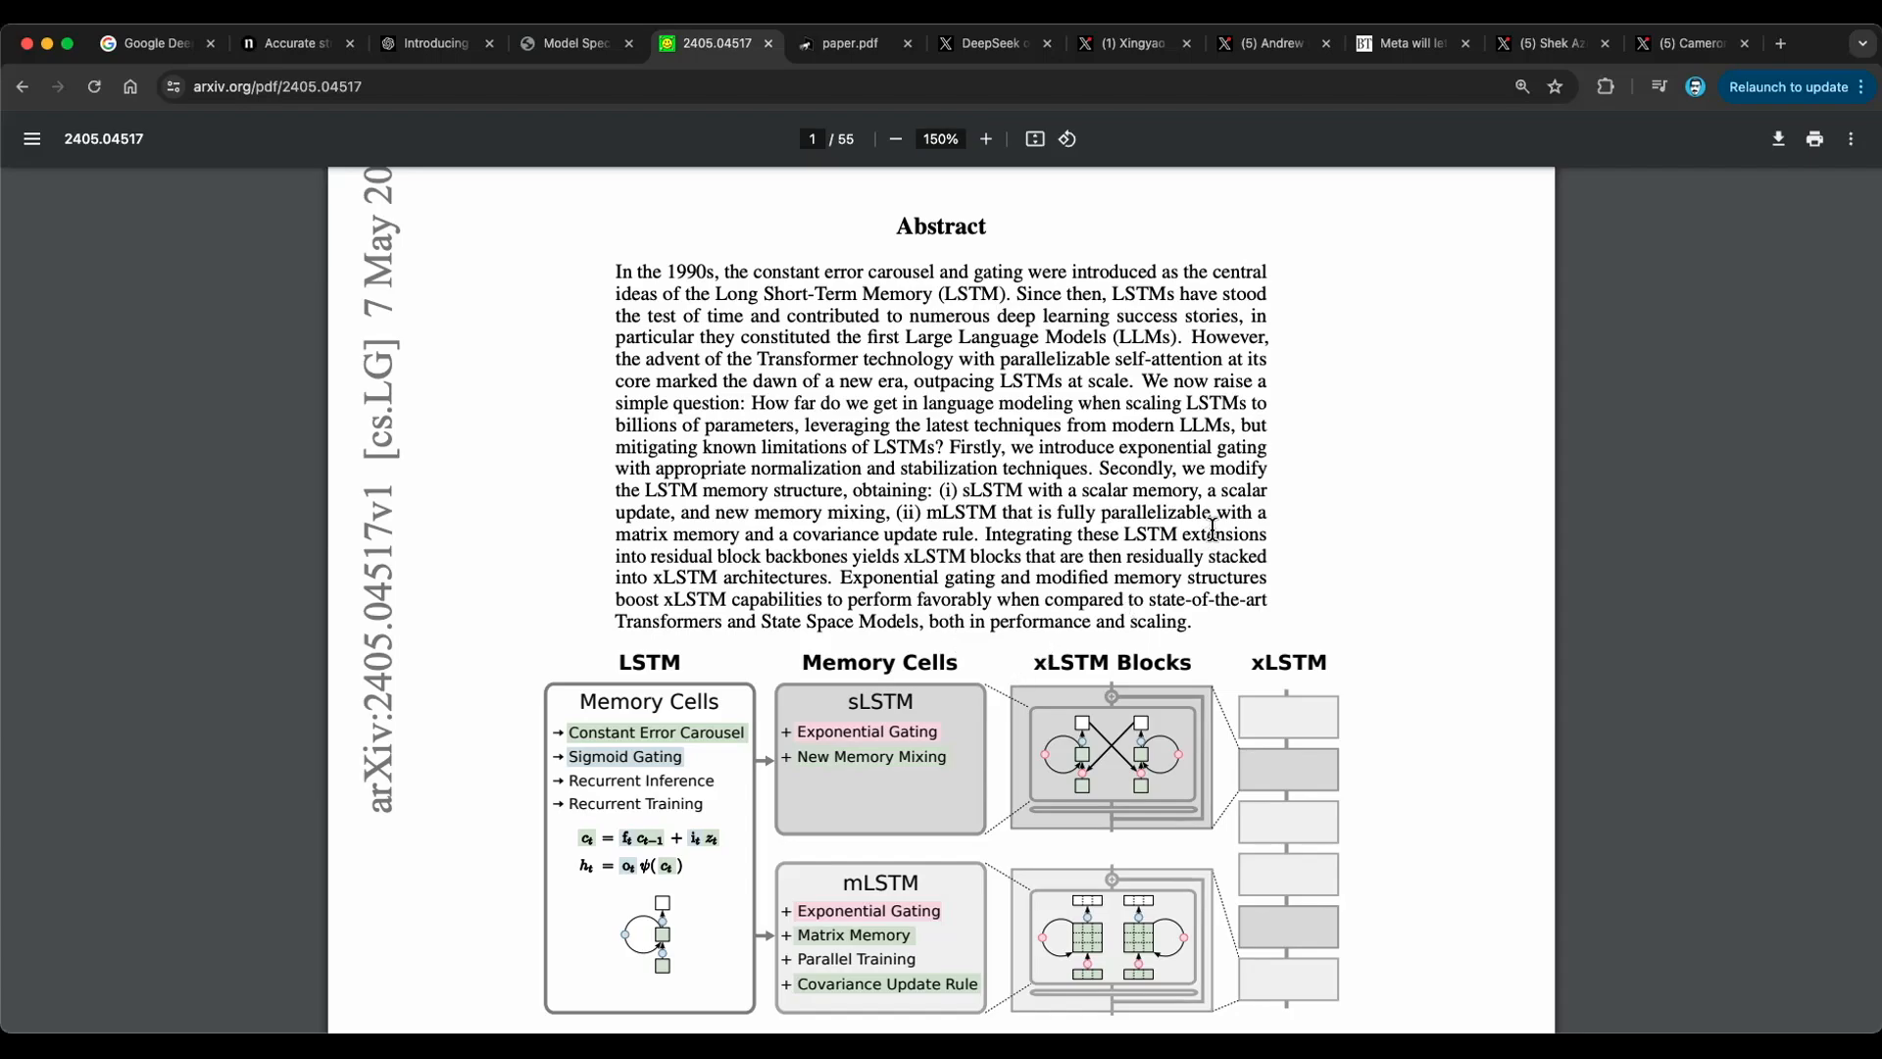
mouse_move(987, 624)
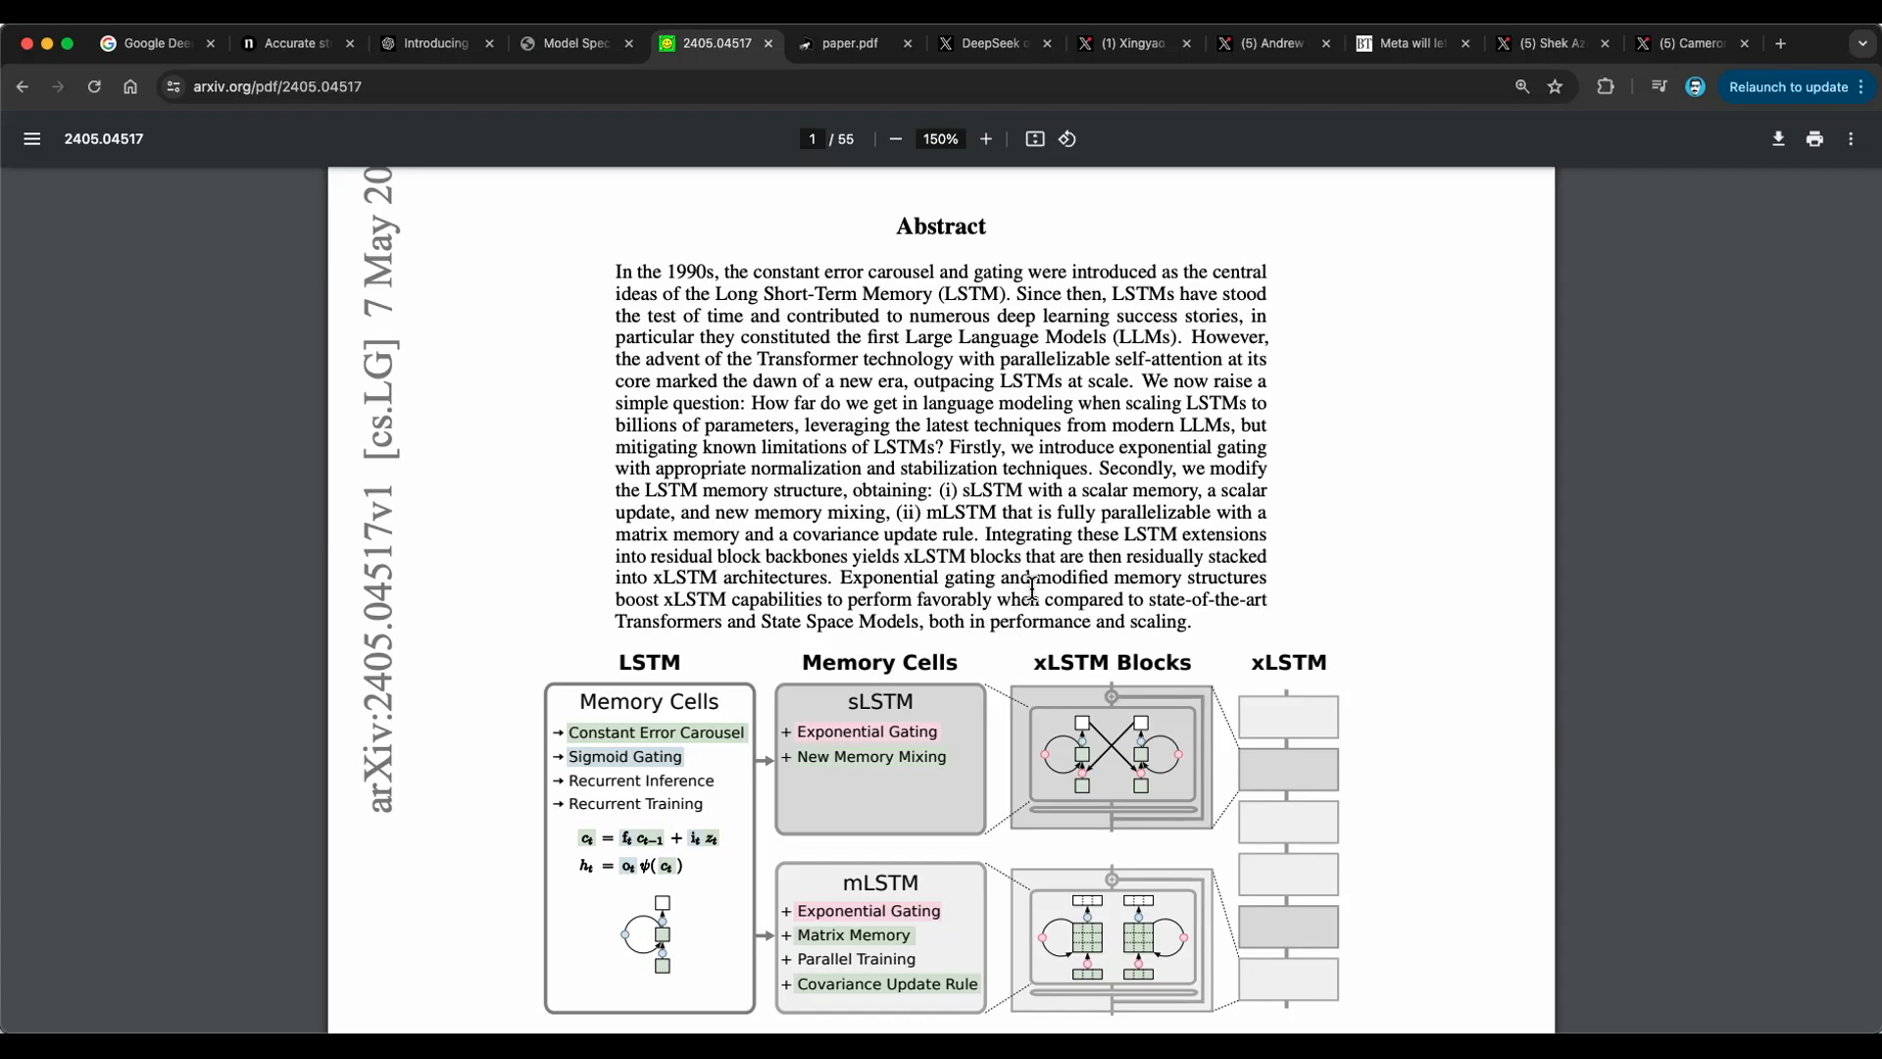
- Continue through Section 2.1 to the sLSTM forward pass equations on page 4
scroll("down", 3)
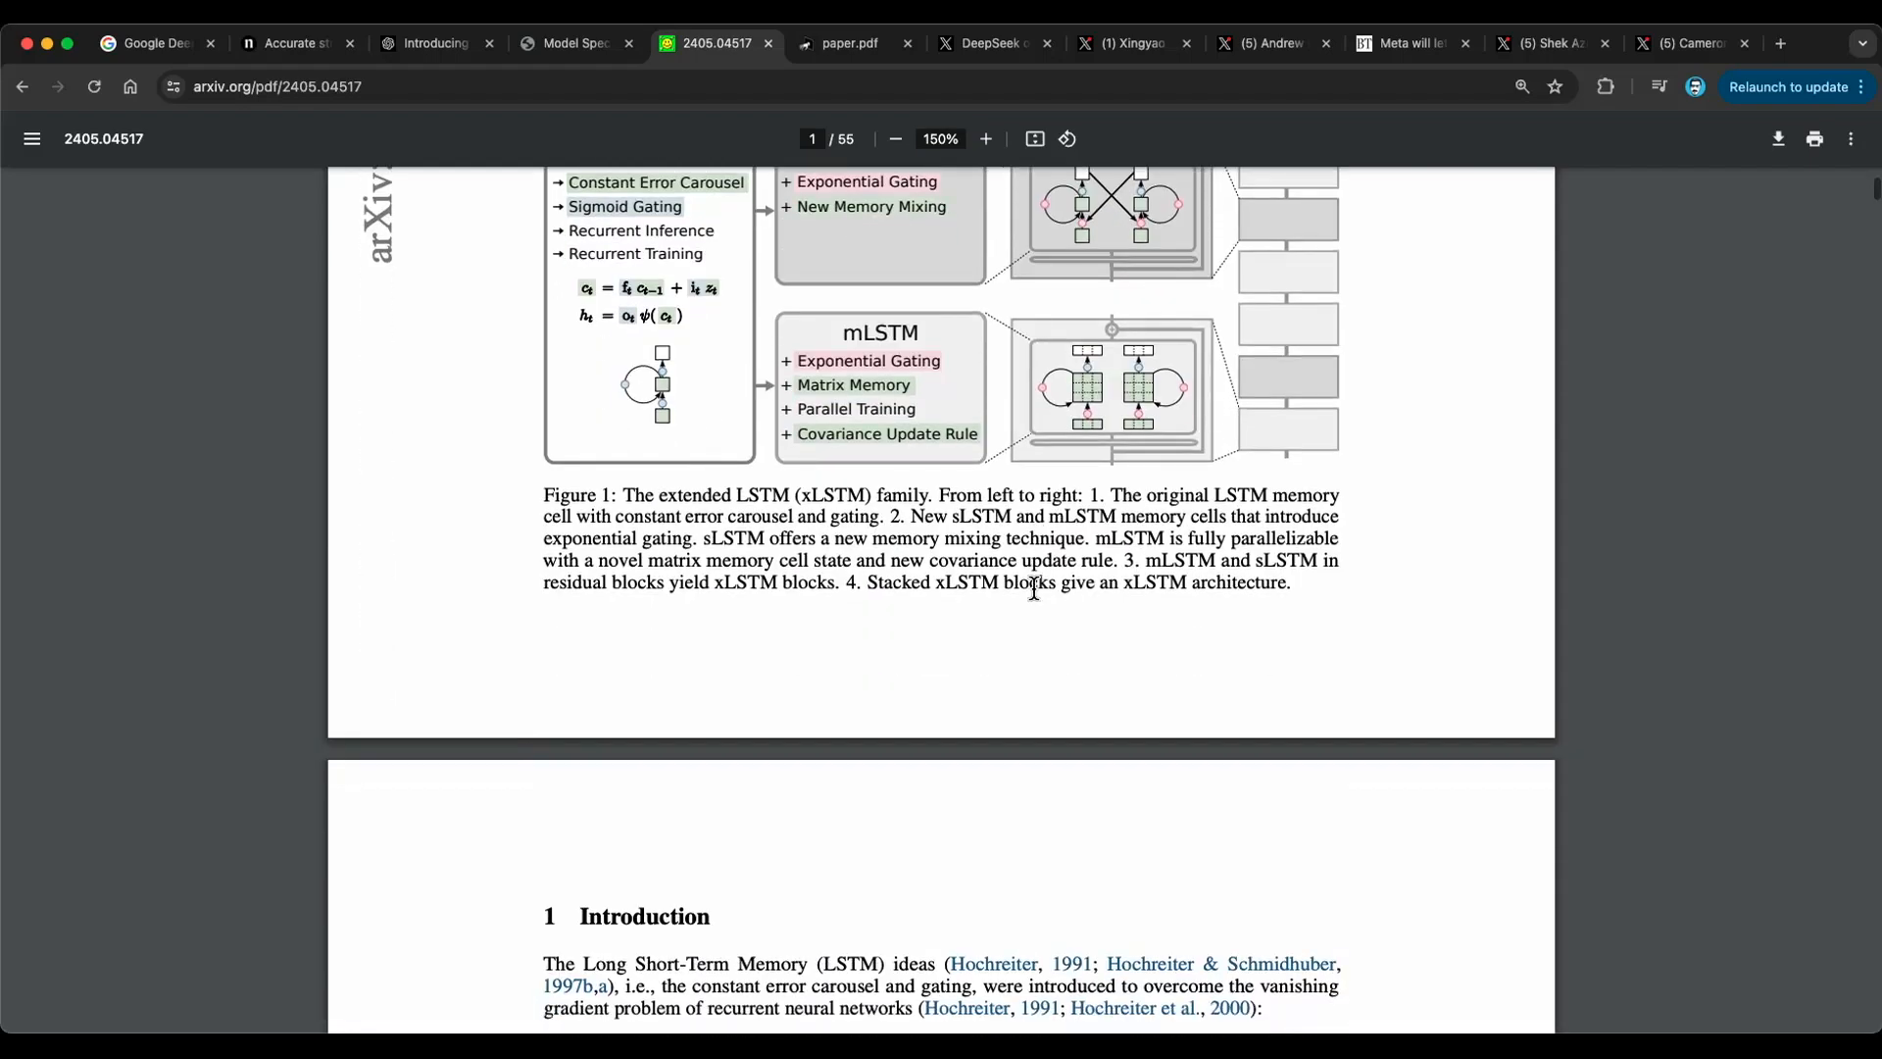
scroll("down", 3)
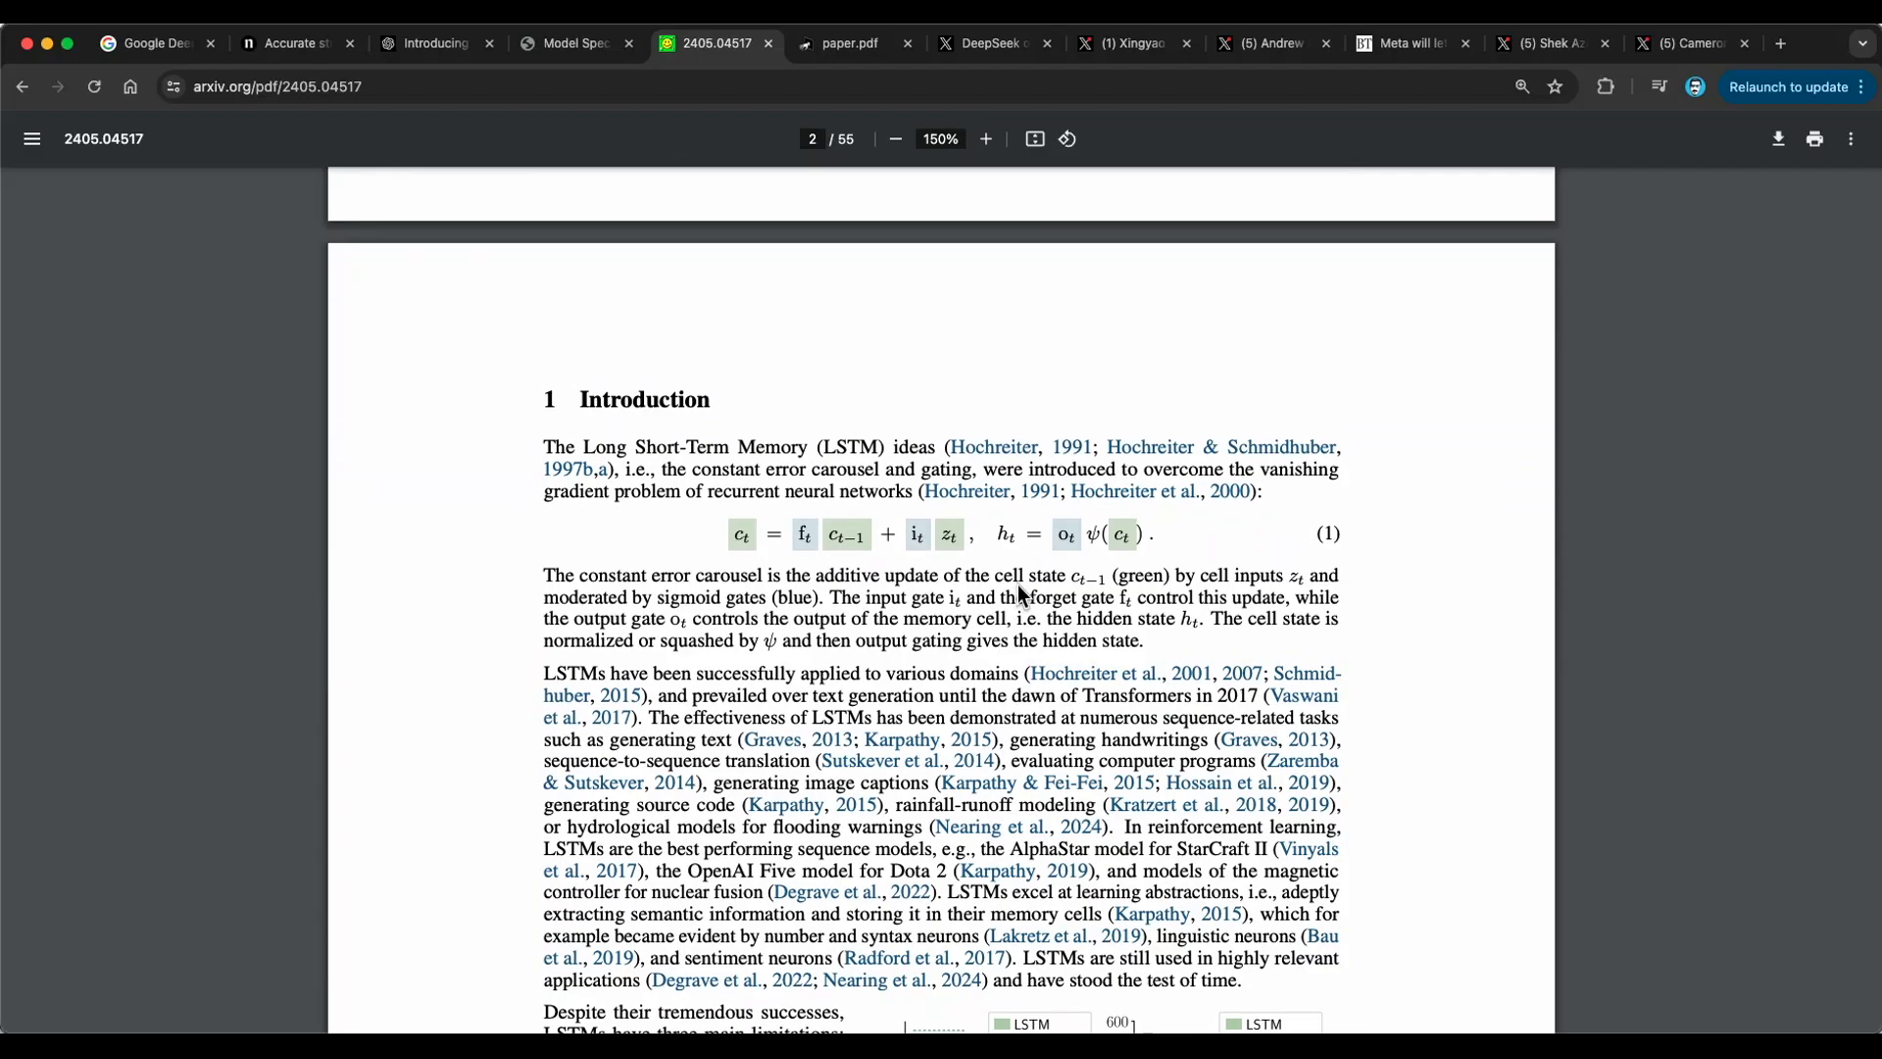
scroll("down", 3)
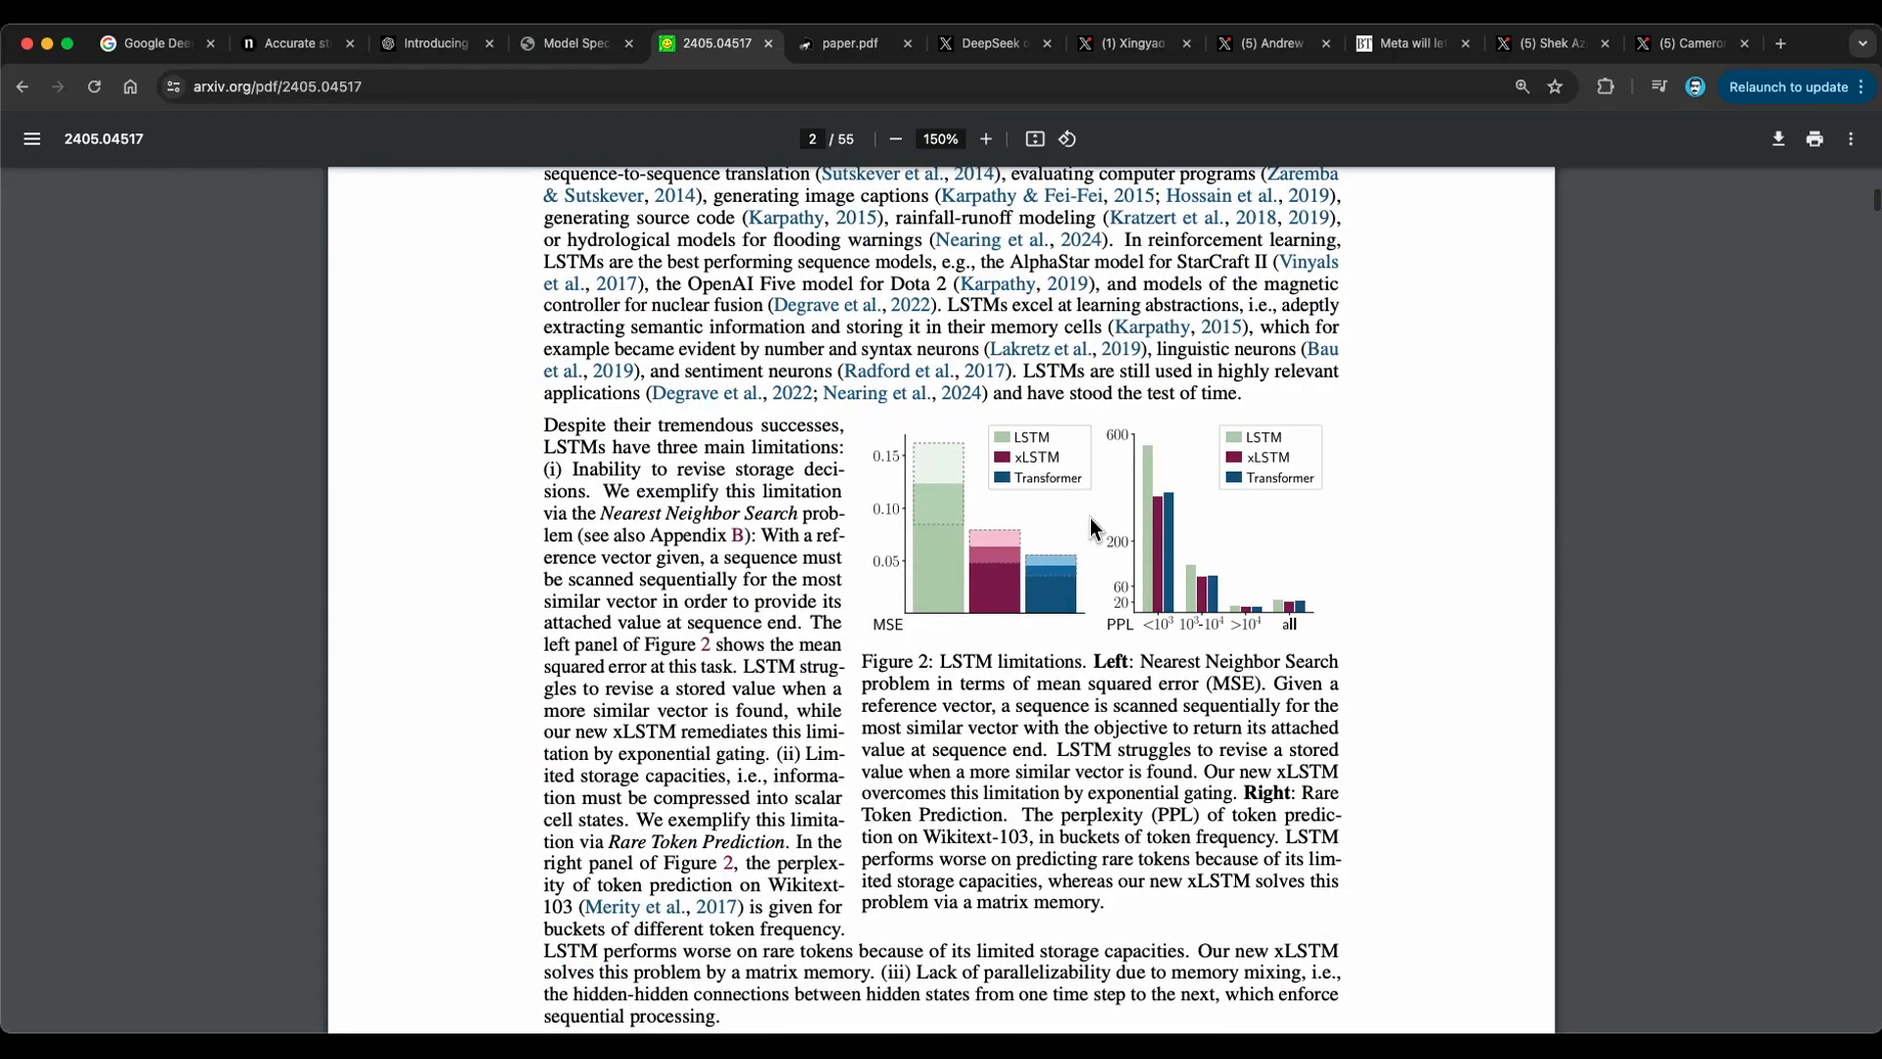
scroll("down", 3)
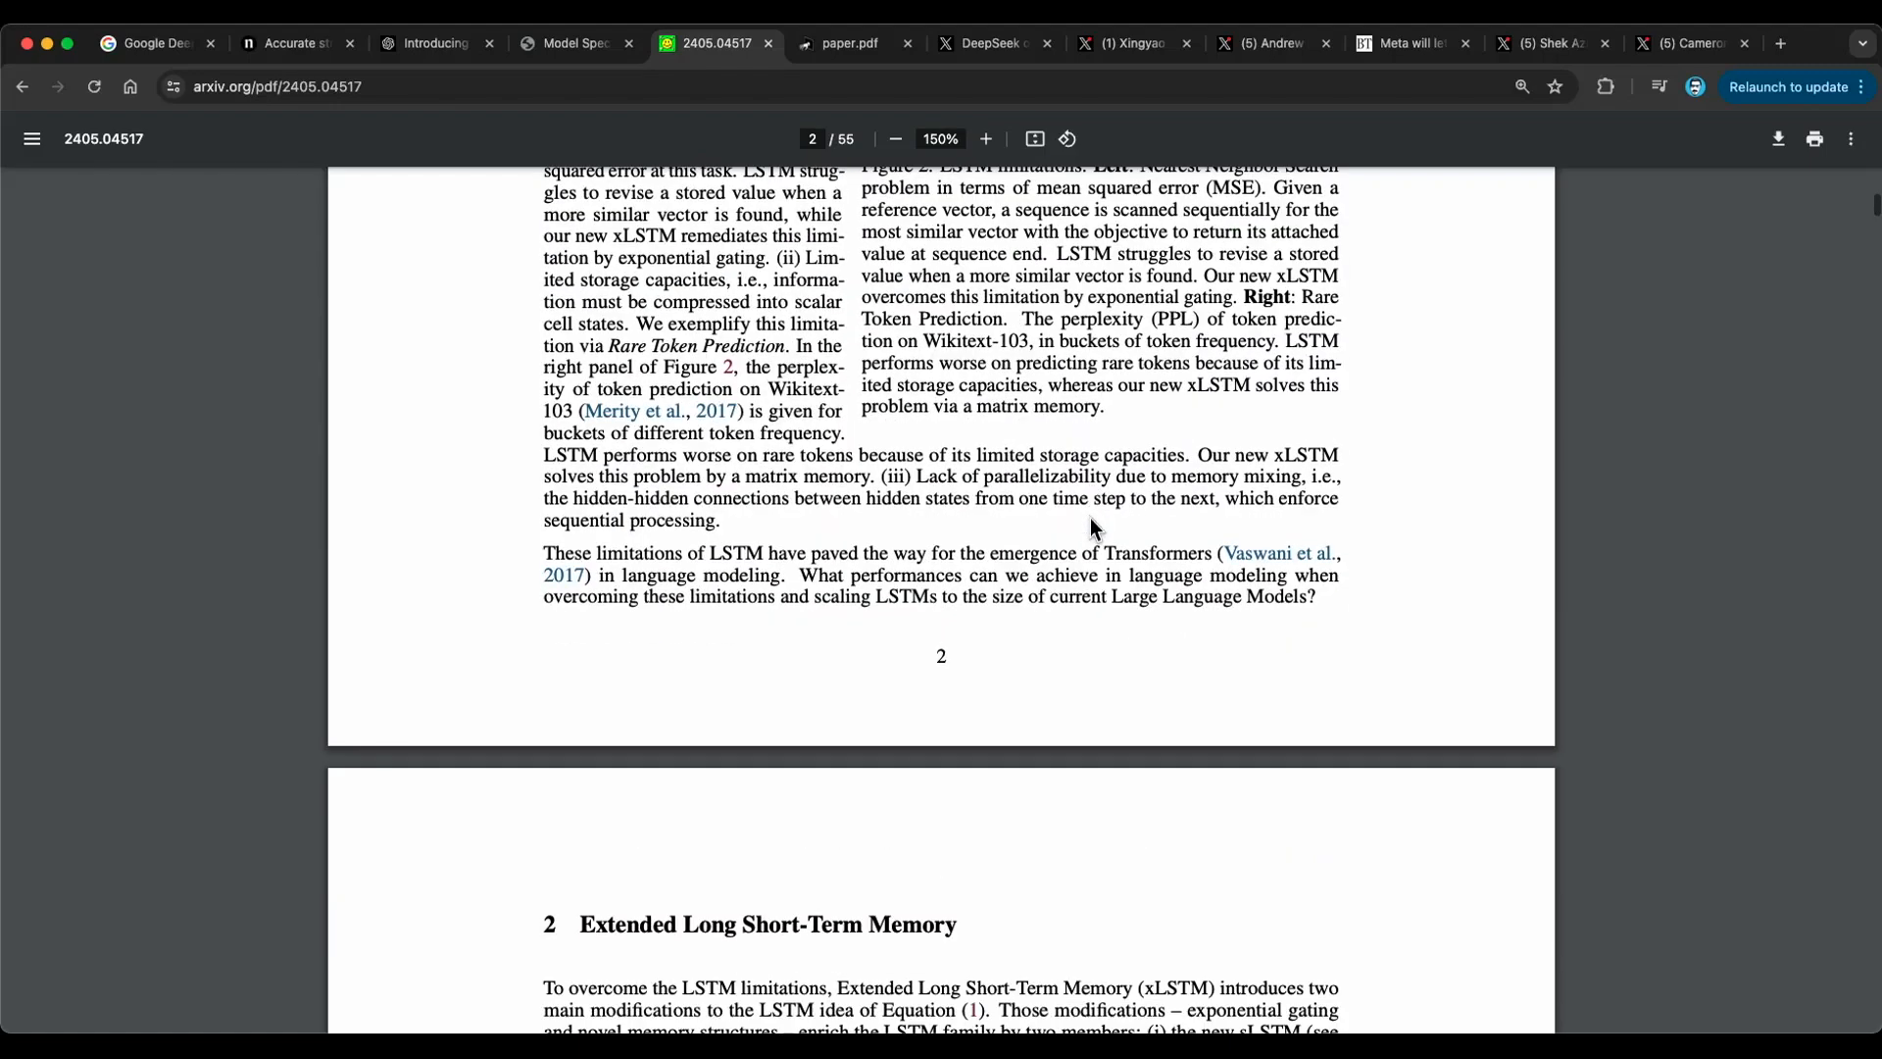
scroll("down", 3)
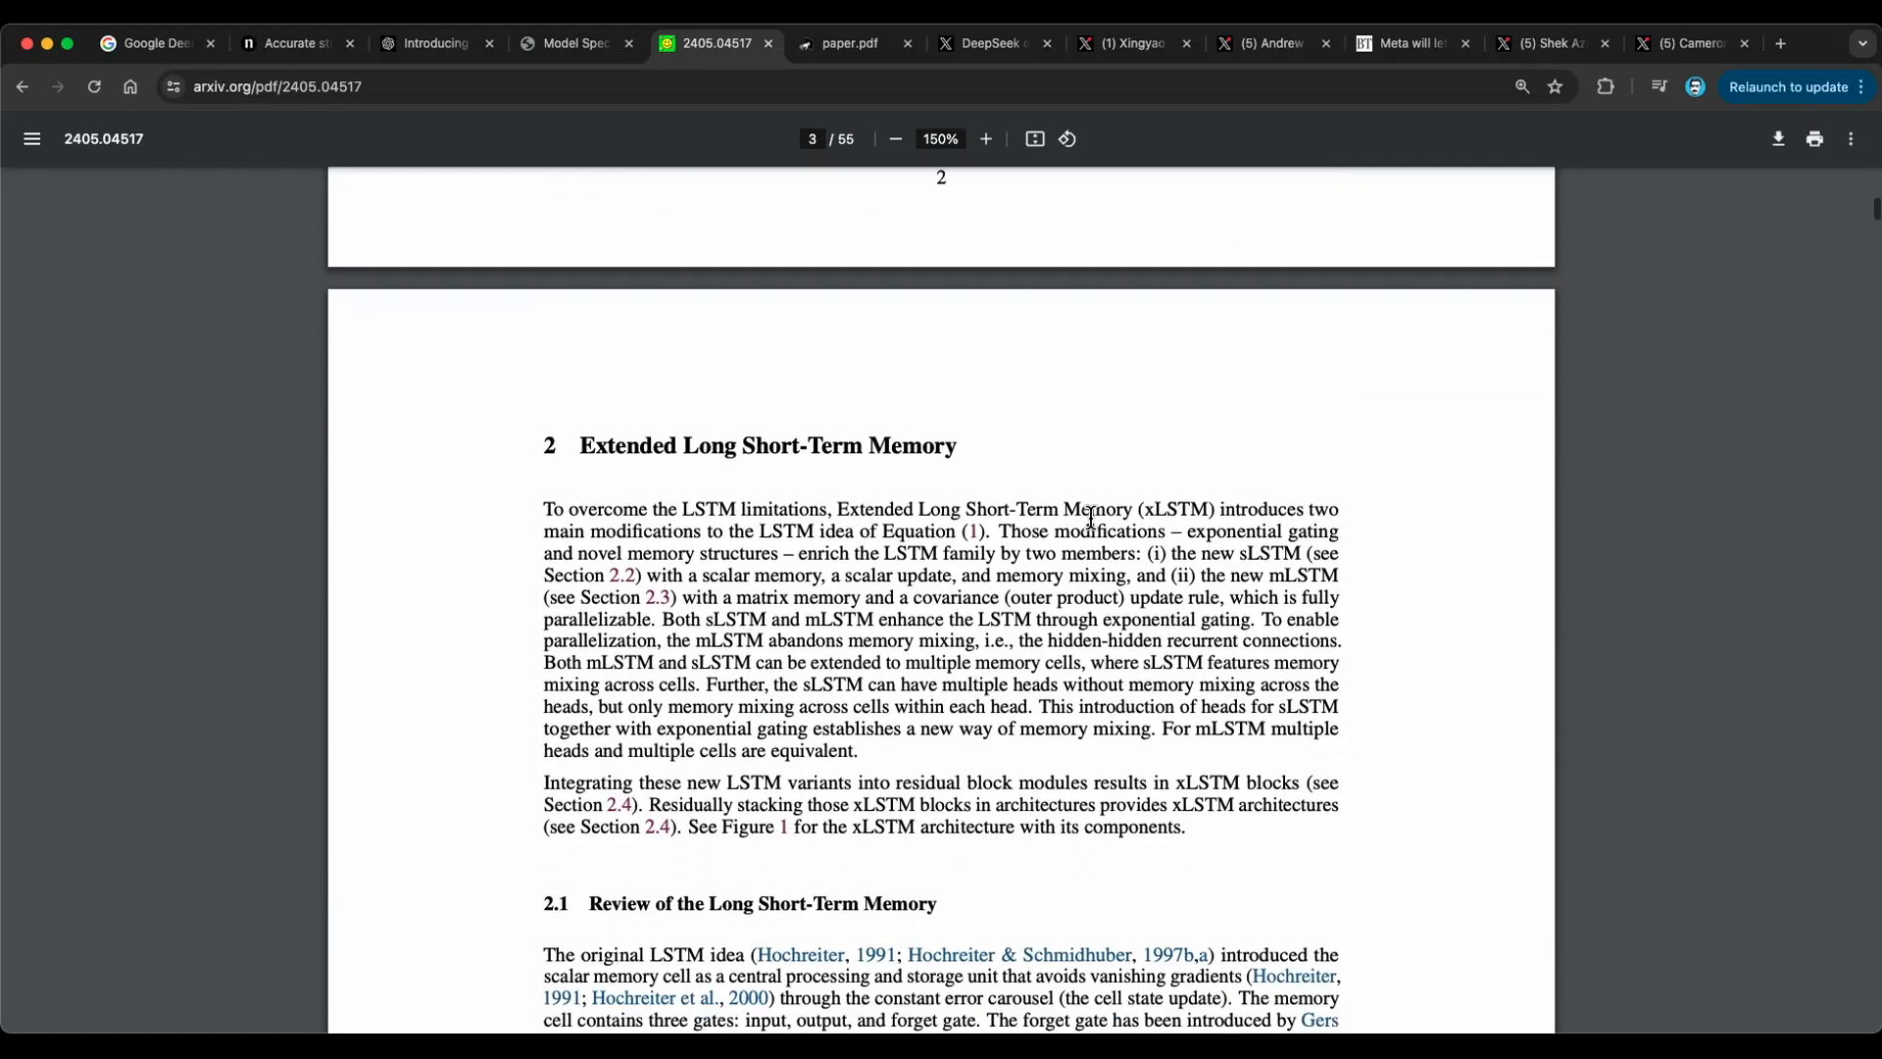
scroll("down", 3)
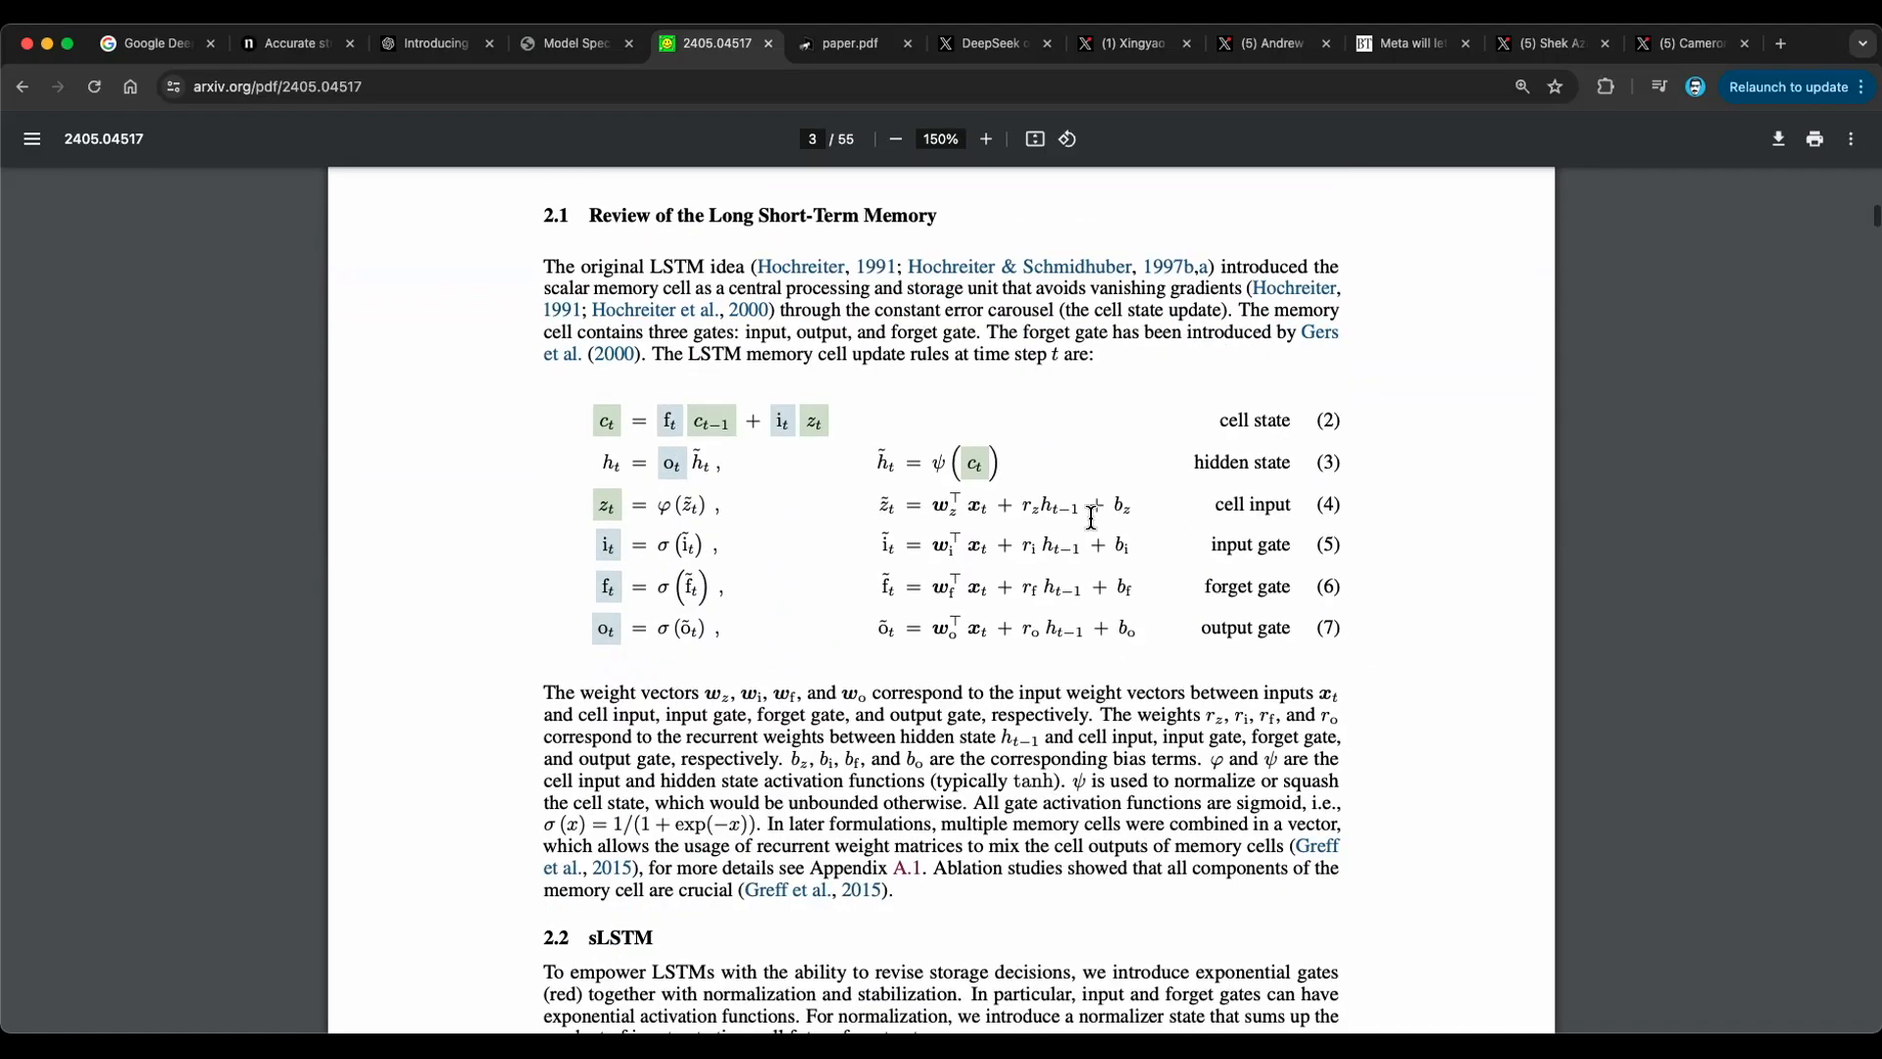
mouse_move(582, 390)
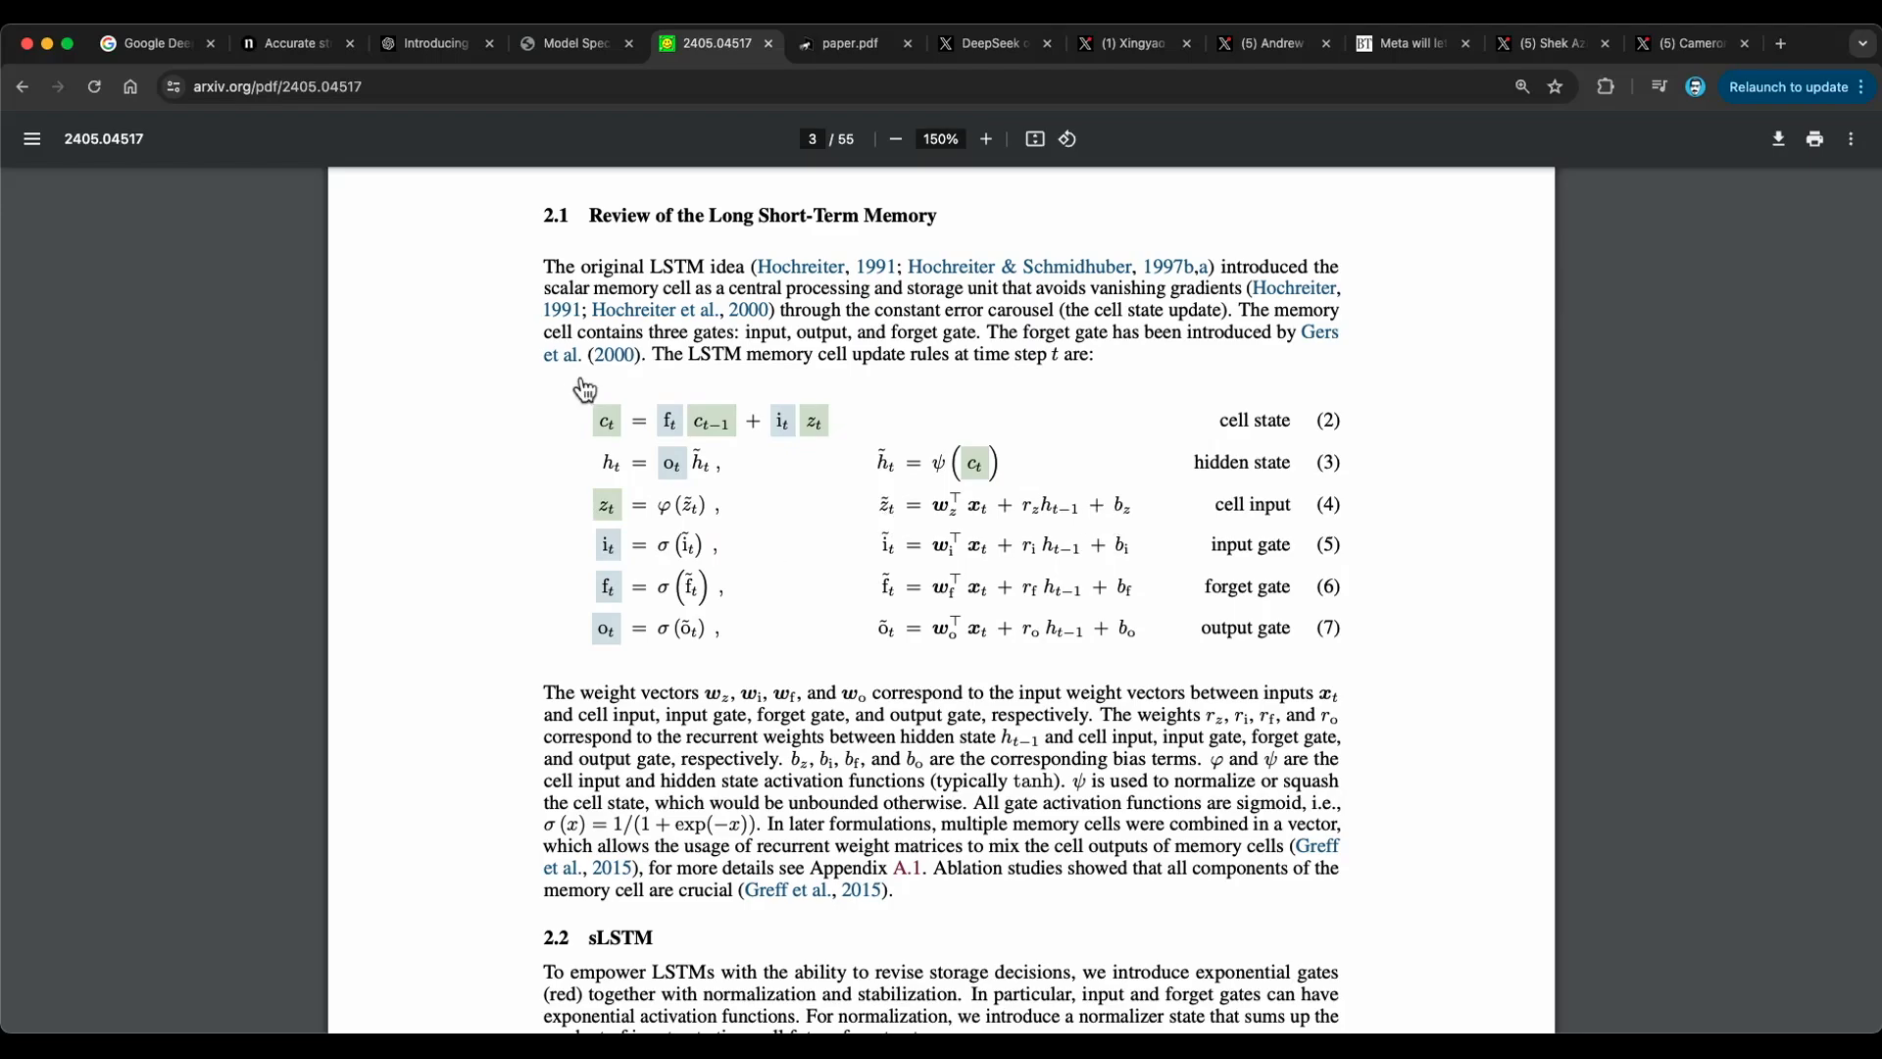
mouse_move(702, 202)
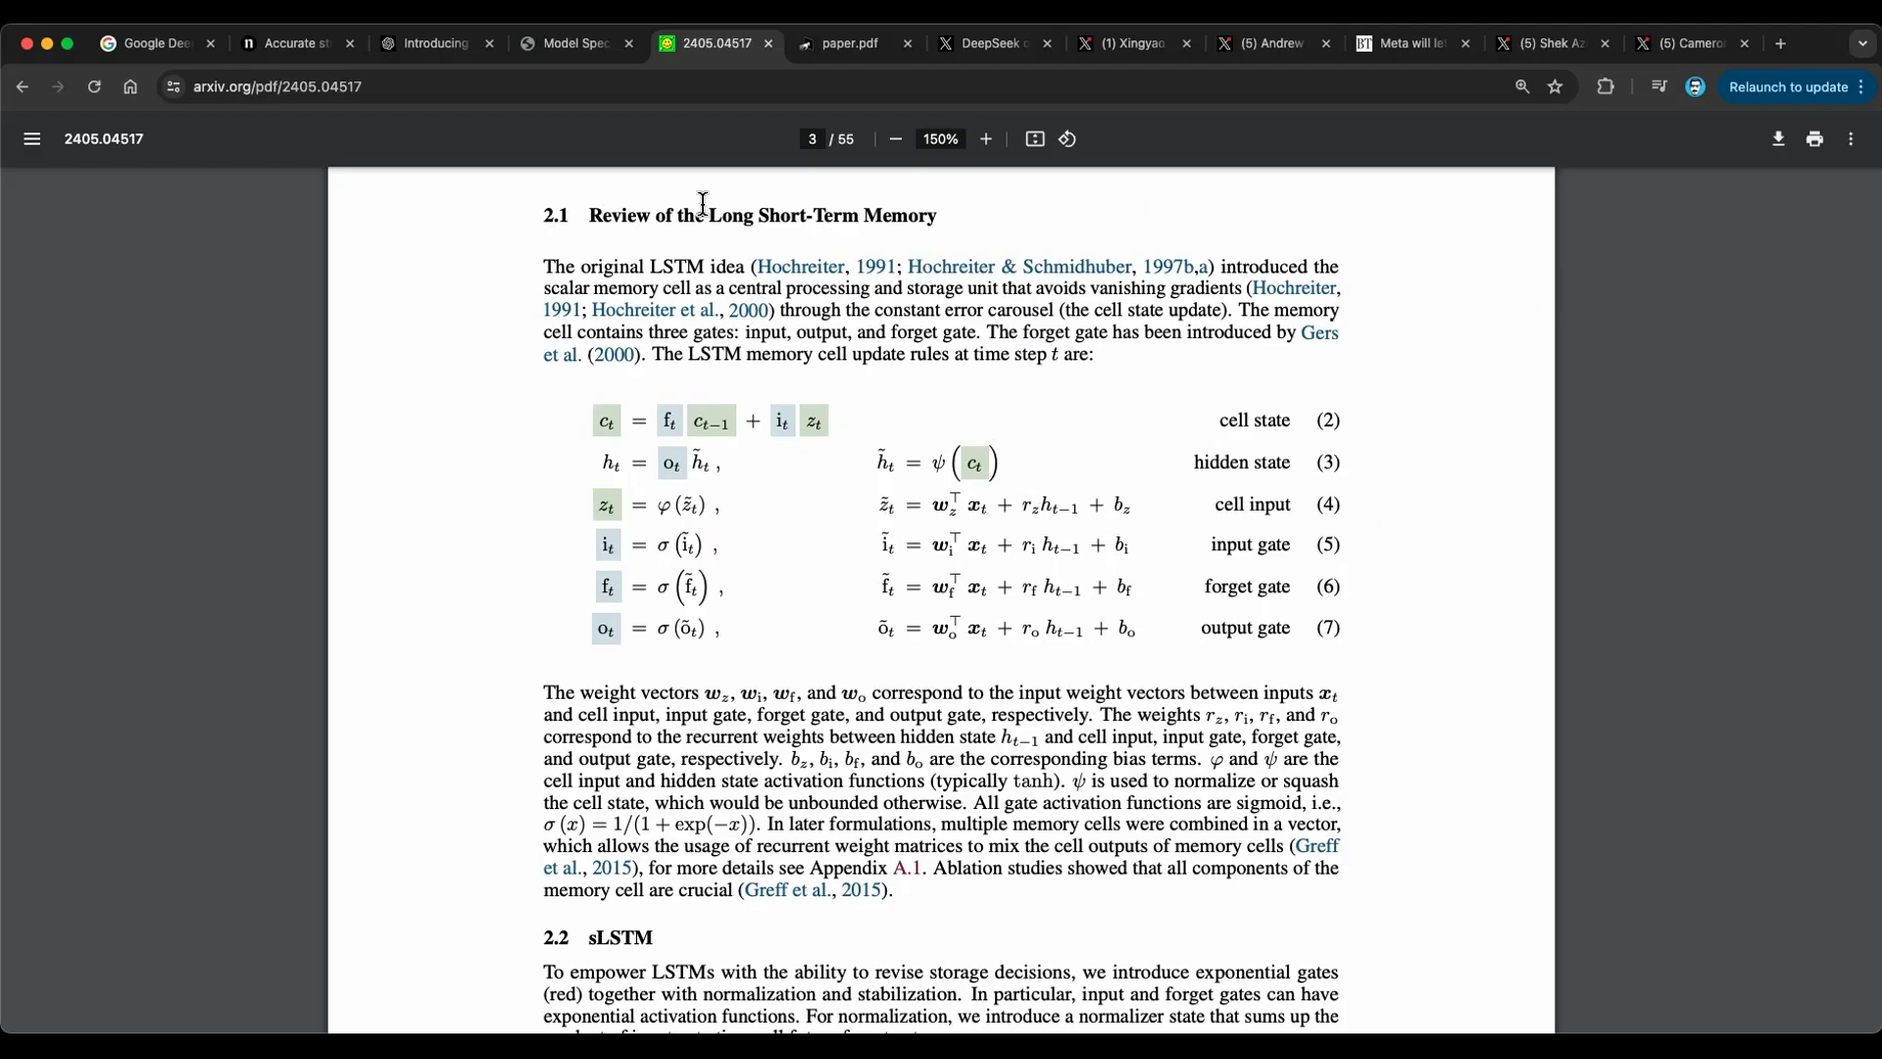
mouse_move(1138, 489)
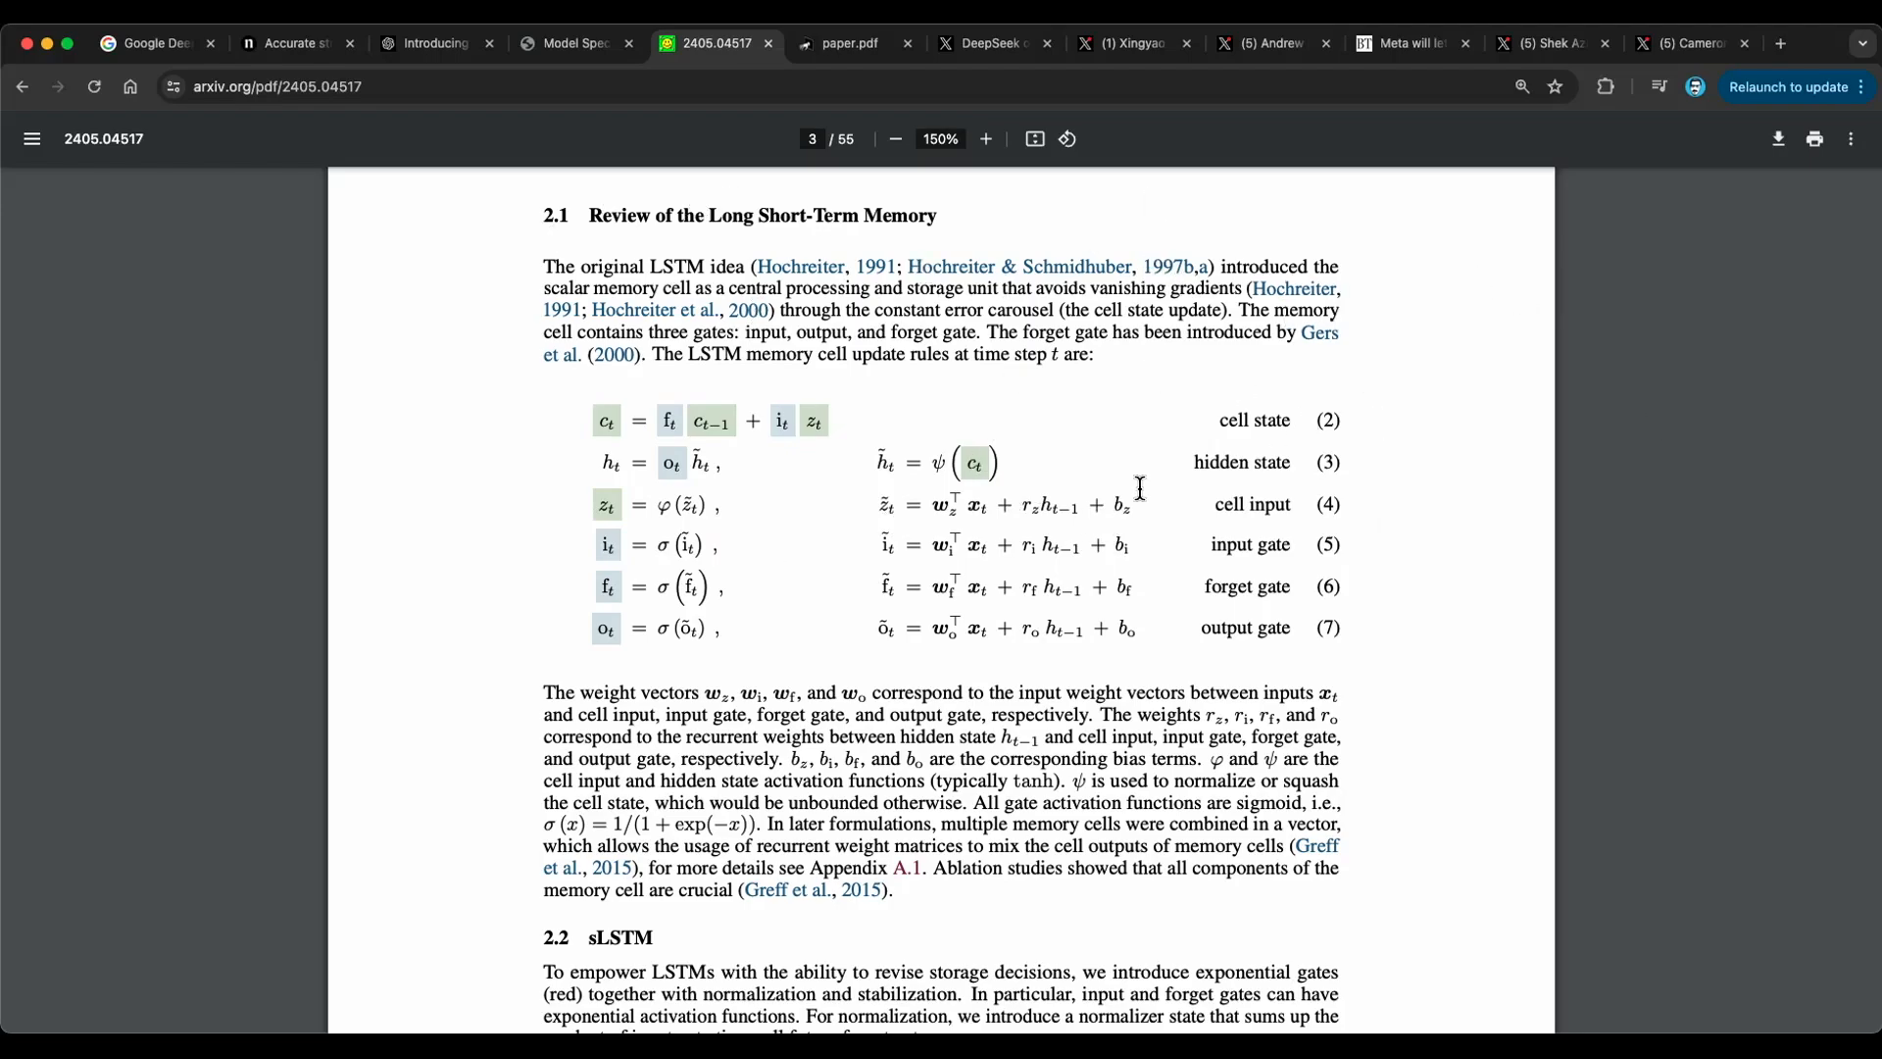
scroll("down", 3)
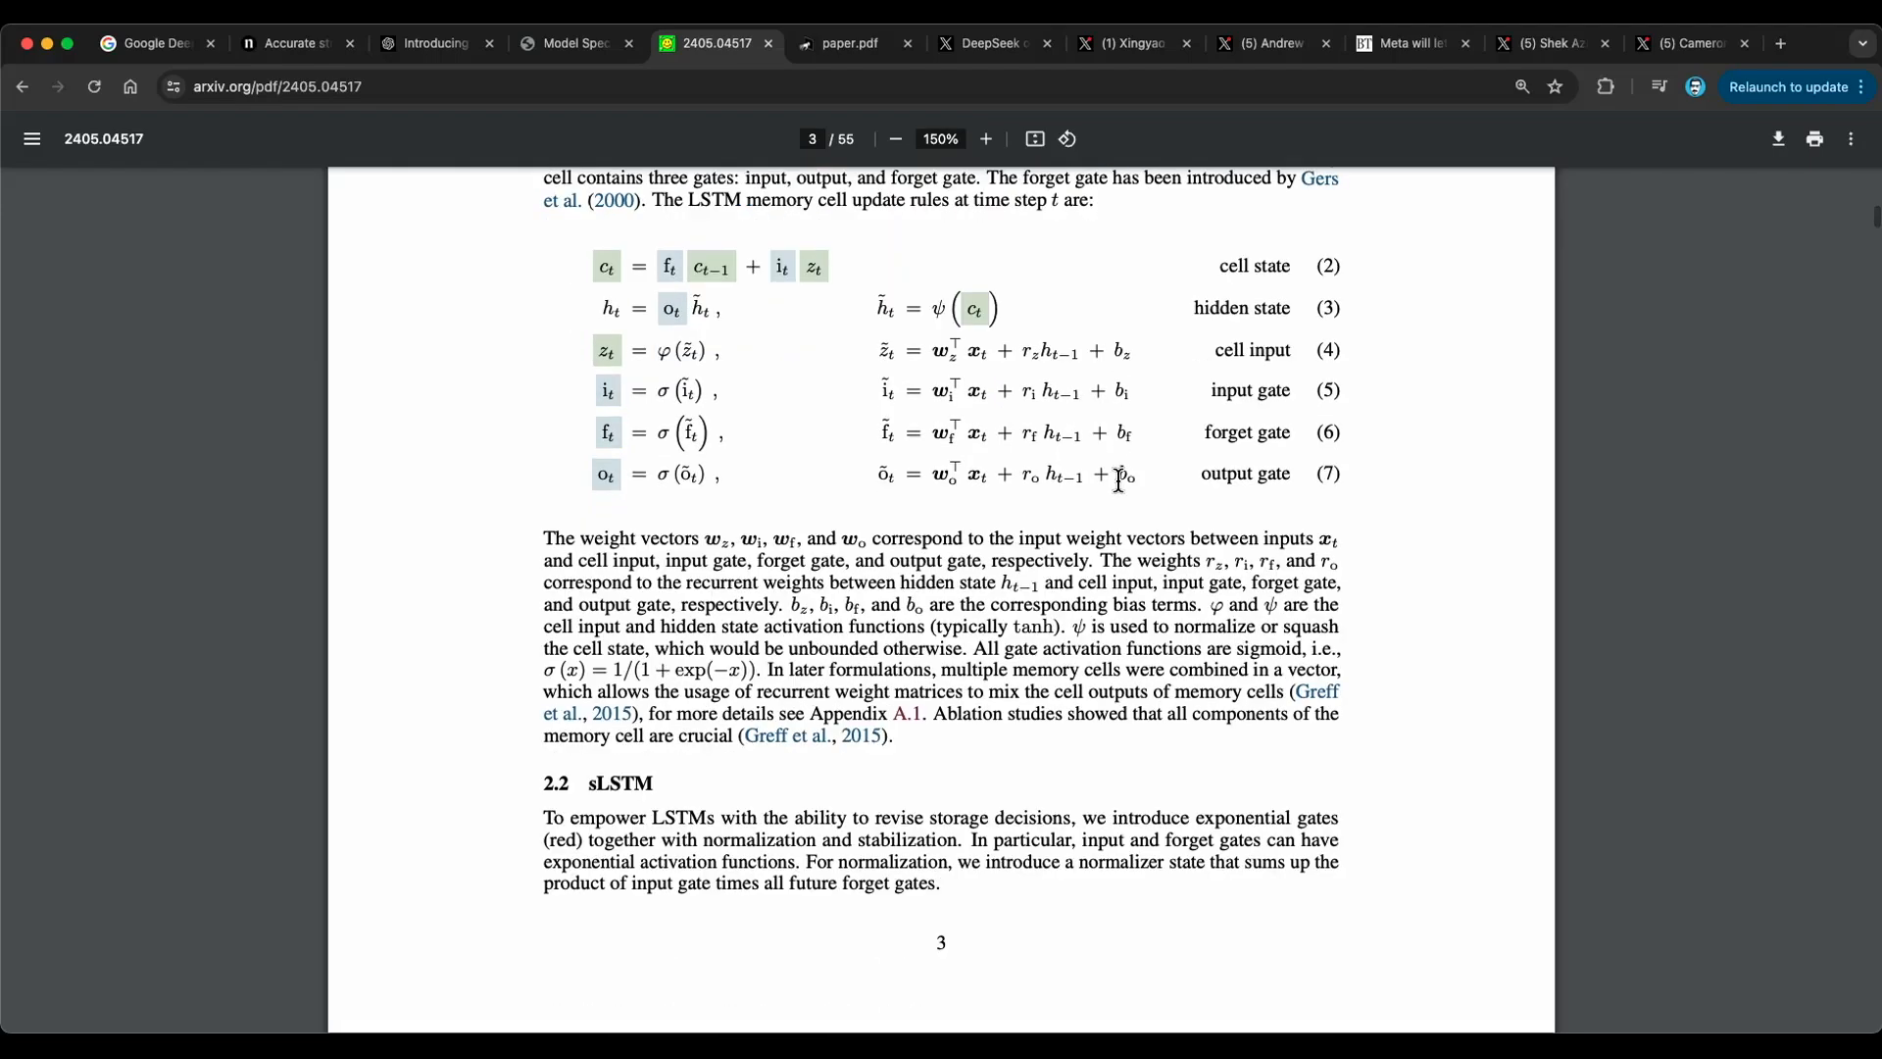
scroll("up", 3)
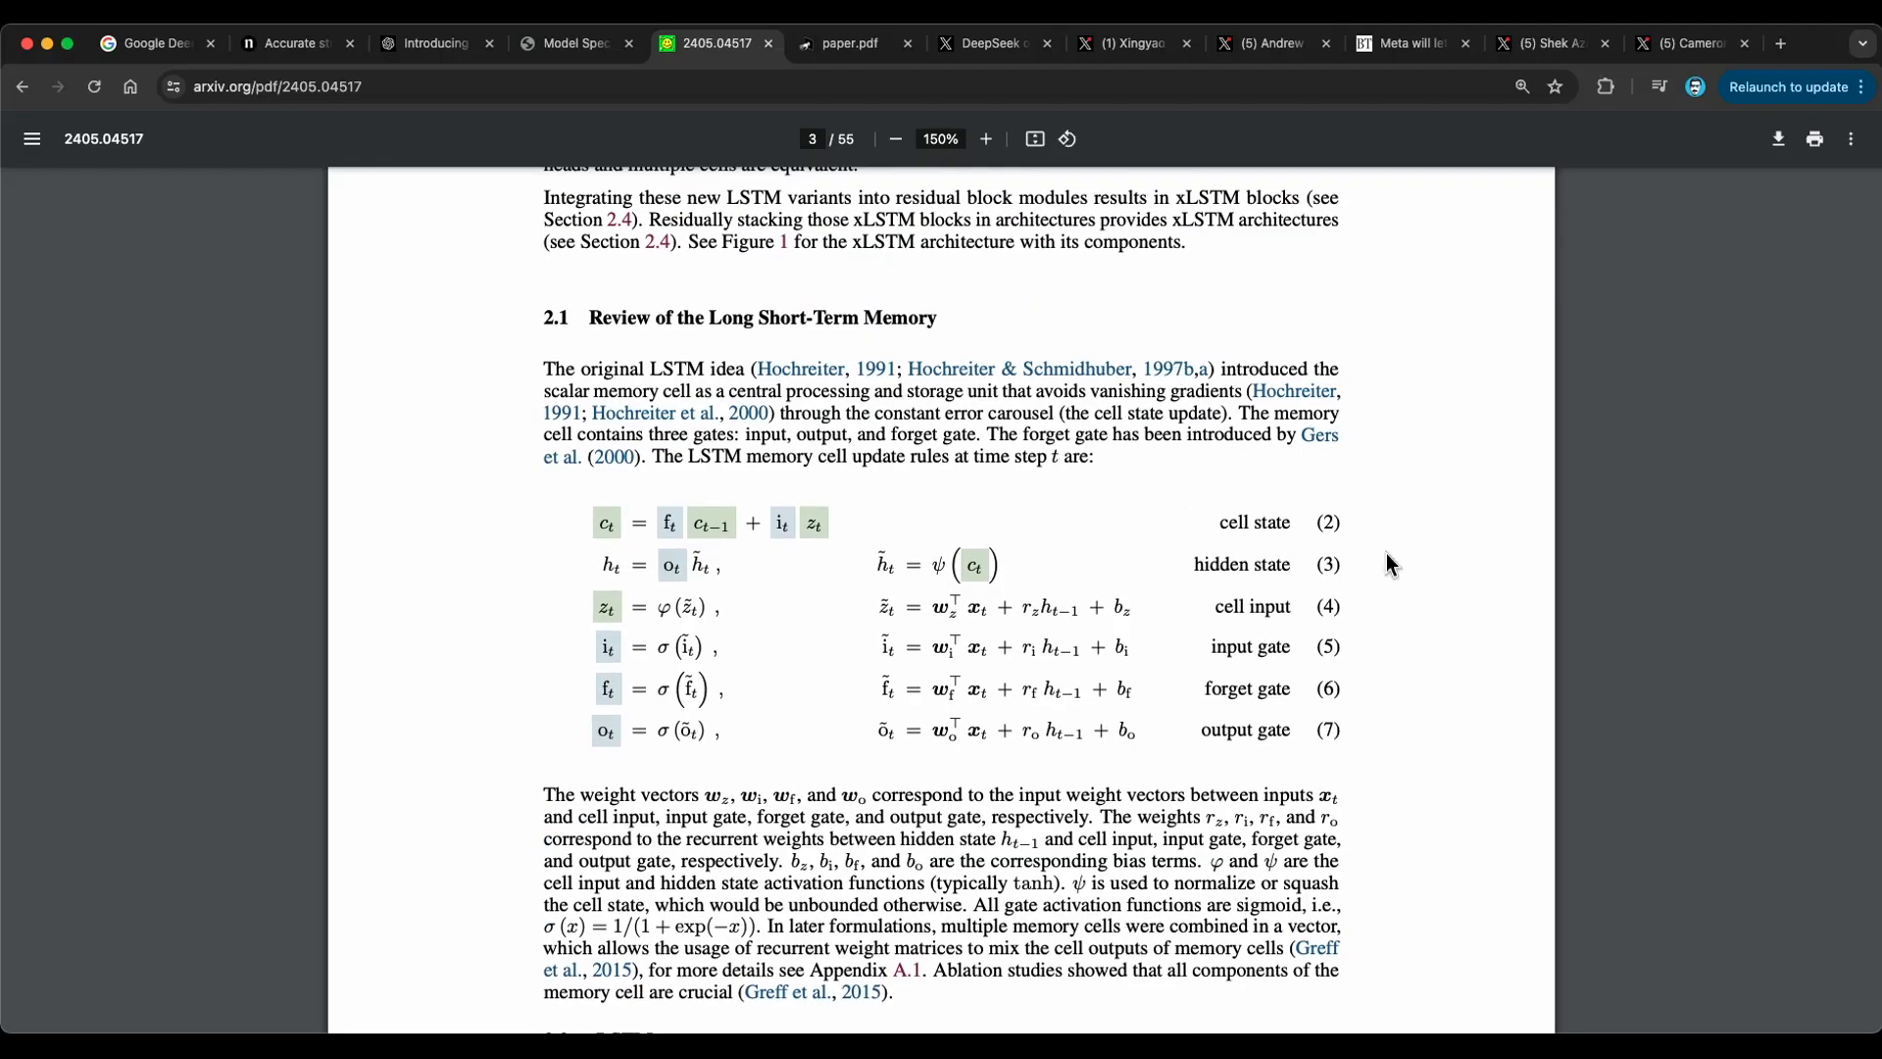
mouse_move(1179, 621)
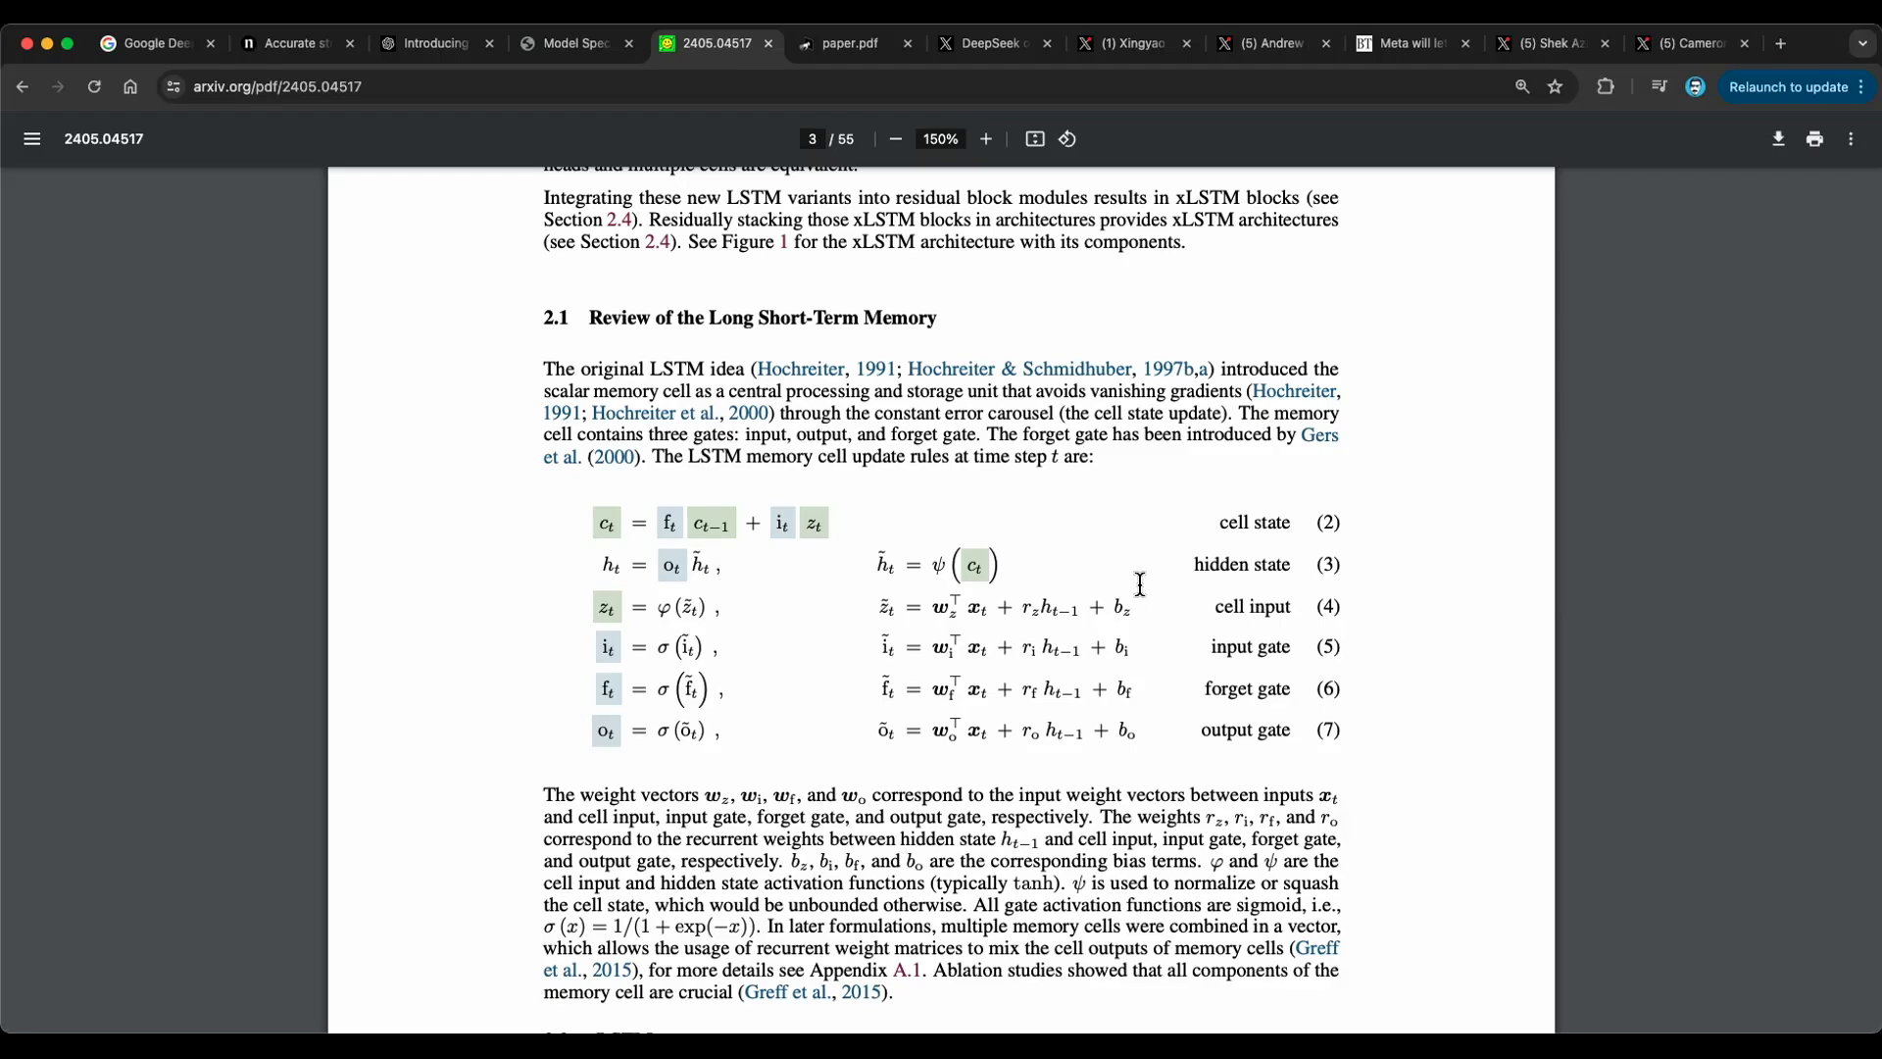
scroll("down", 3)
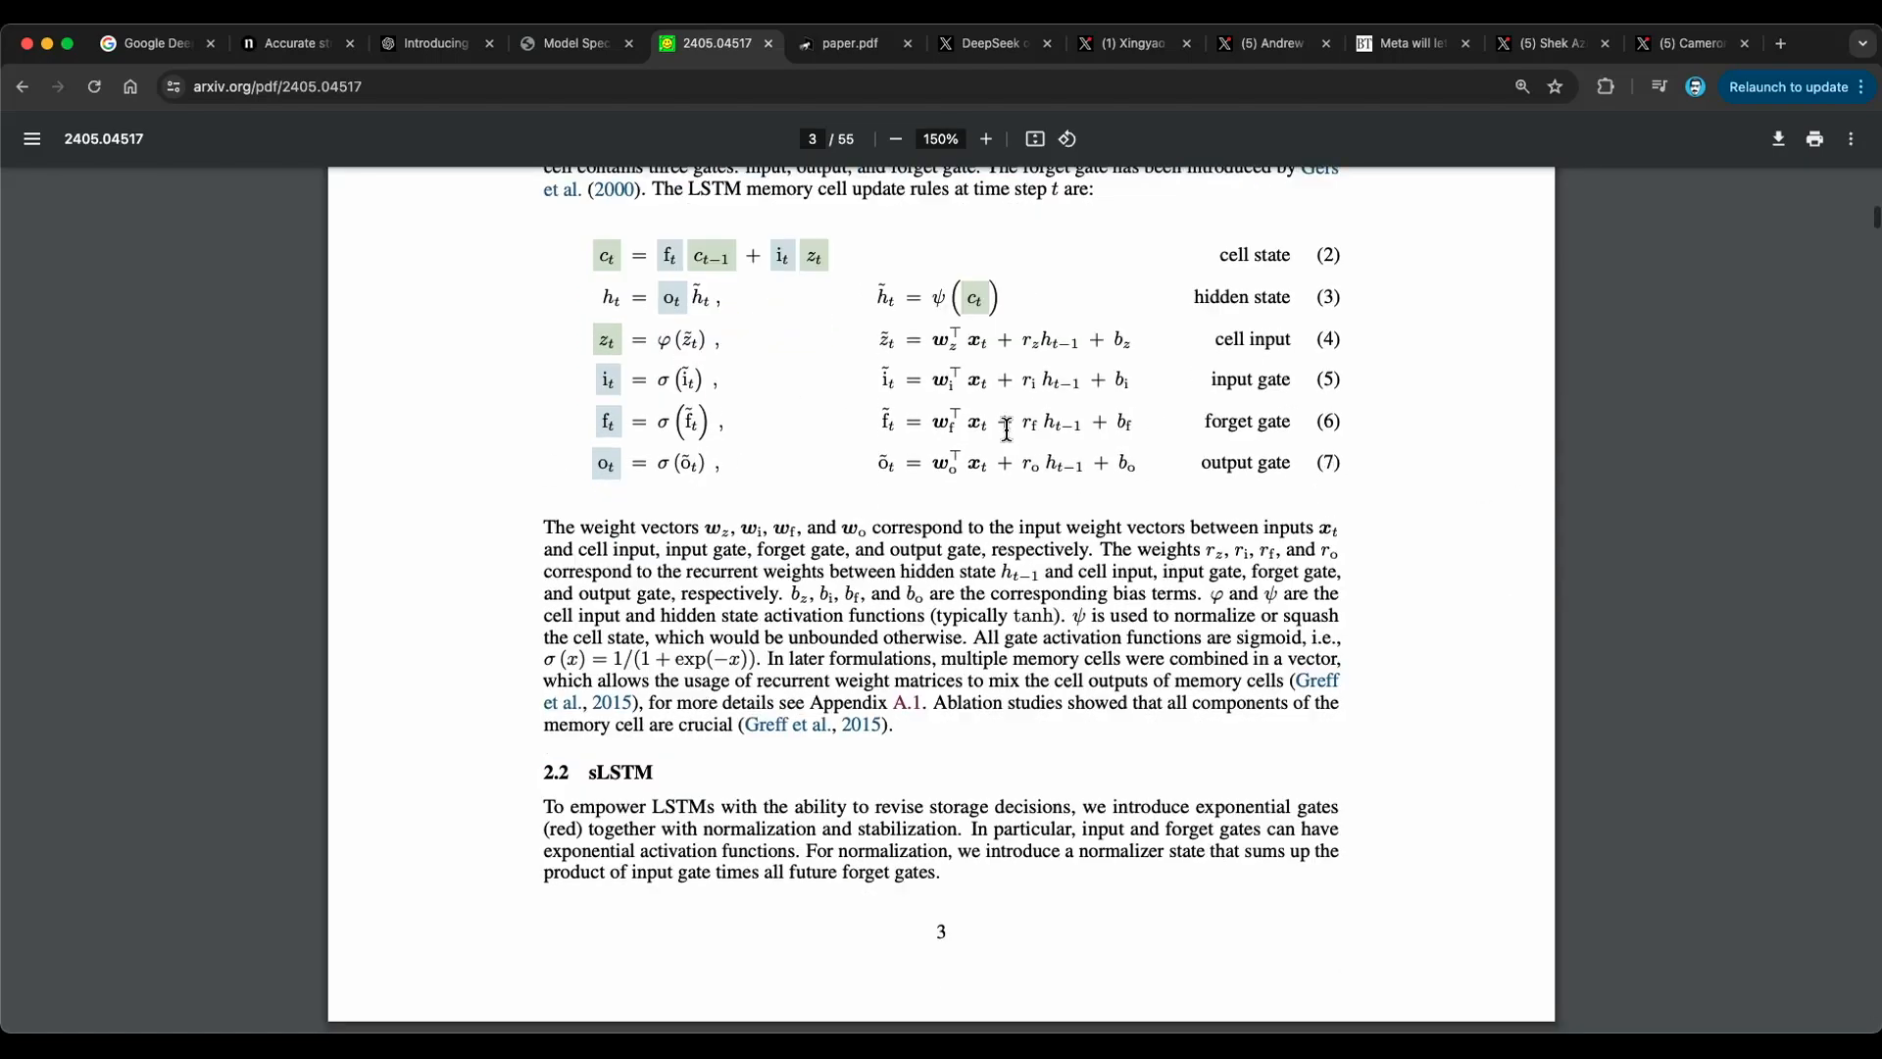
scroll("down", 3)
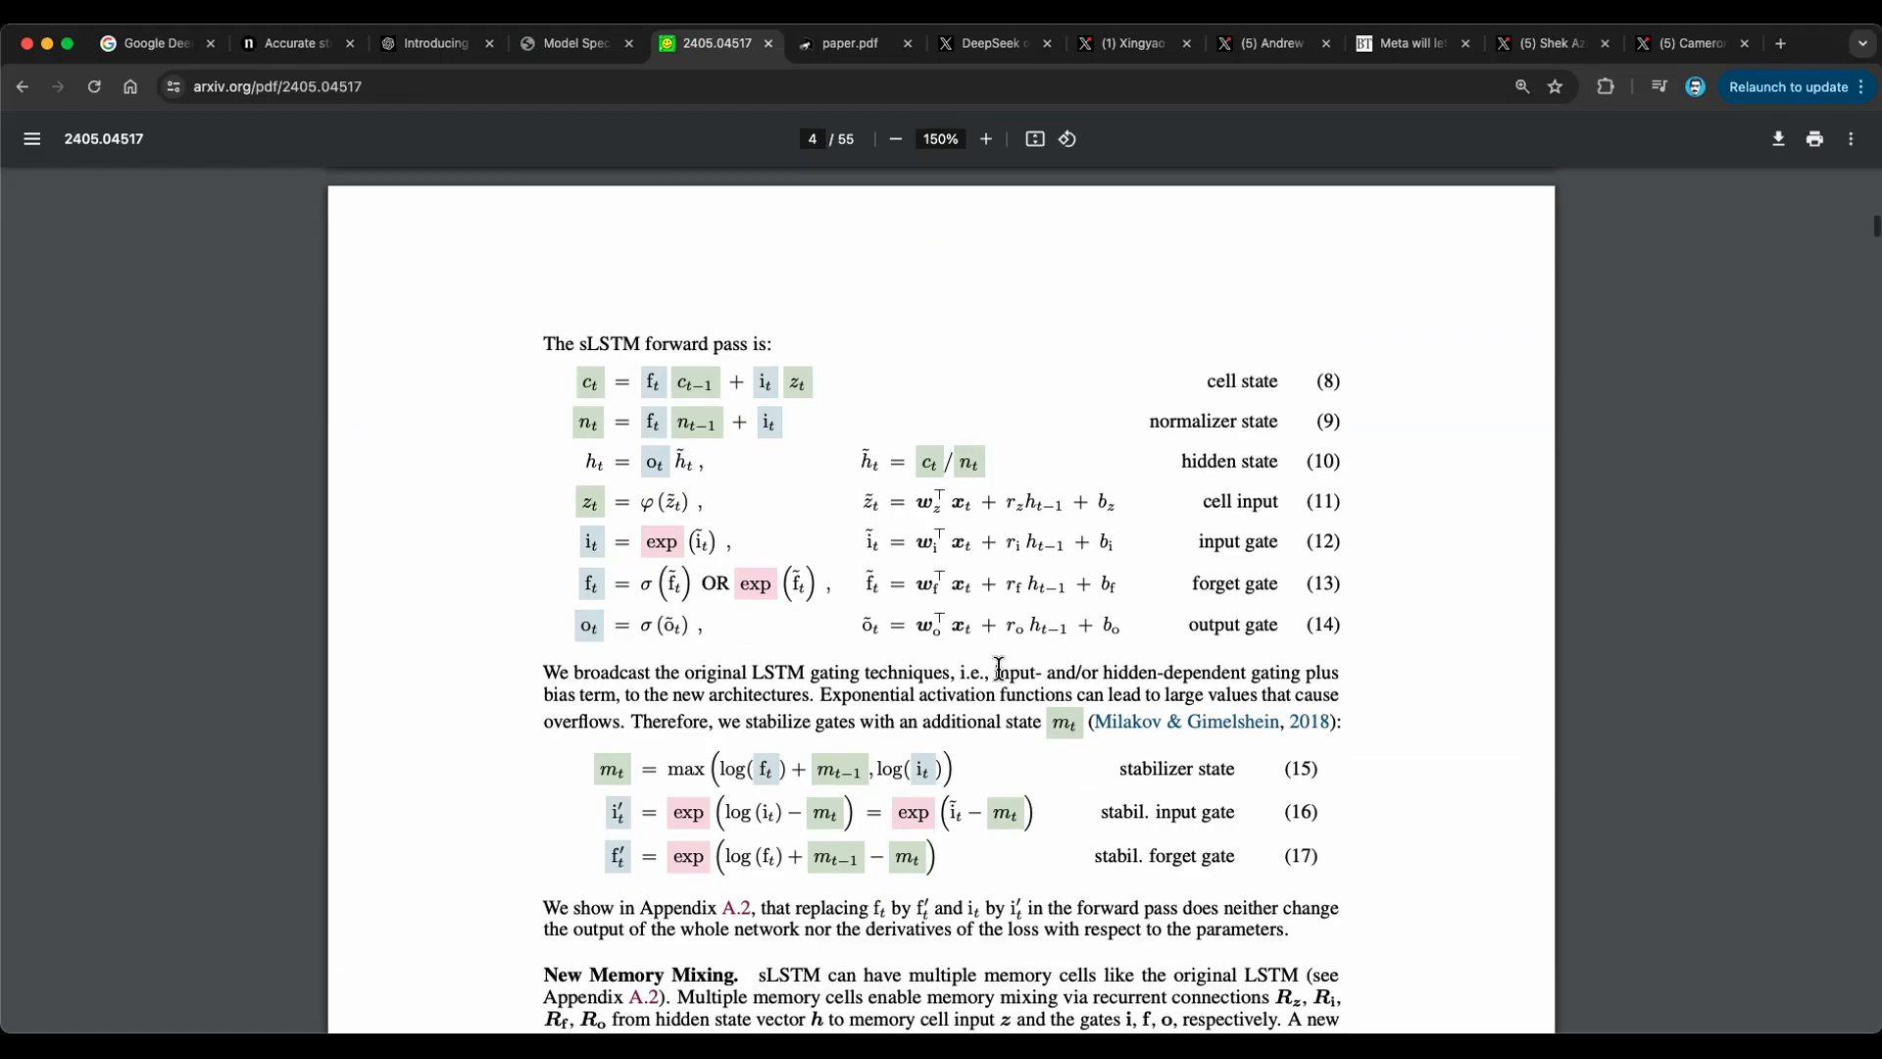
- Scroll the xLSTM PDF ahead to page 13's scaling-laws figure and Section 5, Limitations
scroll("down", 3)
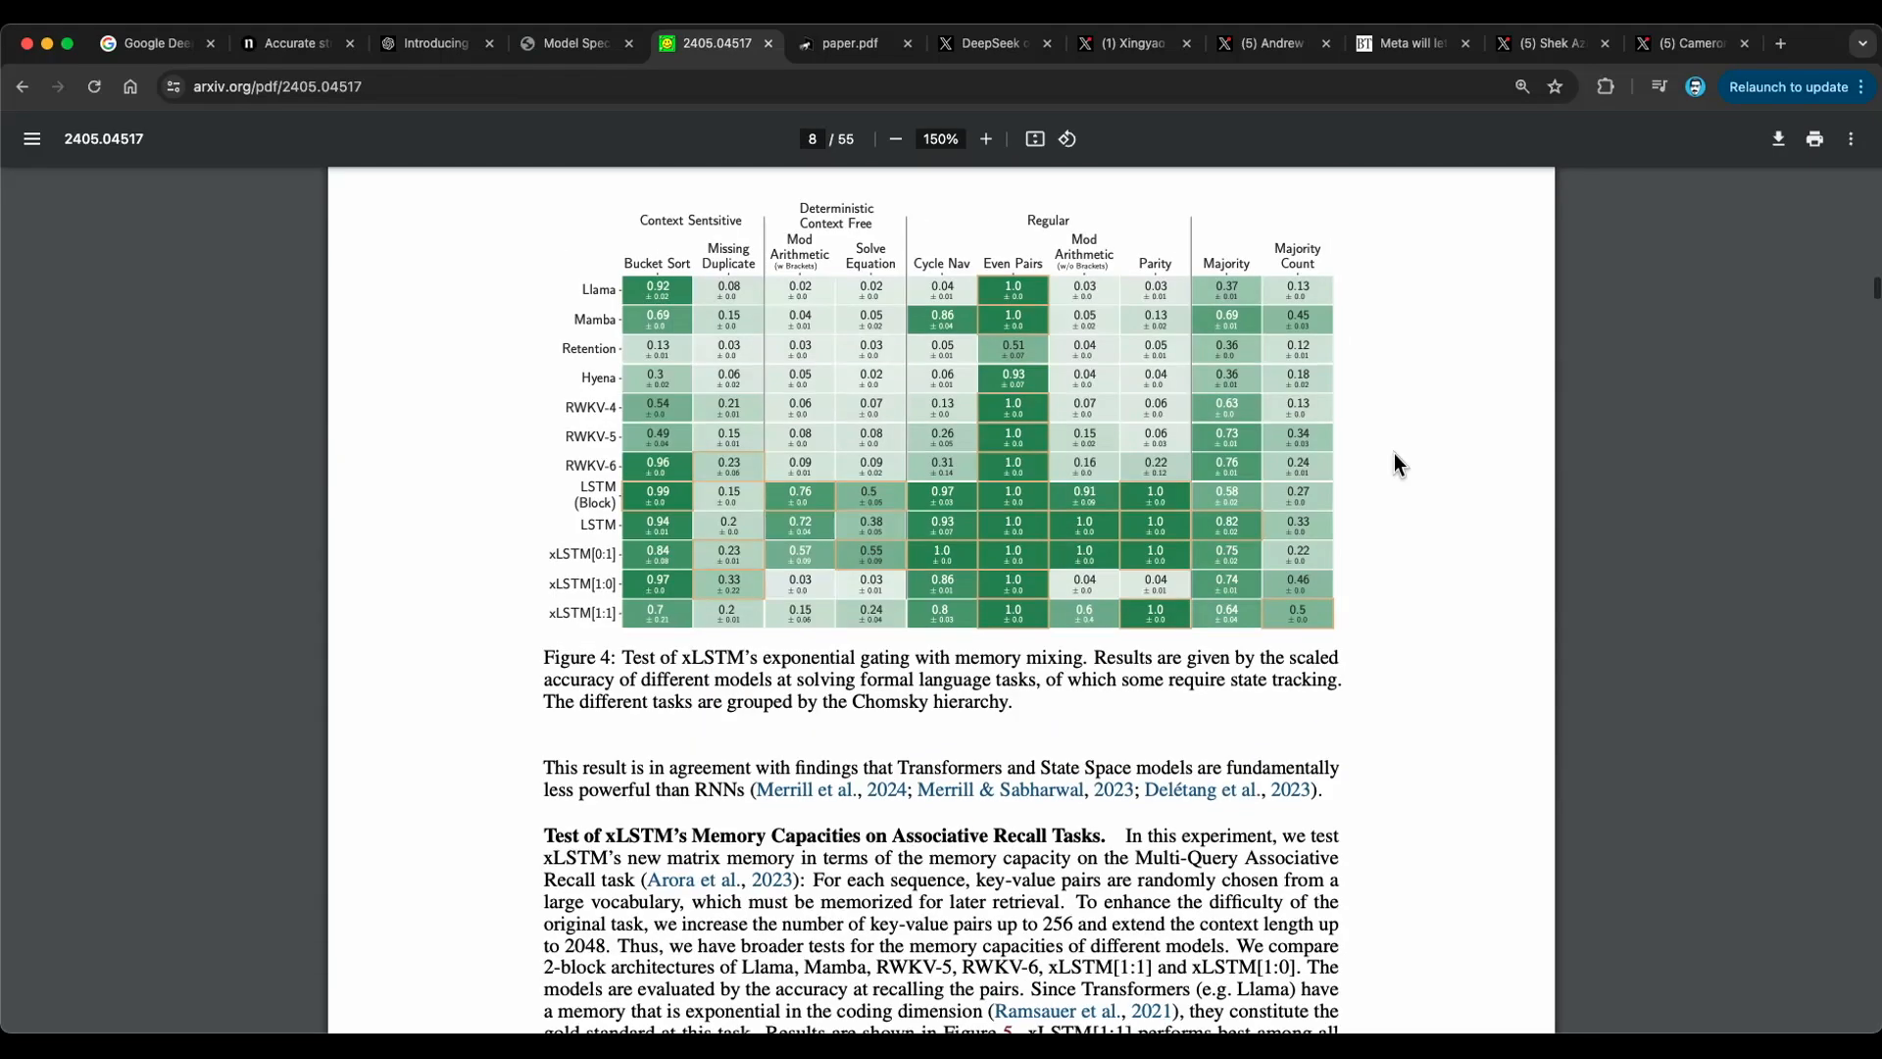
scroll("down", 3)
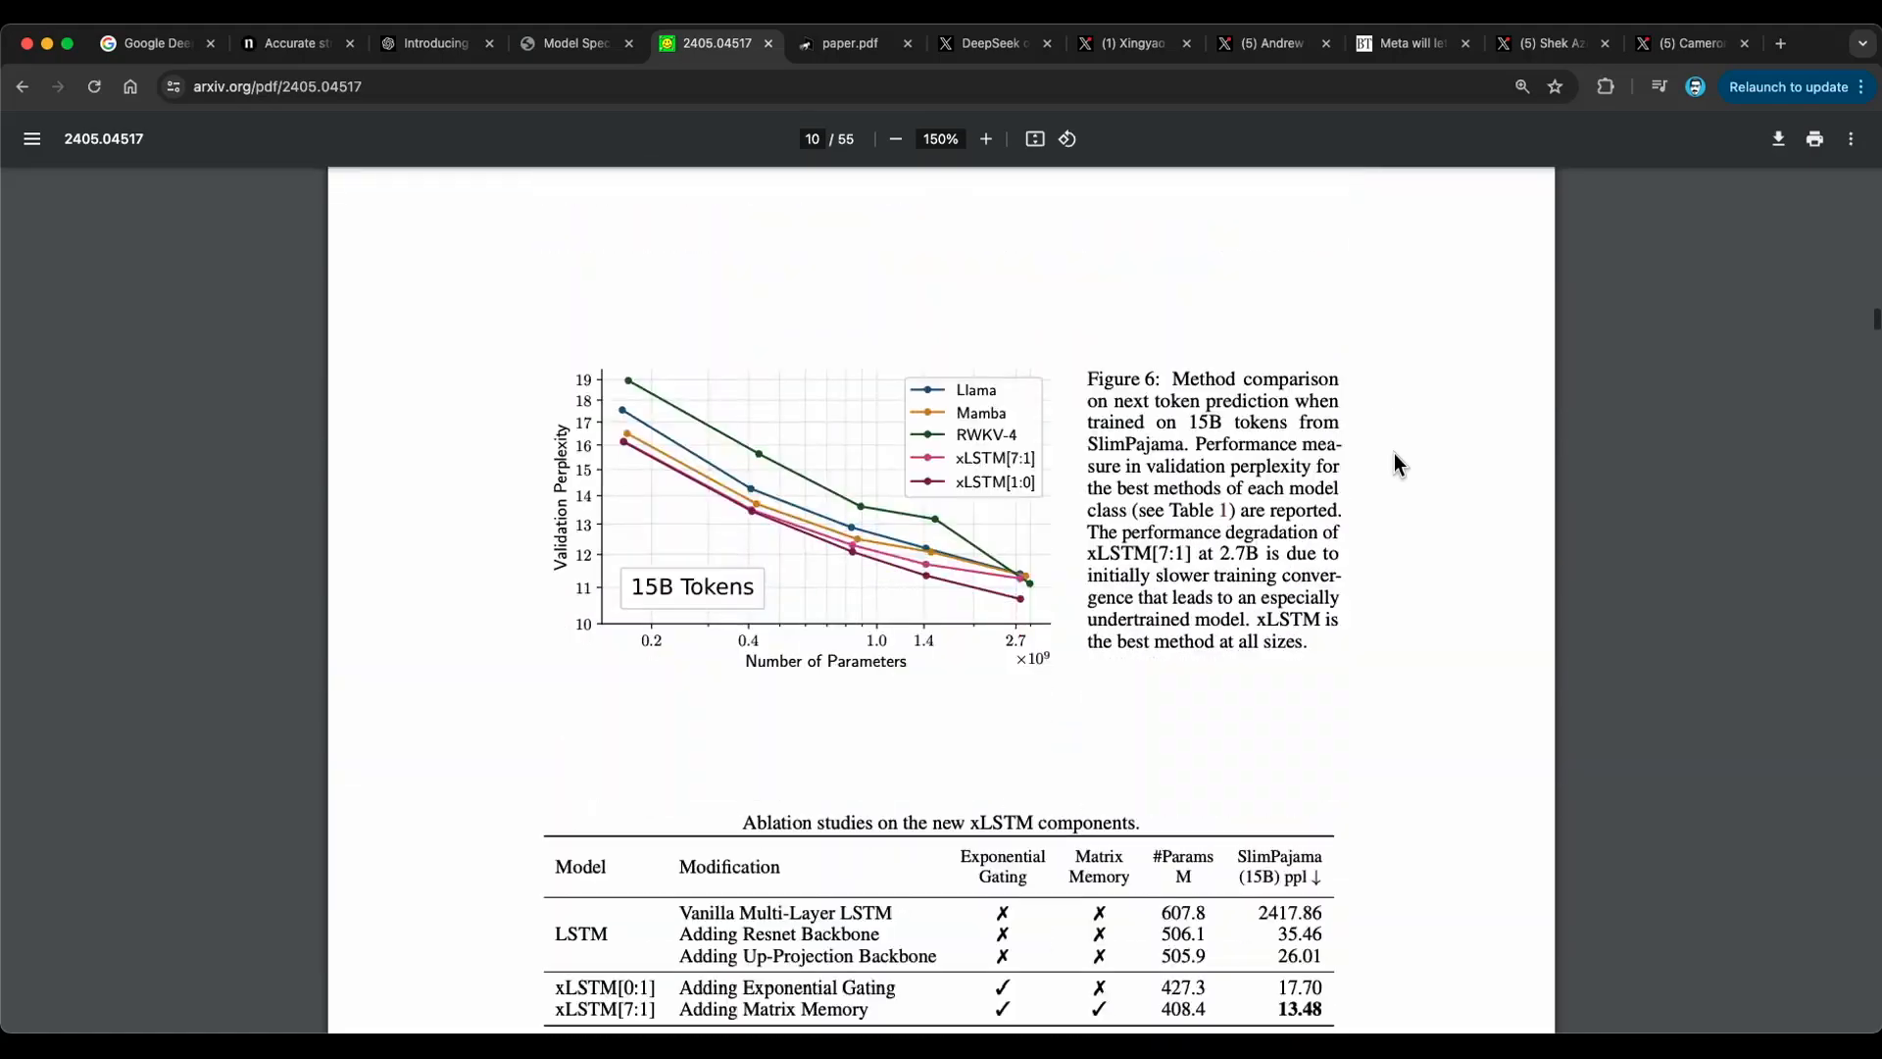
scroll("down", 3)
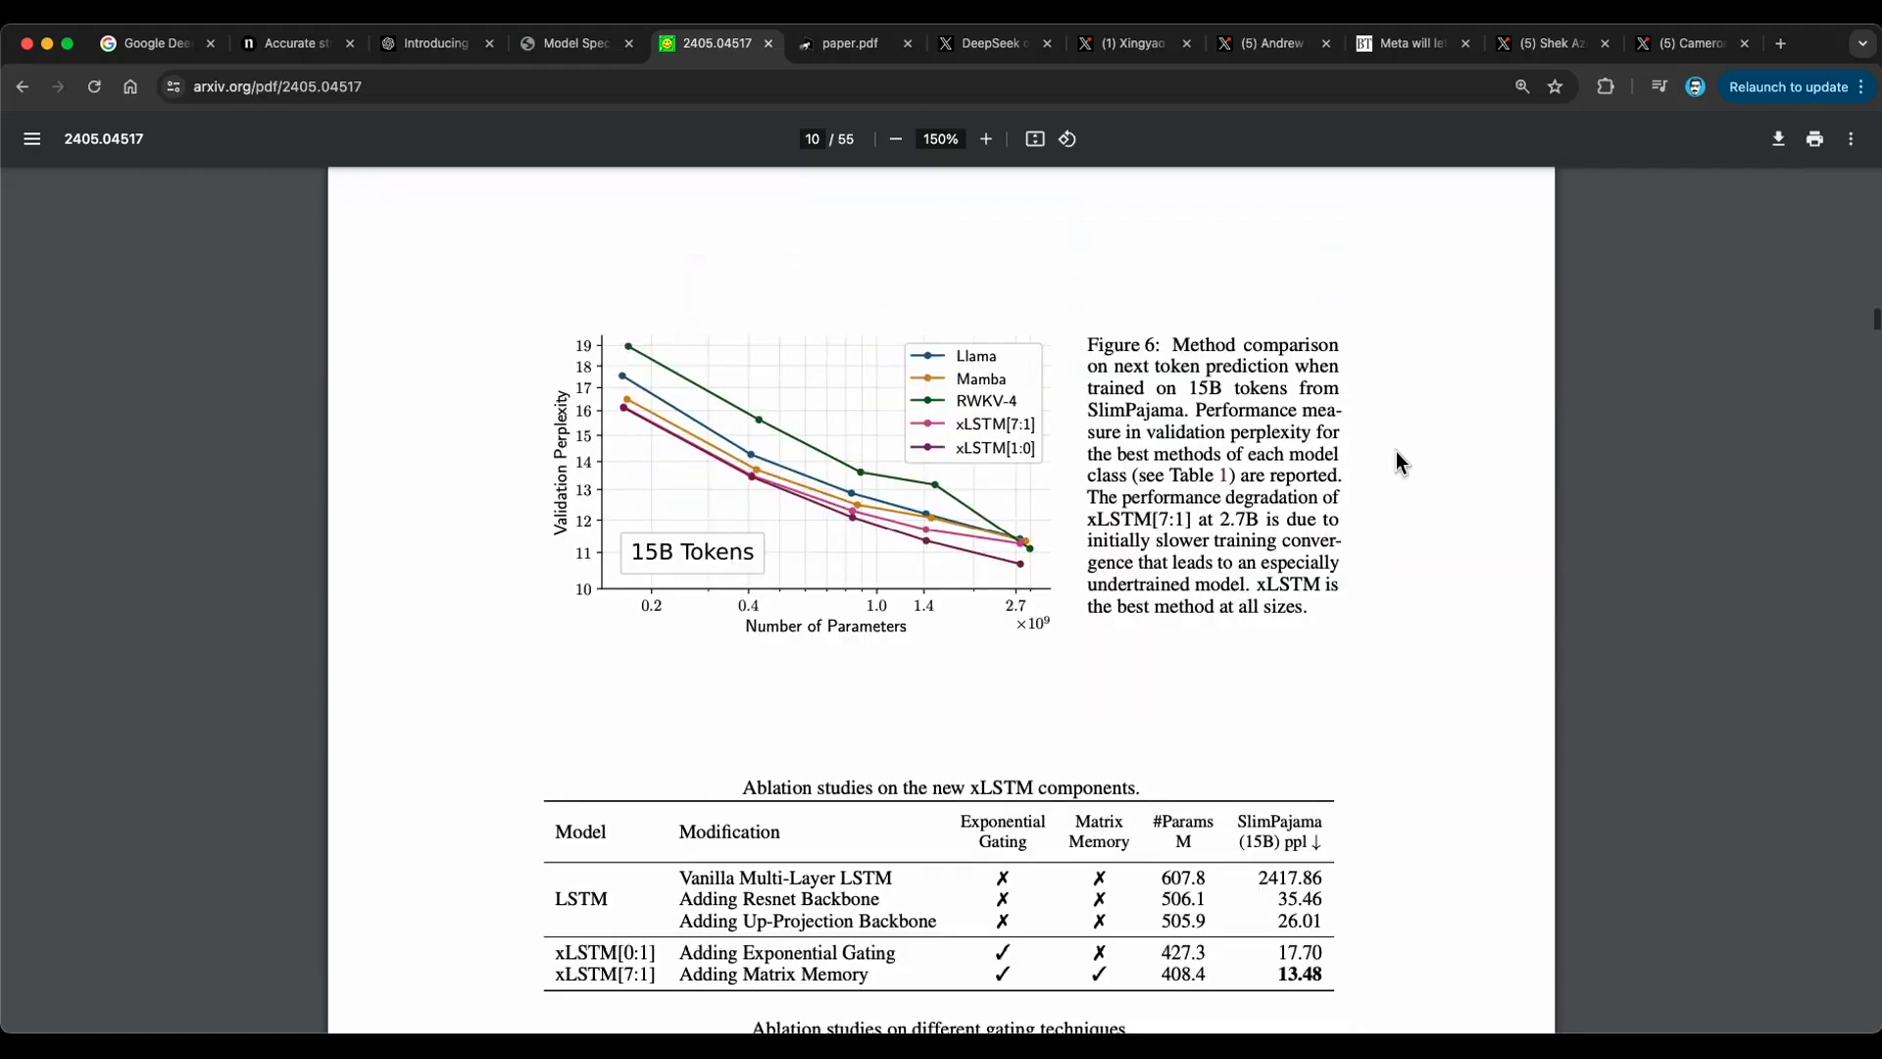
scroll("down", 3)
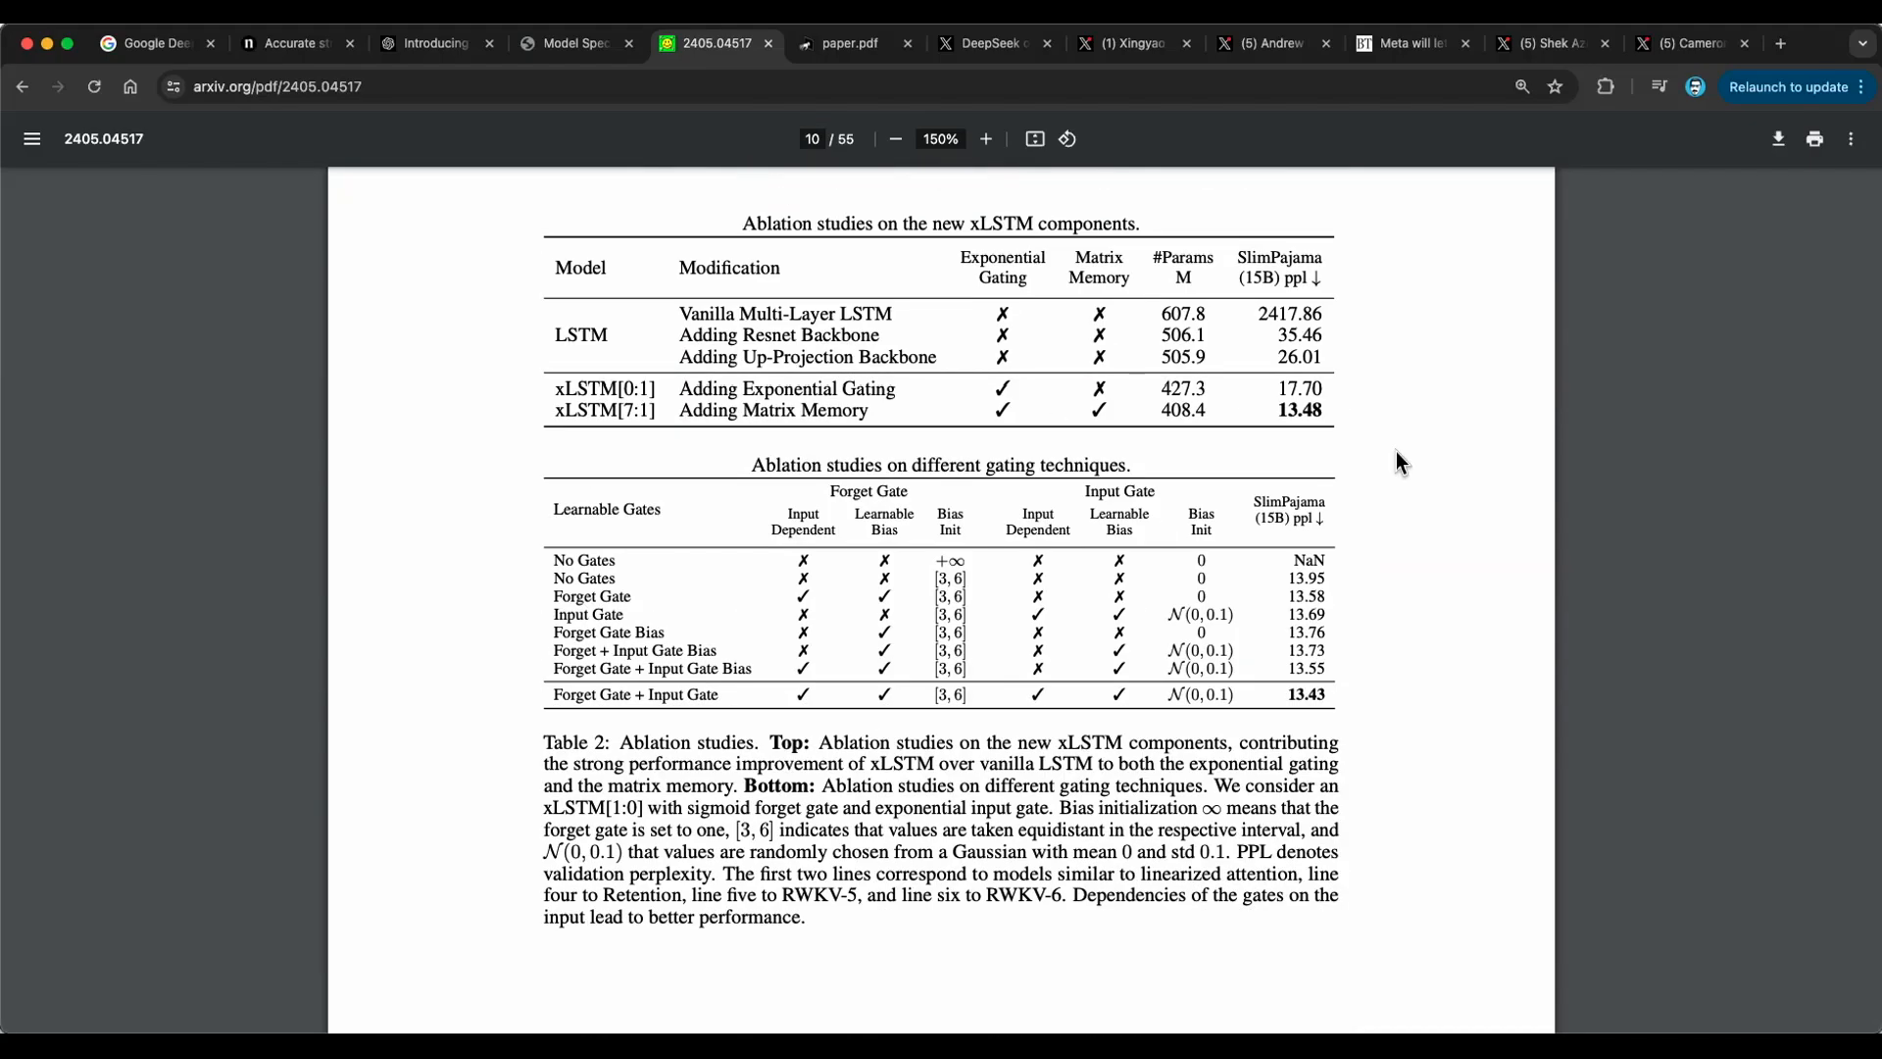
scroll("down", 3)
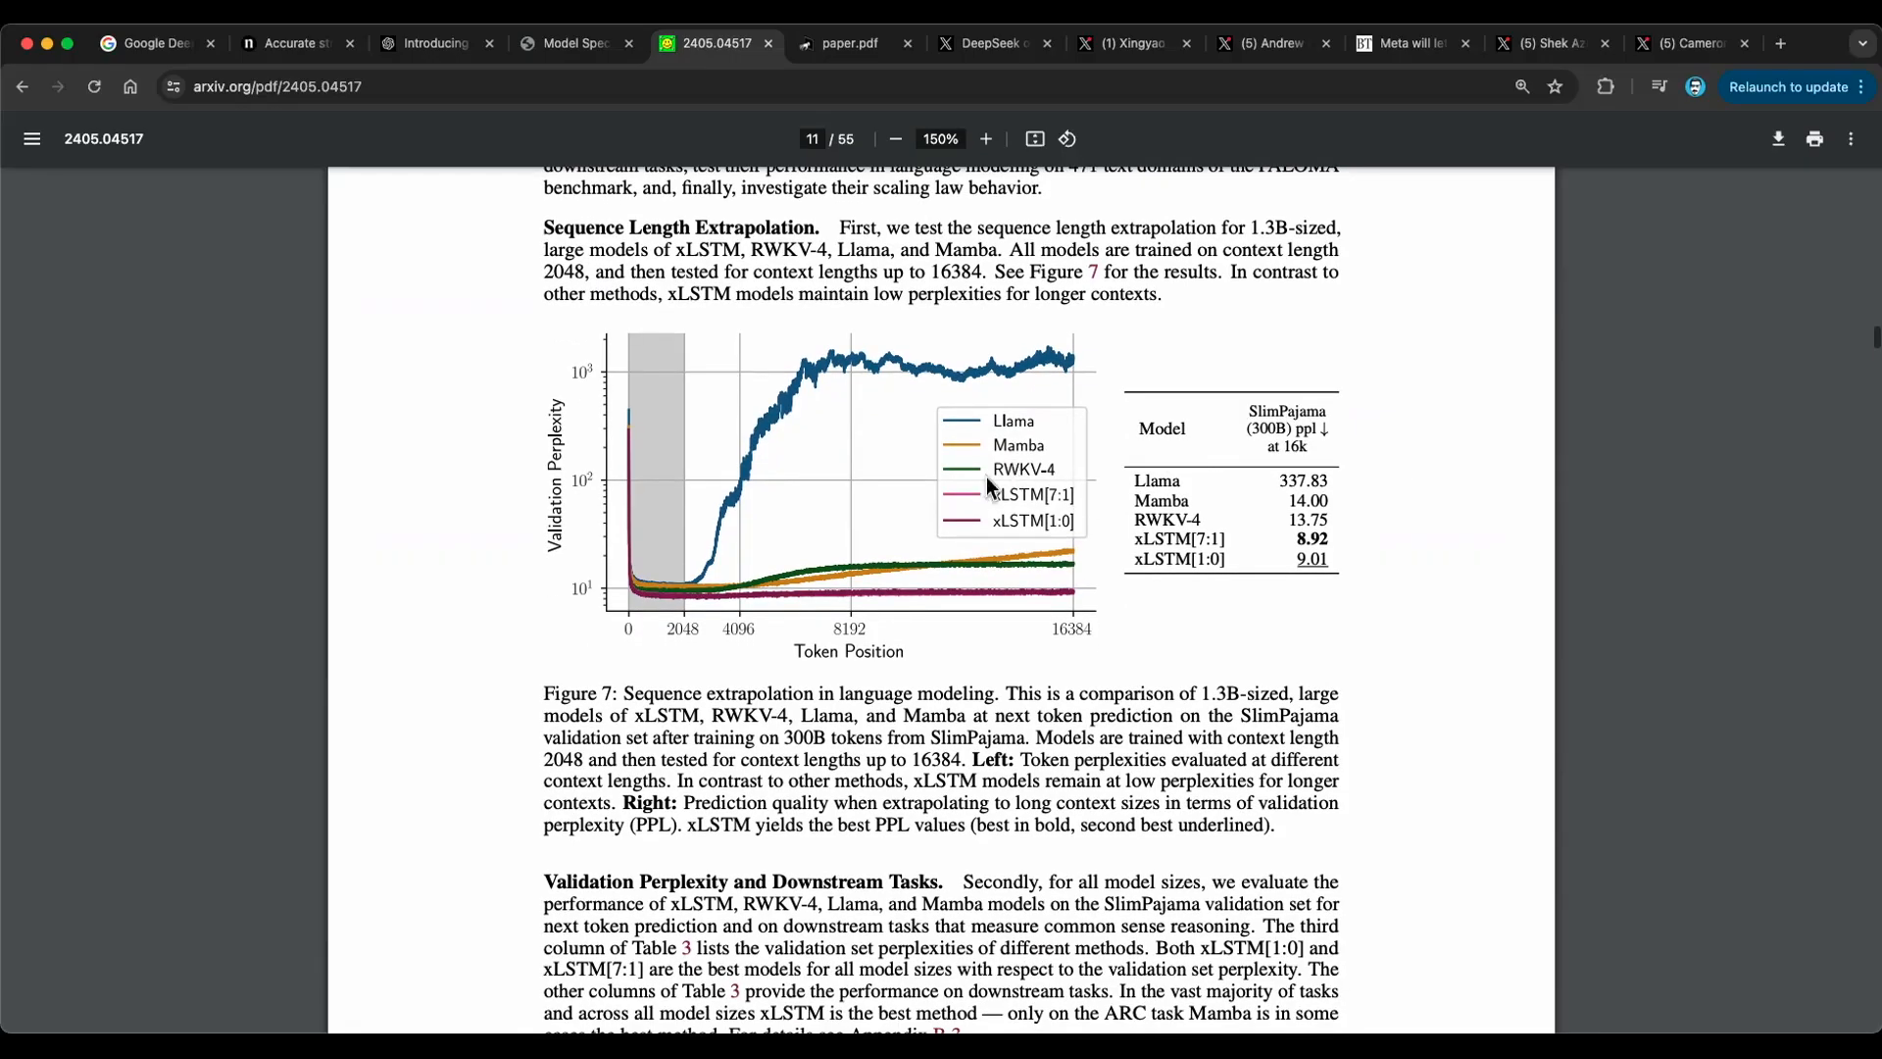
scroll("up", 3)
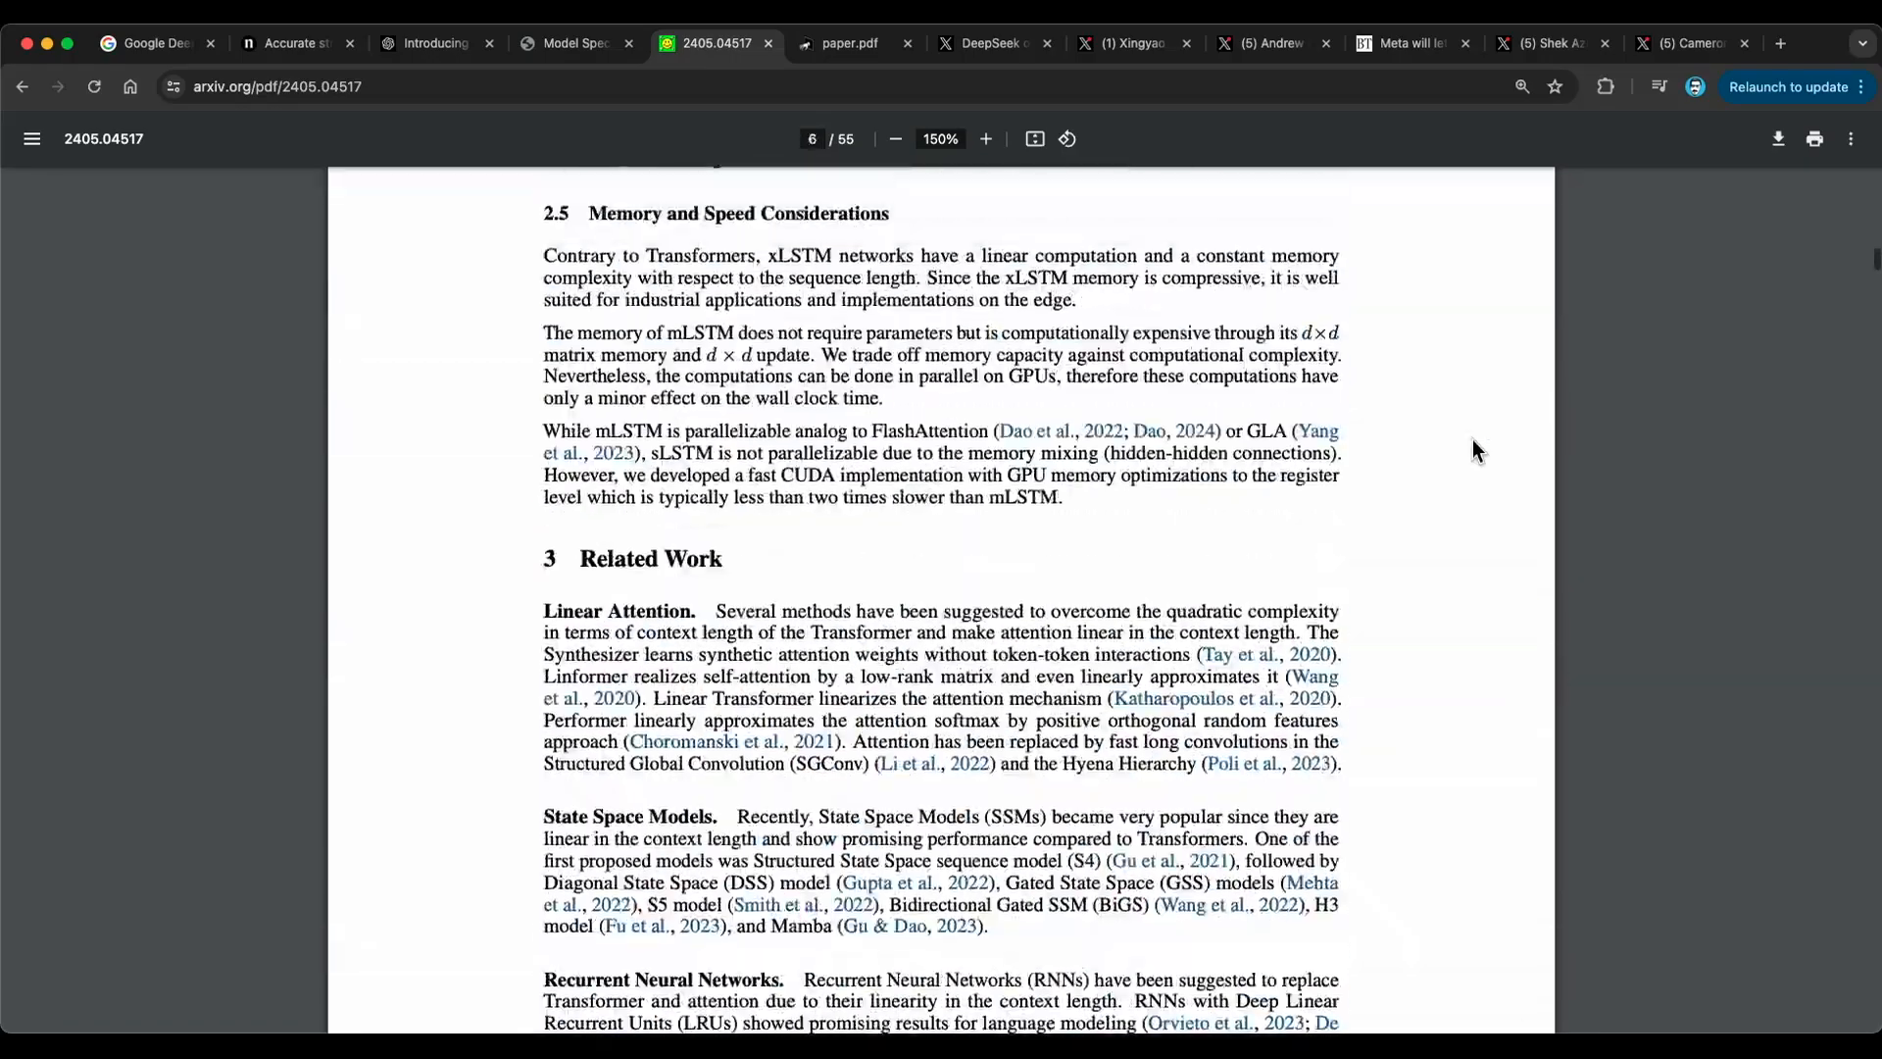
scroll("down", 3)
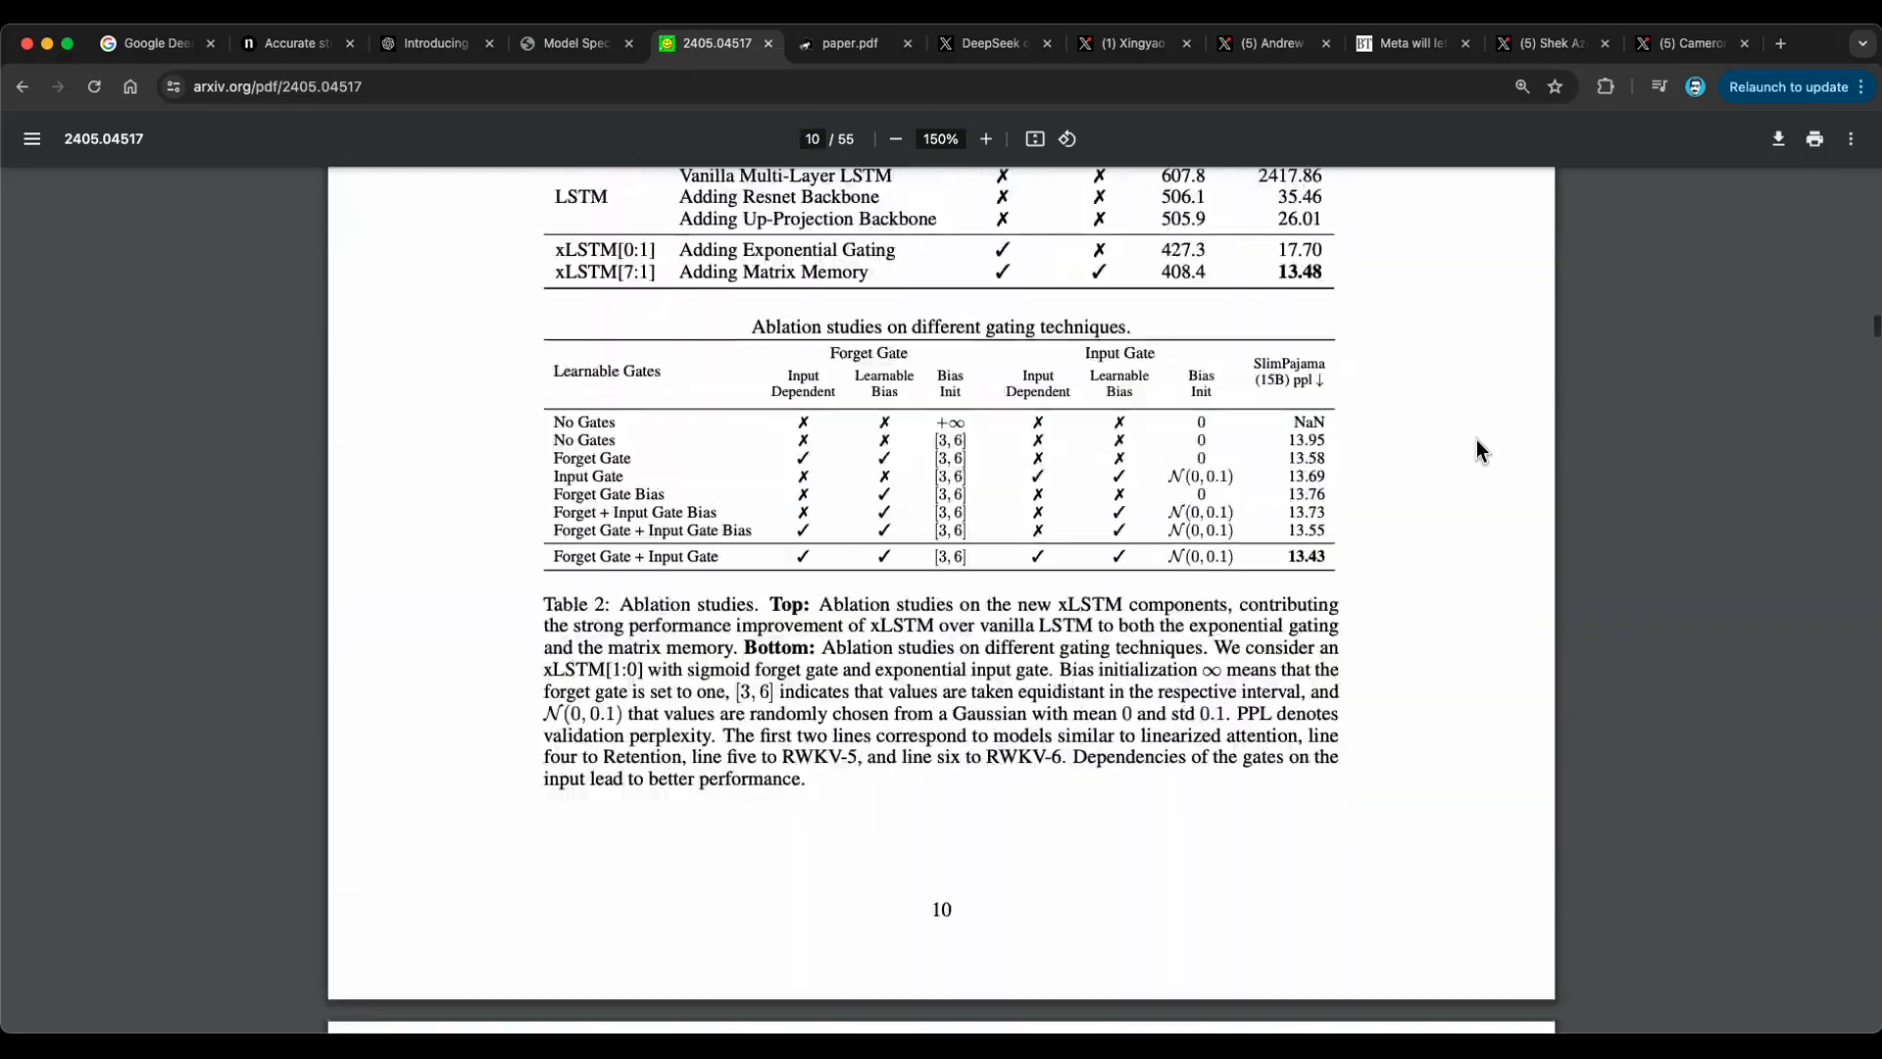
scroll("down", 3)
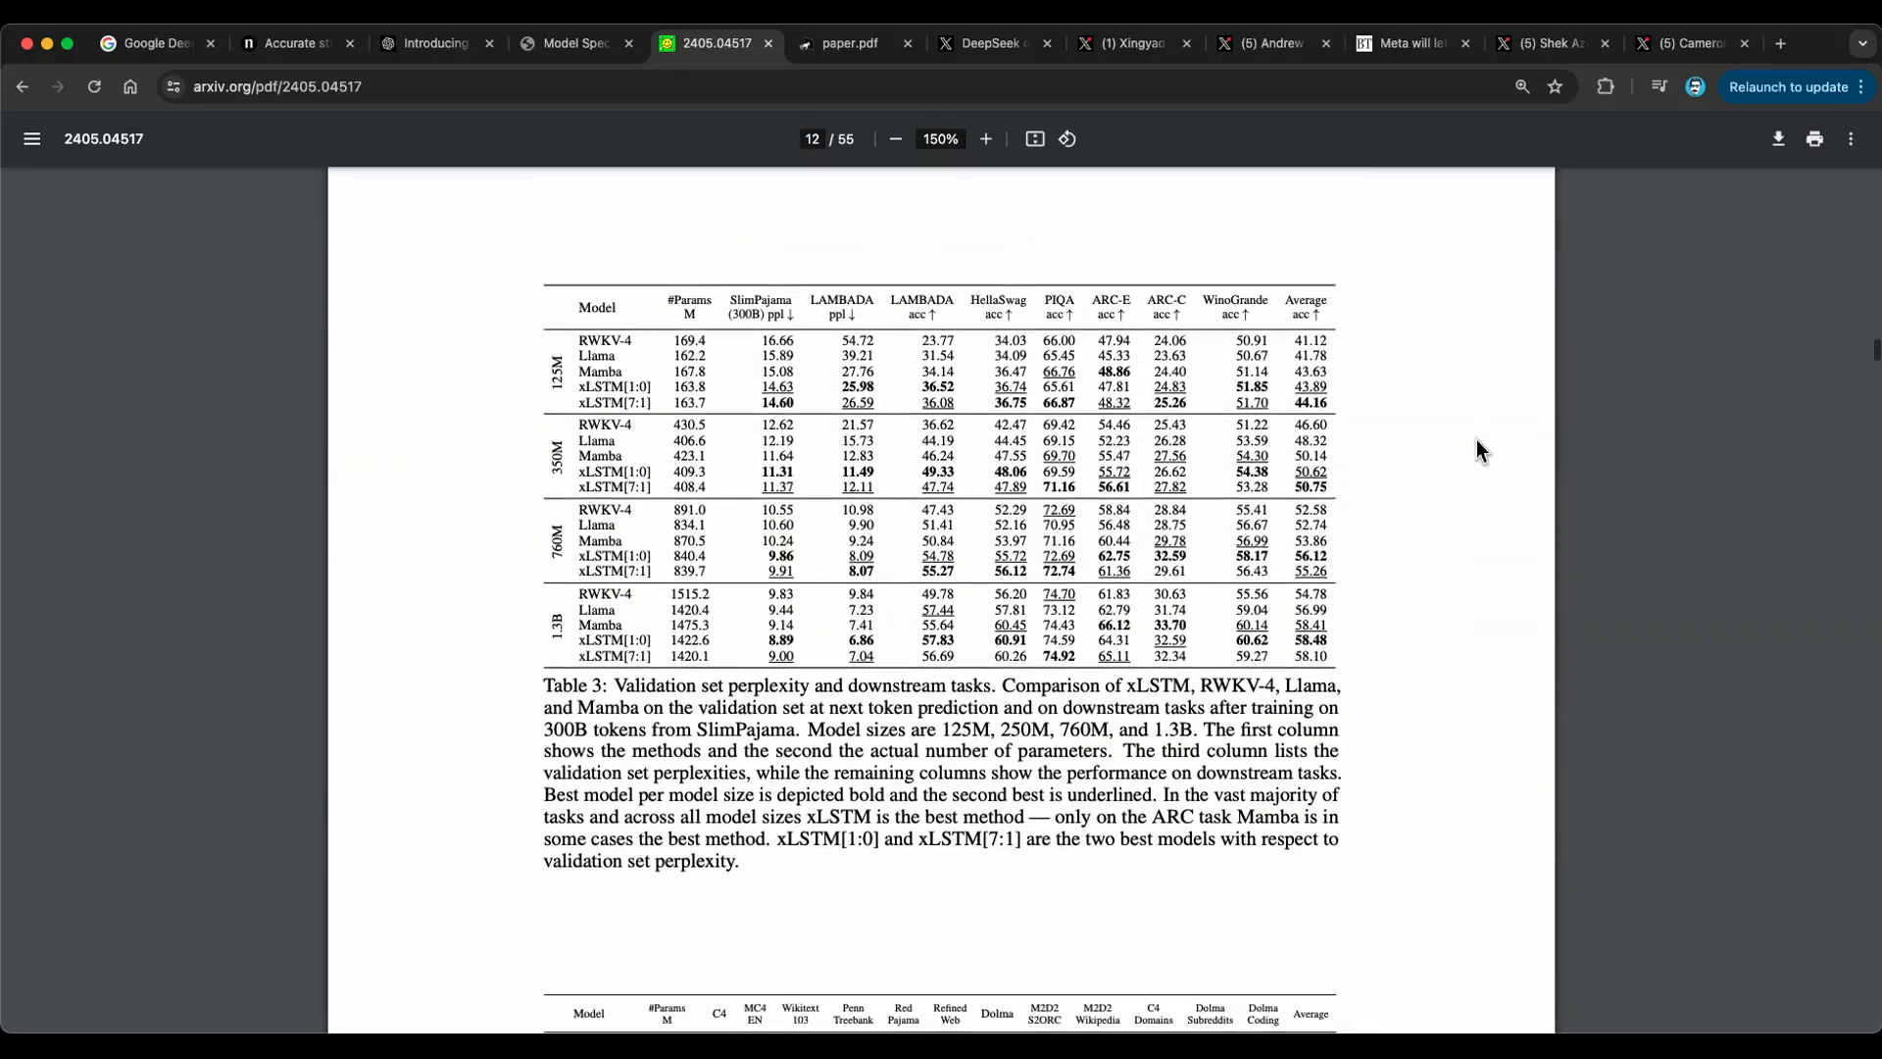
scroll("down", 3)
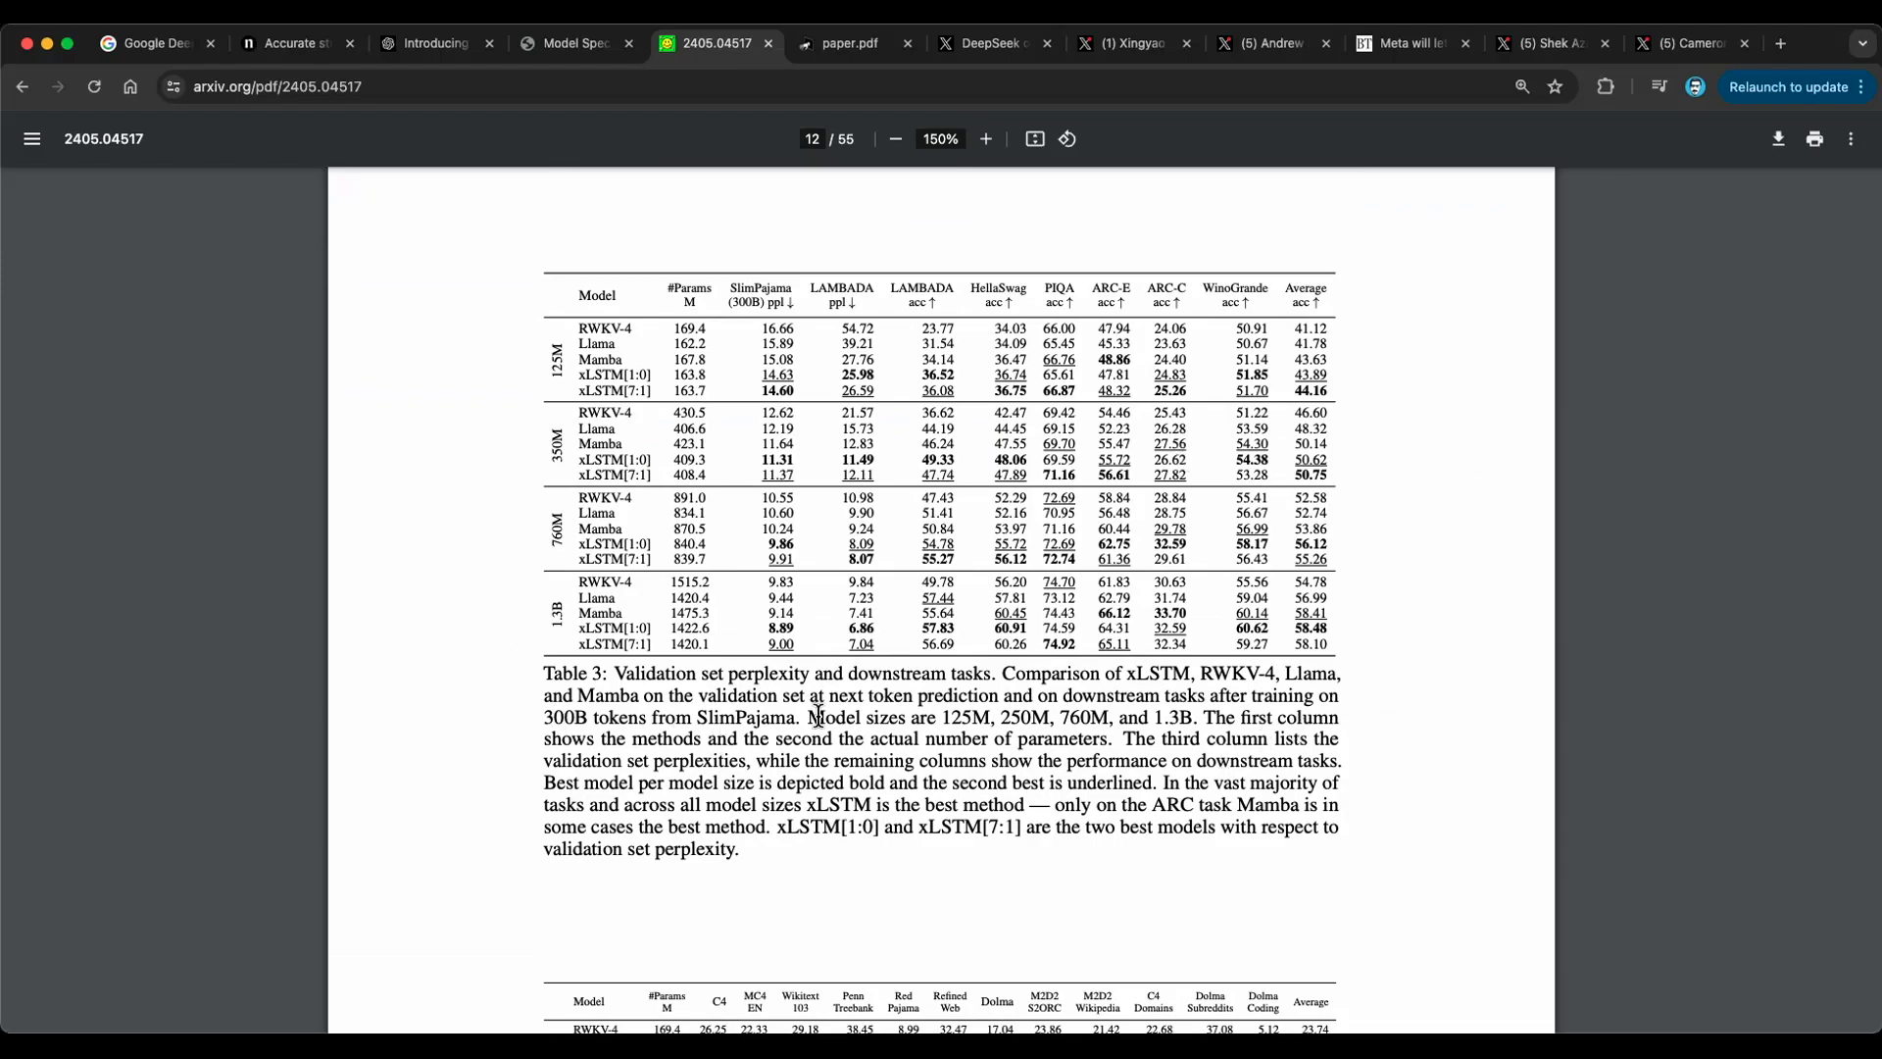
mouse_move(1199, 542)
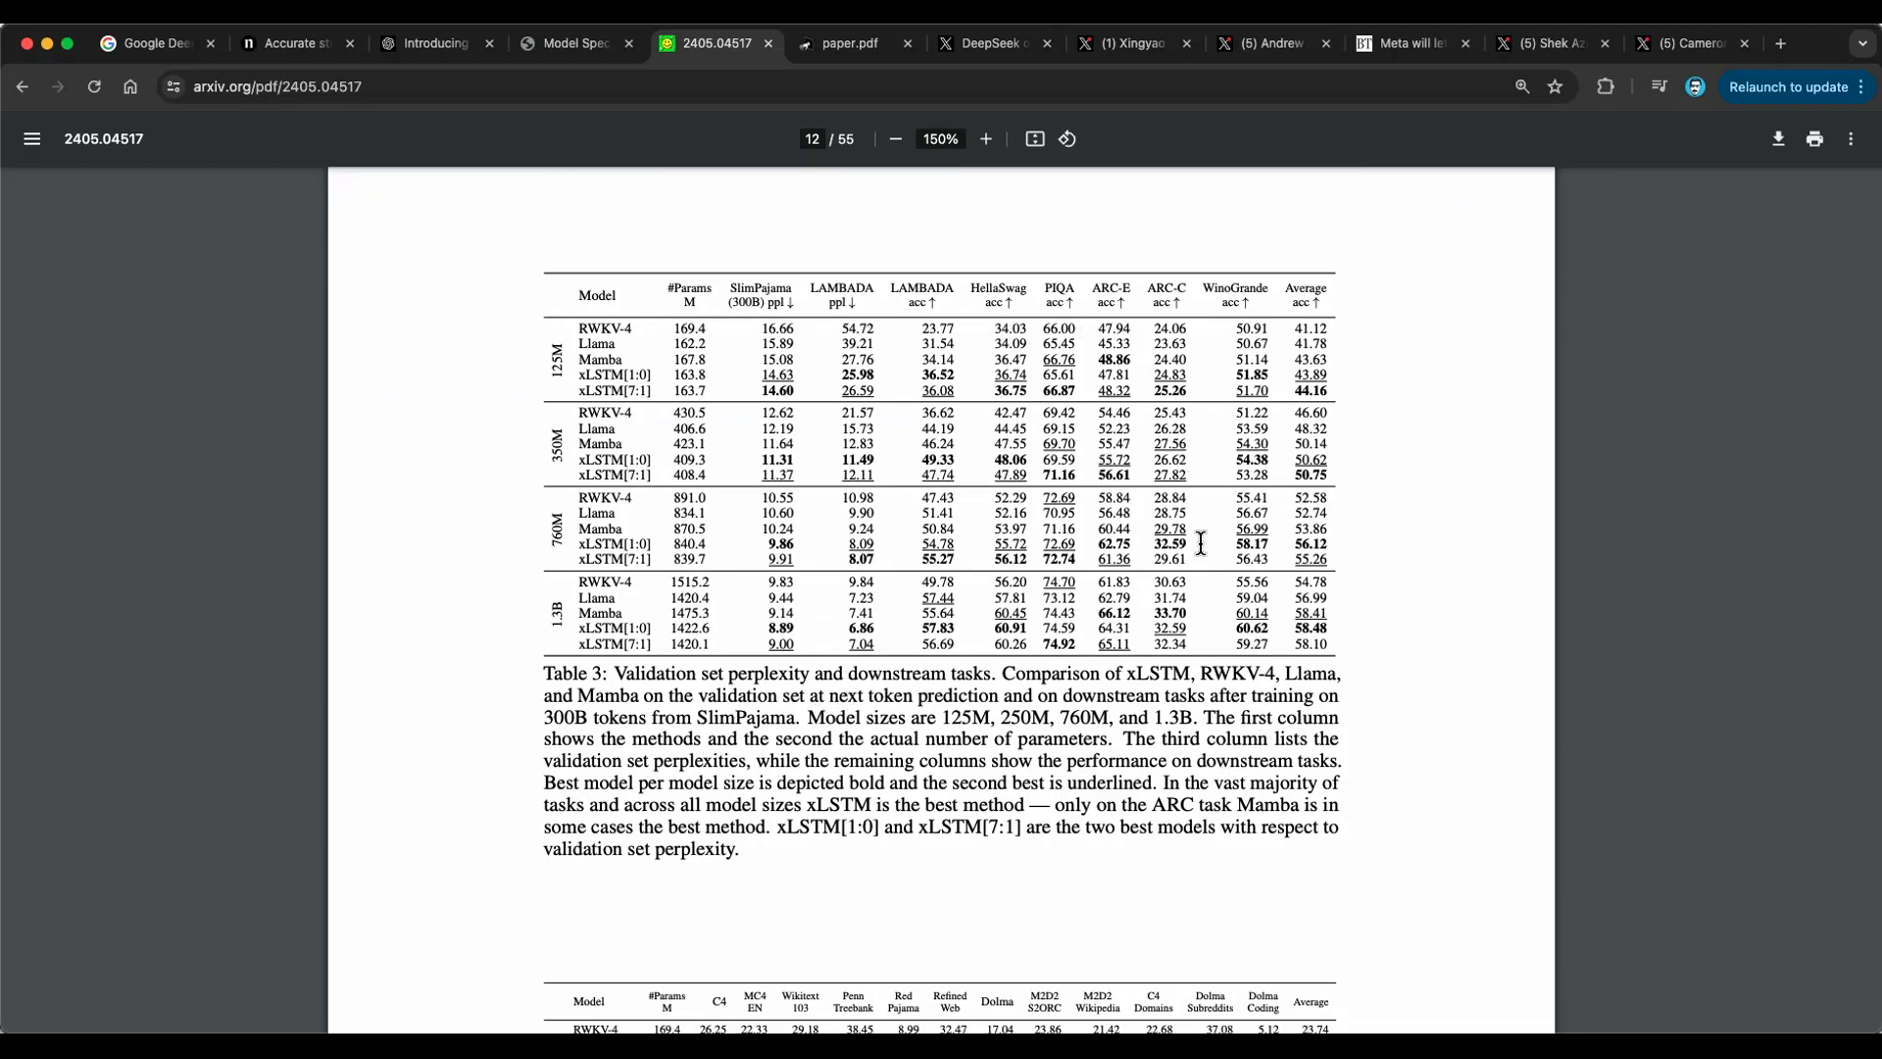
mouse_move(1011, 391)
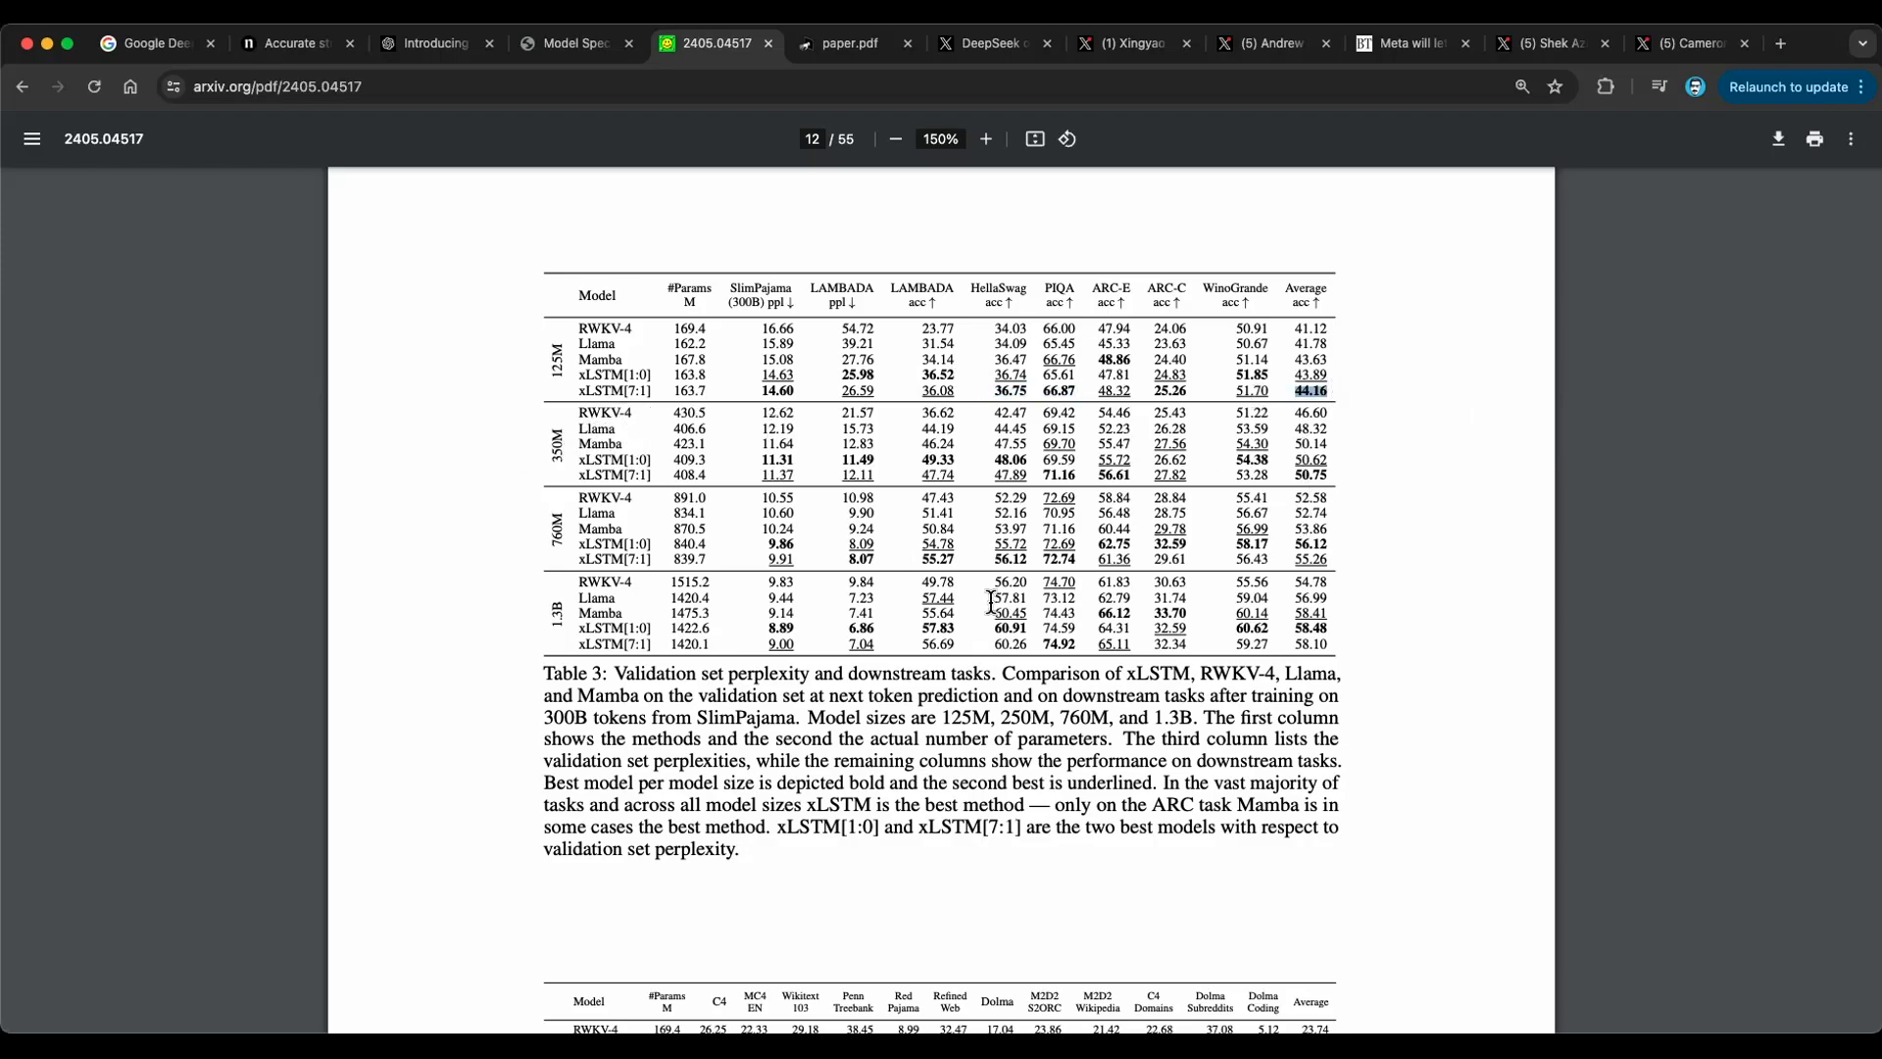
scroll("down", 3)
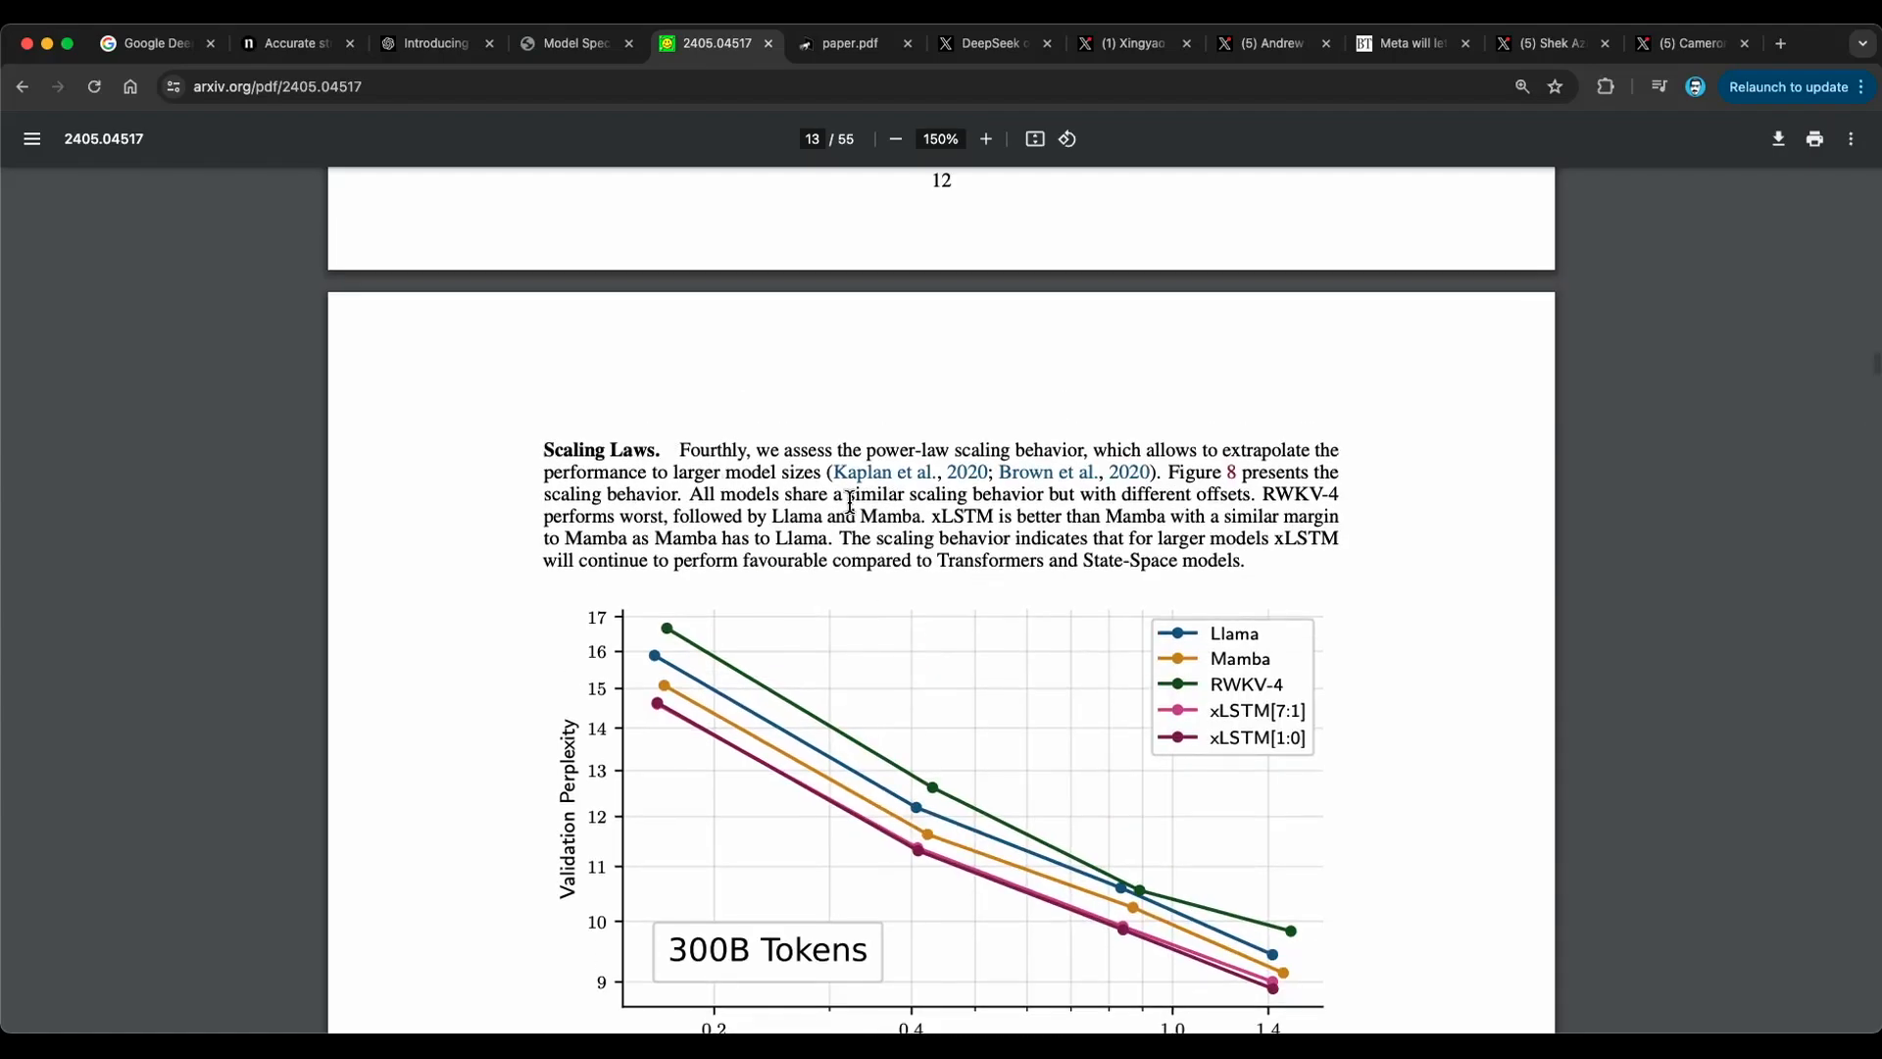
mouse_move(802, 440)
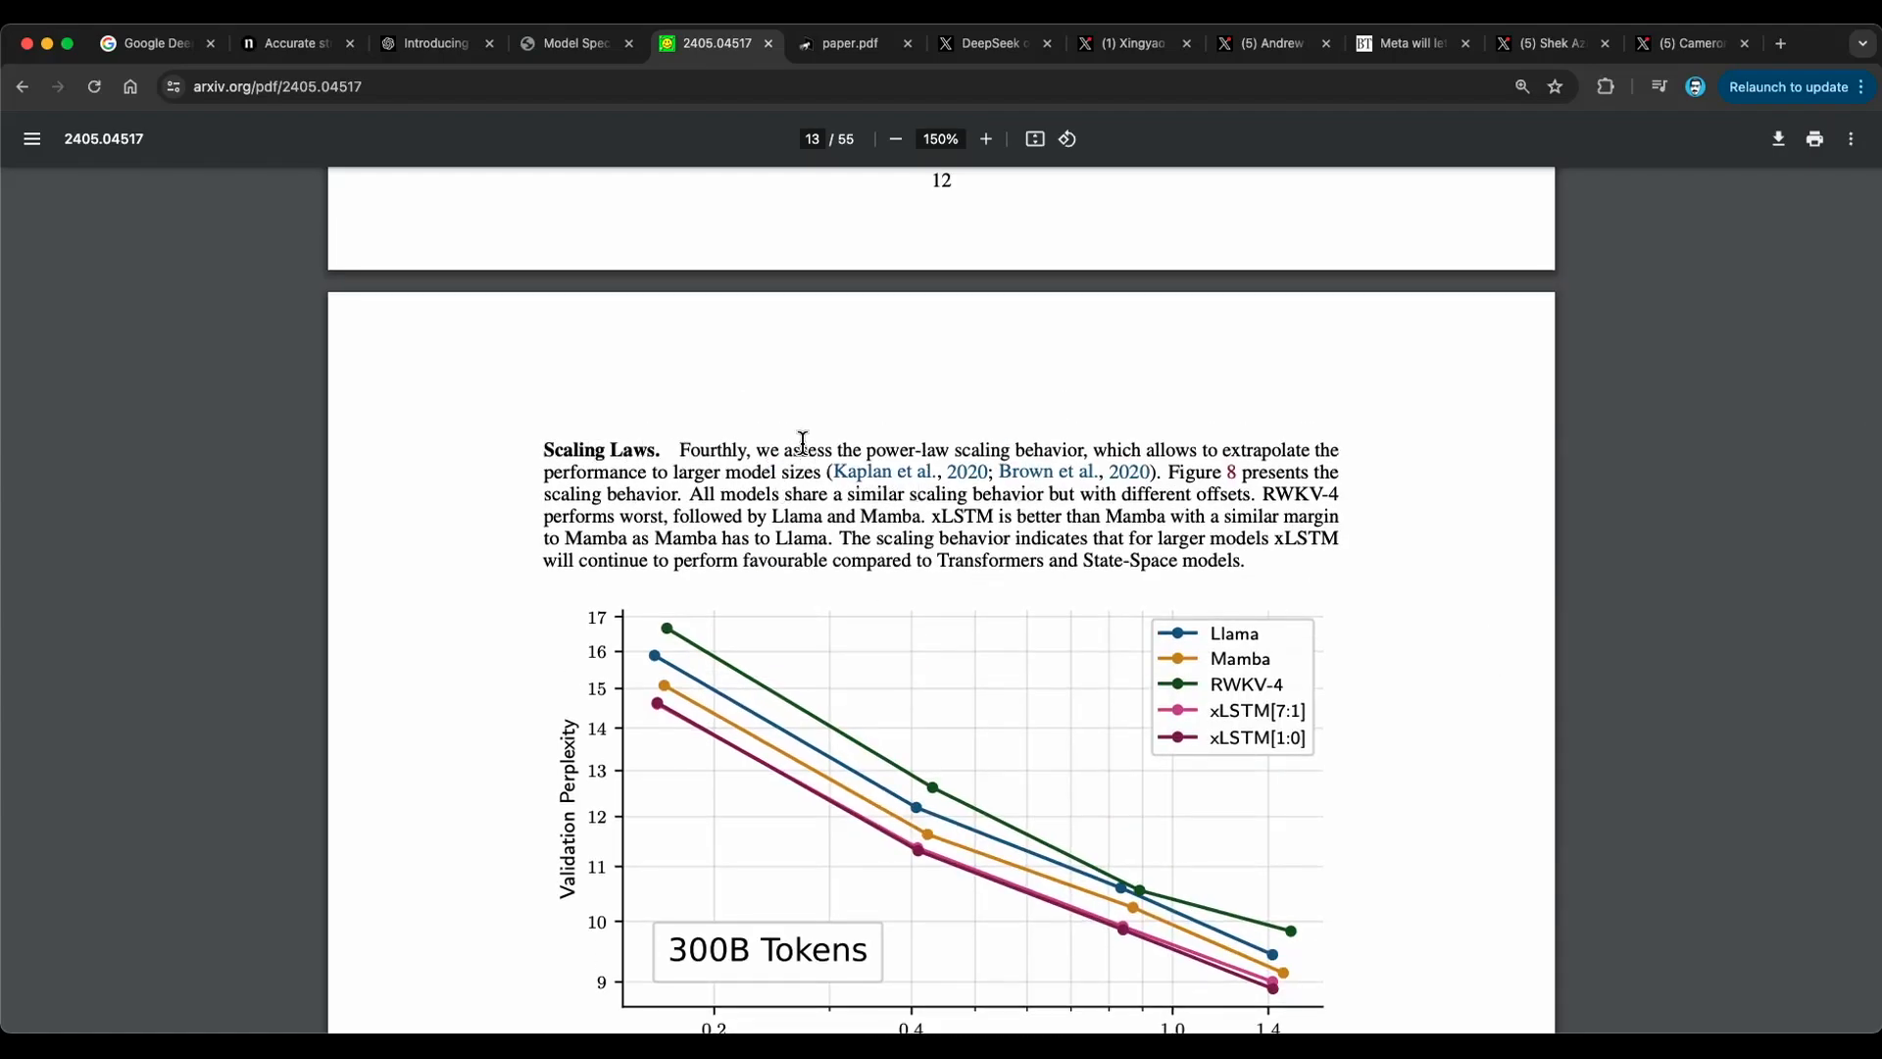
mouse_move(1422, 560)
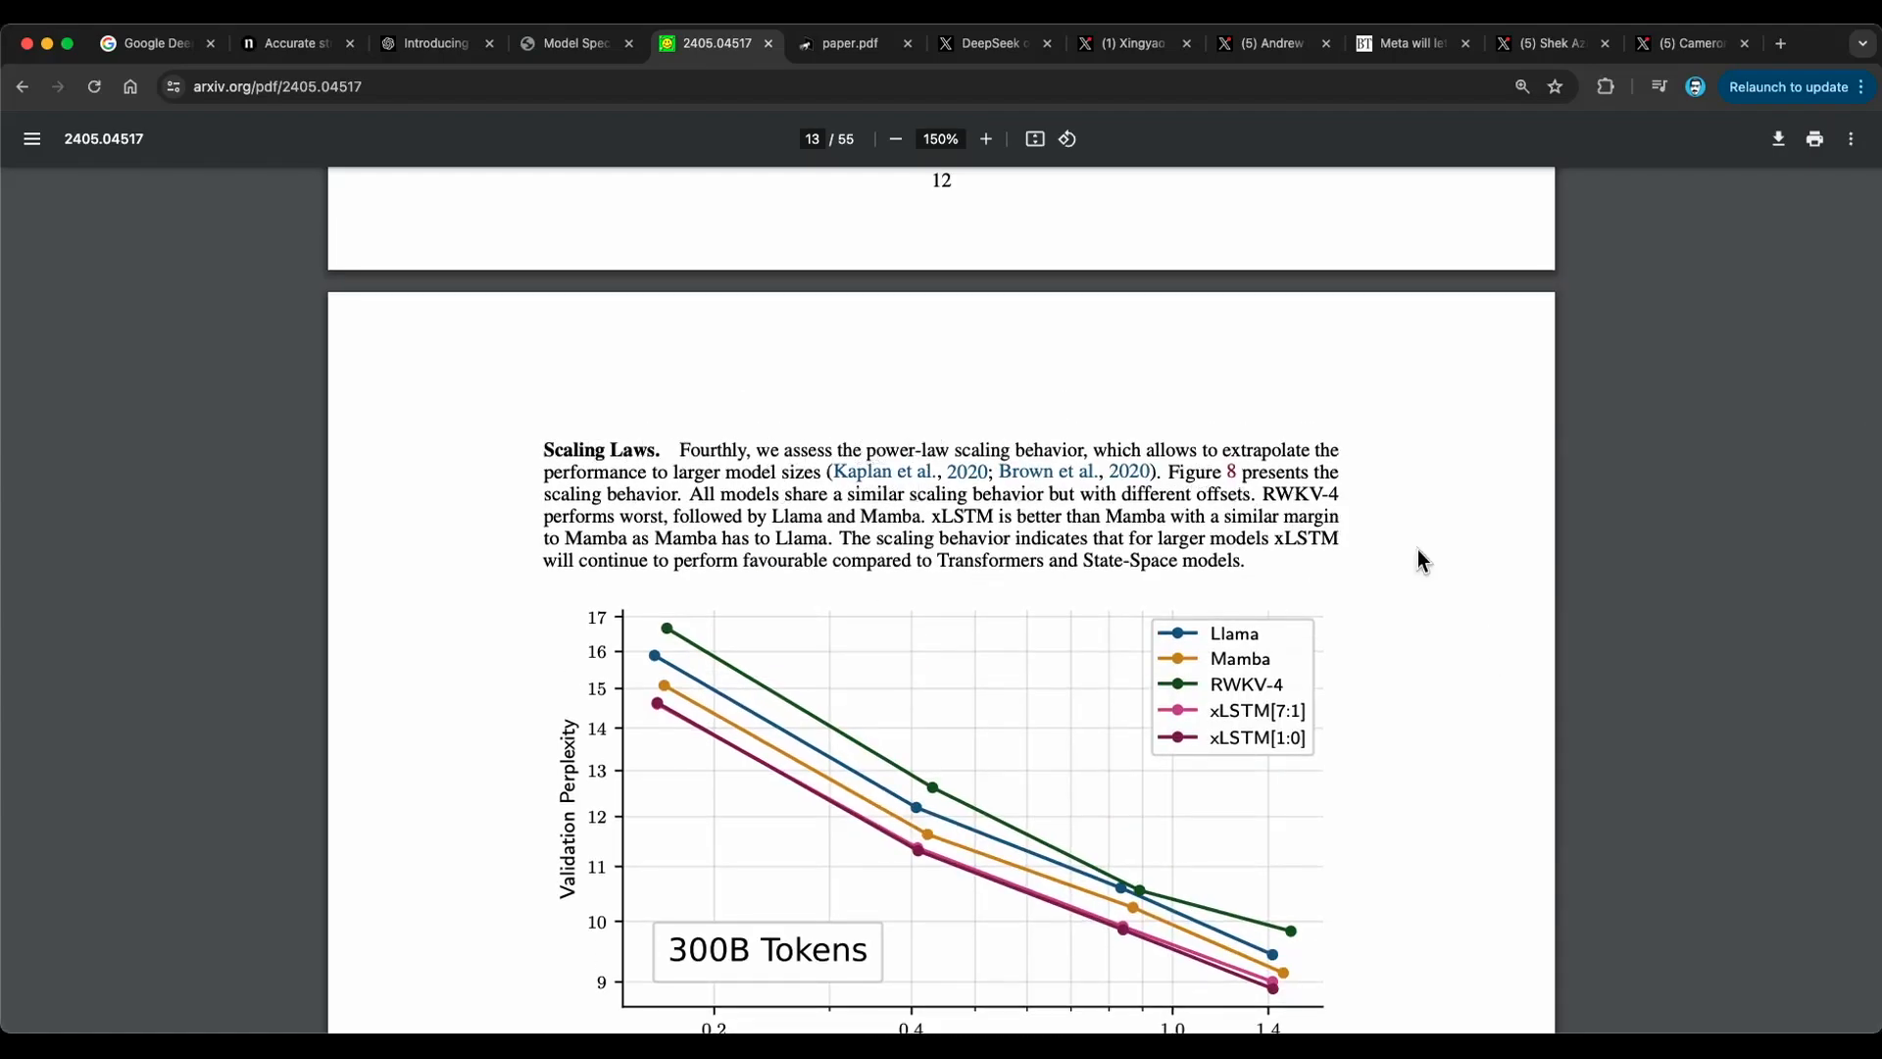
scroll("down", 3)
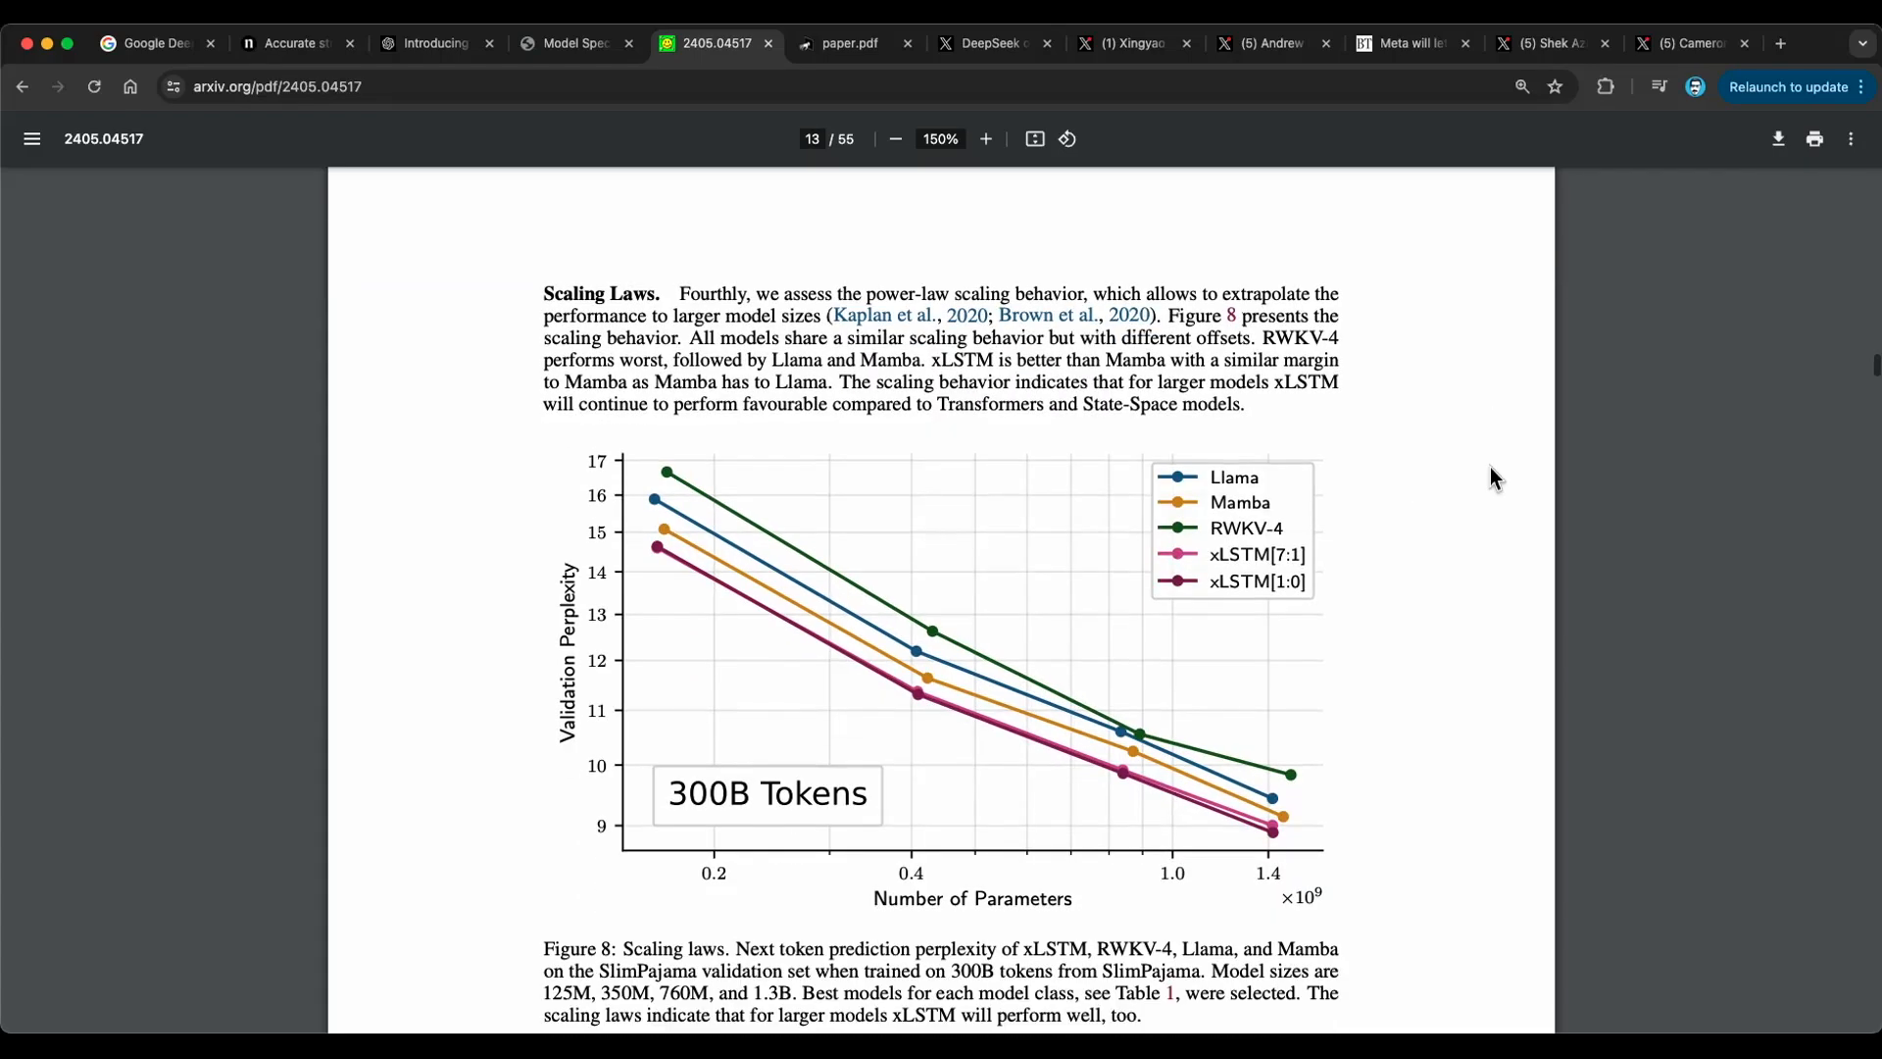
mouse_move(993, 710)
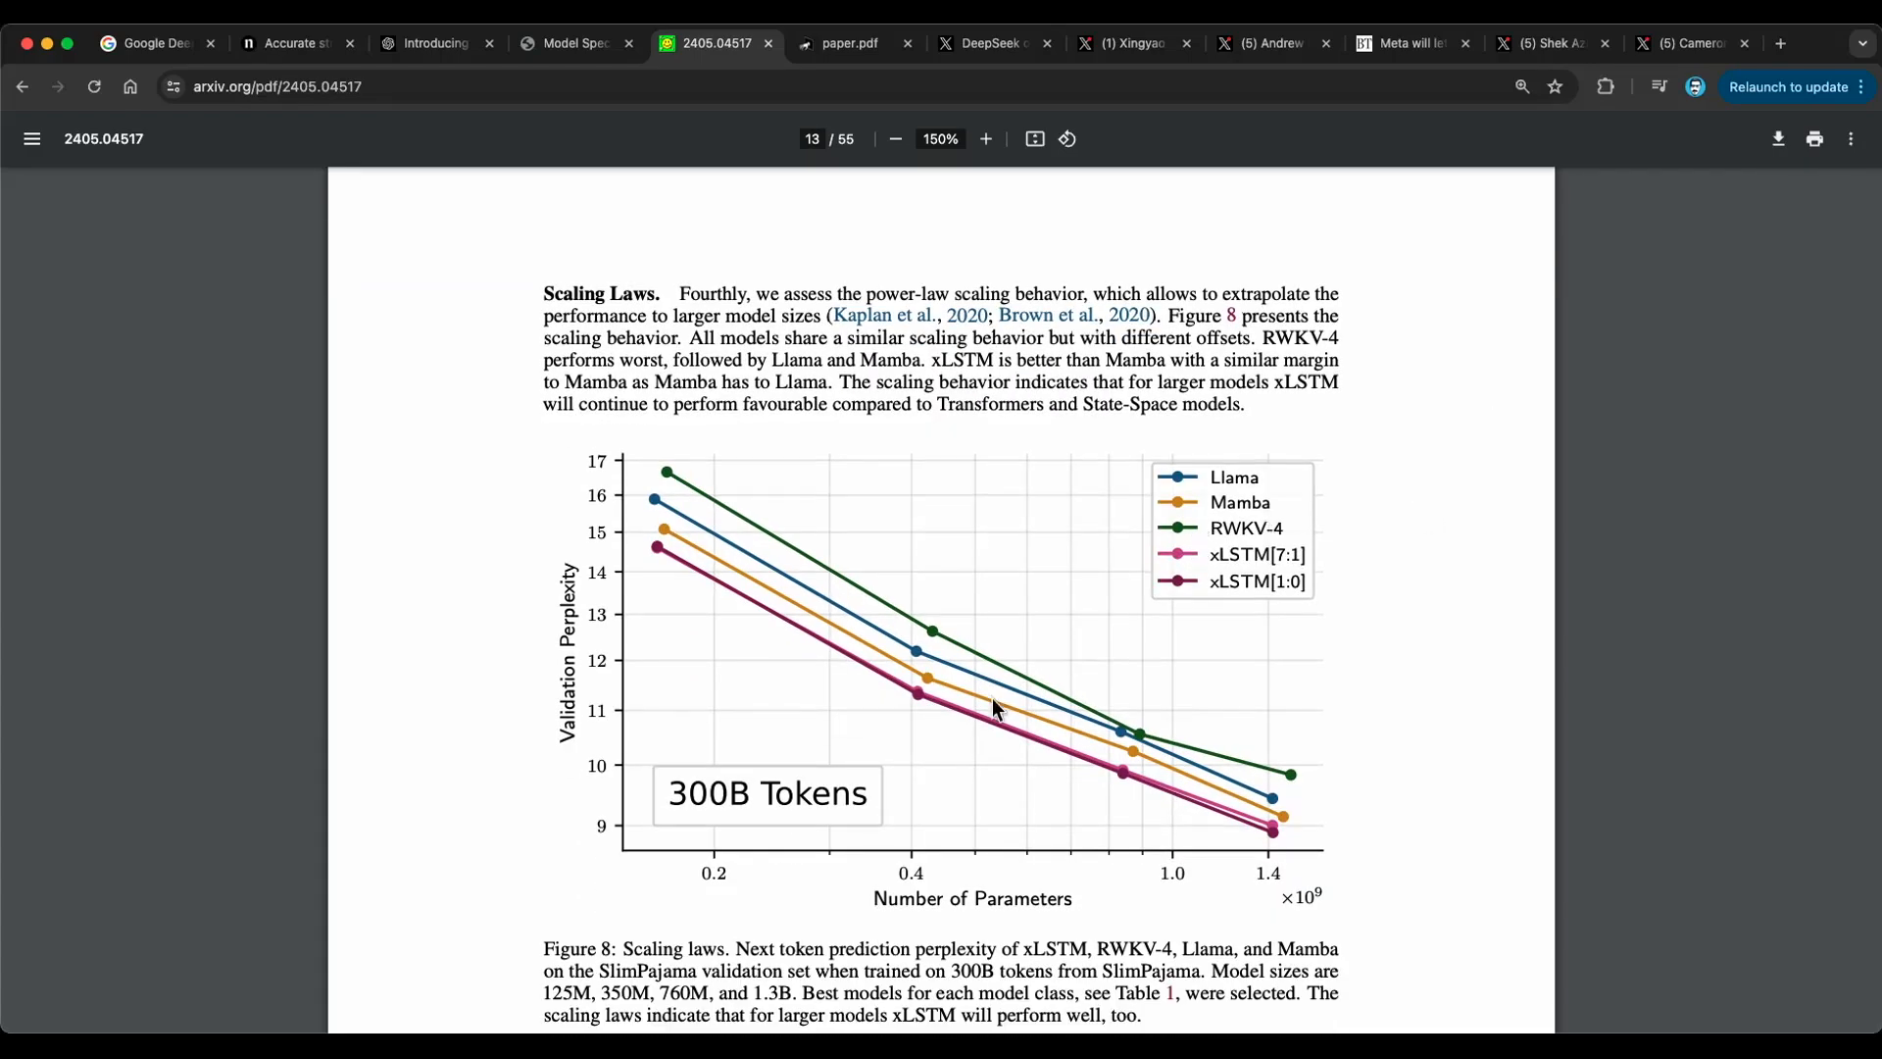
mouse_move(1522, 580)
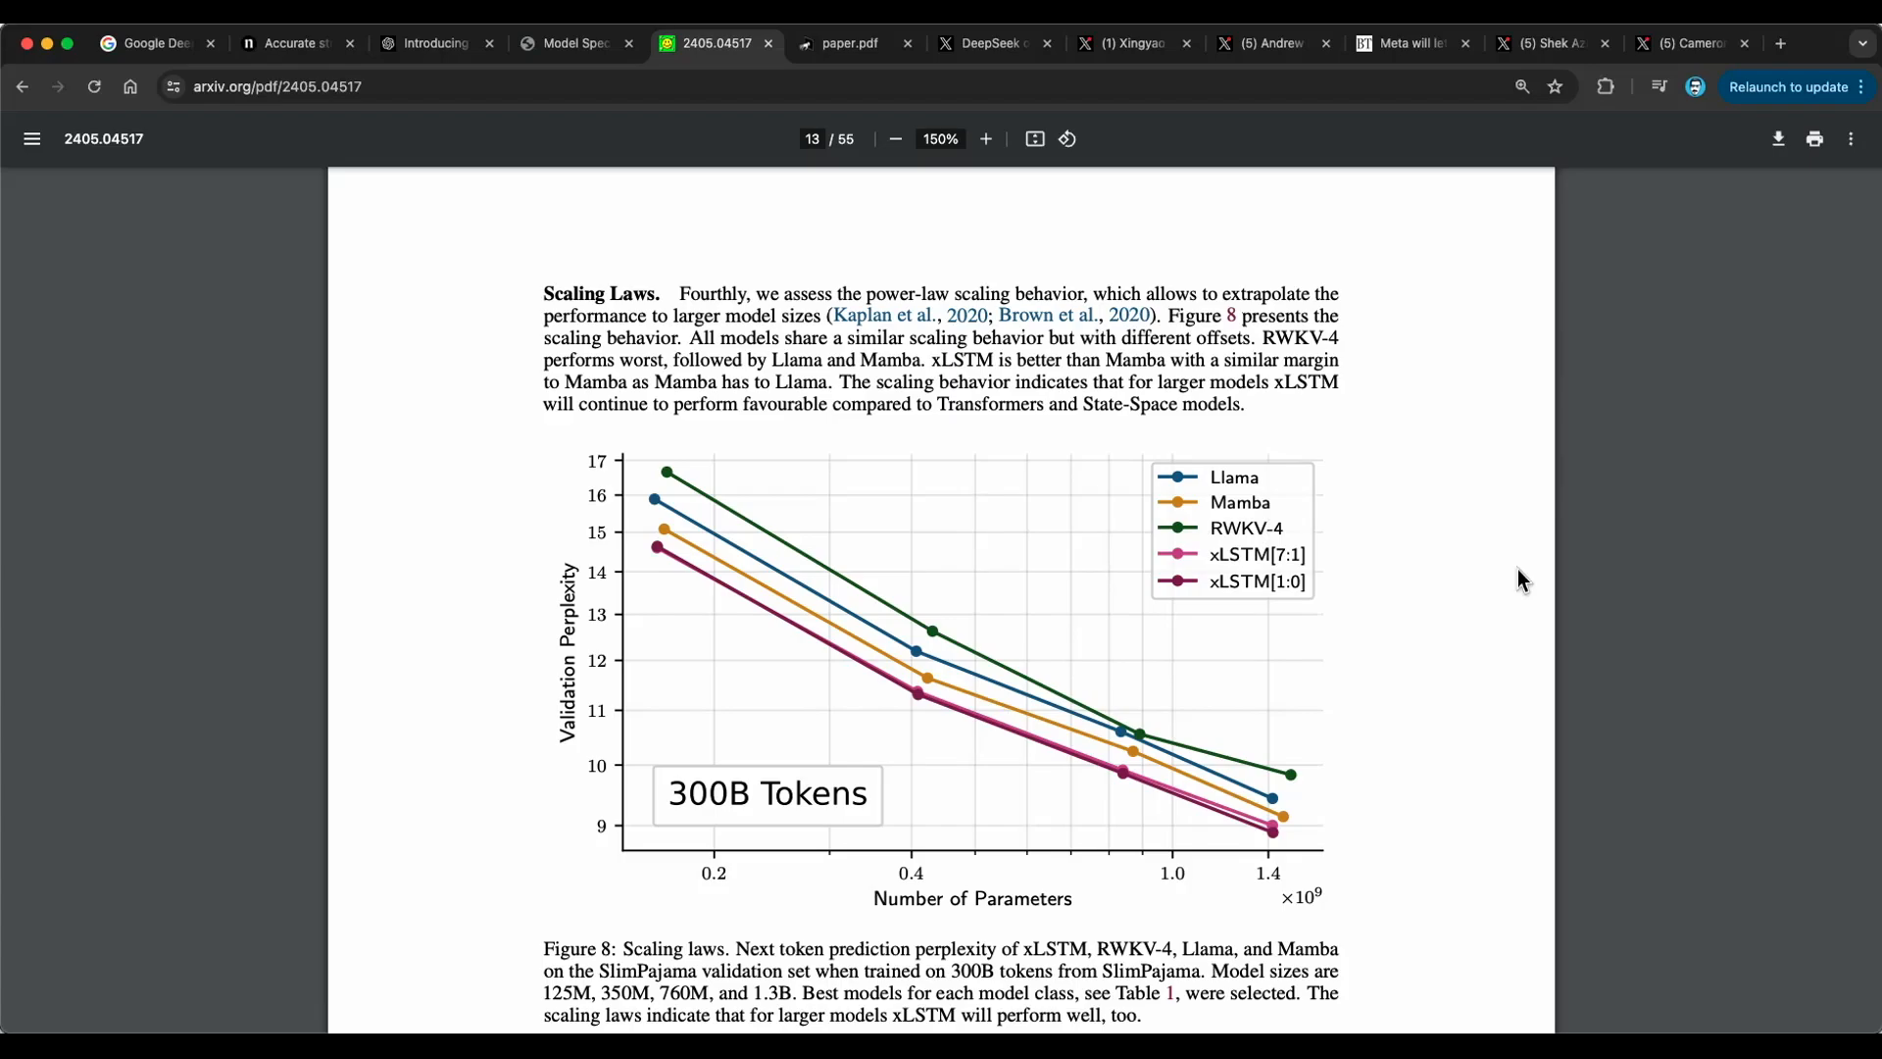
mouse_move(1422, 615)
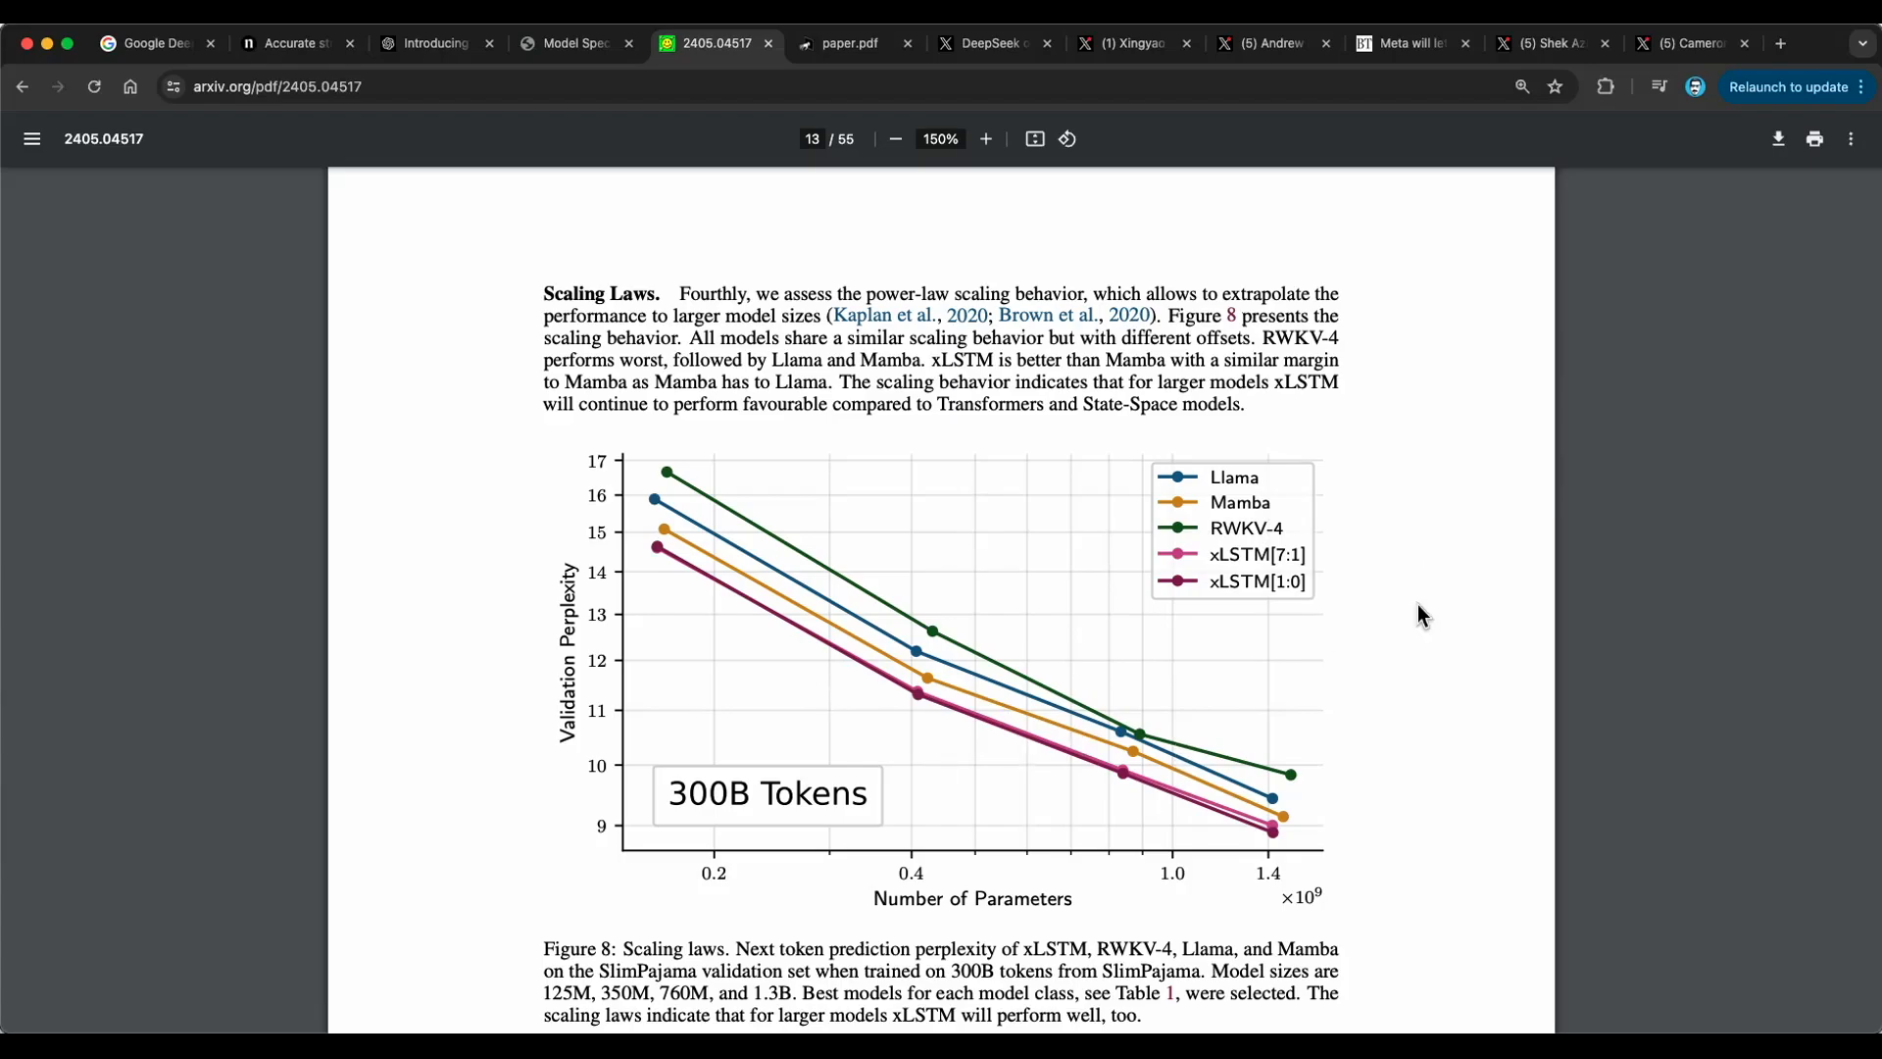
mouse_move(1323, 706)
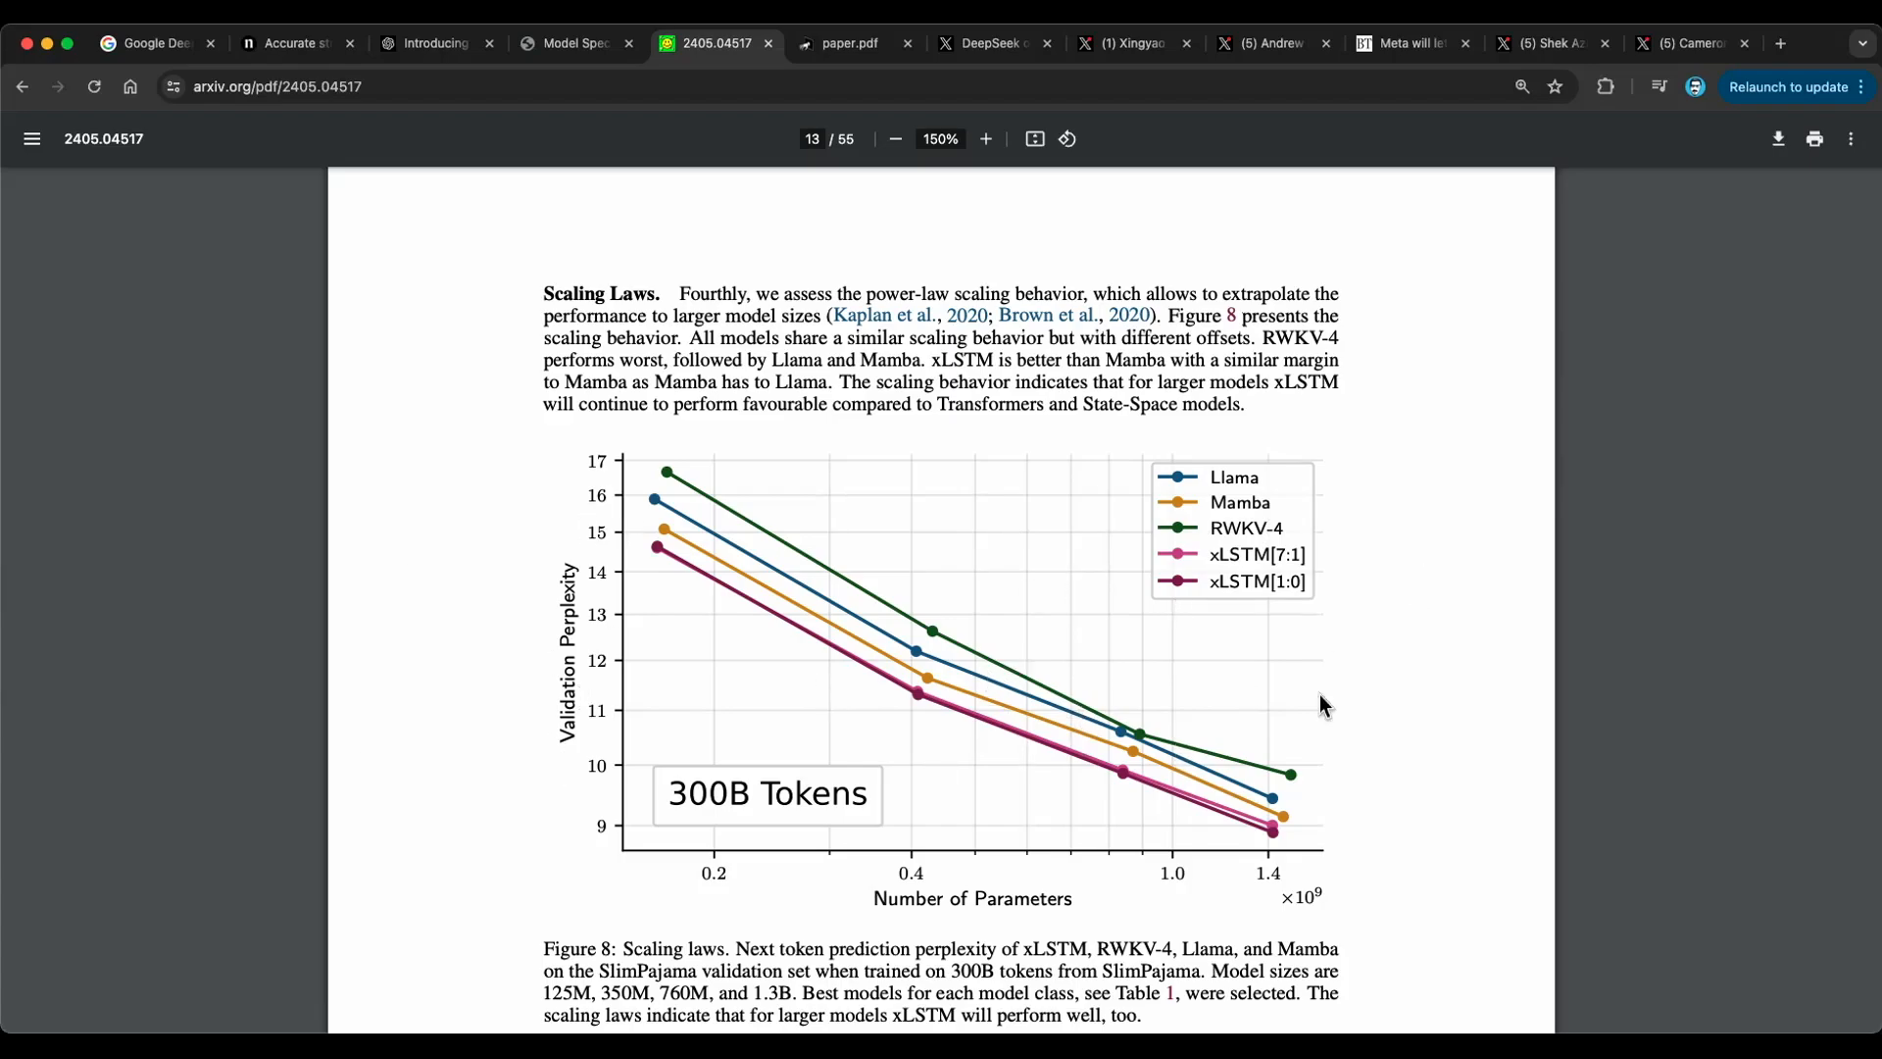
mouse_move(1426, 672)
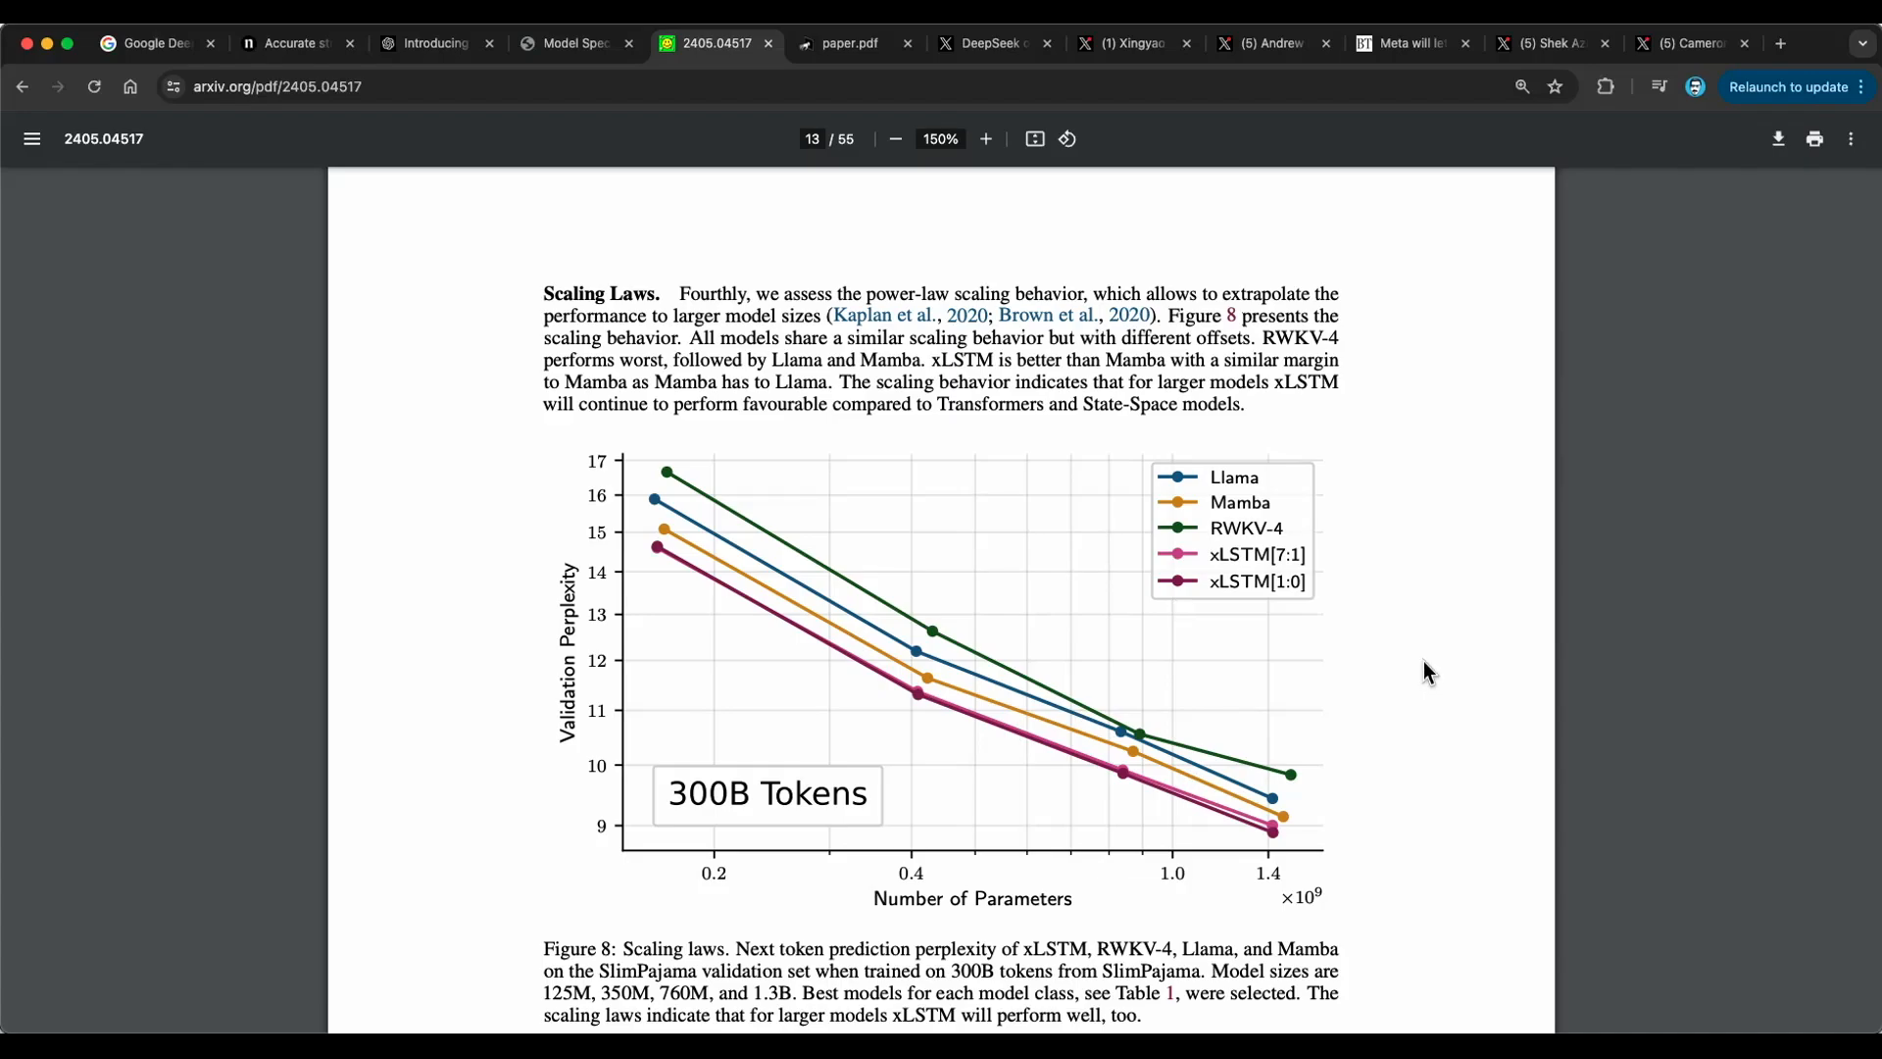
scroll("down", 3)
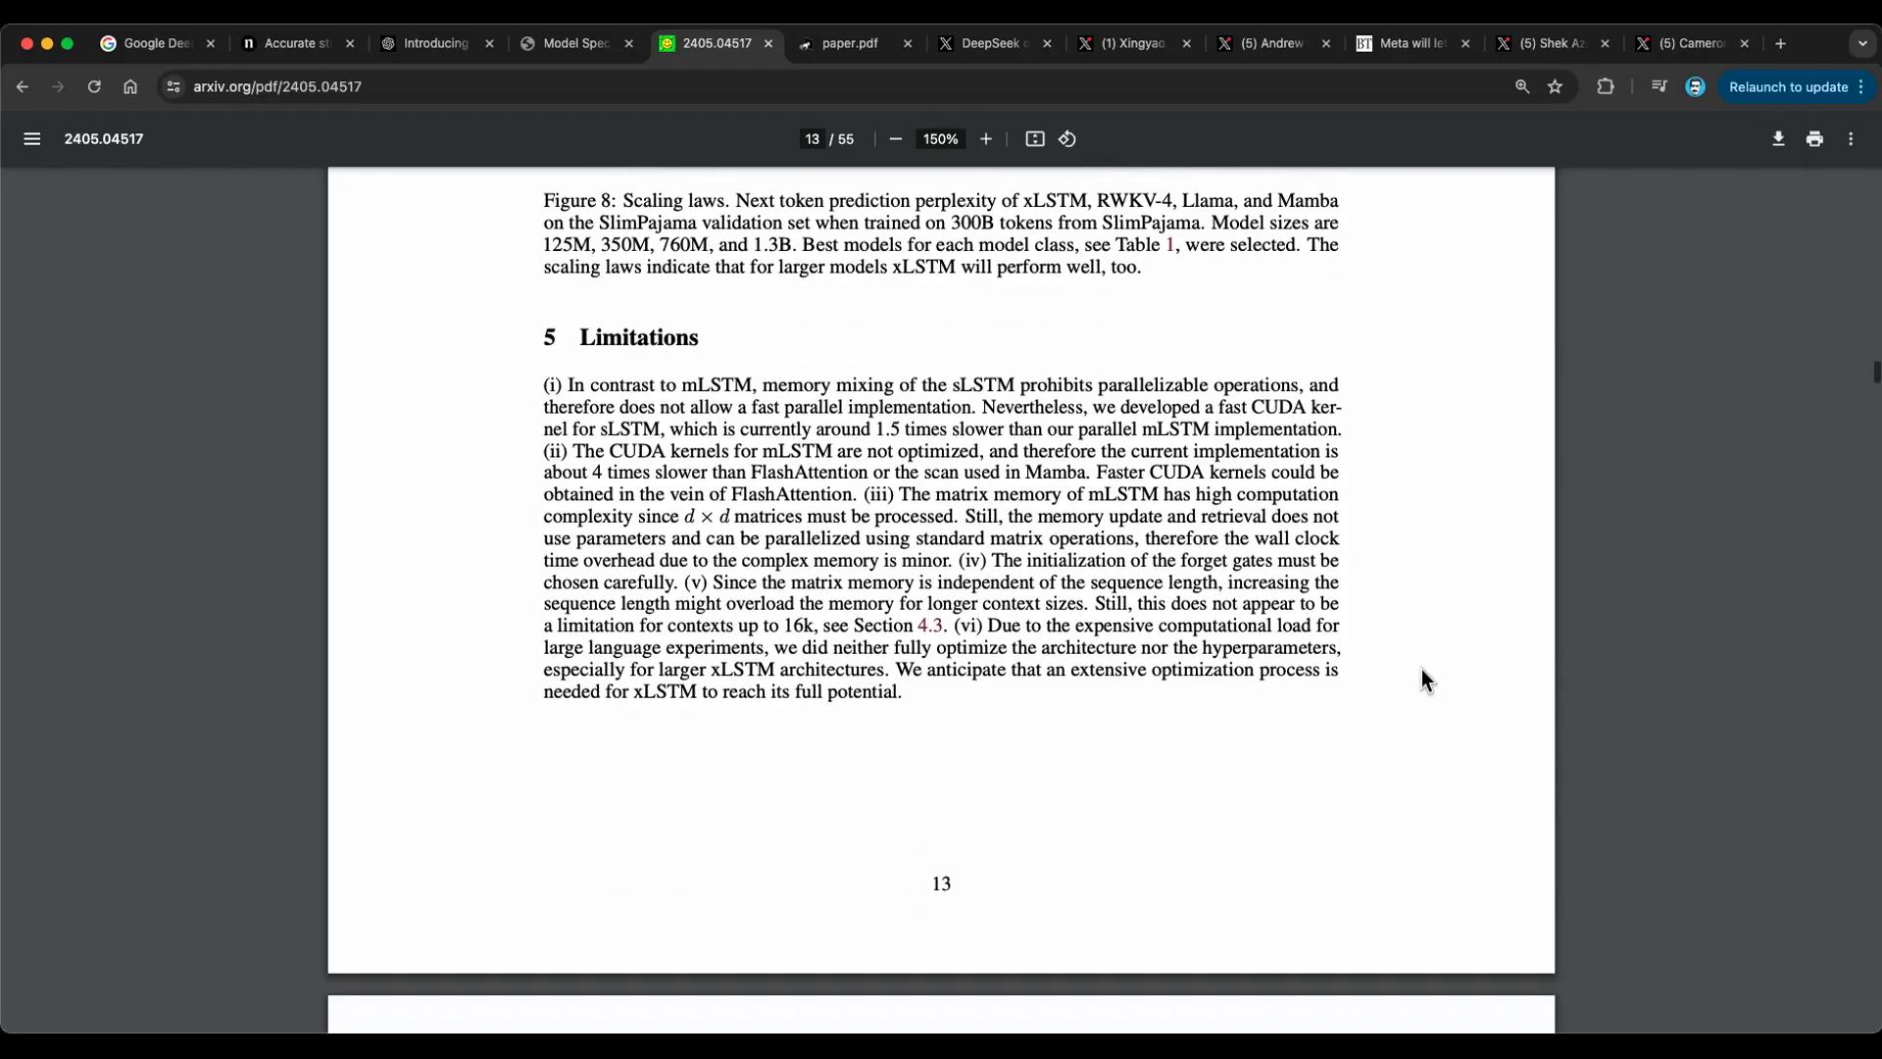
scroll("down", 3)
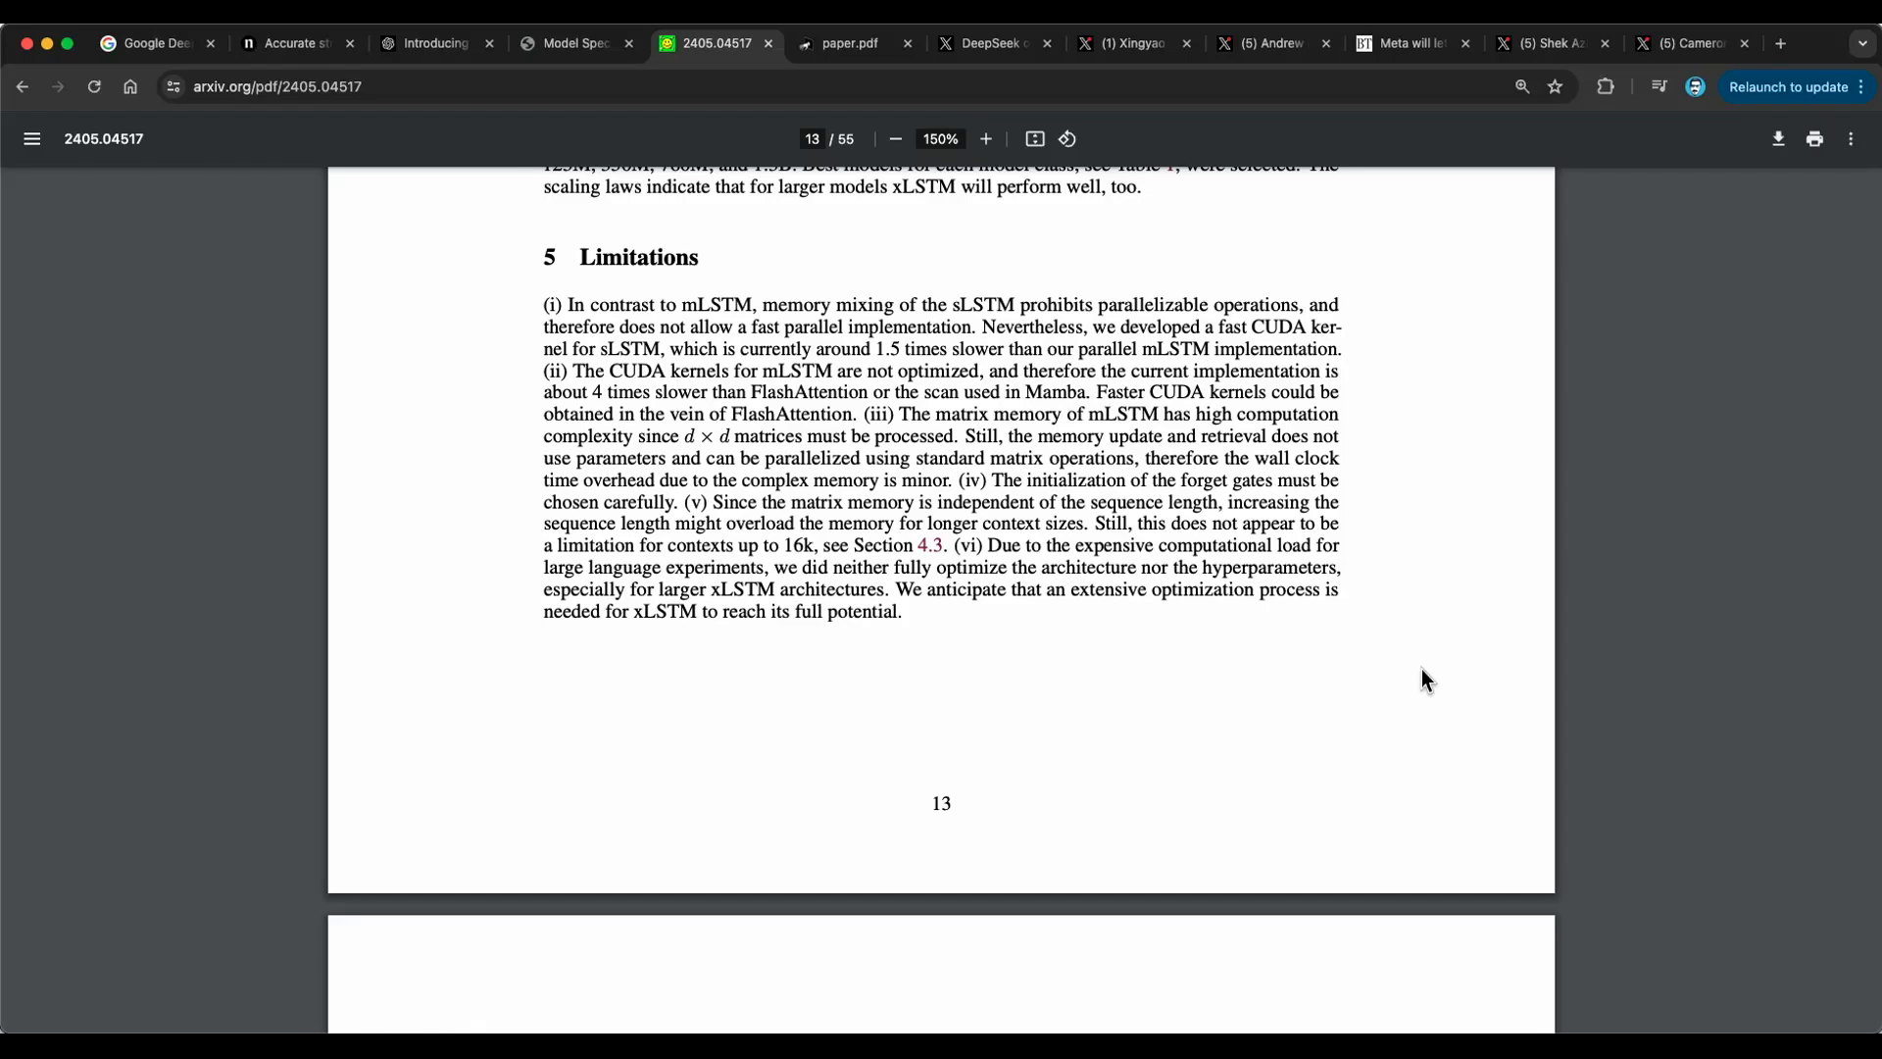
- Open the SWE-agent paper.pdf tab and zoom the PDF to 150%
left_click(852, 43)
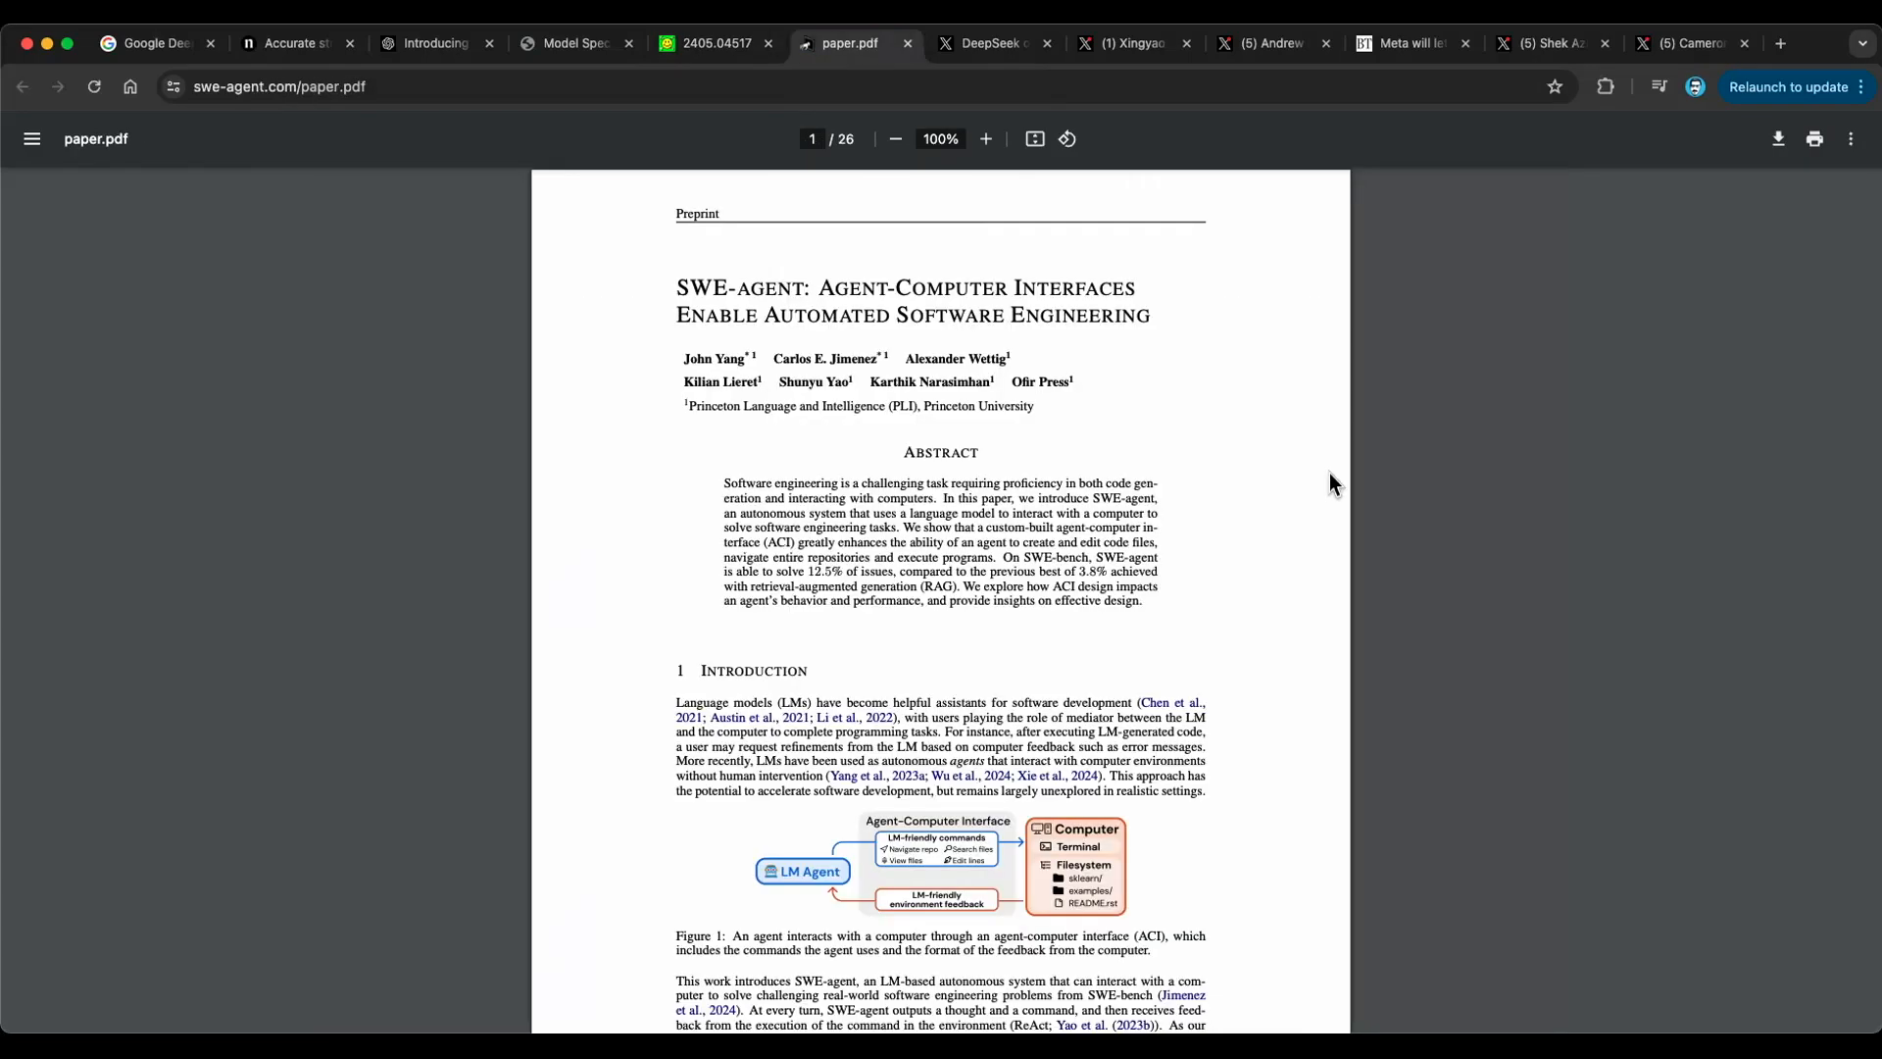
mouse_move(680, 285)
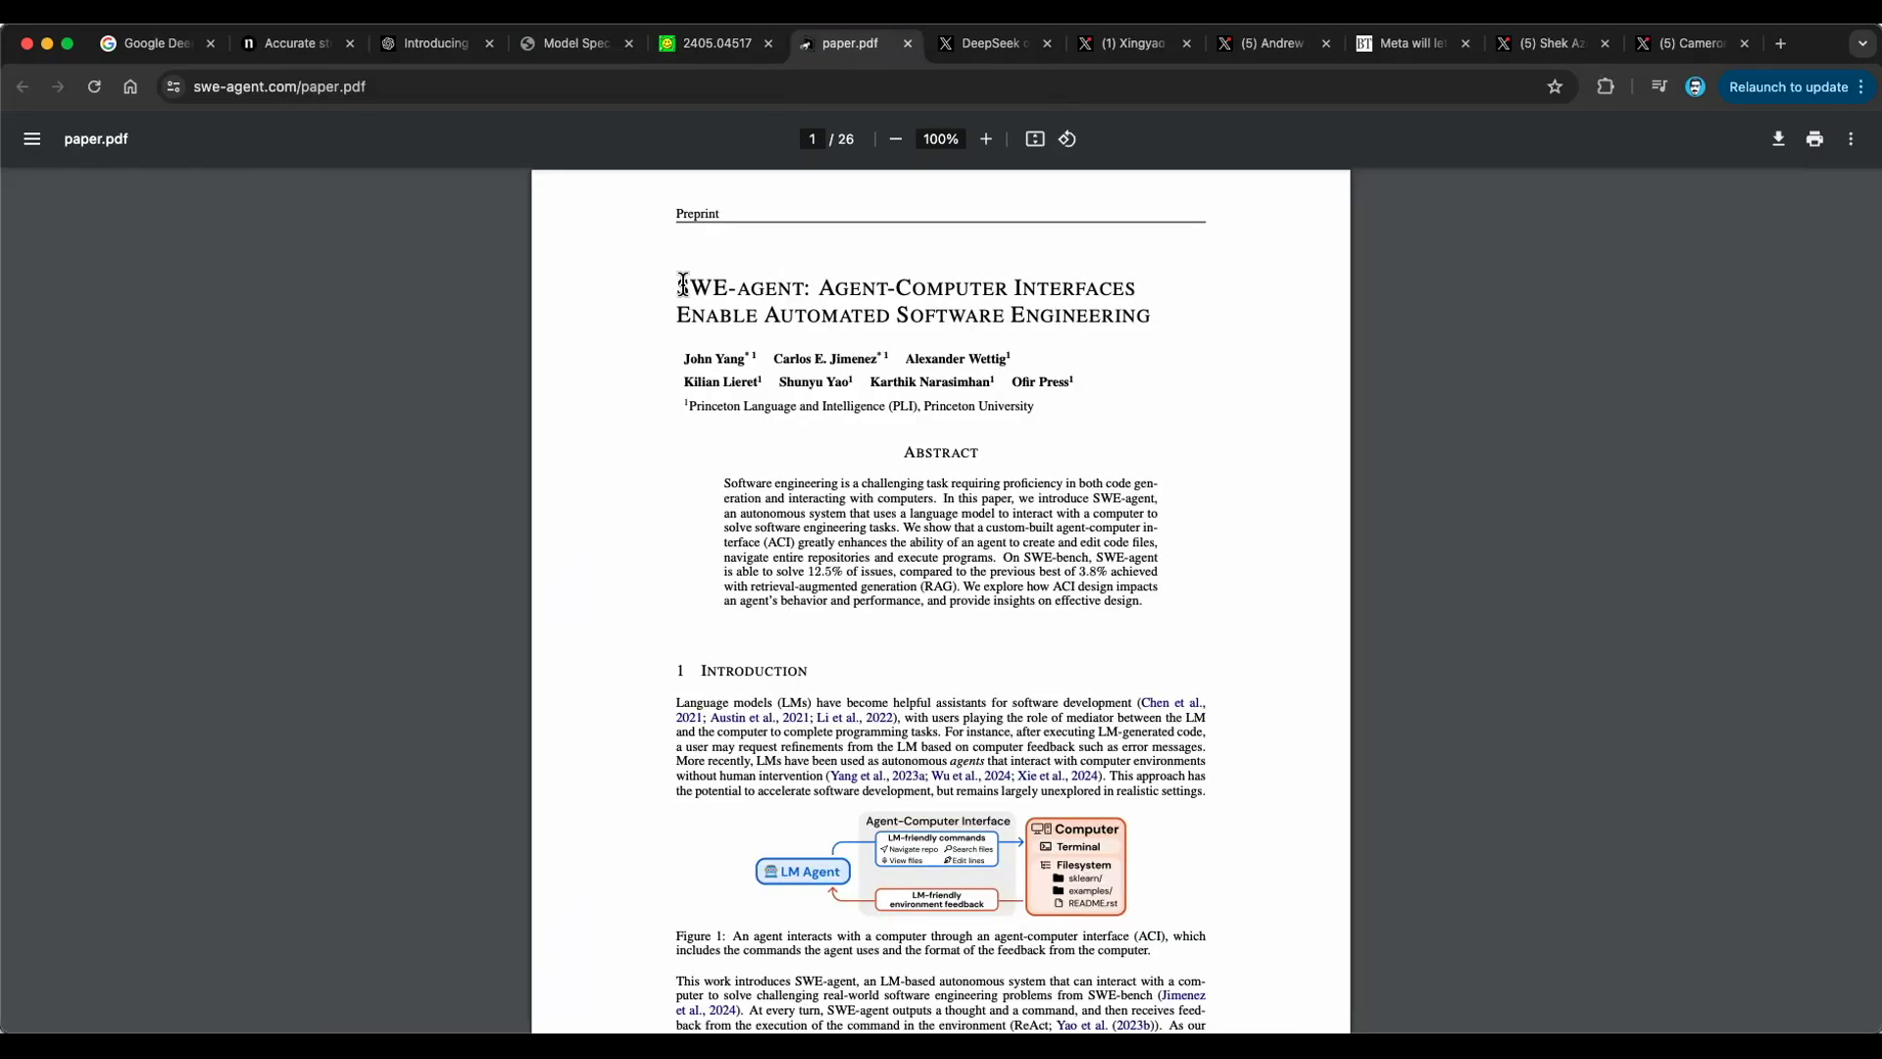
scroll("down", 3)
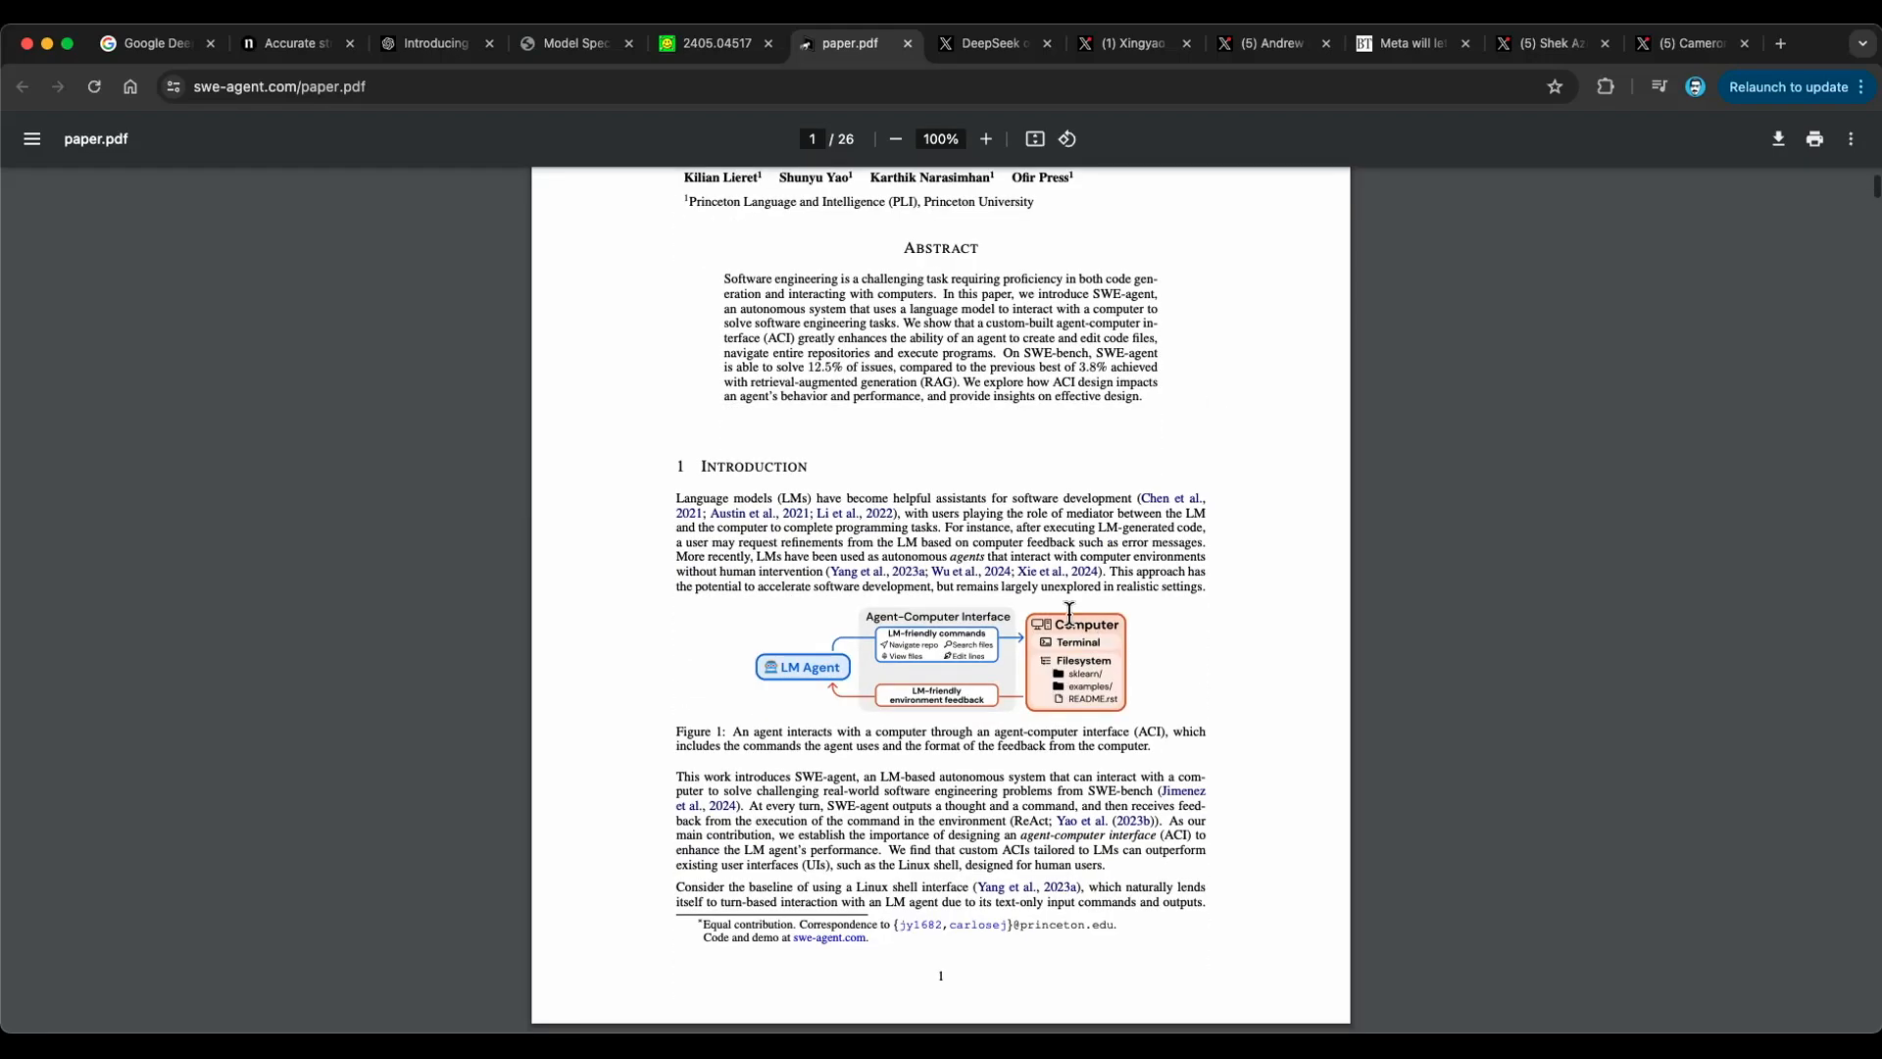
mouse_move(1242, 651)
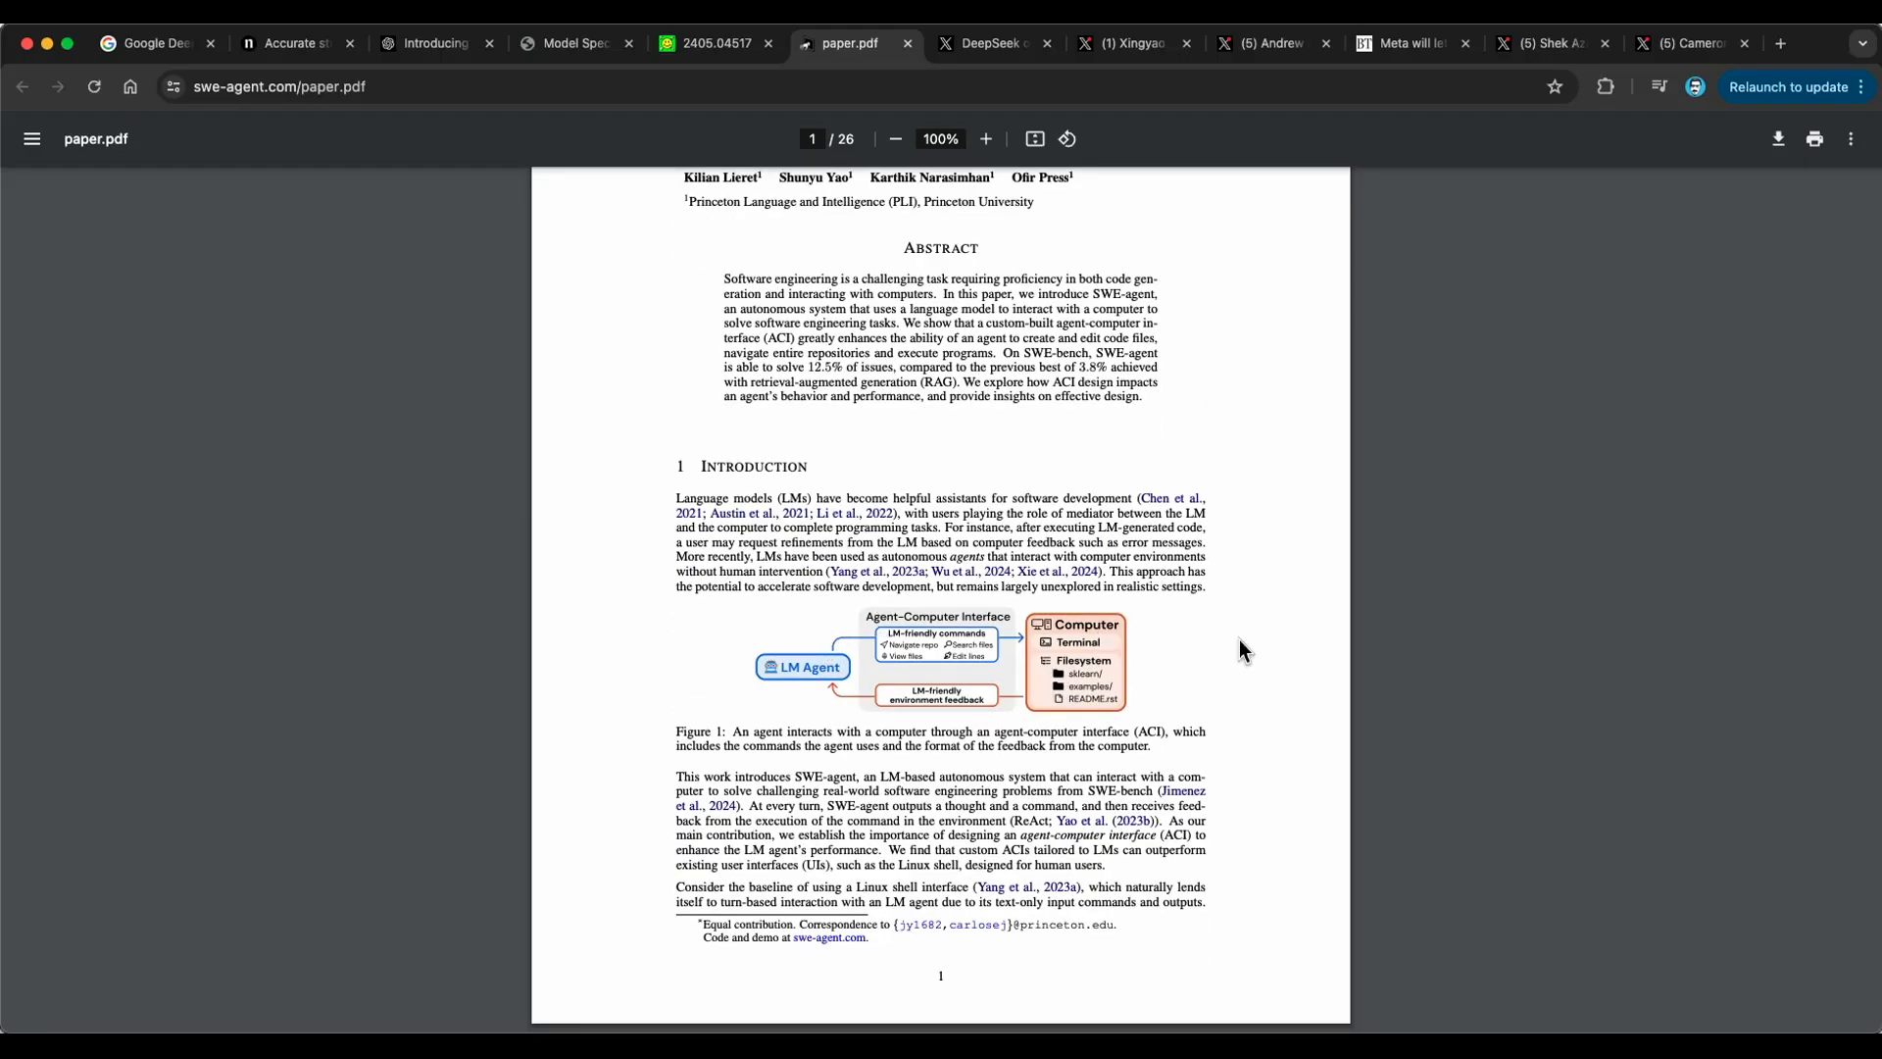
left_click(985, 138)
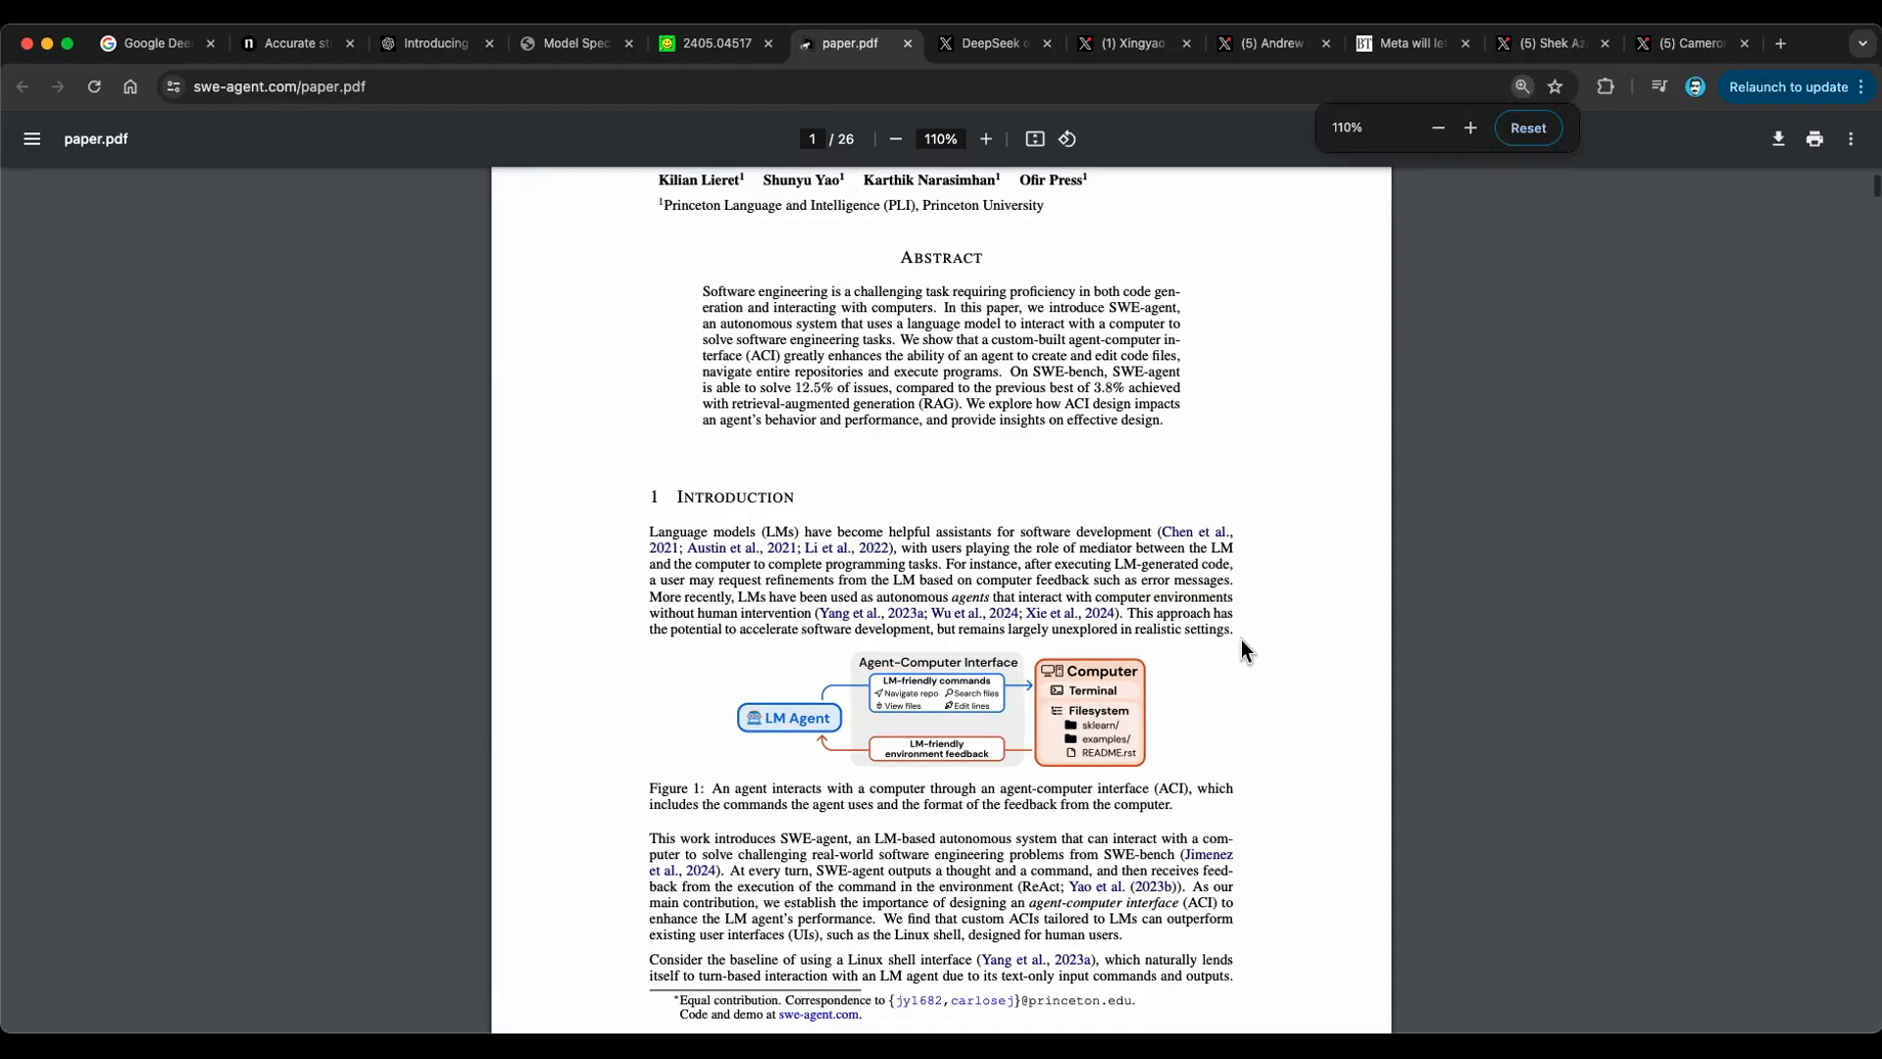
left_click(1469, 128)
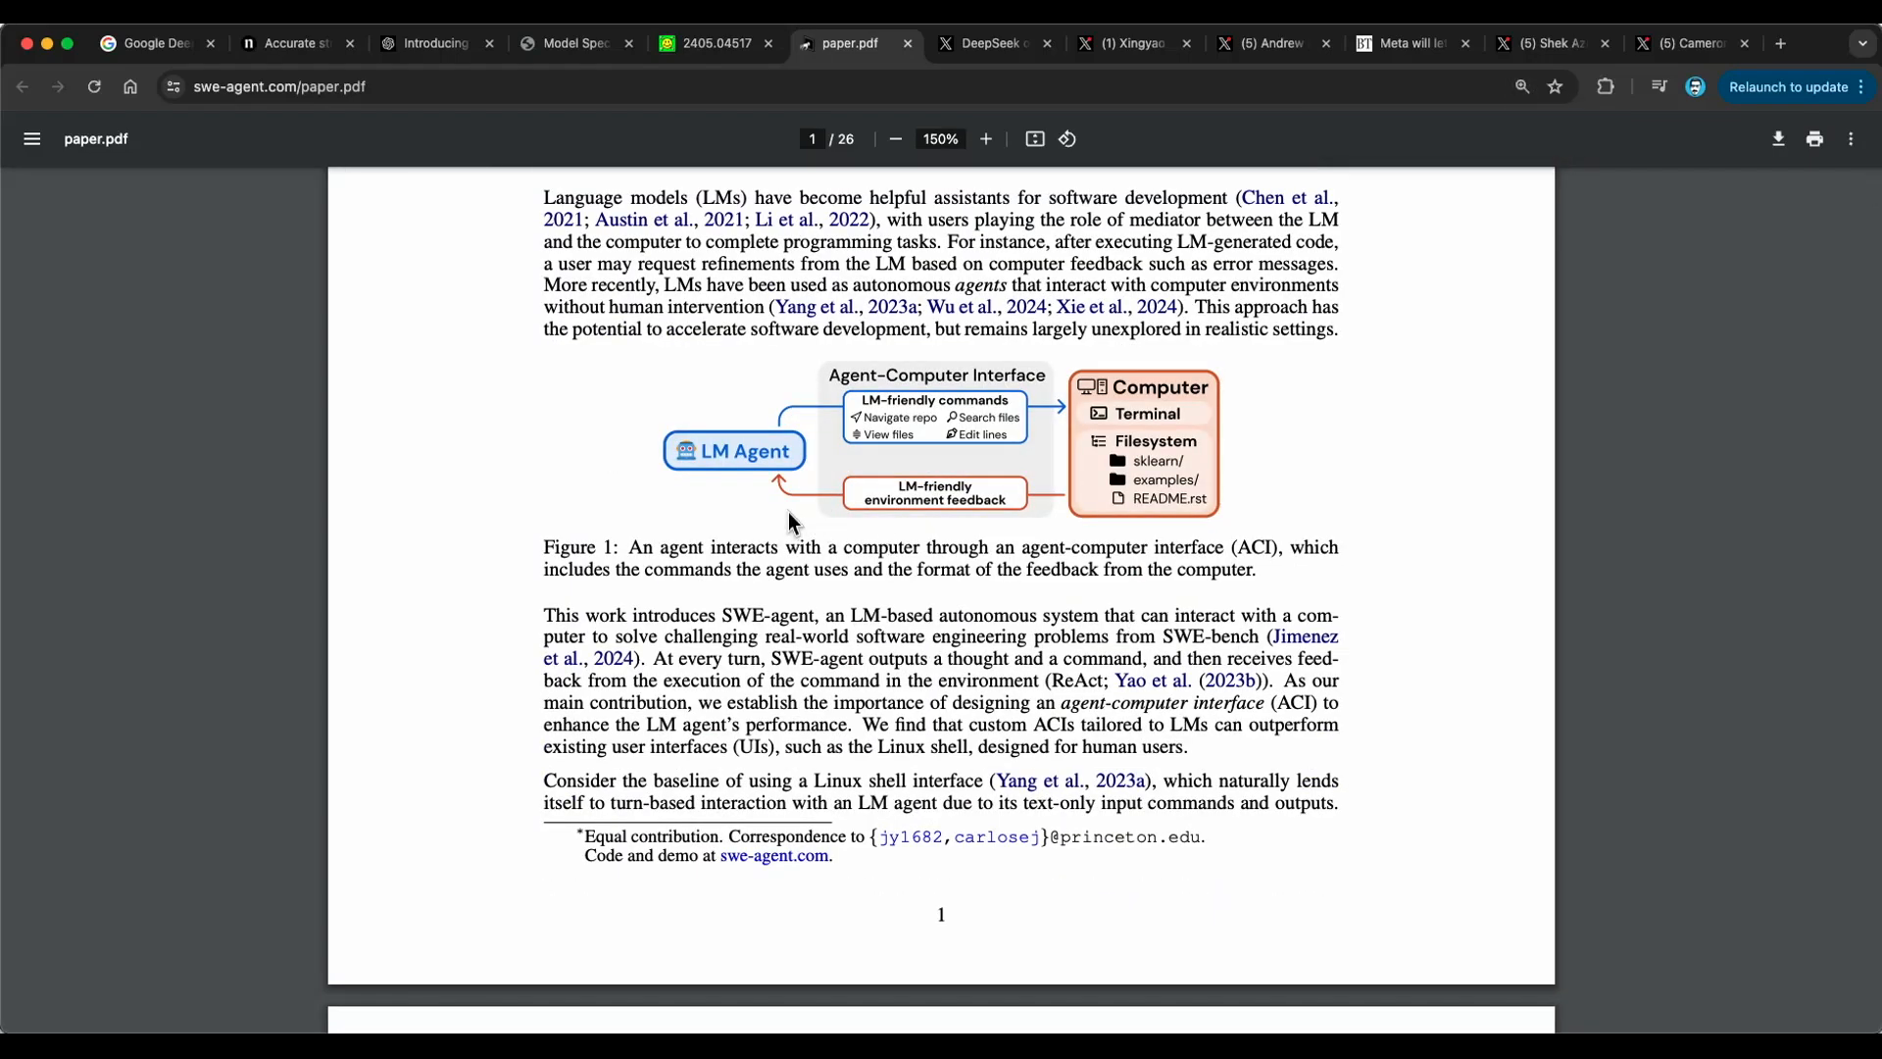
mouse_move(1315, 573)
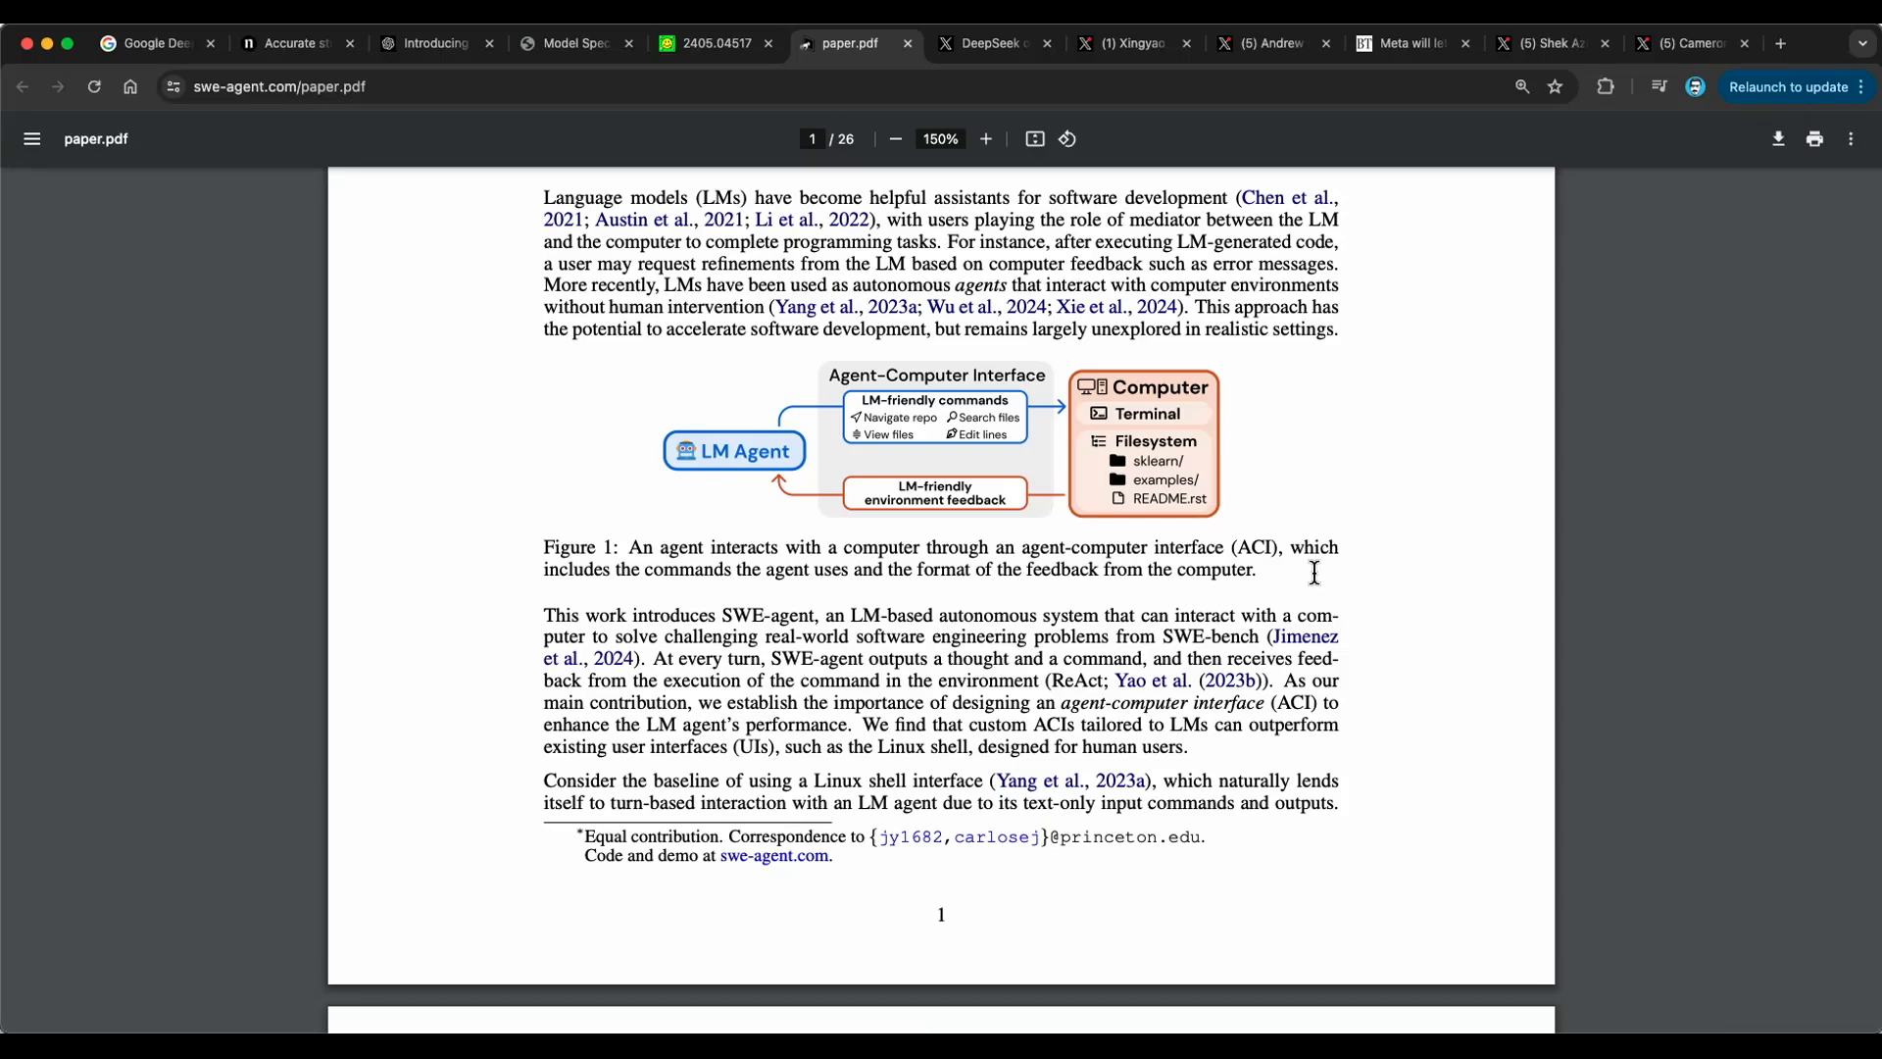
mouse_move(1285, 574)
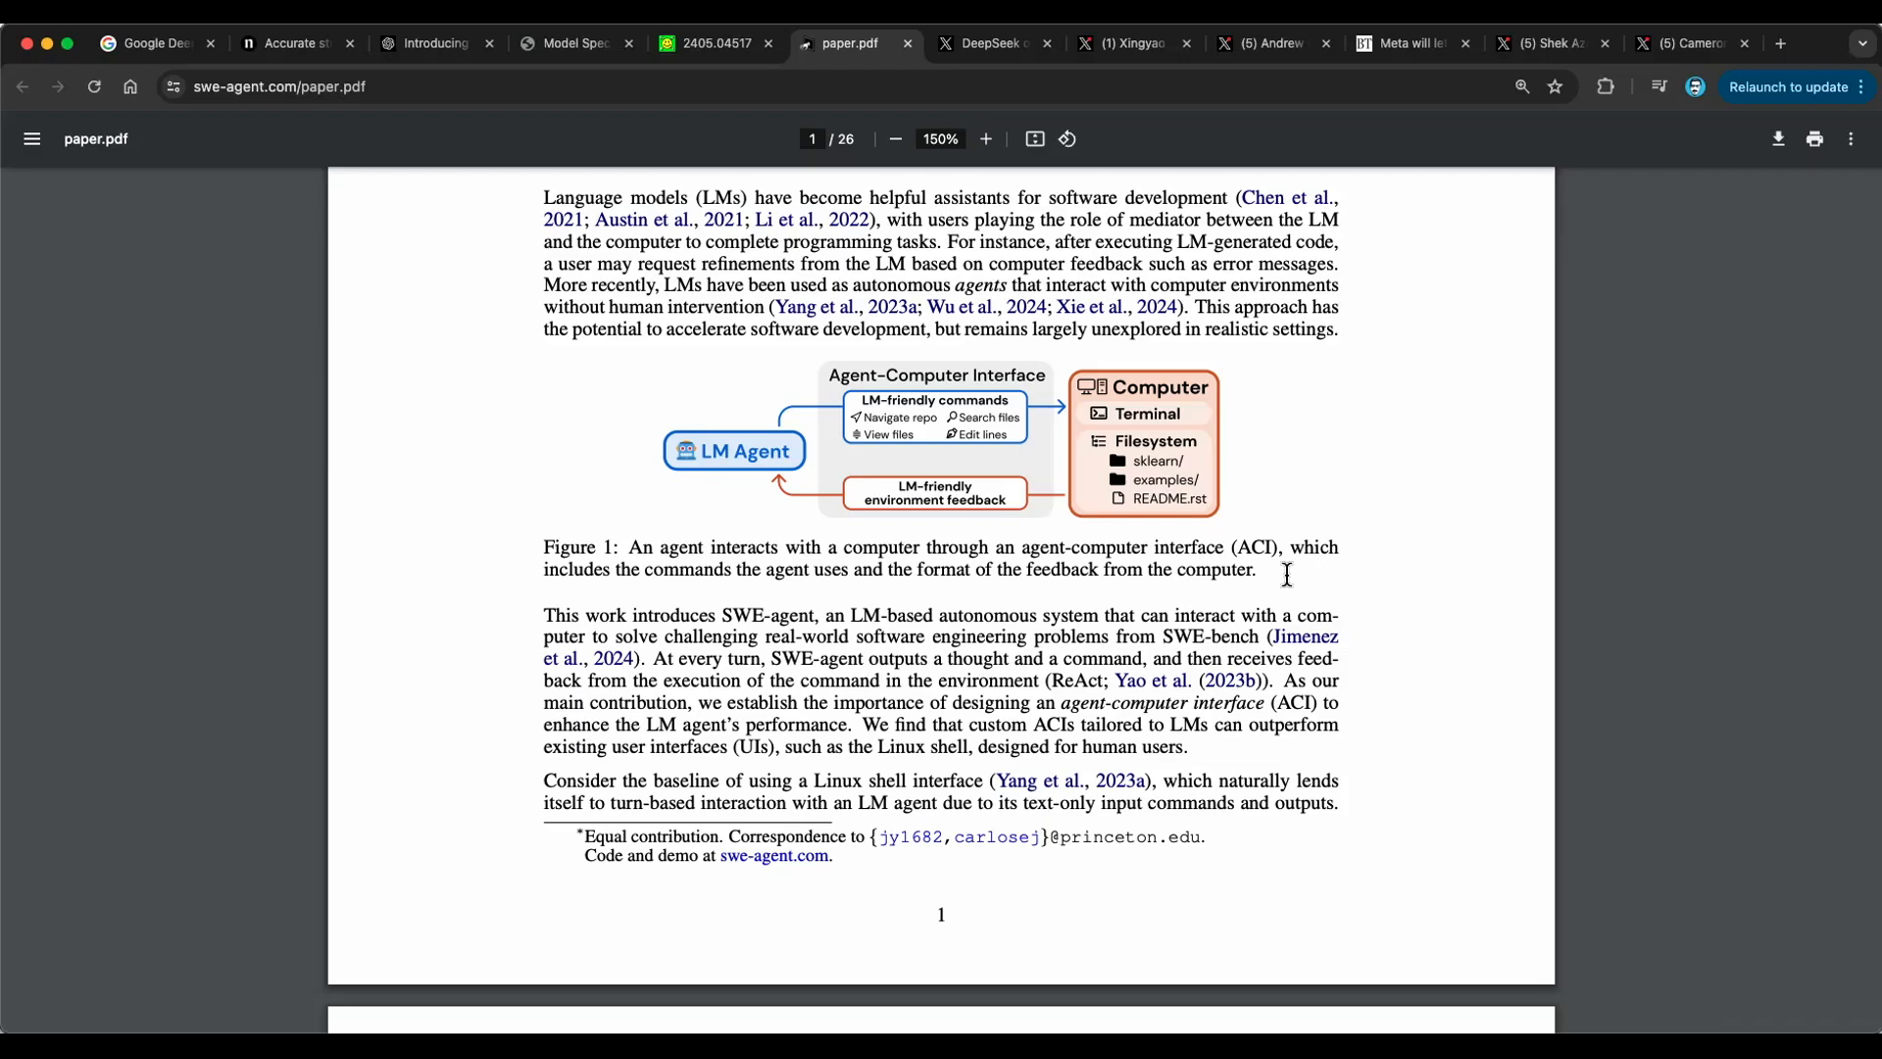
mouse_move(1269, 444)
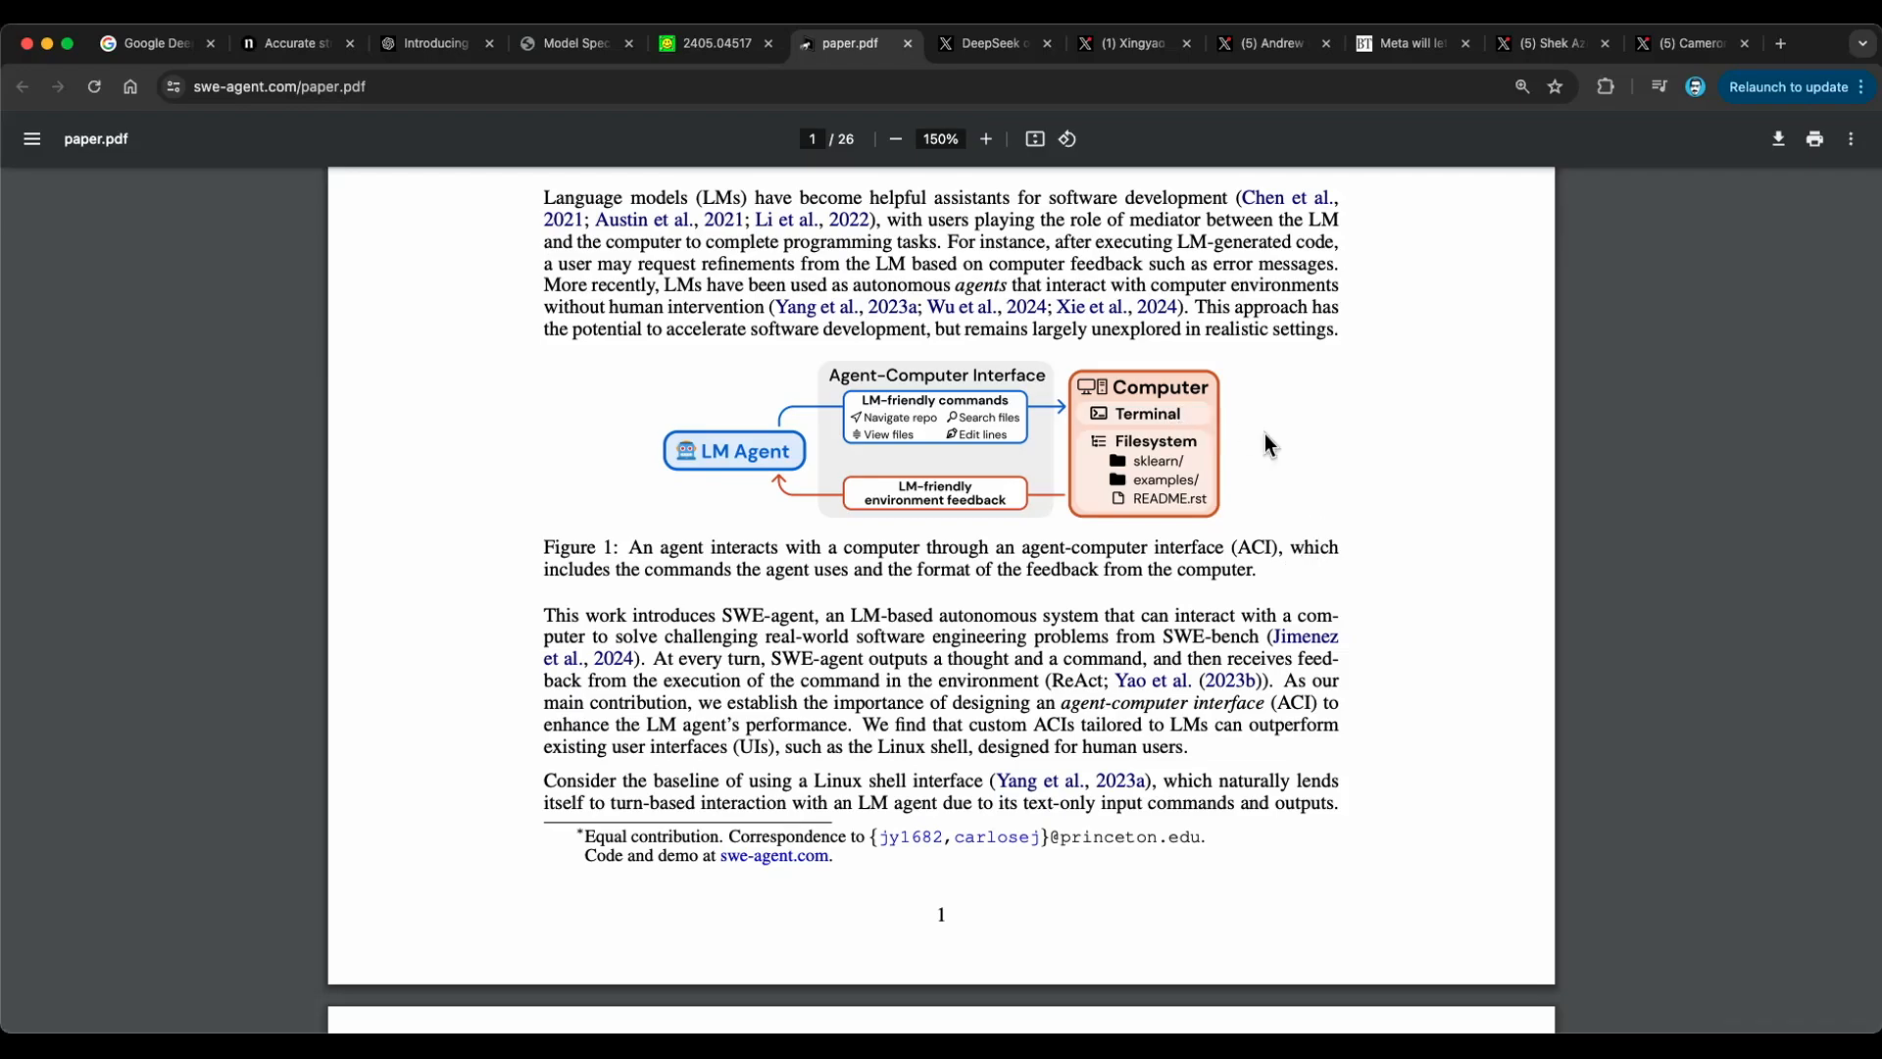
mouse_move(1354, 454)
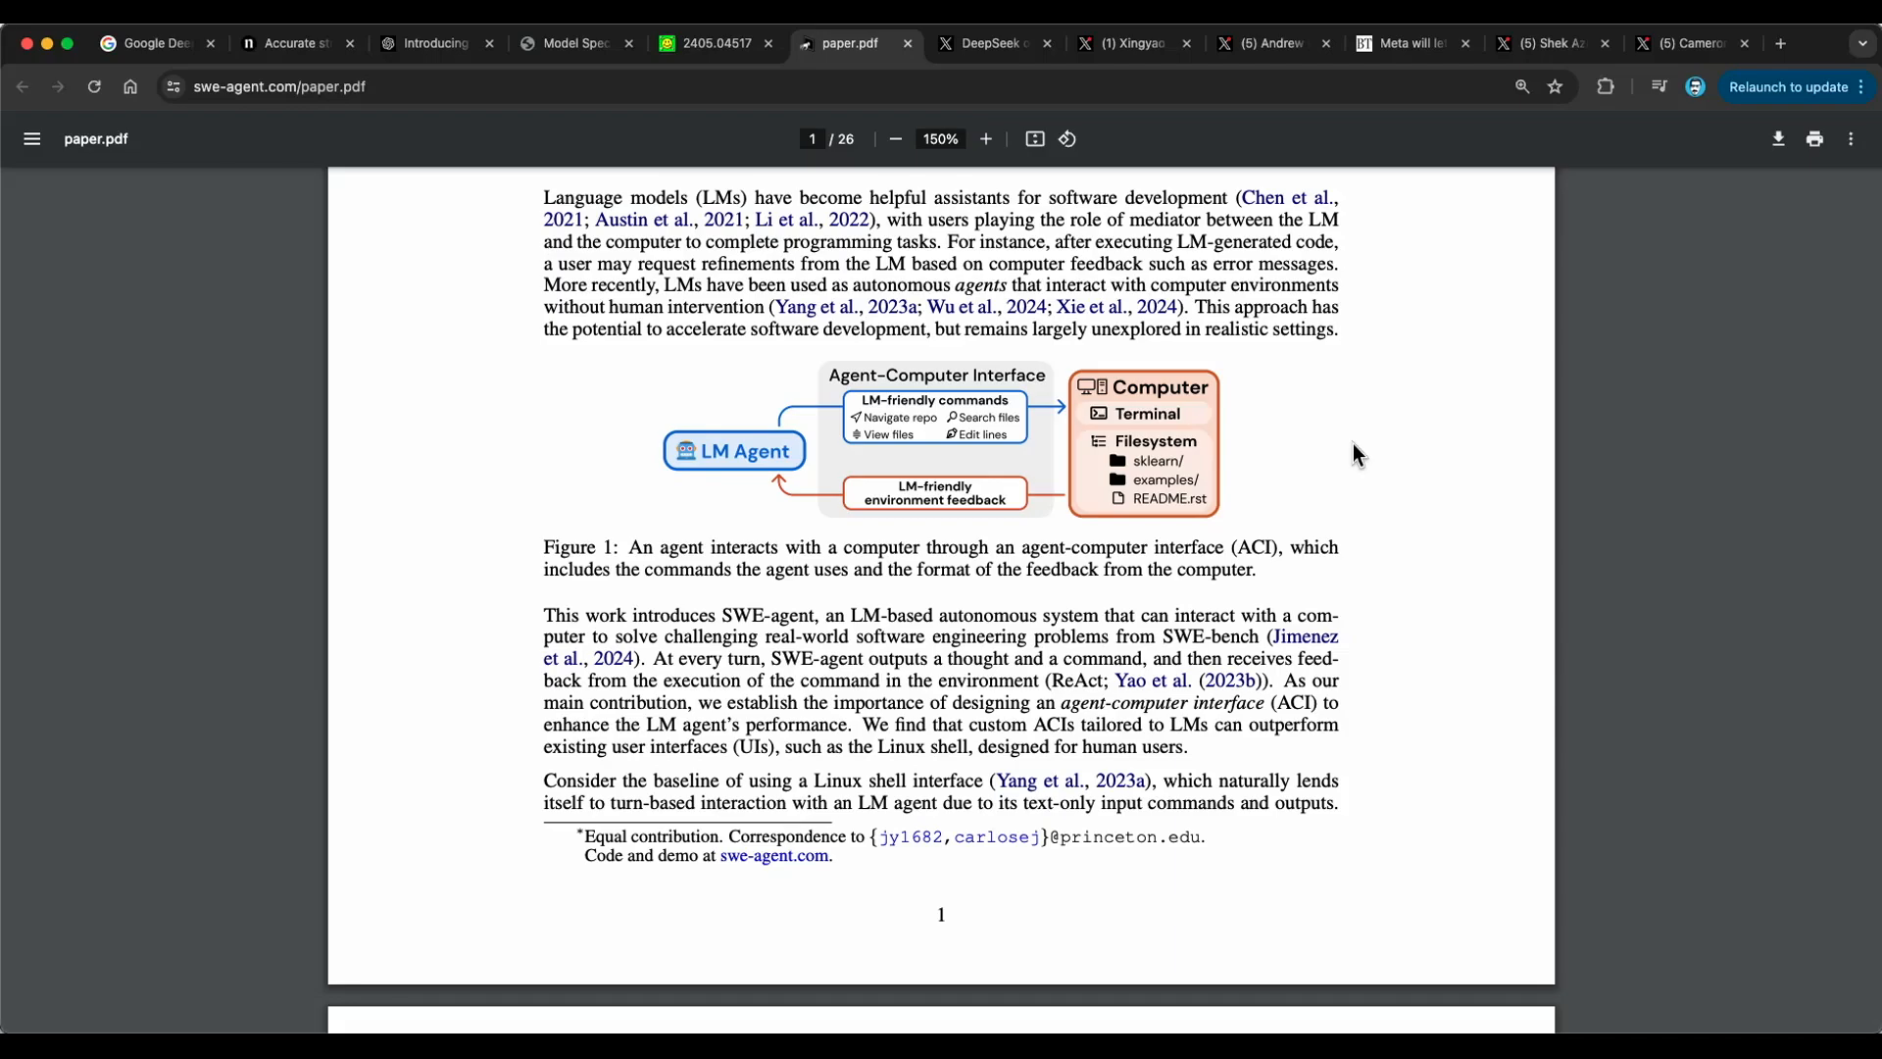
- Read from the abstract past Figure 2's agent trajectory into Section 3 on page 3
scroll("down", 3)
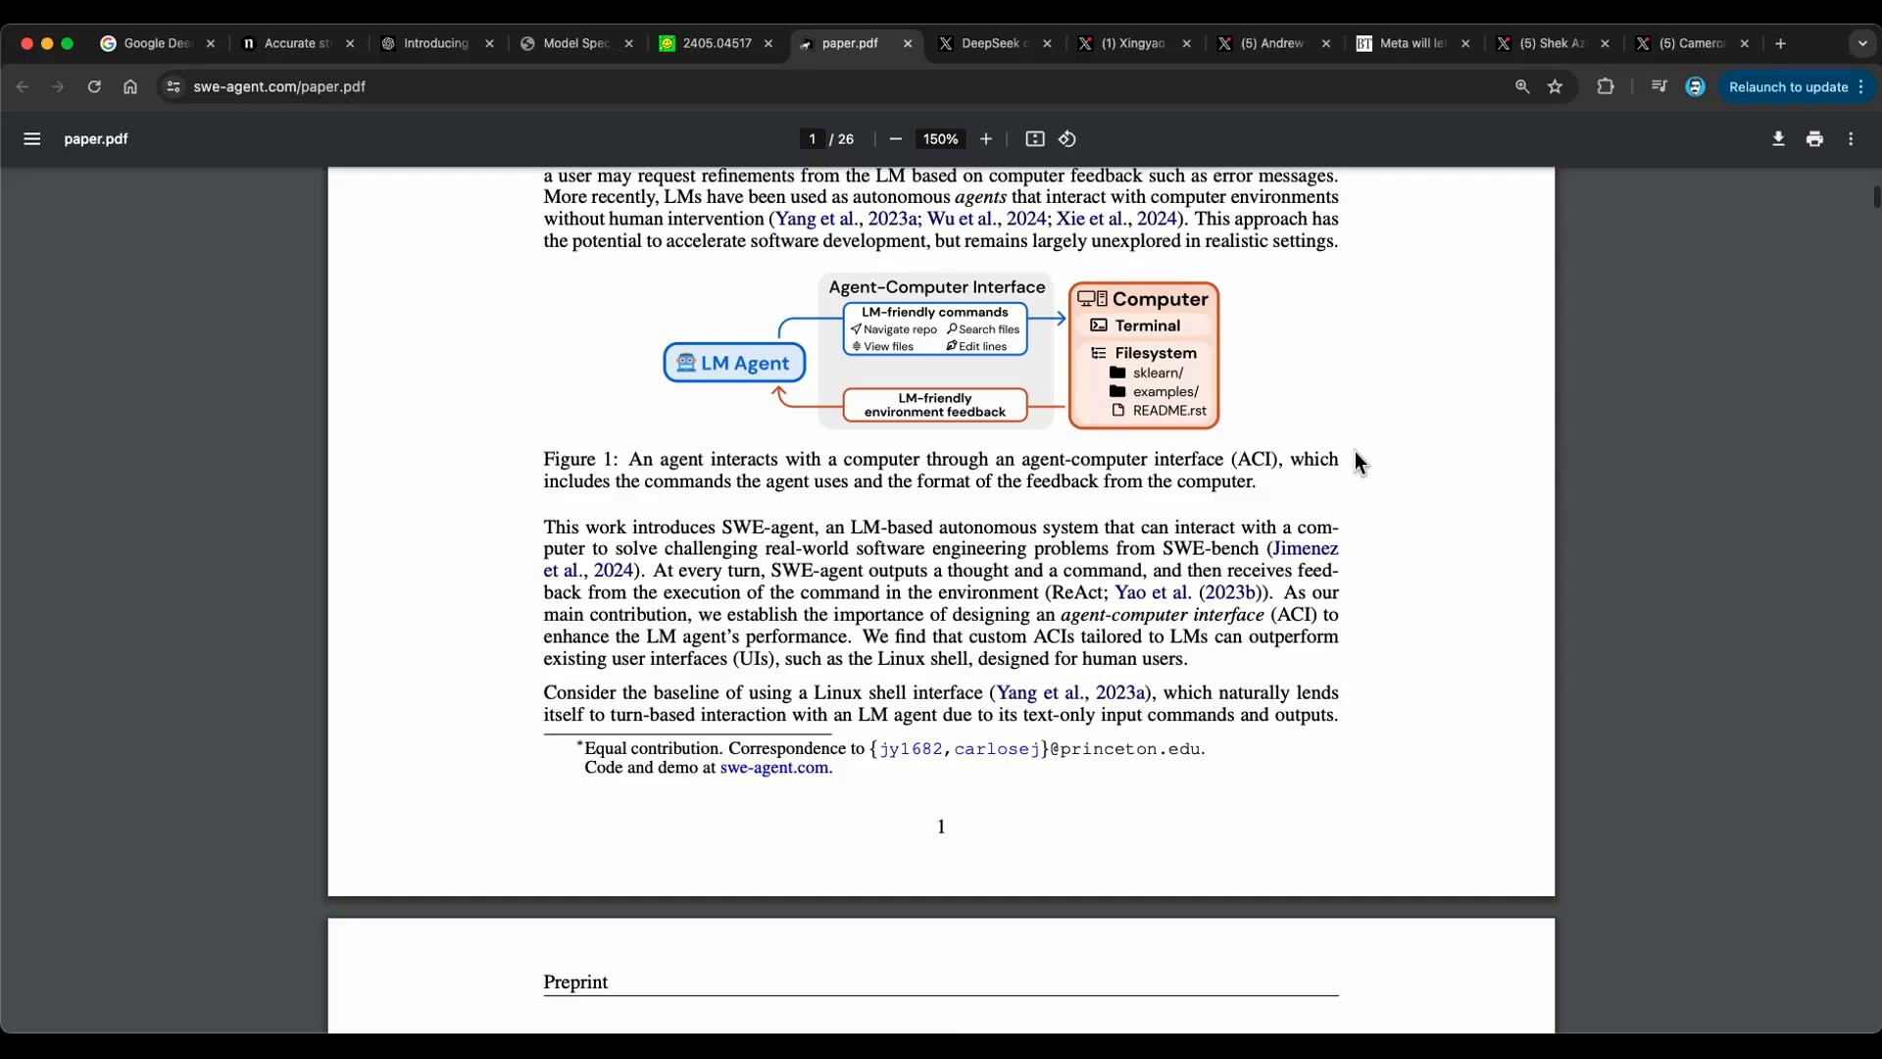
scroll("down", 3)
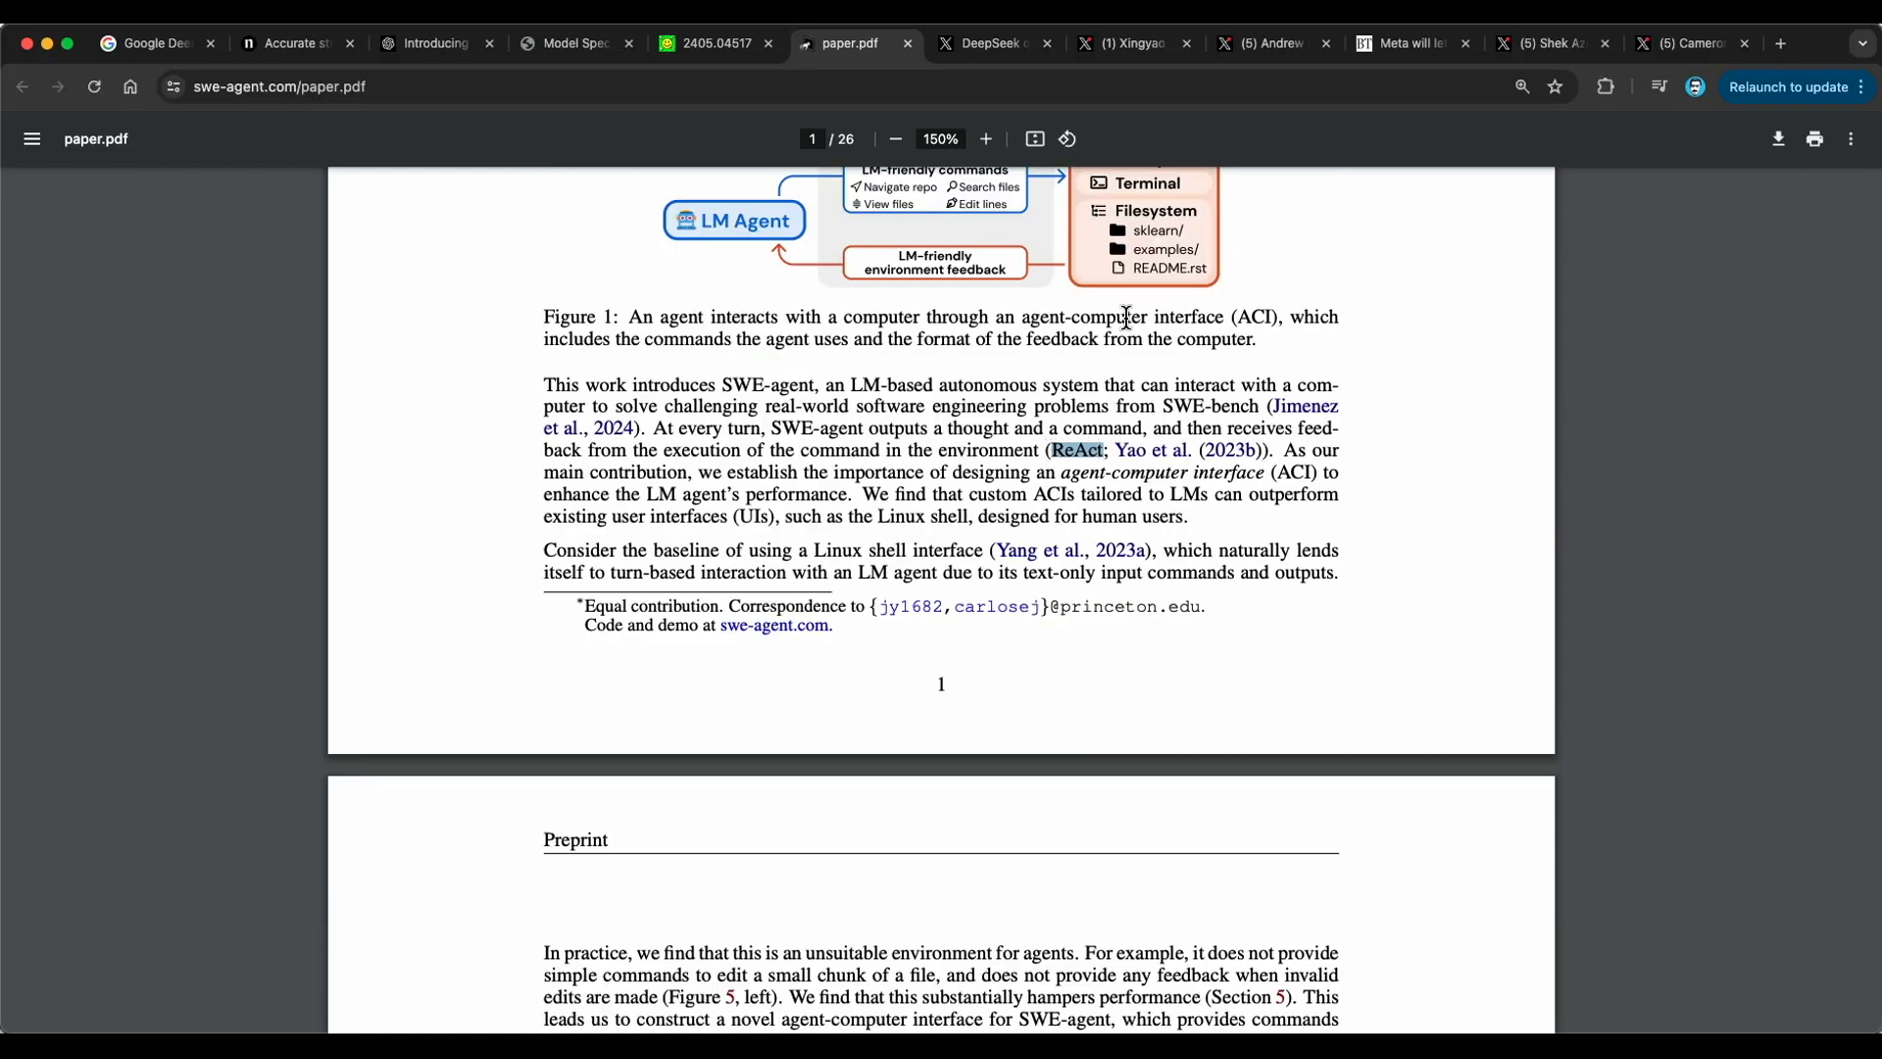
scroll("down", 3)
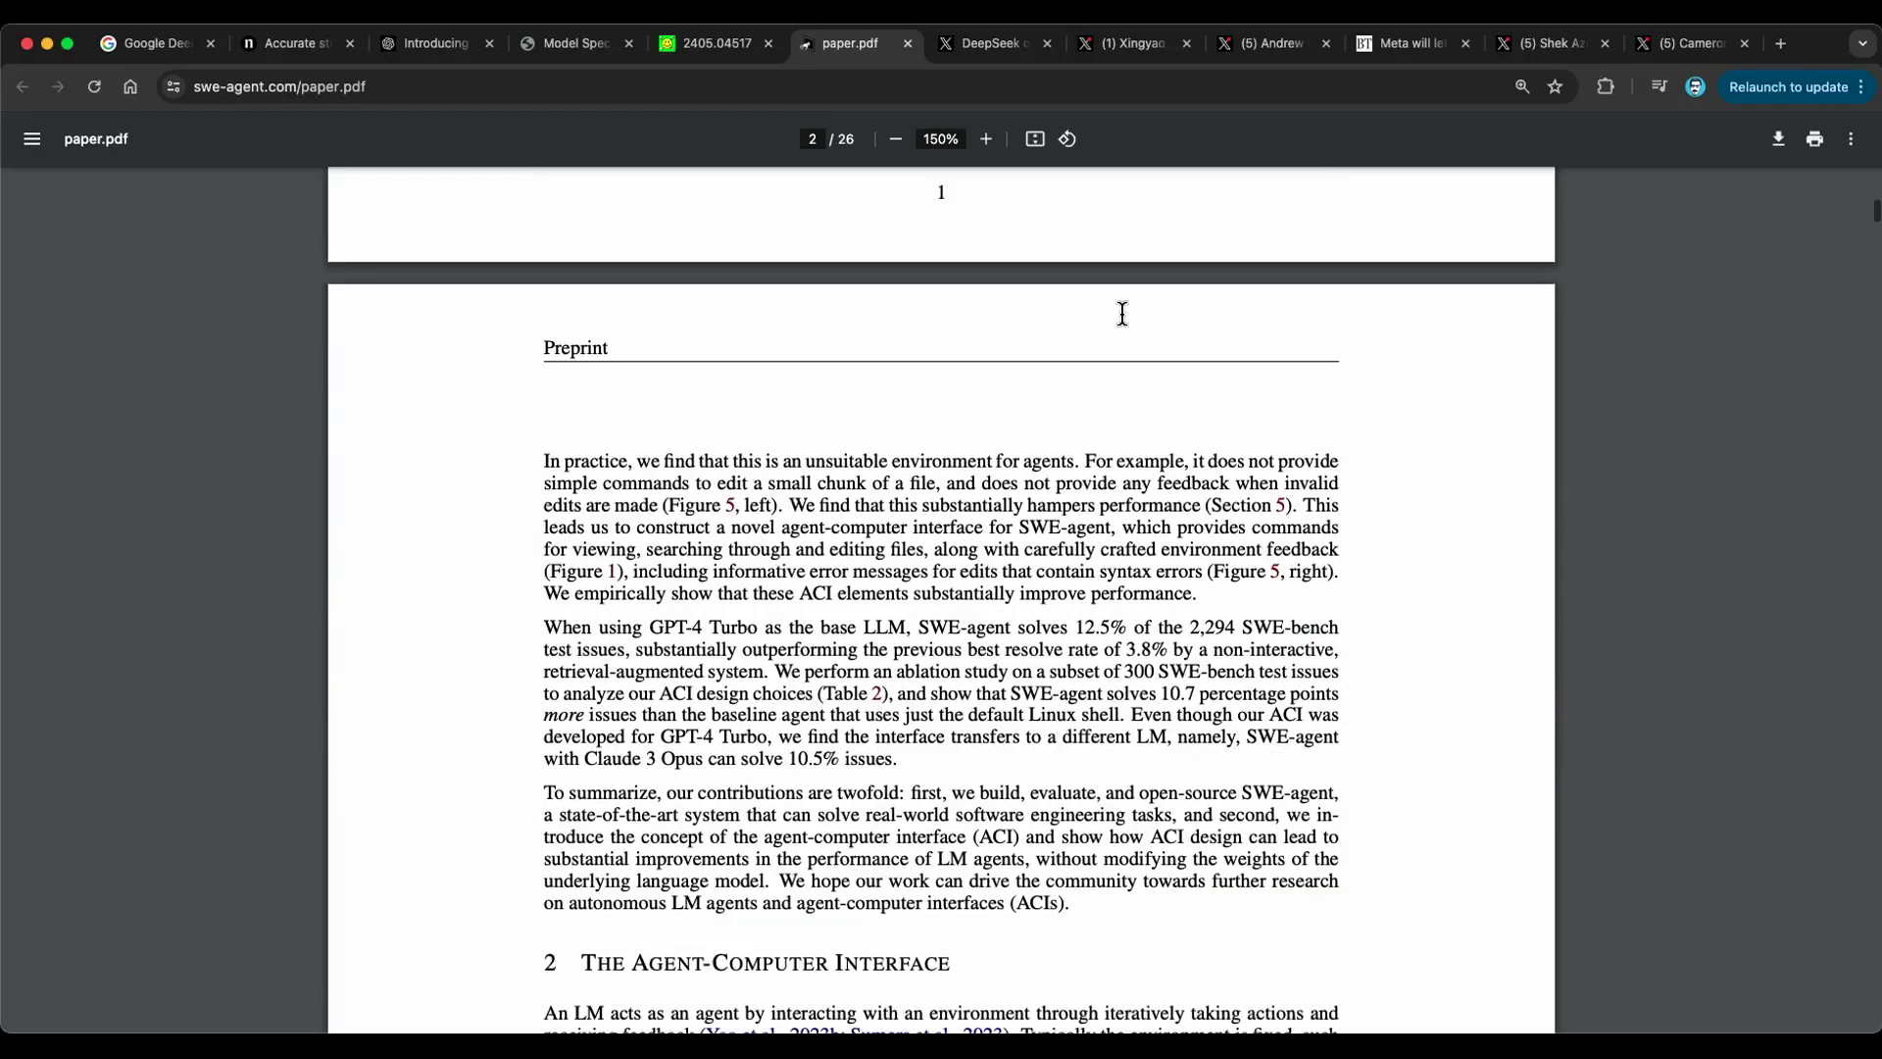
scroll("down", 3)
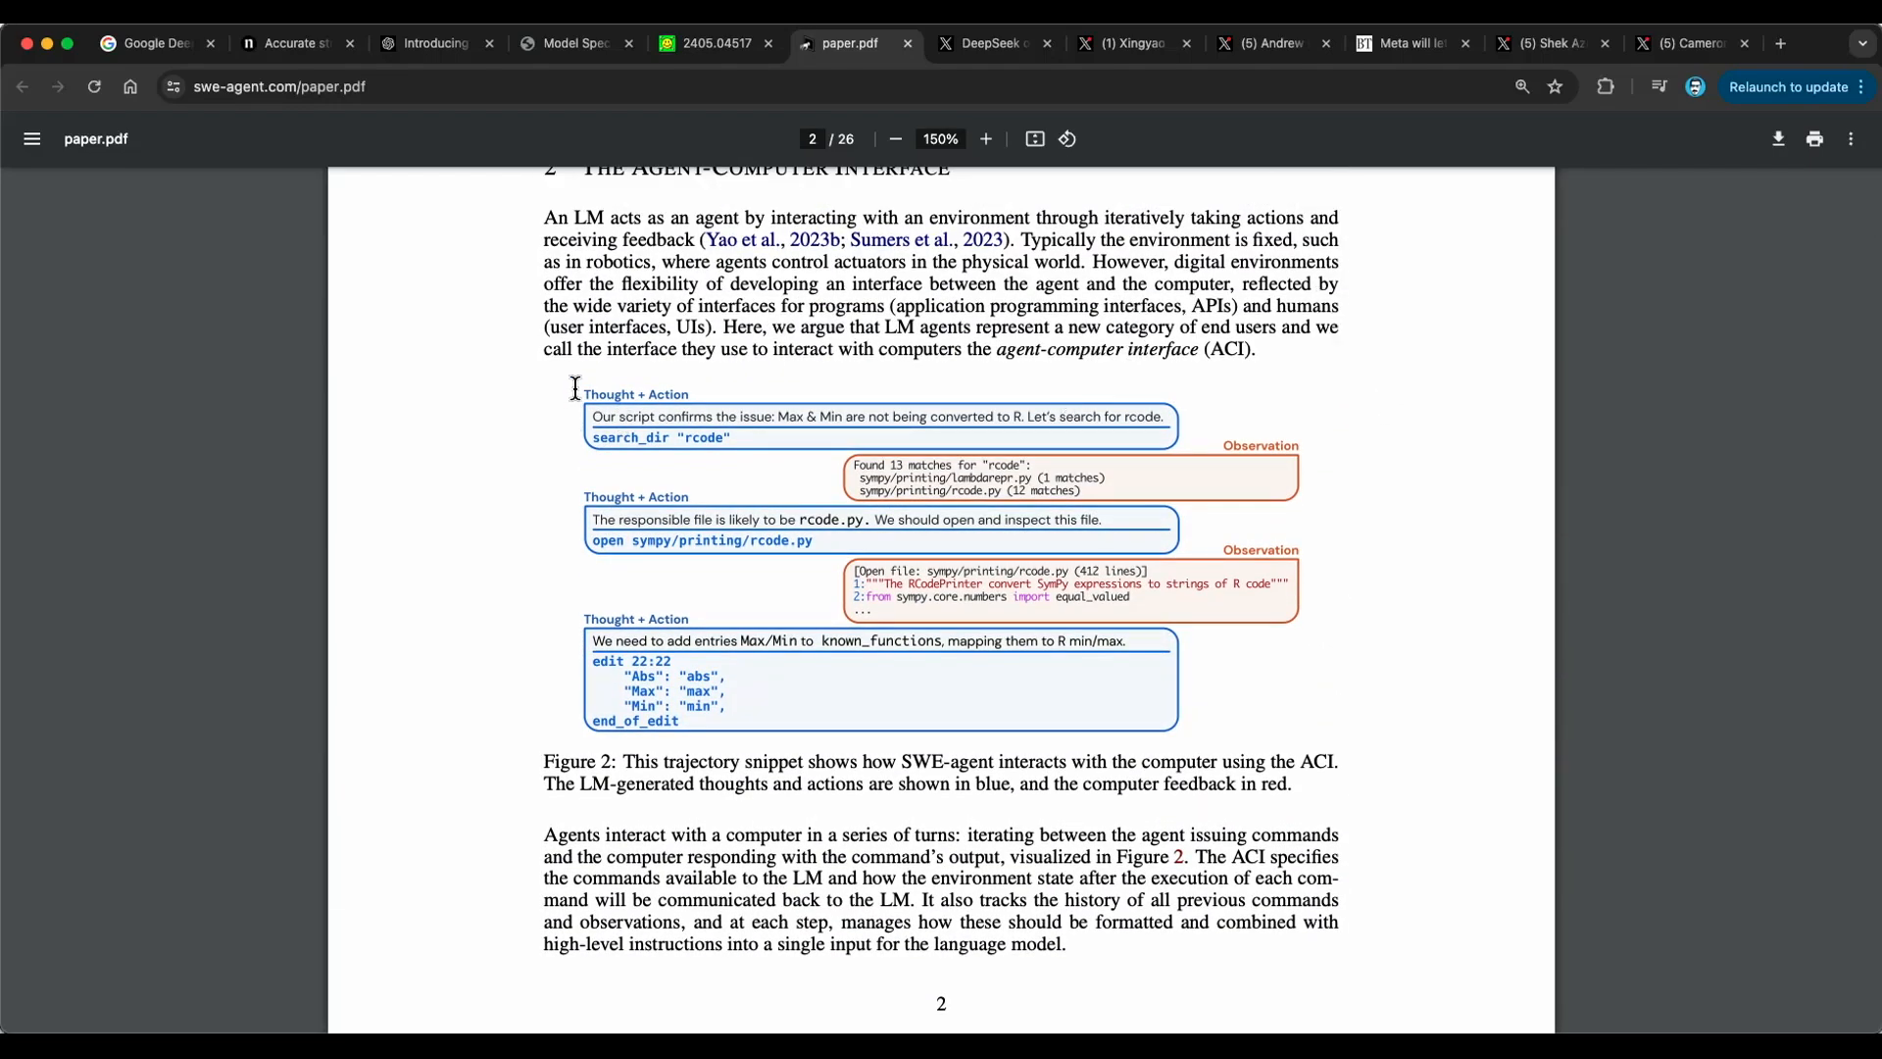
mouse_move(754, 396)
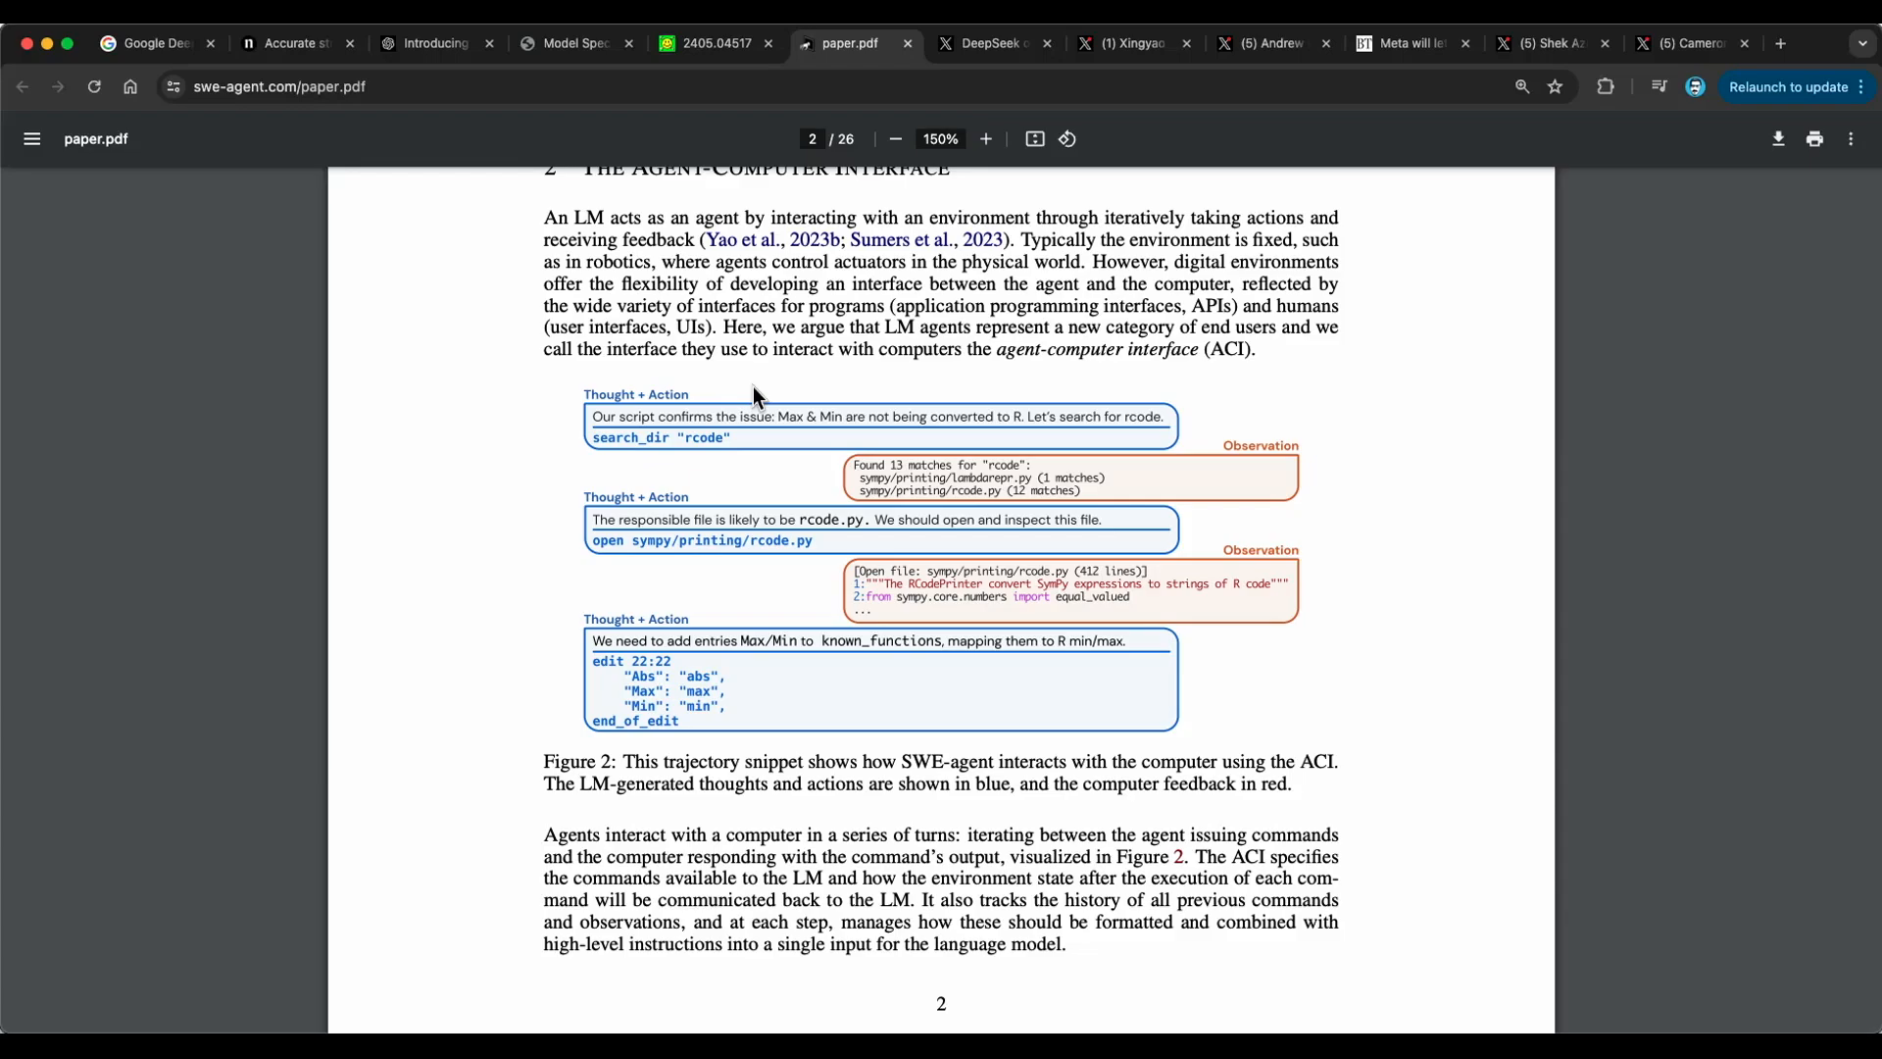
mouse_move(823, 389)
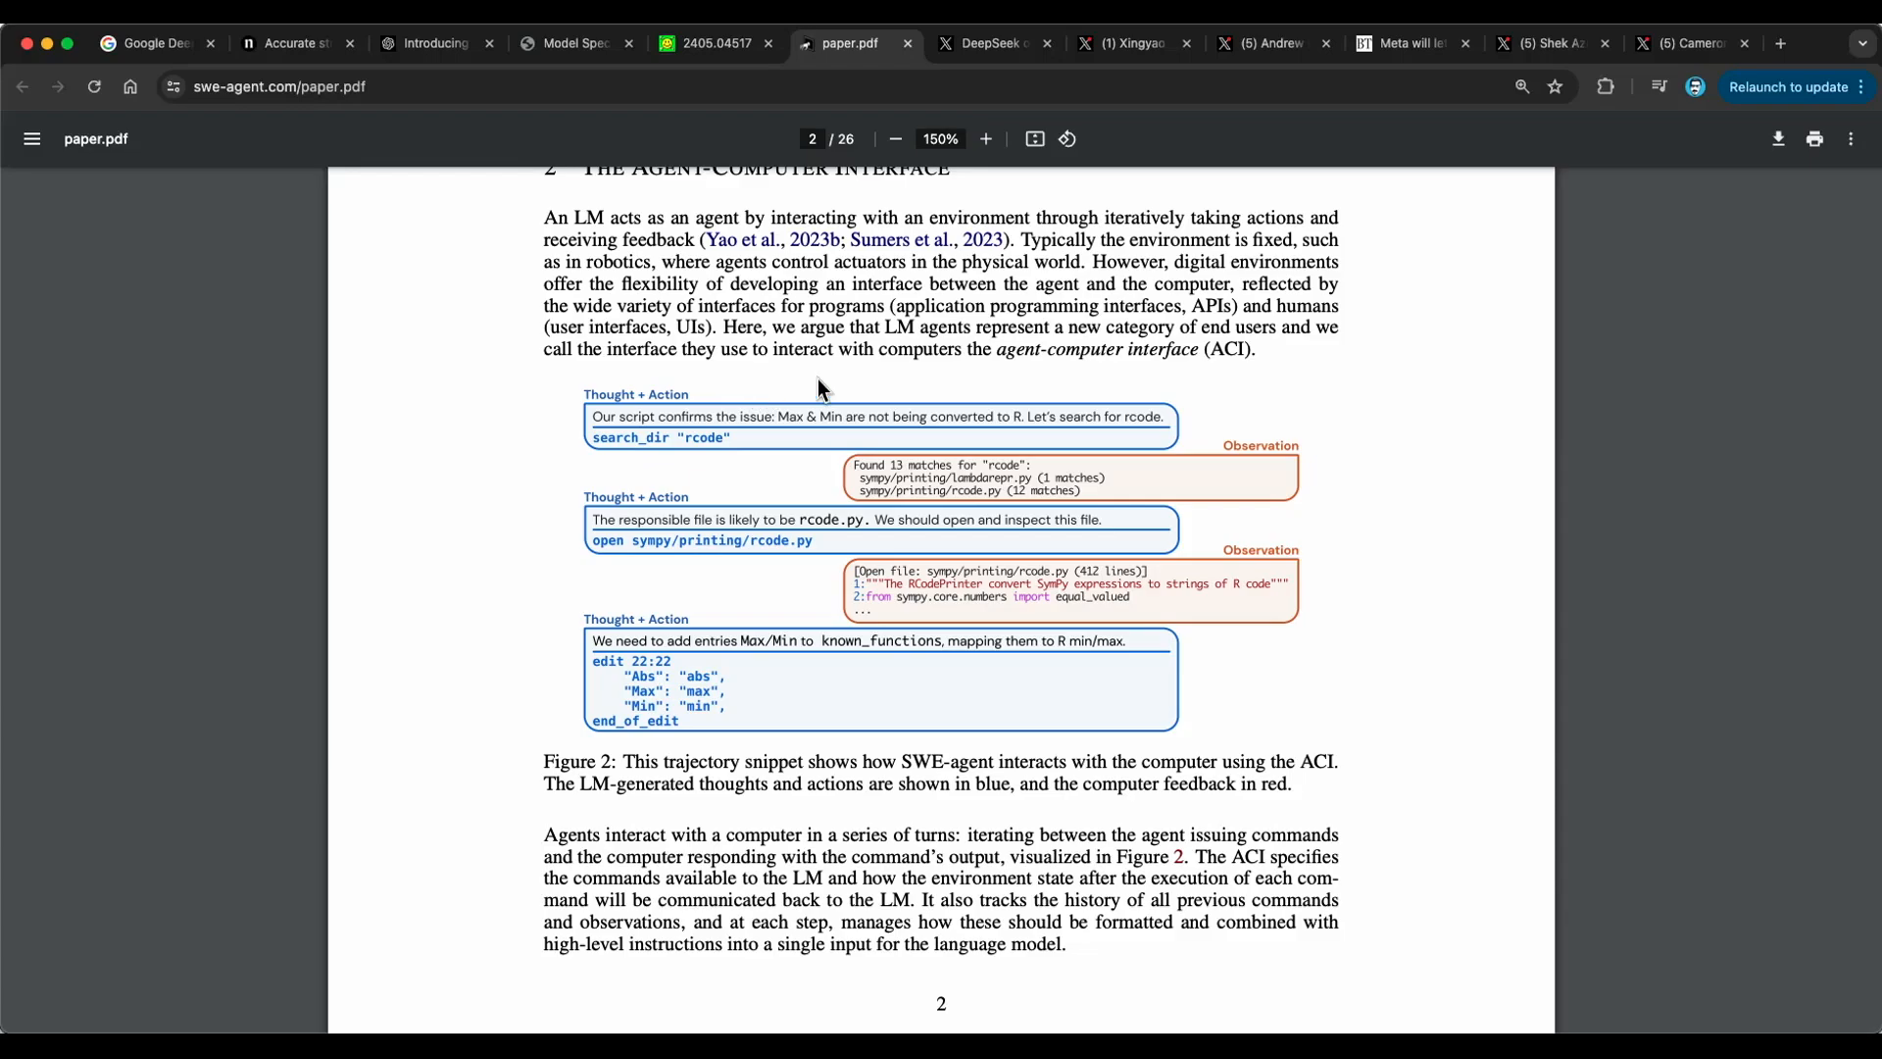
mouse_move(1266, 501)
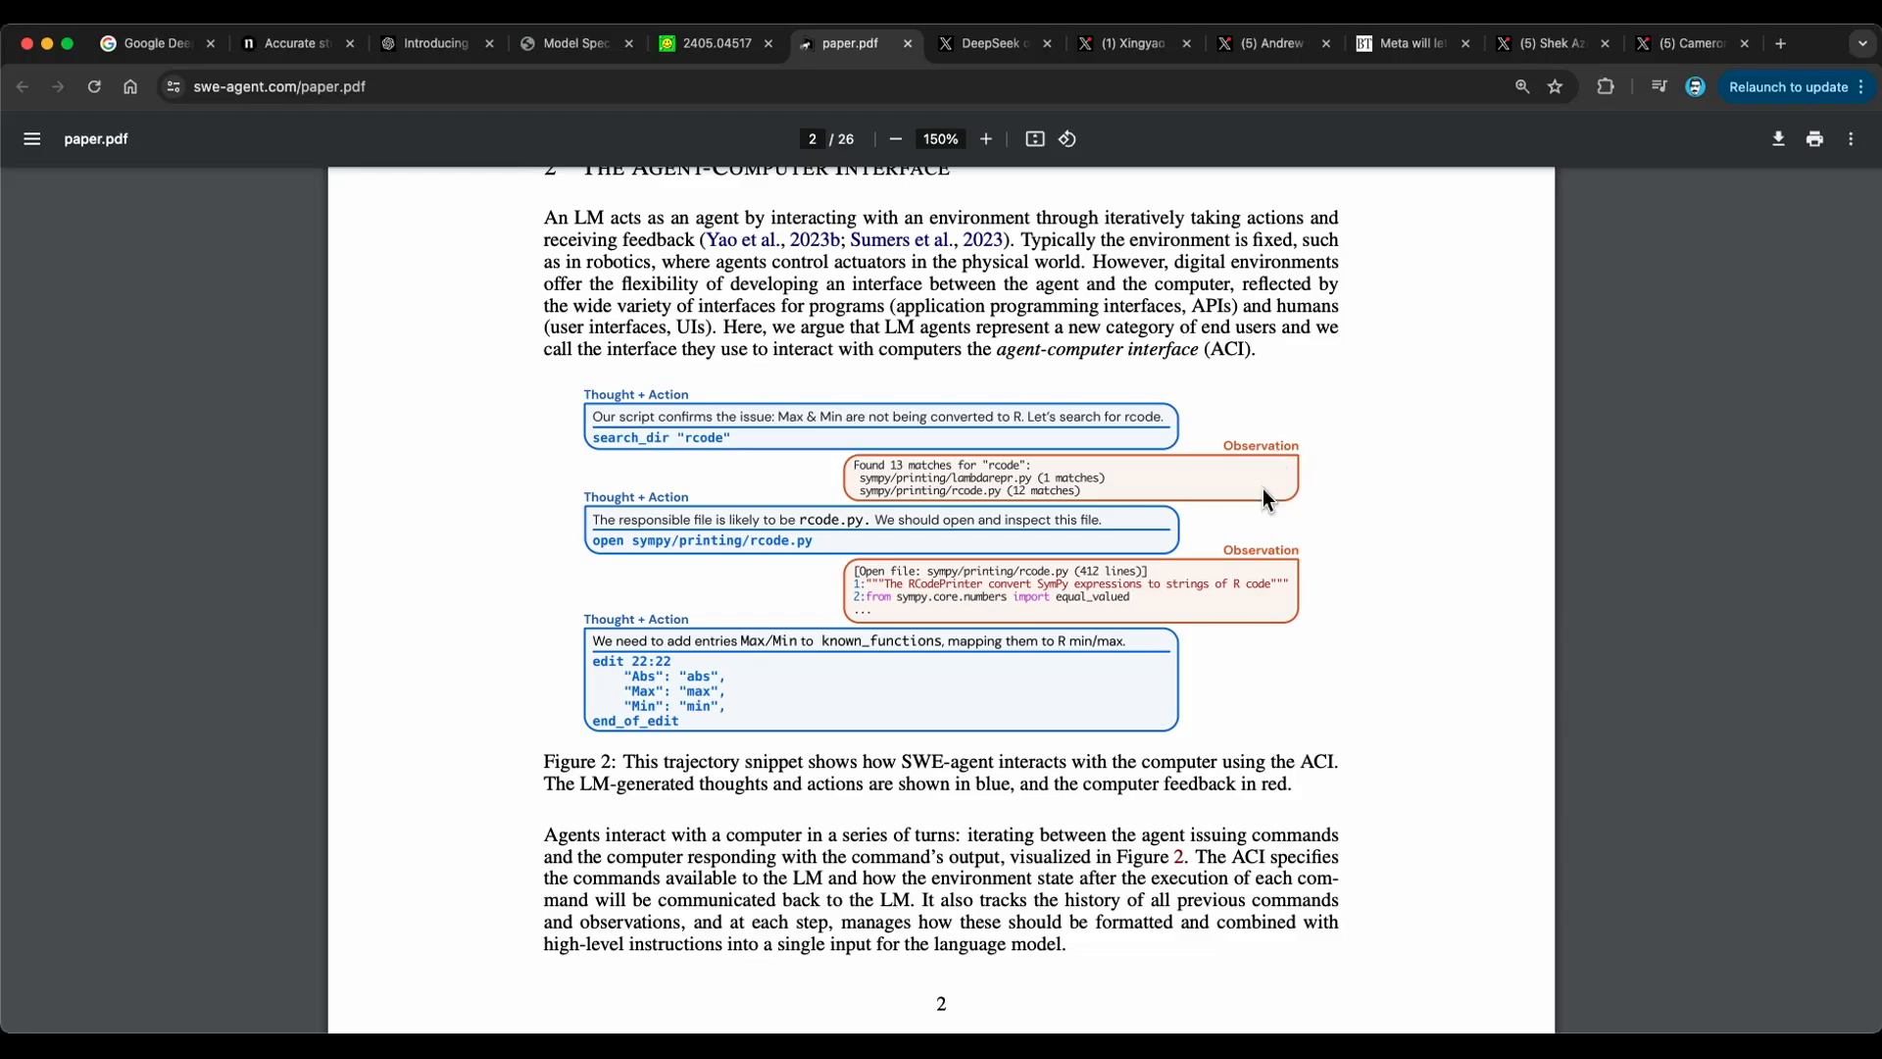
scroll("down", 3)
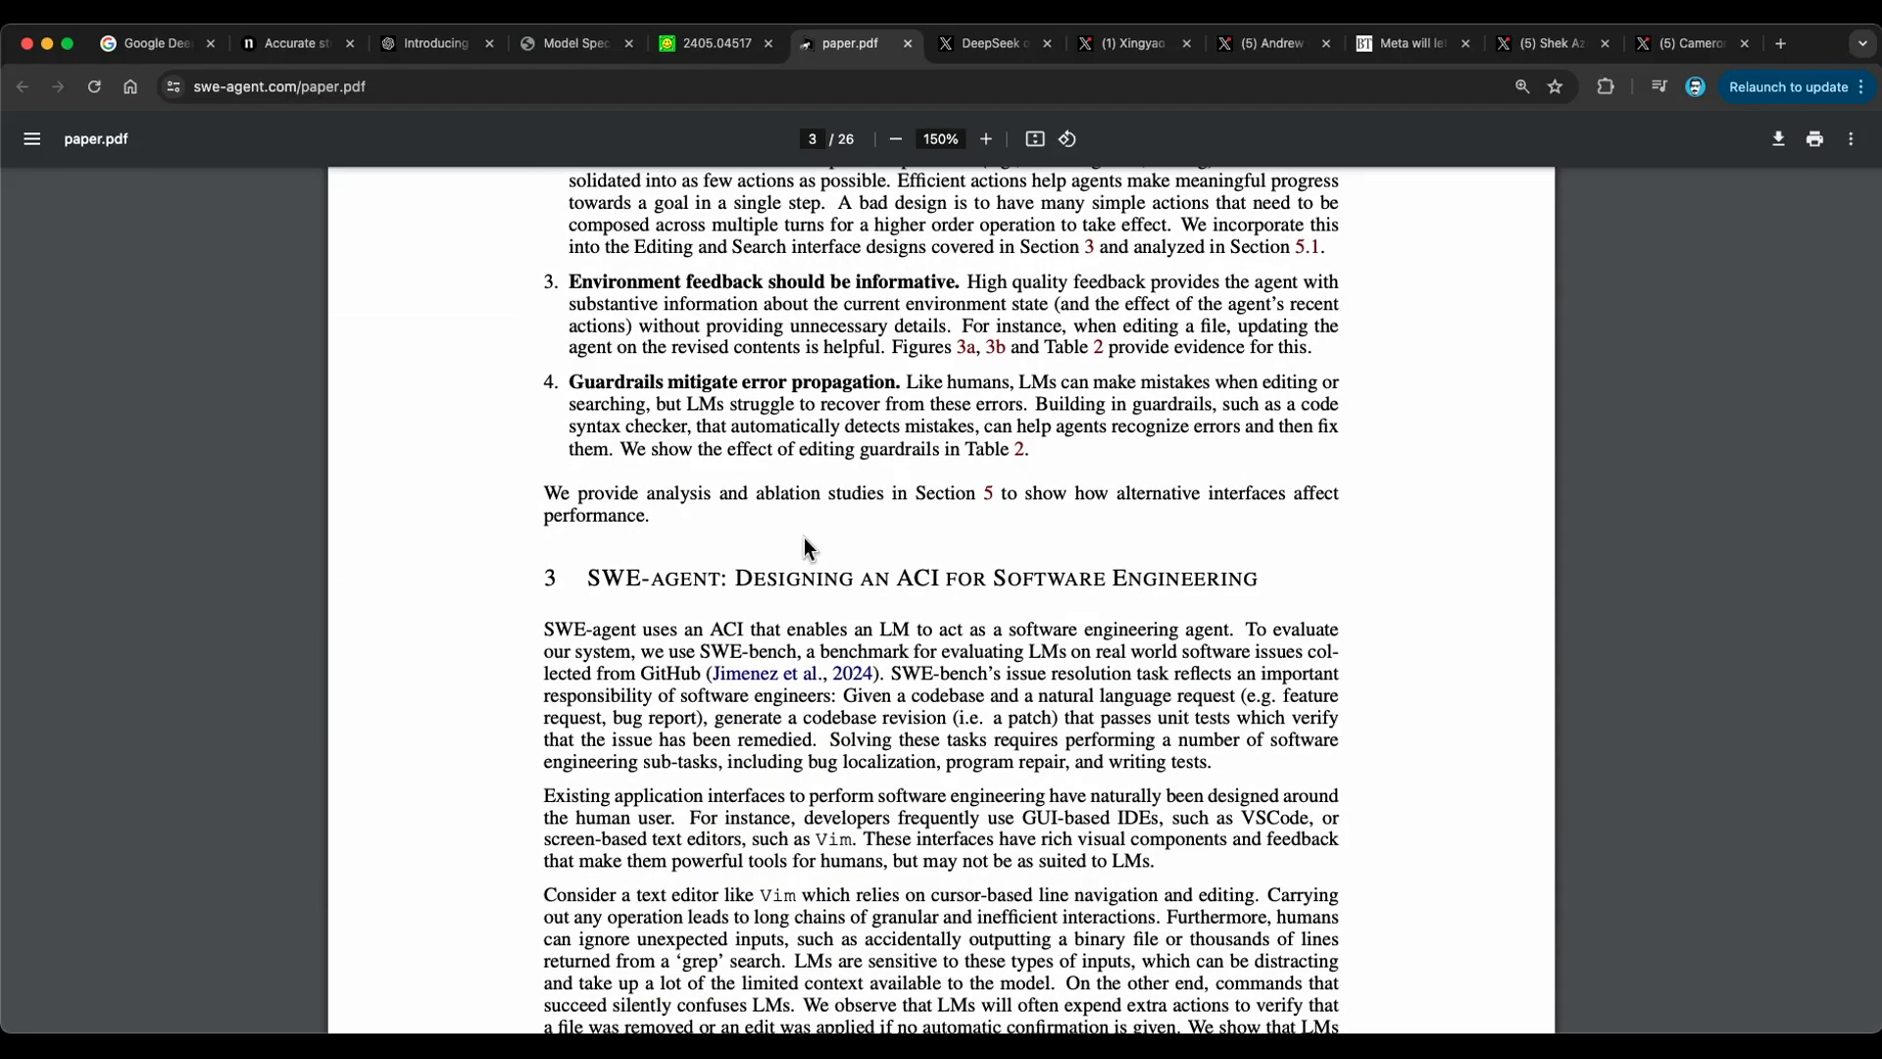
- Skim SWE-agent pages 3–6 to Table 2's ablations, then bring up the DeepSeek-V2 post
scroll("up", 3)
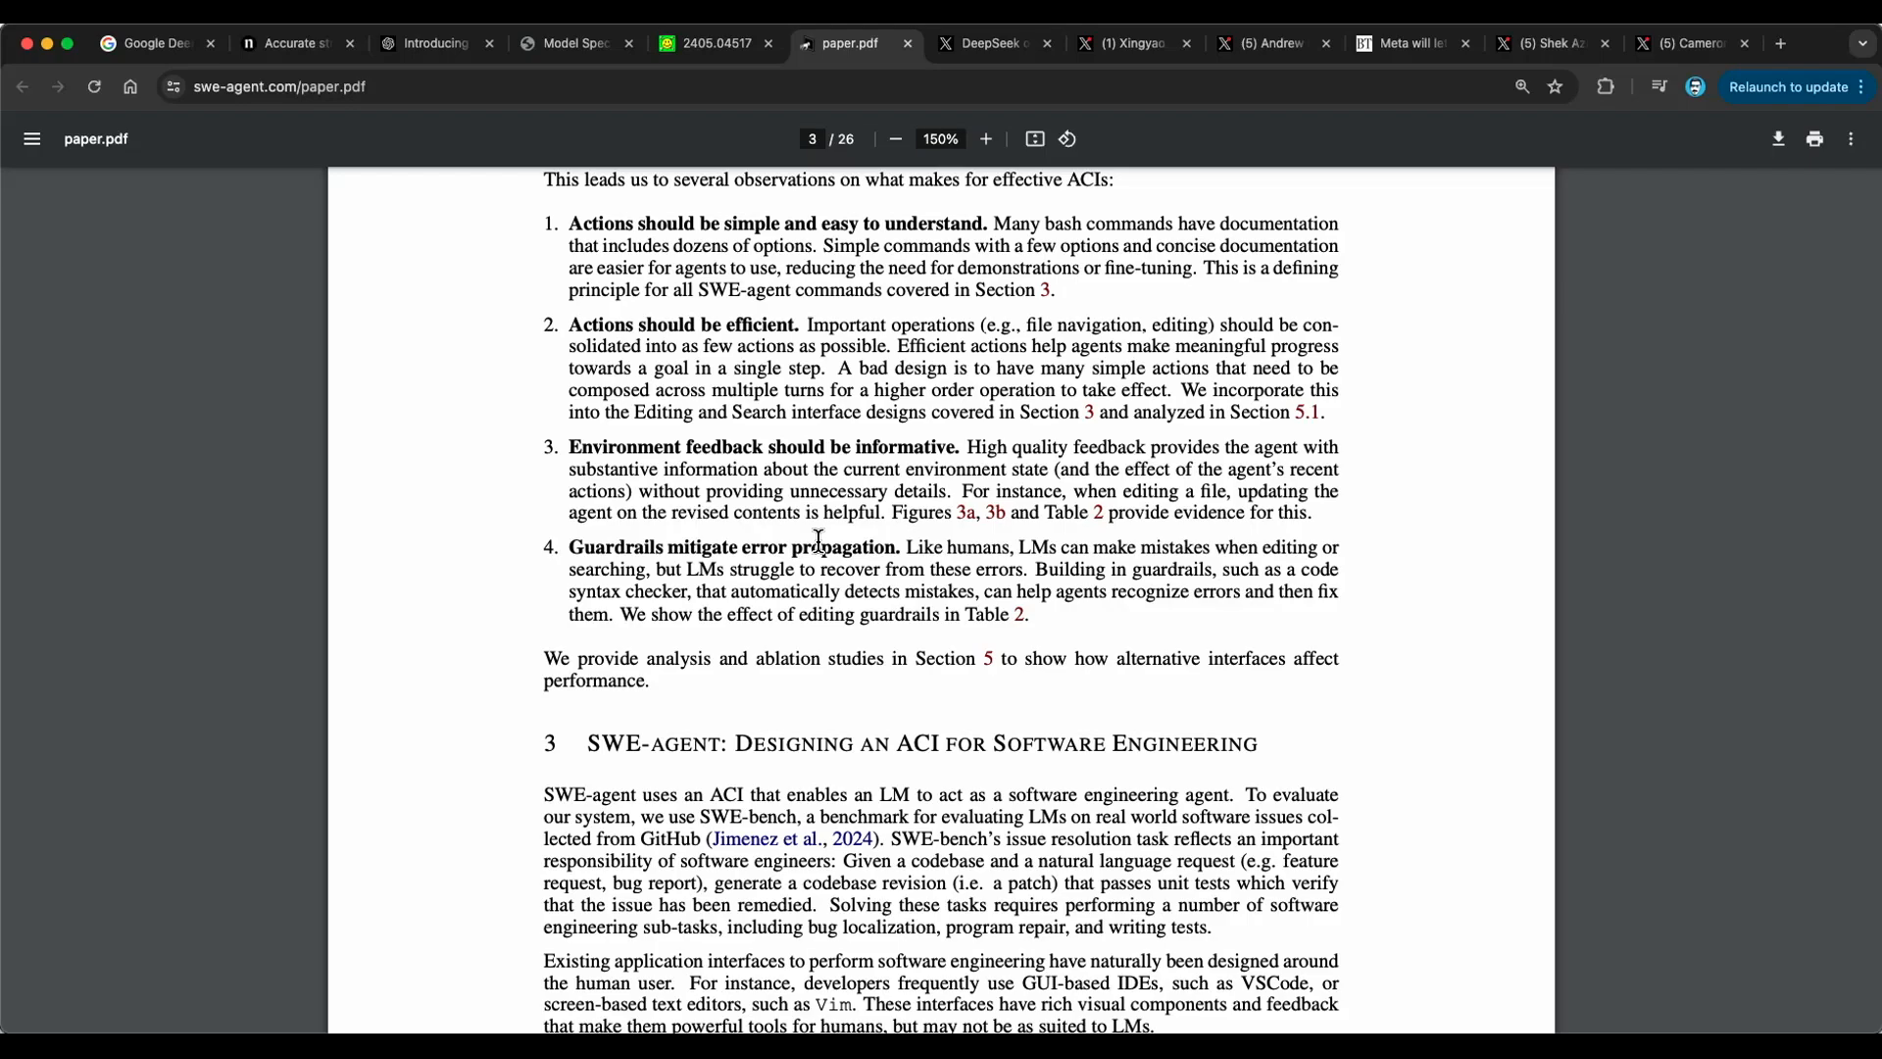
scroll("down", 3)
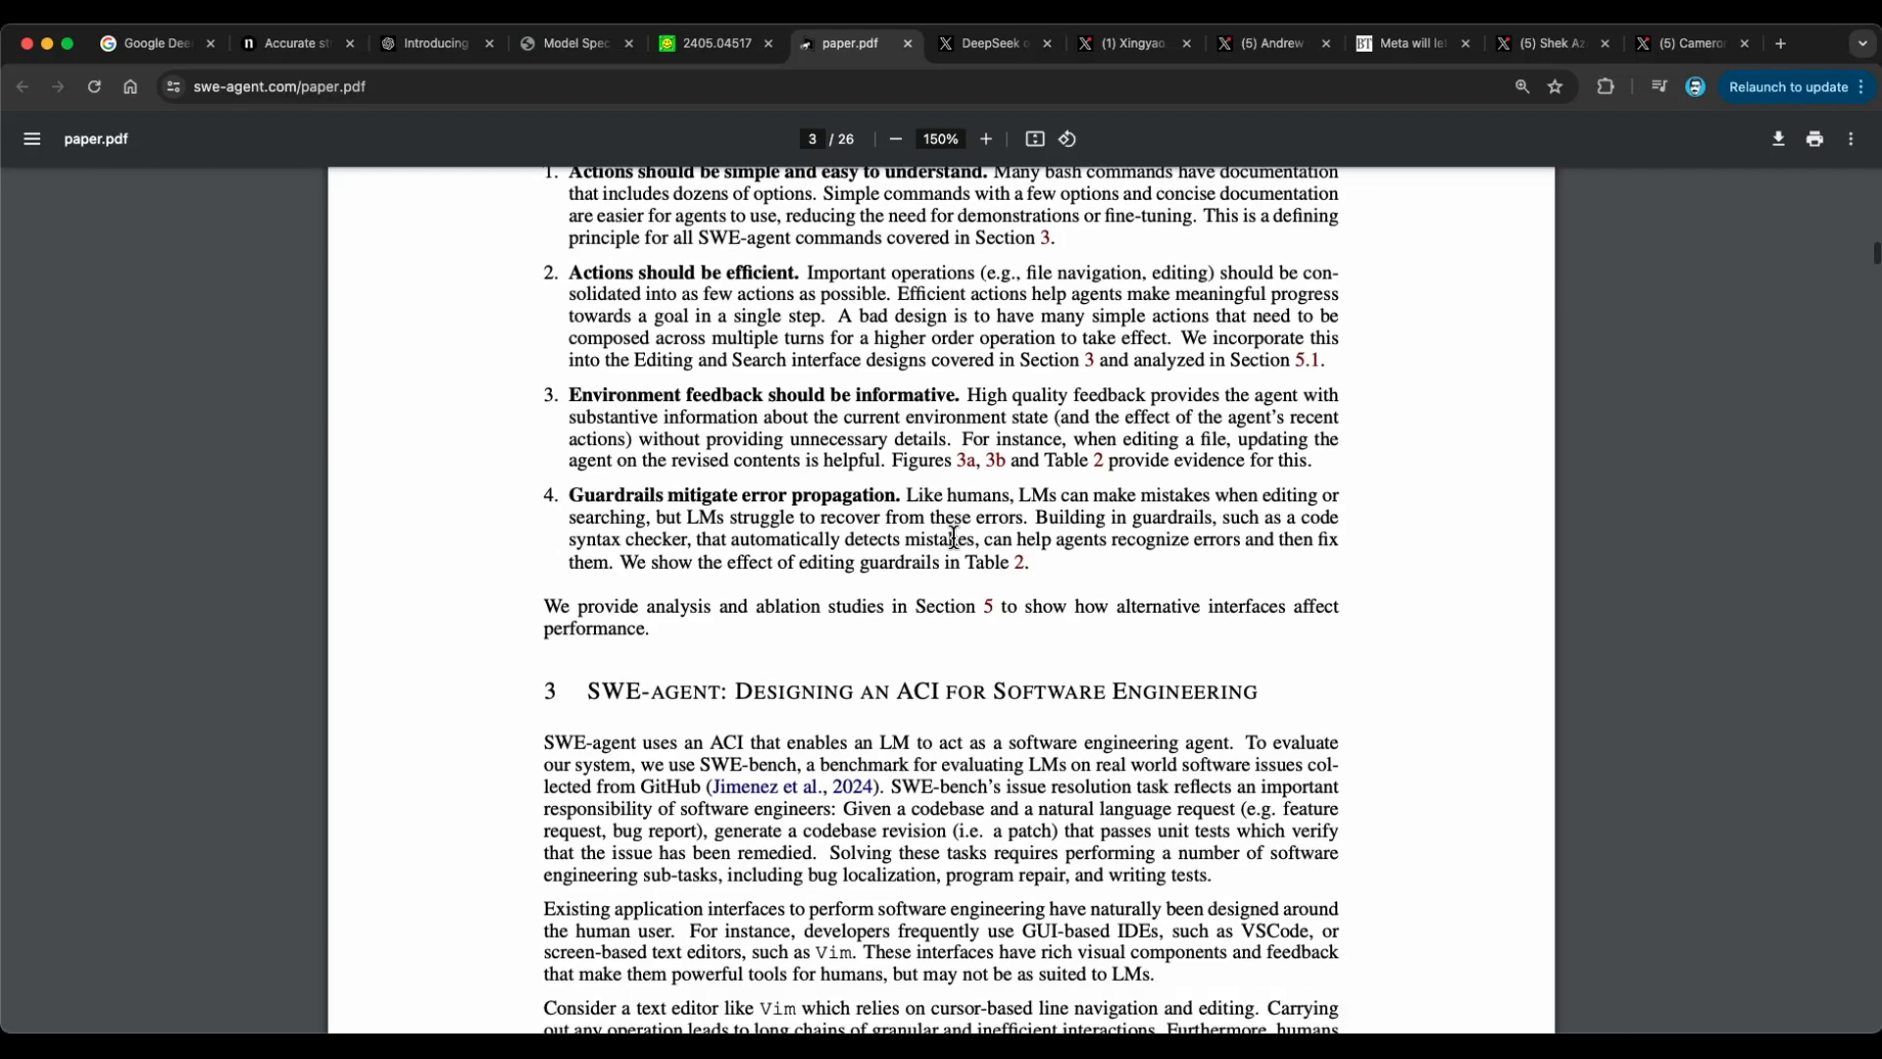
scroll("down", 3)
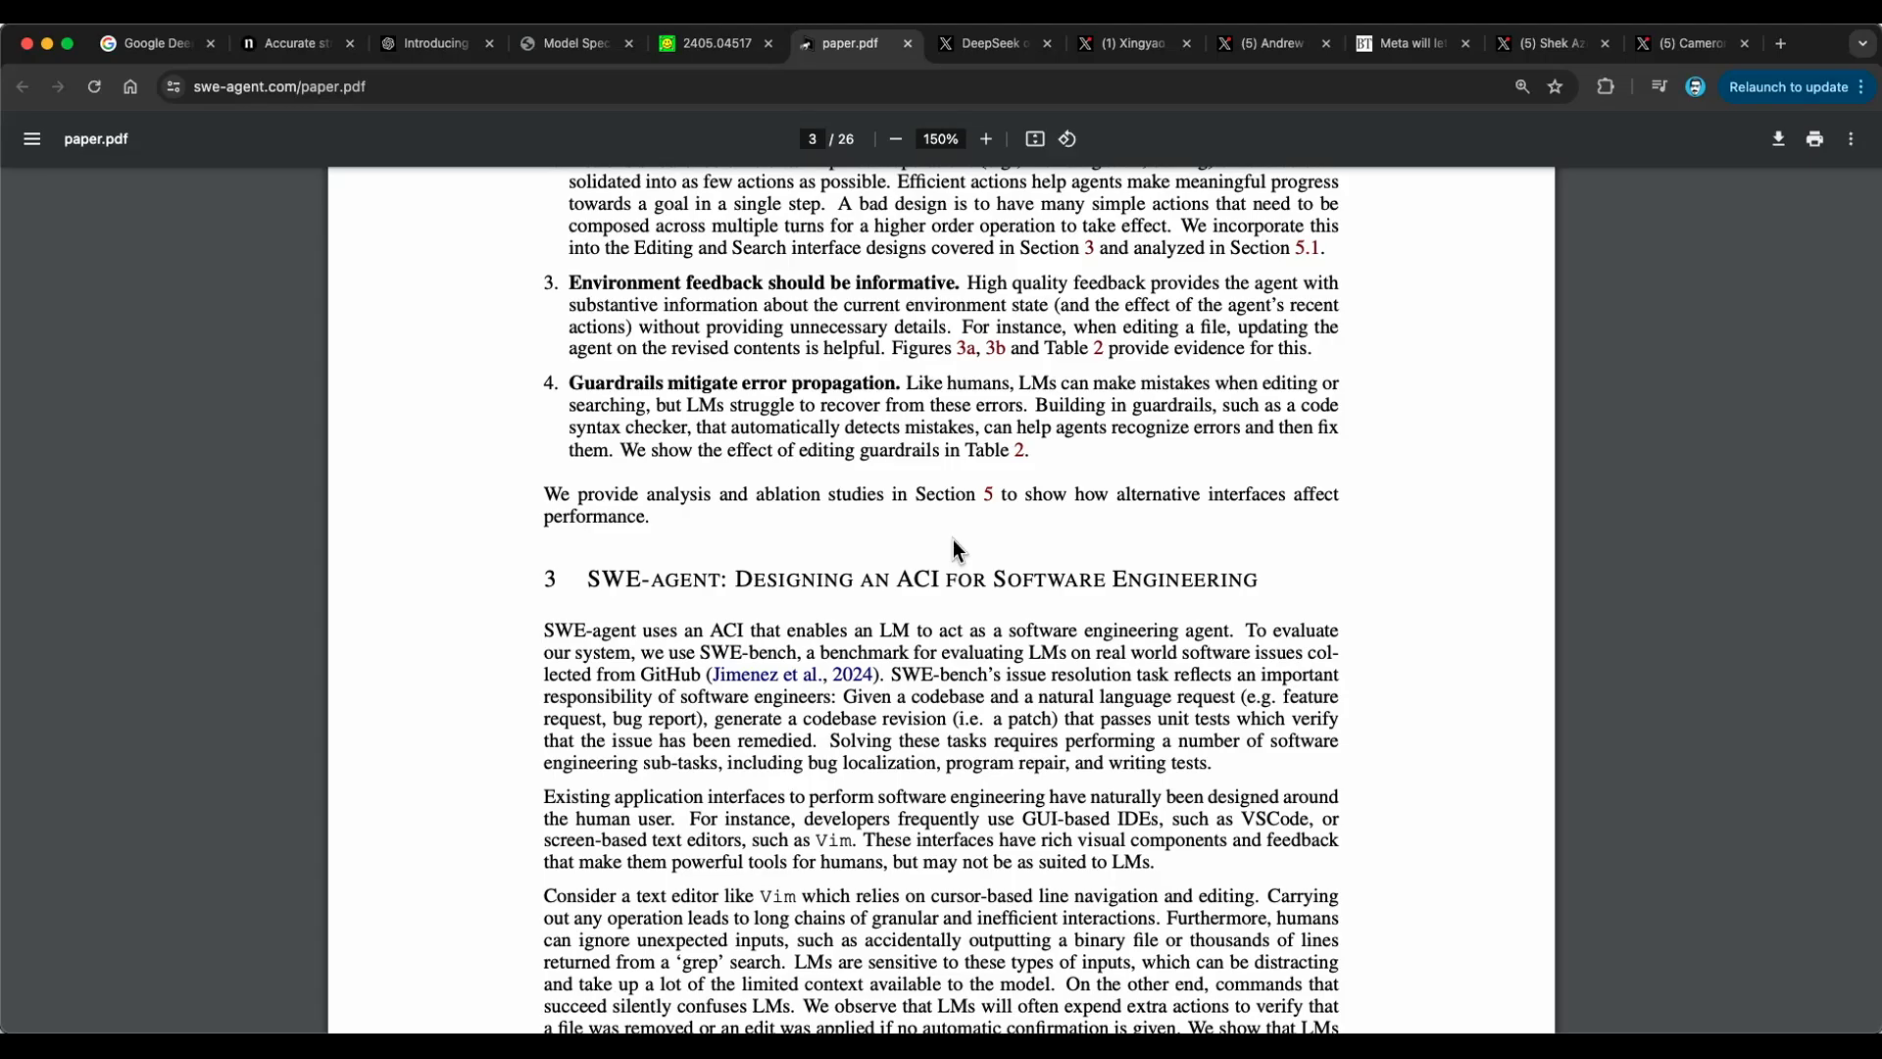
mouse_move(999, 555)
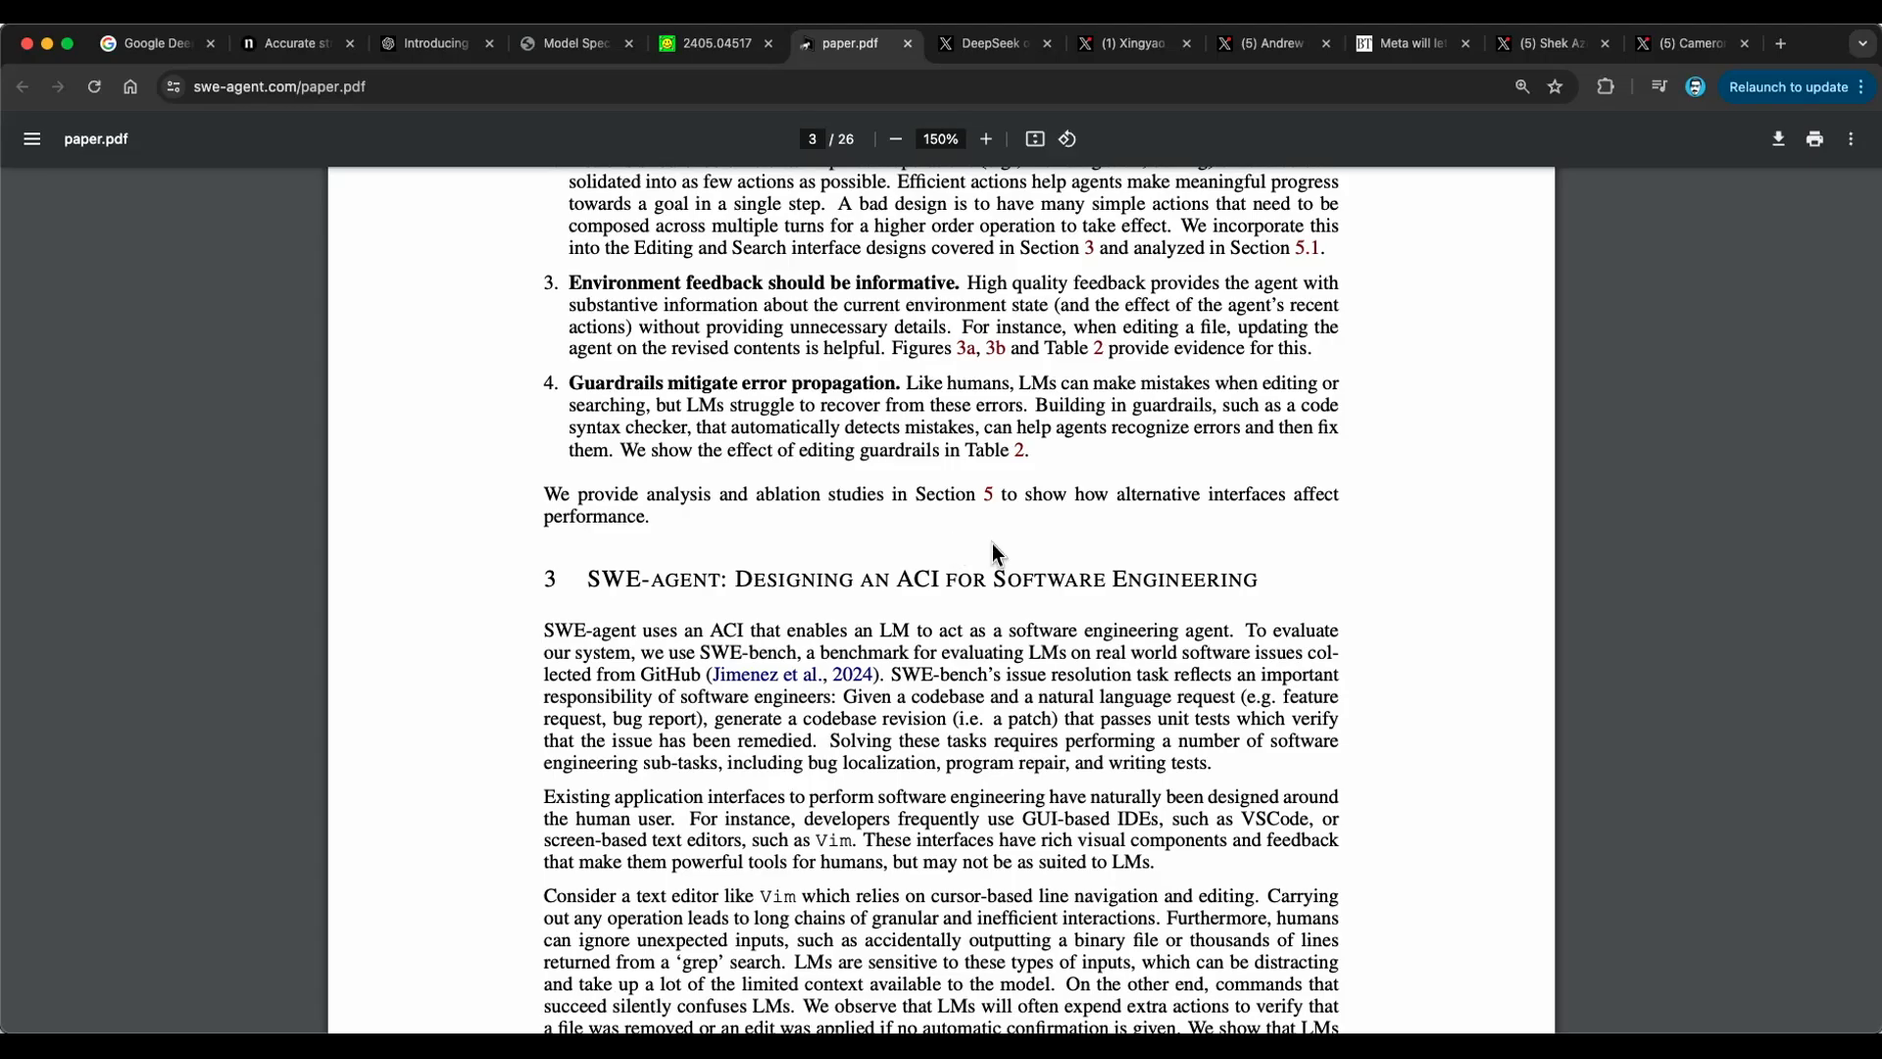
scroll("down", 3)
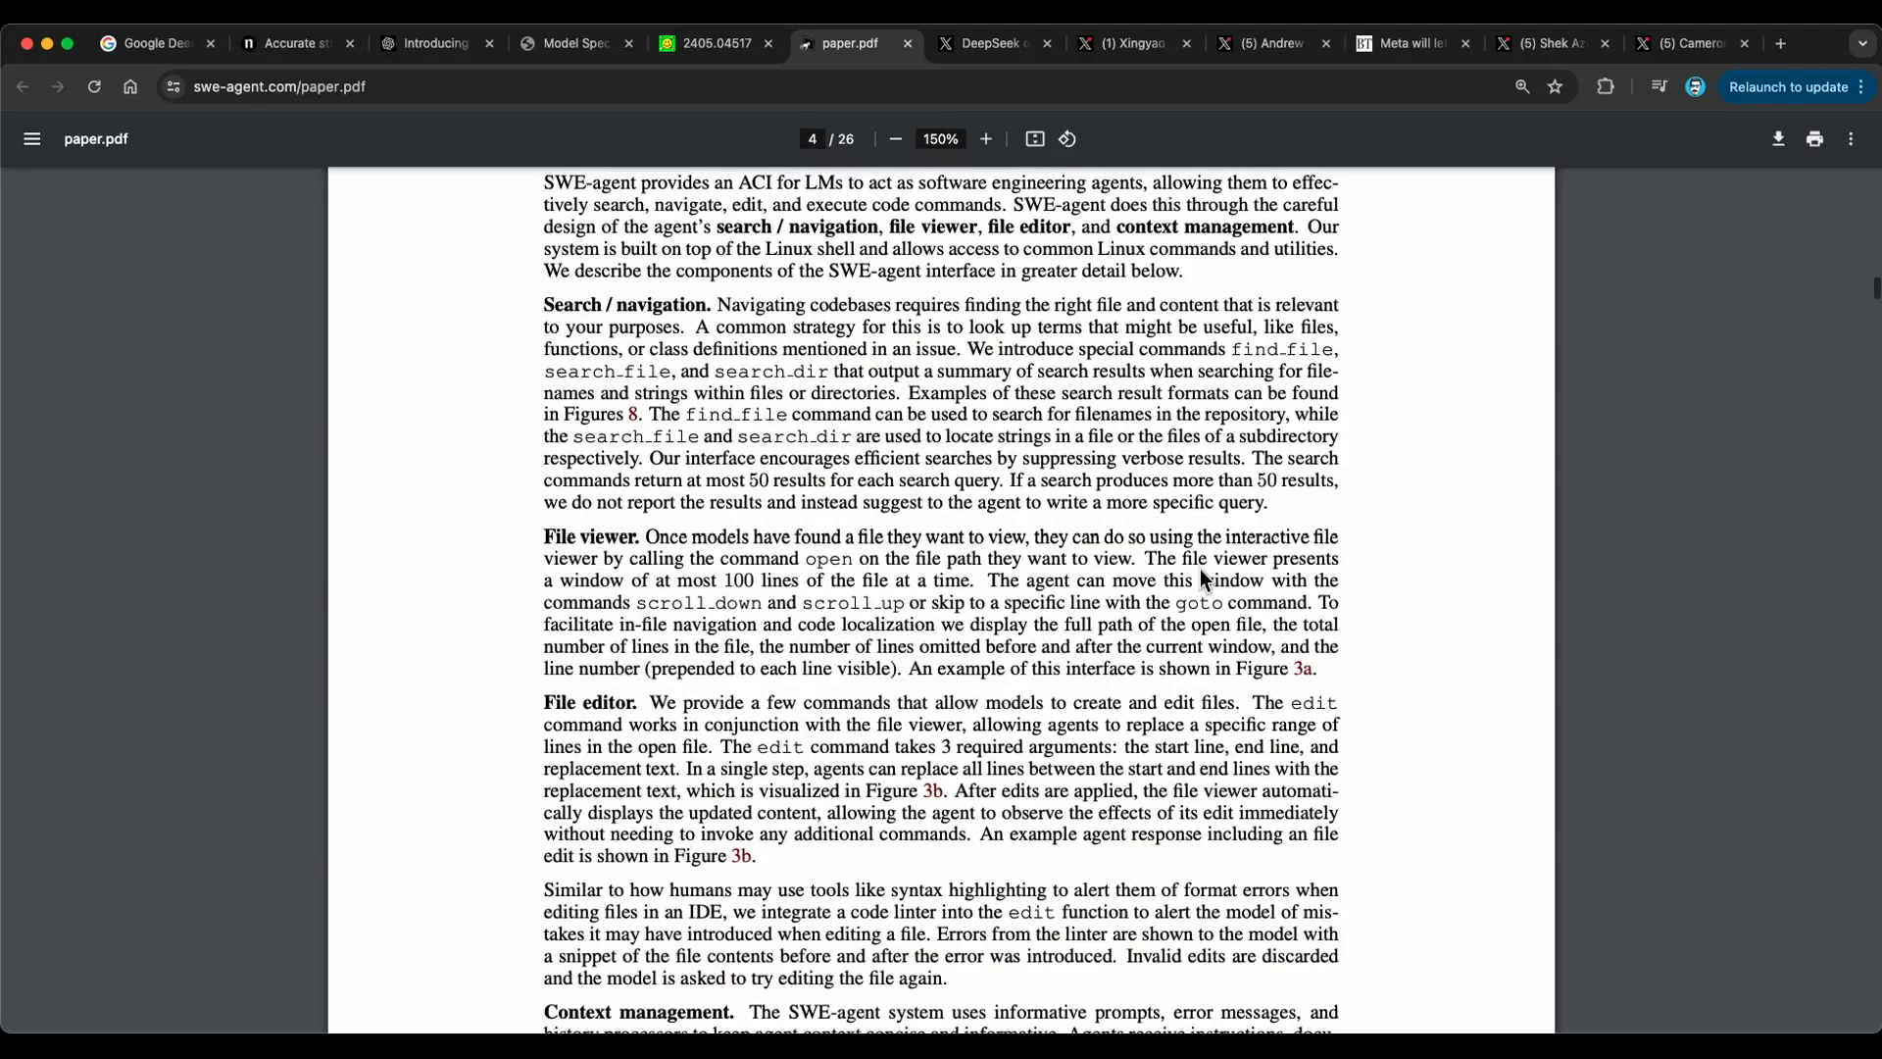
scroll("down", 3)
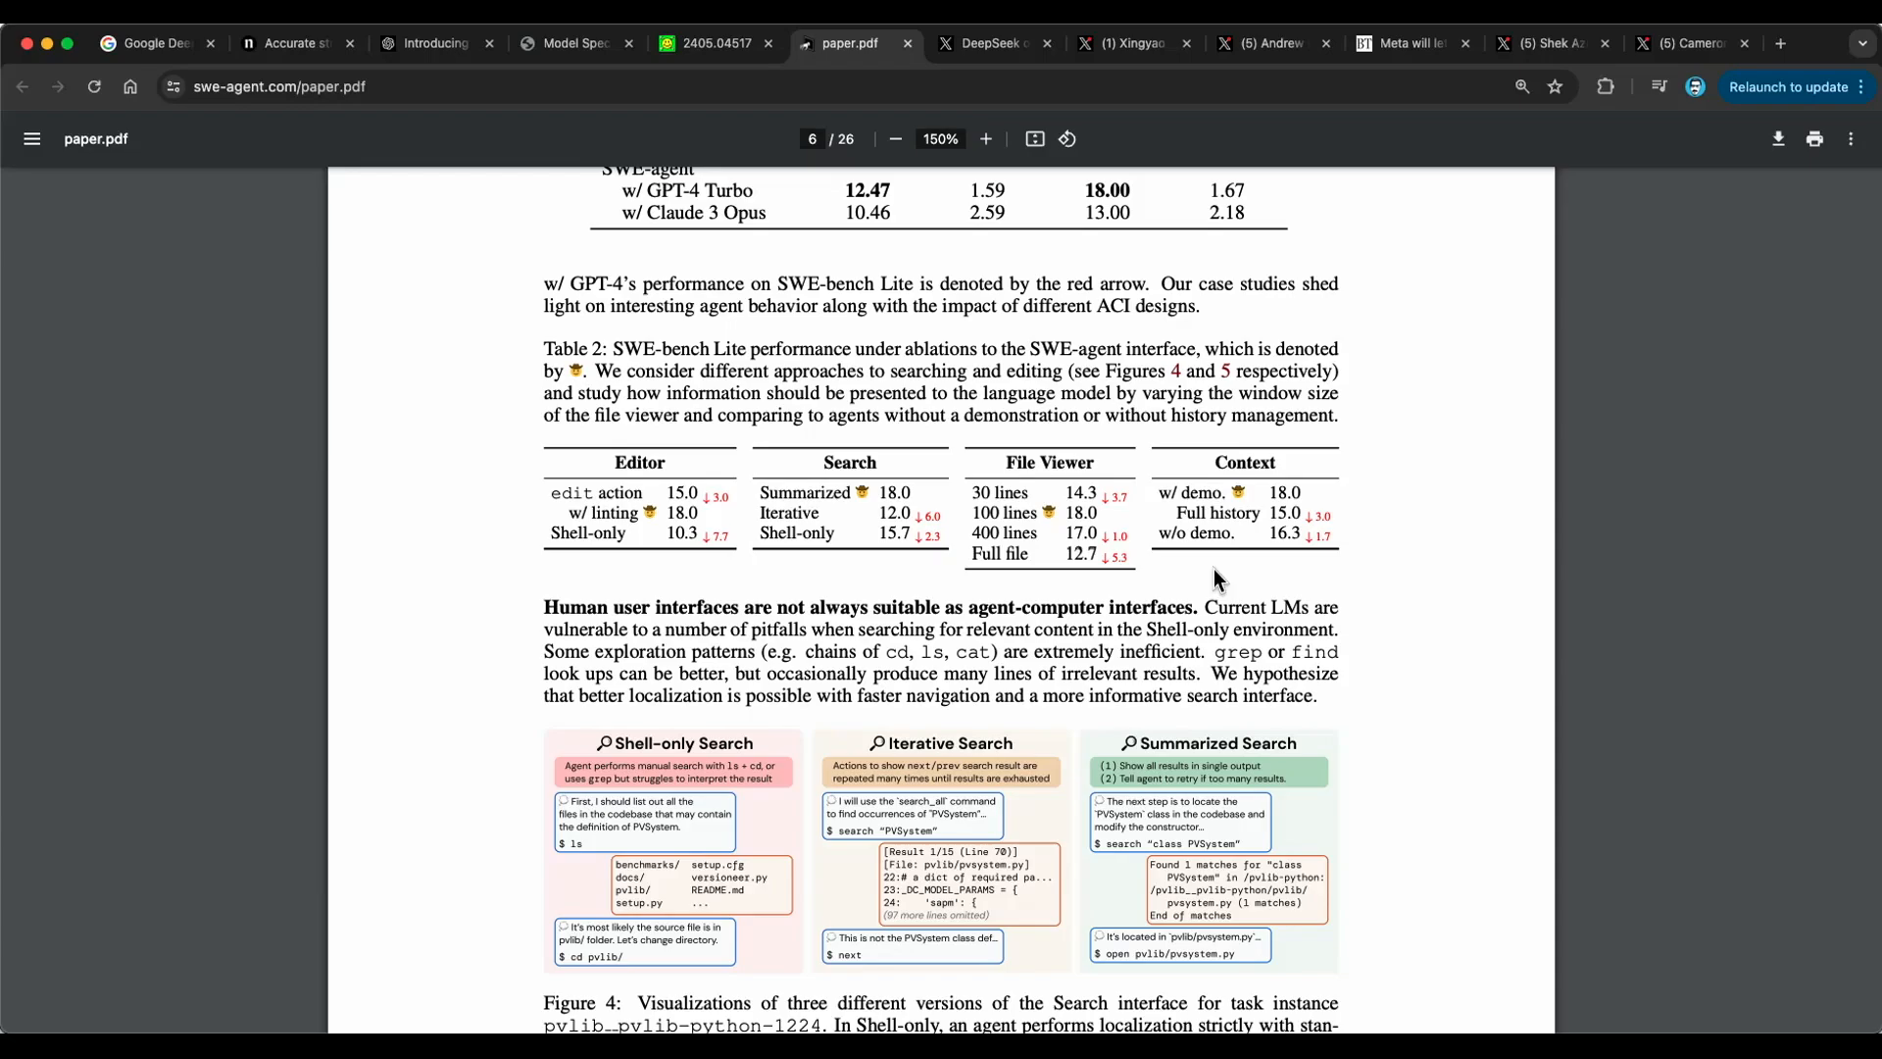
left_click(991, 43)
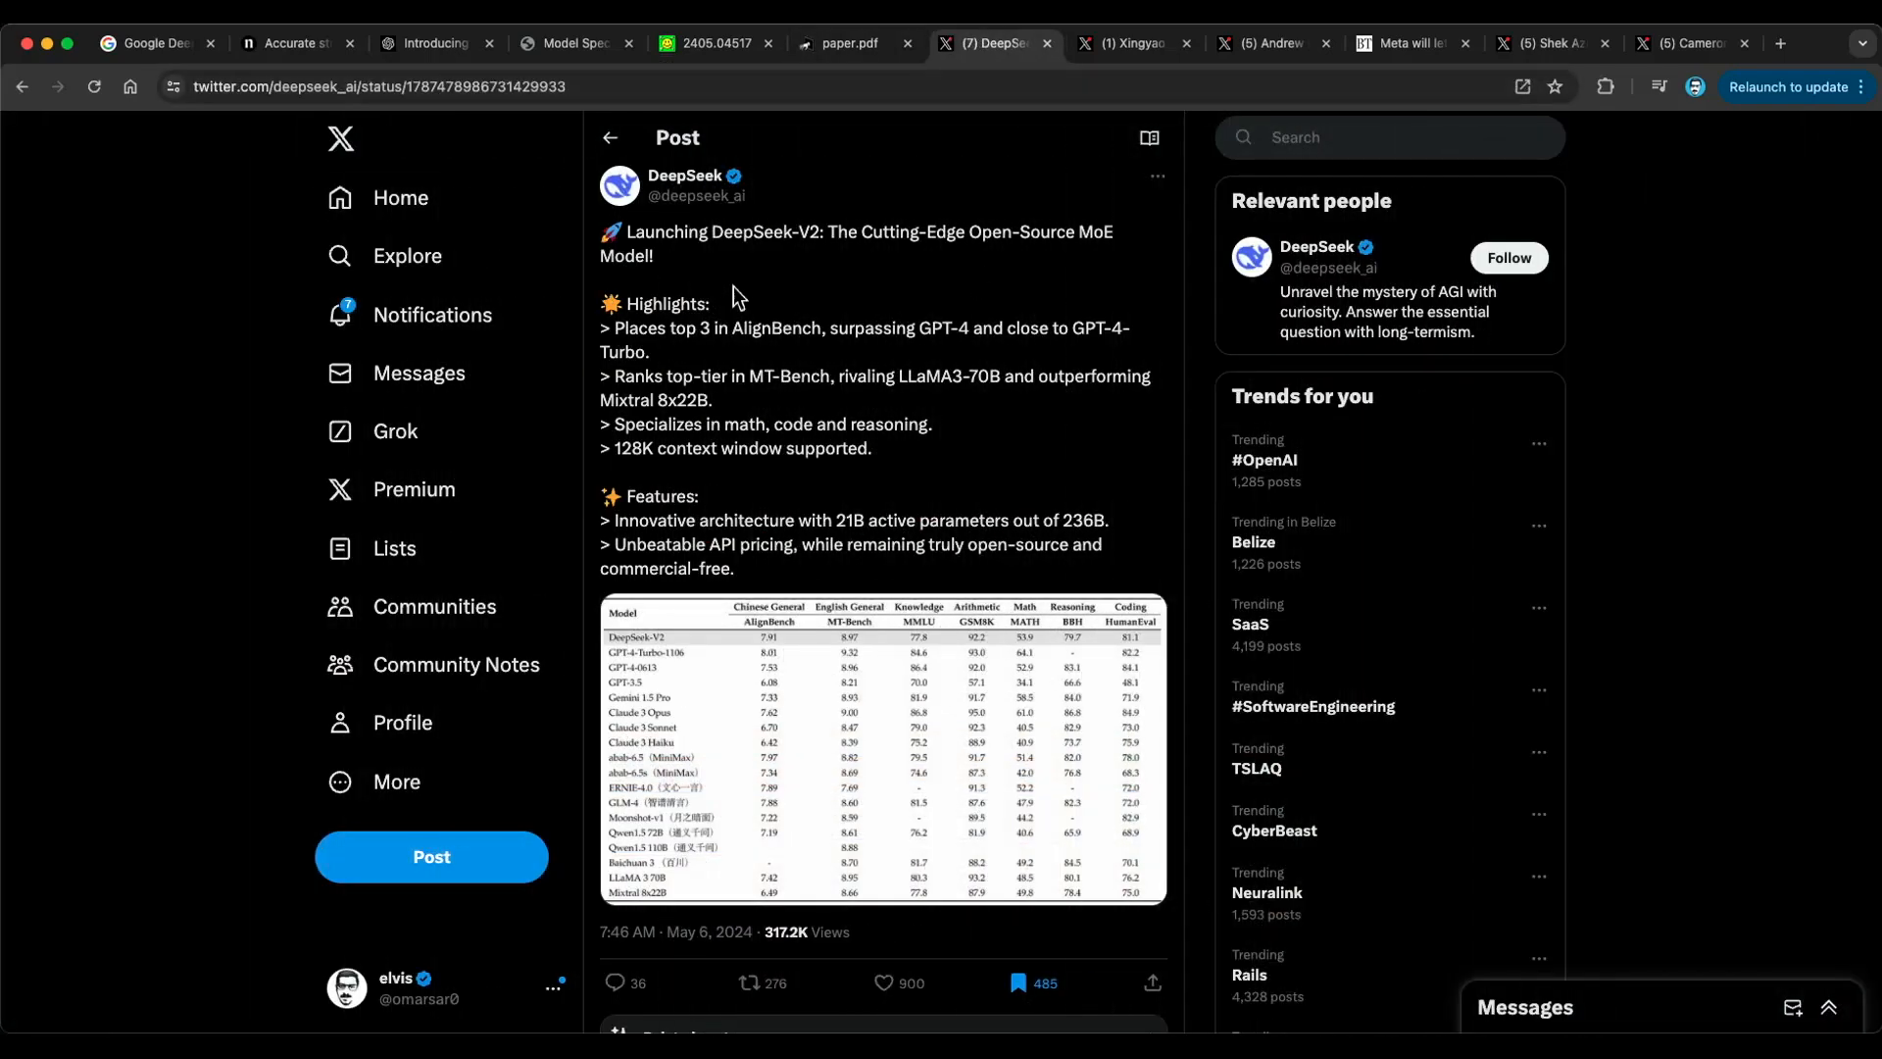
mouse_move(908, 304)
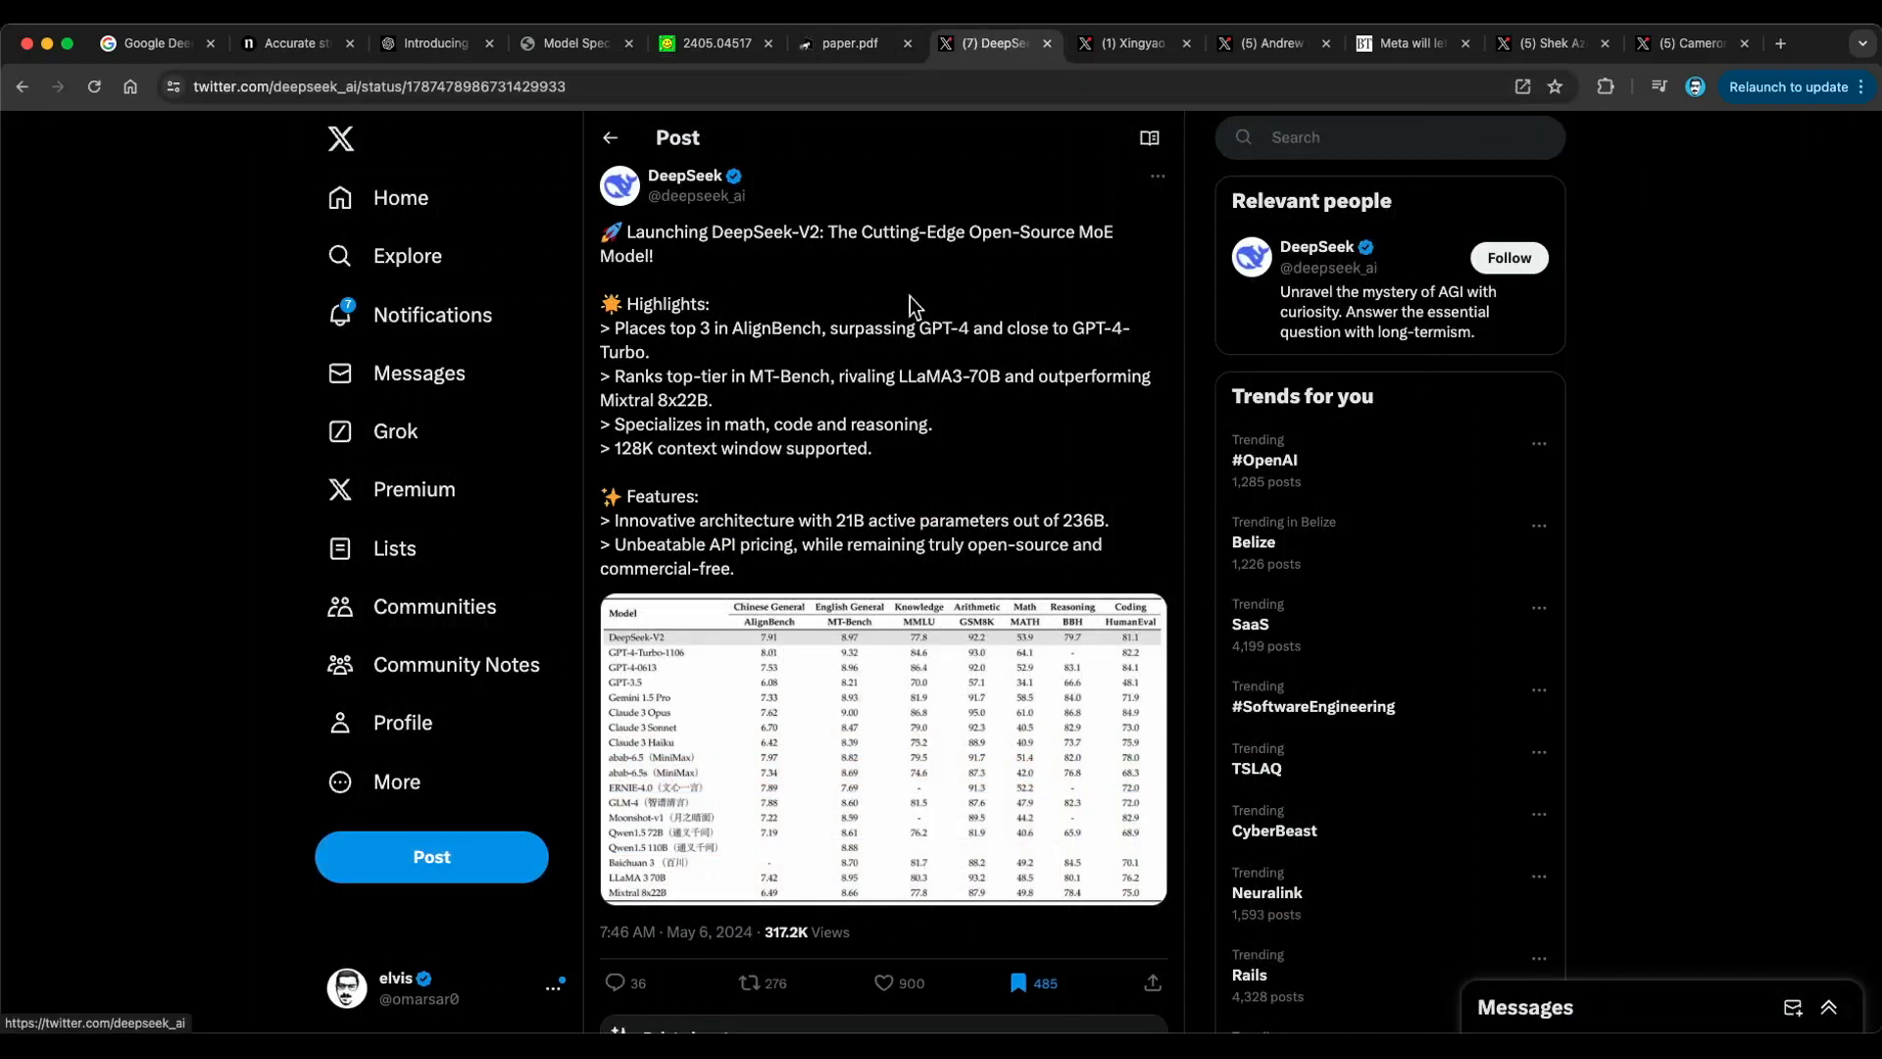
left_click(883, 749)
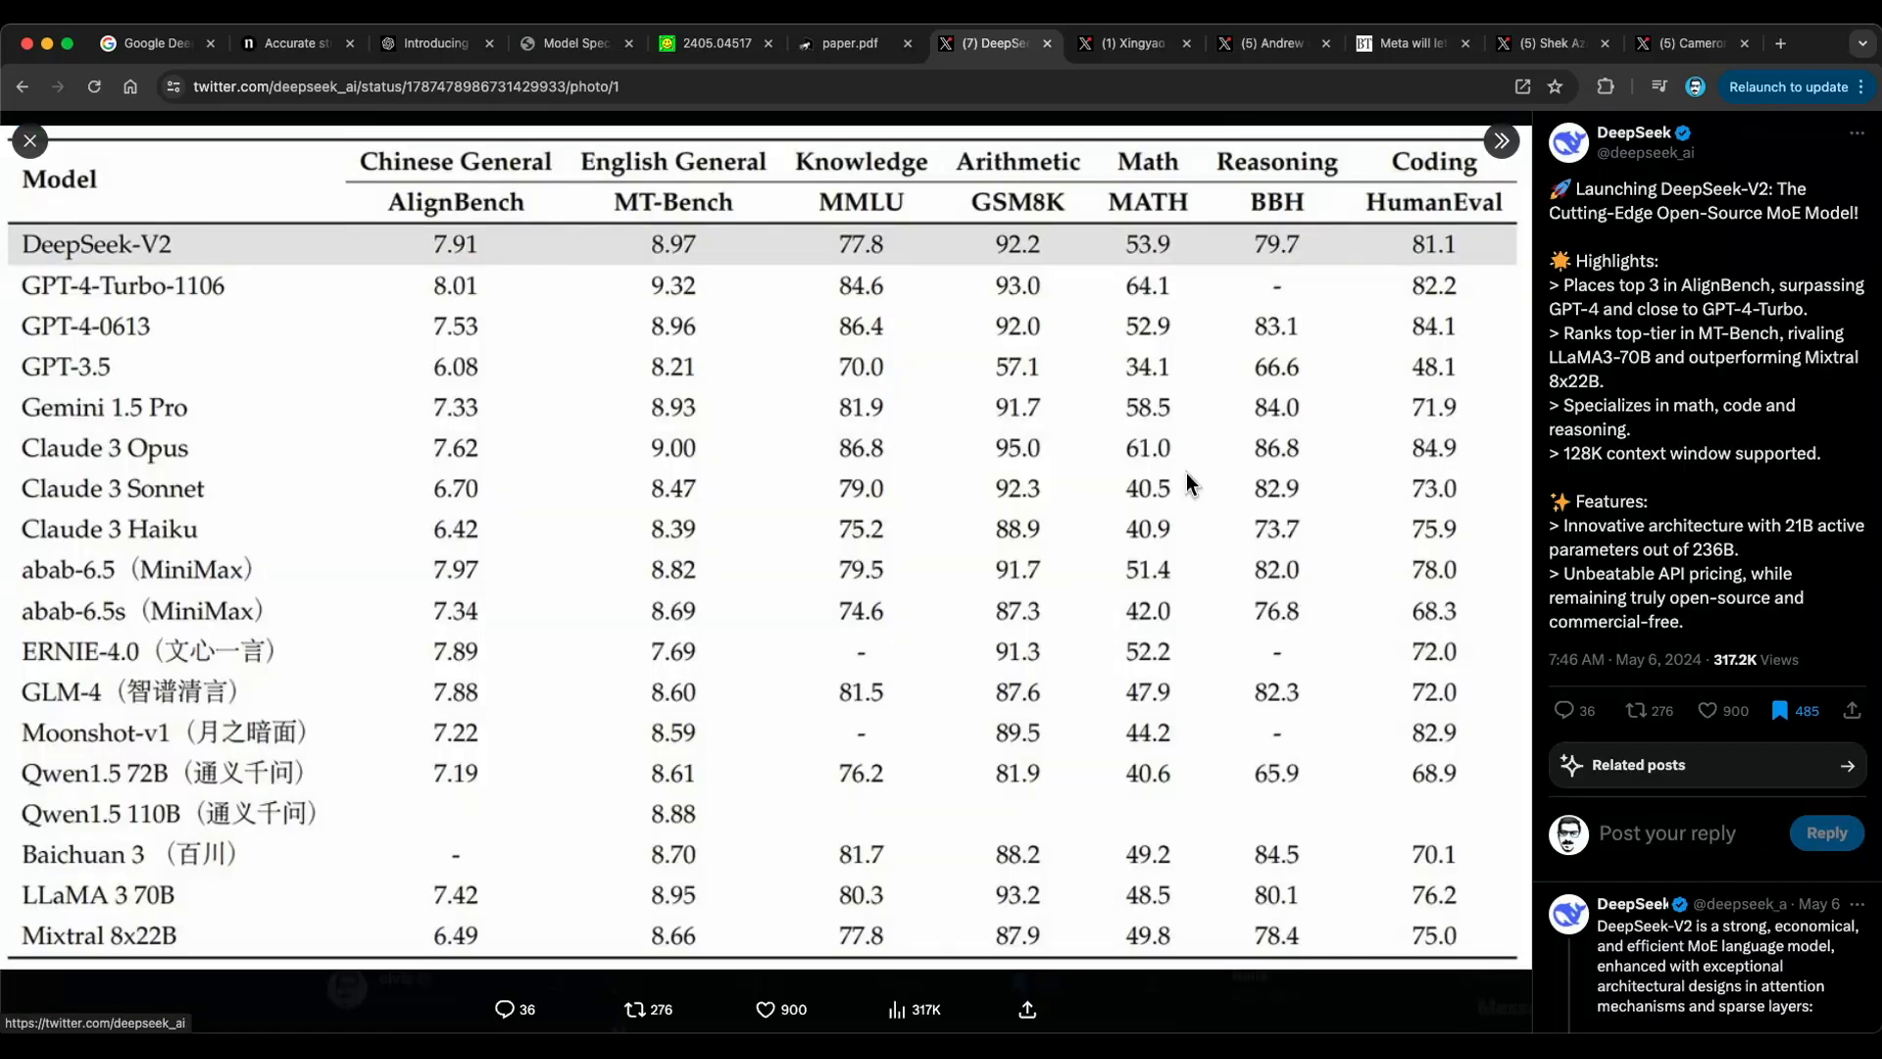
mouse_move(804, 321)
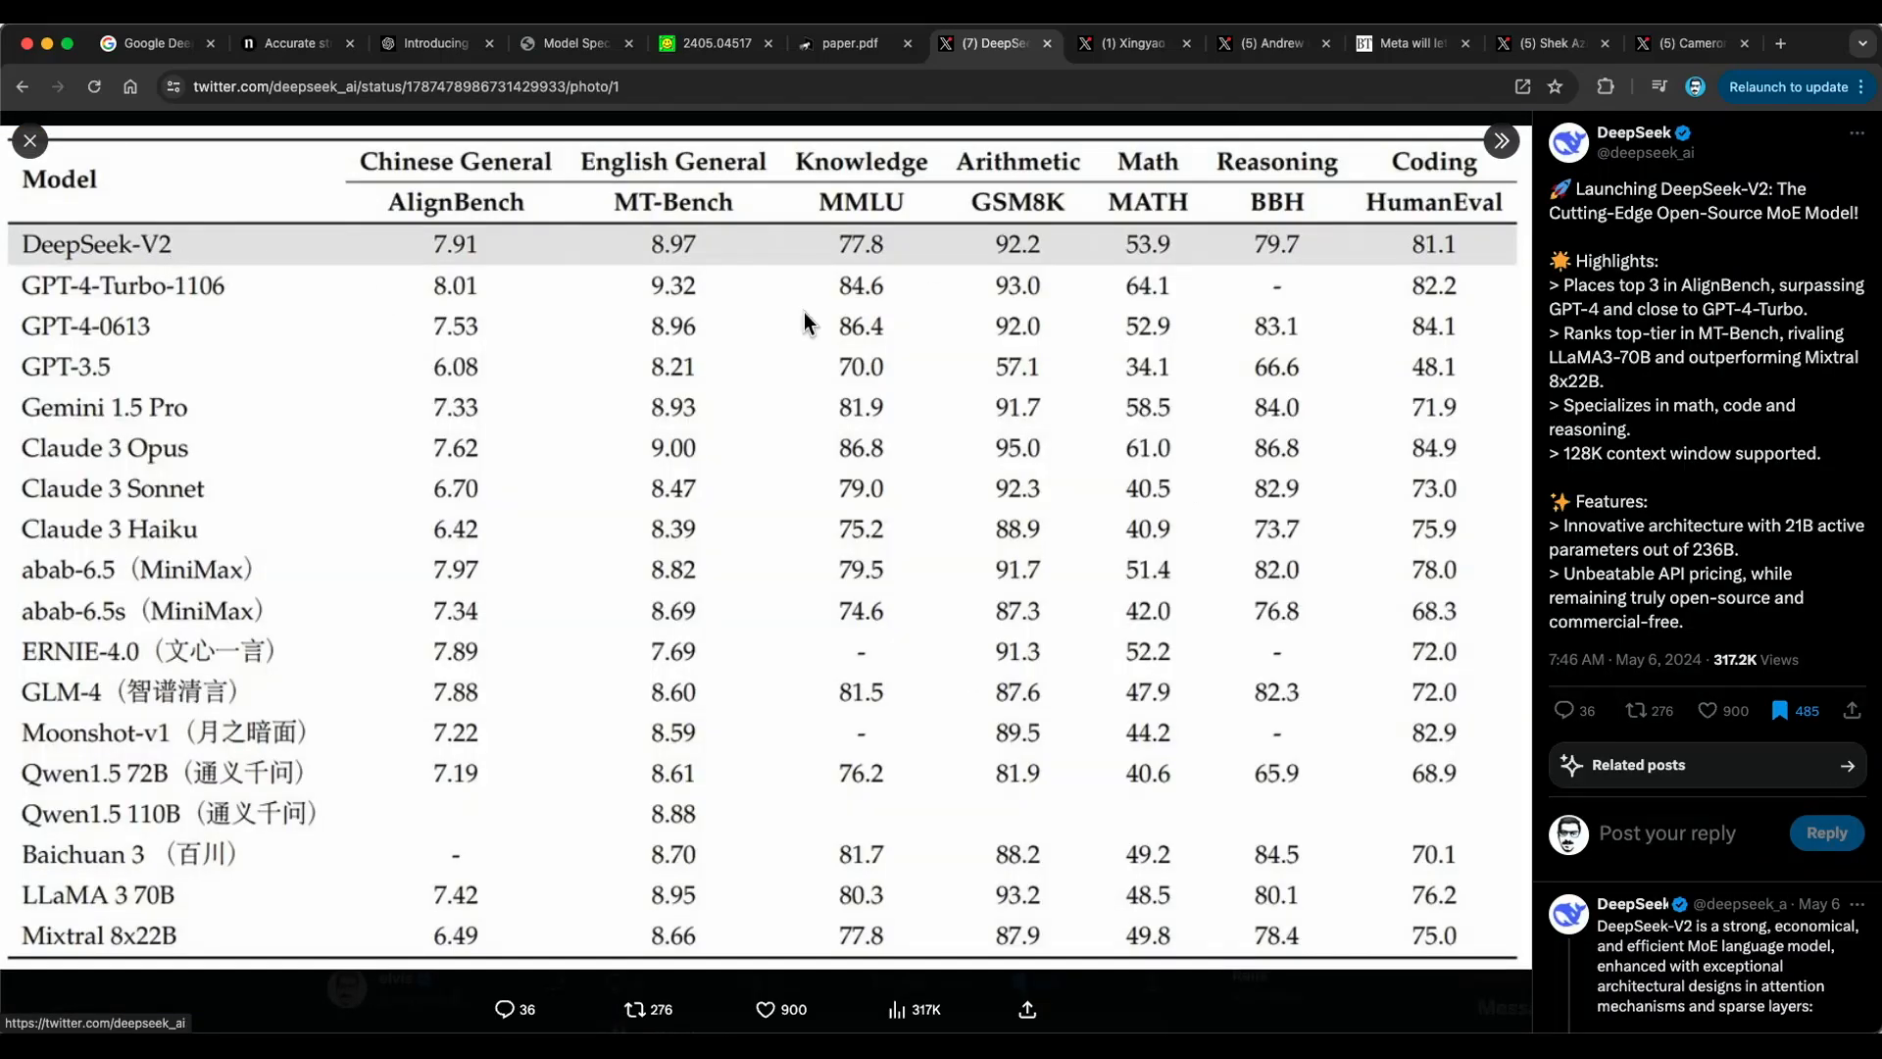
mouse_move(1414, 310)
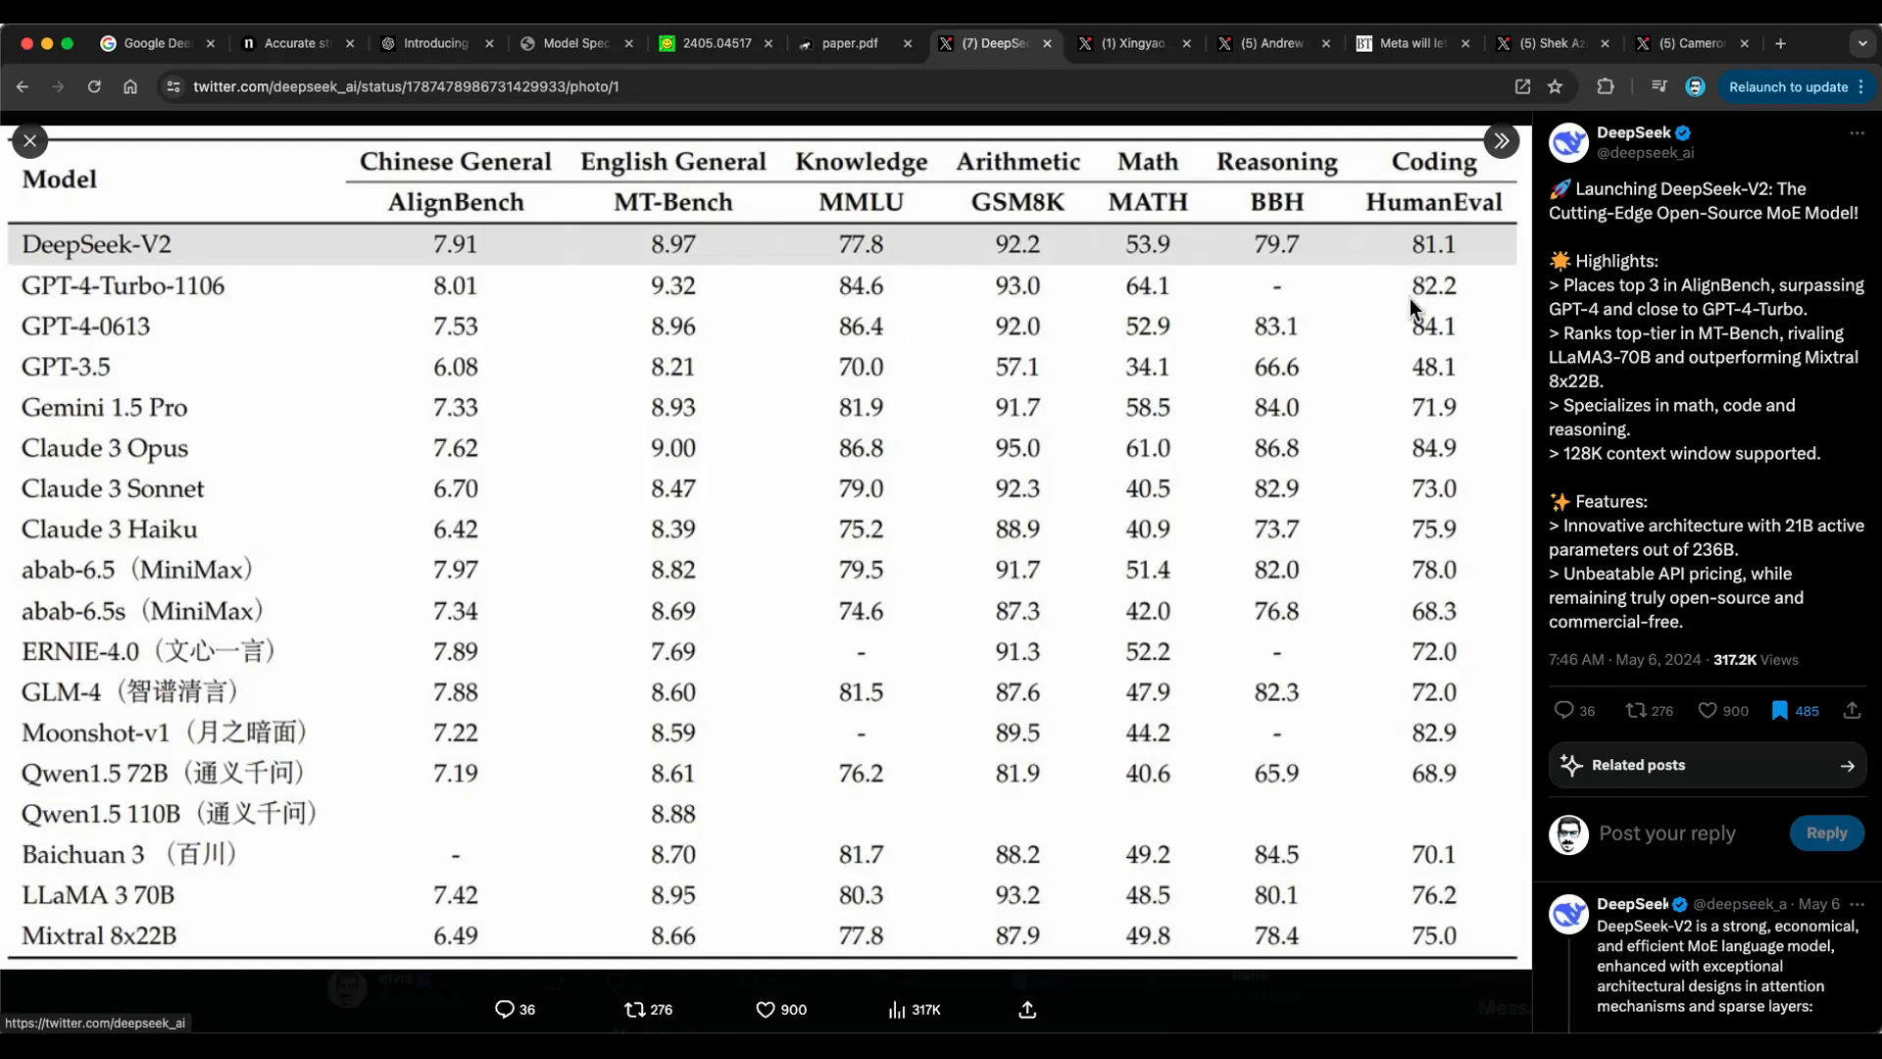
mouse_move(1453, 231)
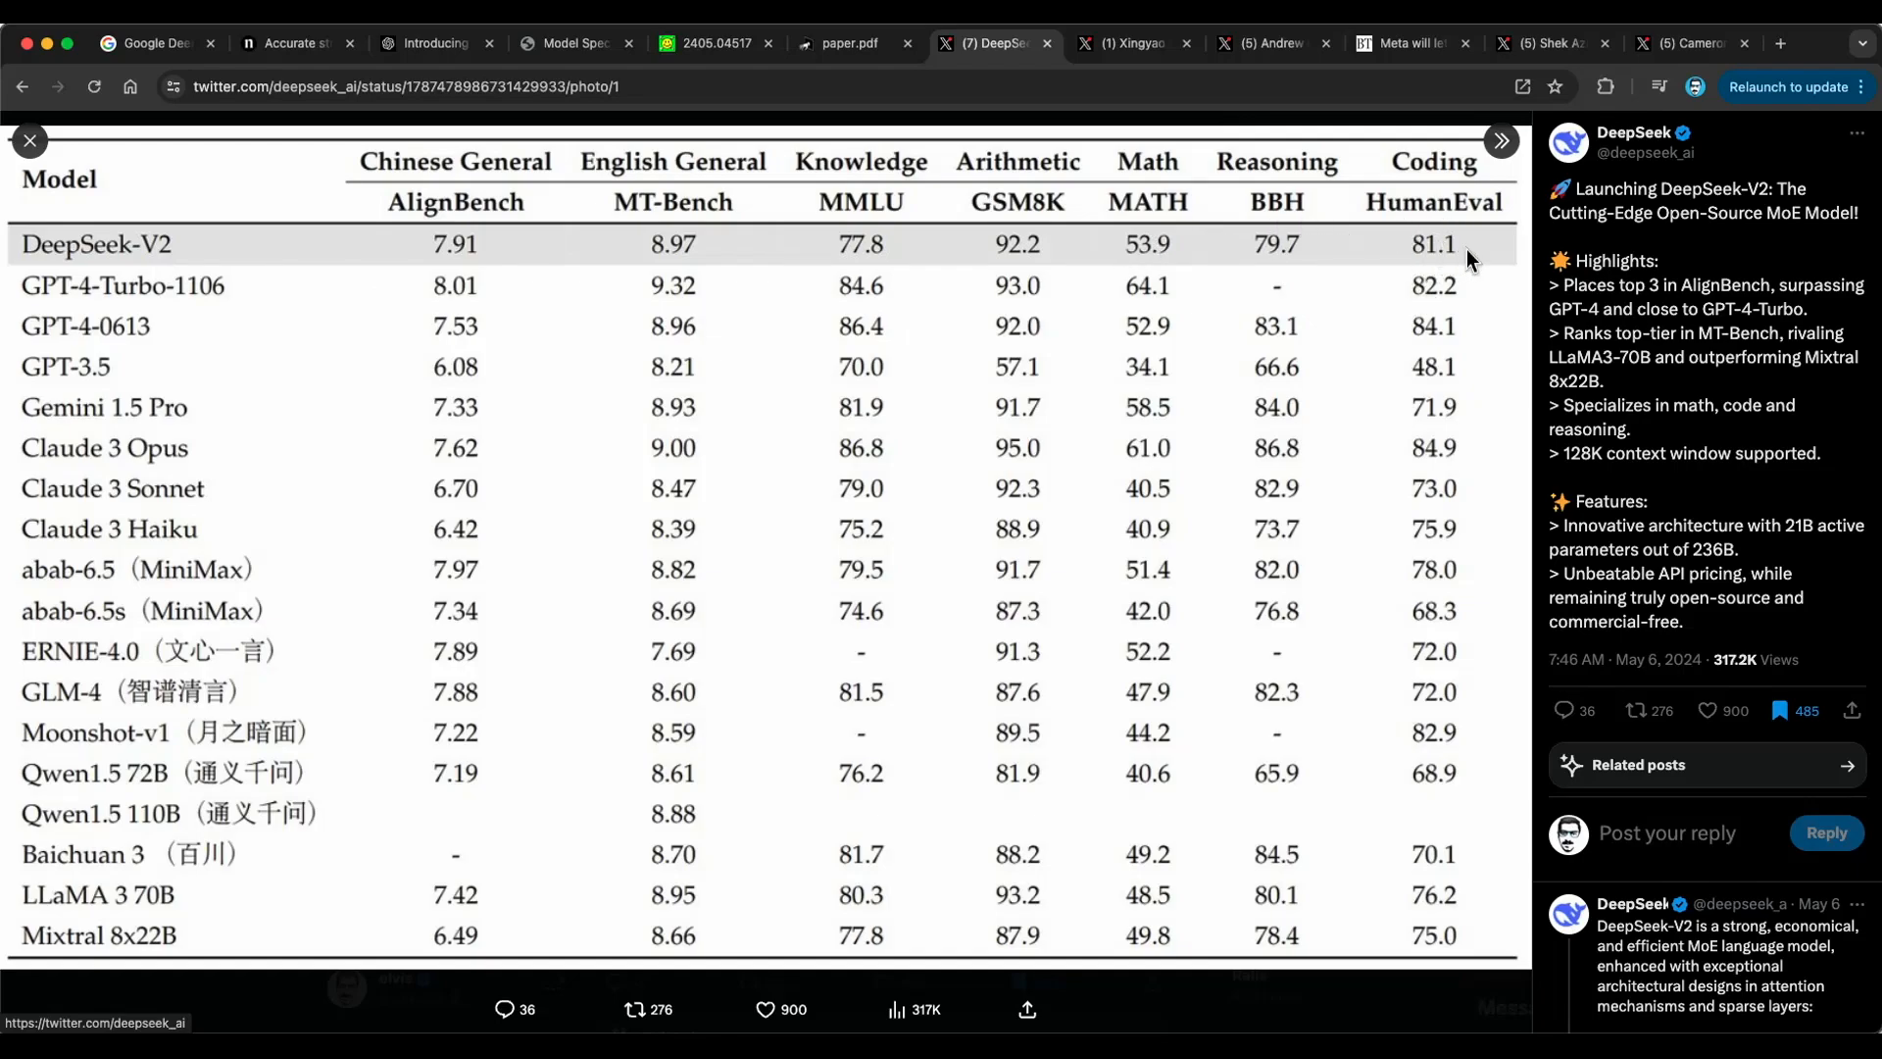
mouse_move(156, 342)
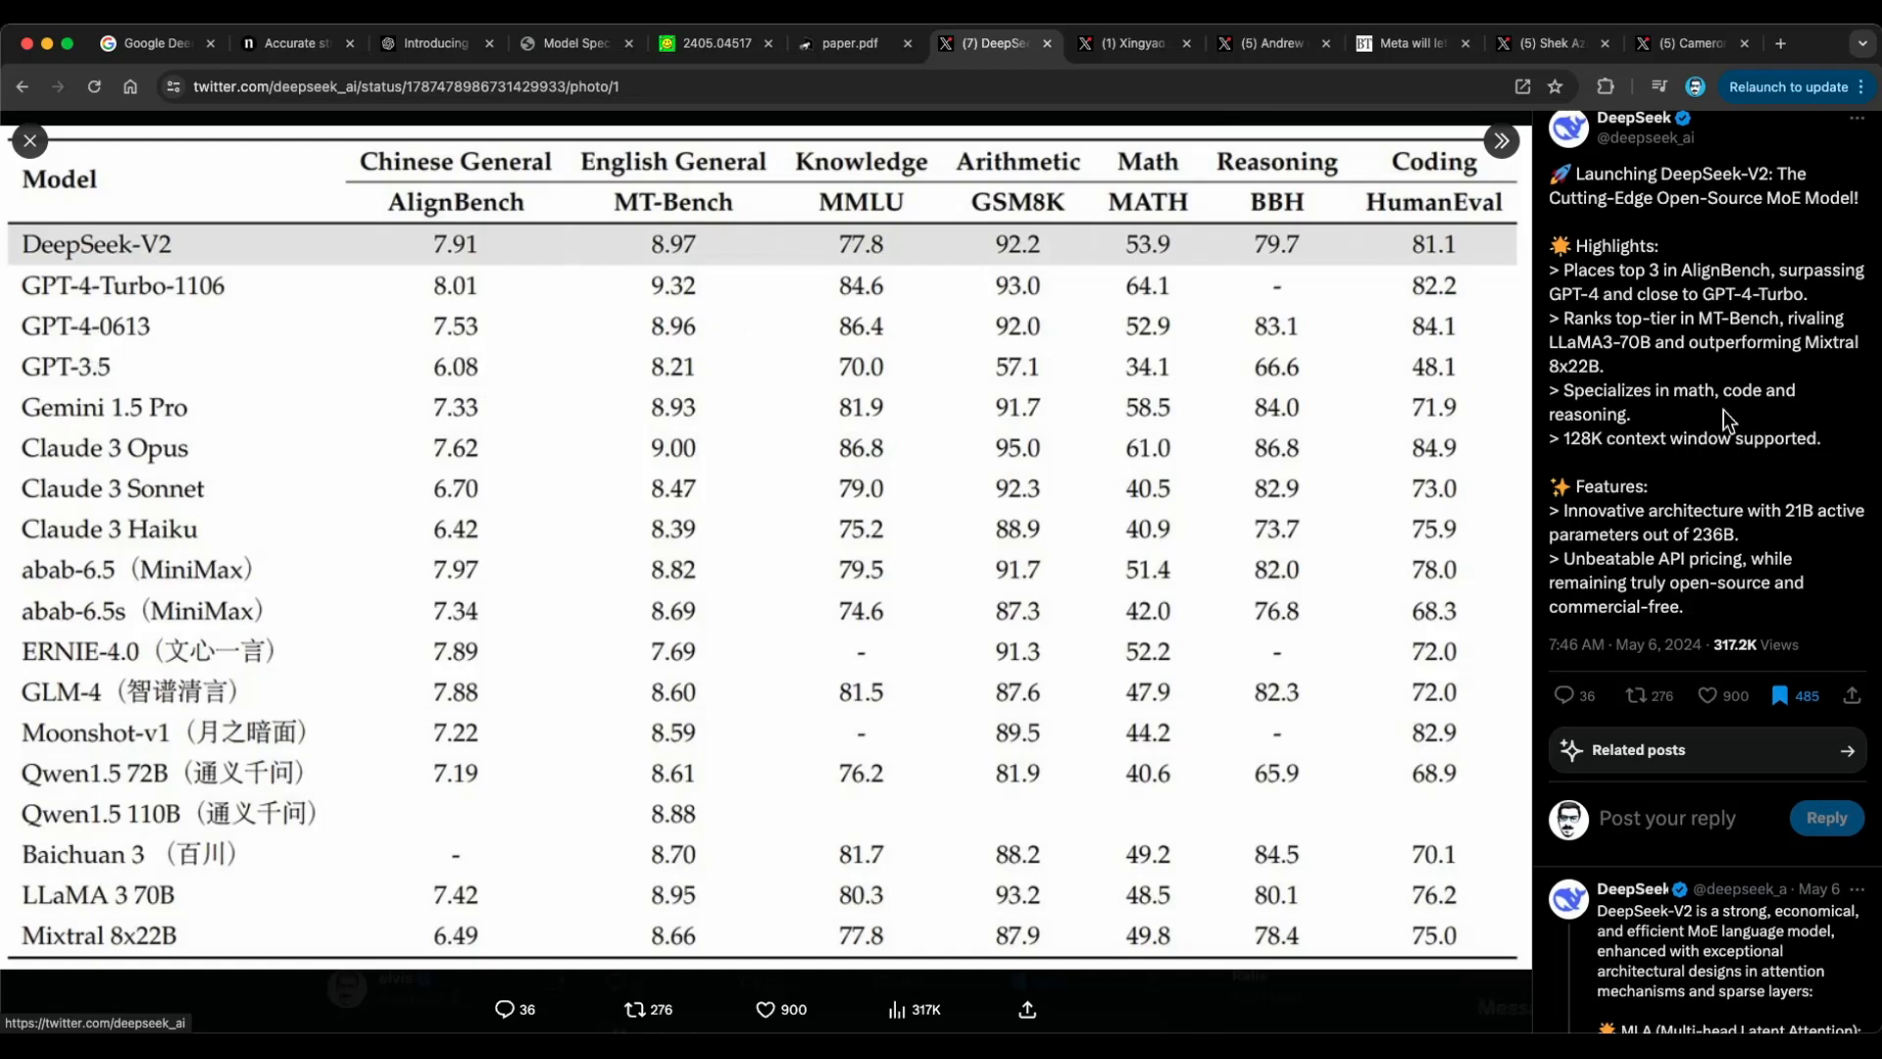
mouse_move(1713, 202)
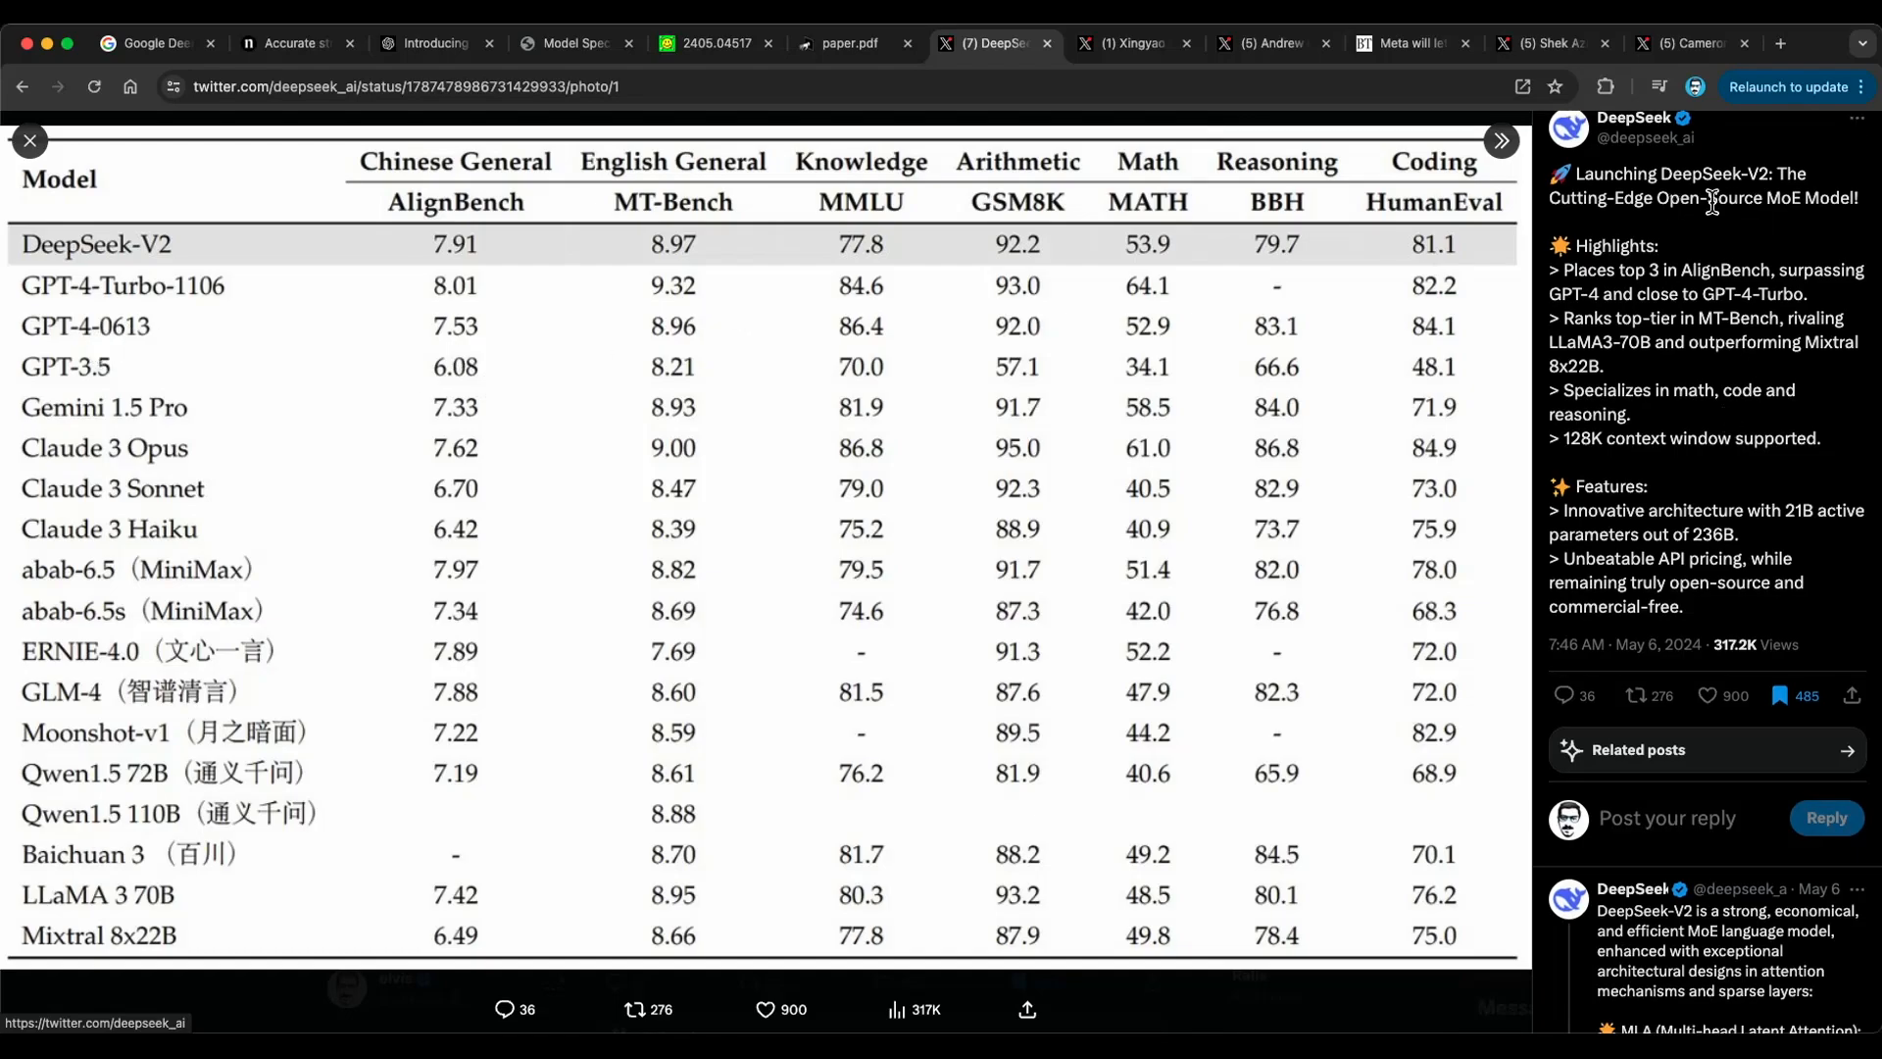
mouse_move(1748, 341)
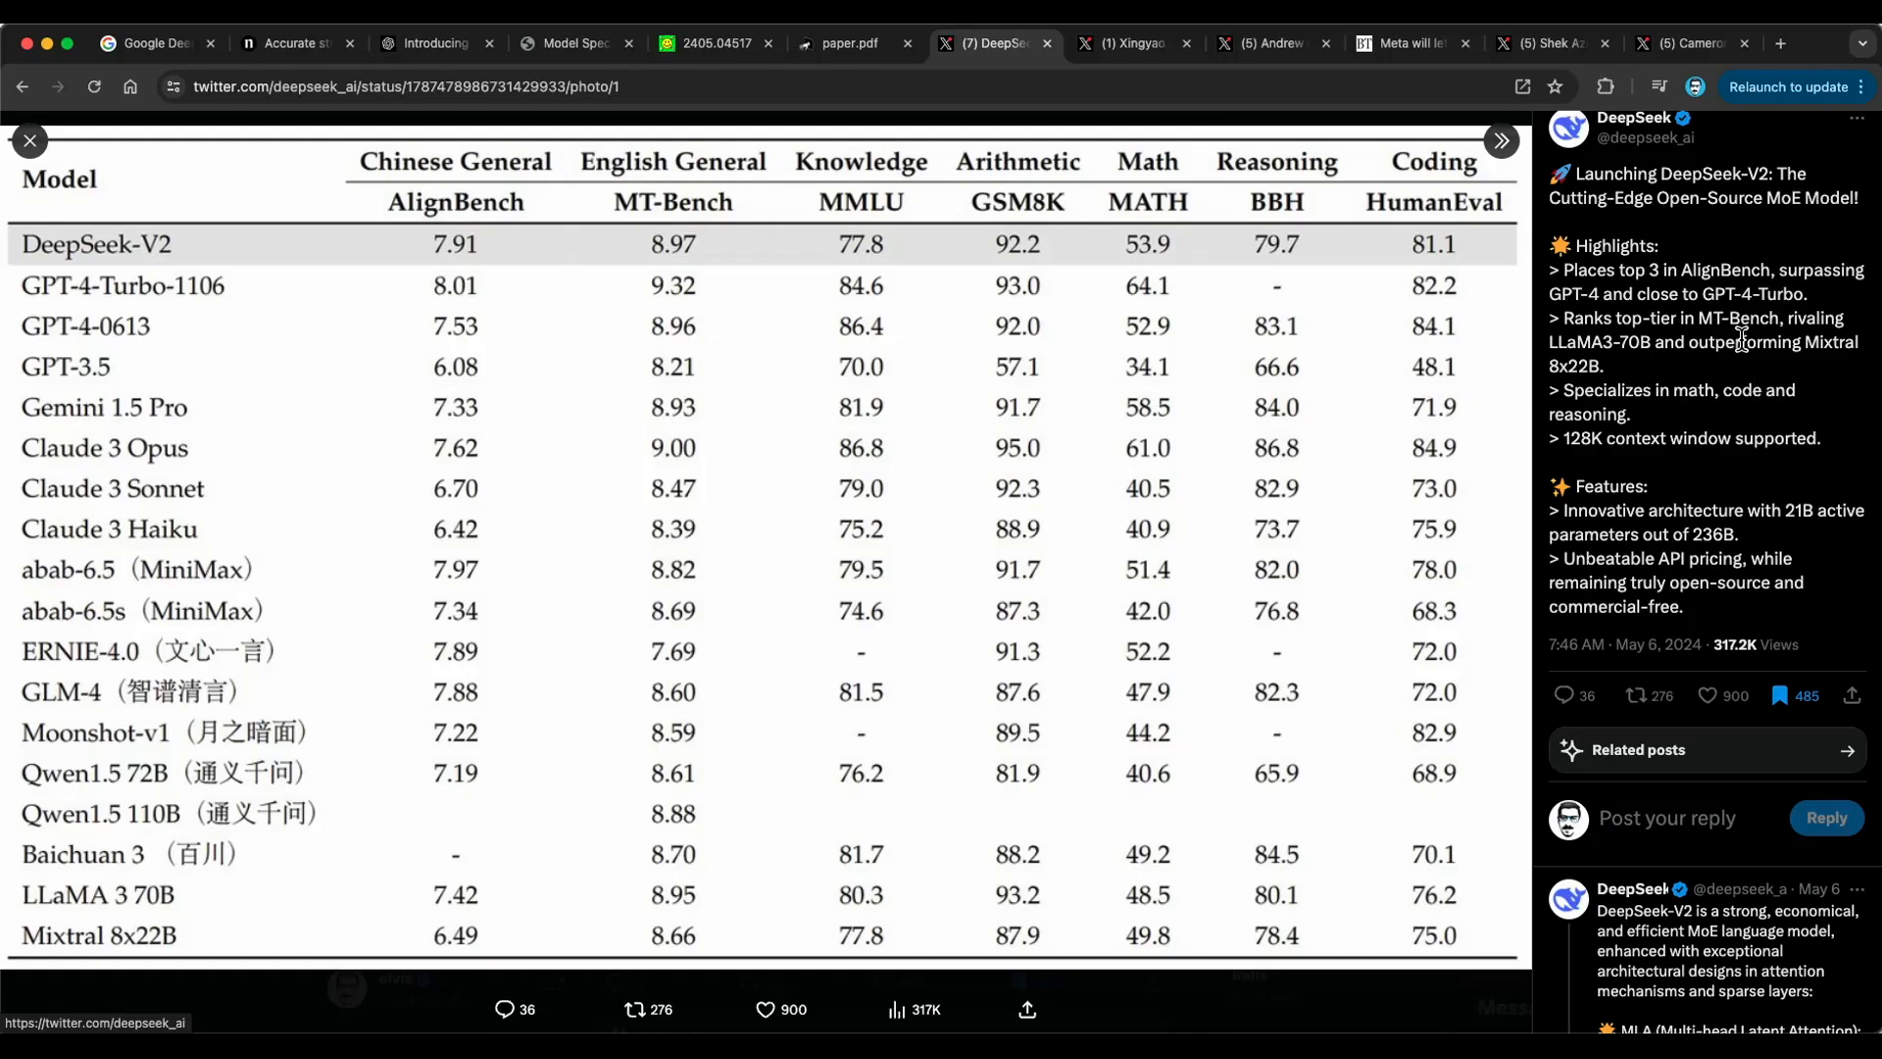
mouse_move(1615, 411)
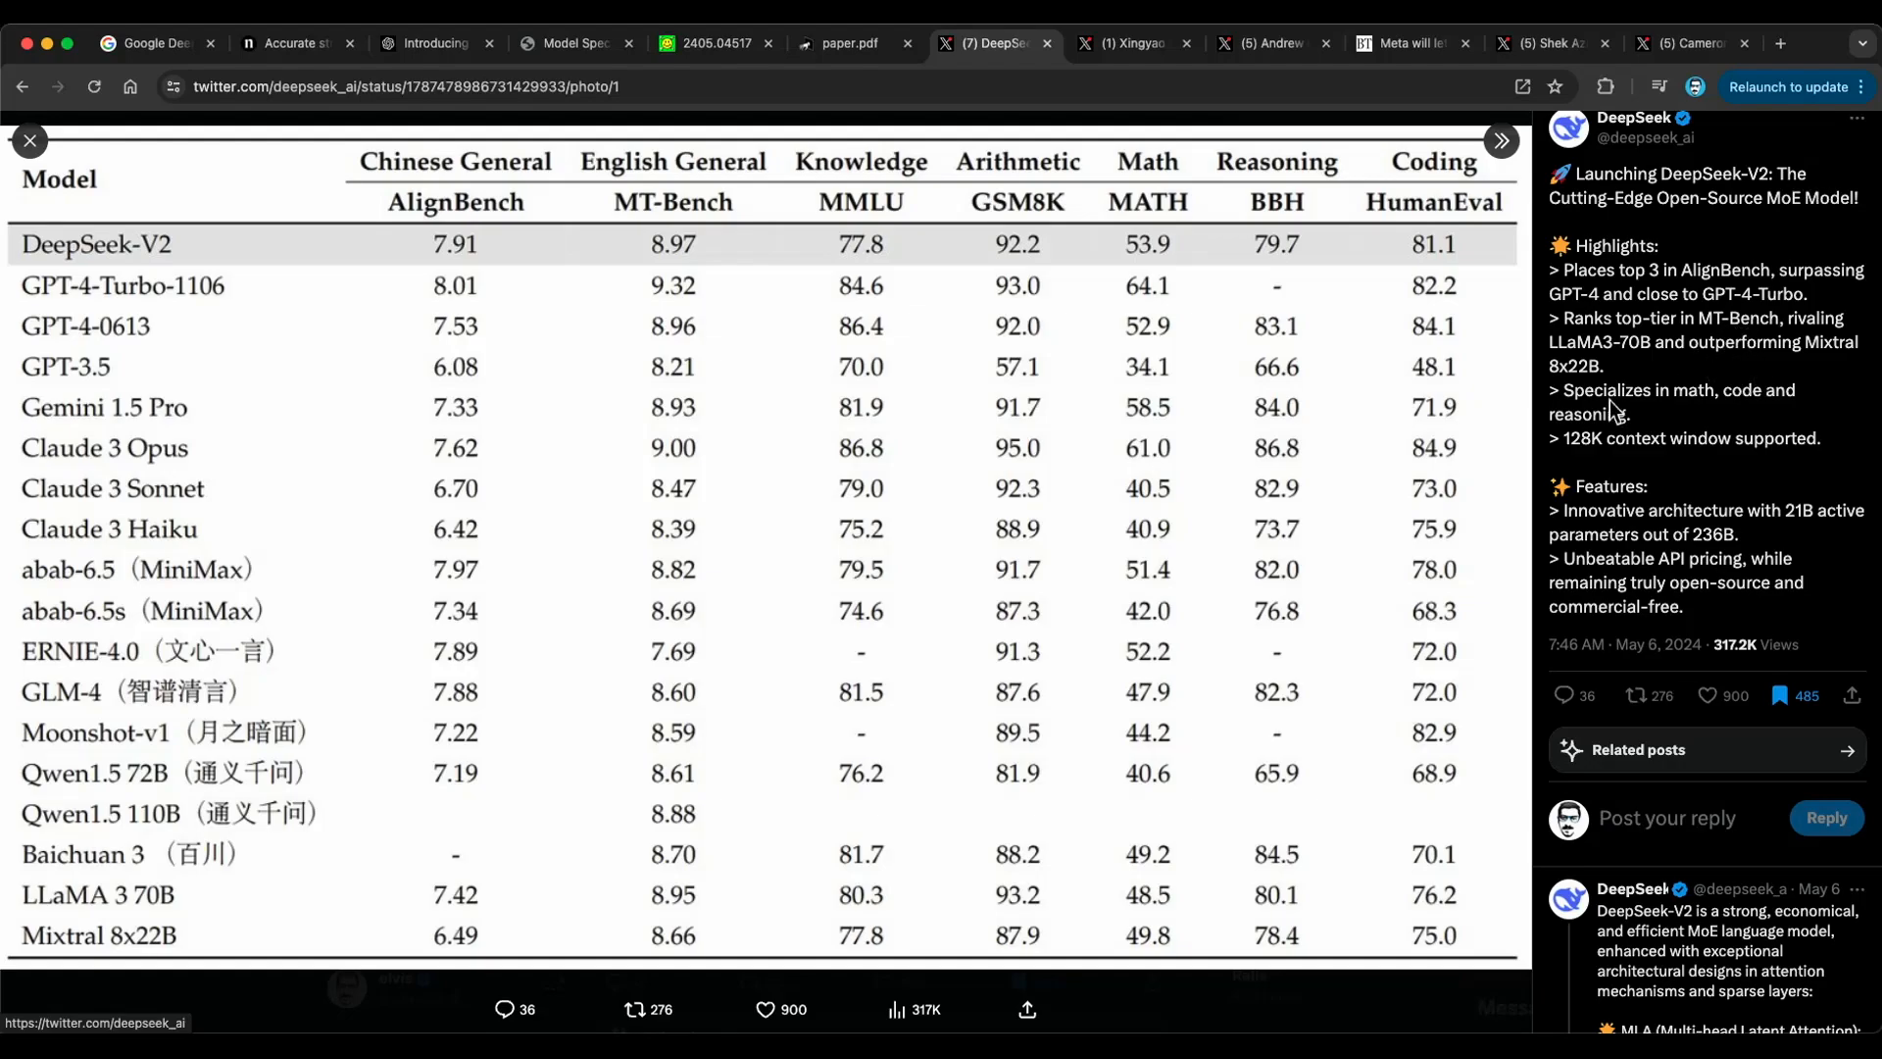
scroll("up", 3)
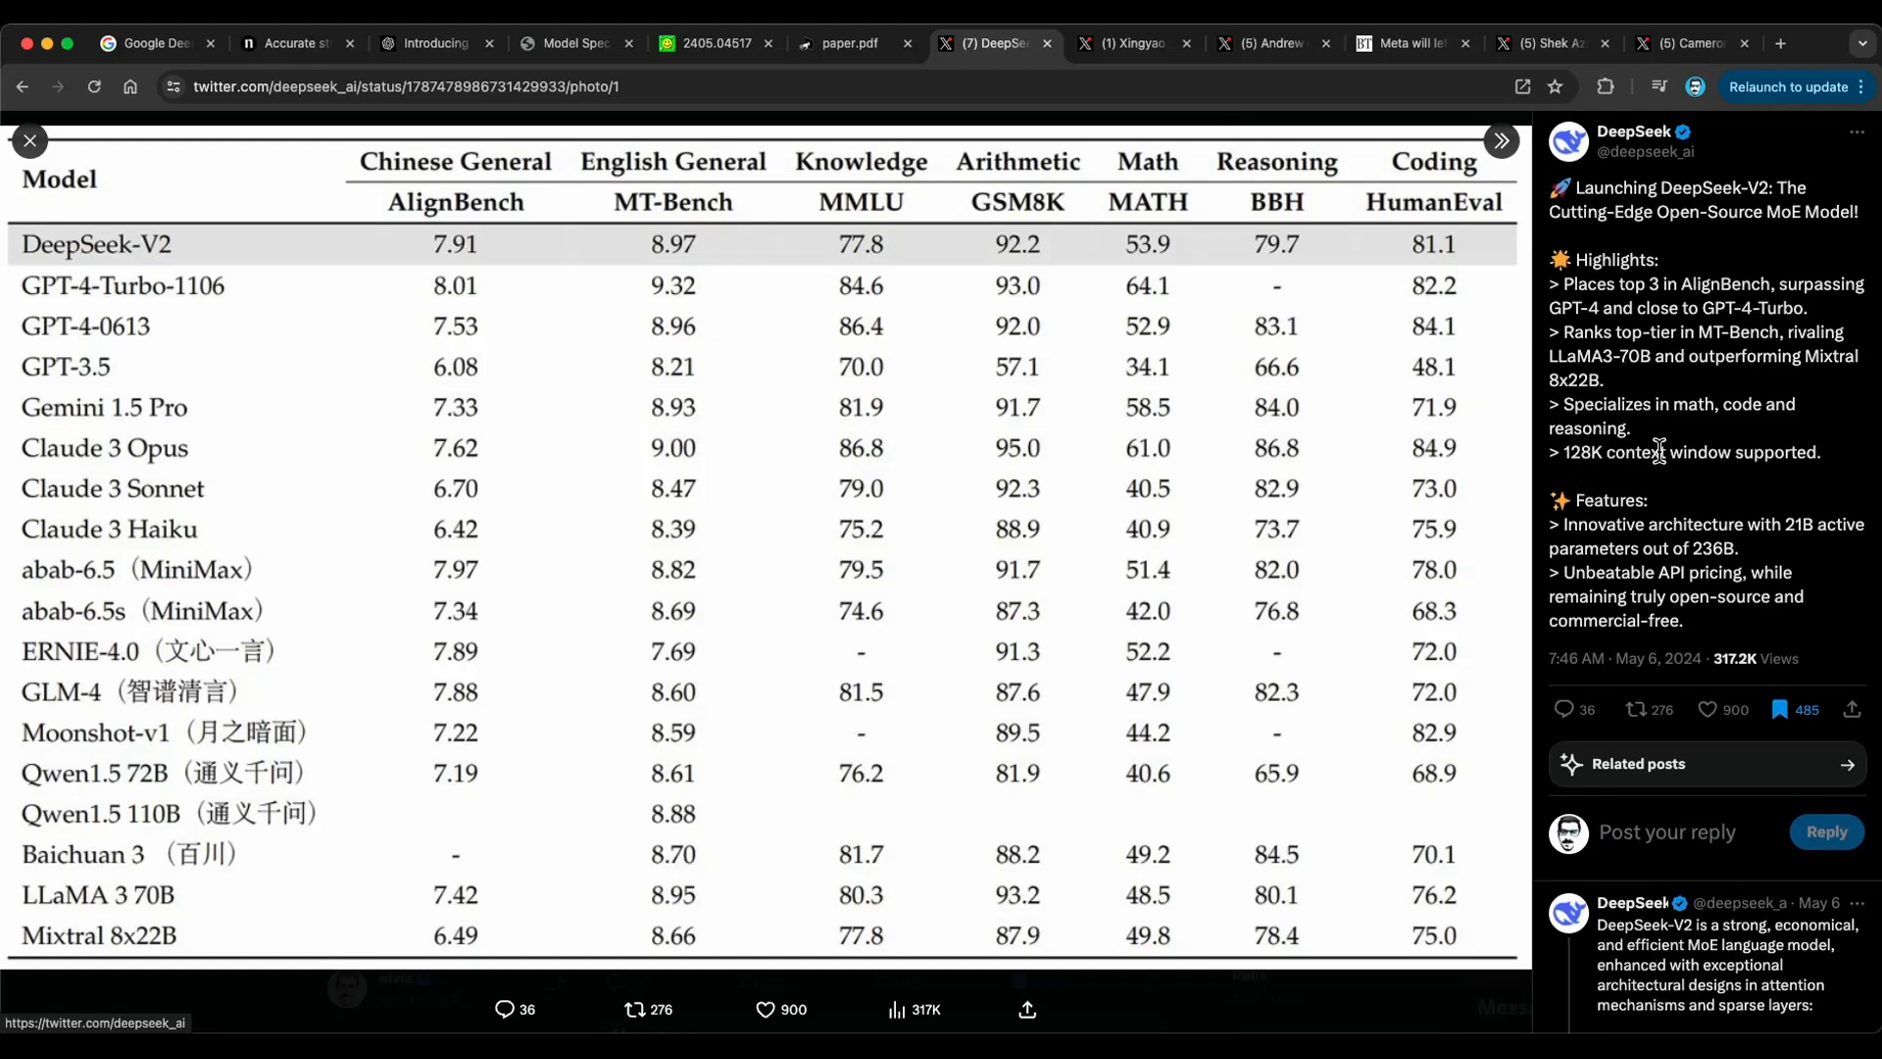
mouse_move(1791, 458)
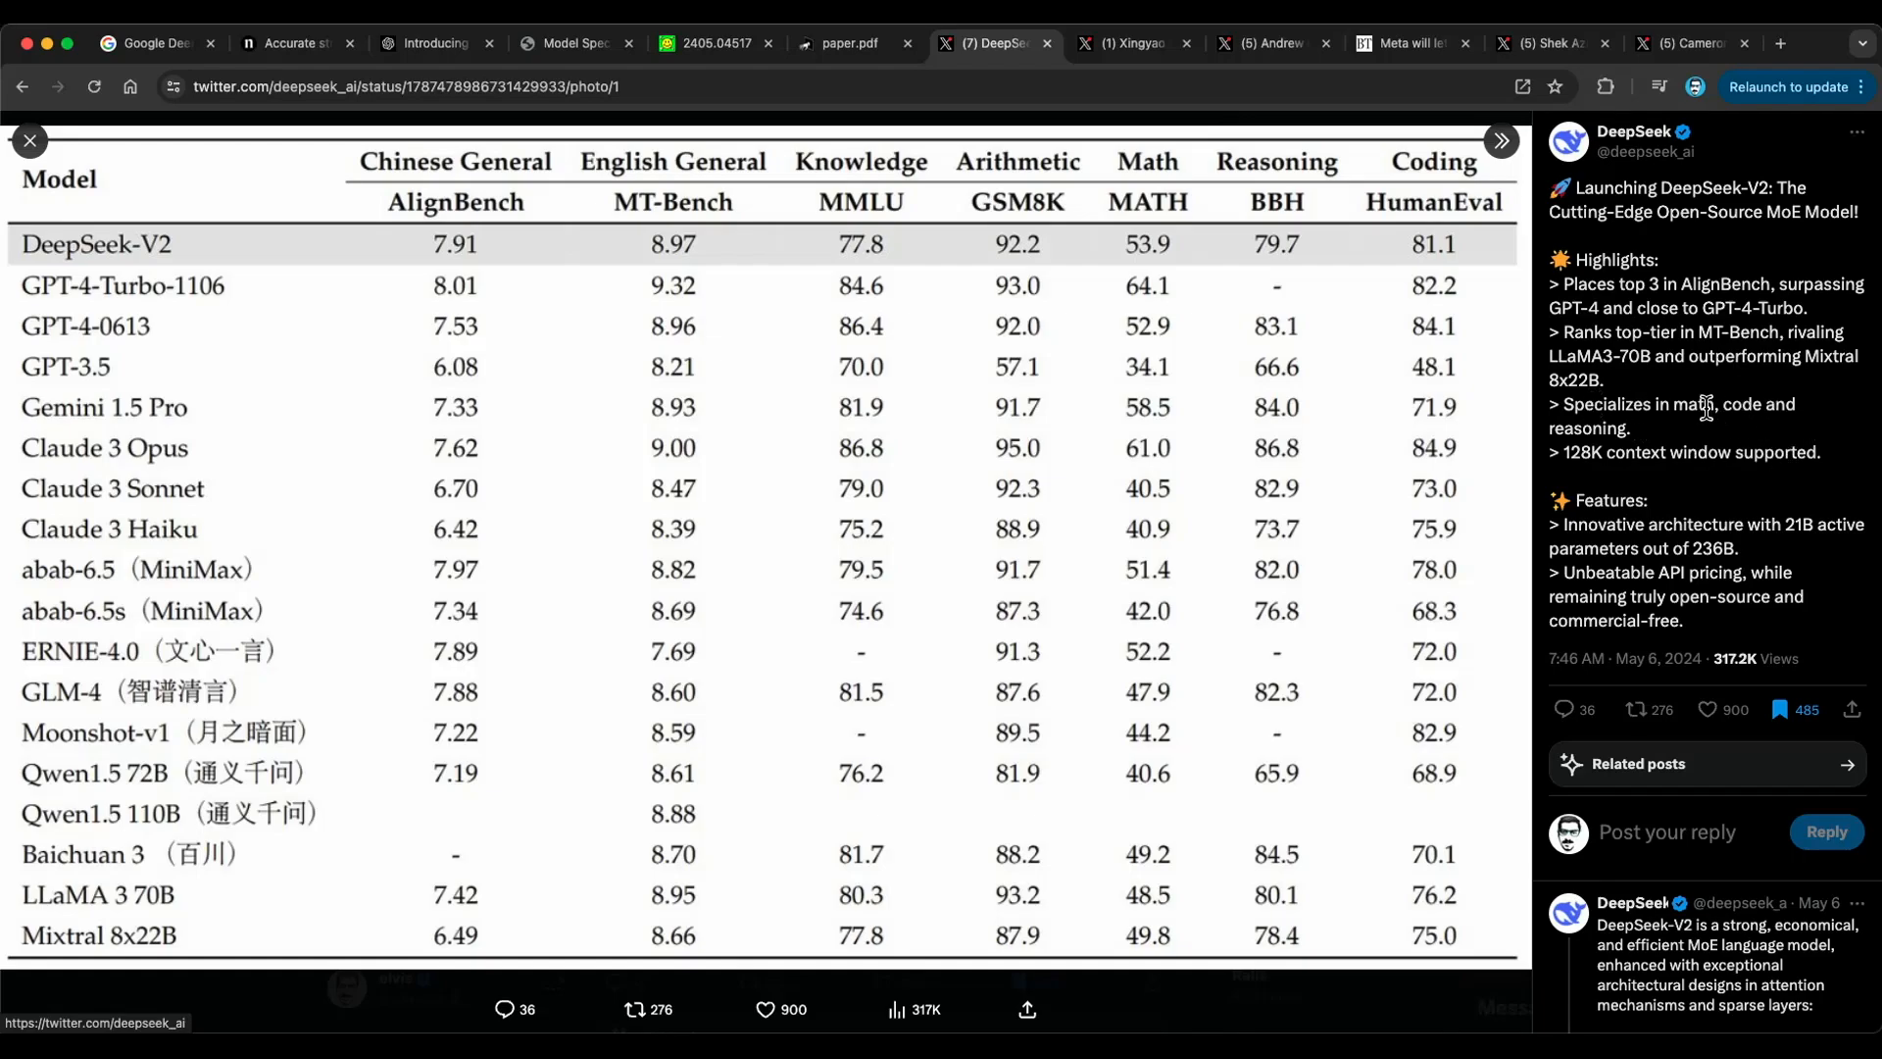
mouse_move(1270, 222)
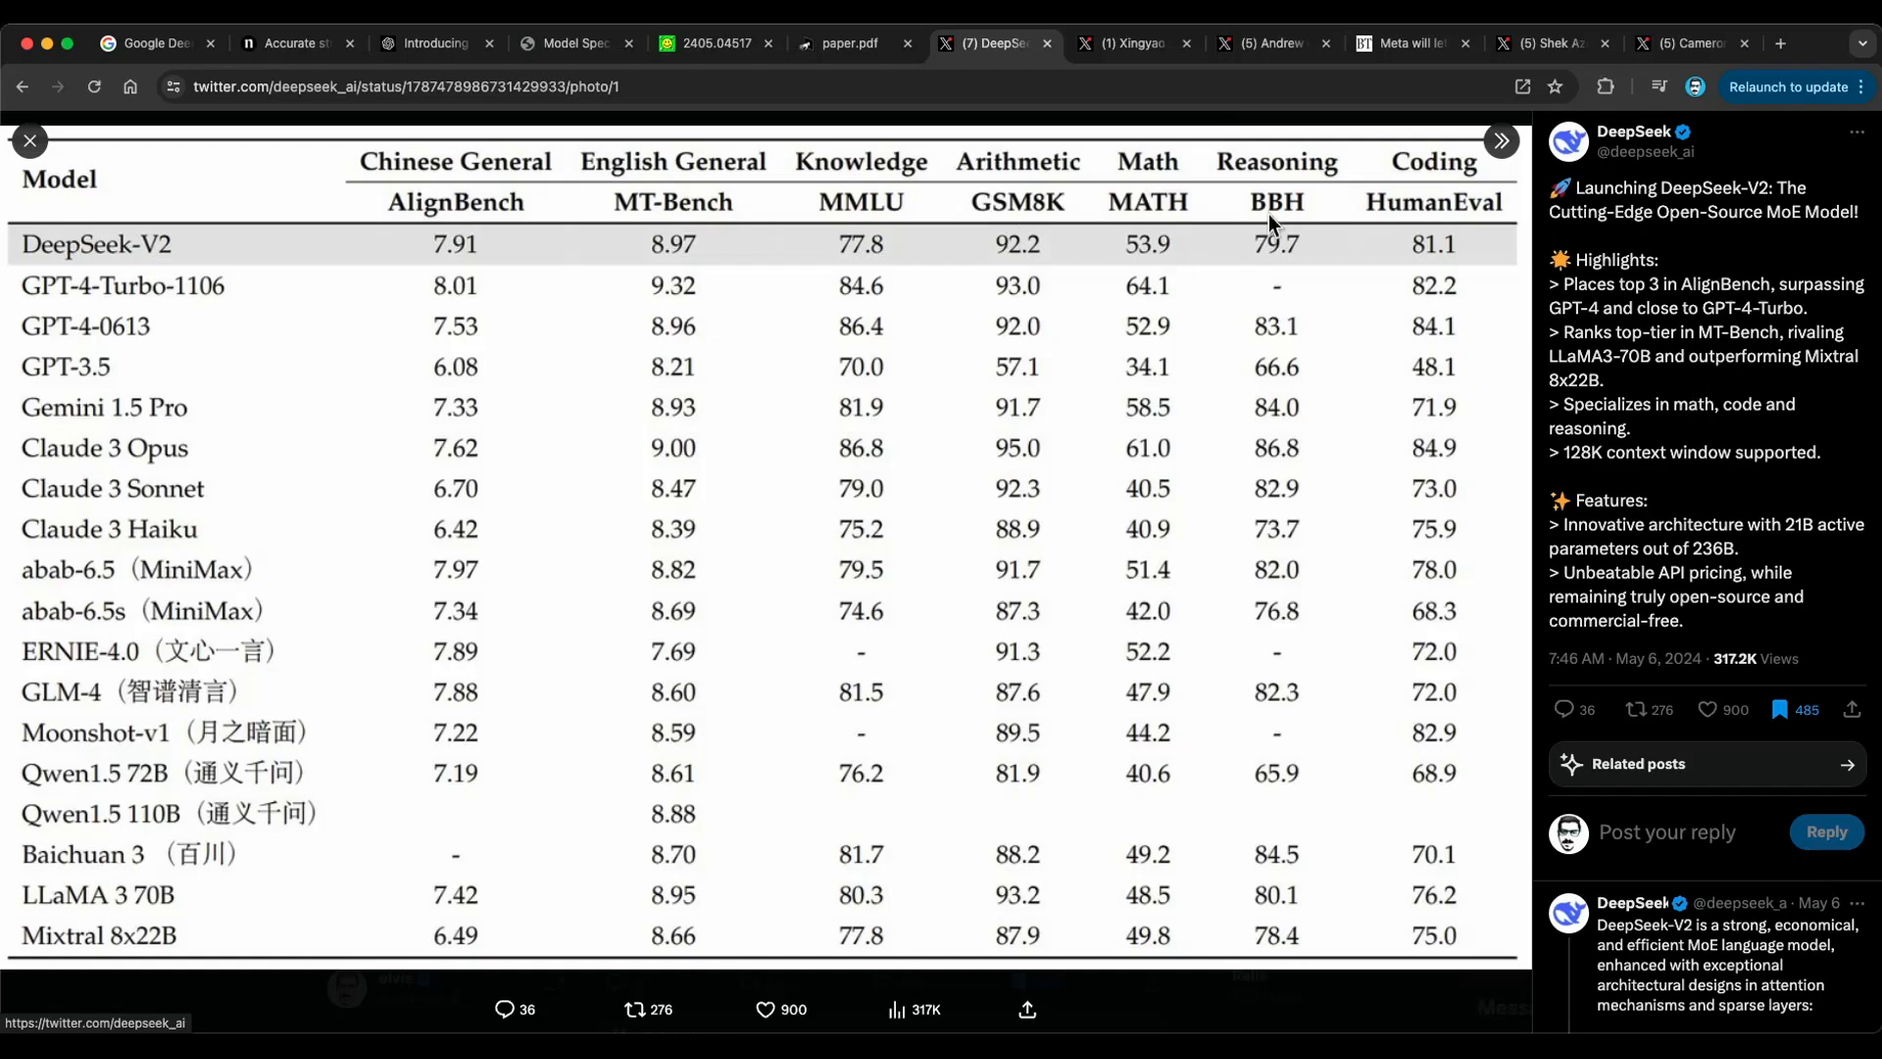
mouse_move(1684, 498)
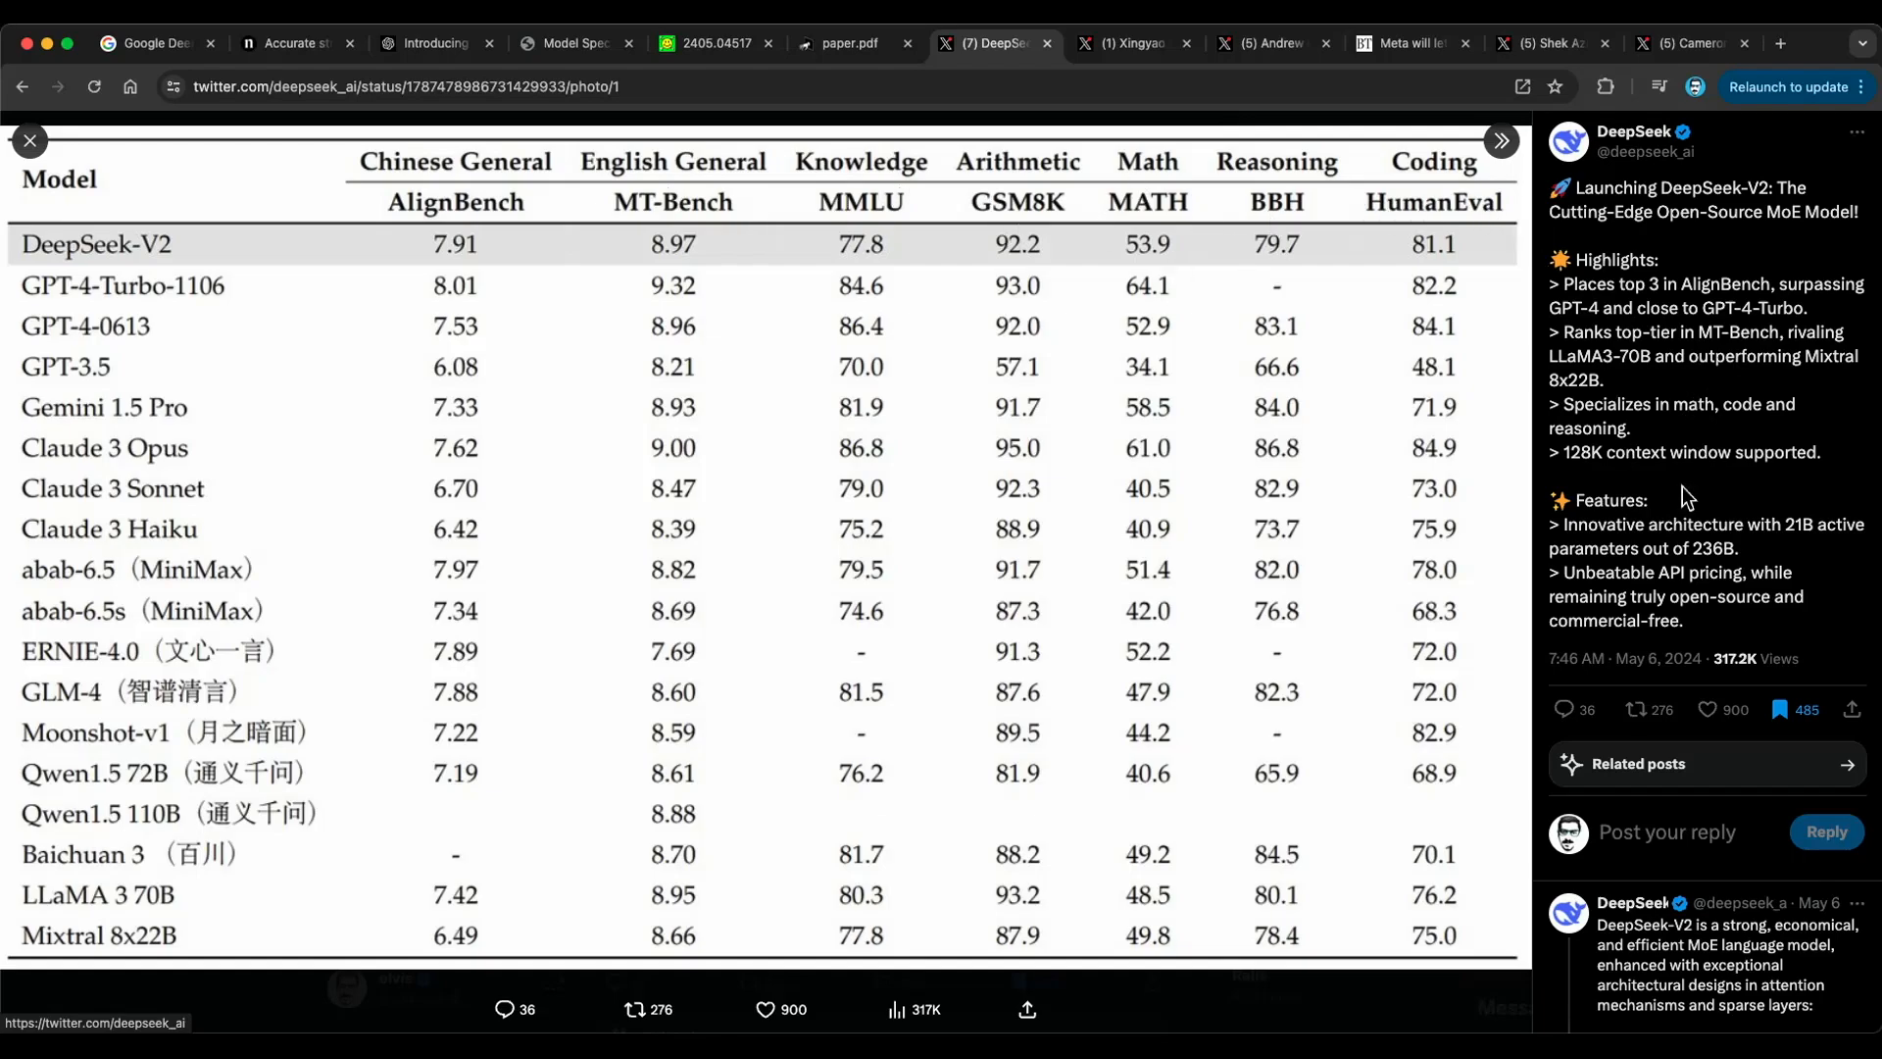
mouse_move(1711, 336)
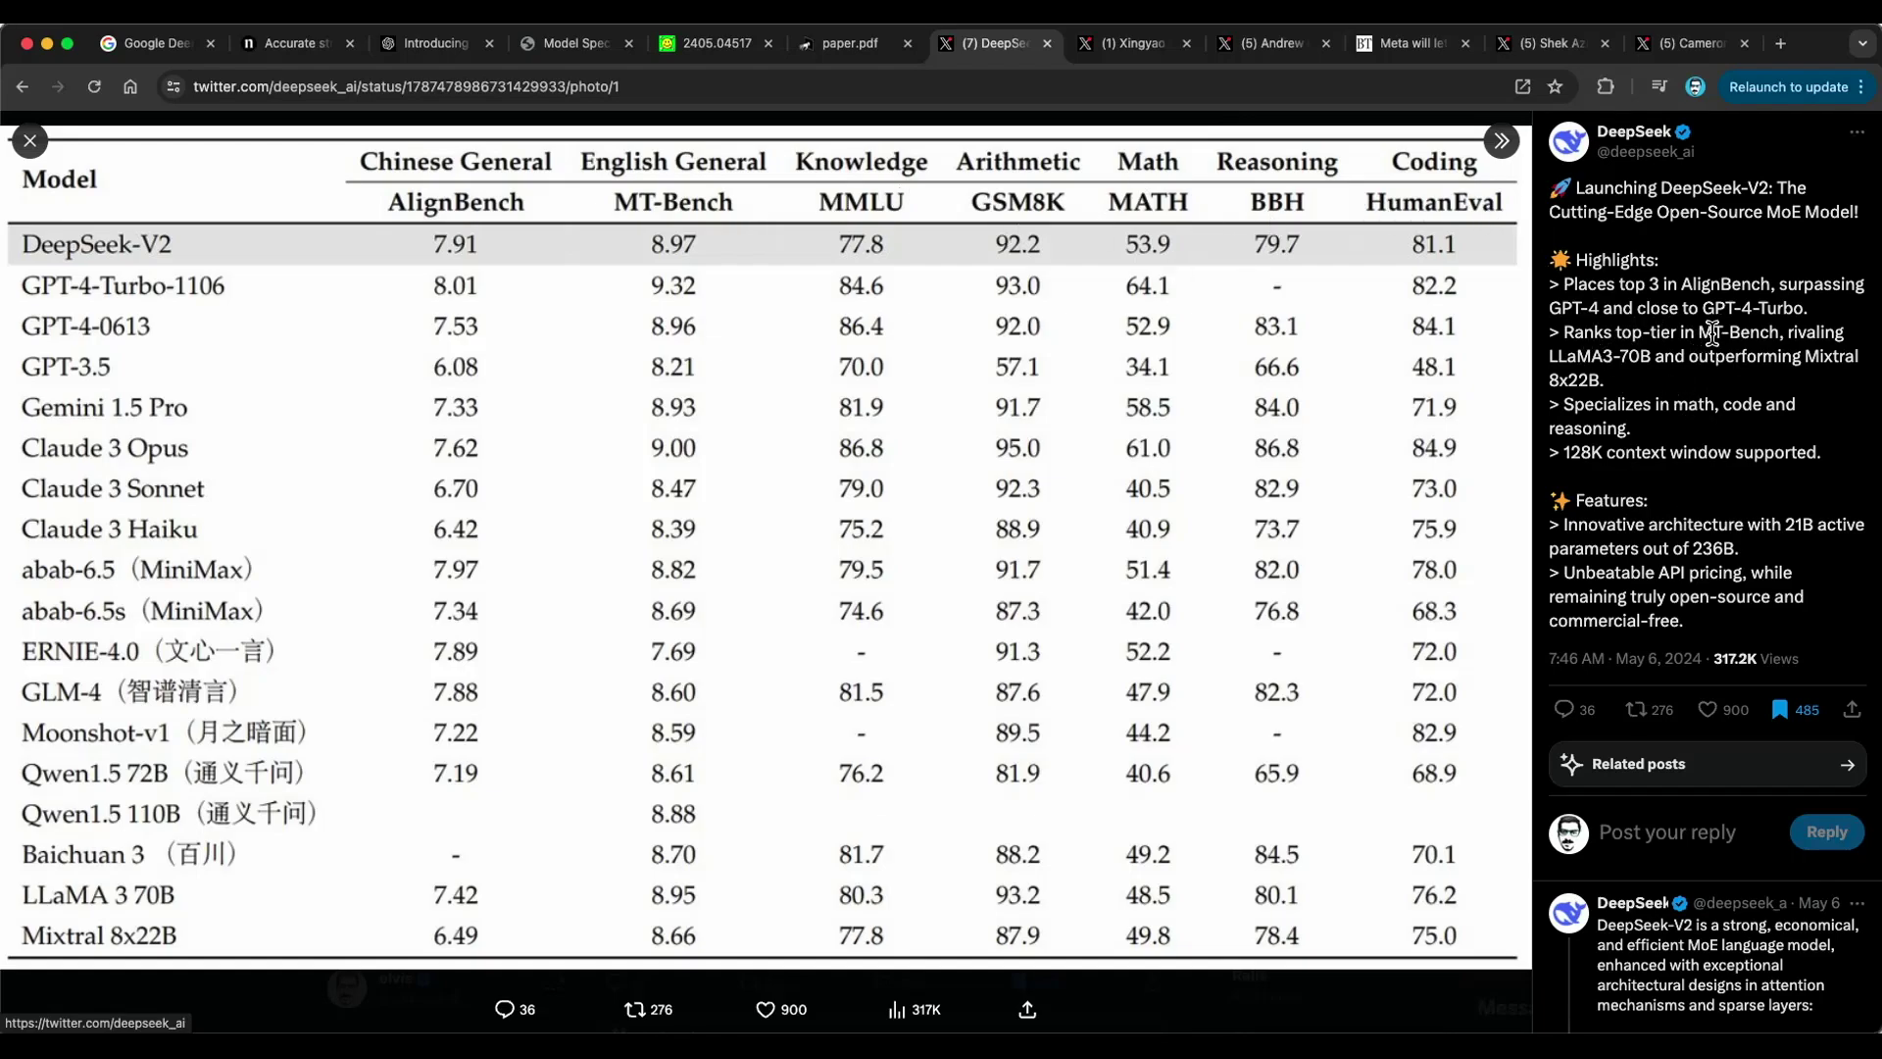
mouse_move(1627, 362)
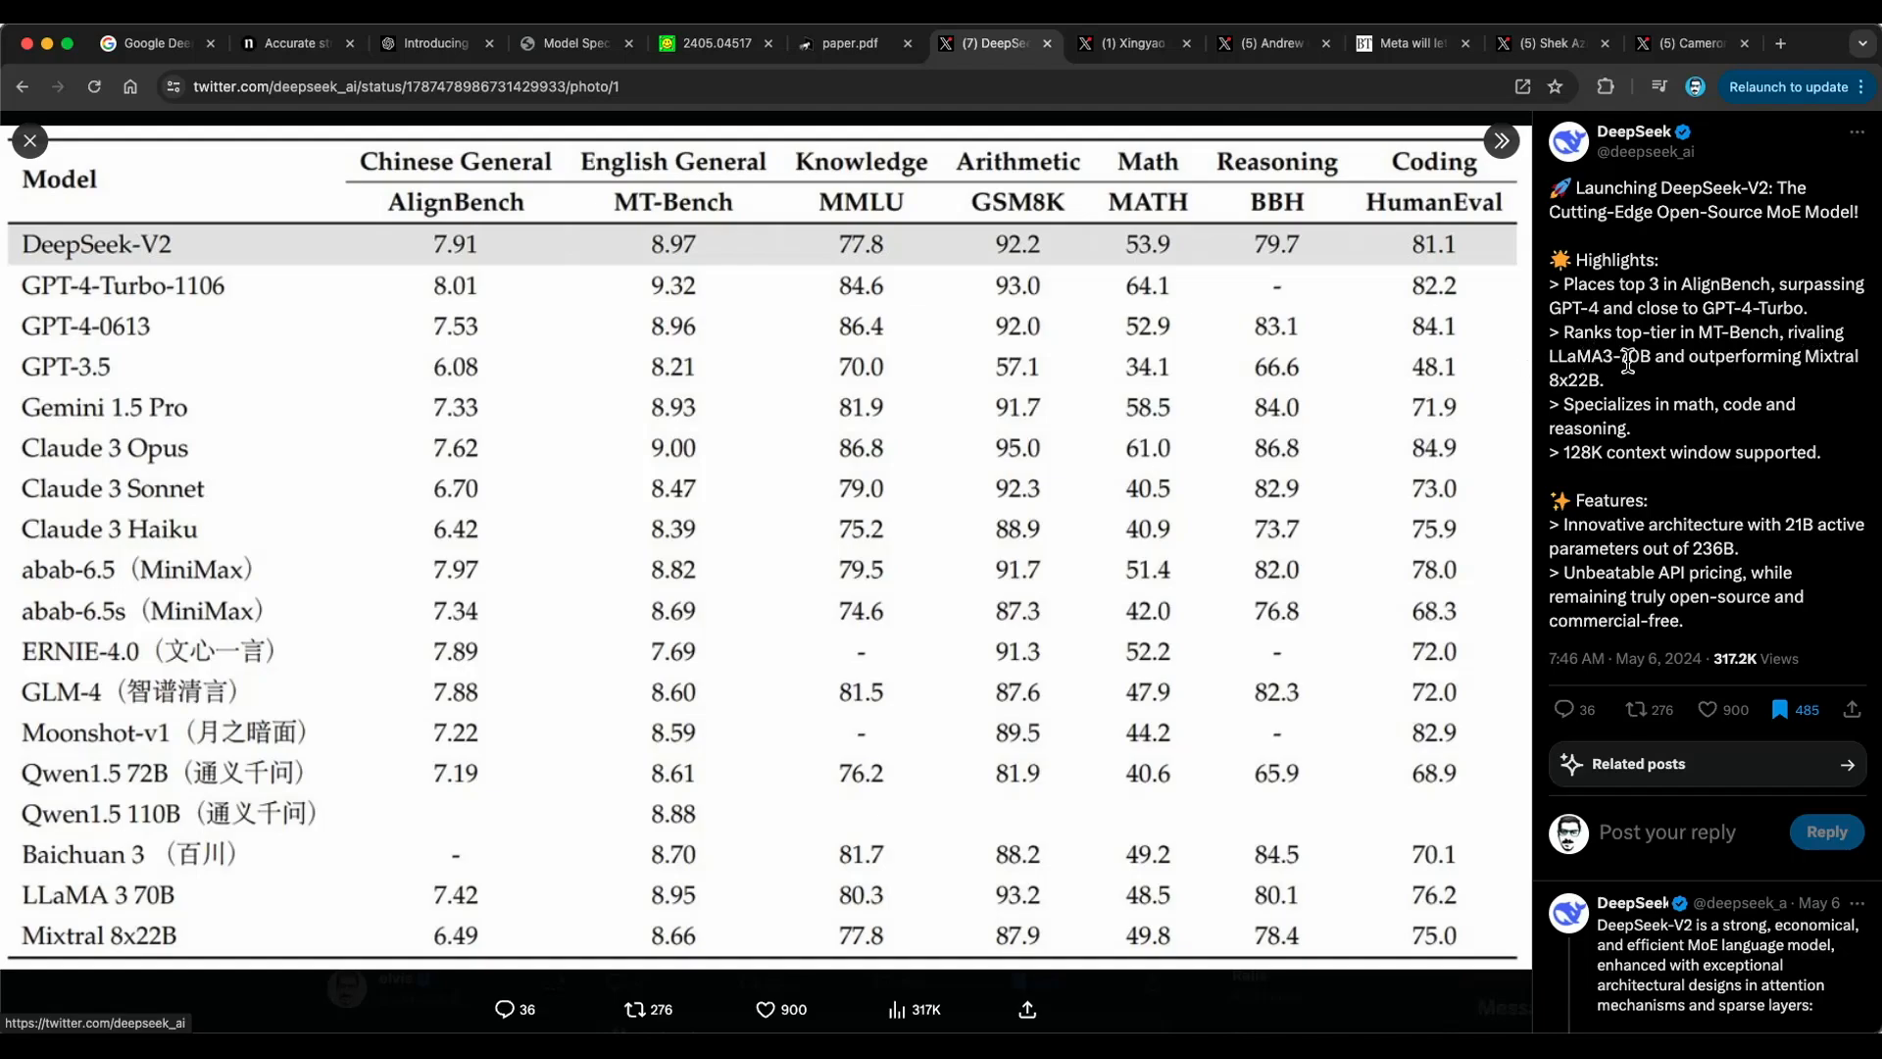
mouse_move(1706, 435)
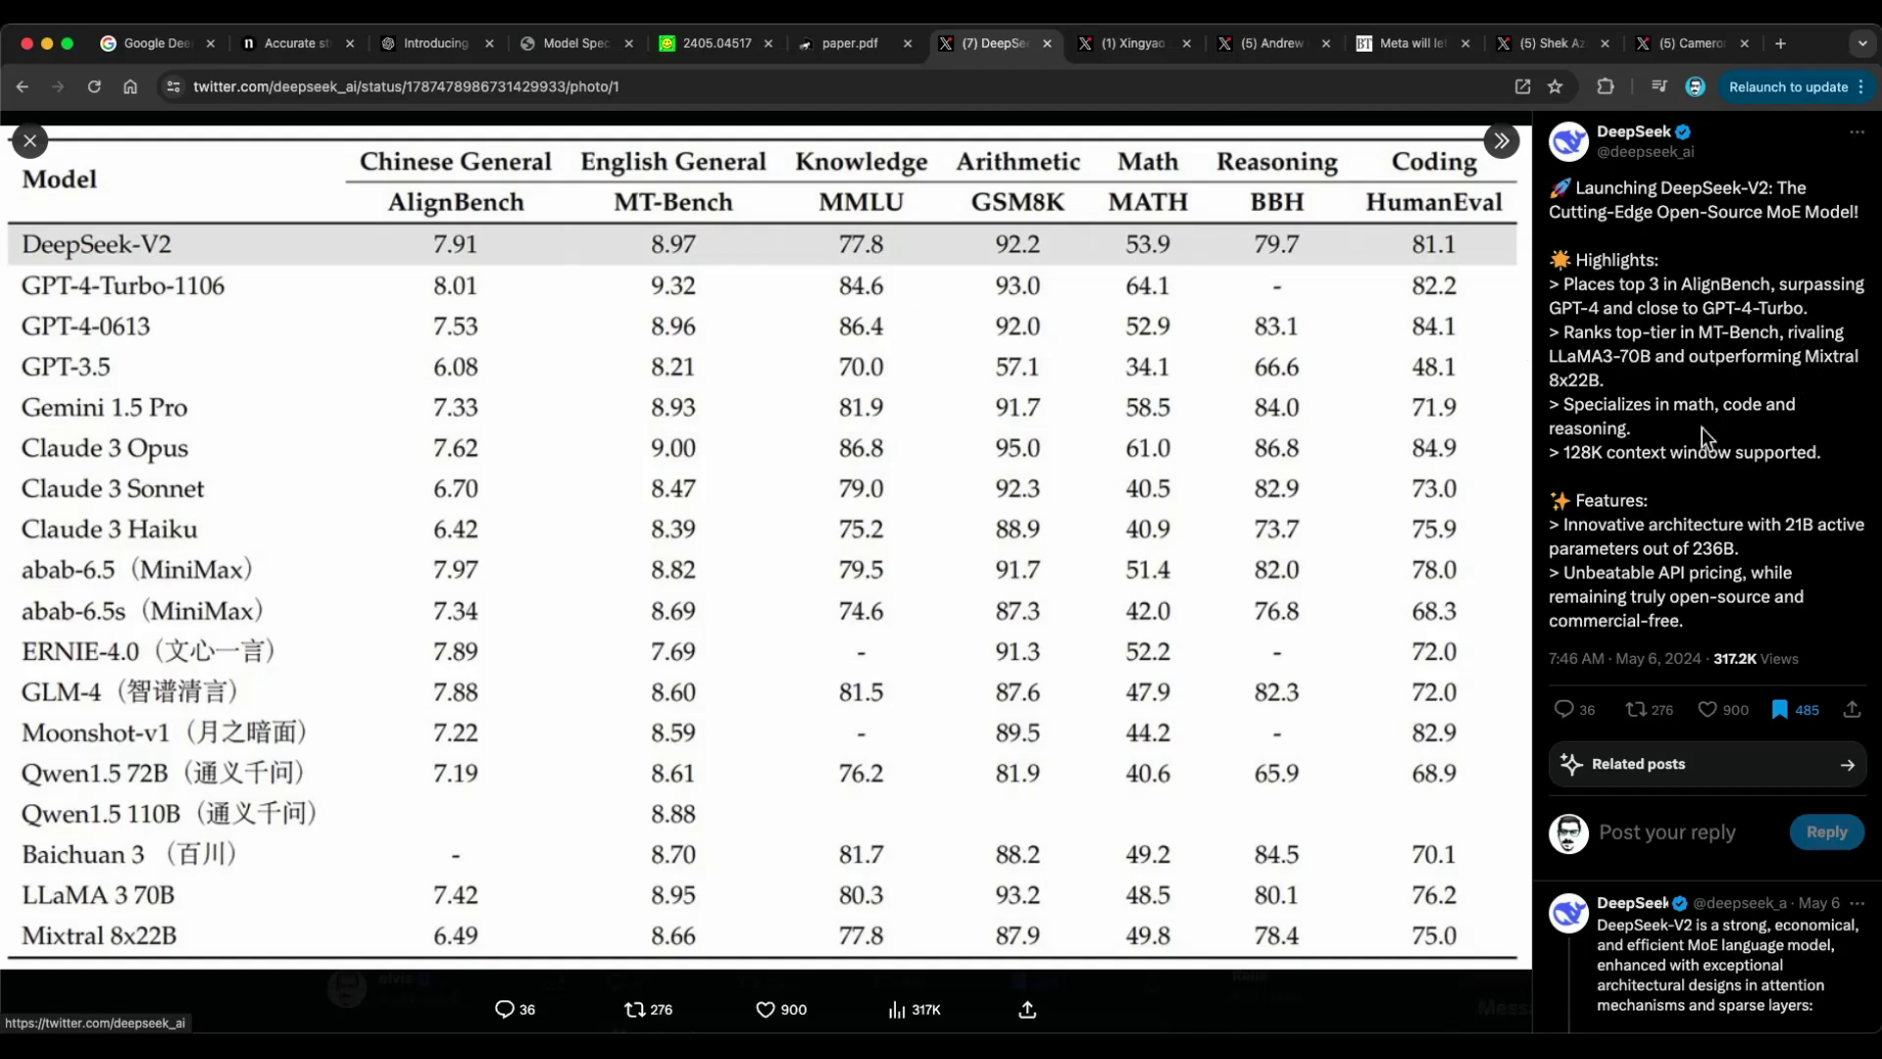
left_click(1128, 43)
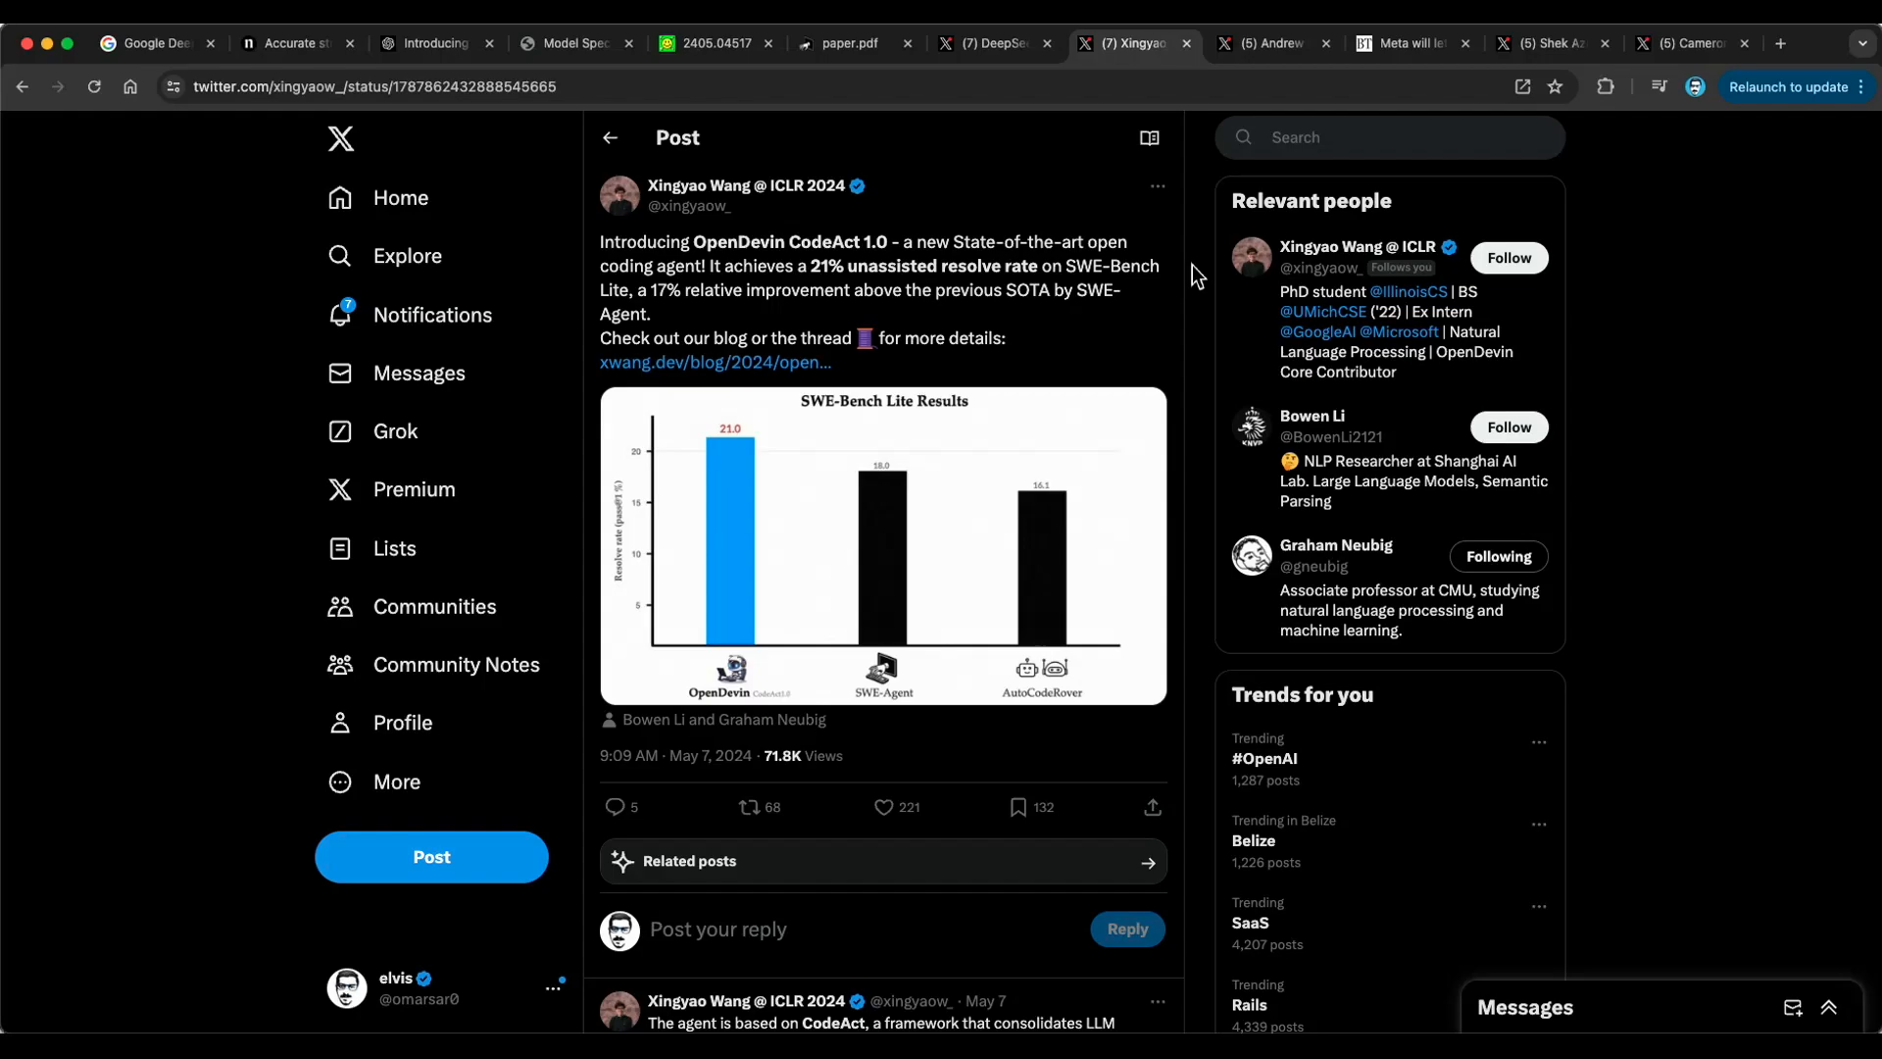
mouse_move(1161, 290)
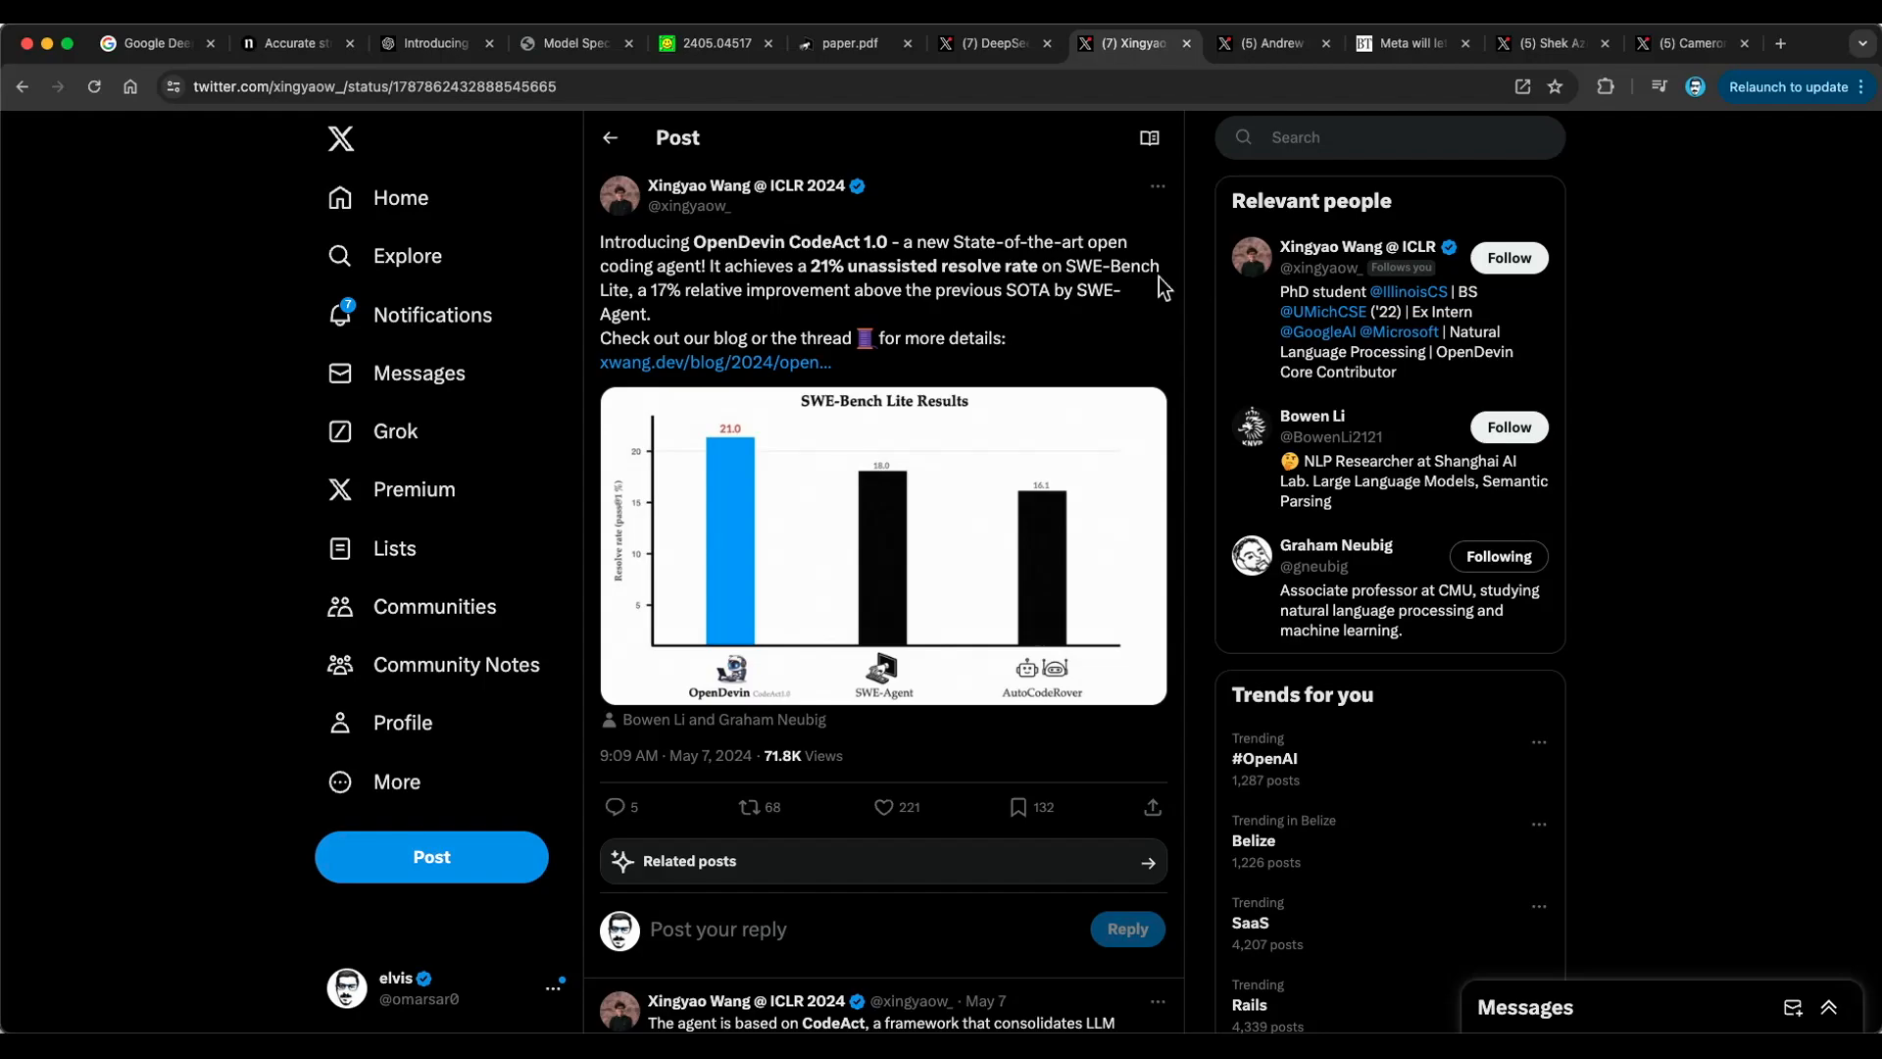
mouse_move(727, 315)
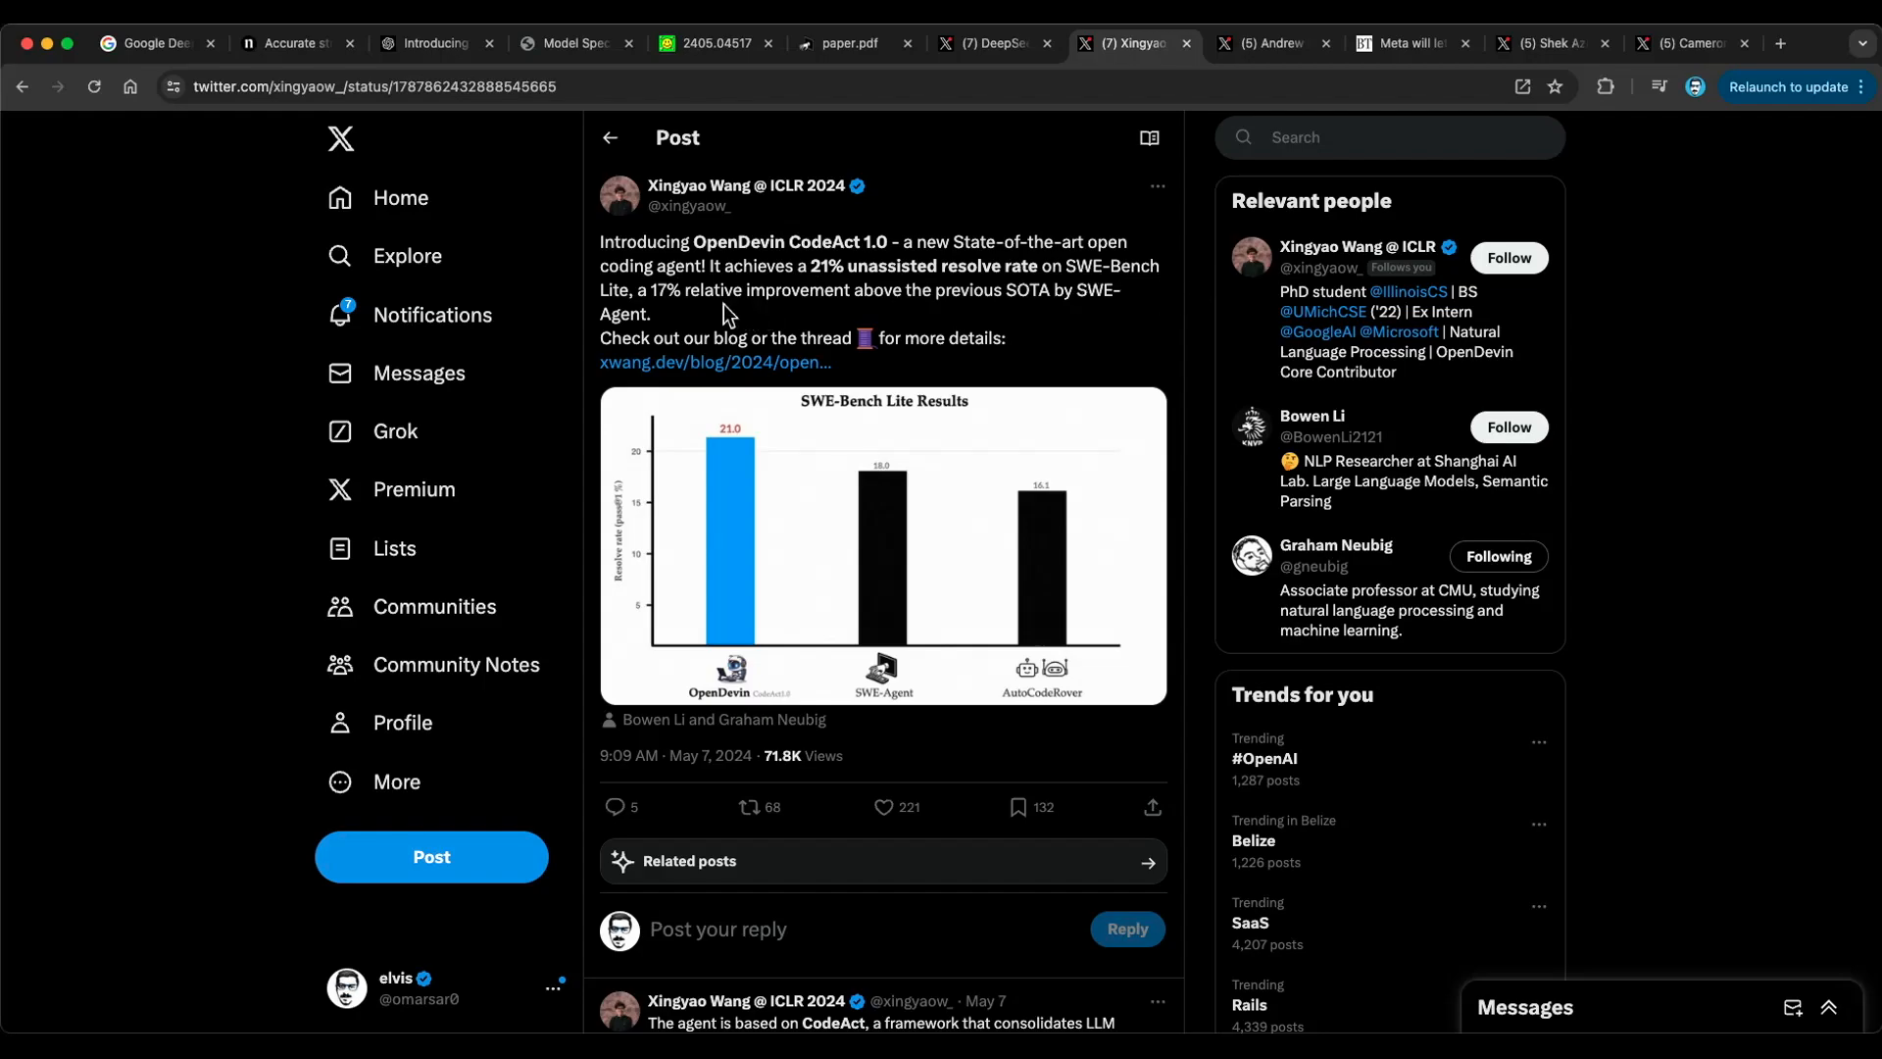
mouse_move(814, 268)
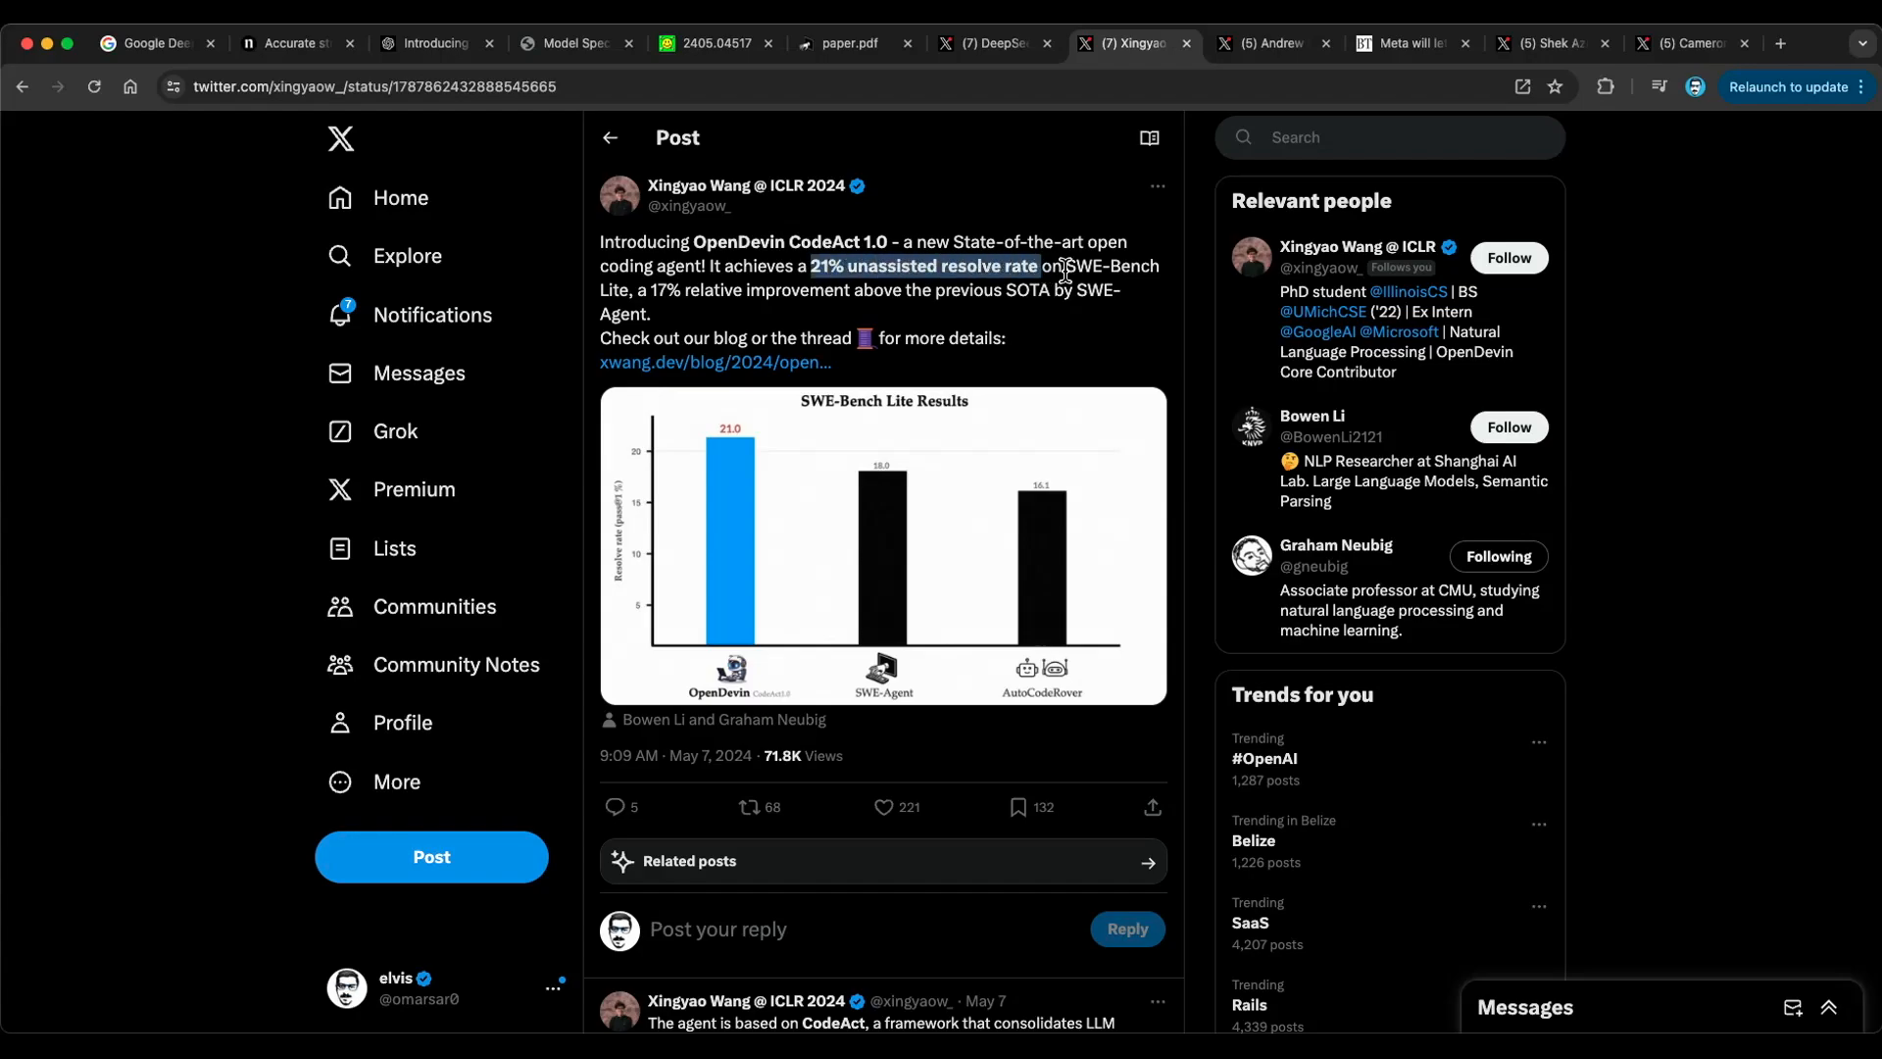
mouse_move(1068, 271)
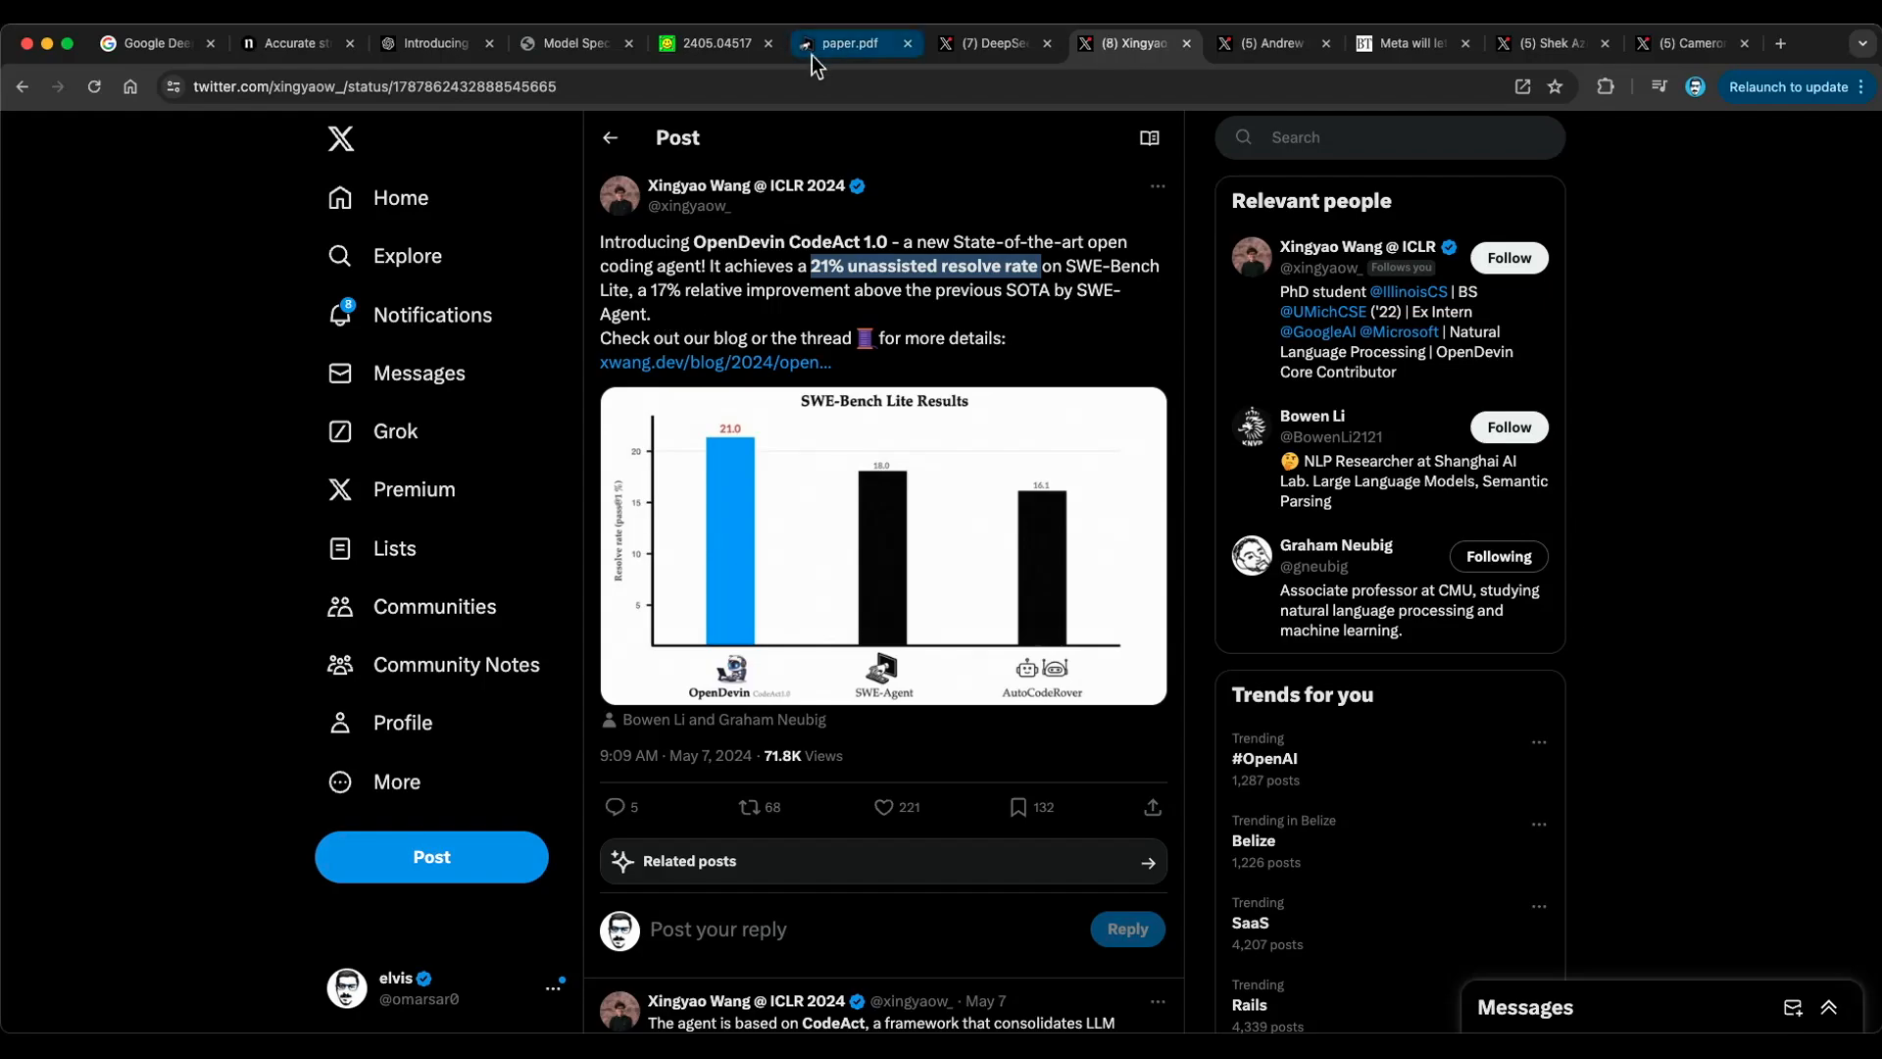
- Check SWE-agent's 12.5% against OpenDevin's 21% resolve rate, then show the Agentic RAG post
left_click(852, 43)
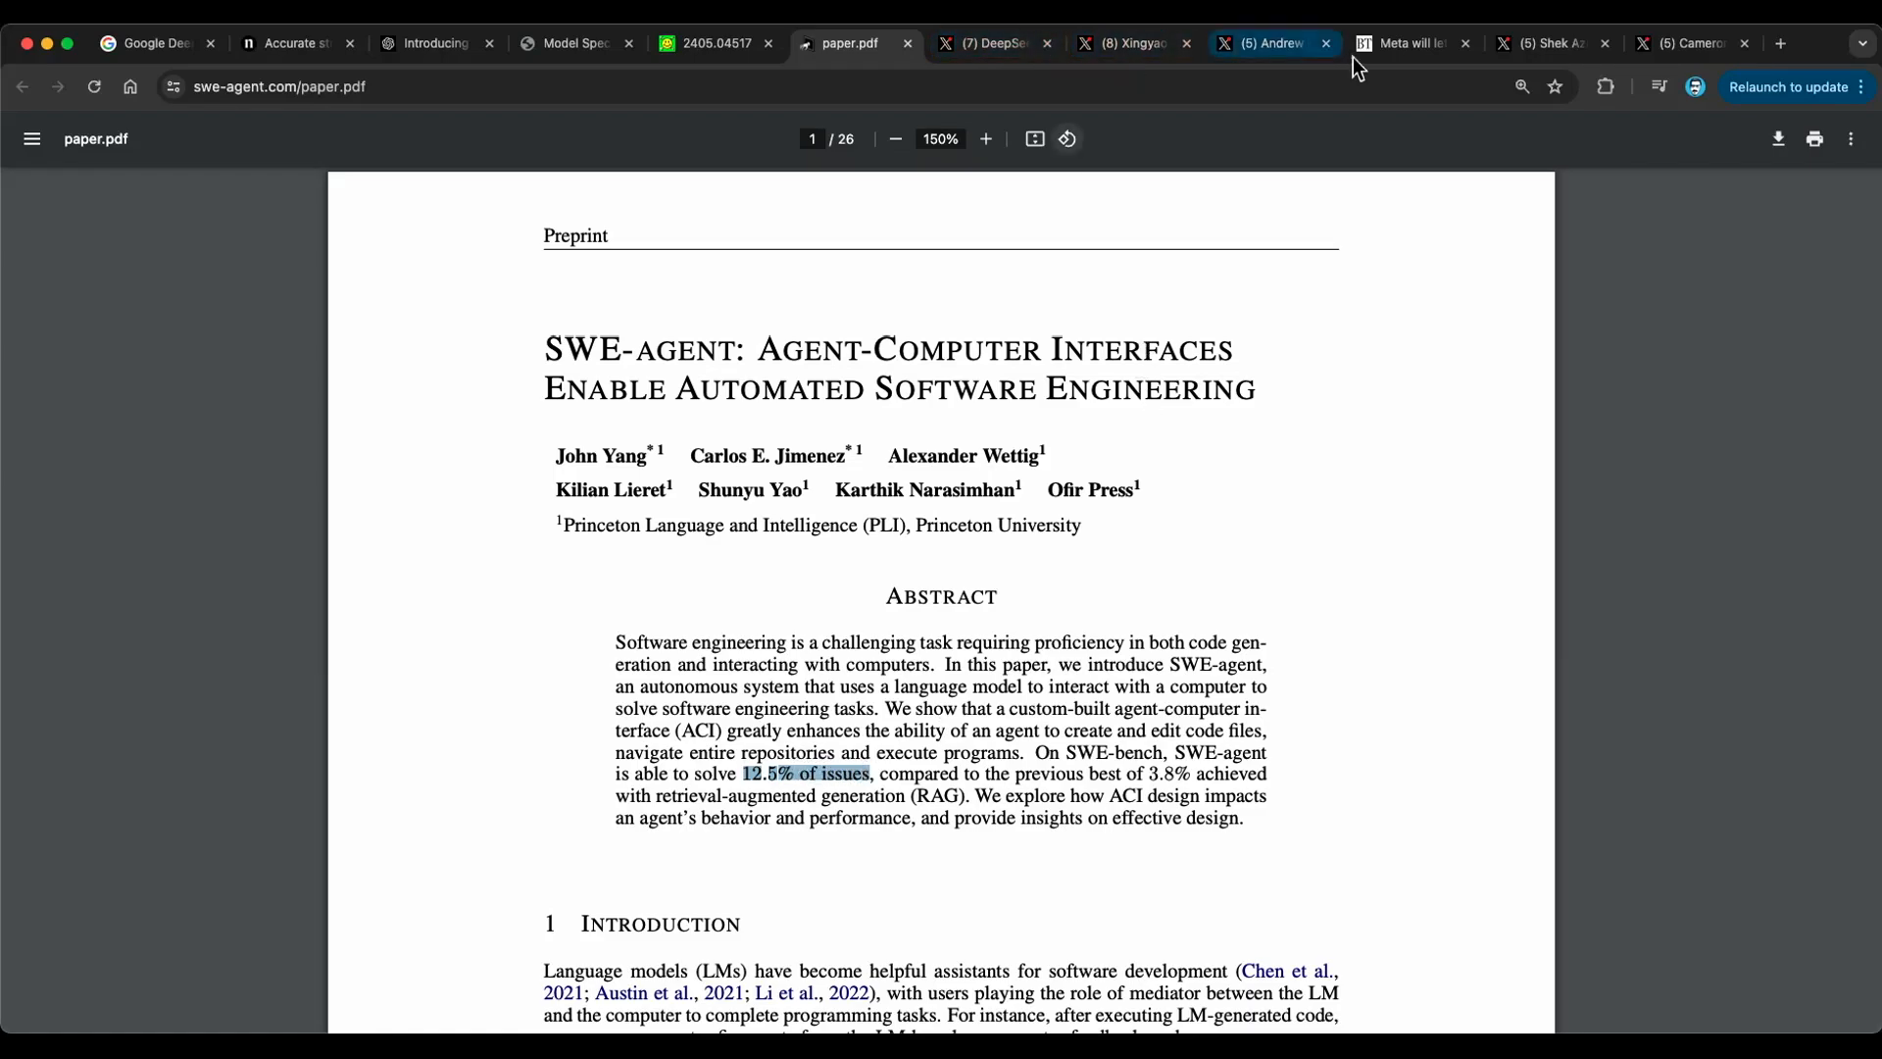
left_click(1129, 43)
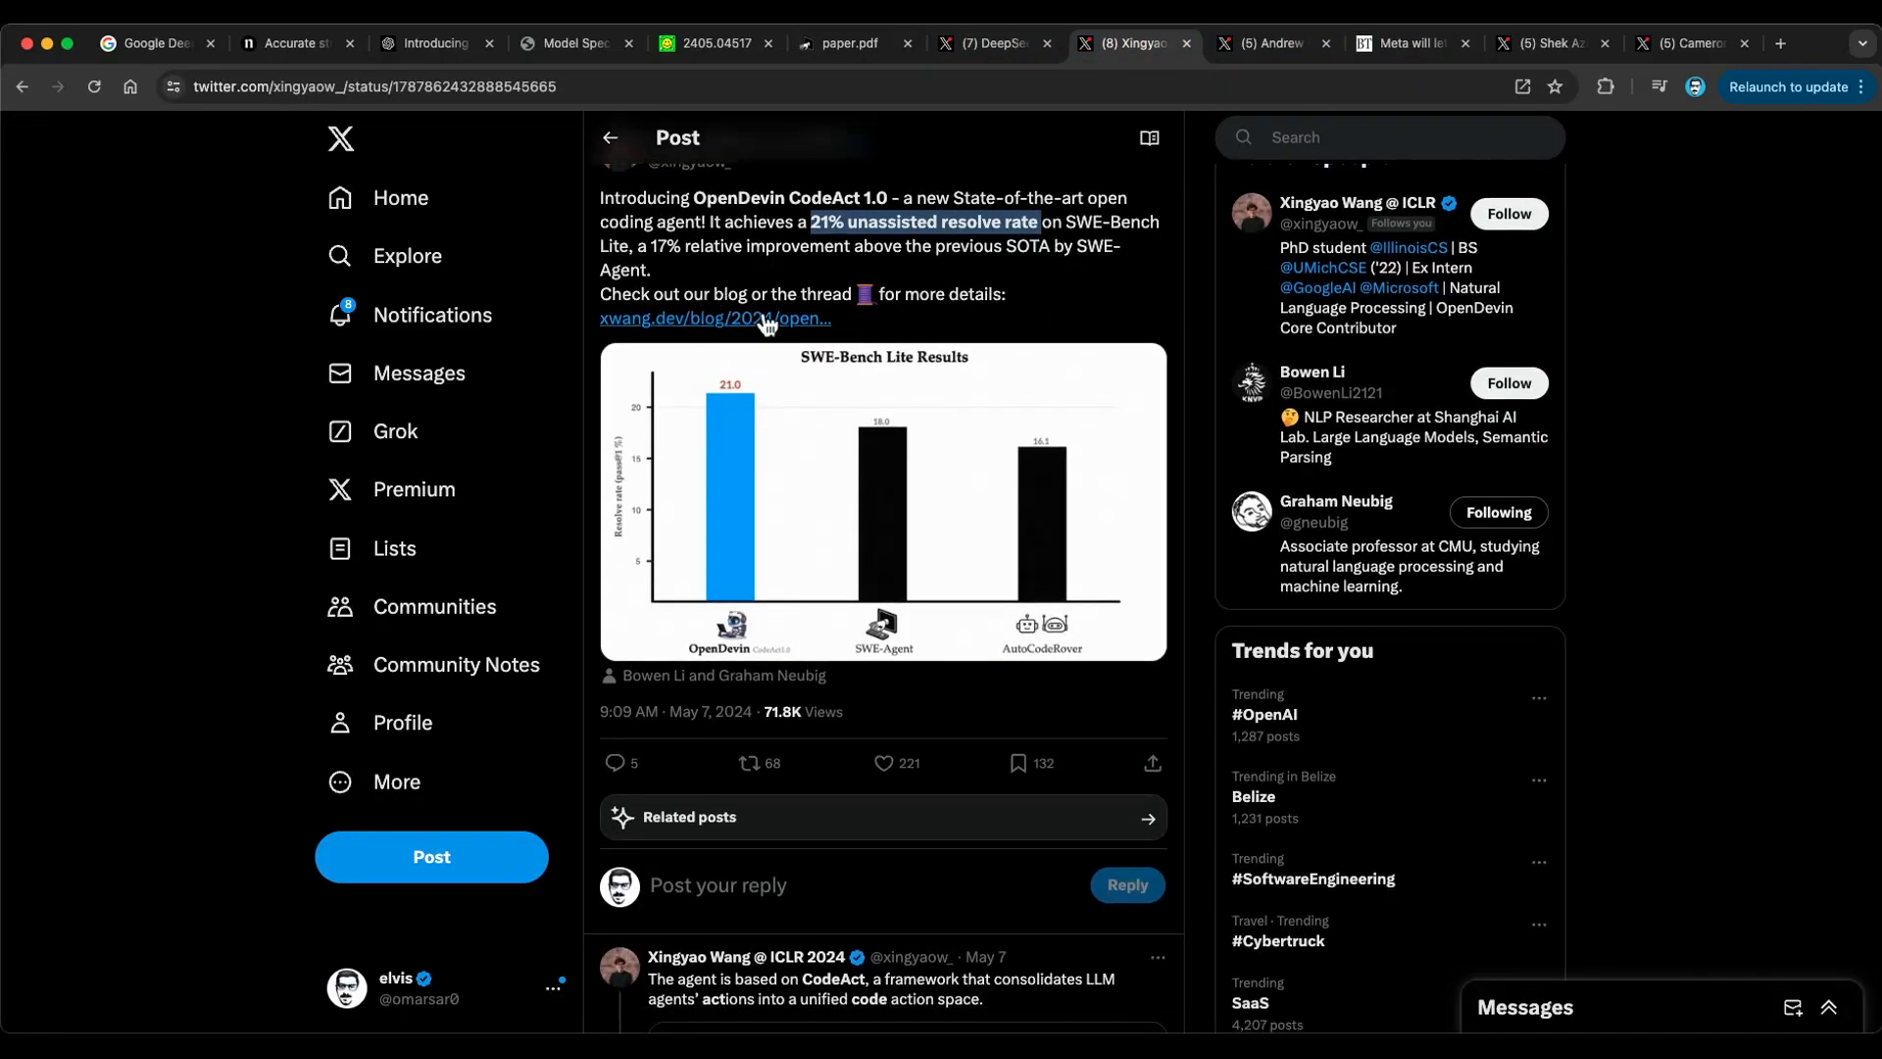
left_click(1272, 43)
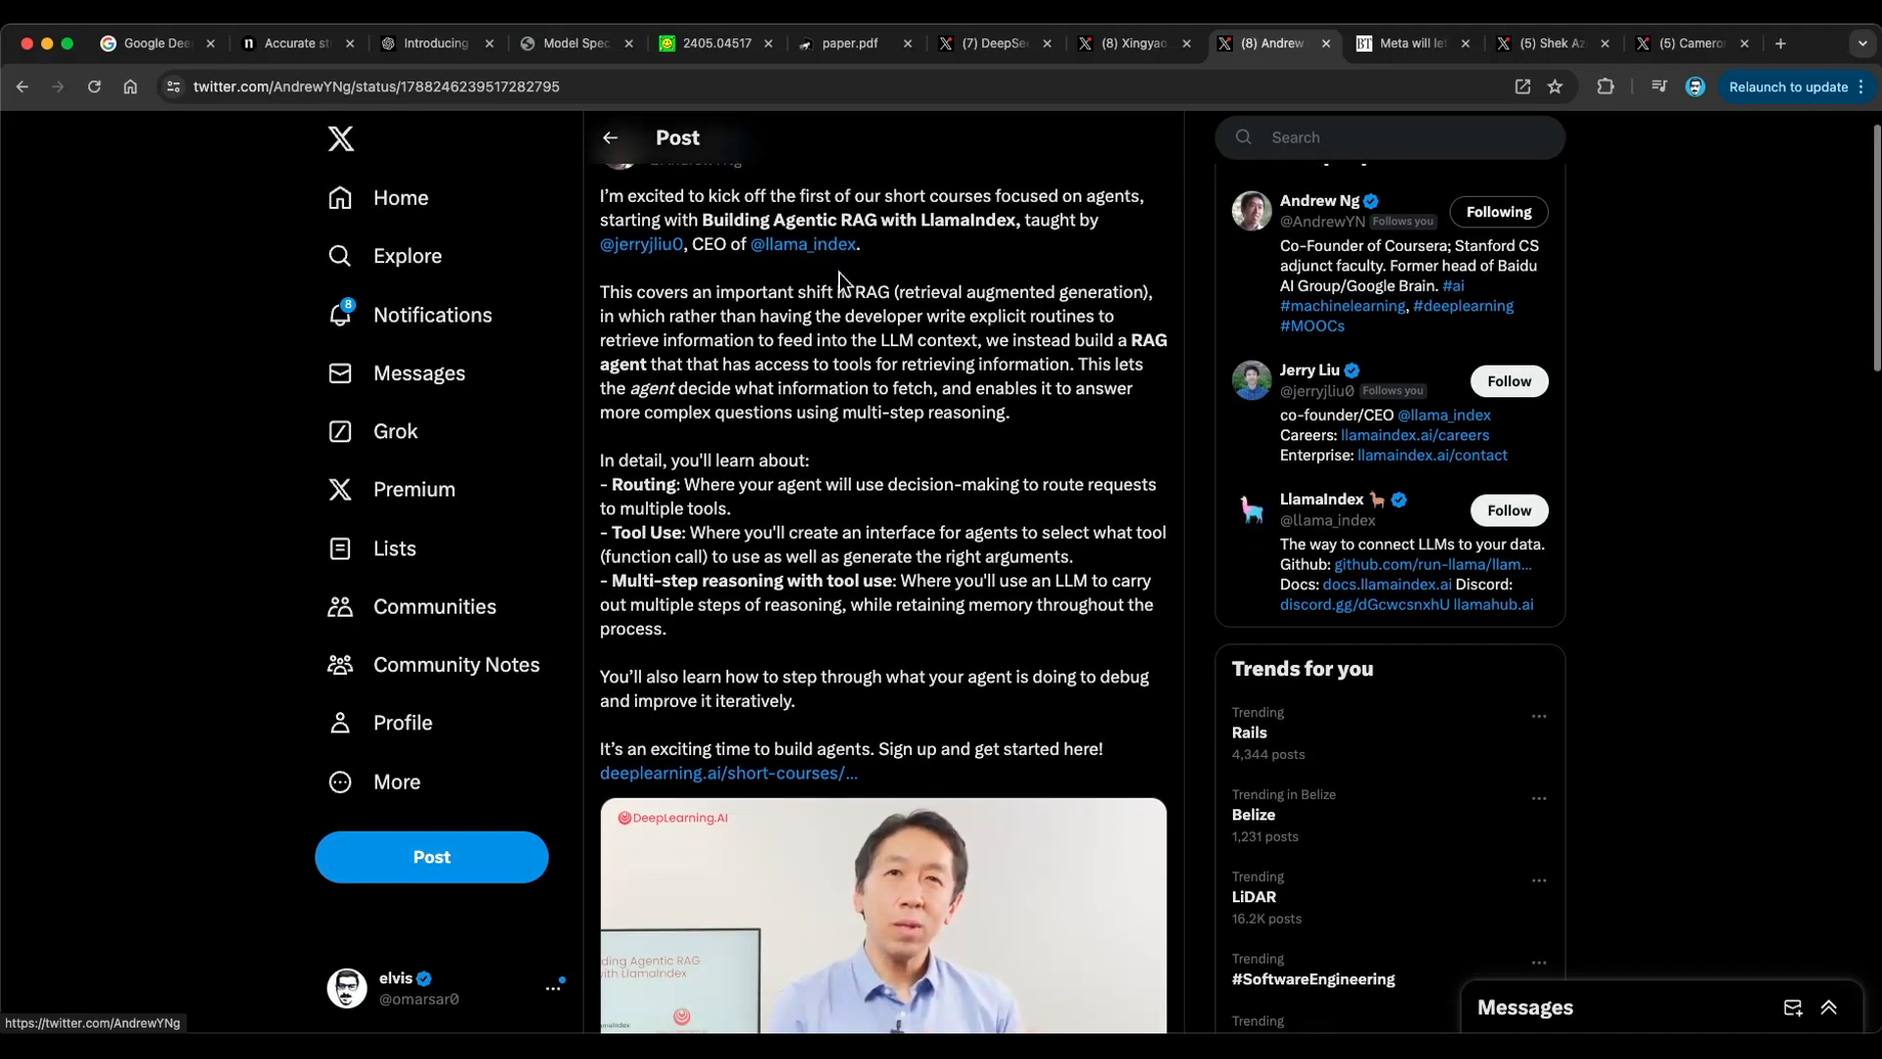
mouse_move(792, 204)
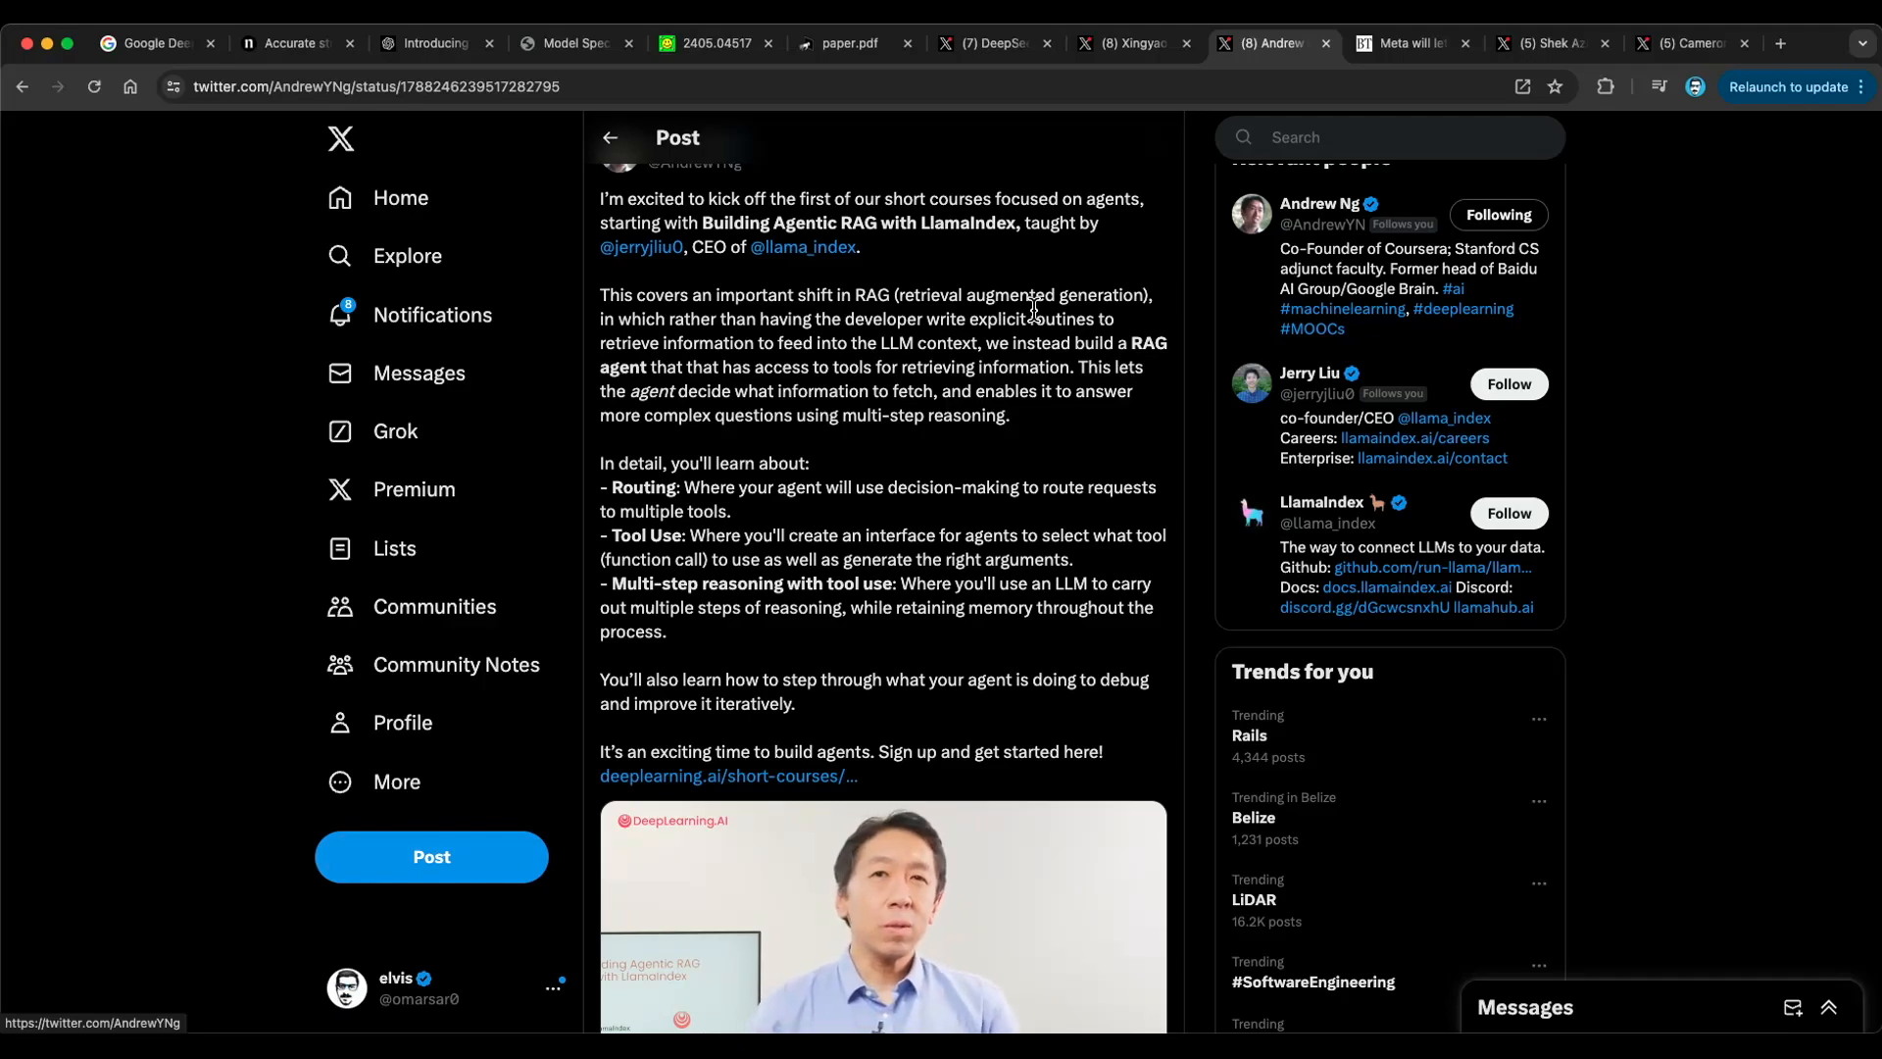
mouse_move(1033, 346)
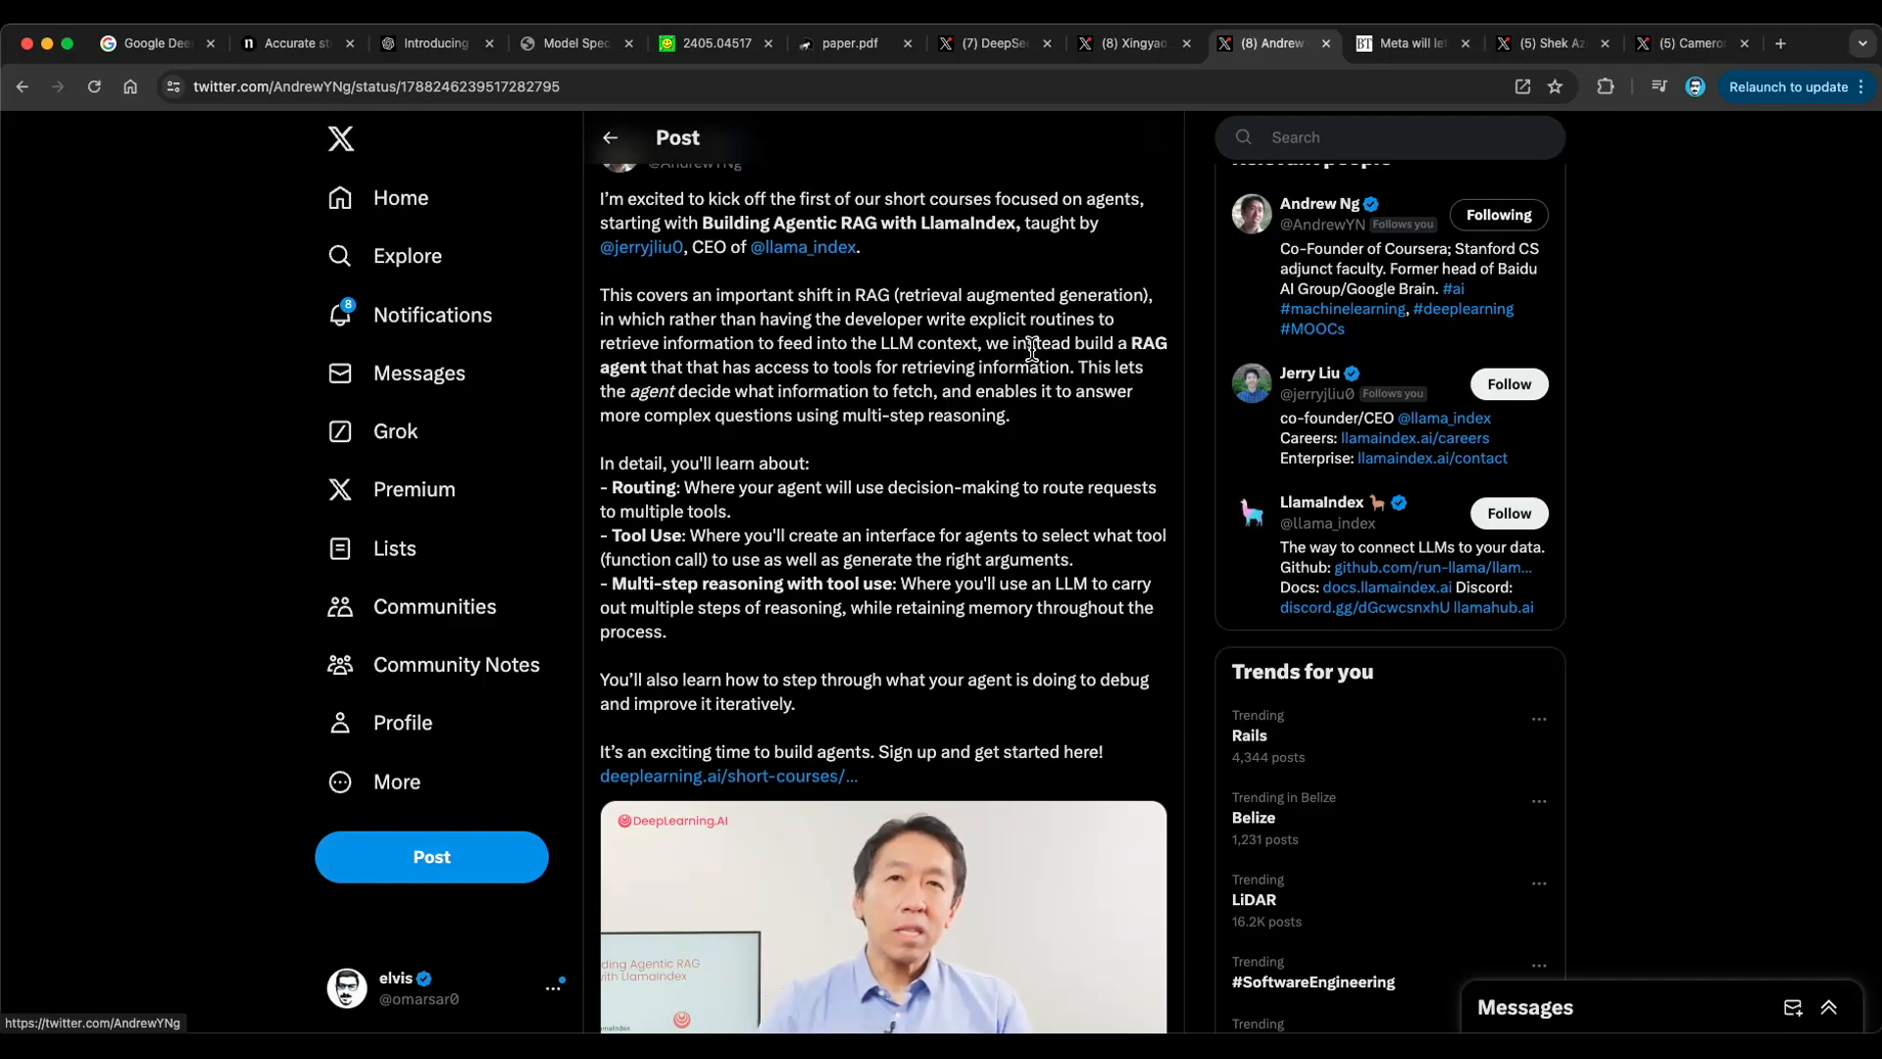
- Mark 'Multi-step reasoning with tool use' in the Agentic RAG post, then show the OpenAI search article
scroll("down", 3)
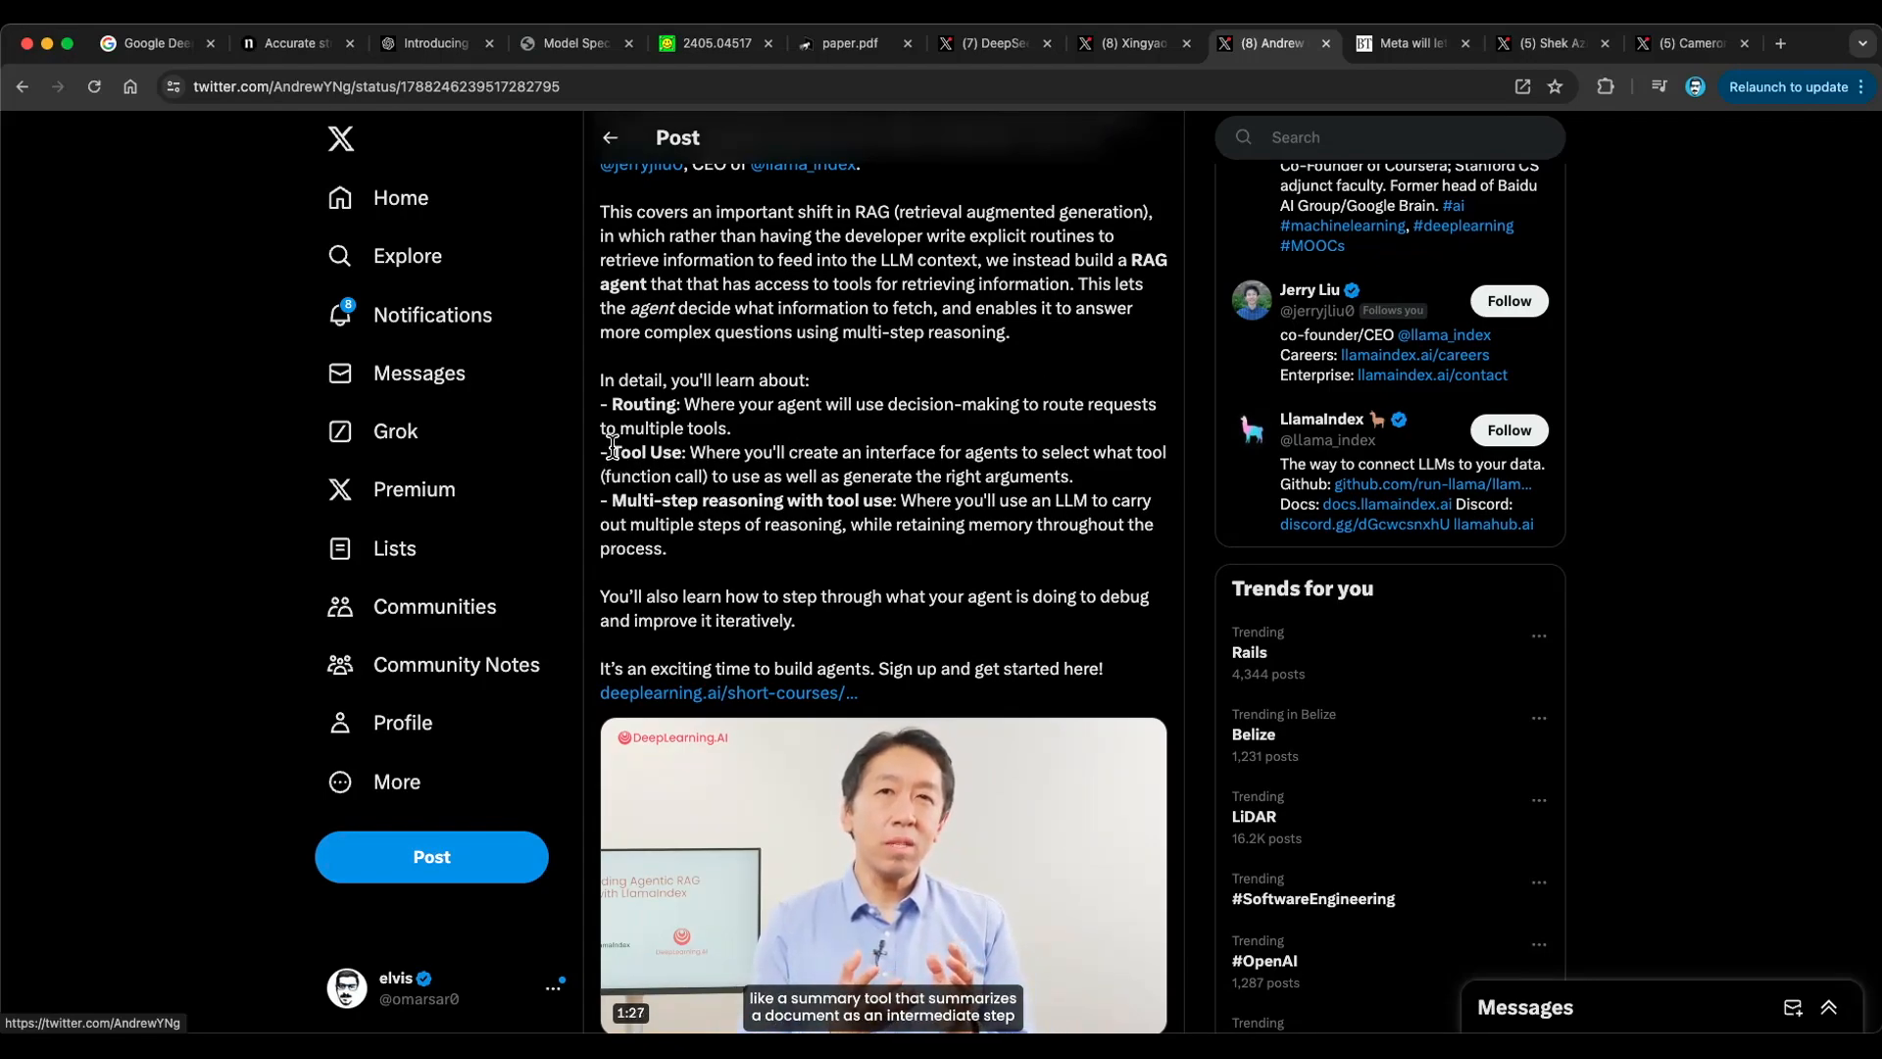
double_click(646, 453)
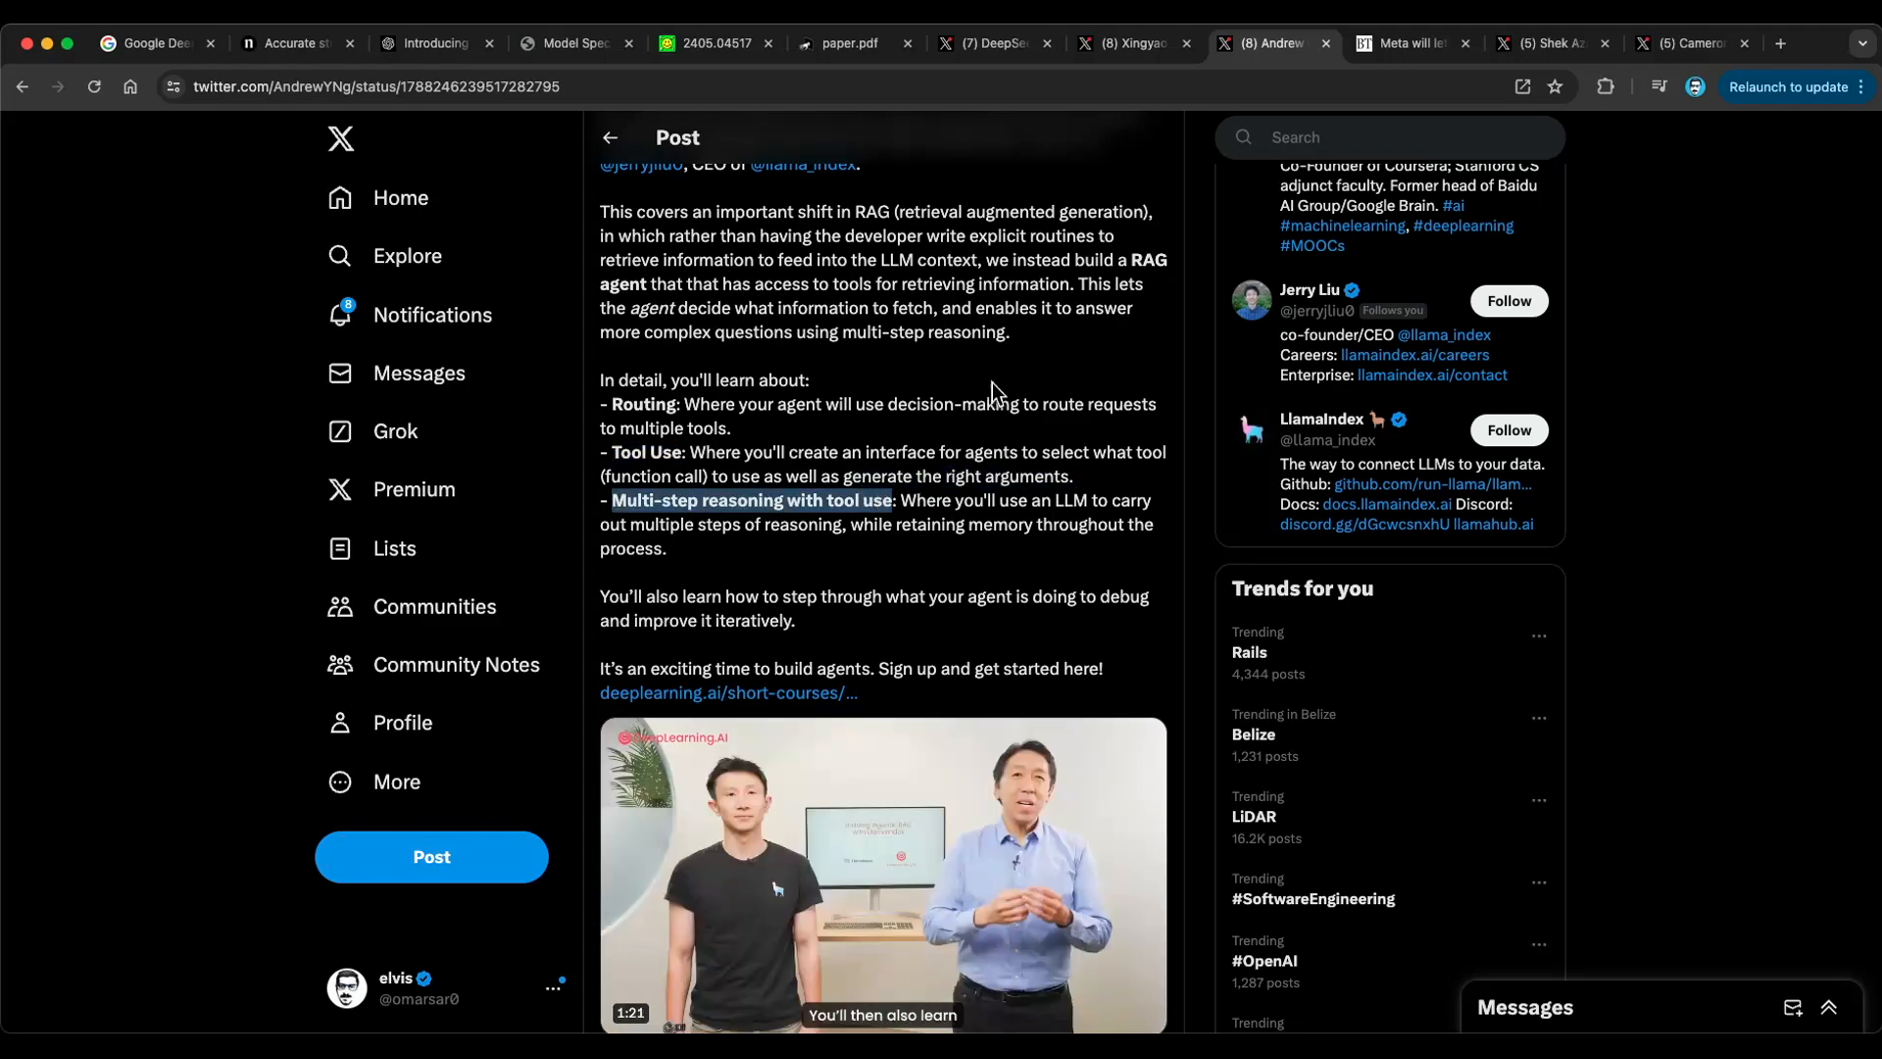
scroll("down", 3)
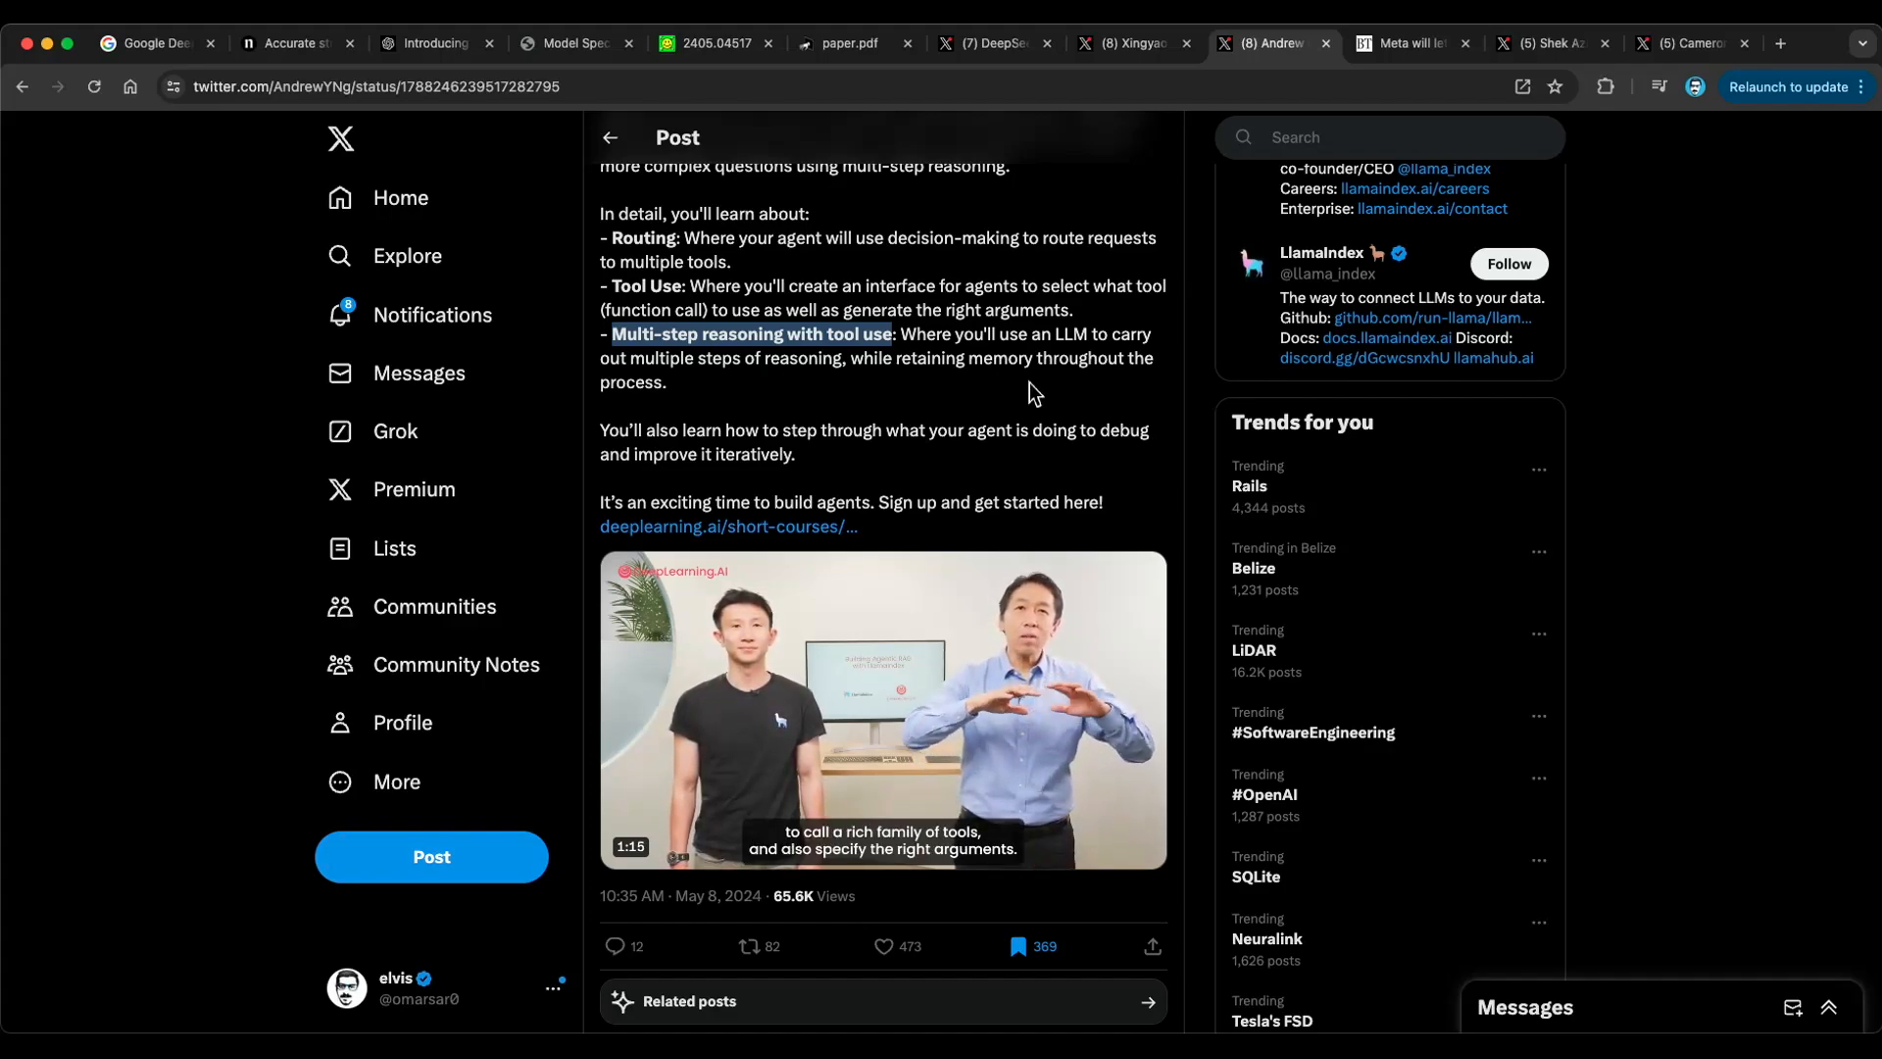
left_click(1412, 43)
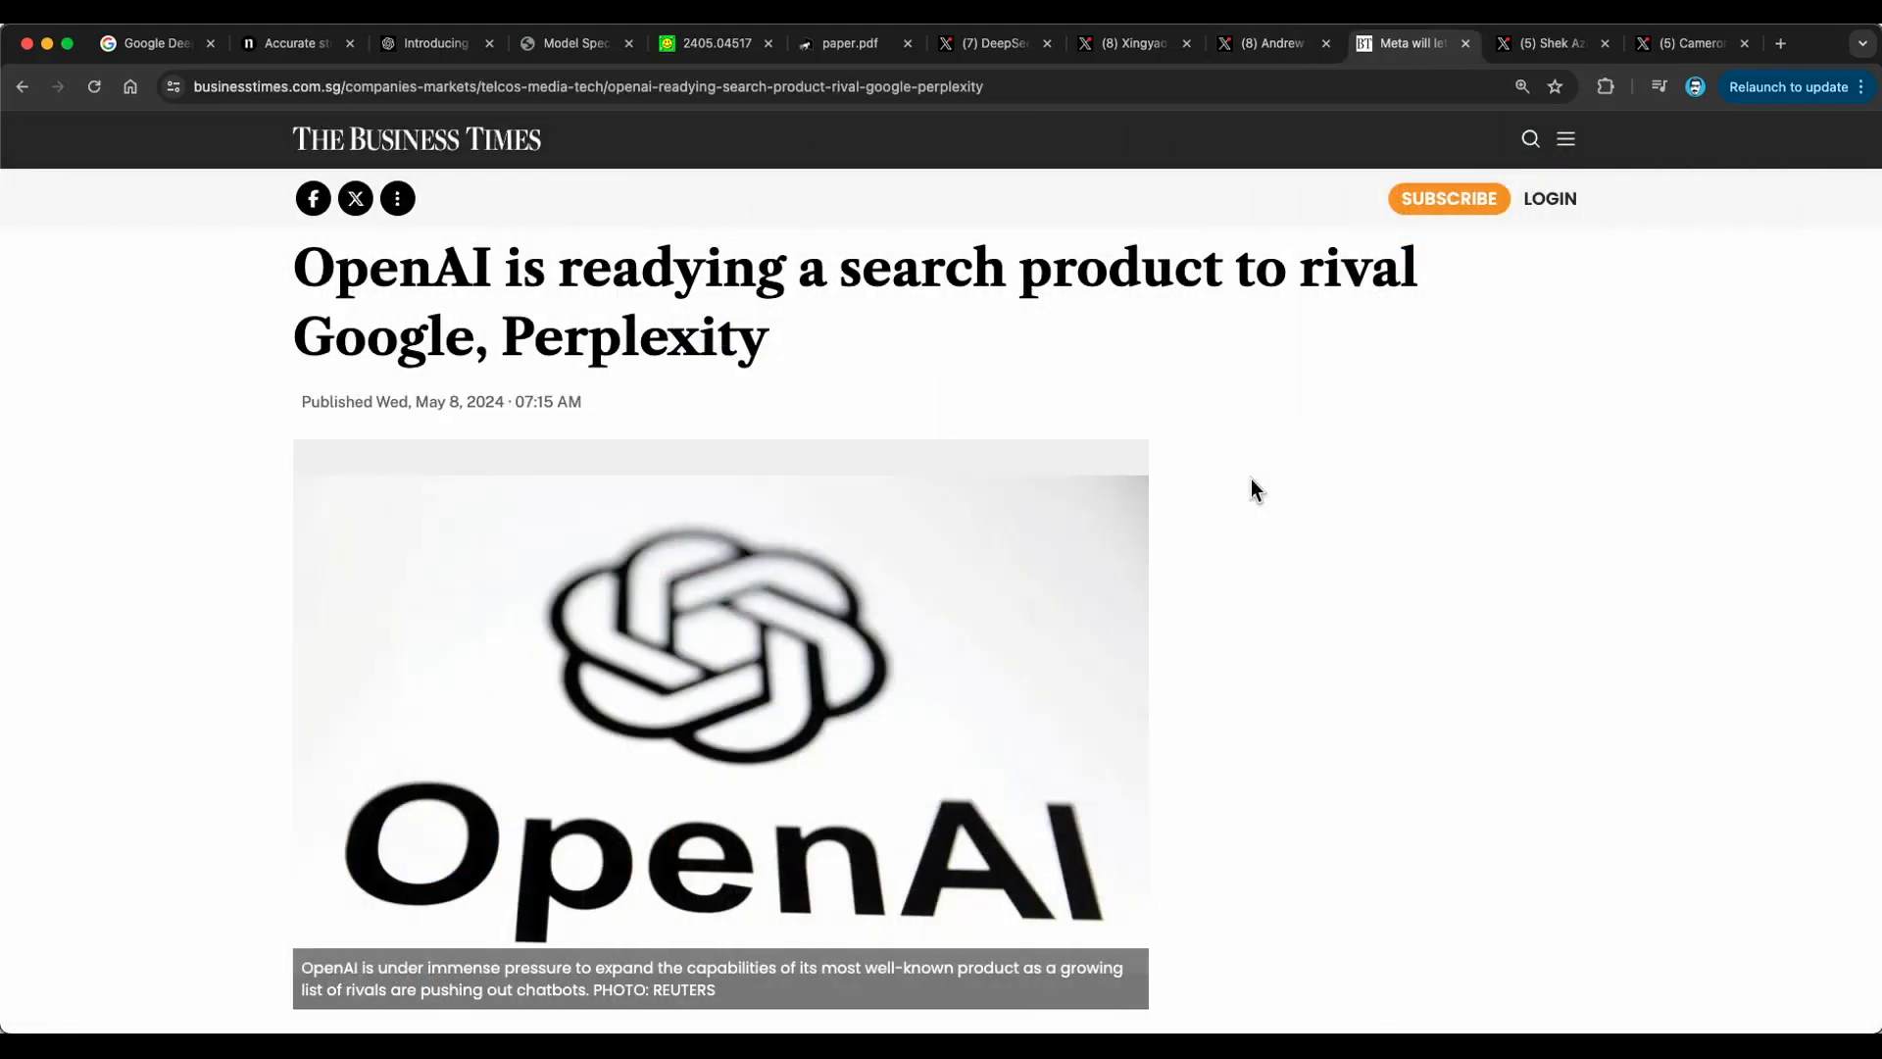
mouse_move(616, 304)
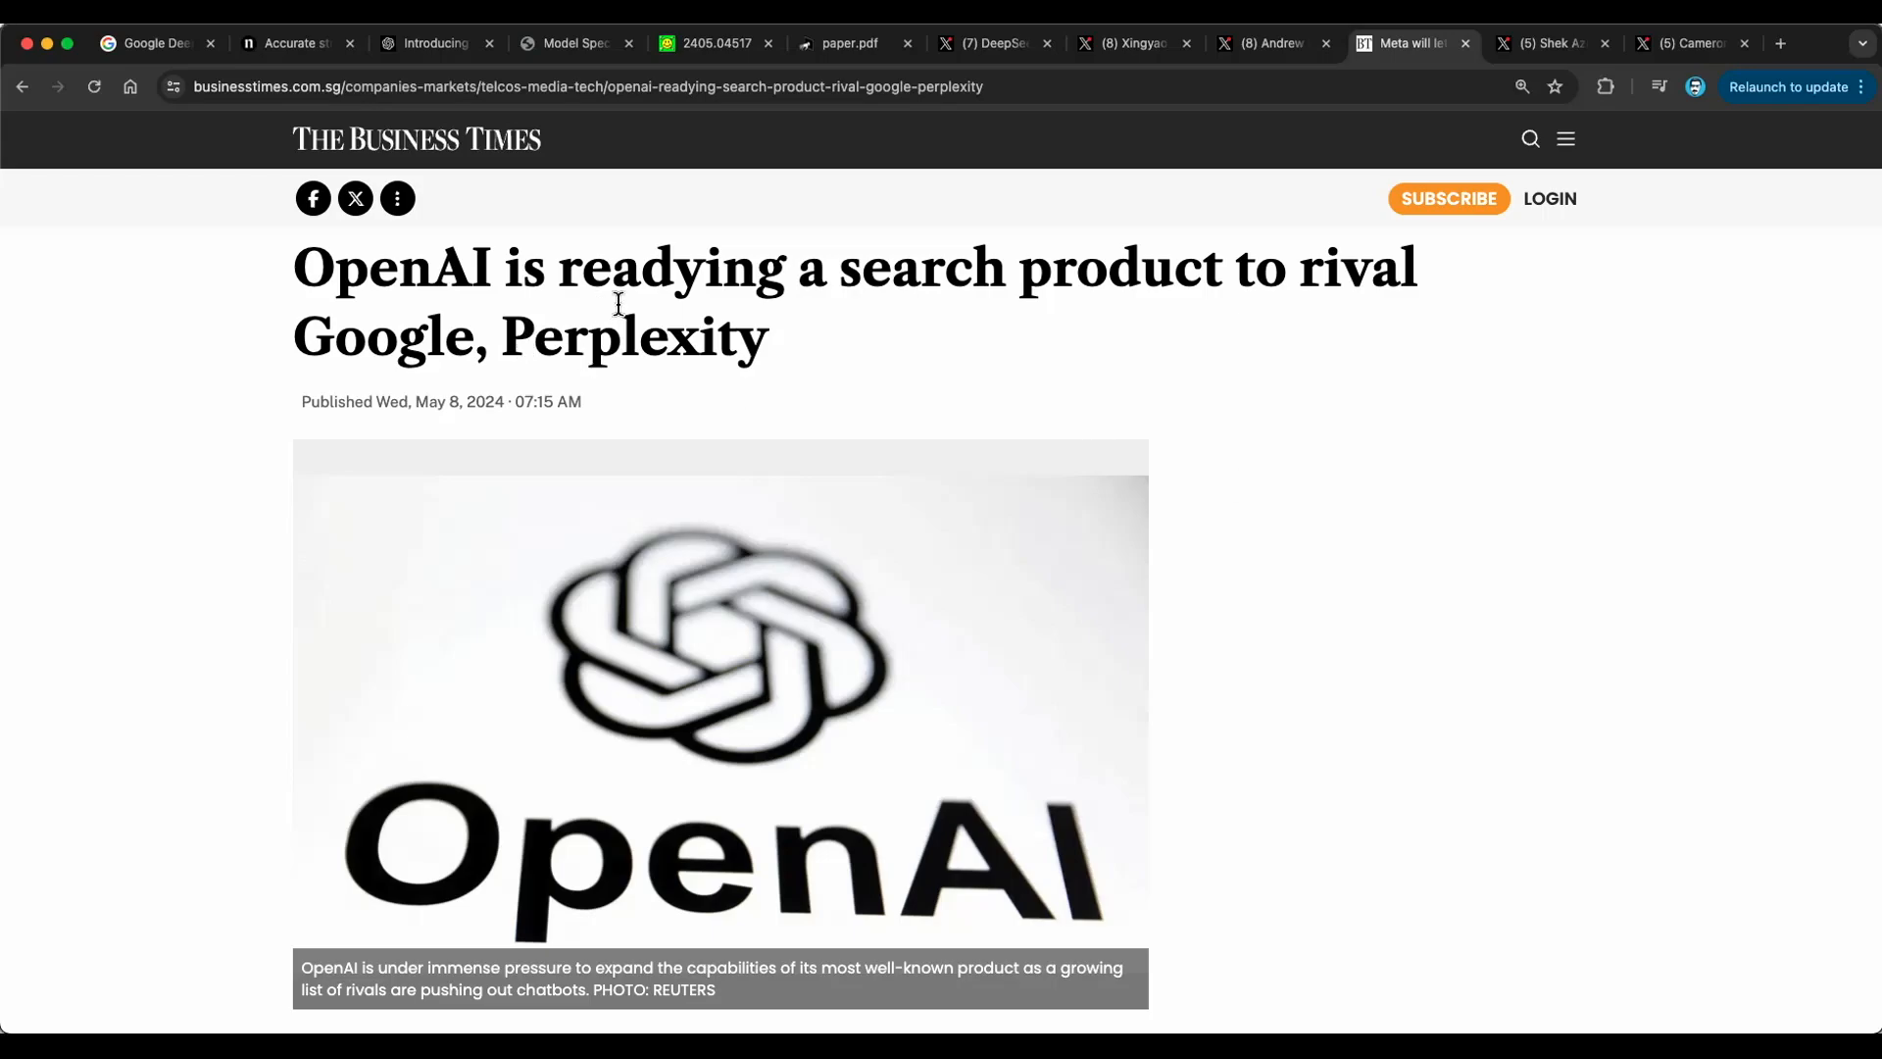
scroll("down", 3)
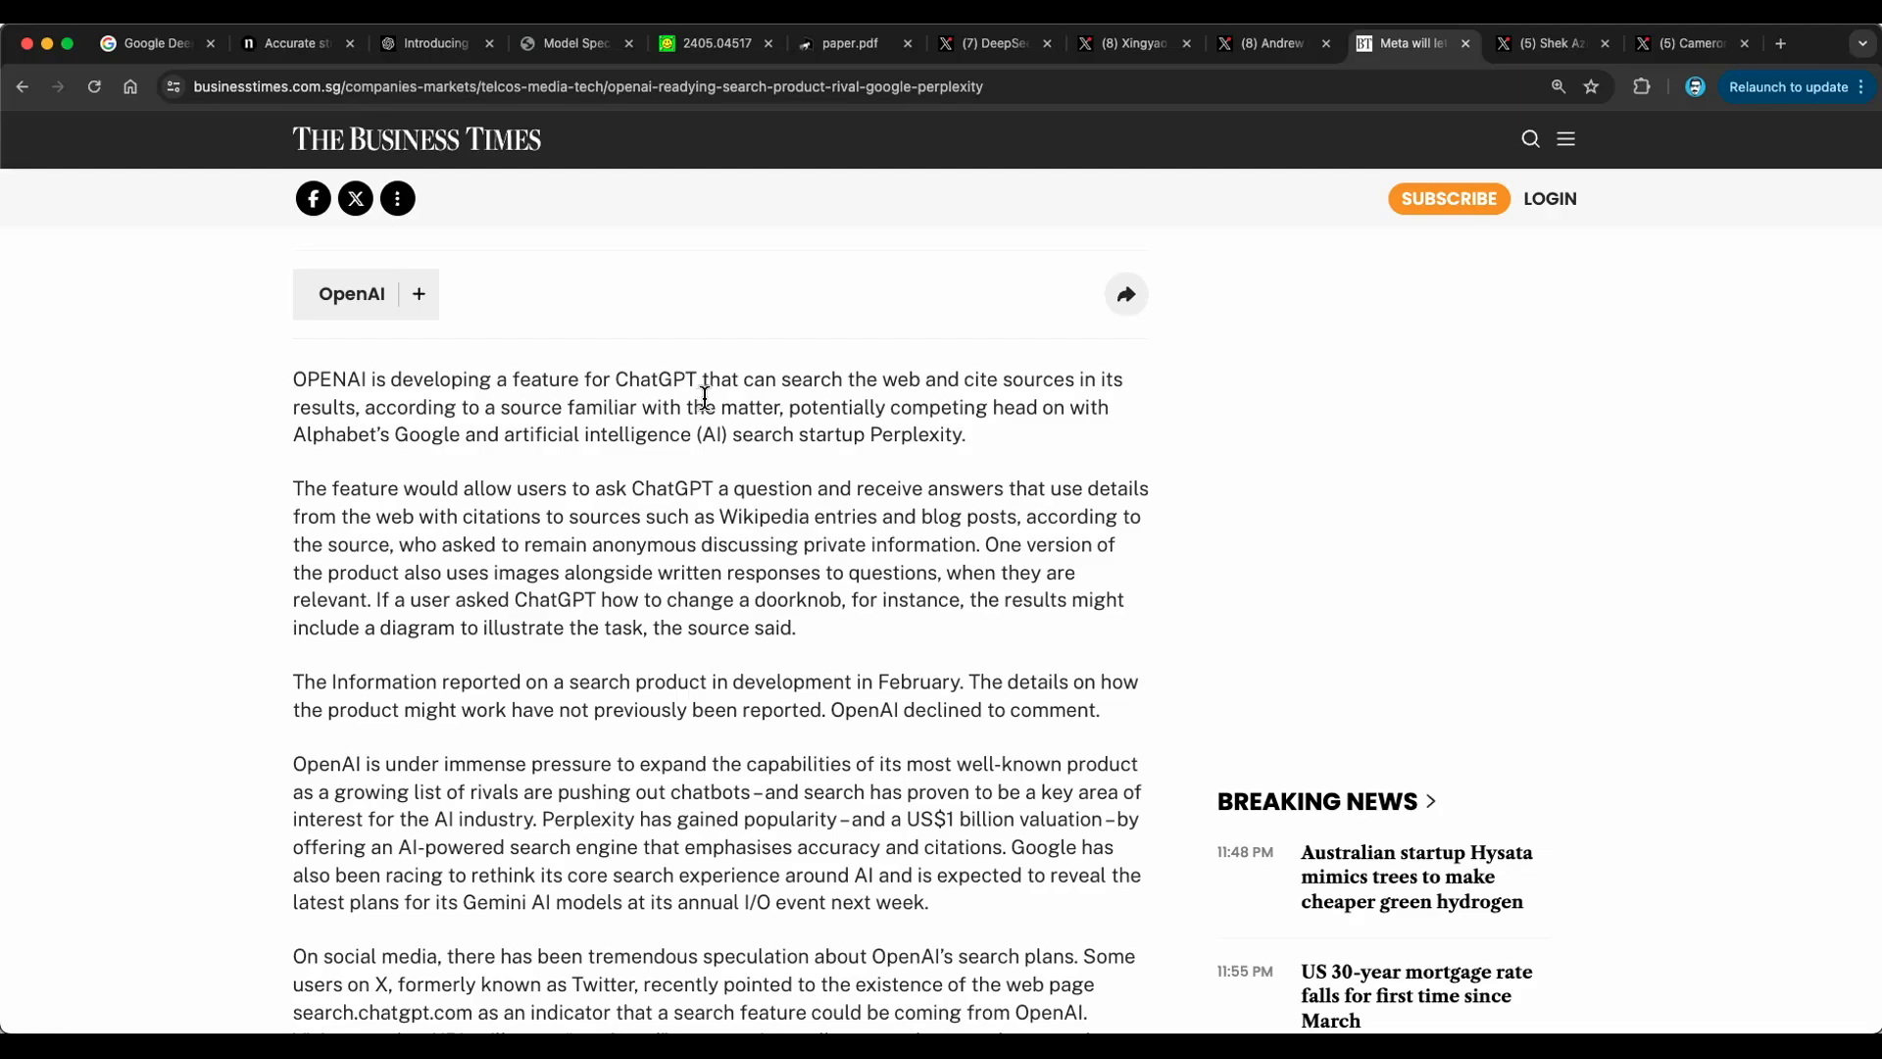
mouse_move(969, 396)
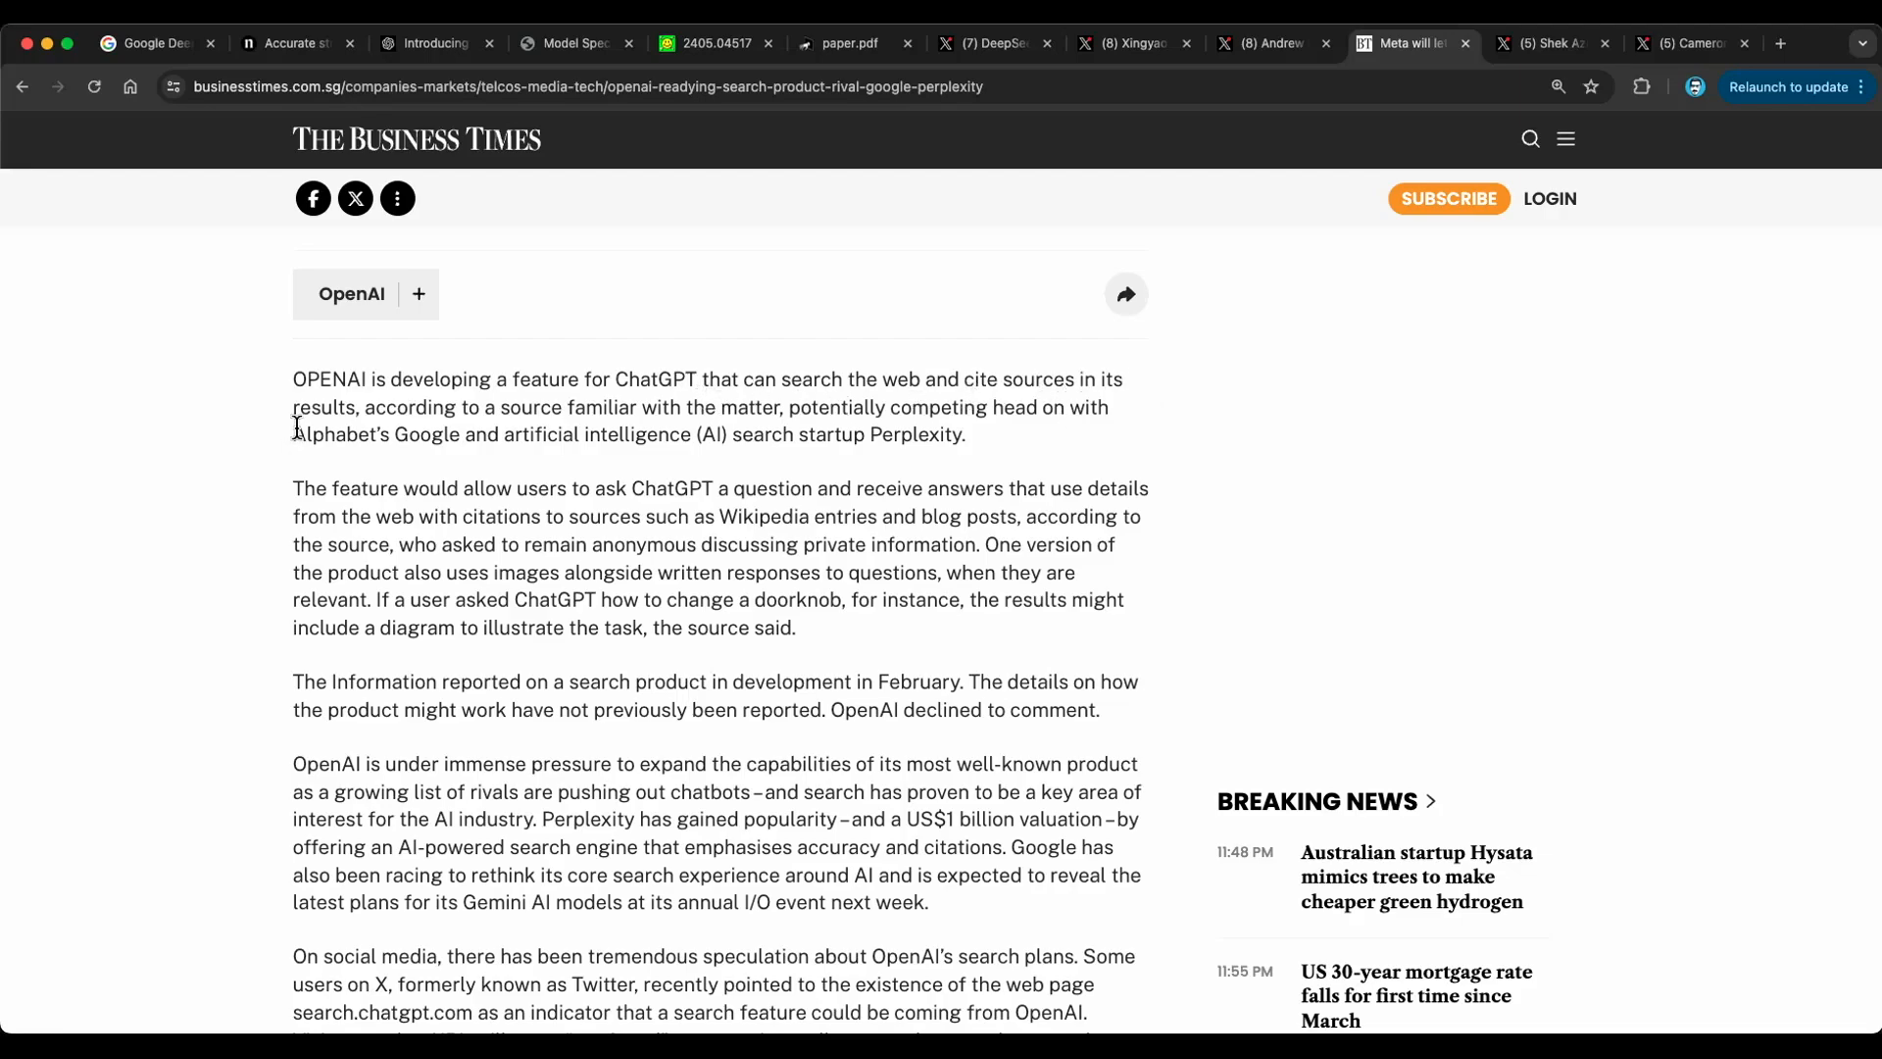
mouse_move(1084, 432)
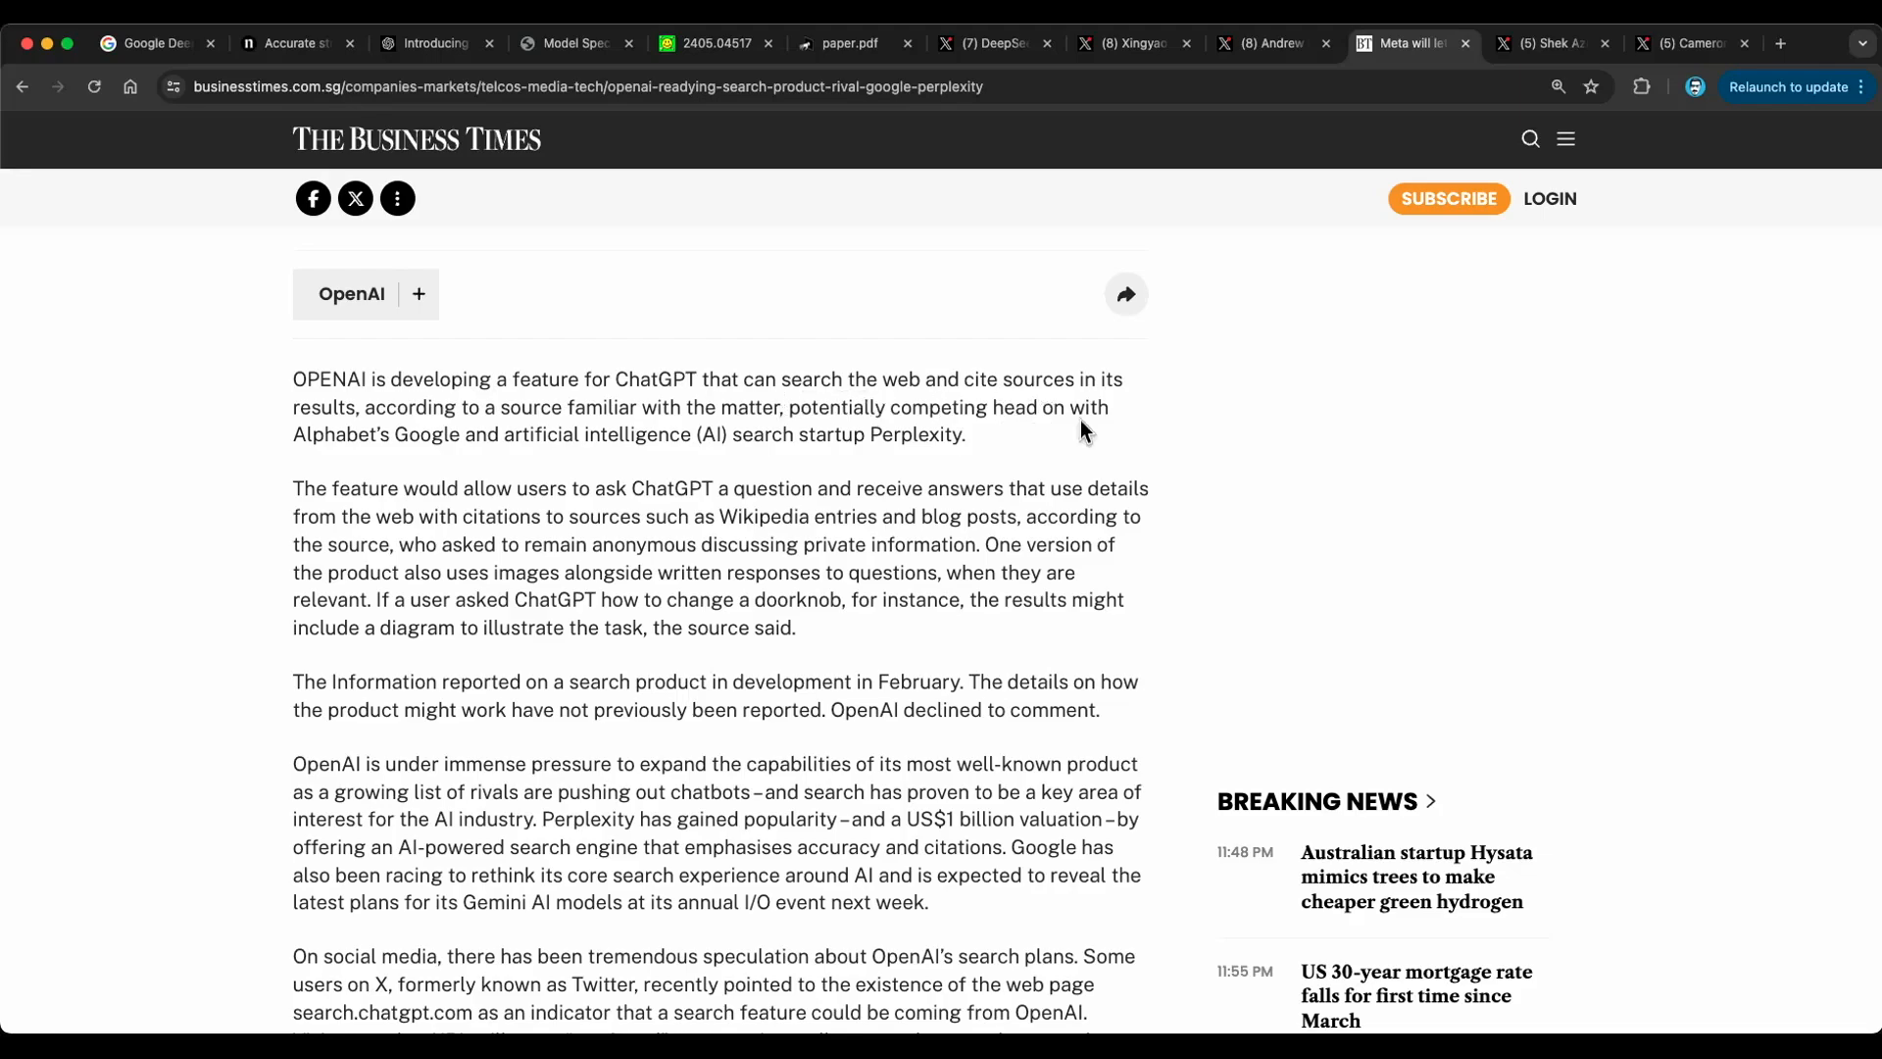
mouse_move(491, 443)
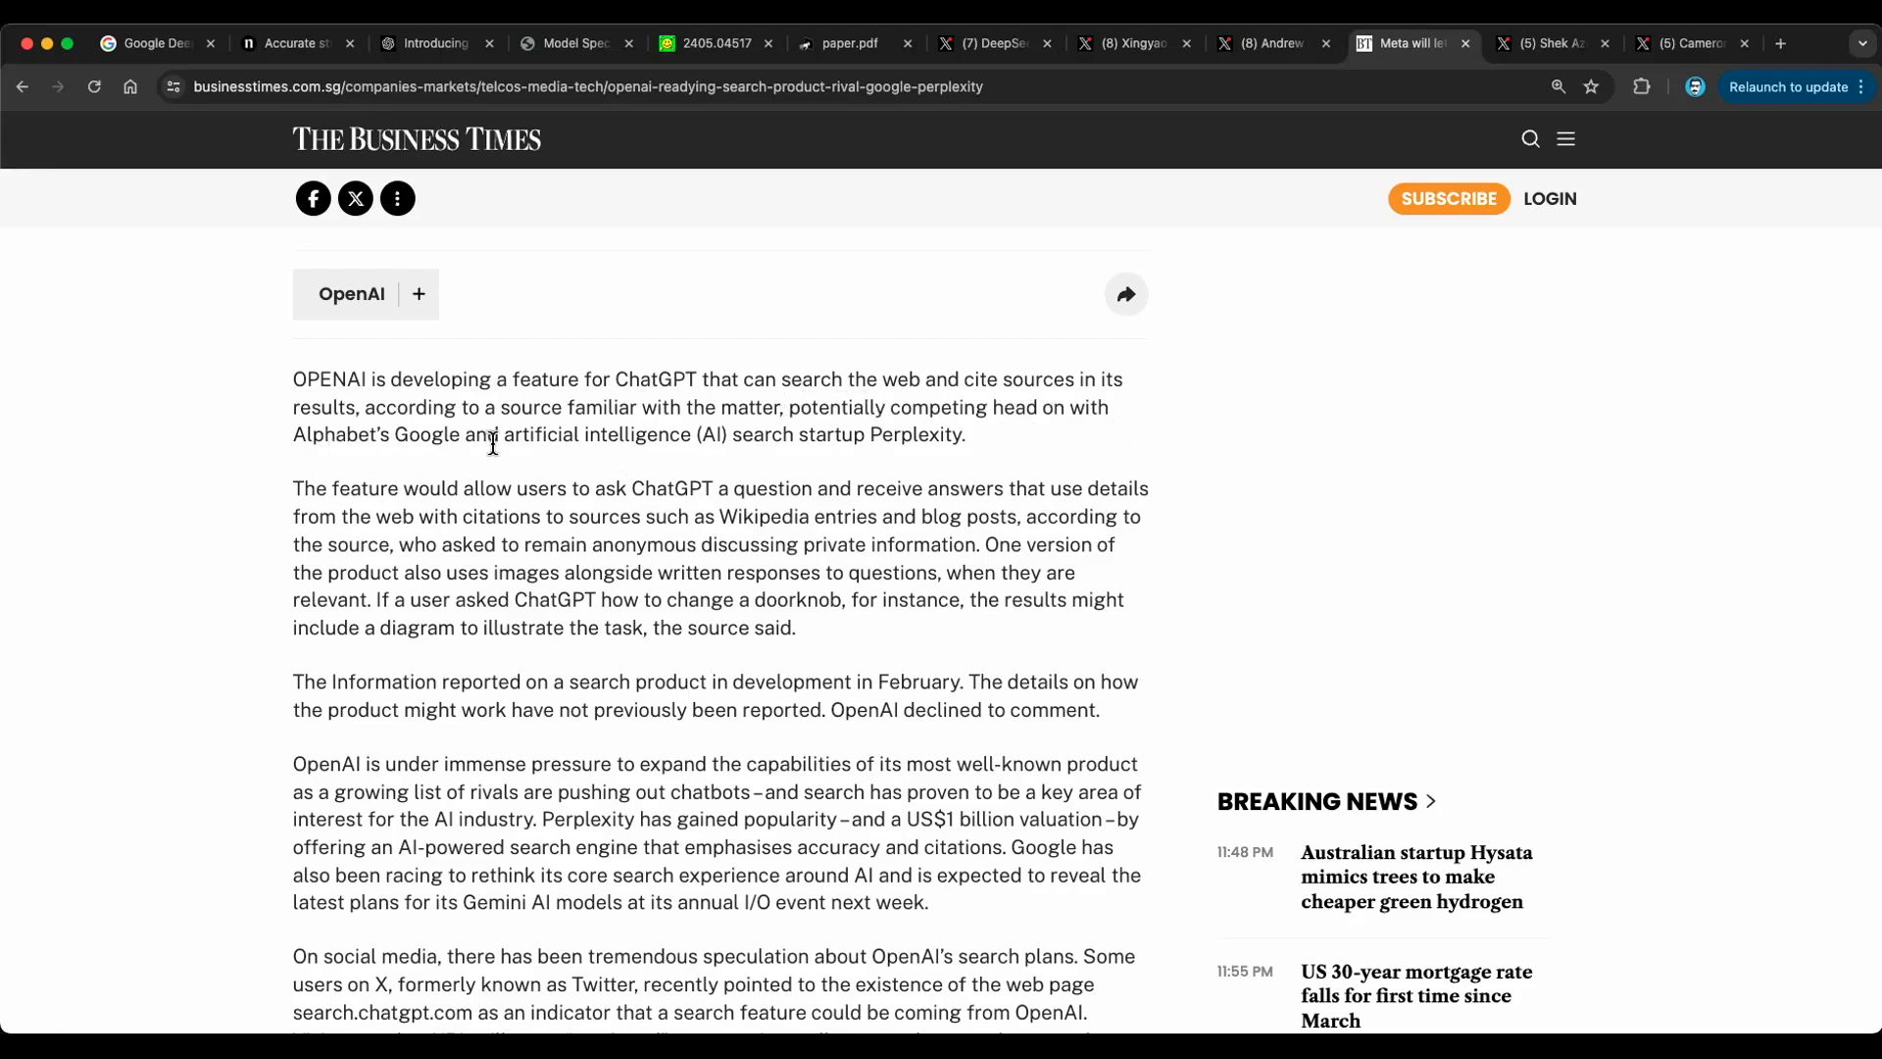
mouse_move(862, 439)
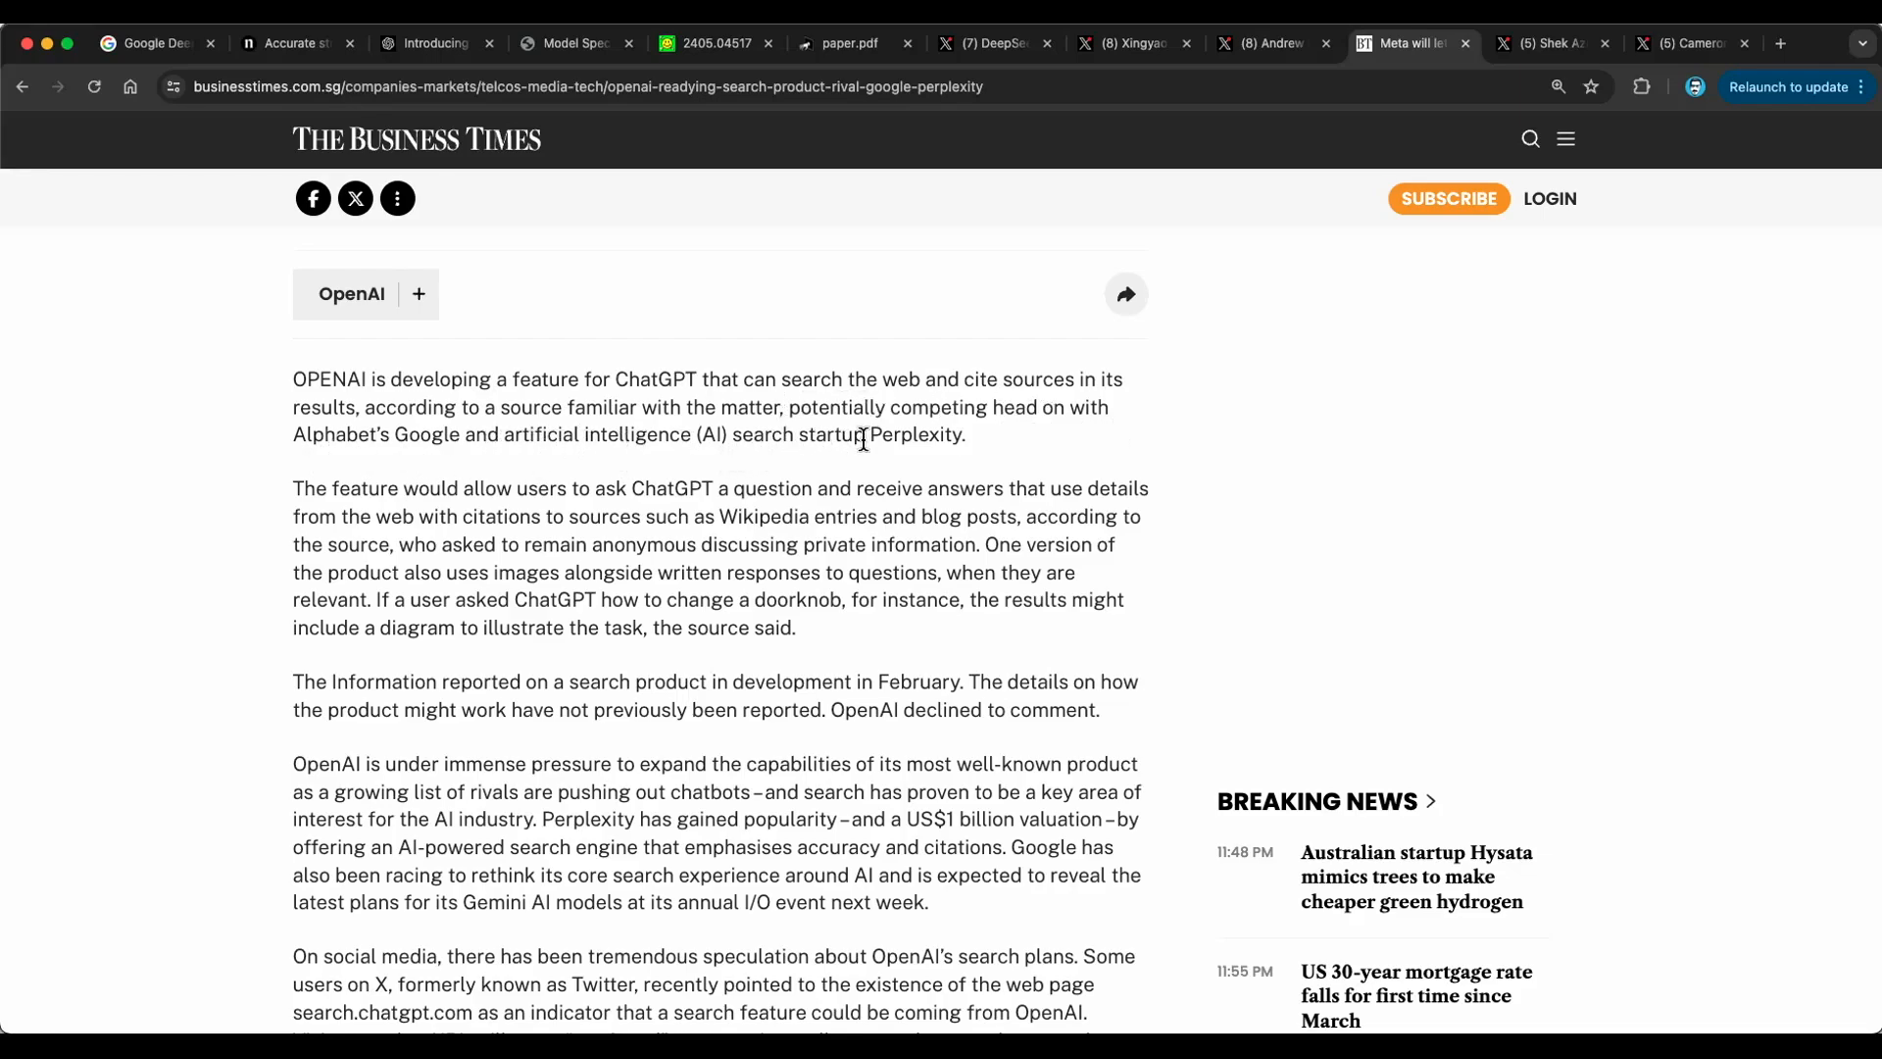
mouse_move(1009, 449)
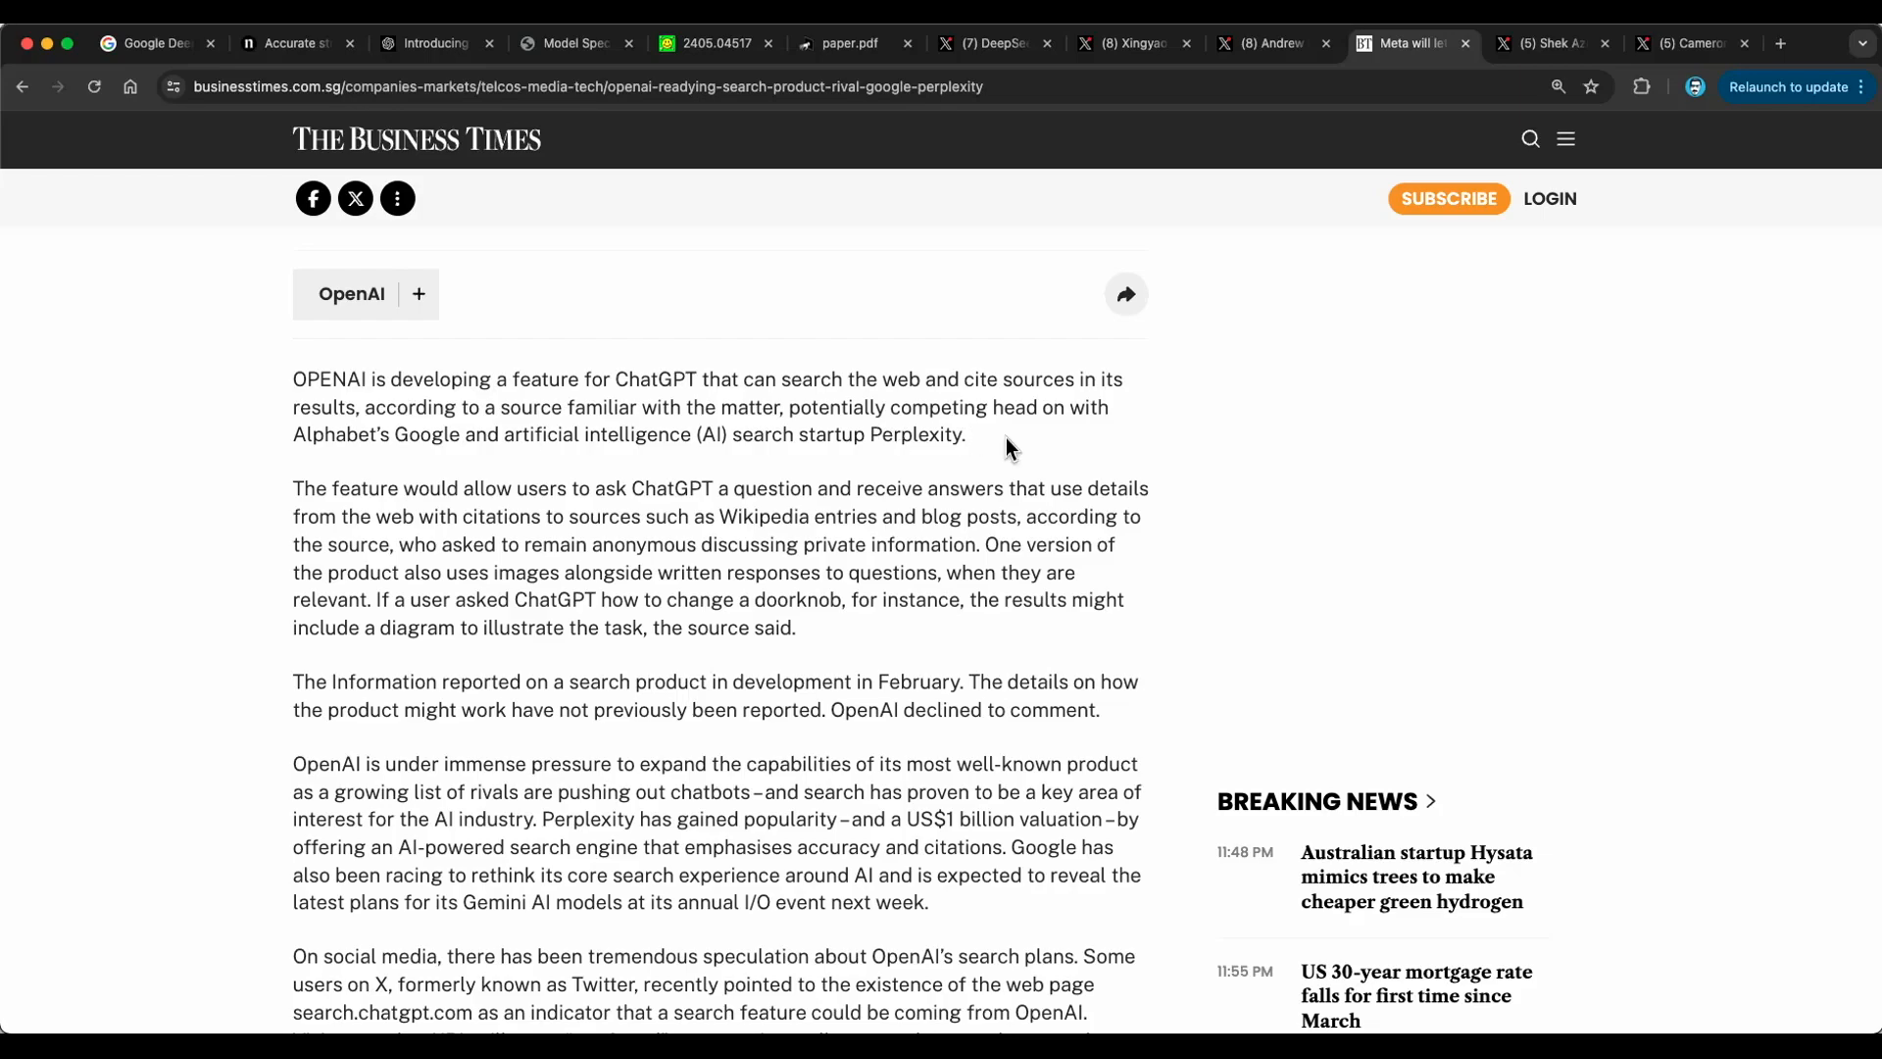
scroll("down", 3)
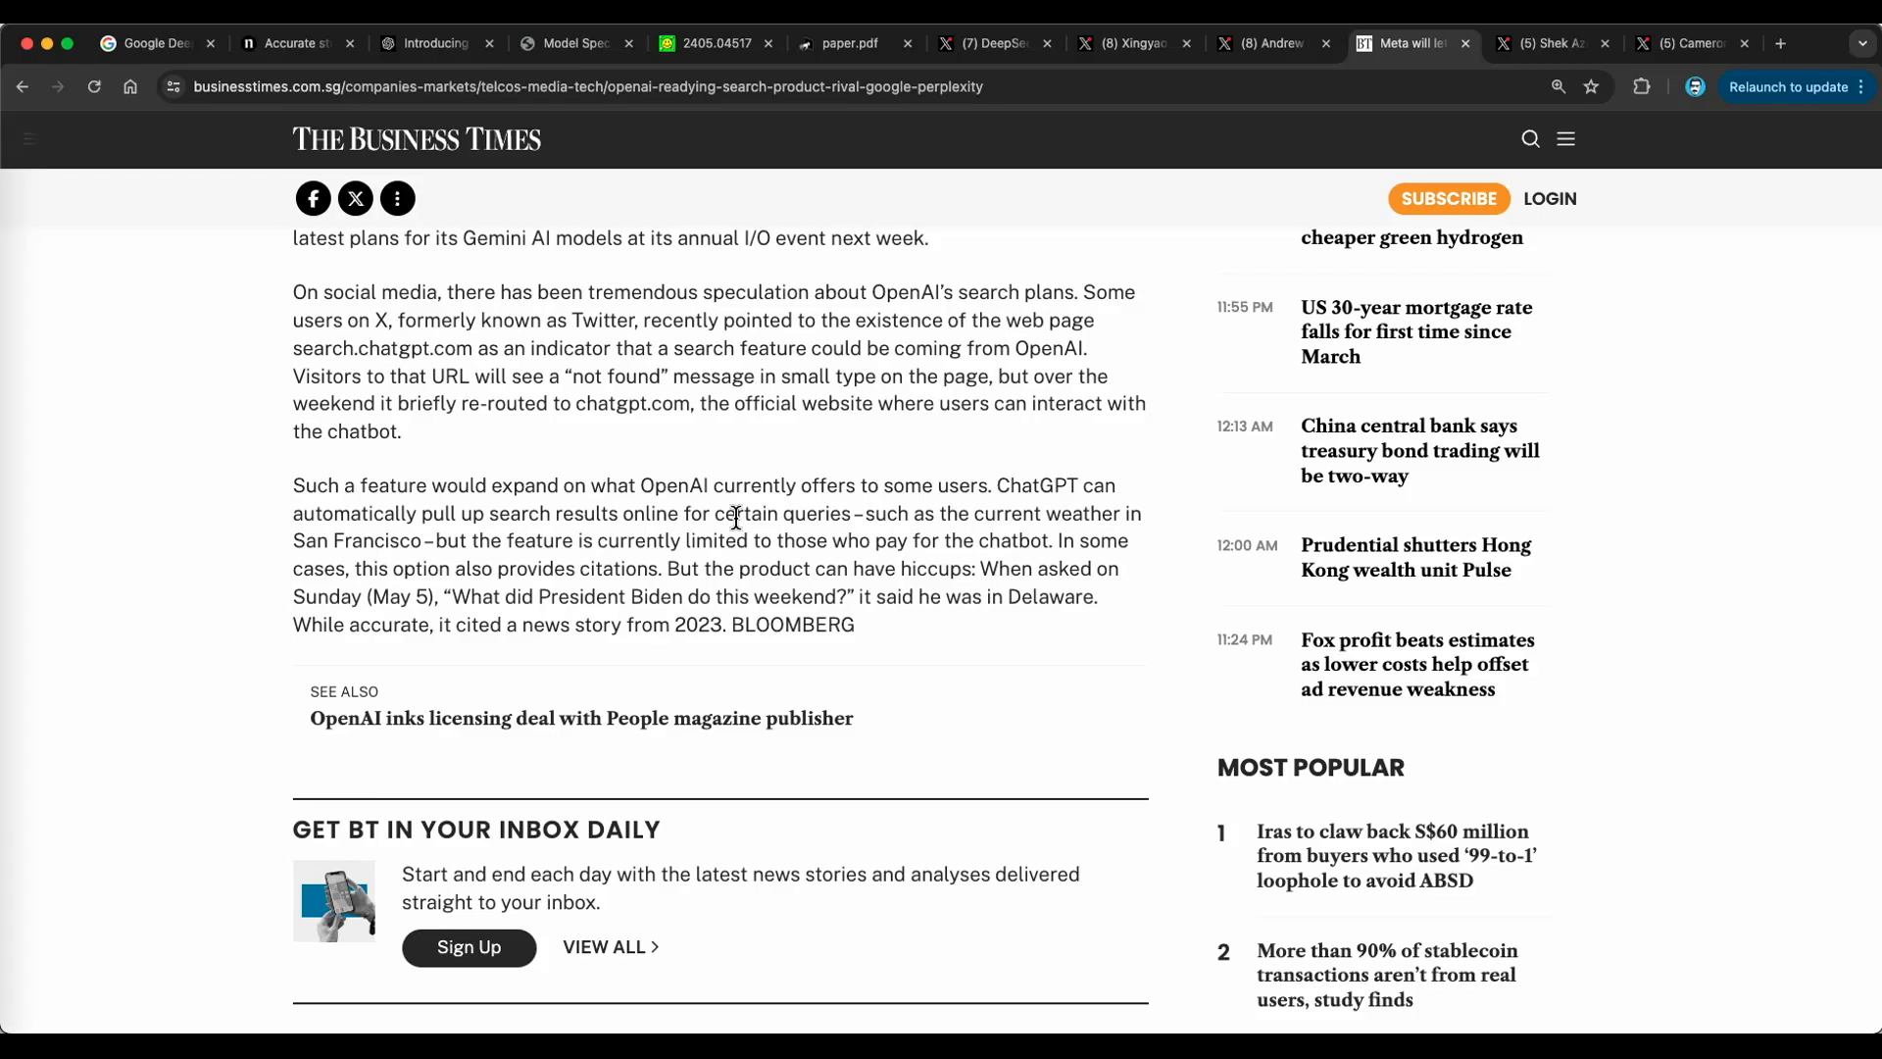
- Show the 2405.03162 Med-Gemini PDF and scroll back and forth through its abstract
left_click(1566, 43)
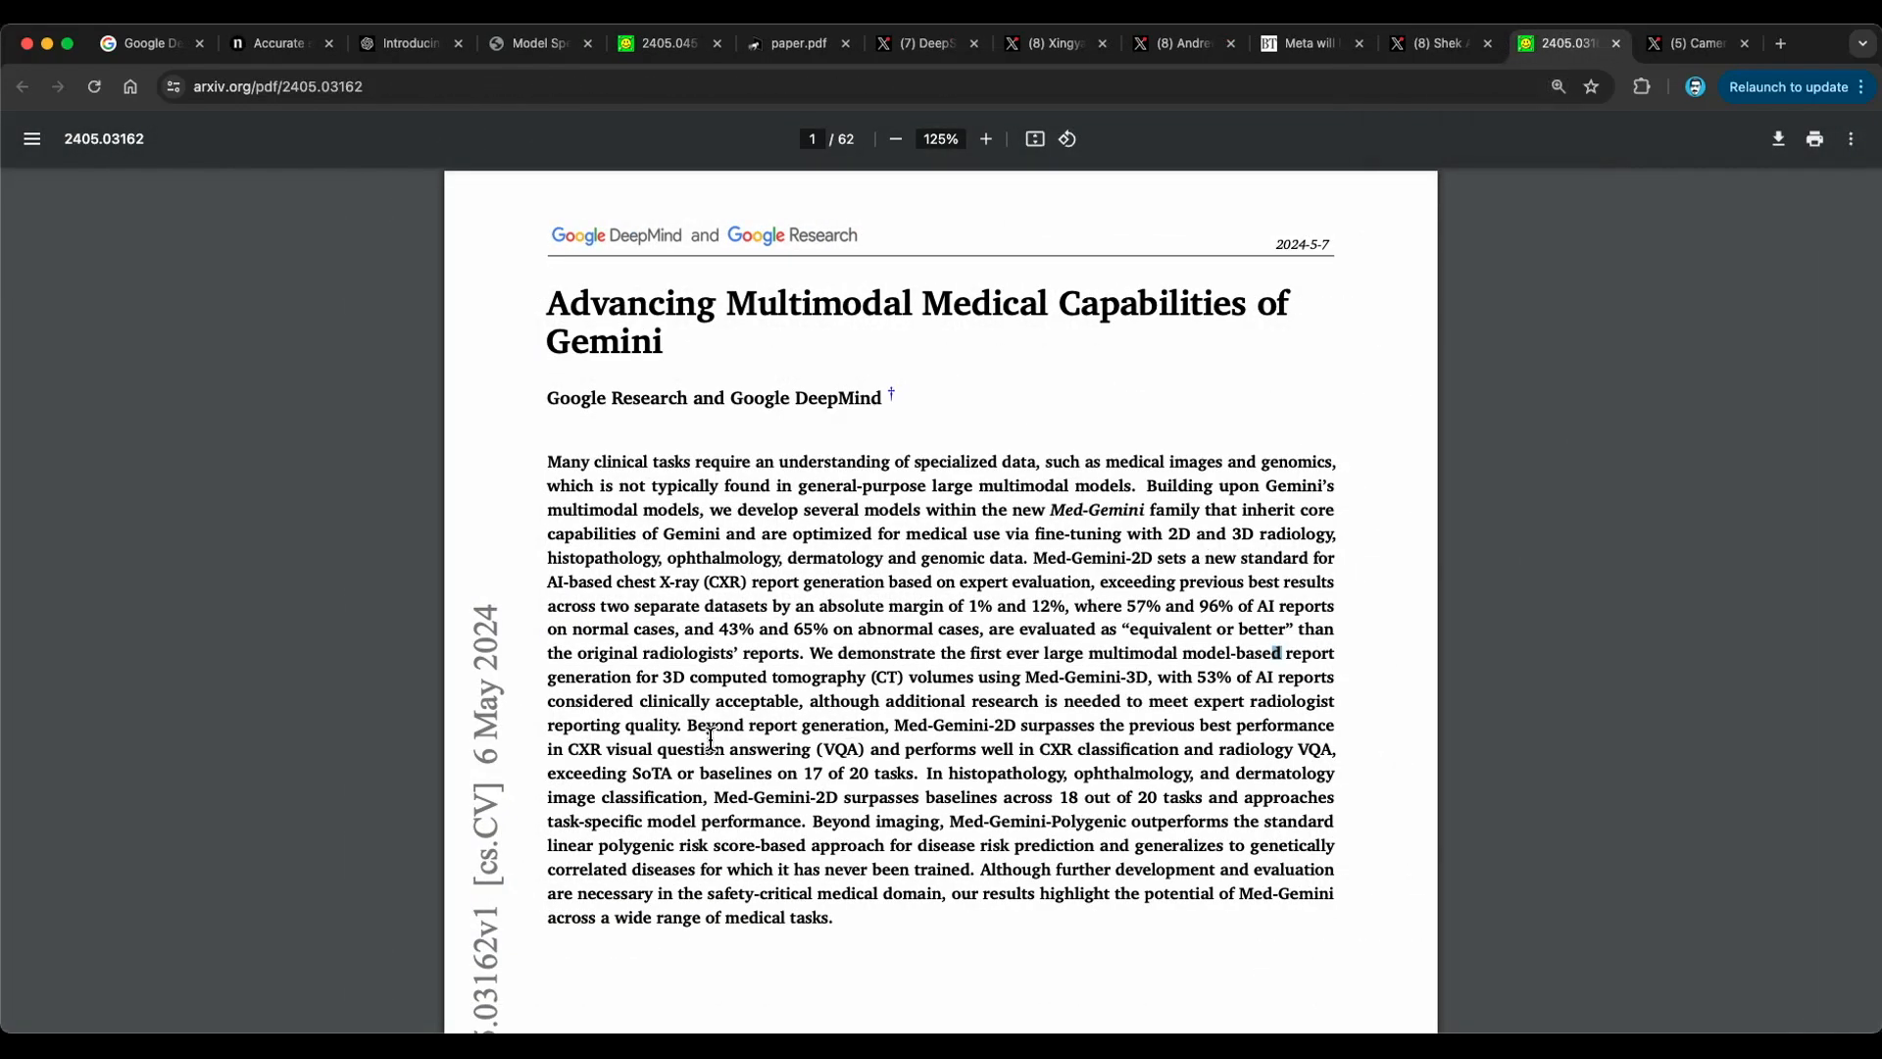
mouse_move(543, 318)
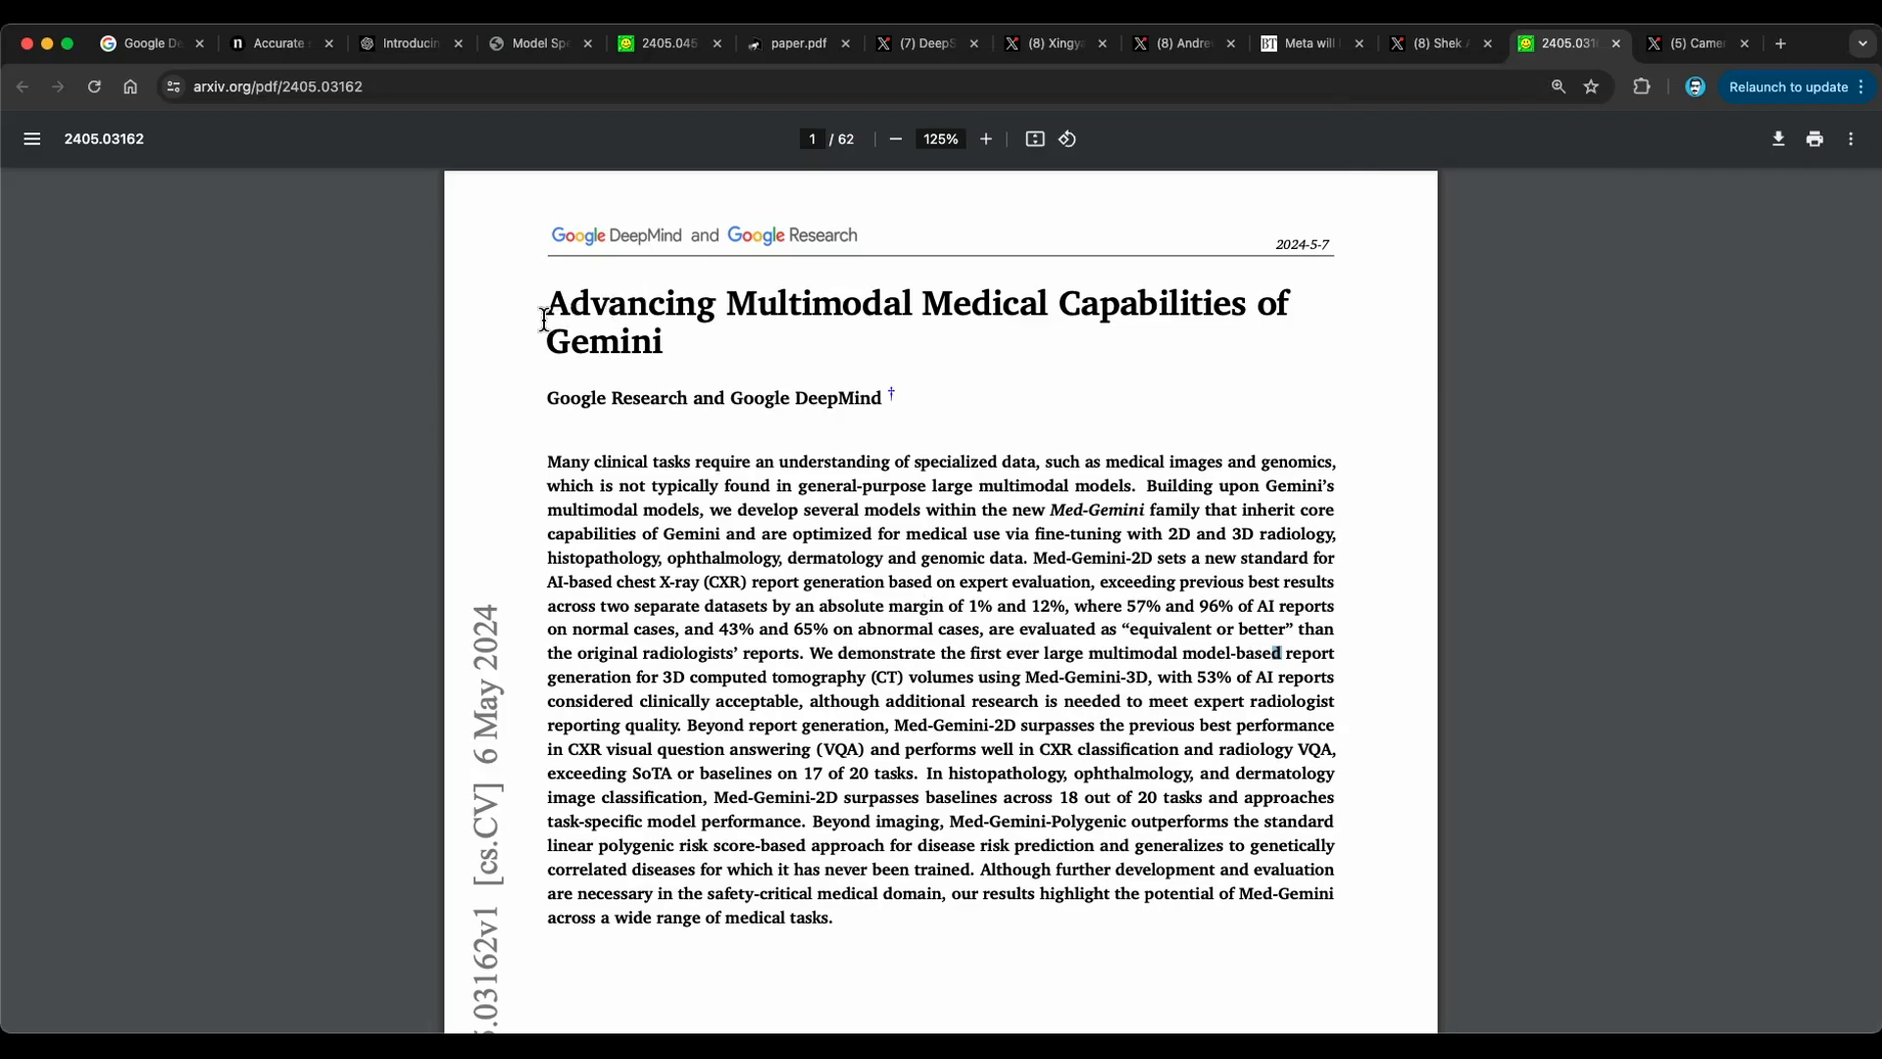
mouse_move(756, 379)
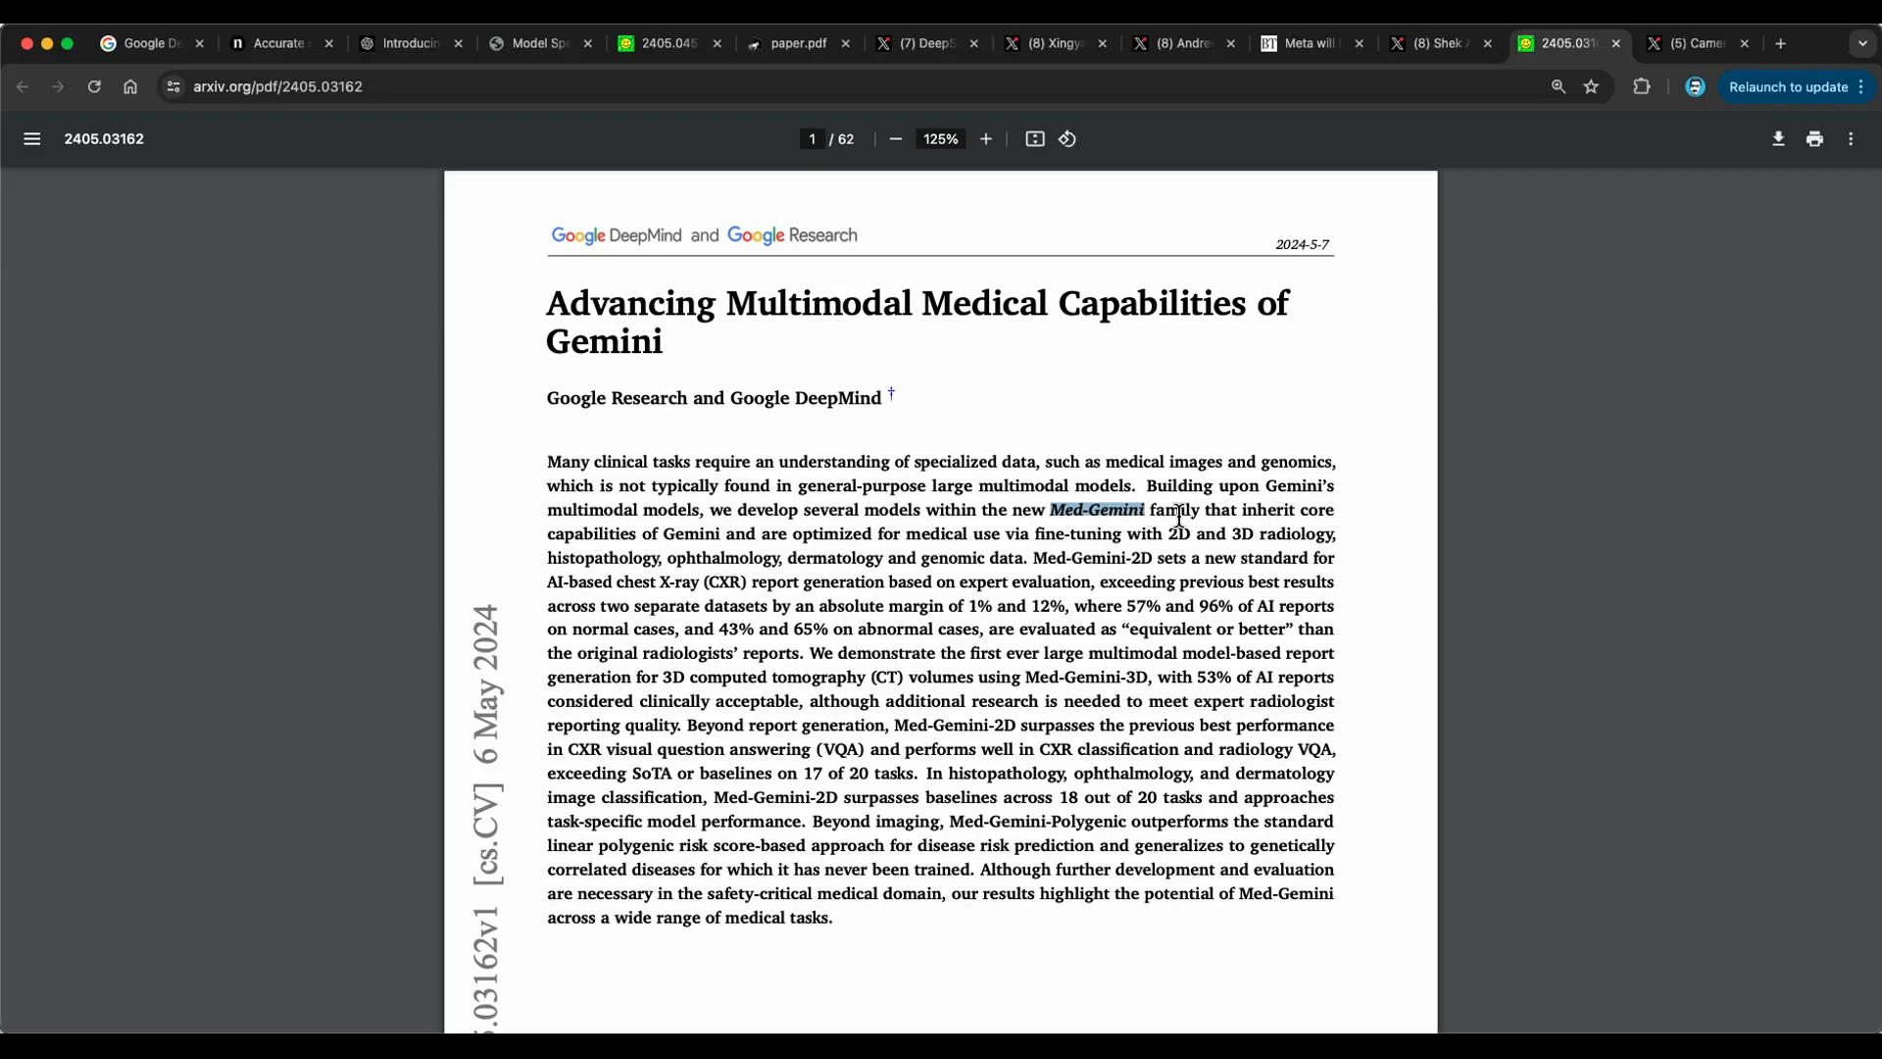
mouse_move(712, 546)
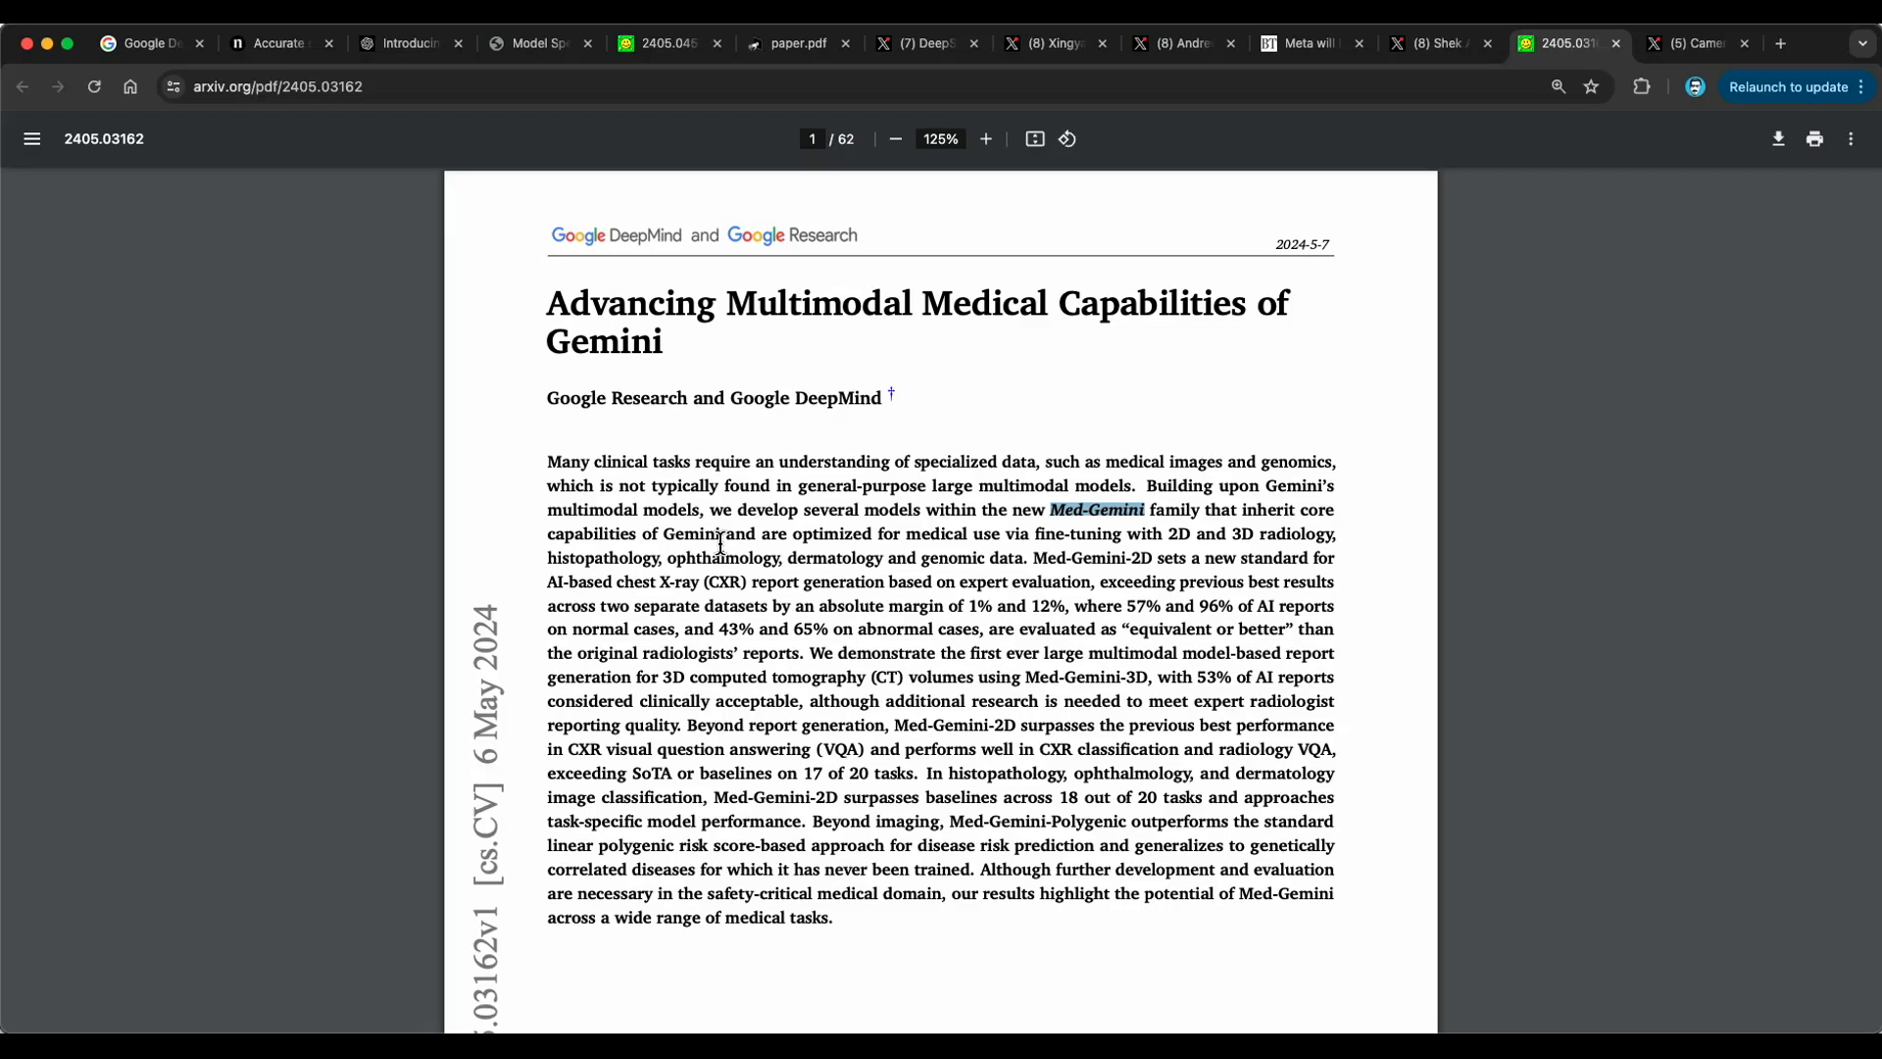
mouse_move(886, 545)
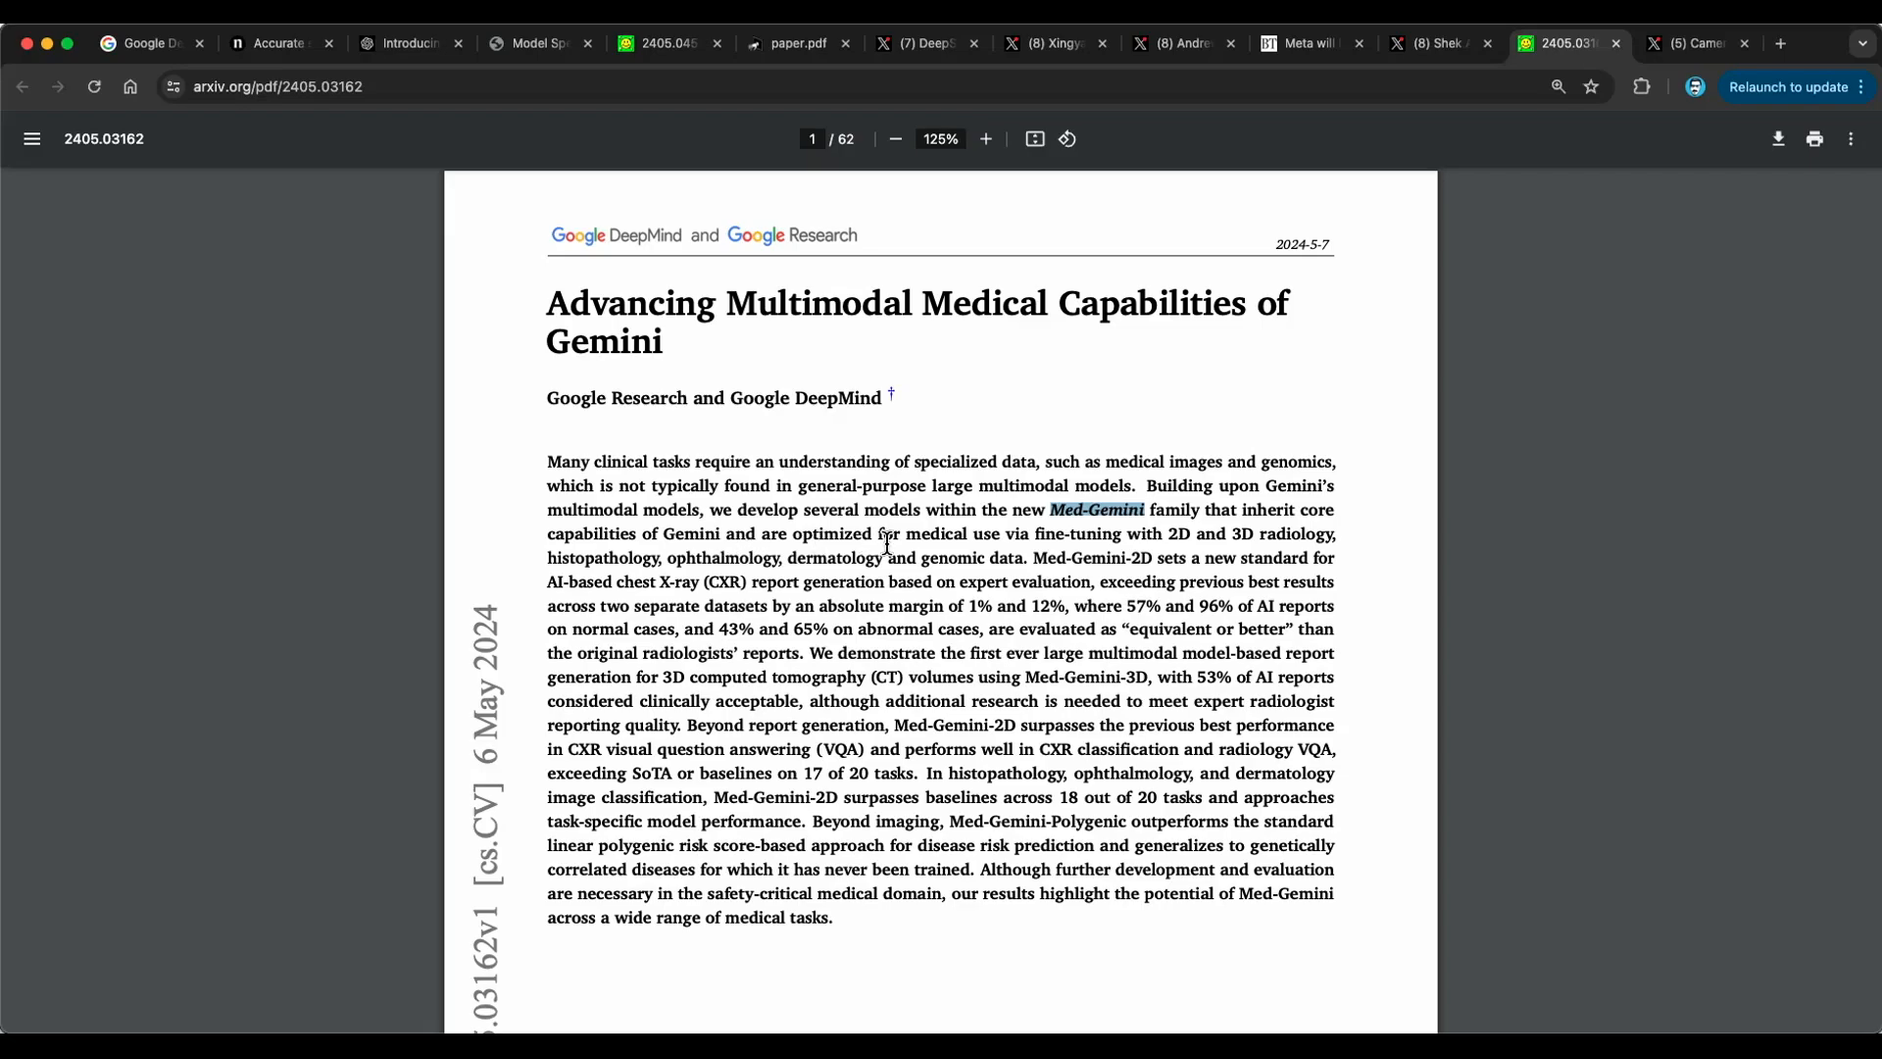
mouse_move(994, 534)
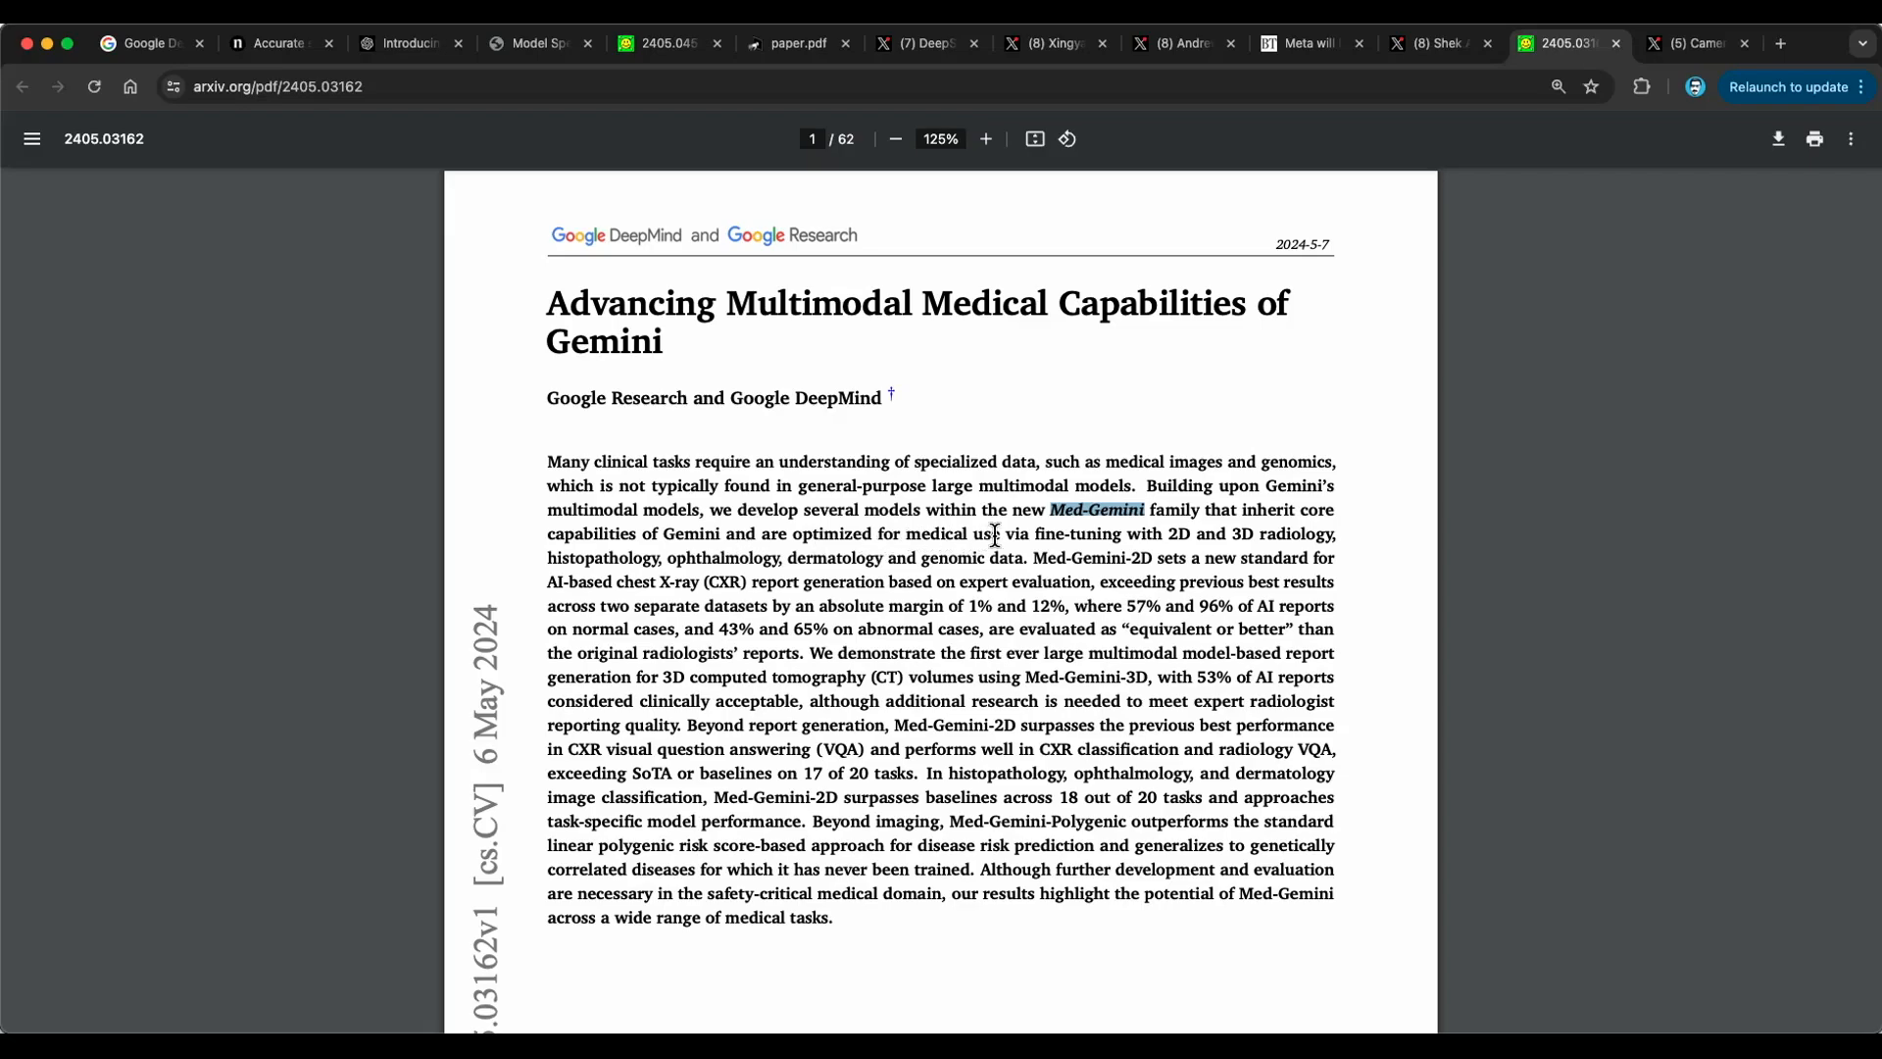
mouse_move(1204, 540)
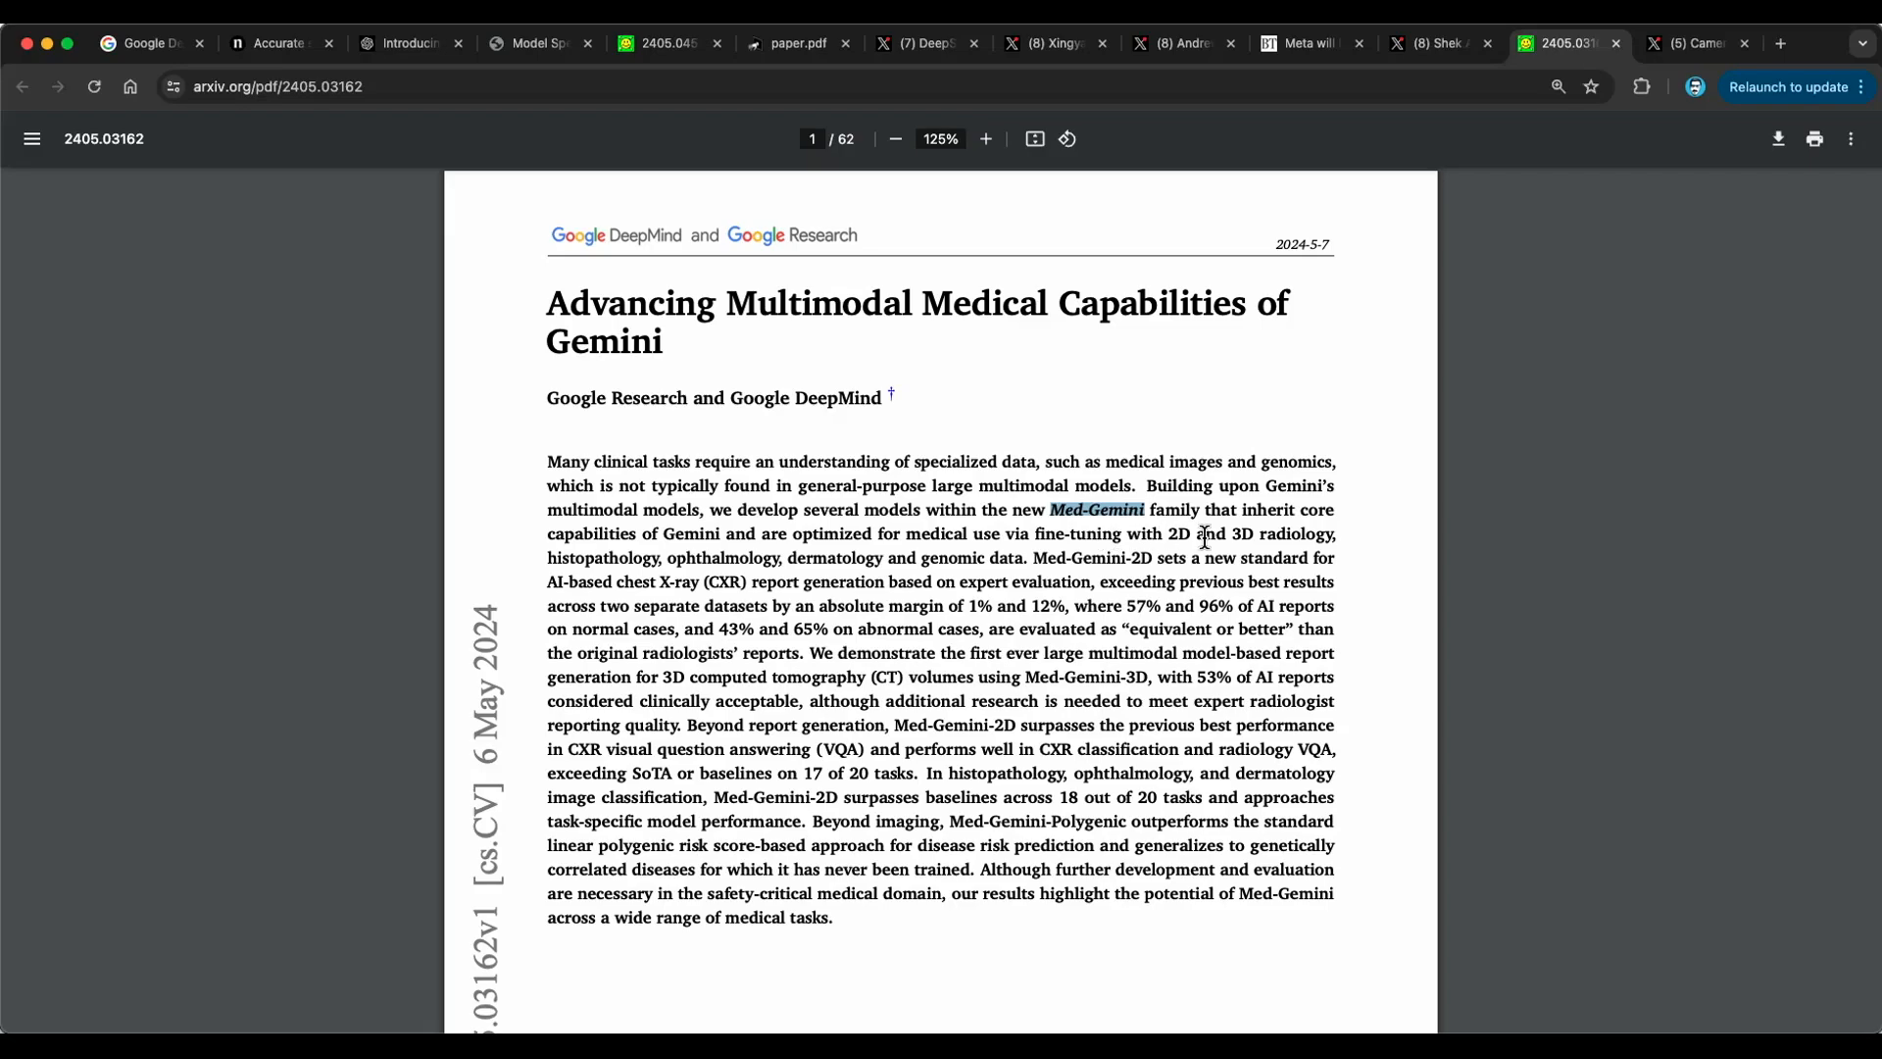
mouse_move(856, 552)
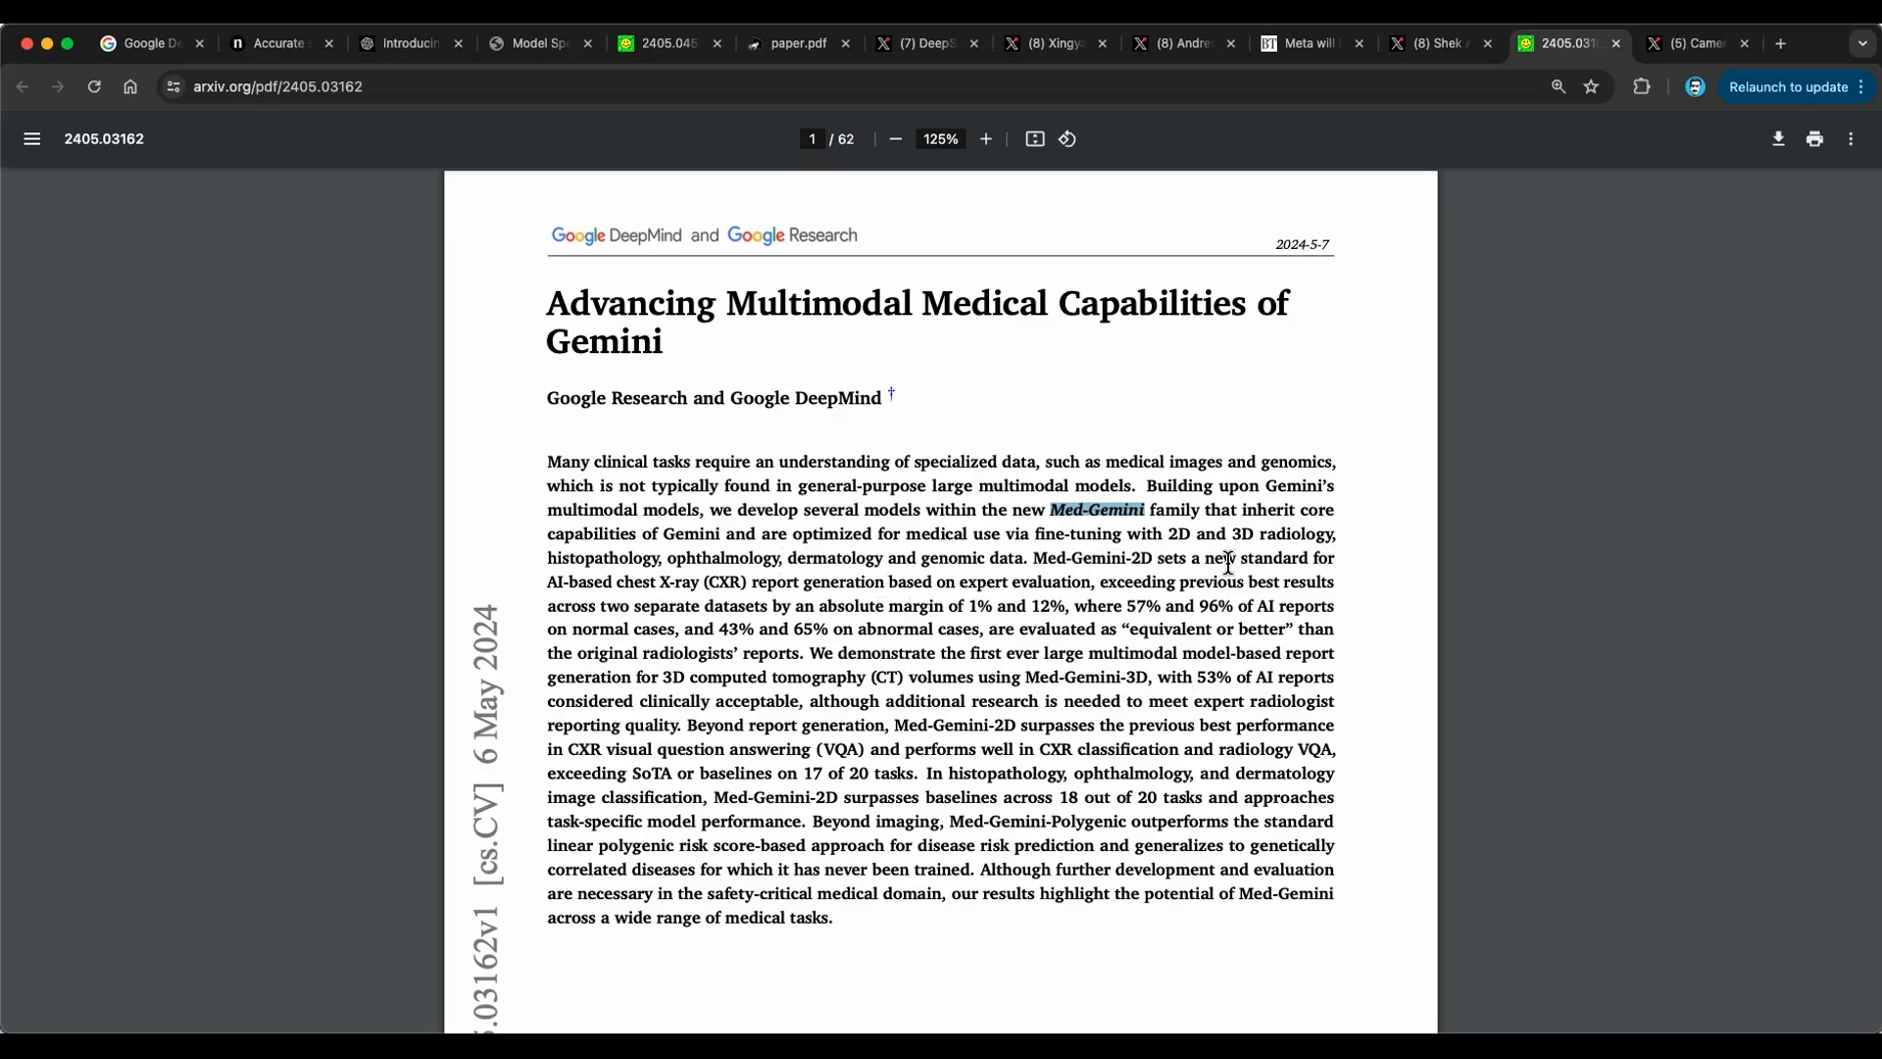
scroll("down", 3)
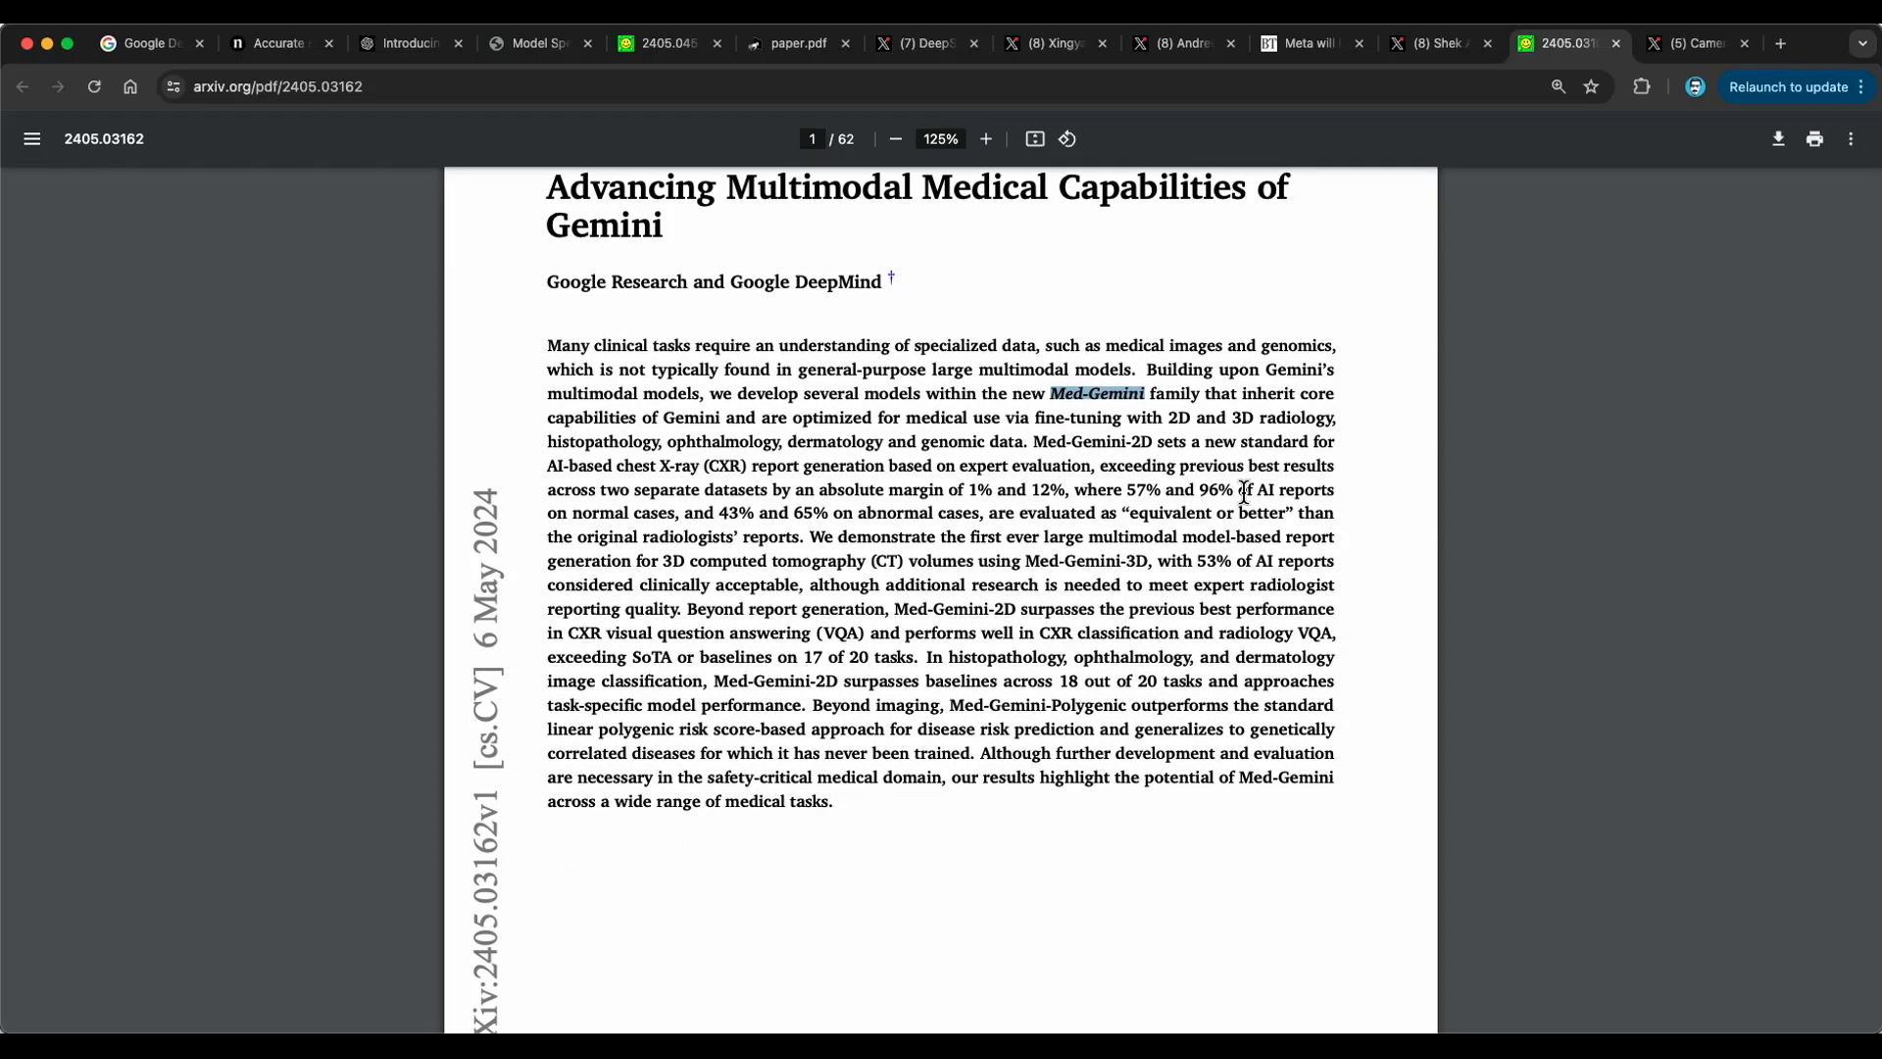
mouse_move(1185, 609)
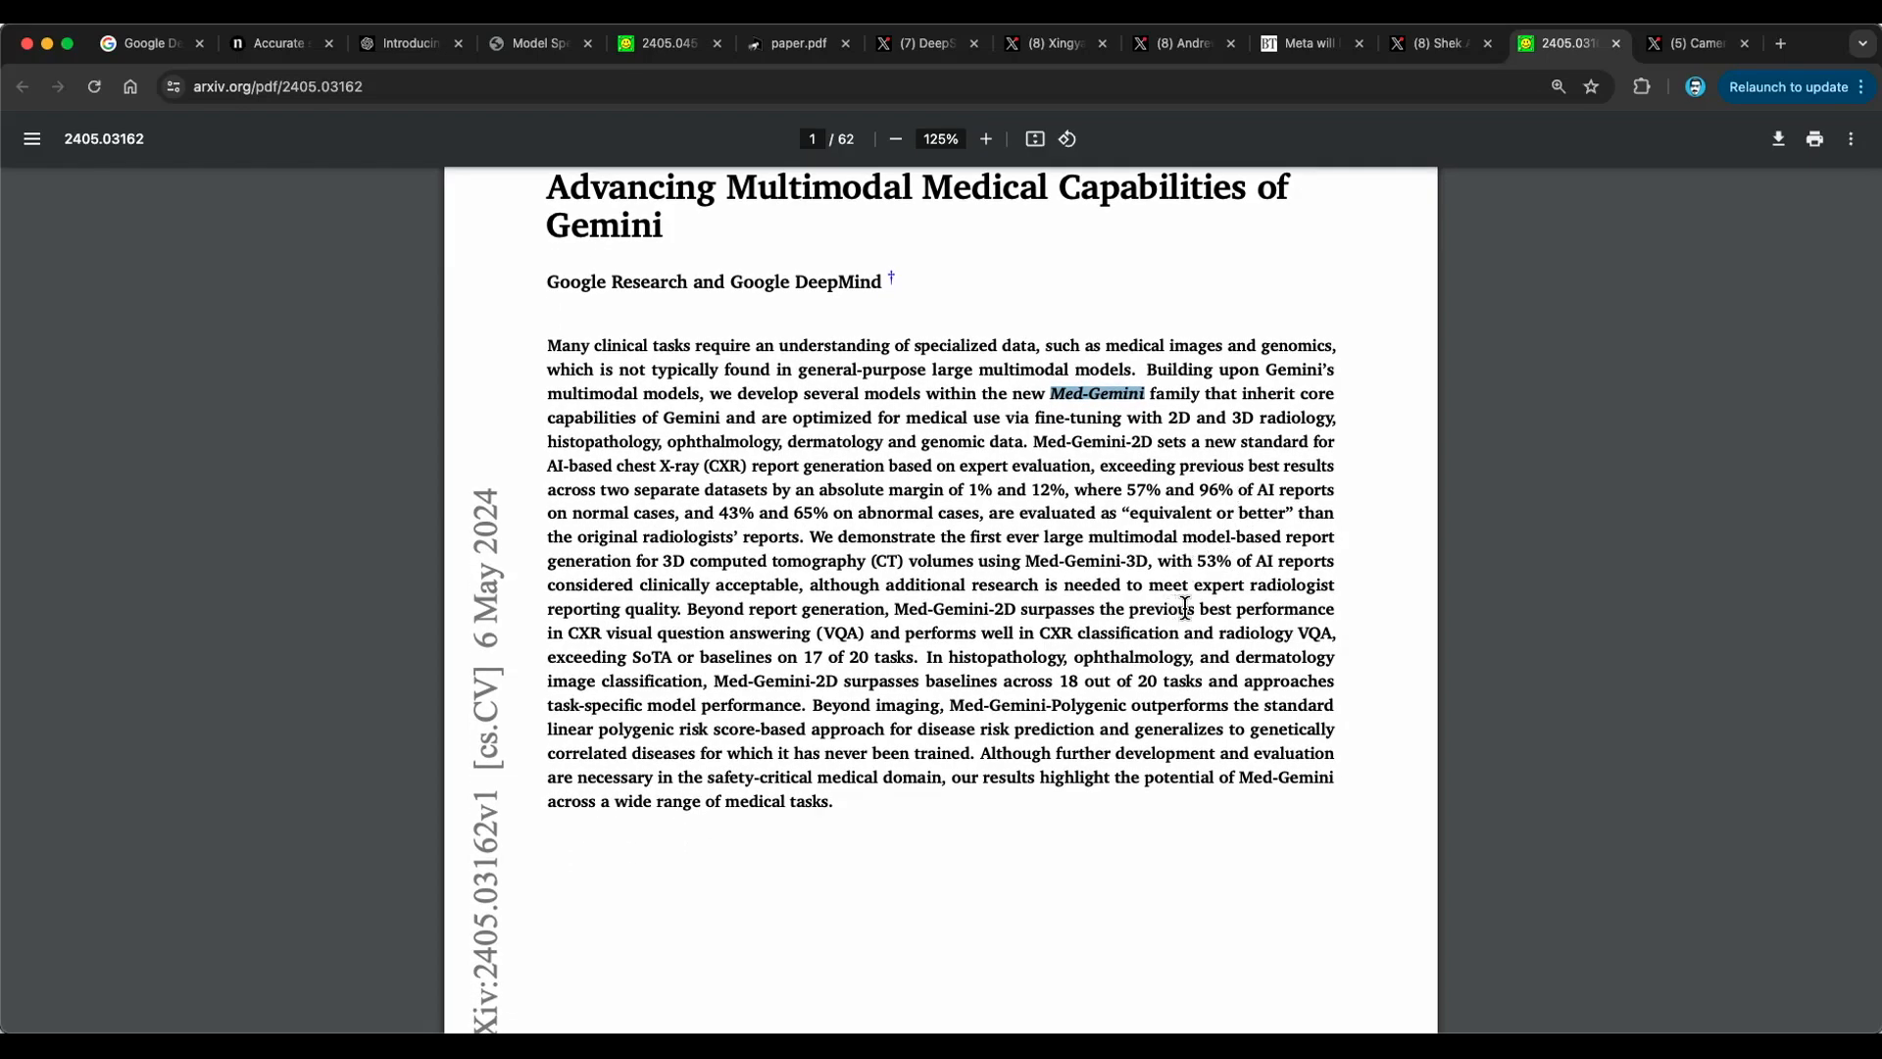
scroll("up", 3)
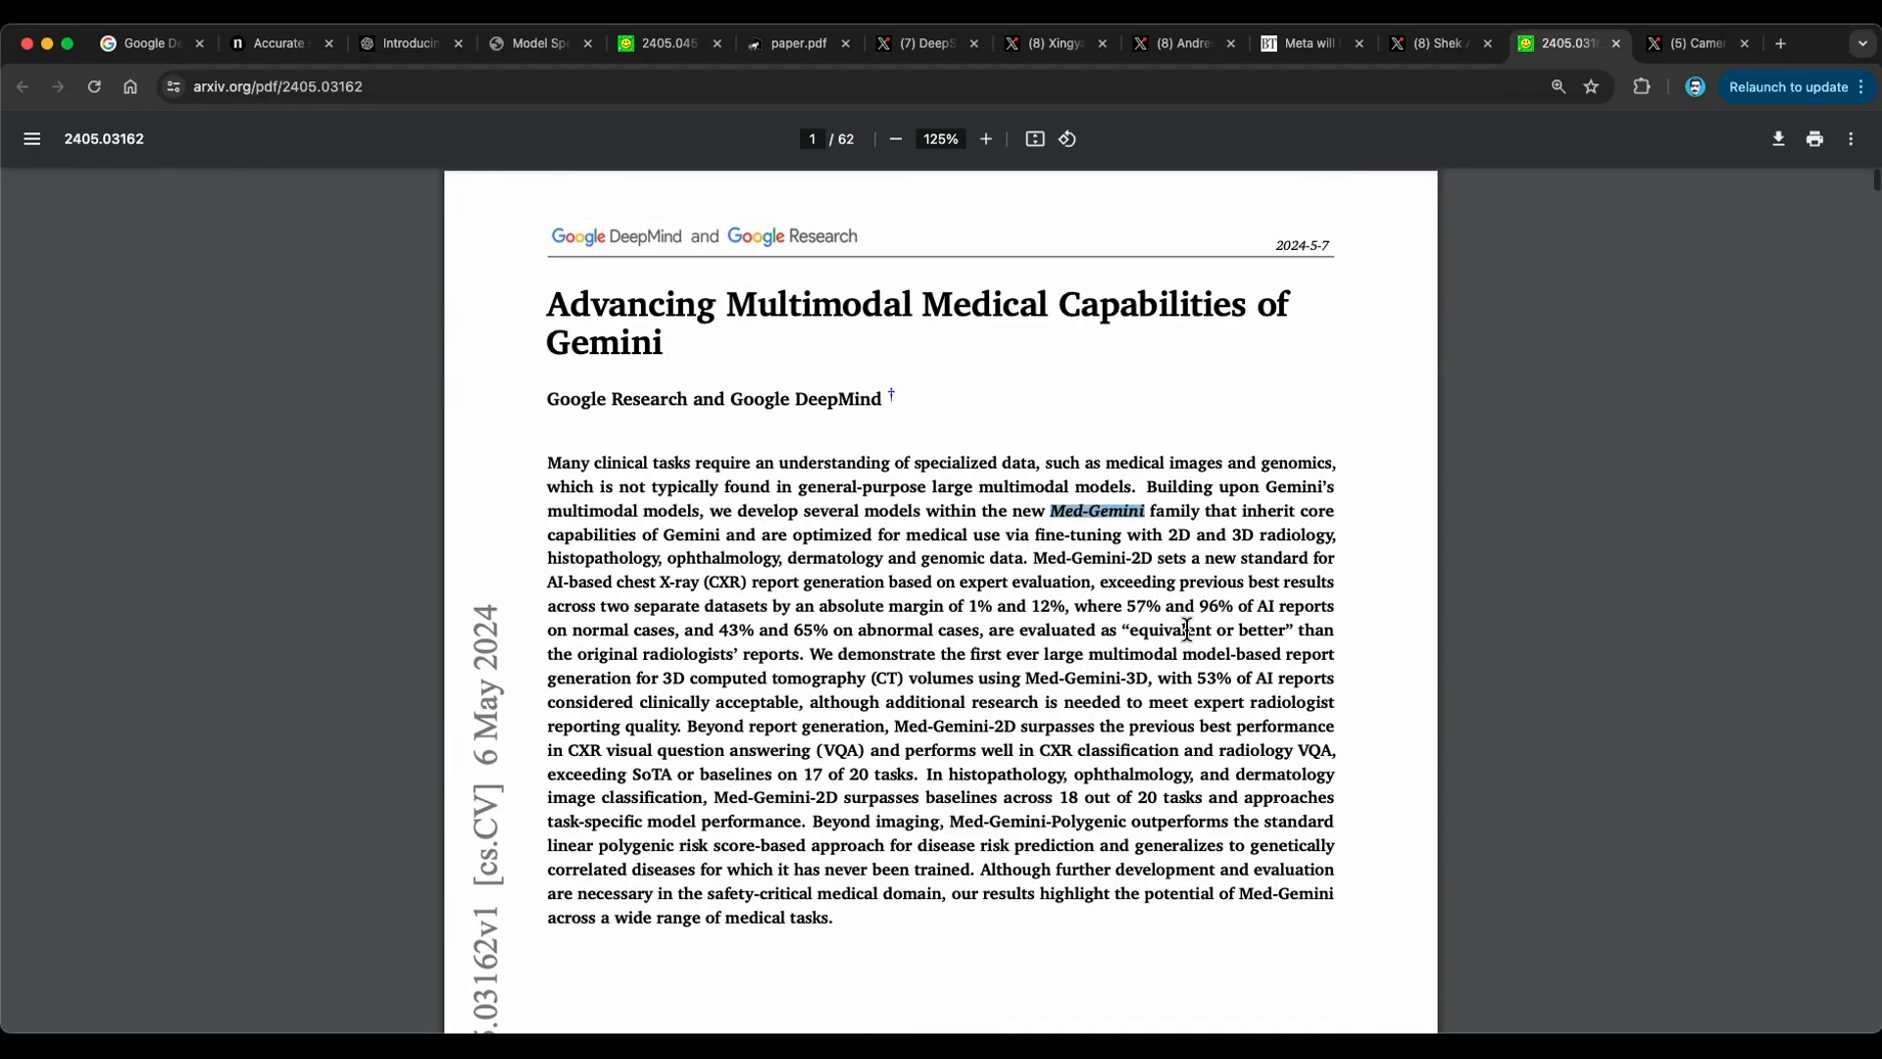
scroll("down", 3)
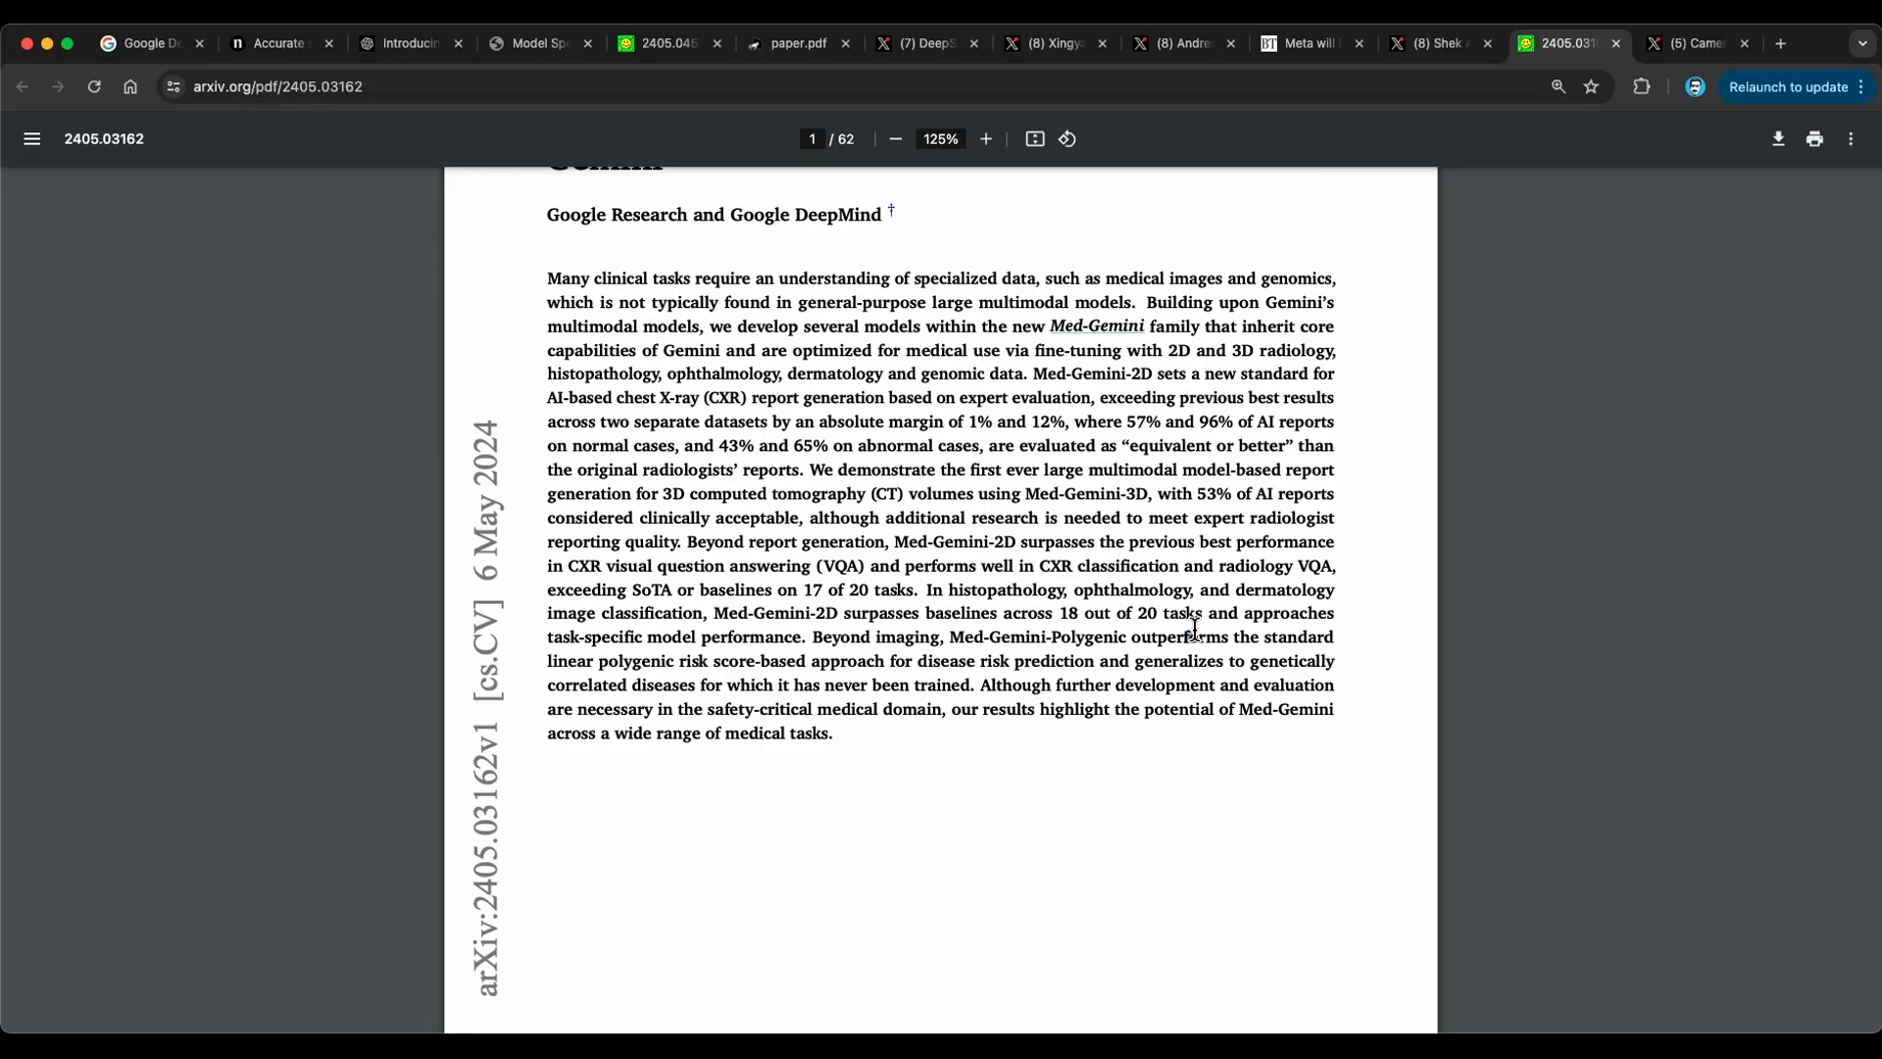
scroll("up", 3)
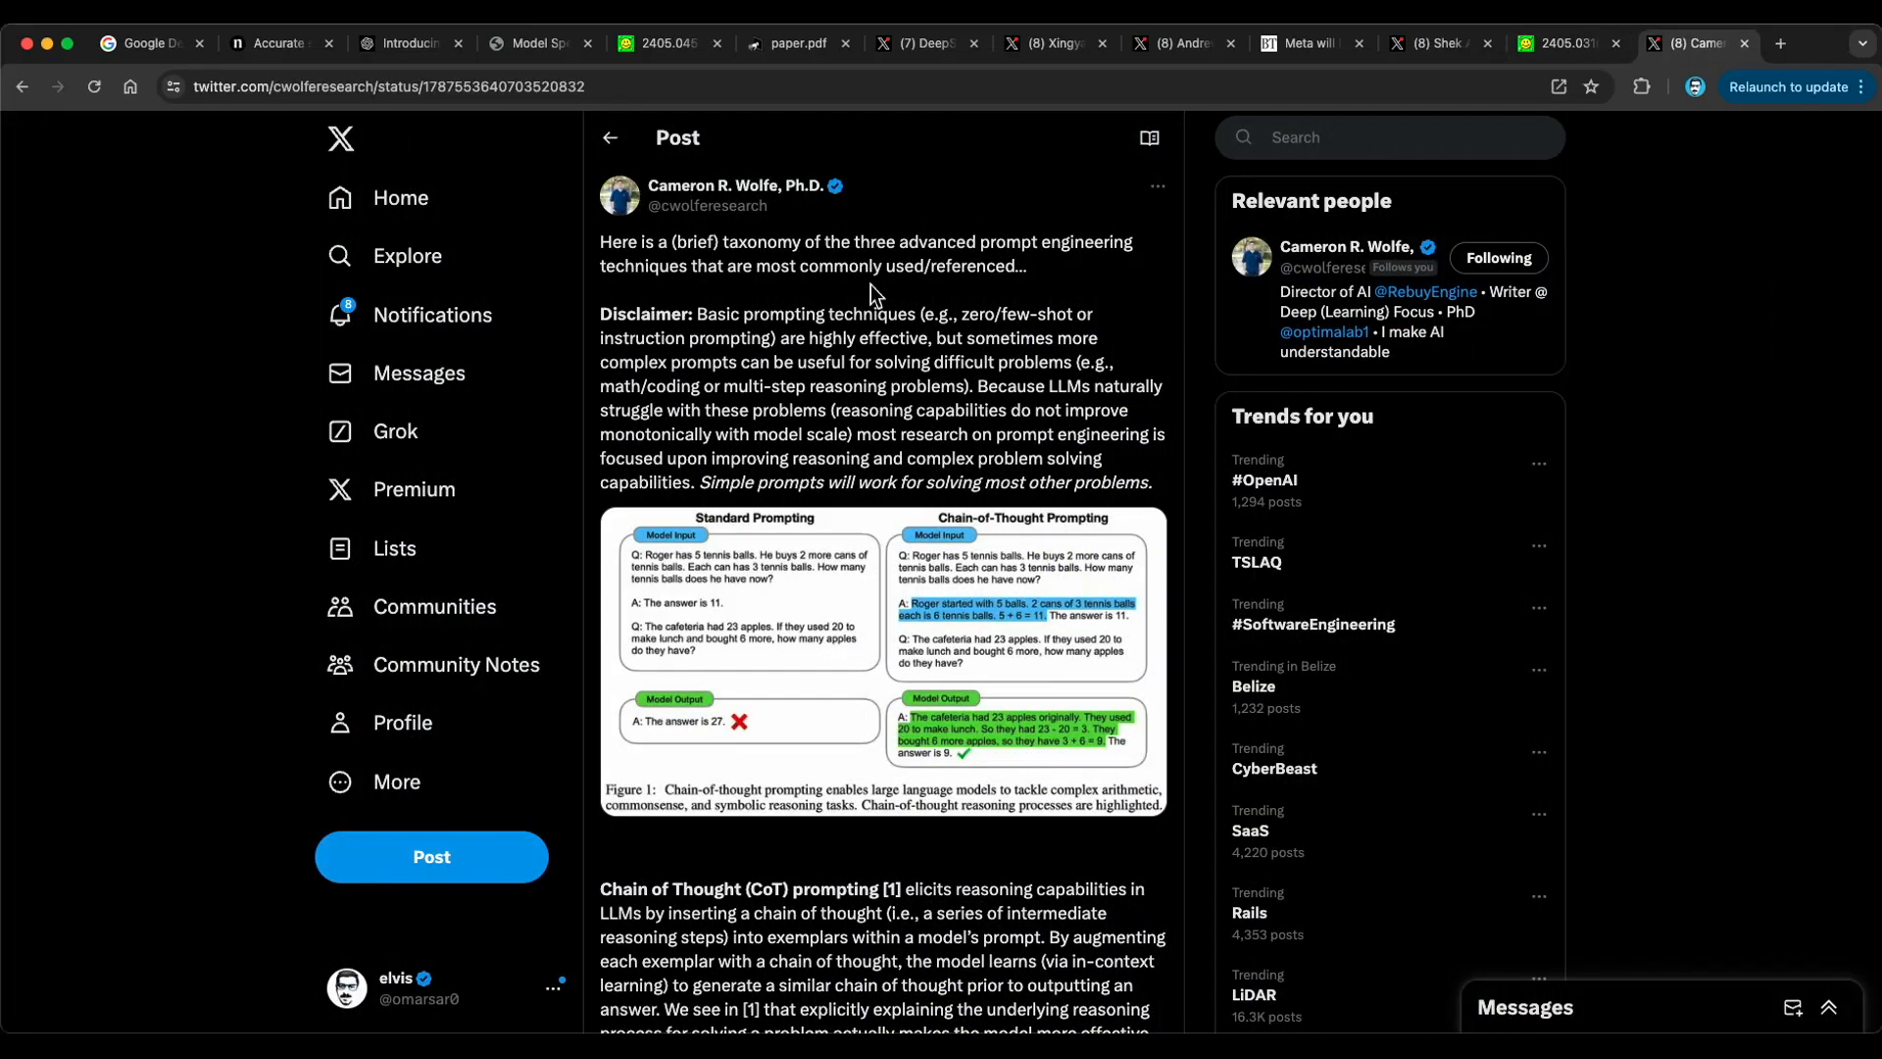
mouse_move(1122, 285)
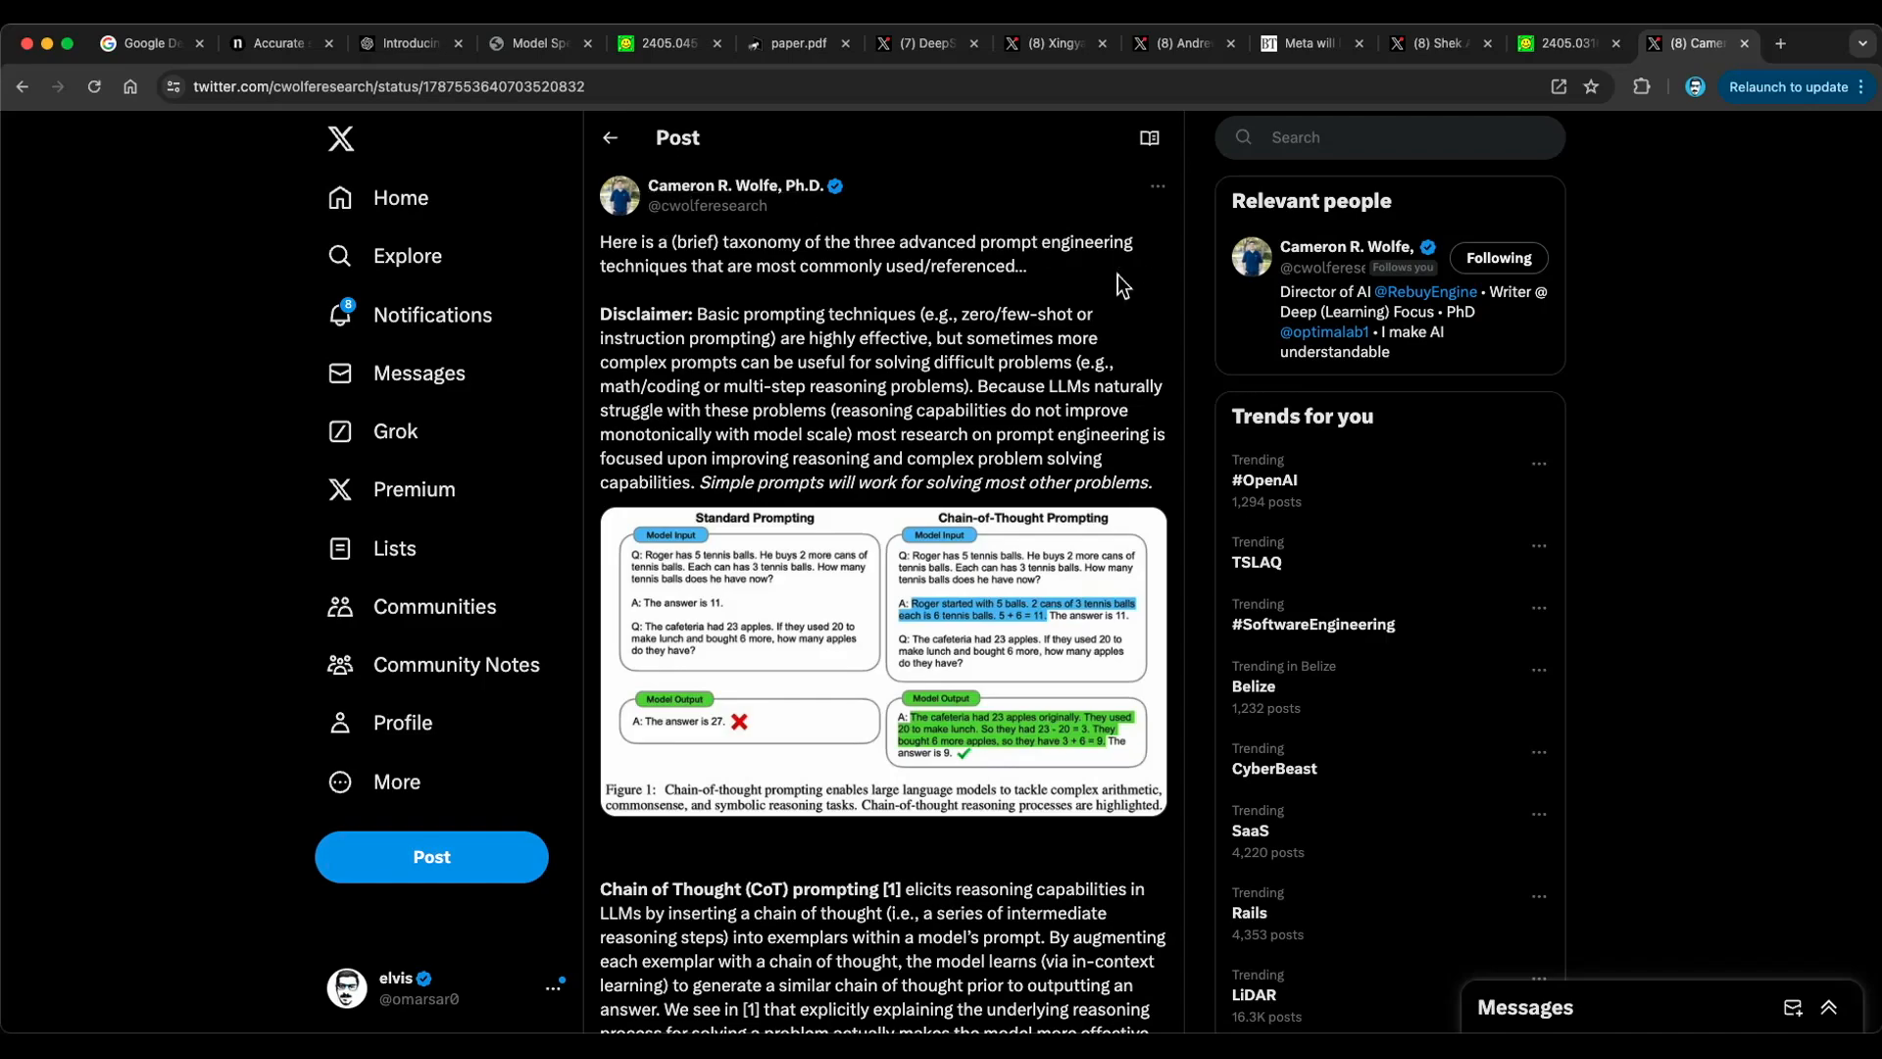
mouse_move(1008, 305)
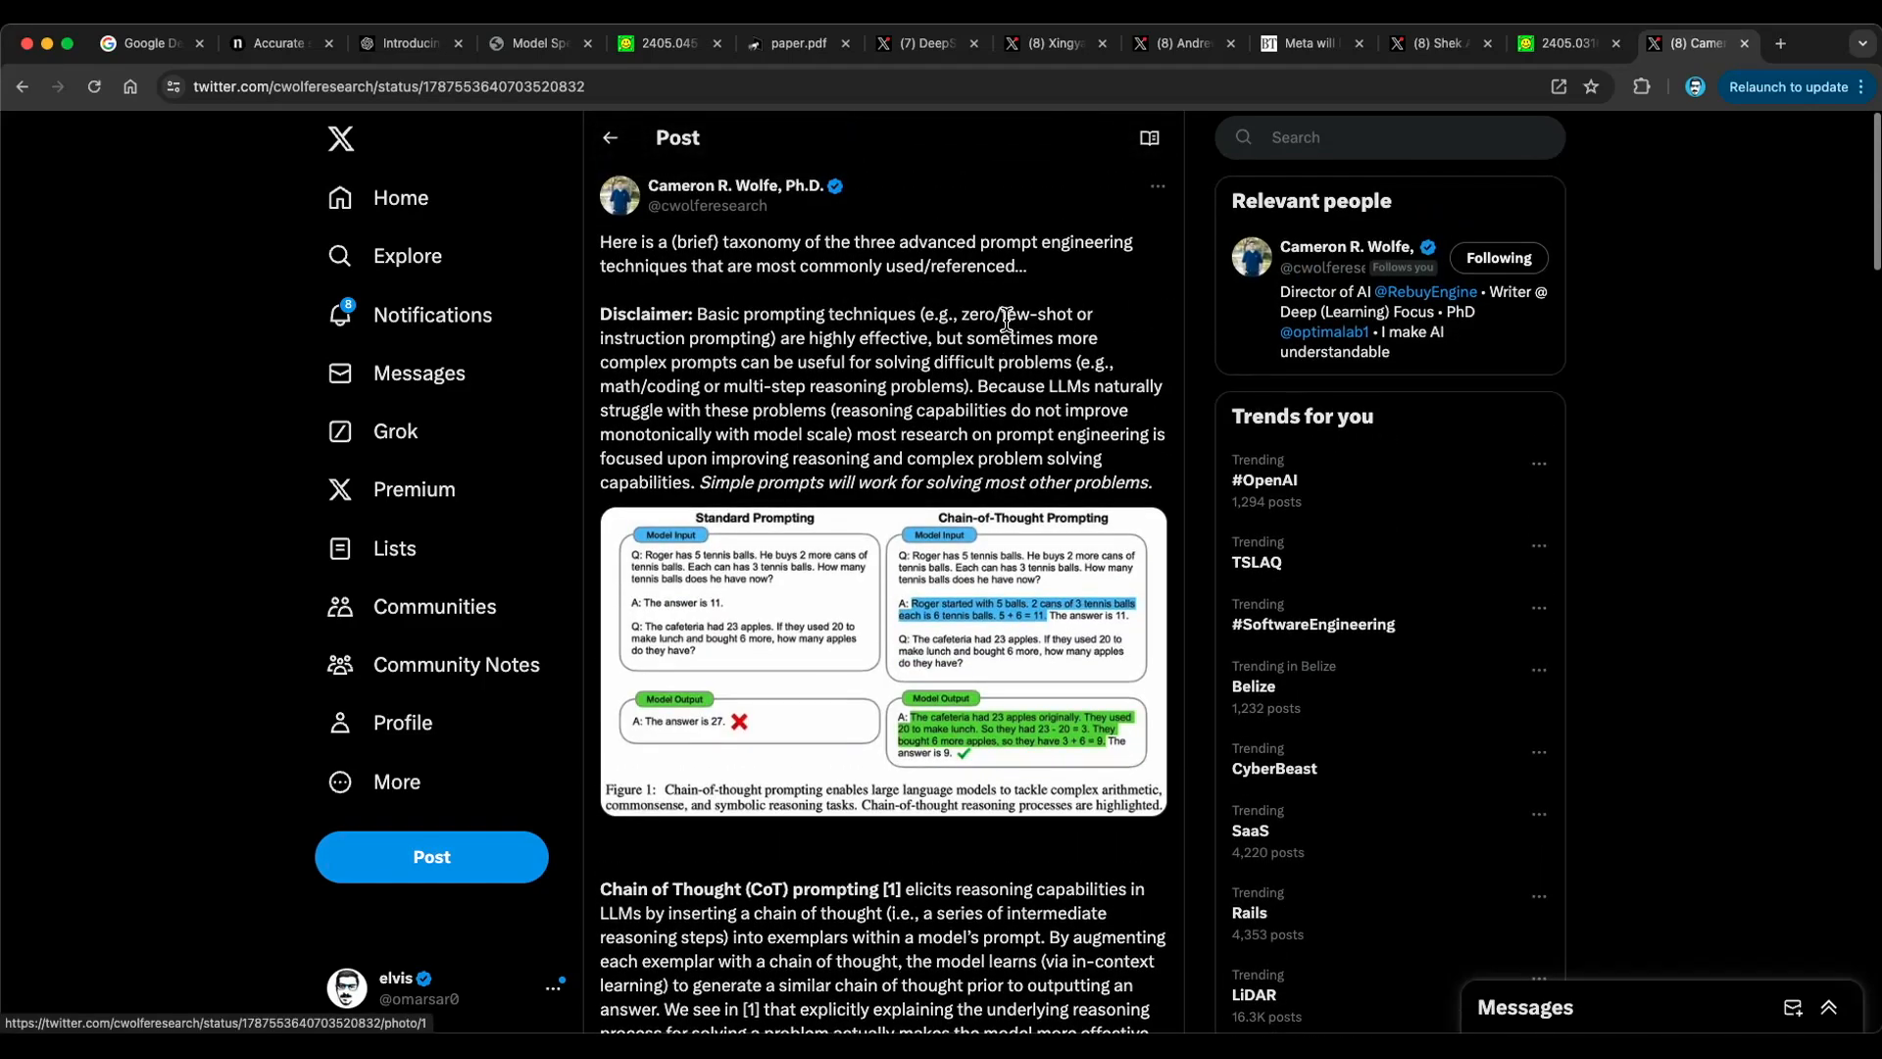
- Read the post through Chain, Tree and Graph of Thoughts, then scroll back to its top
scroll("down", 3)
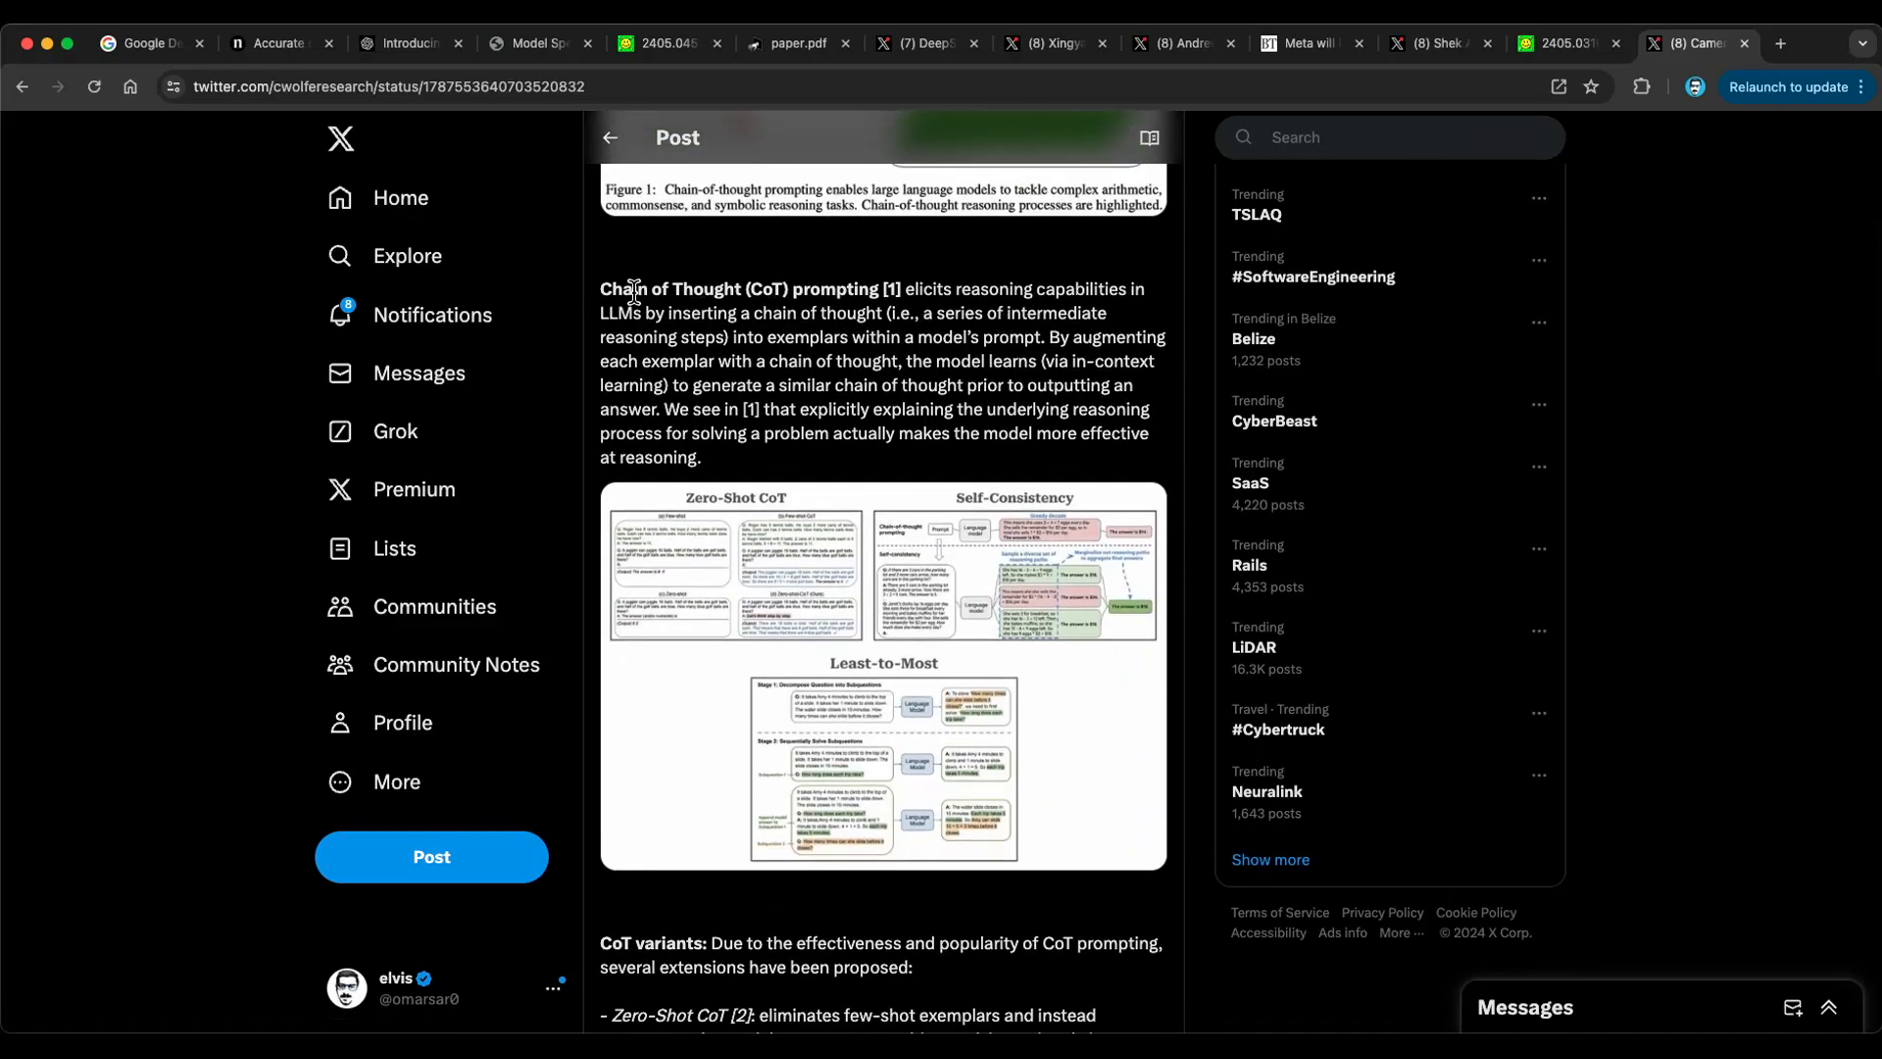
mouse_move(961, 300)
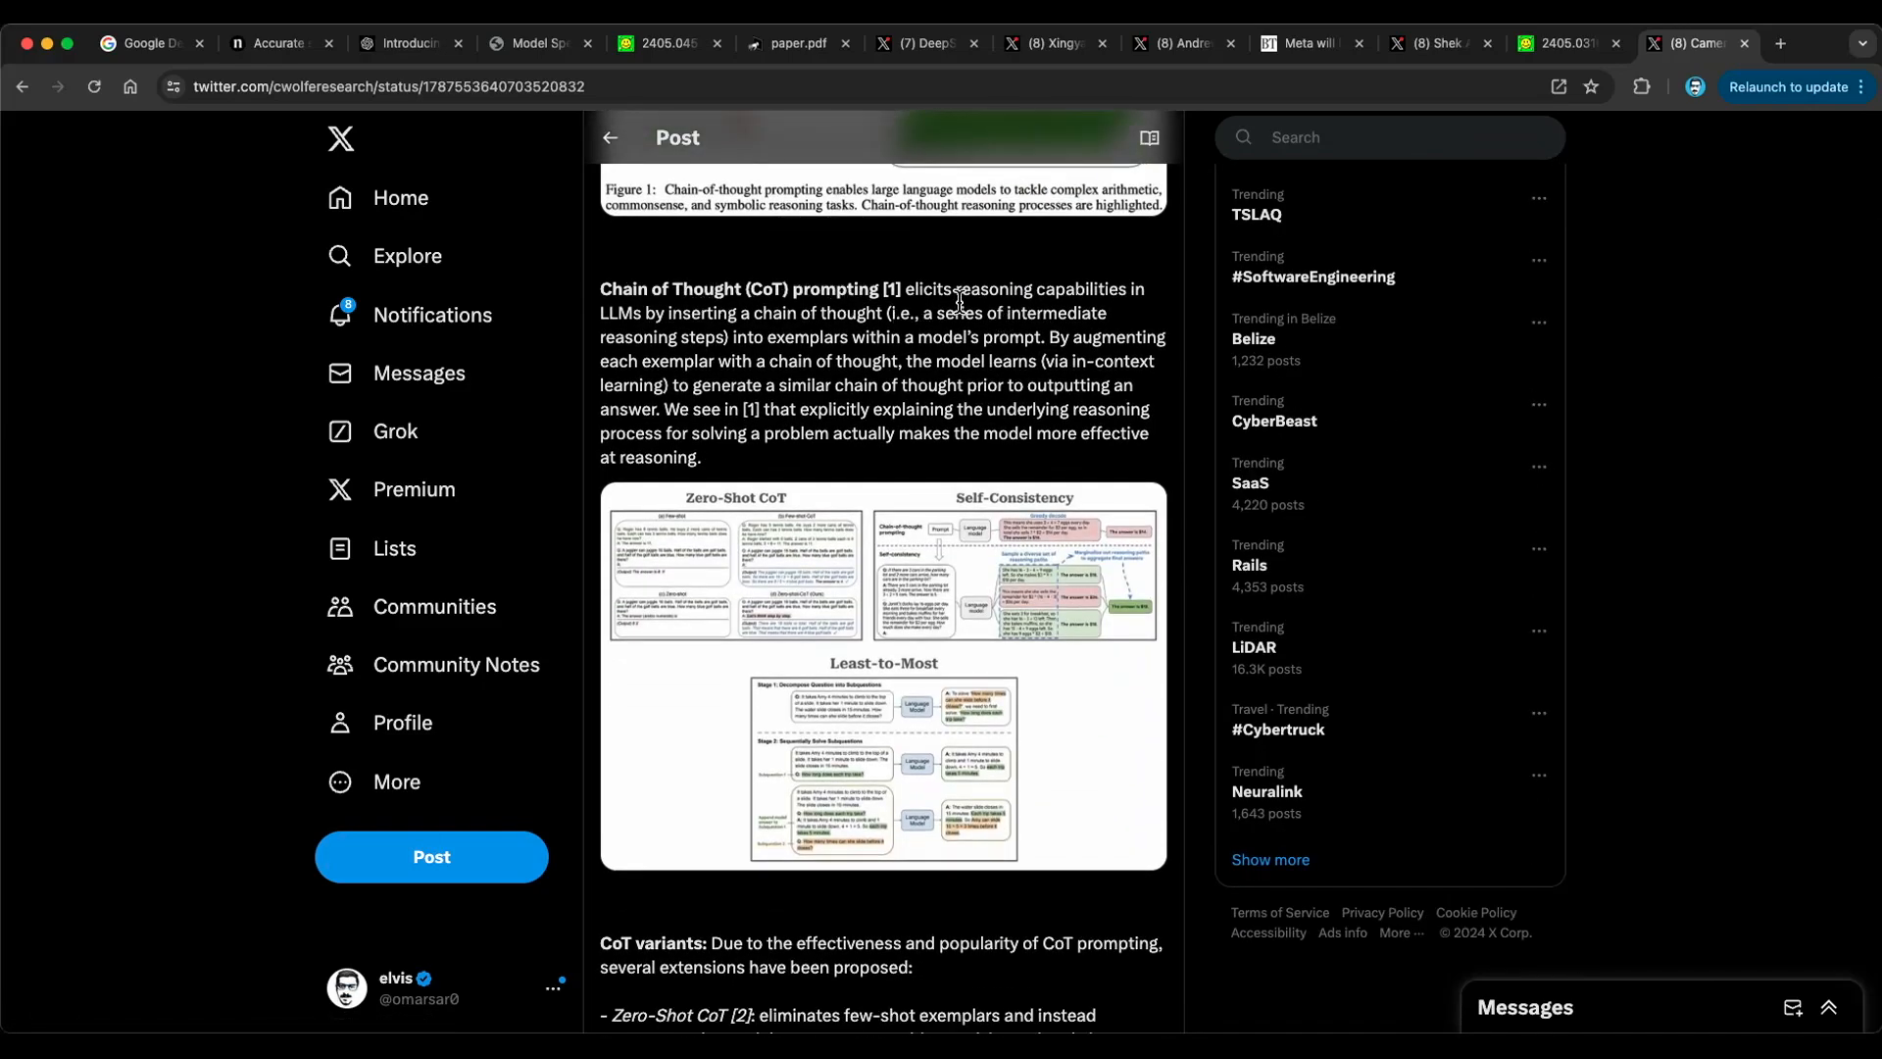
mouse_move(674, 310)
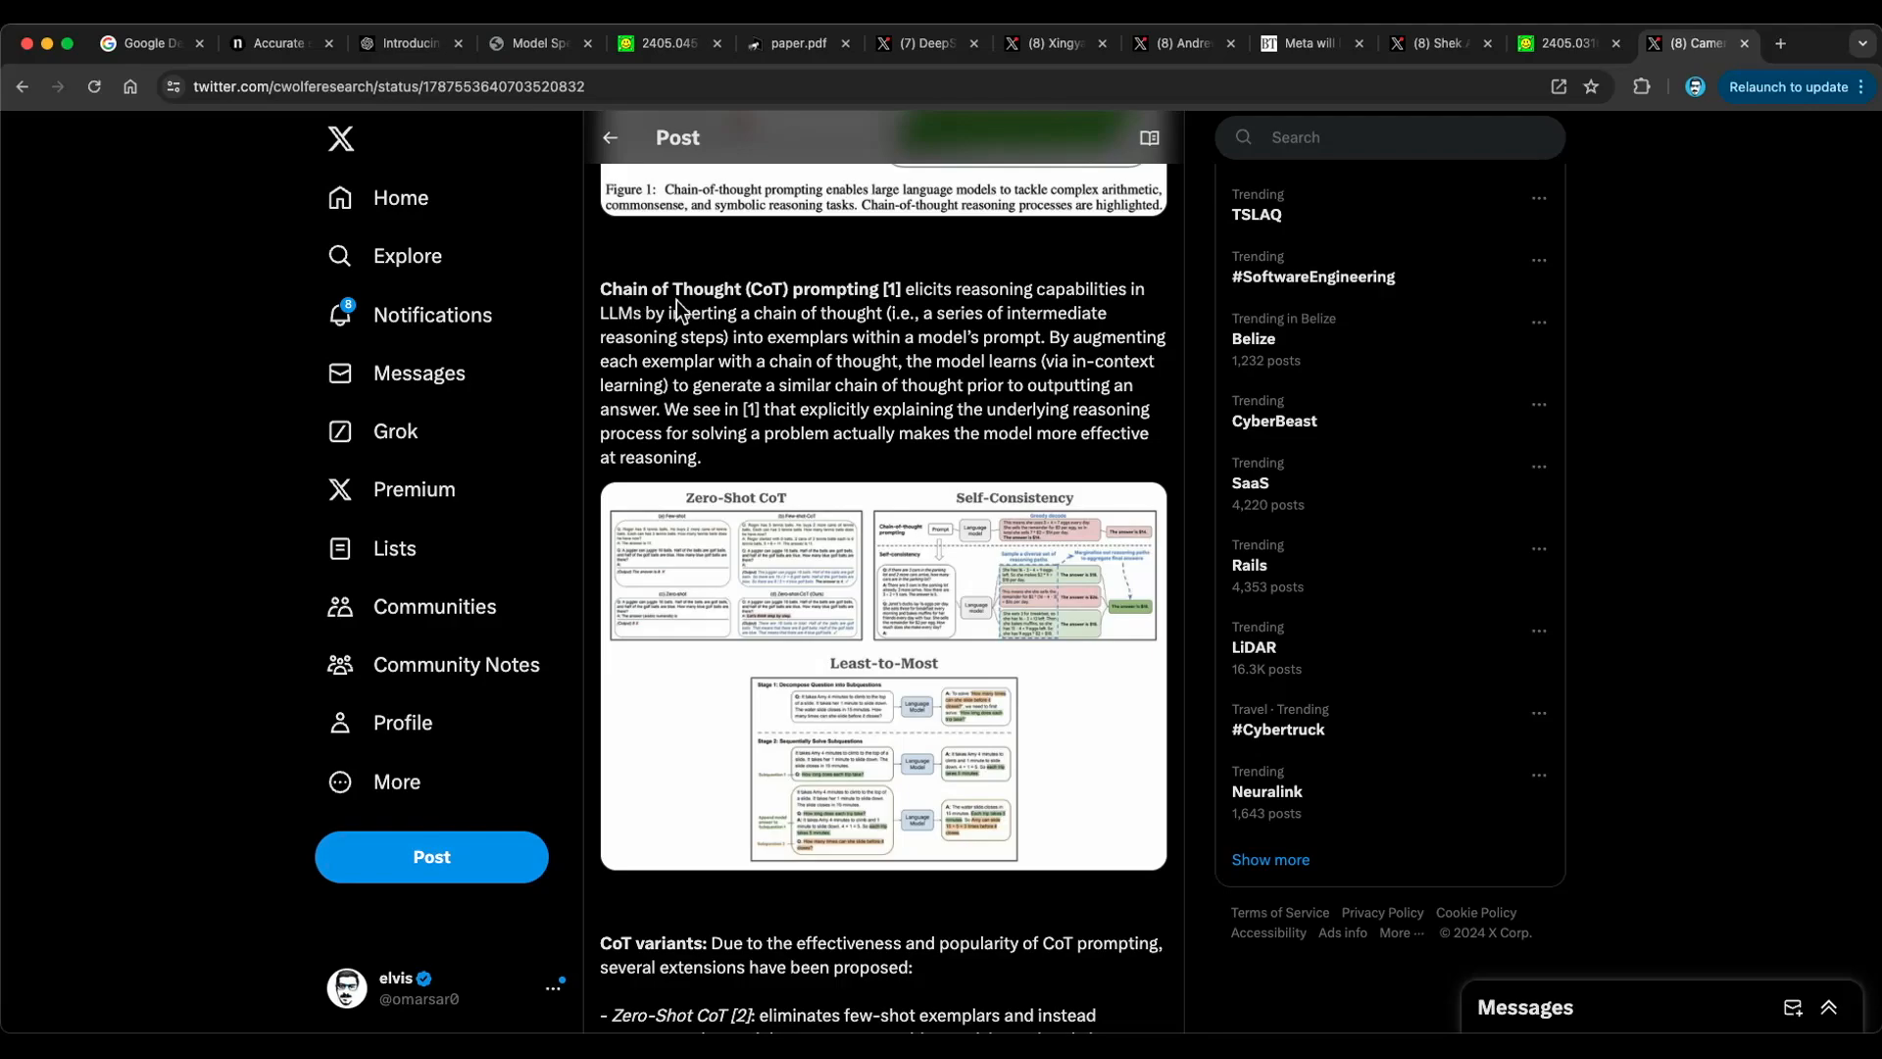
scroll("down", 3)
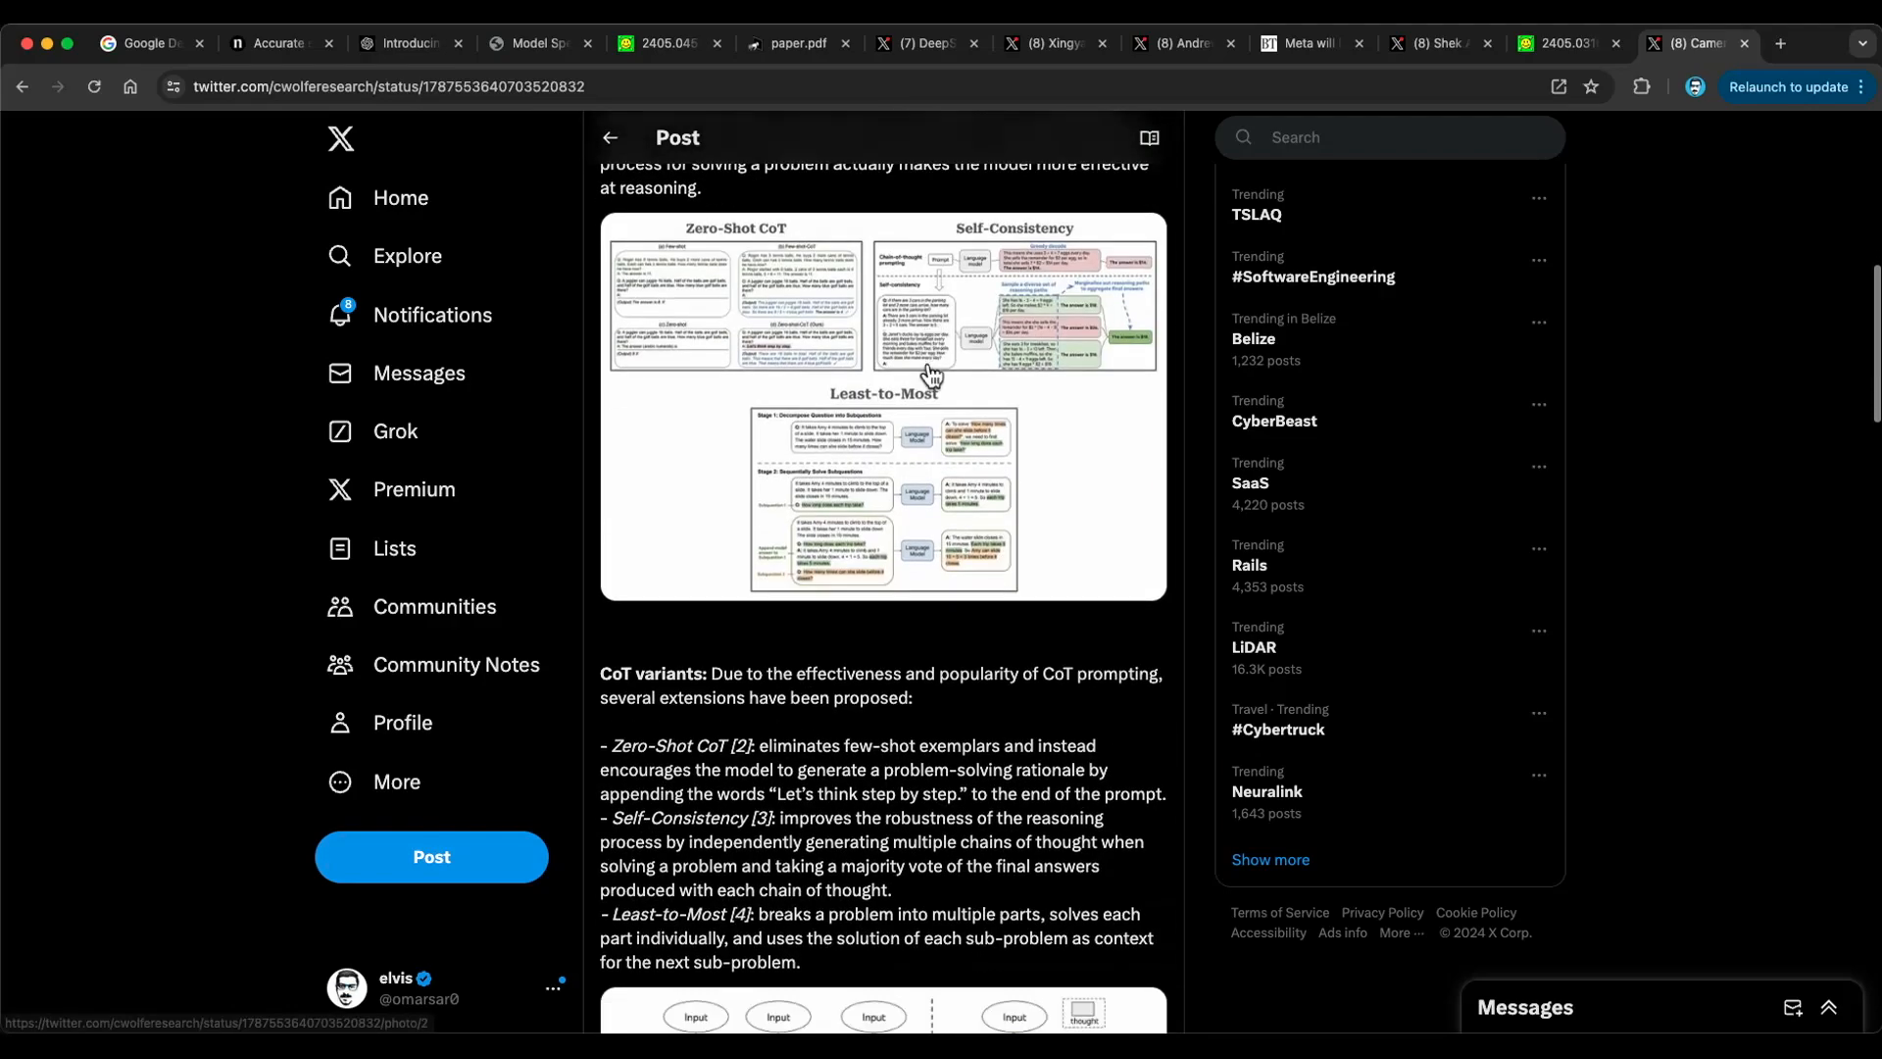
scroll("down", 3)
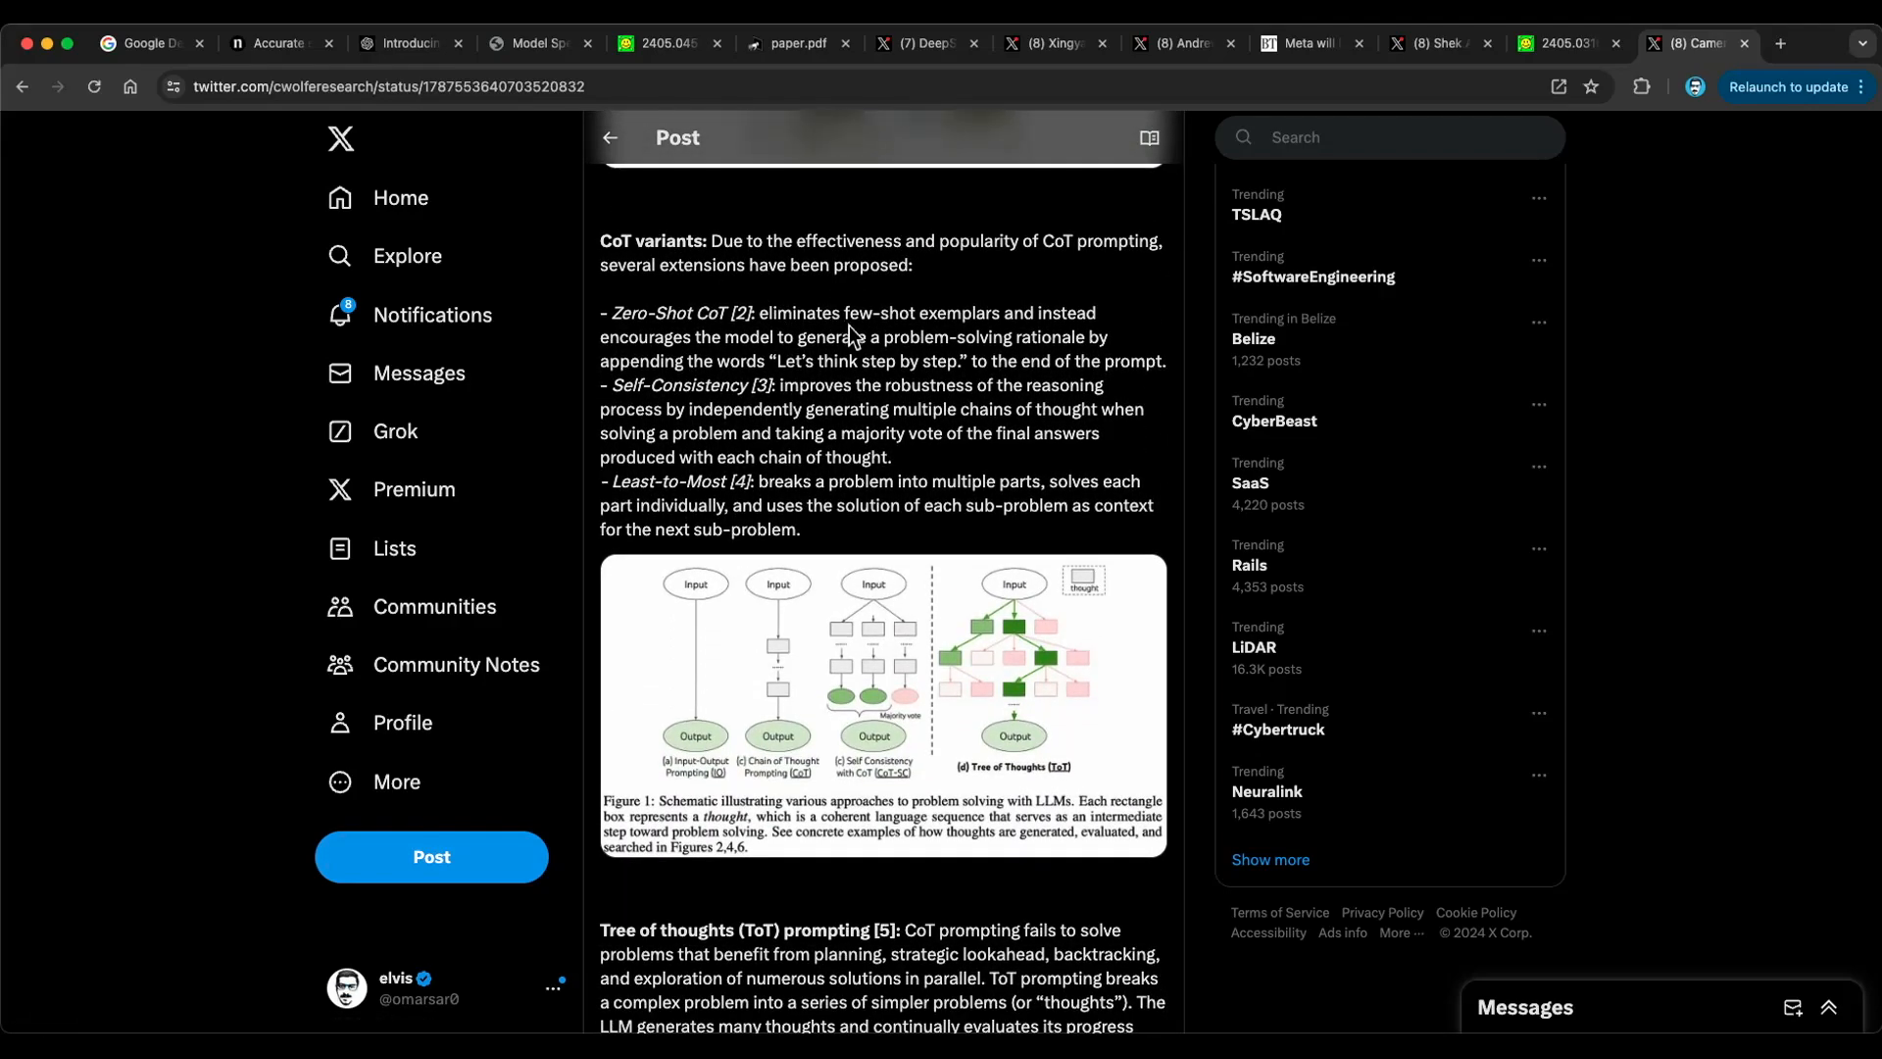
scroll("down", 3)
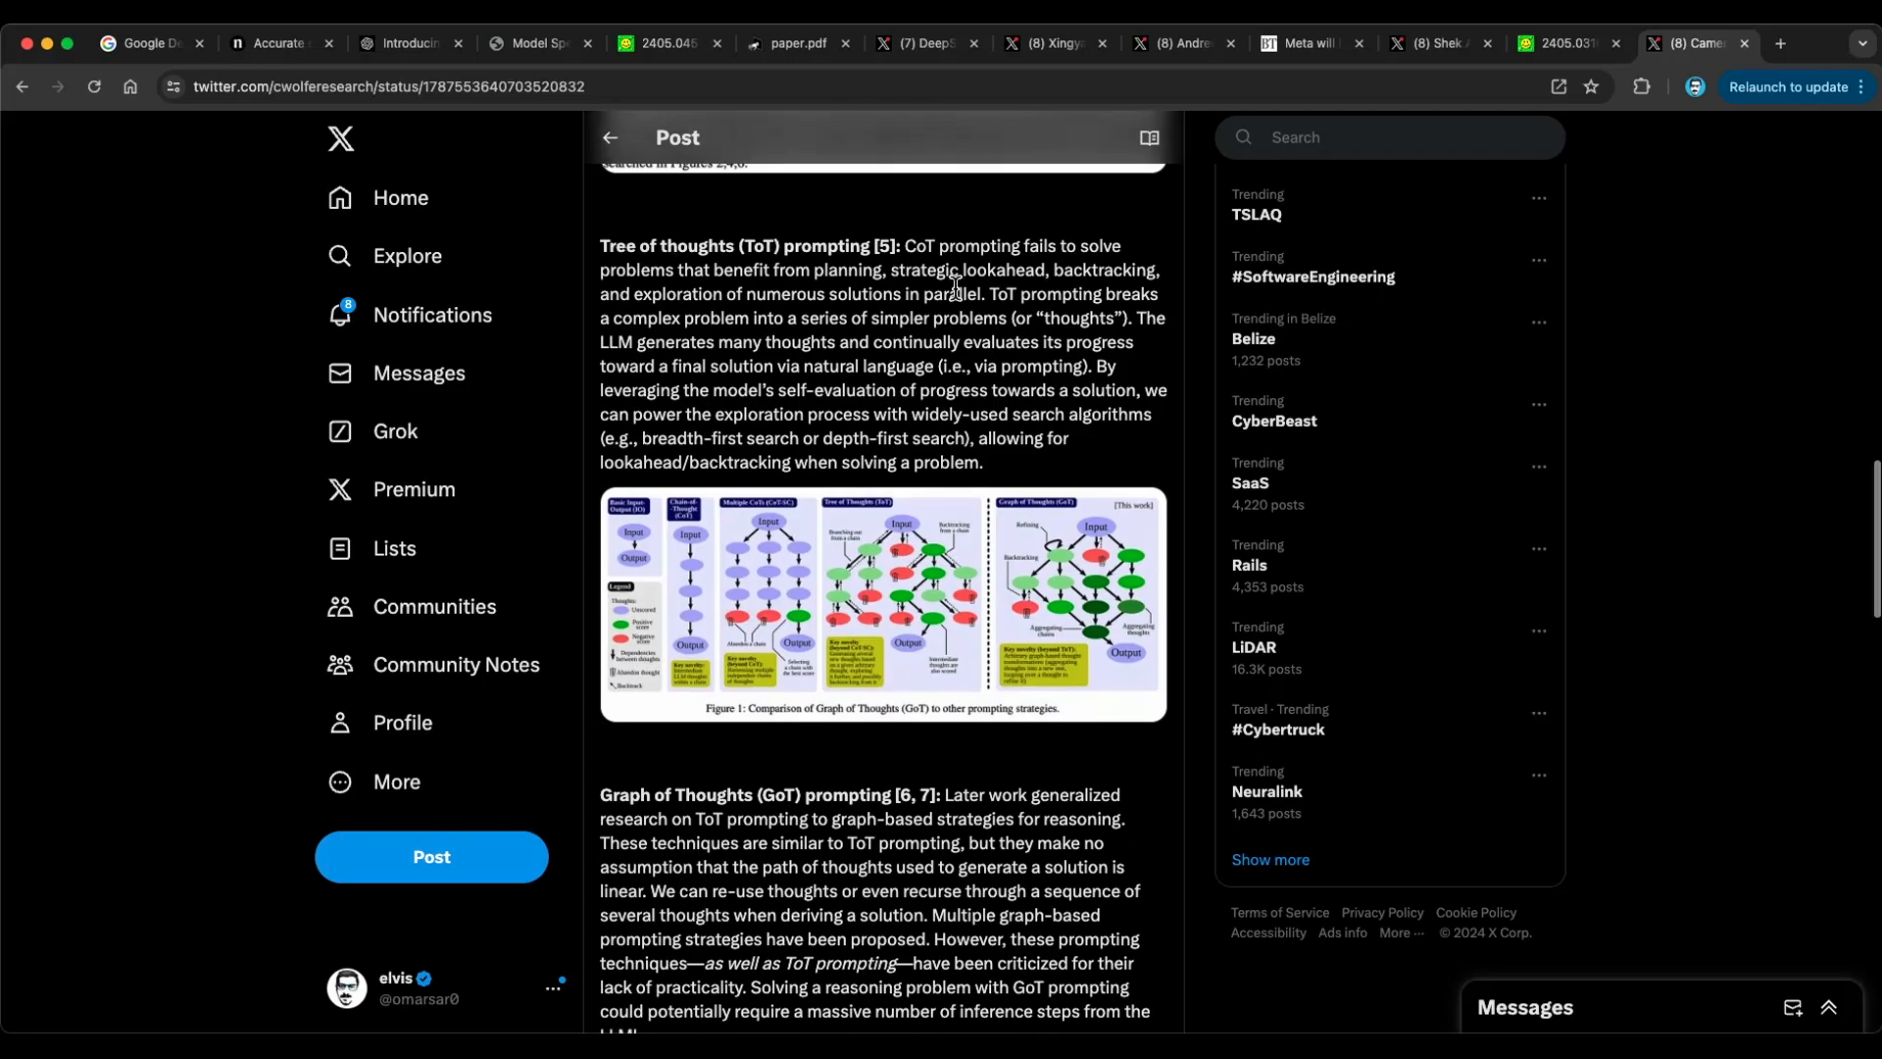
scroll("down", 3)
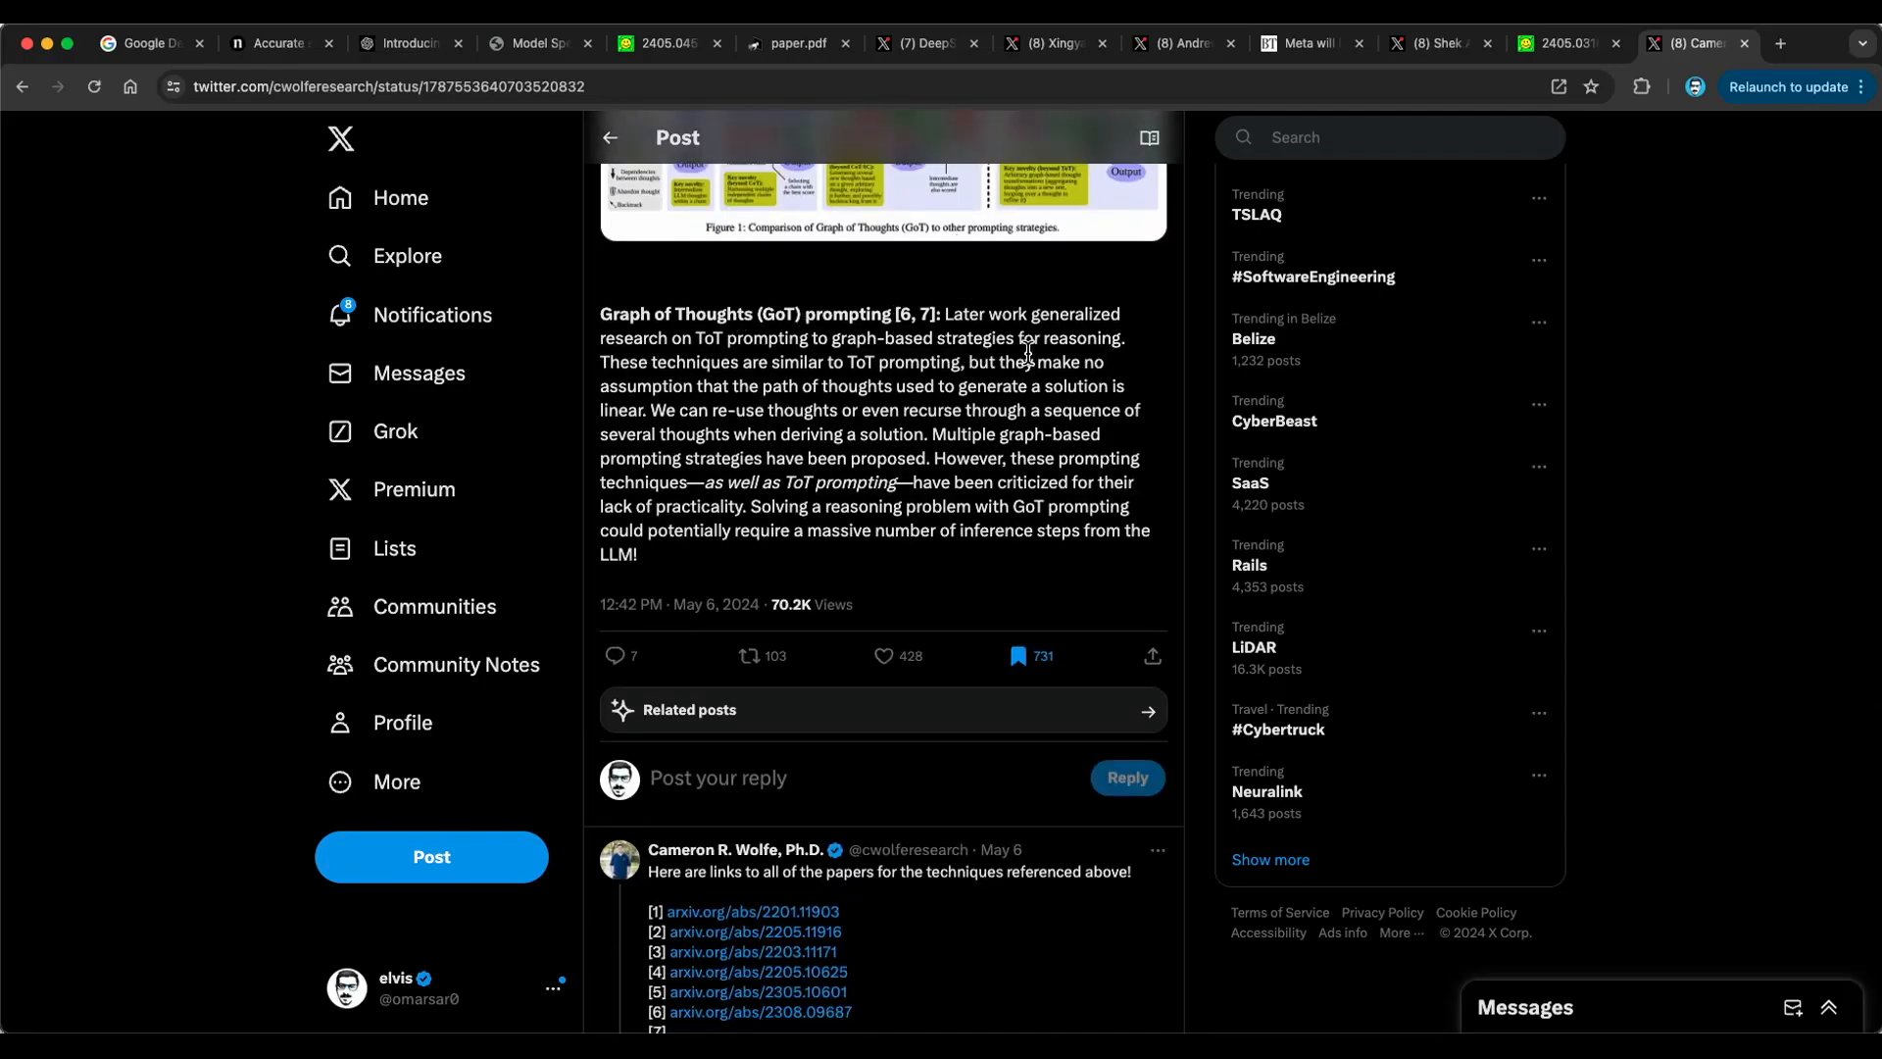
scroll("up", 3)
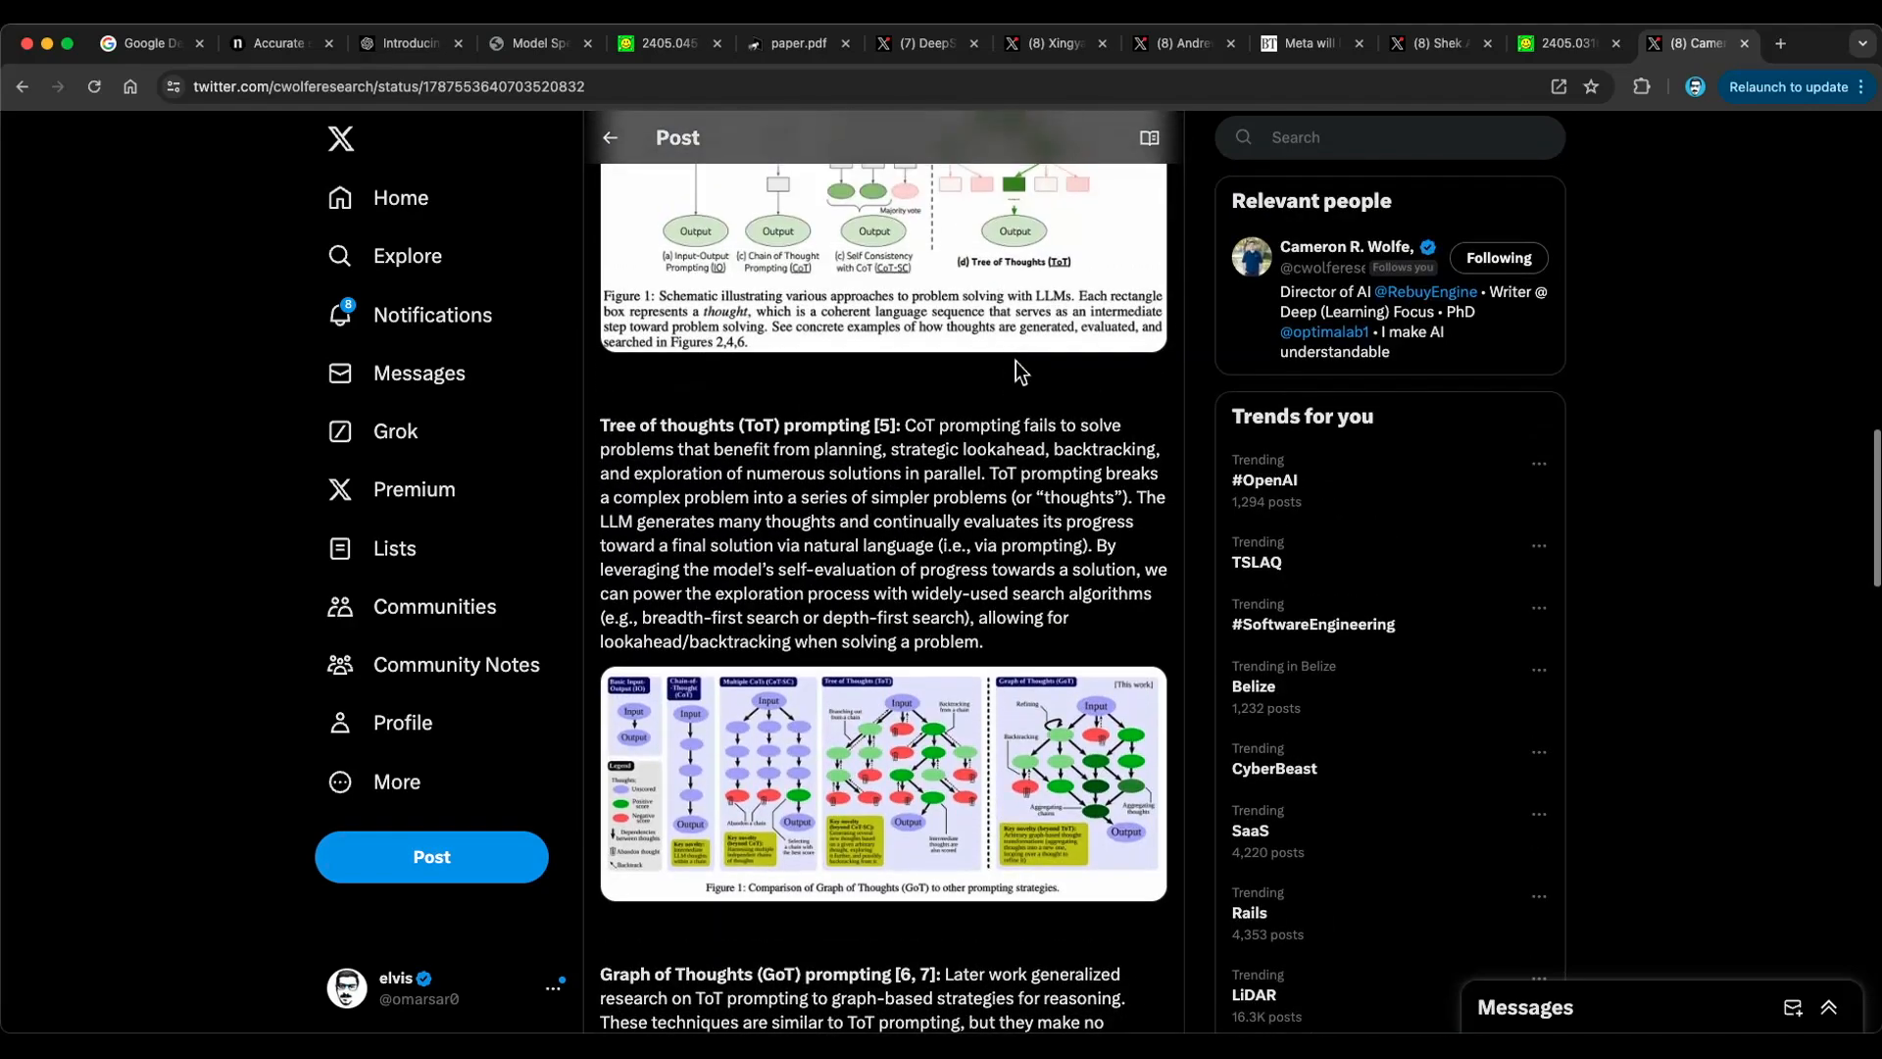
scroll("up", 3)
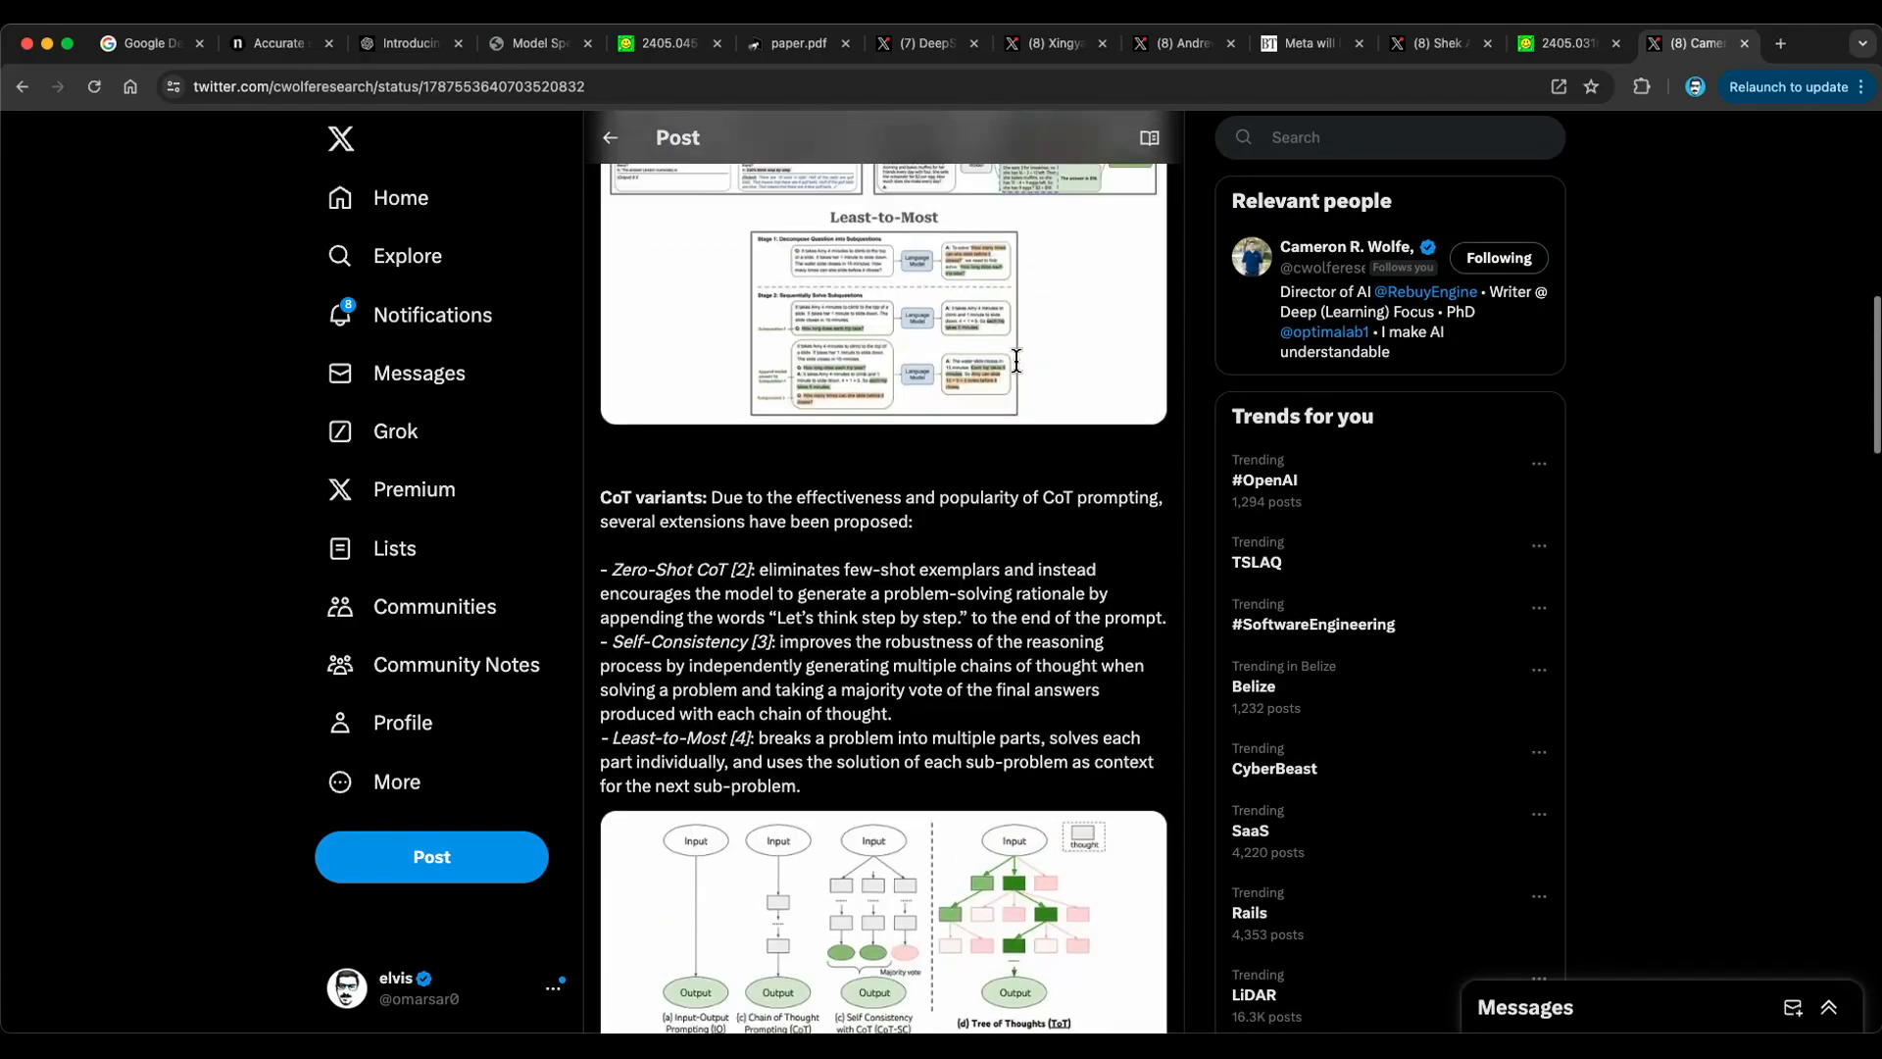
scroll("up", 3)
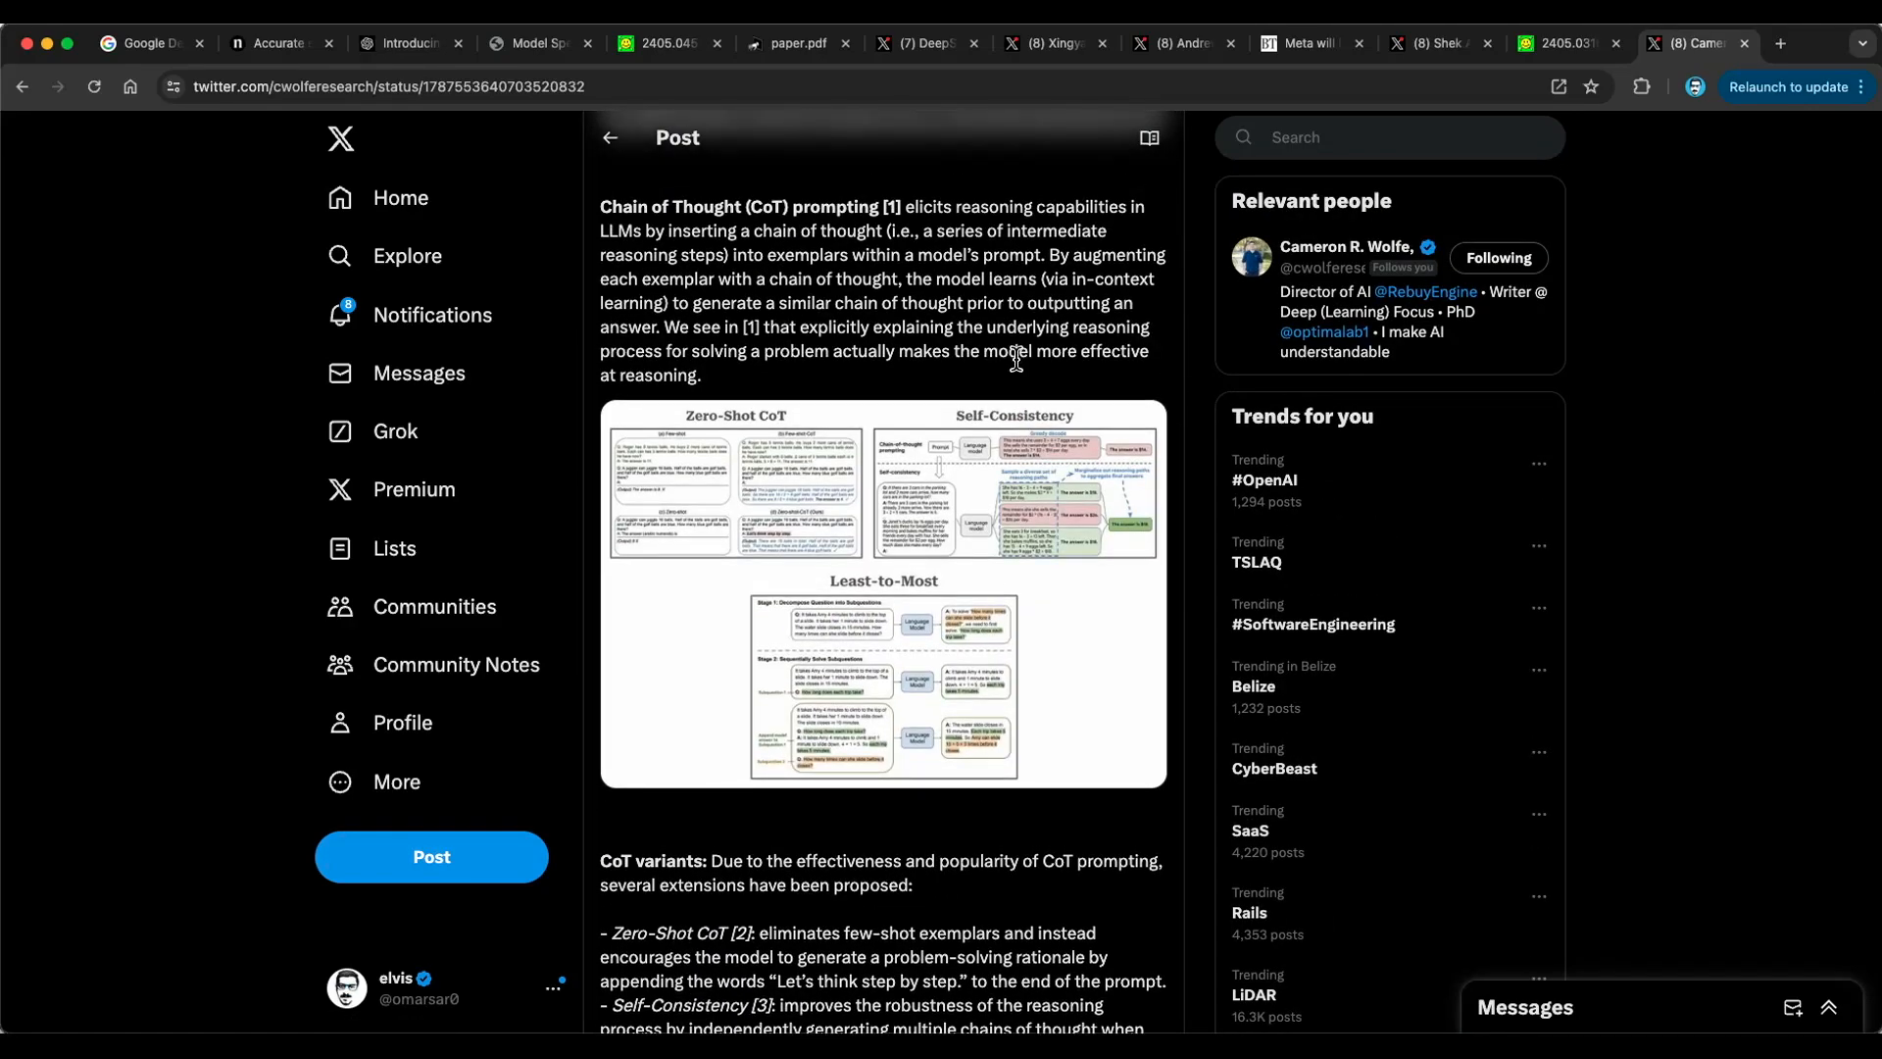
mouse_move(786, 284)
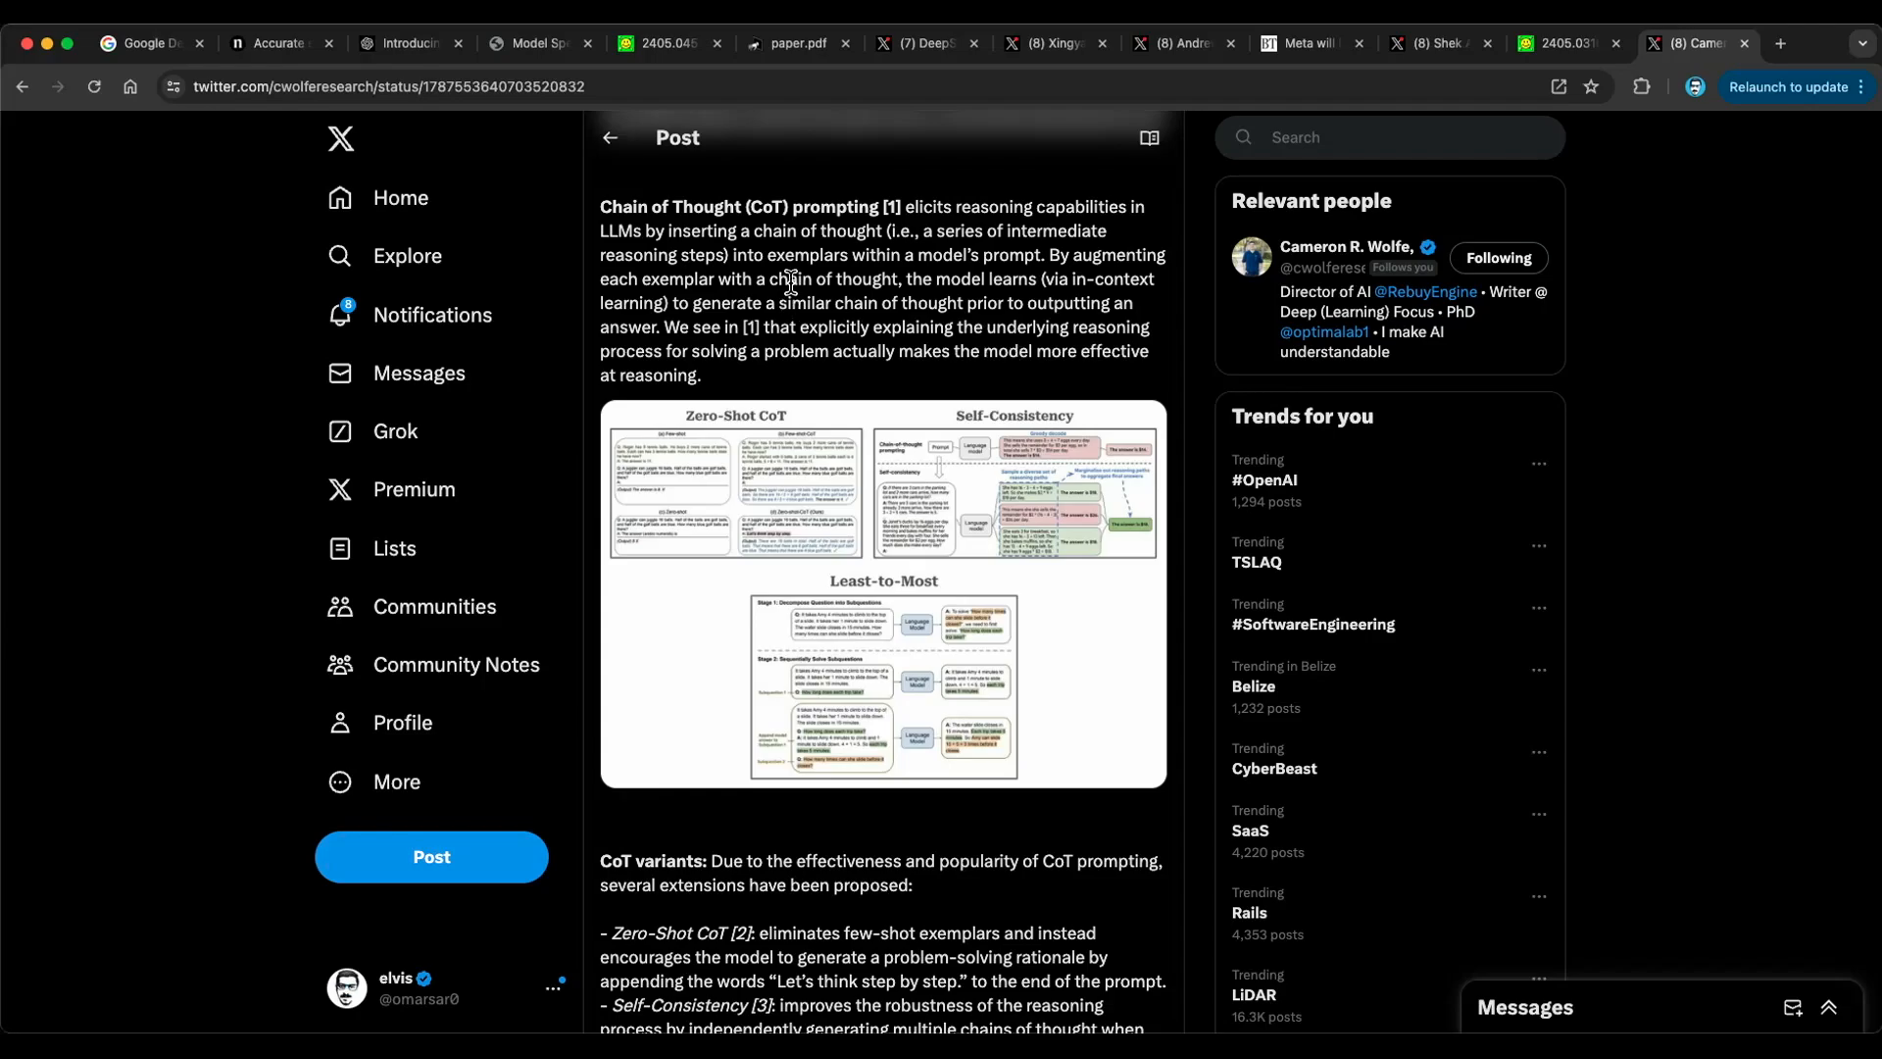
mouse_move(848, 248)
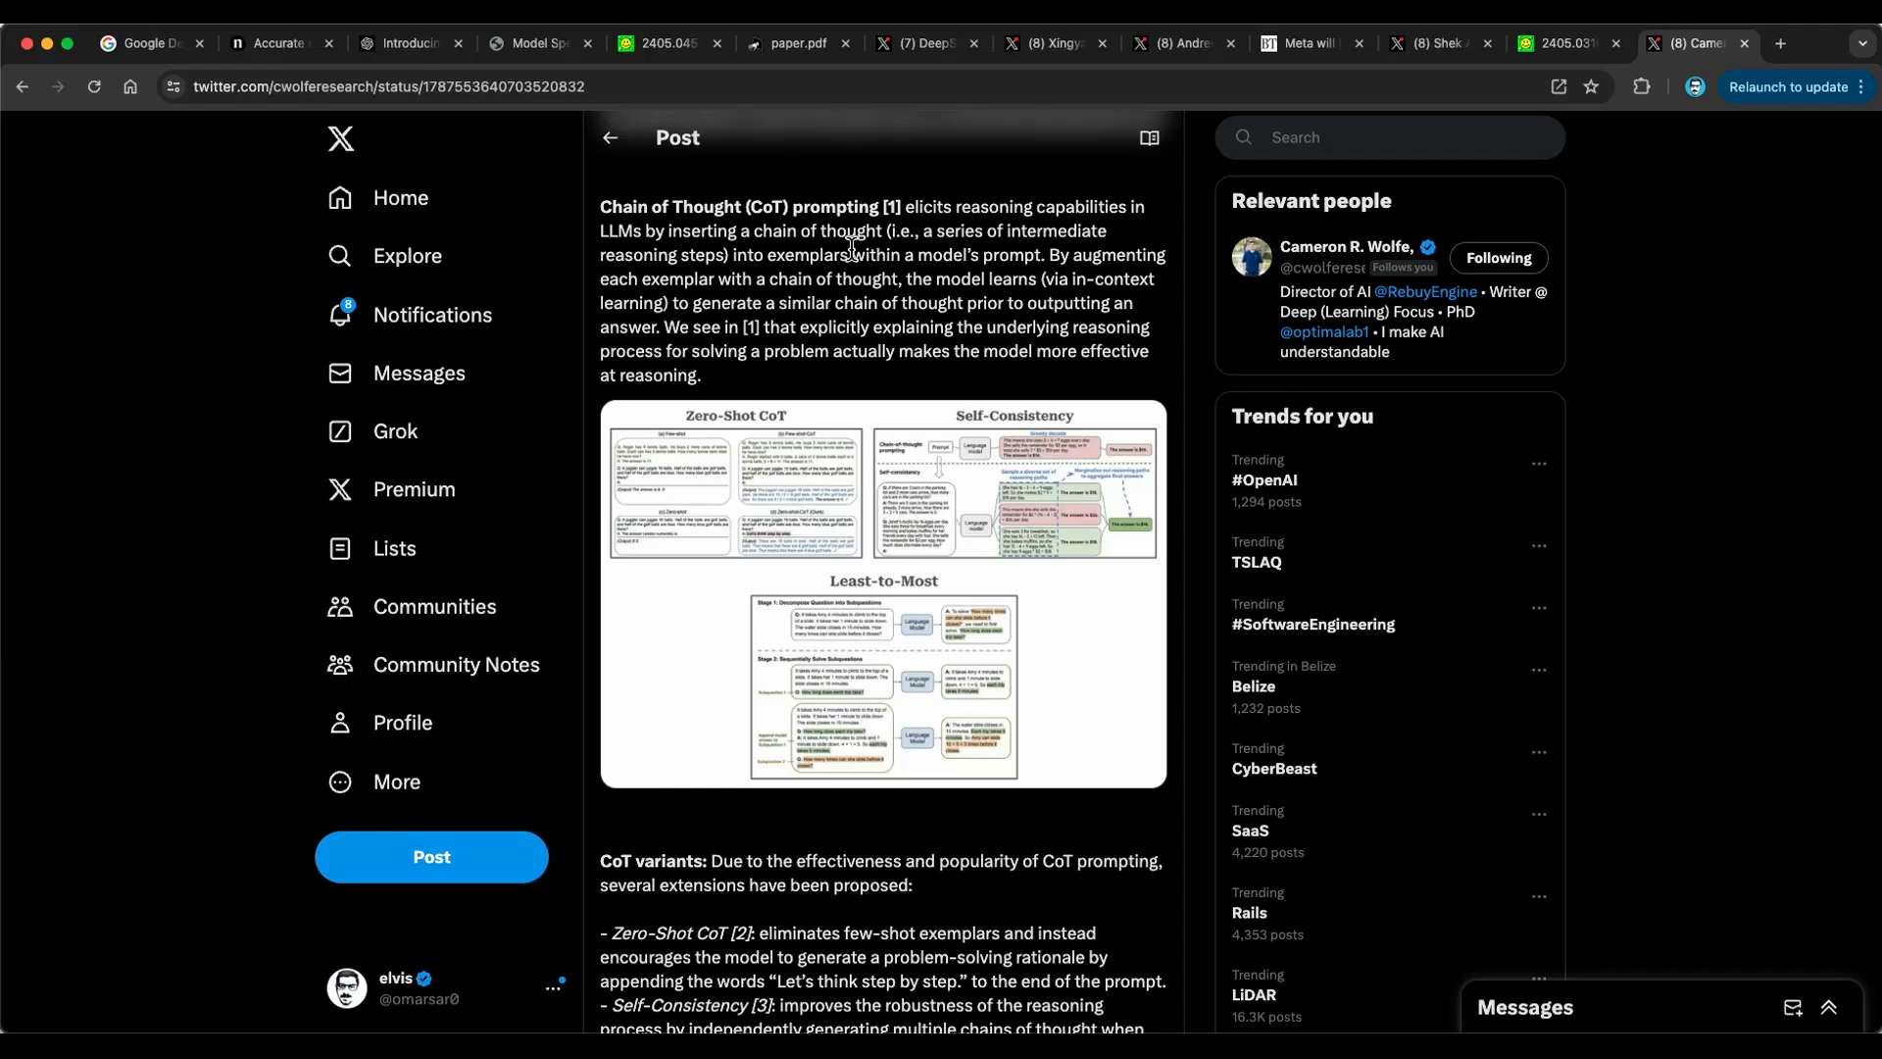
scroll("down", 3)
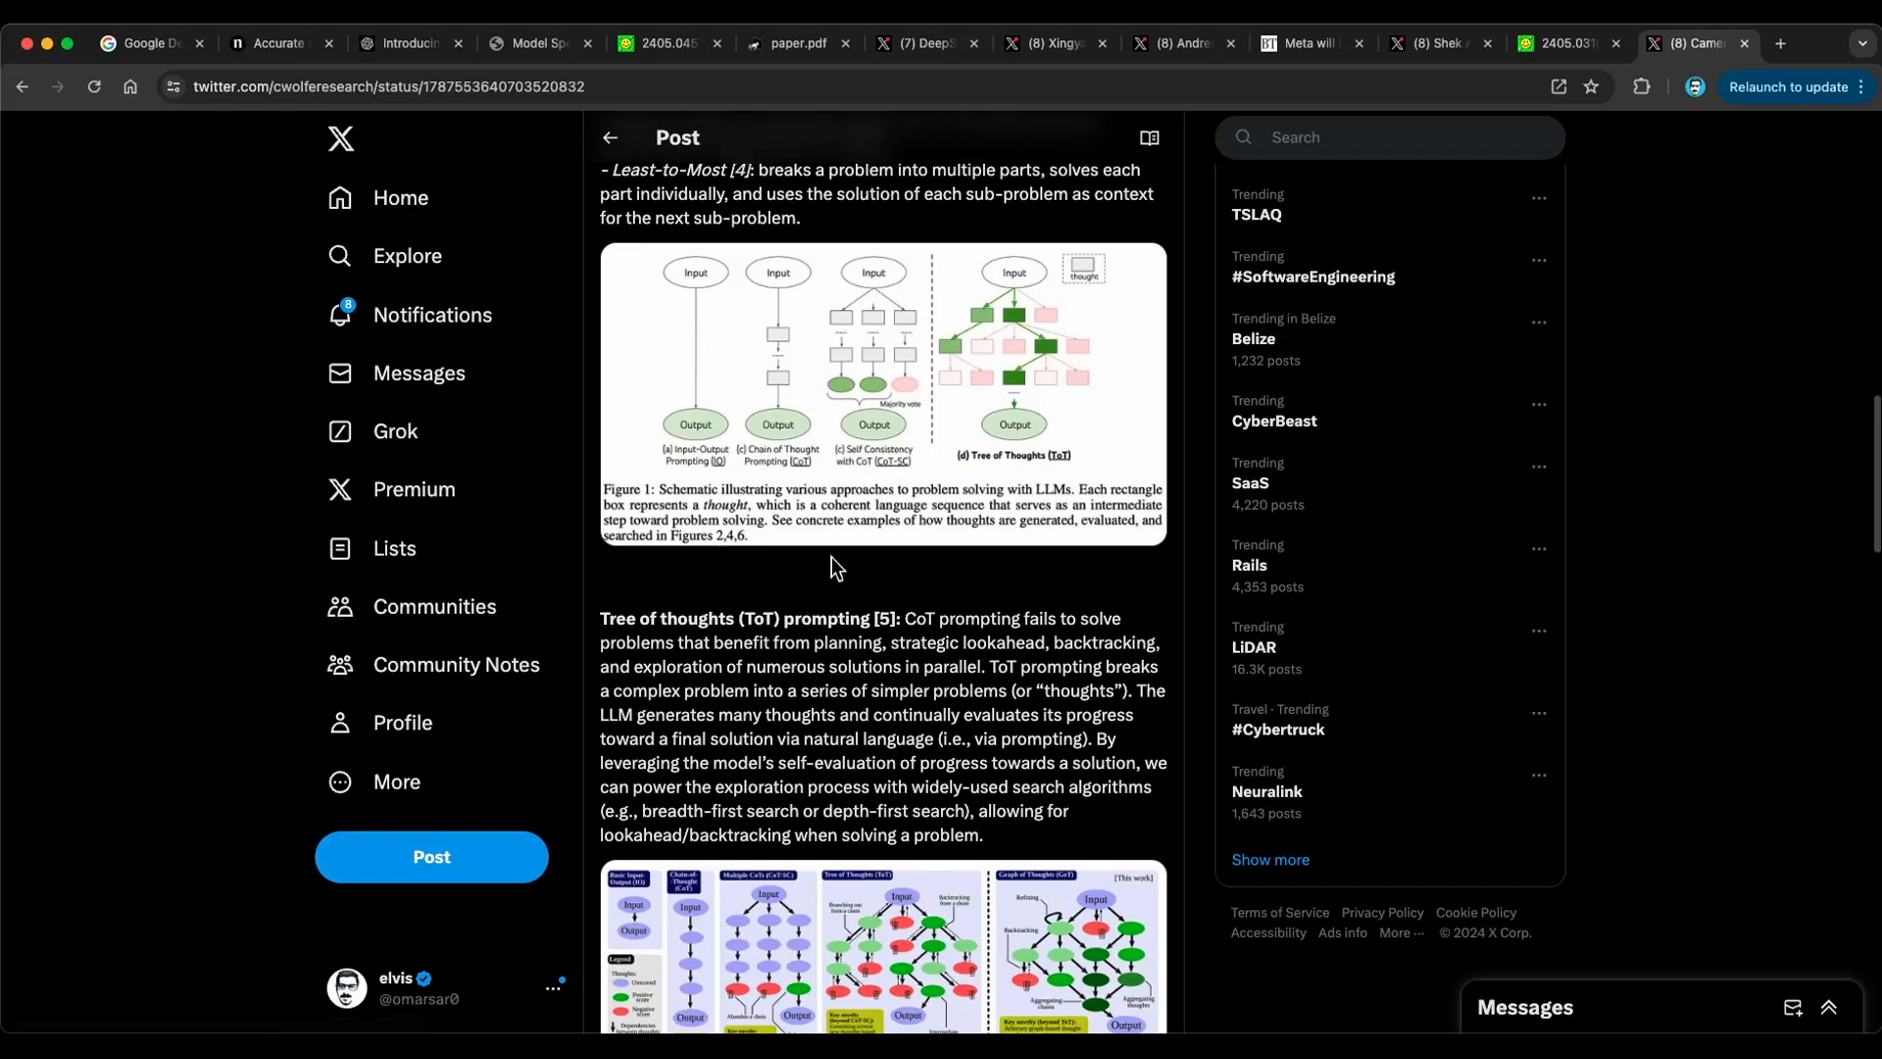
scroll("down", 3)
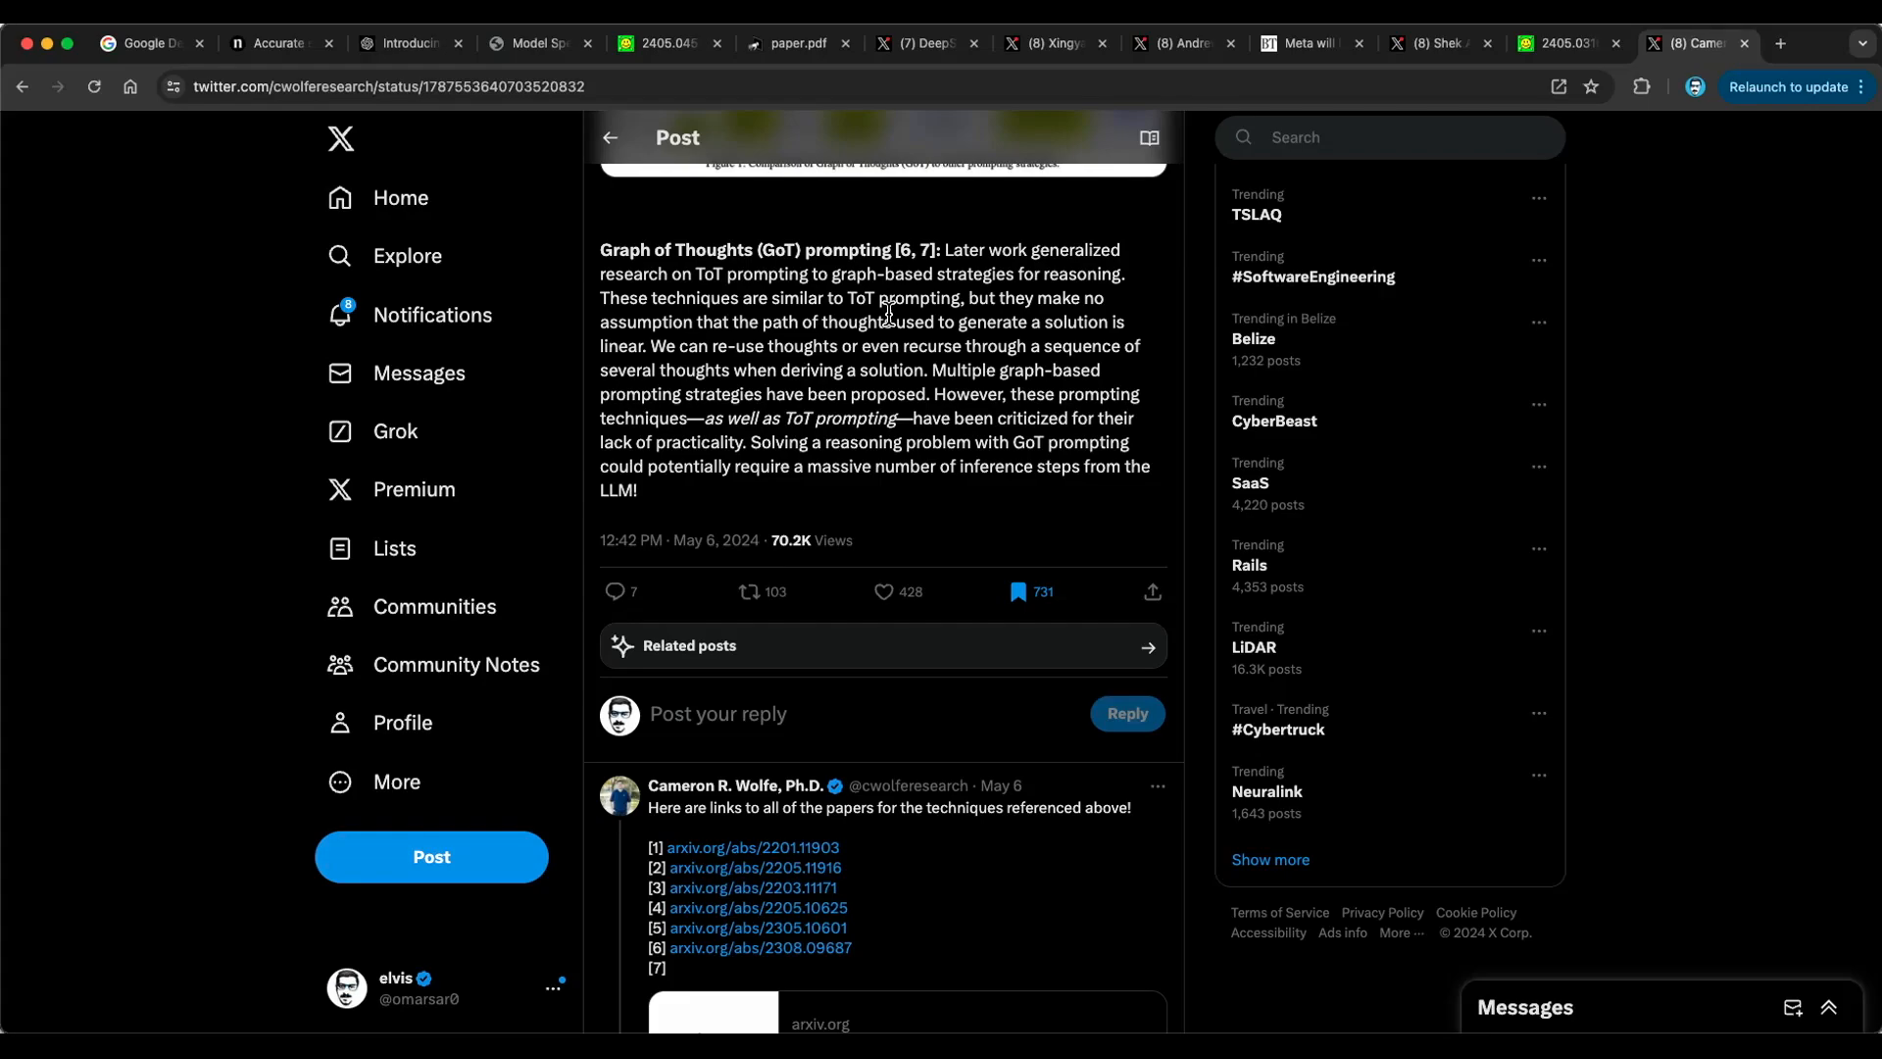
mouse_move(1009, 364)
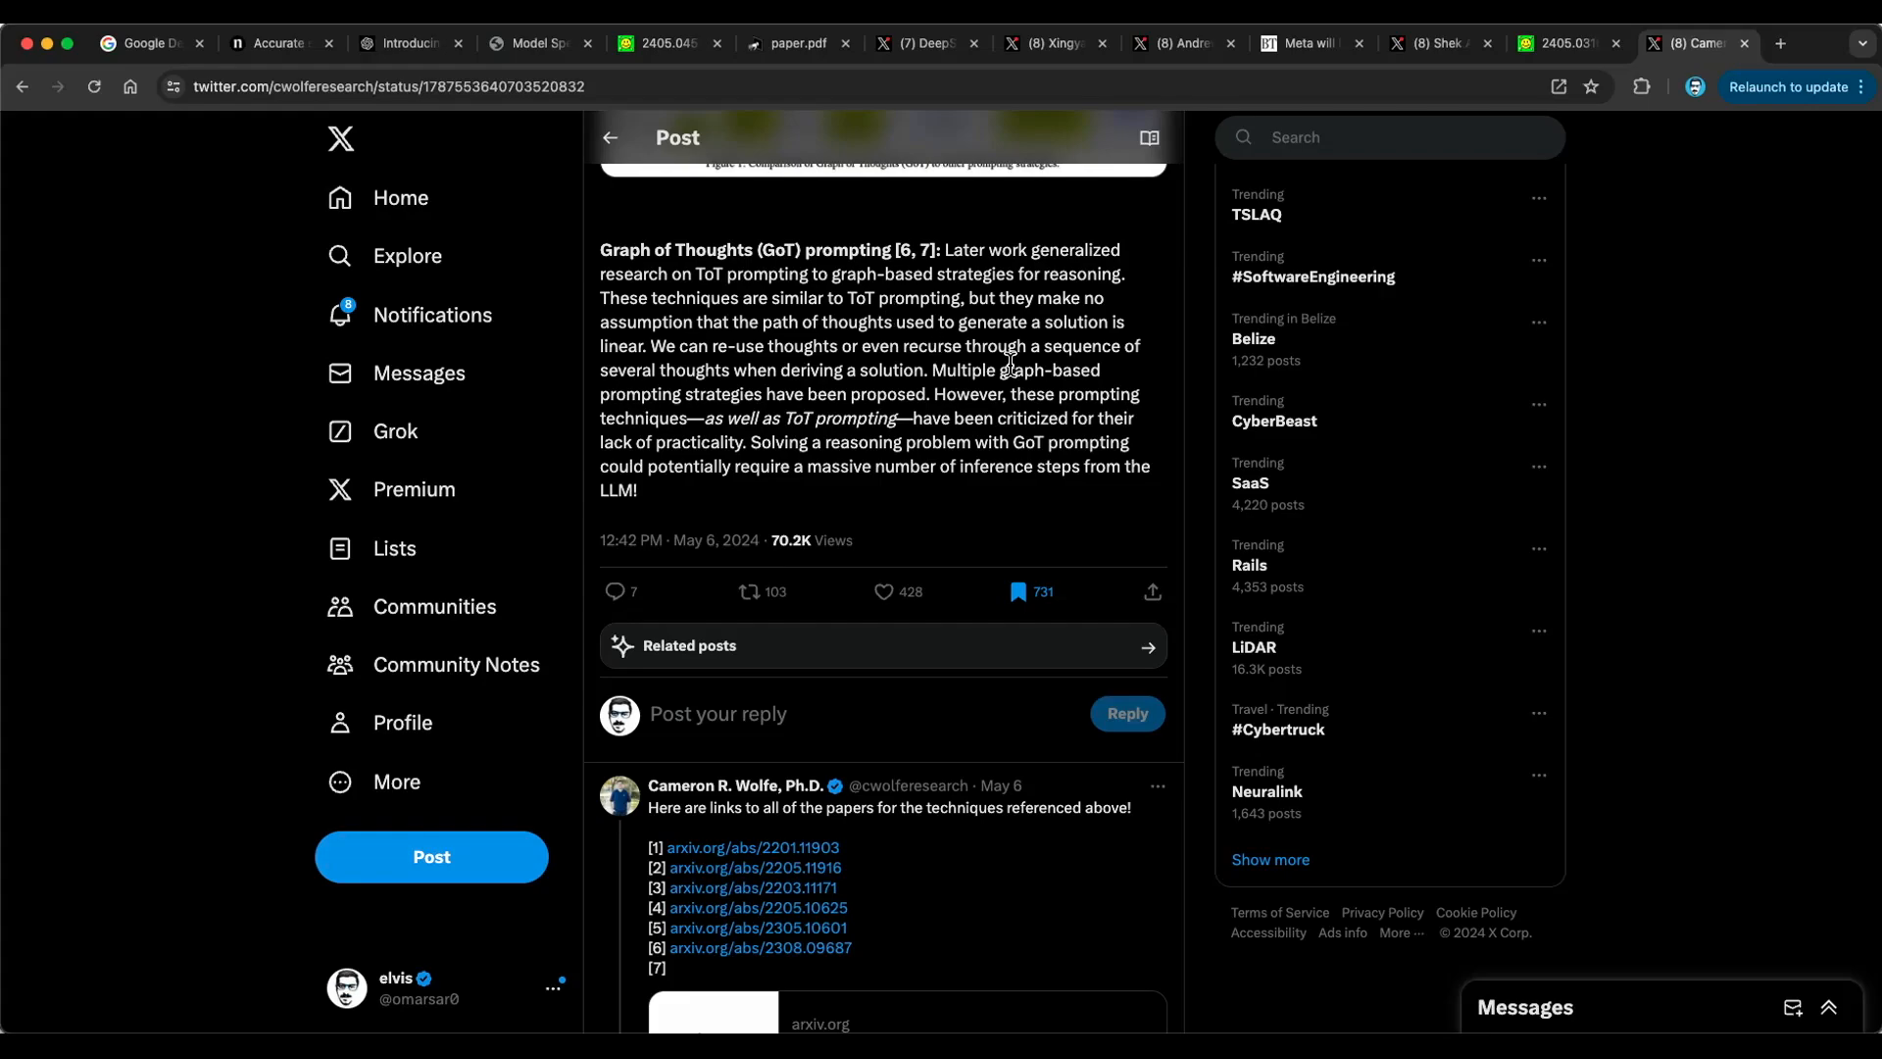
scroll("up", 3)
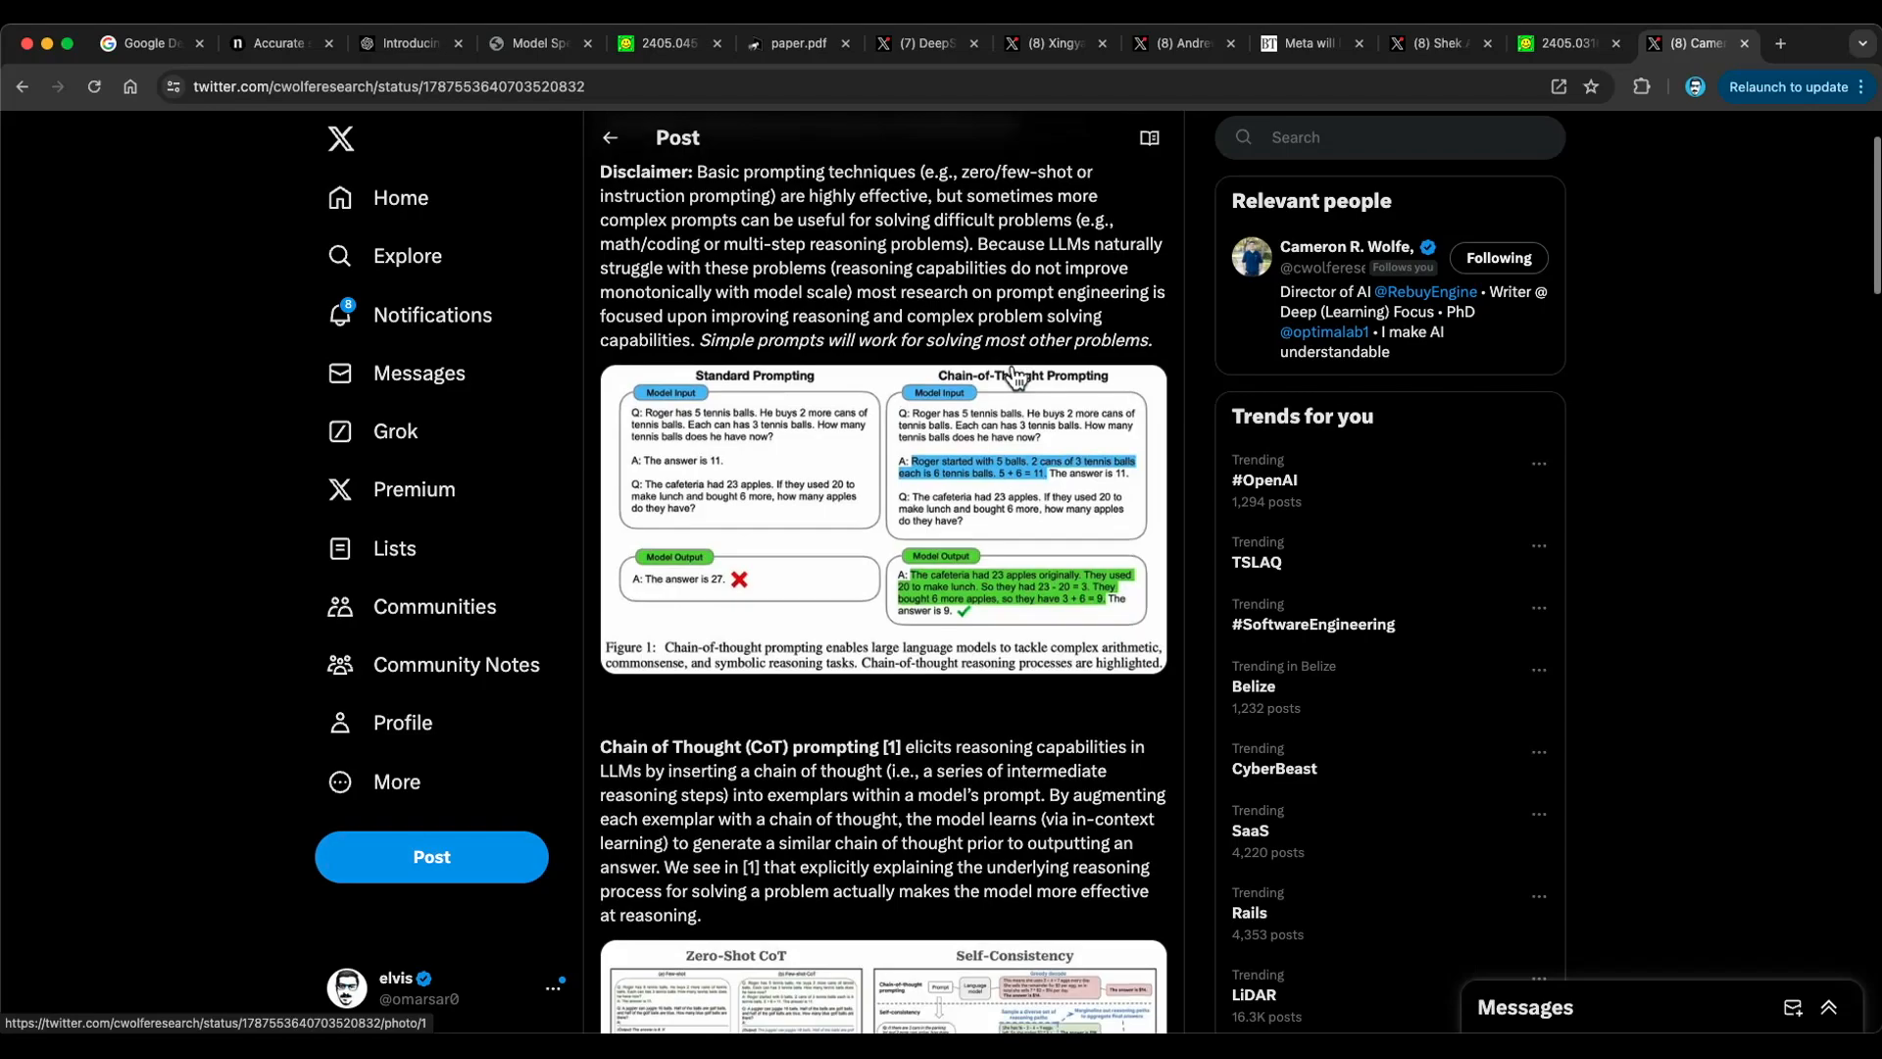
scroll("up", 3)
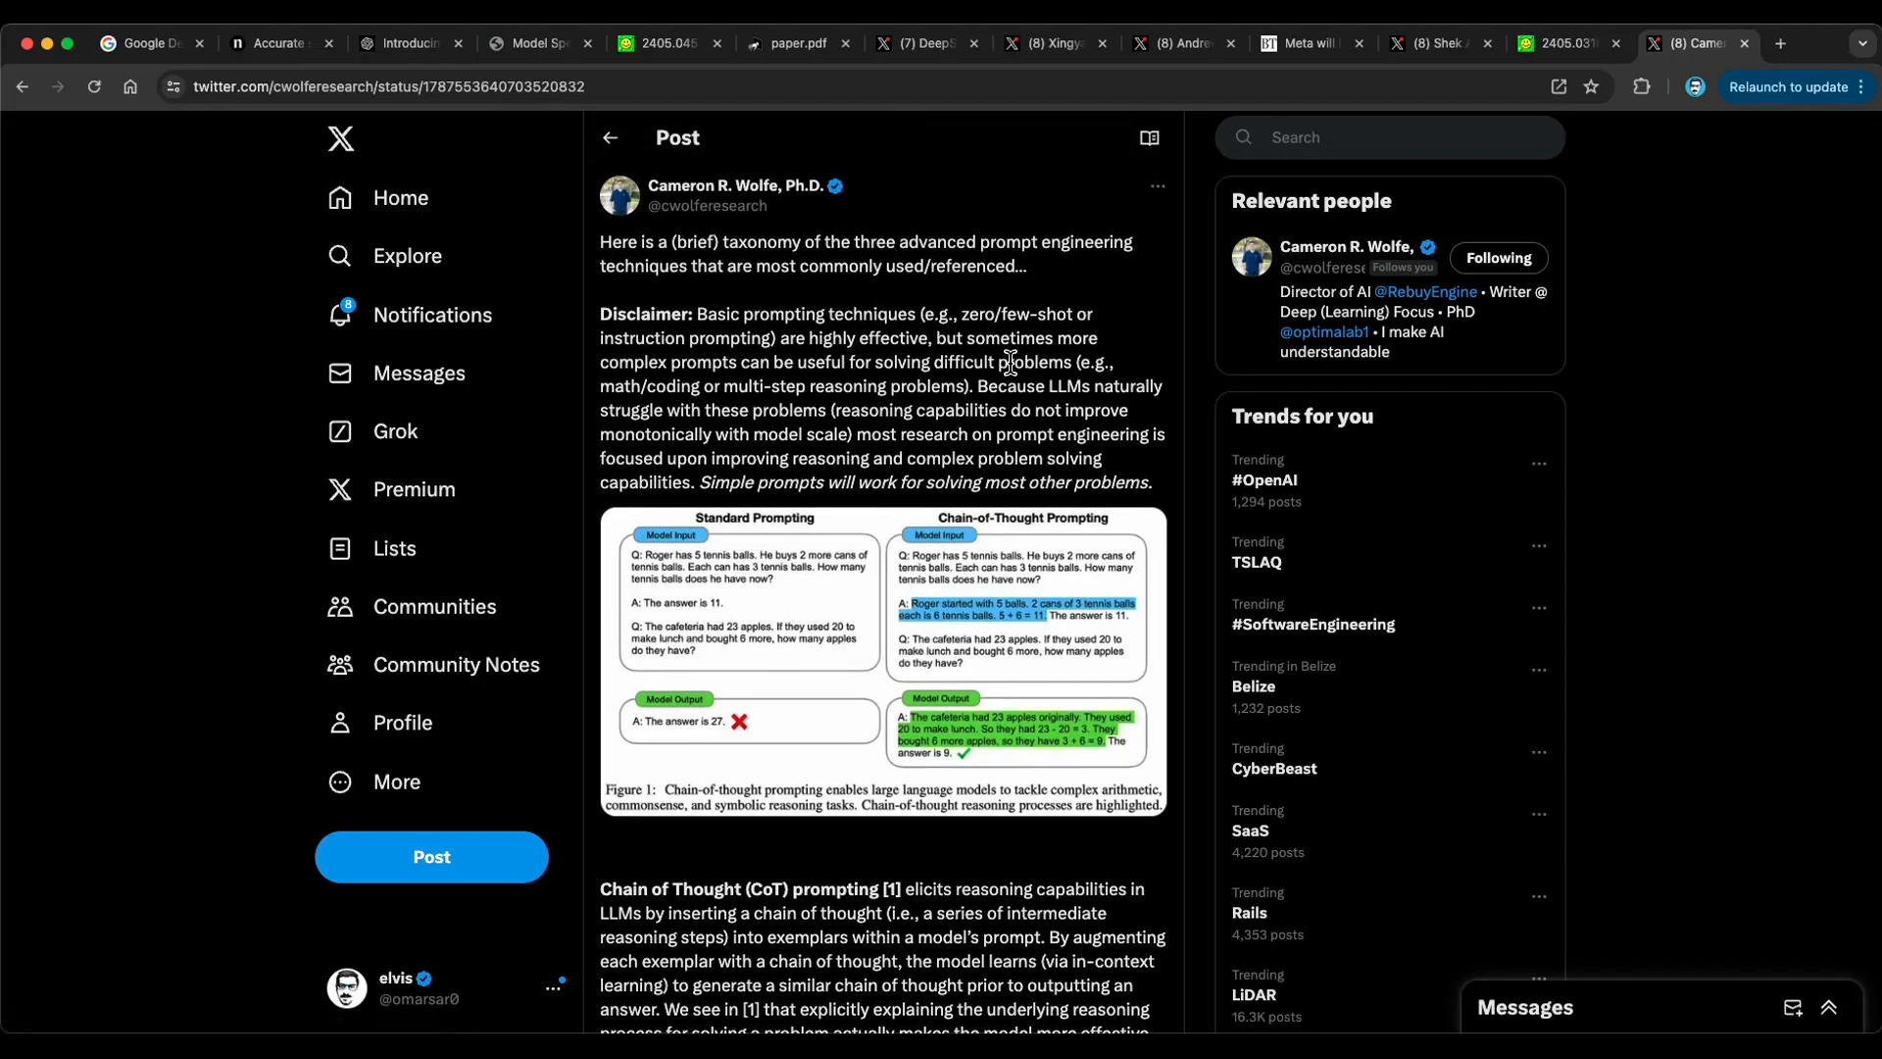